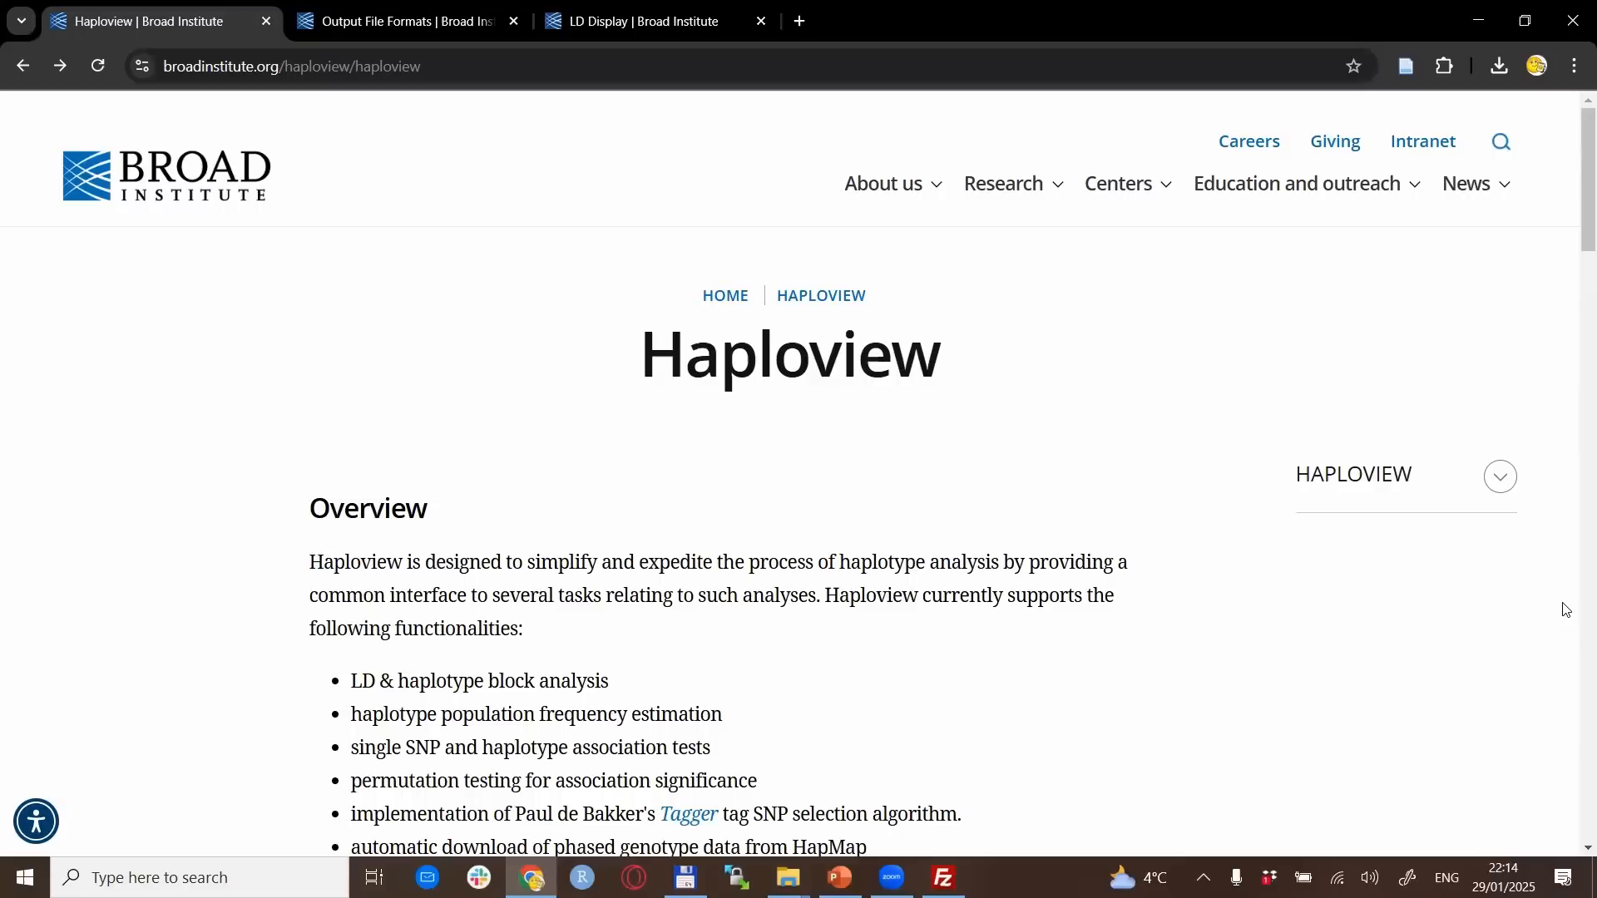
{"action": "mouse_move", "coordinate": [1365, 679]}
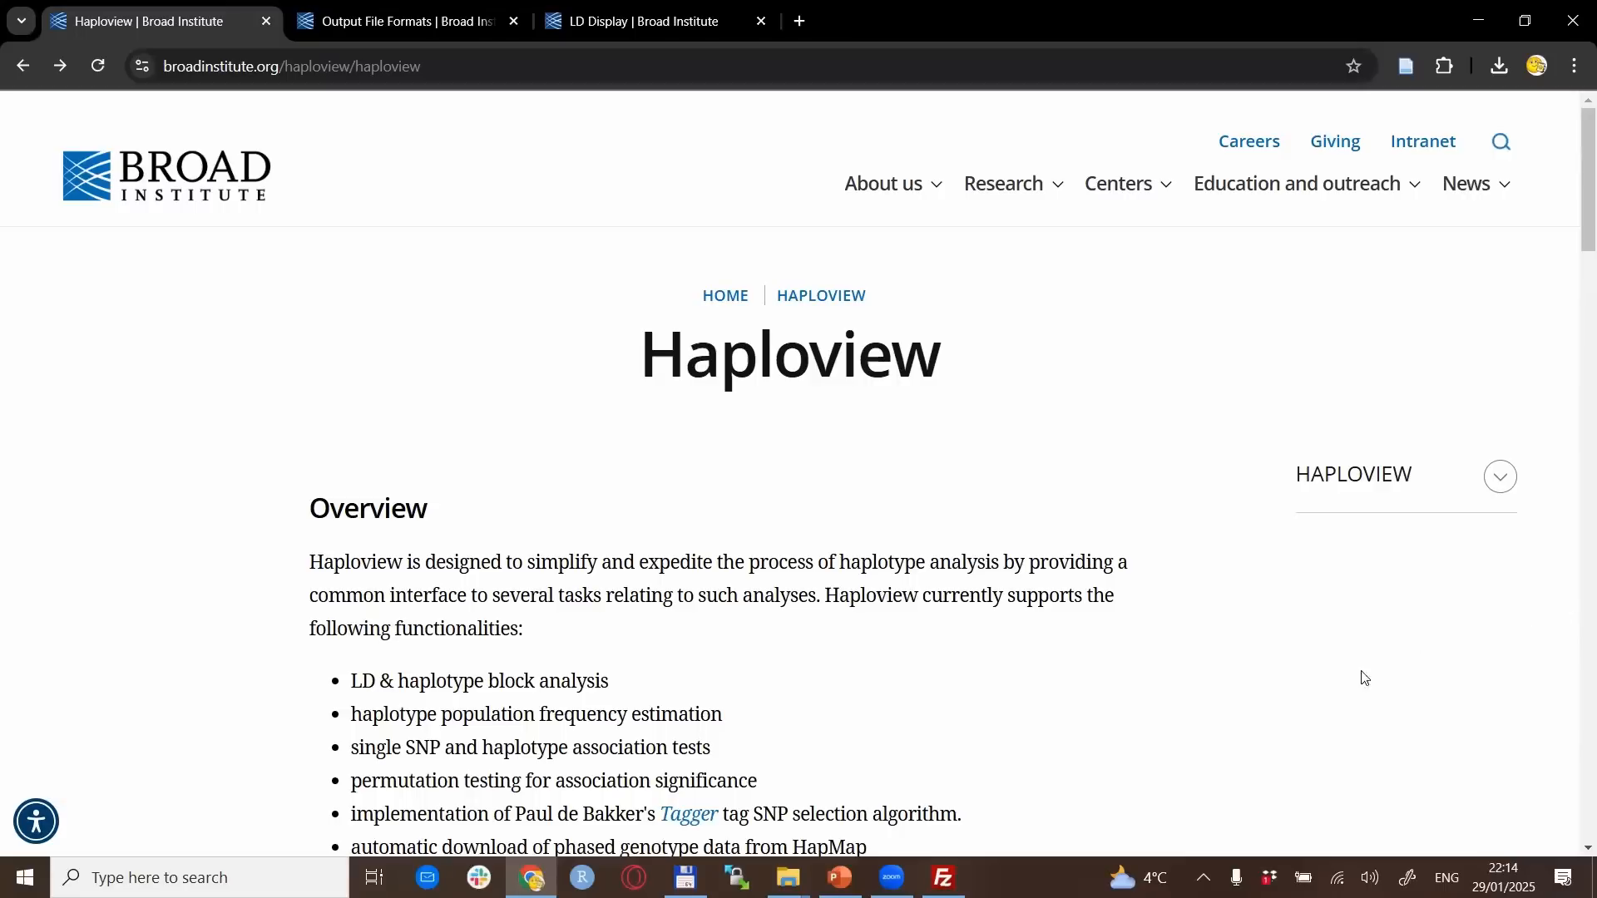
{"action": "mouse_move", "coordinate": [282, 664]}
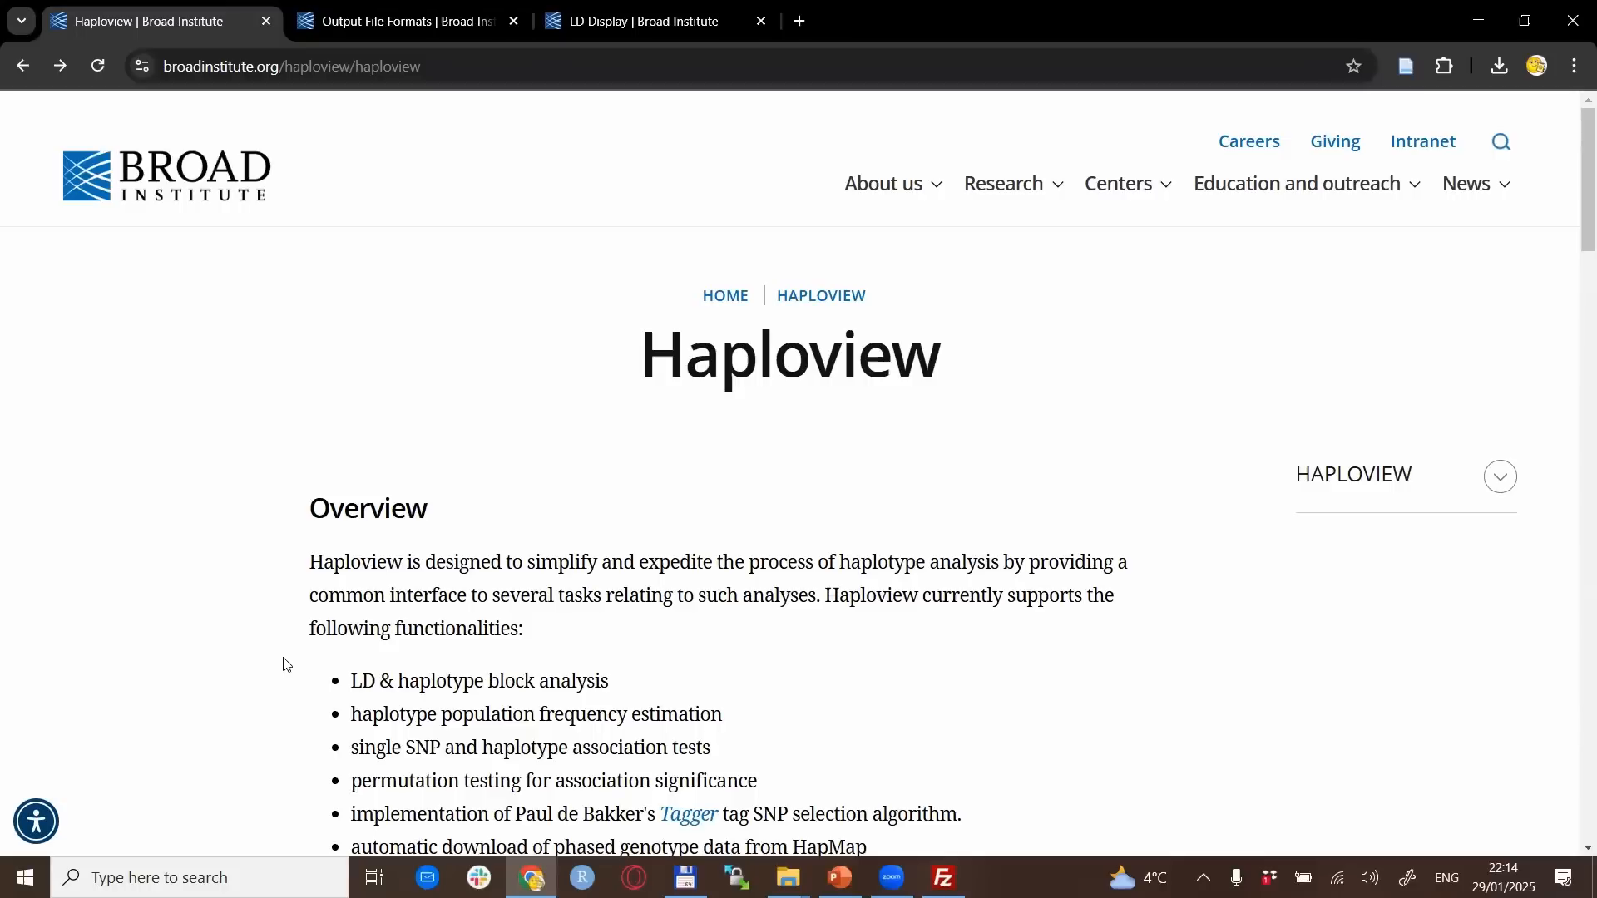
Open the Haploview Downloads page from the site's list of Haploview pages
{"action": "scroll", "scroll_direction": "down", "scroll_amount": 3}
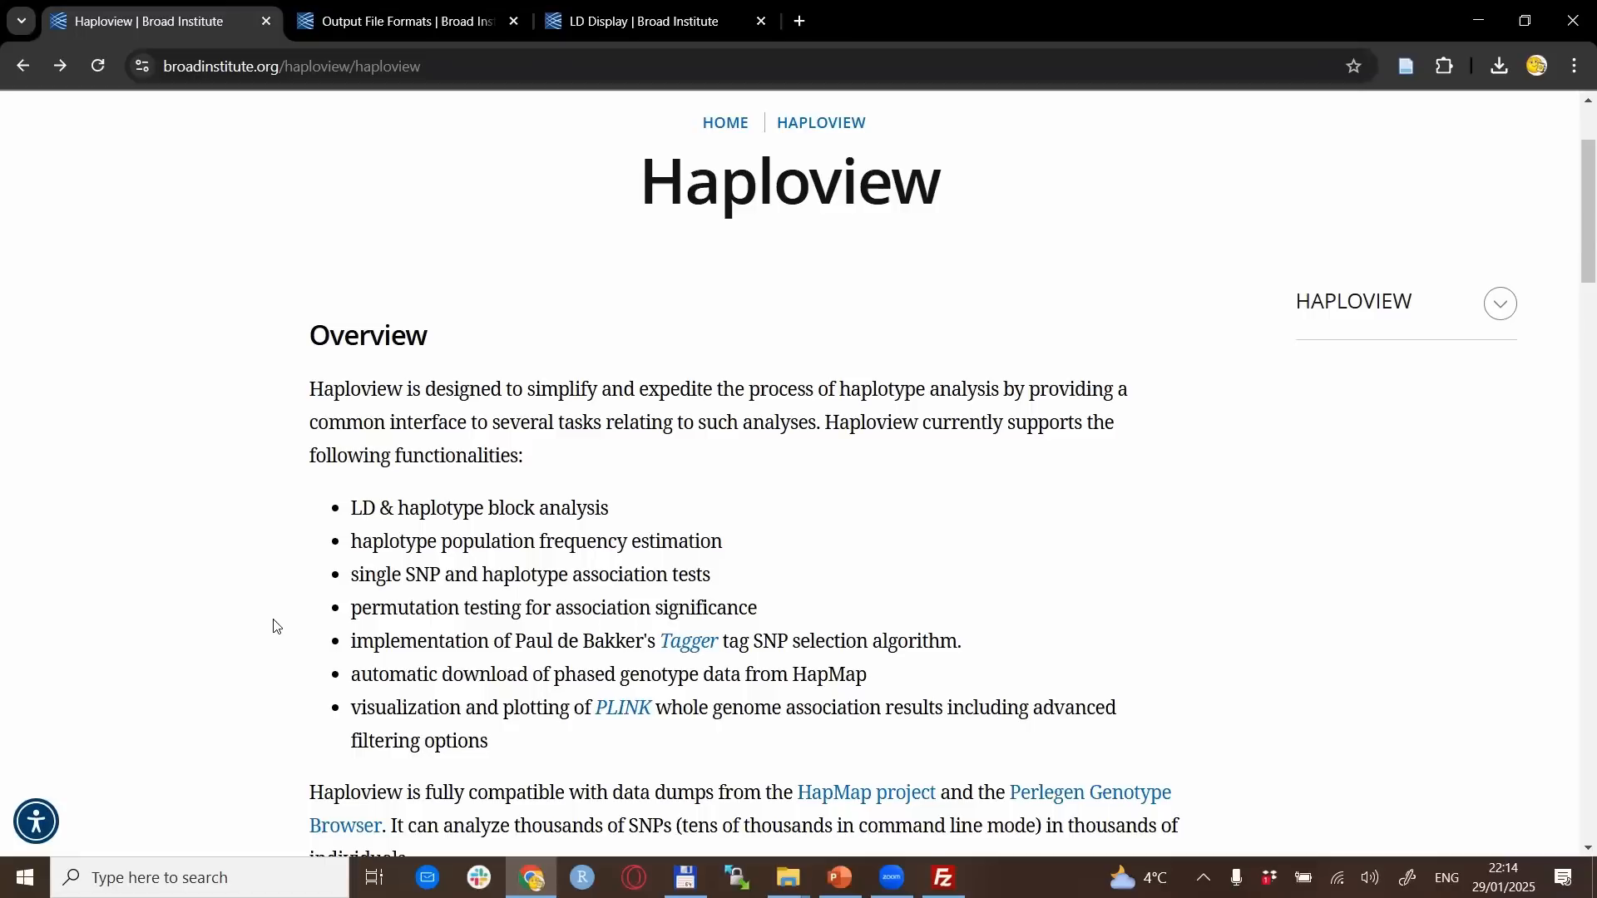
{"action": "scroll", "scroll_direction": "up", "scroll_amount": 3}
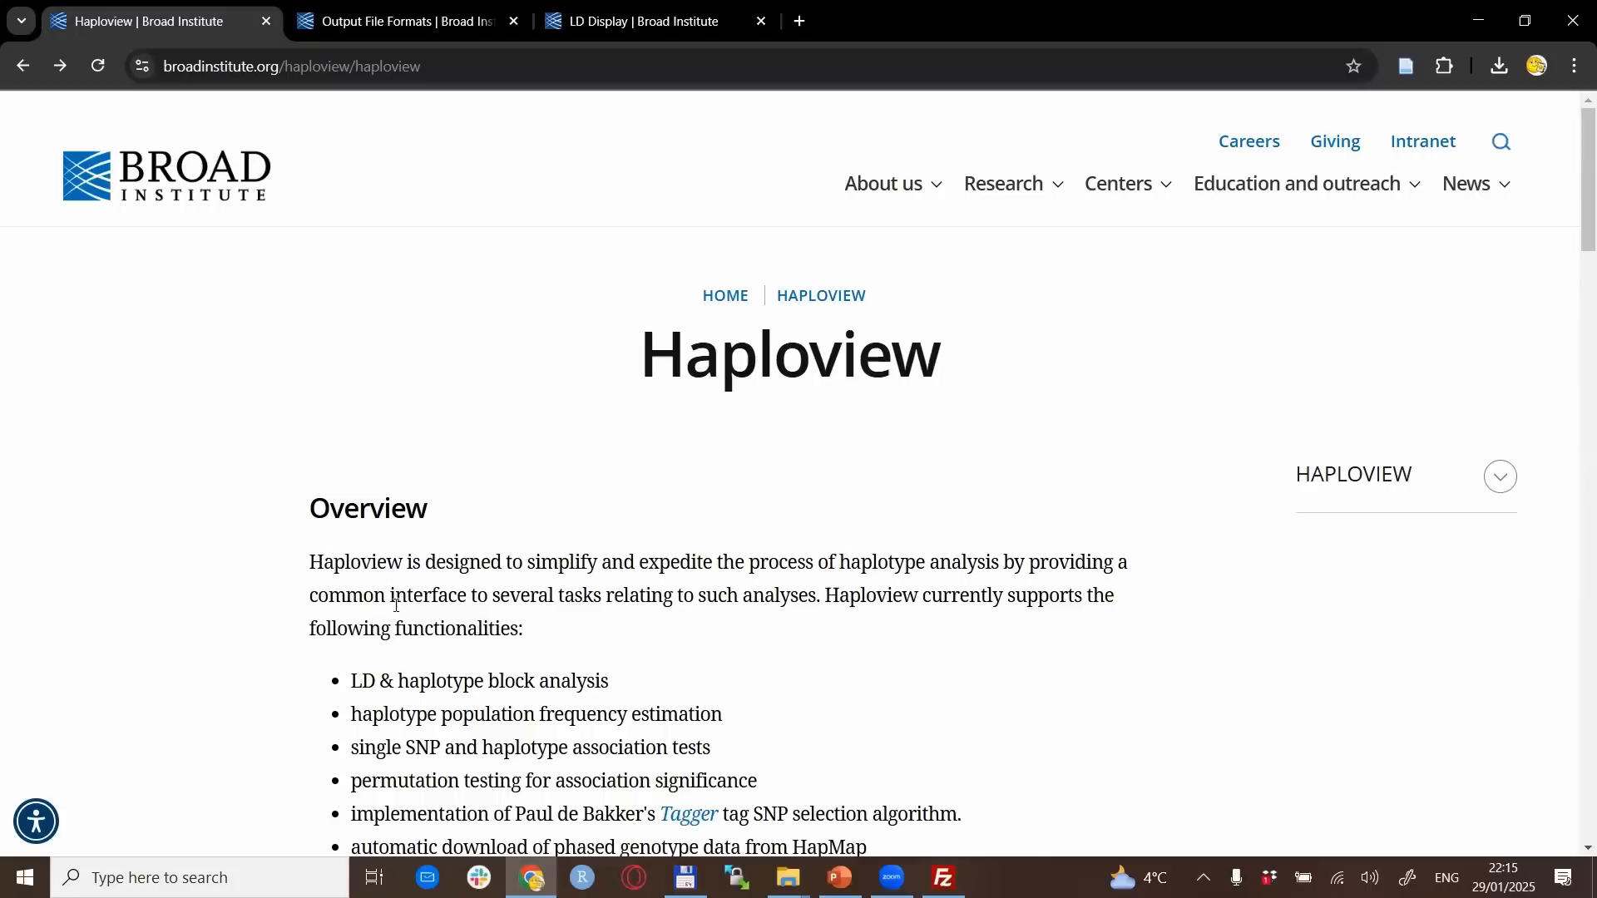
{"action": "mouse_move", "coordinate": [589, 555]}
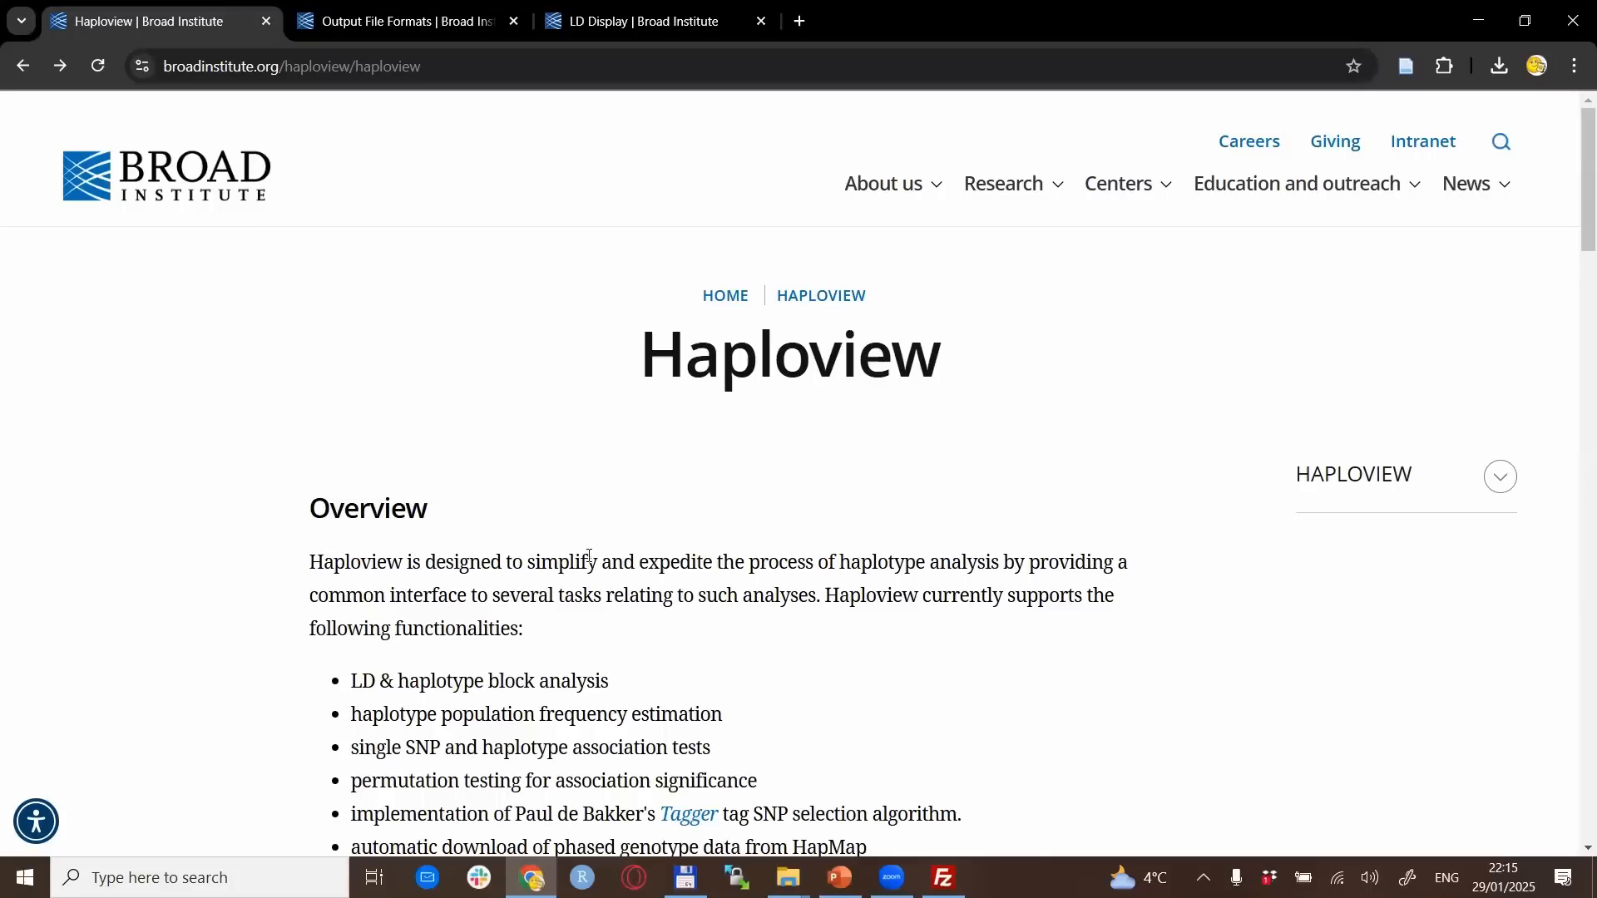
{"action": "mouse_move", "coordinate": [601, 481]}
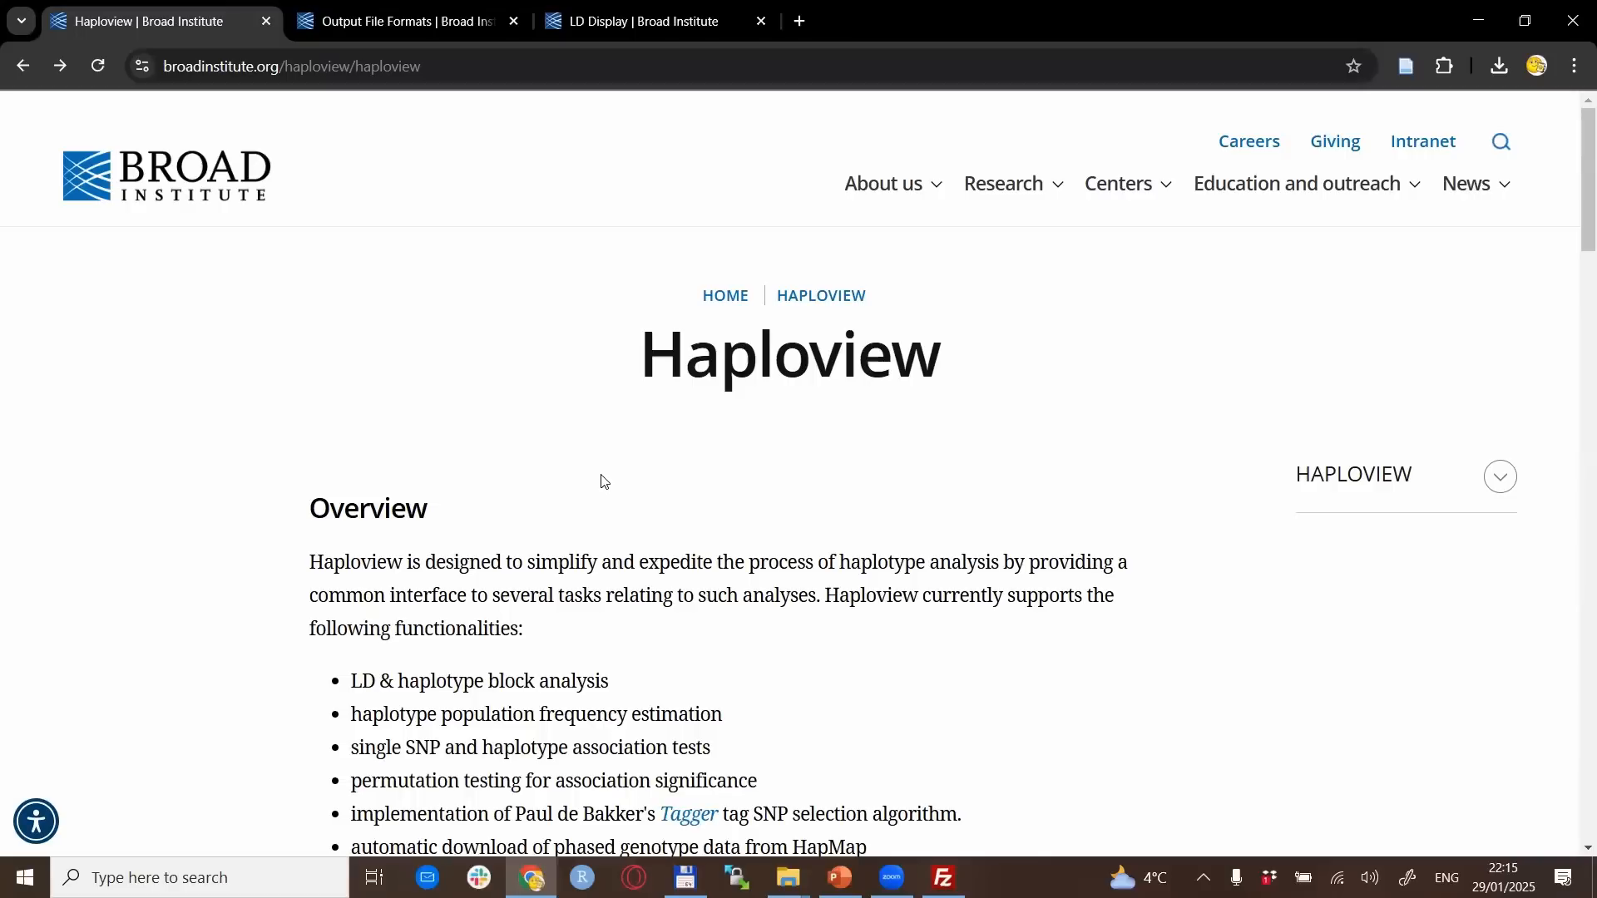
{"action": "mouse_move", "coordinate": [729, 507]}
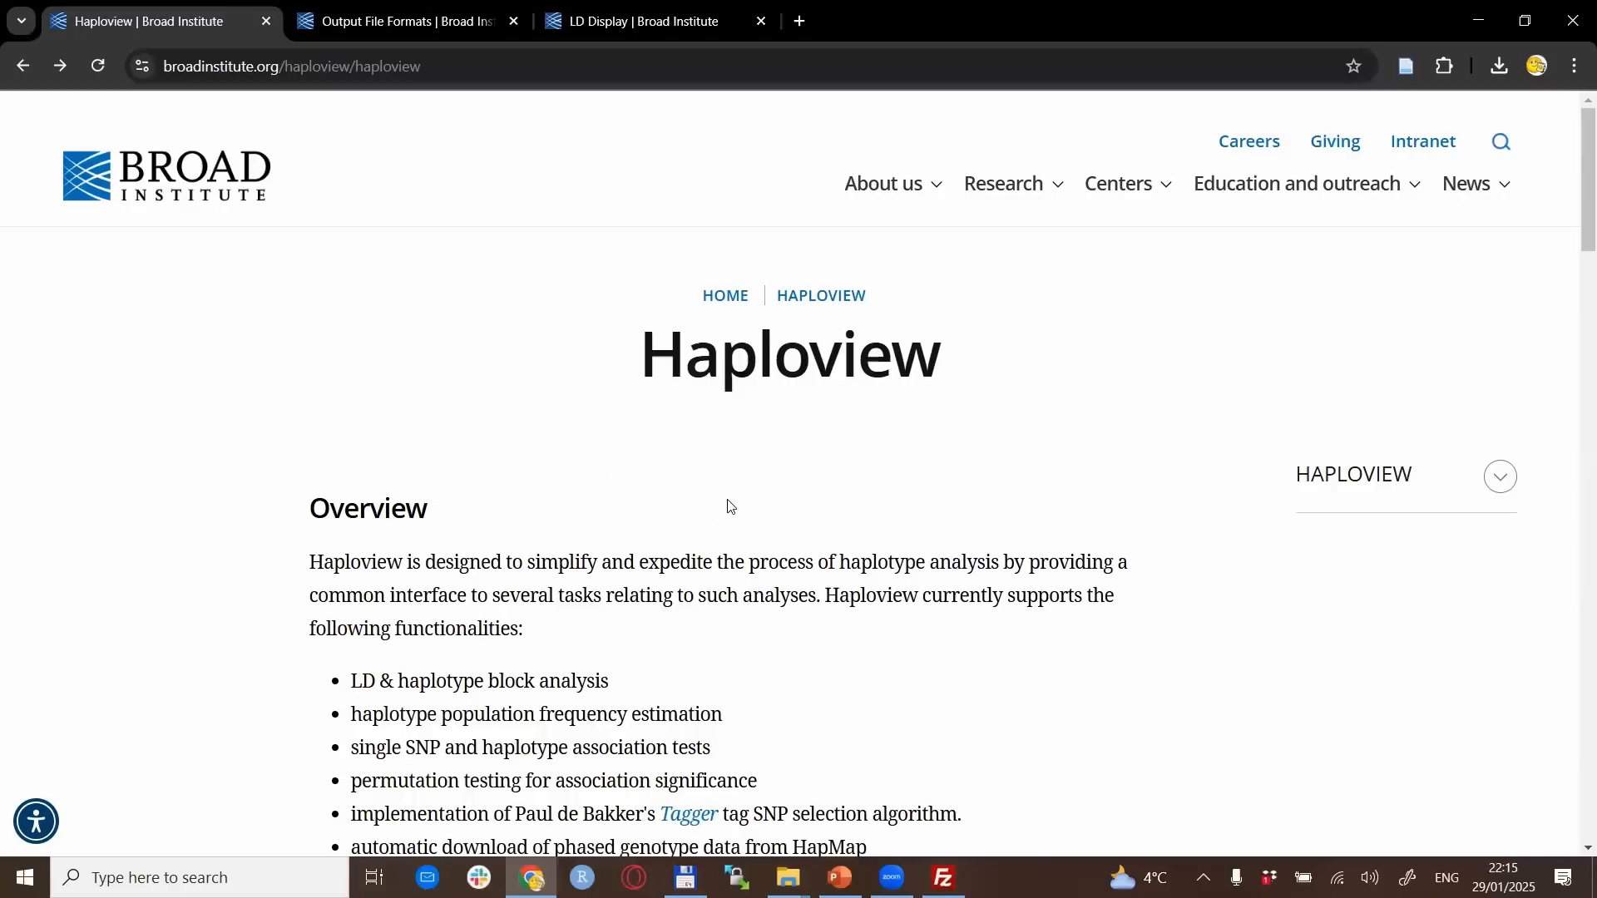
{"action": "mouse_move", "coordinate": [963, 514]}
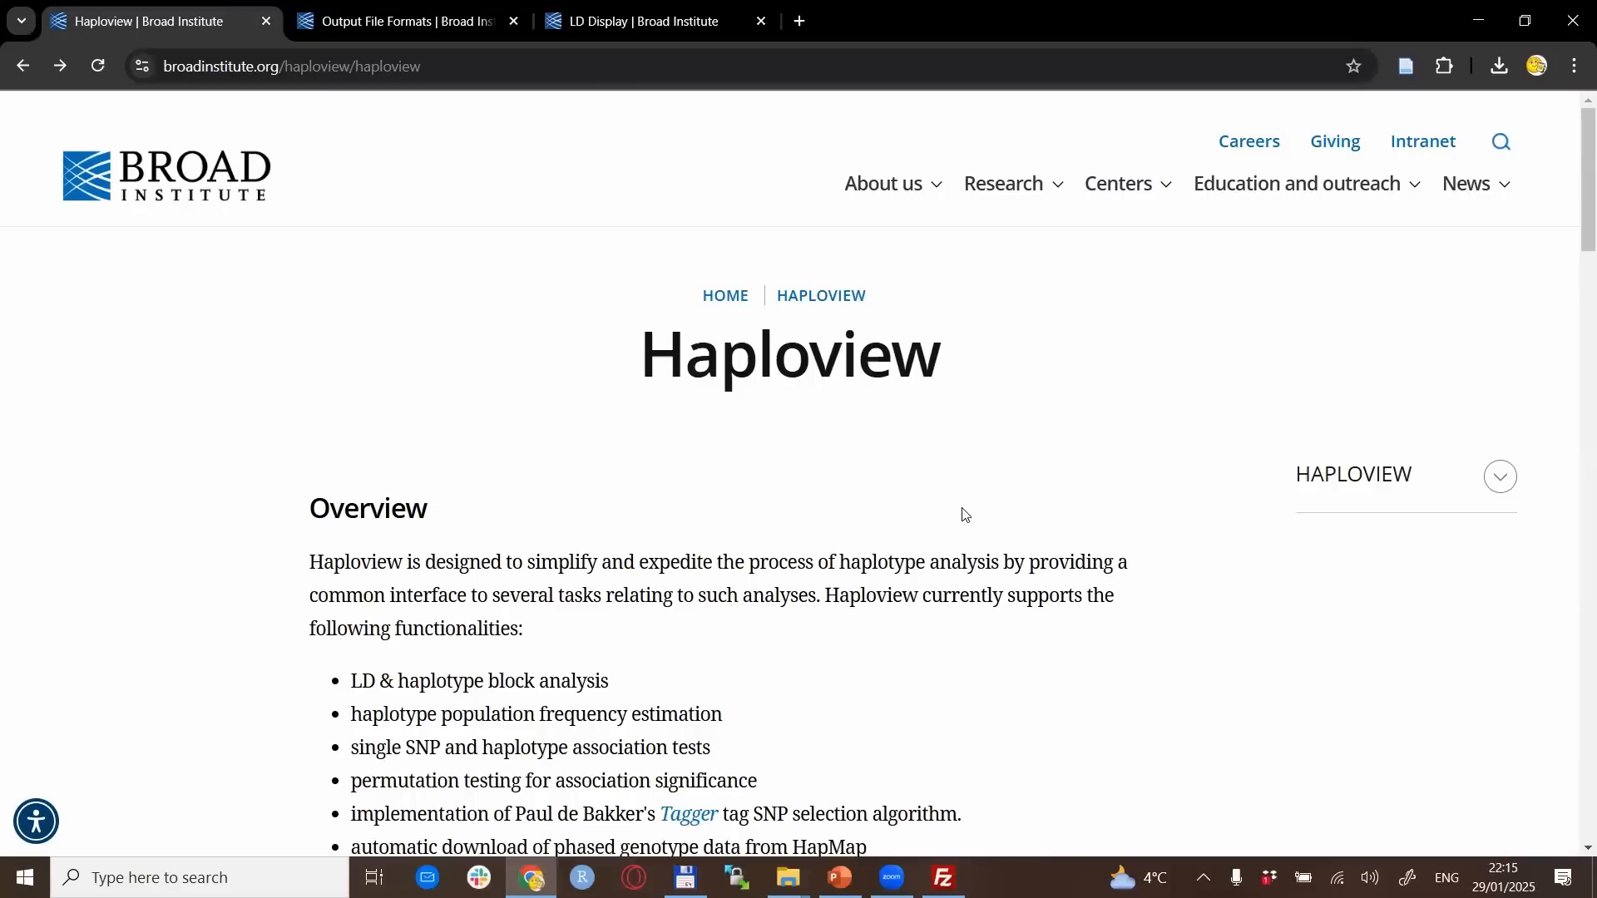
{"action": "mouse_move", "coordinate": [1008, 512]}
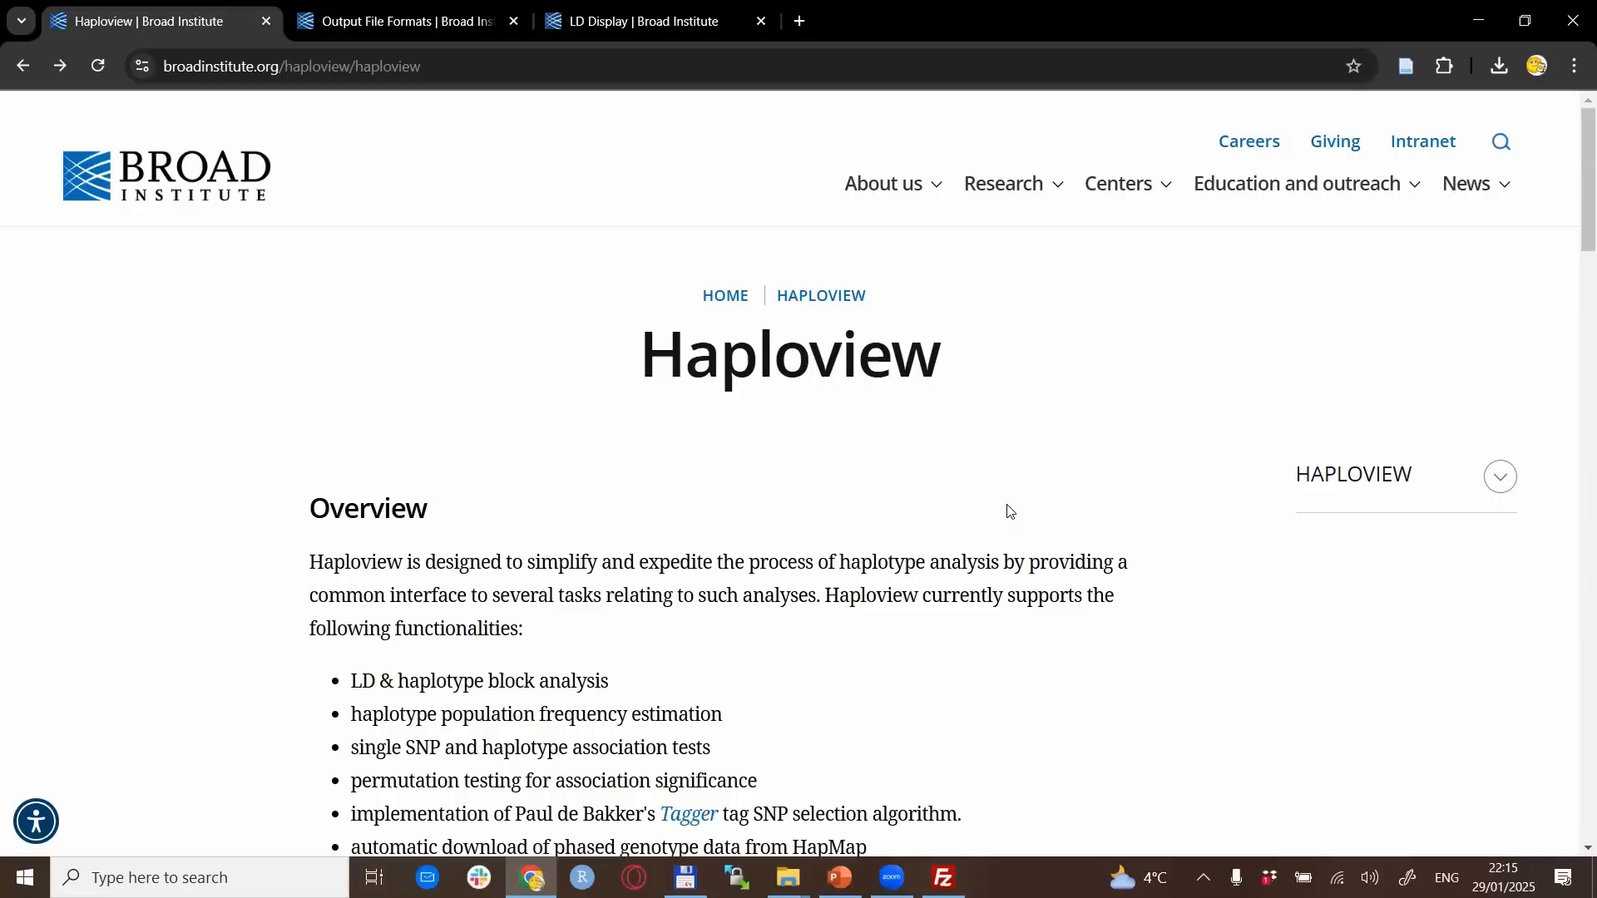
{"action": "mouse_move", "coordinate": [1163, 495]}
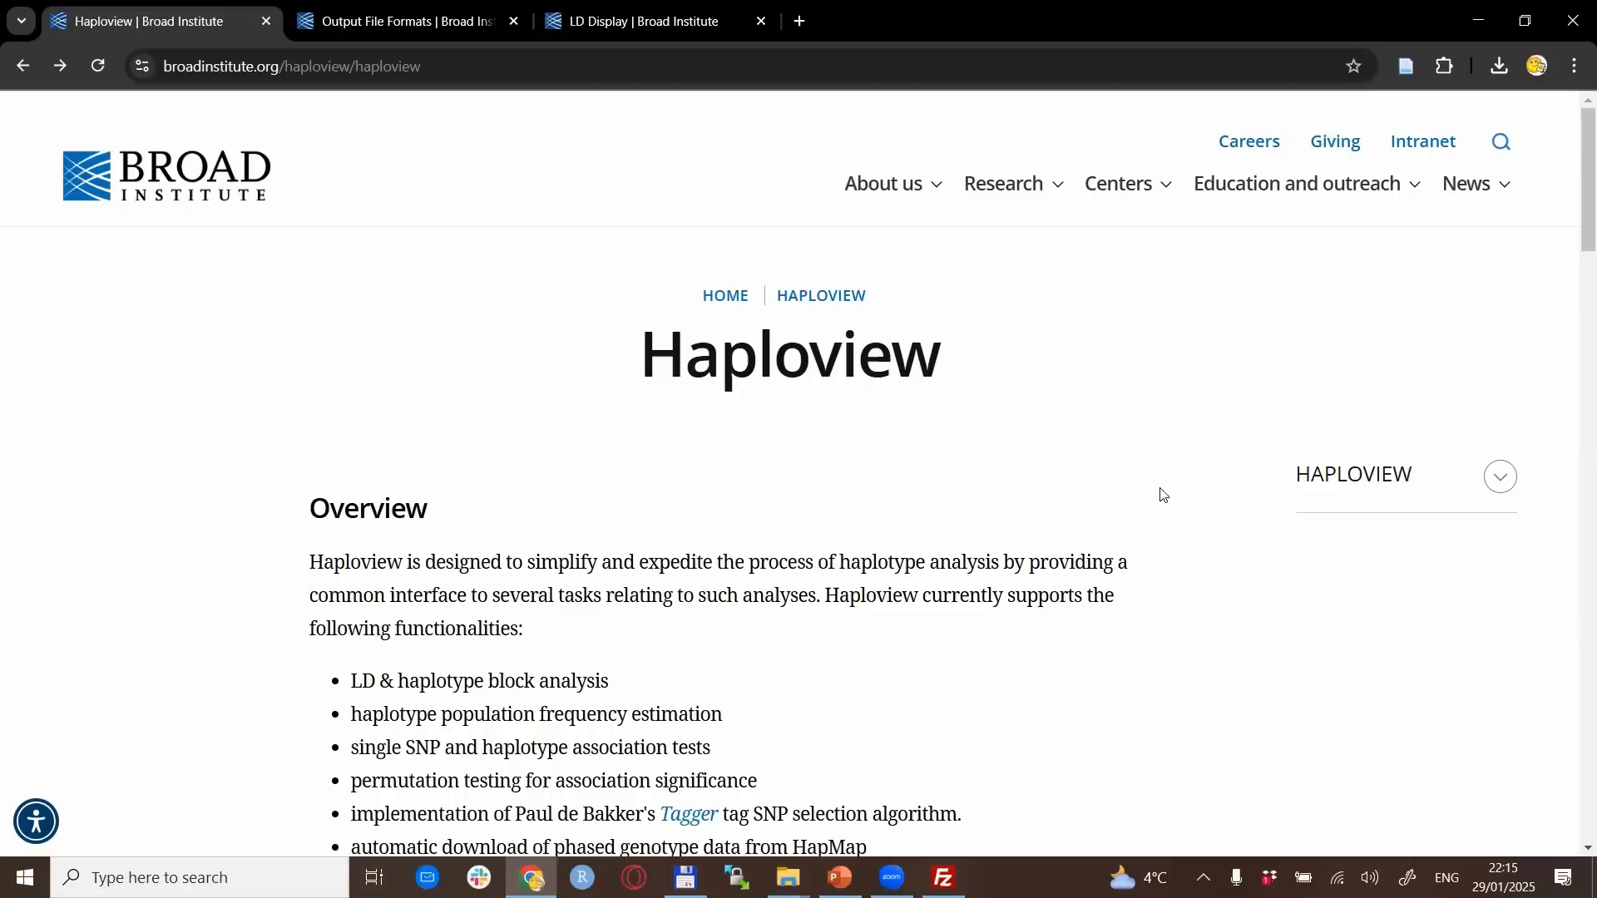
{"action": "mouse_move", "coordinate": [1501, 479]}
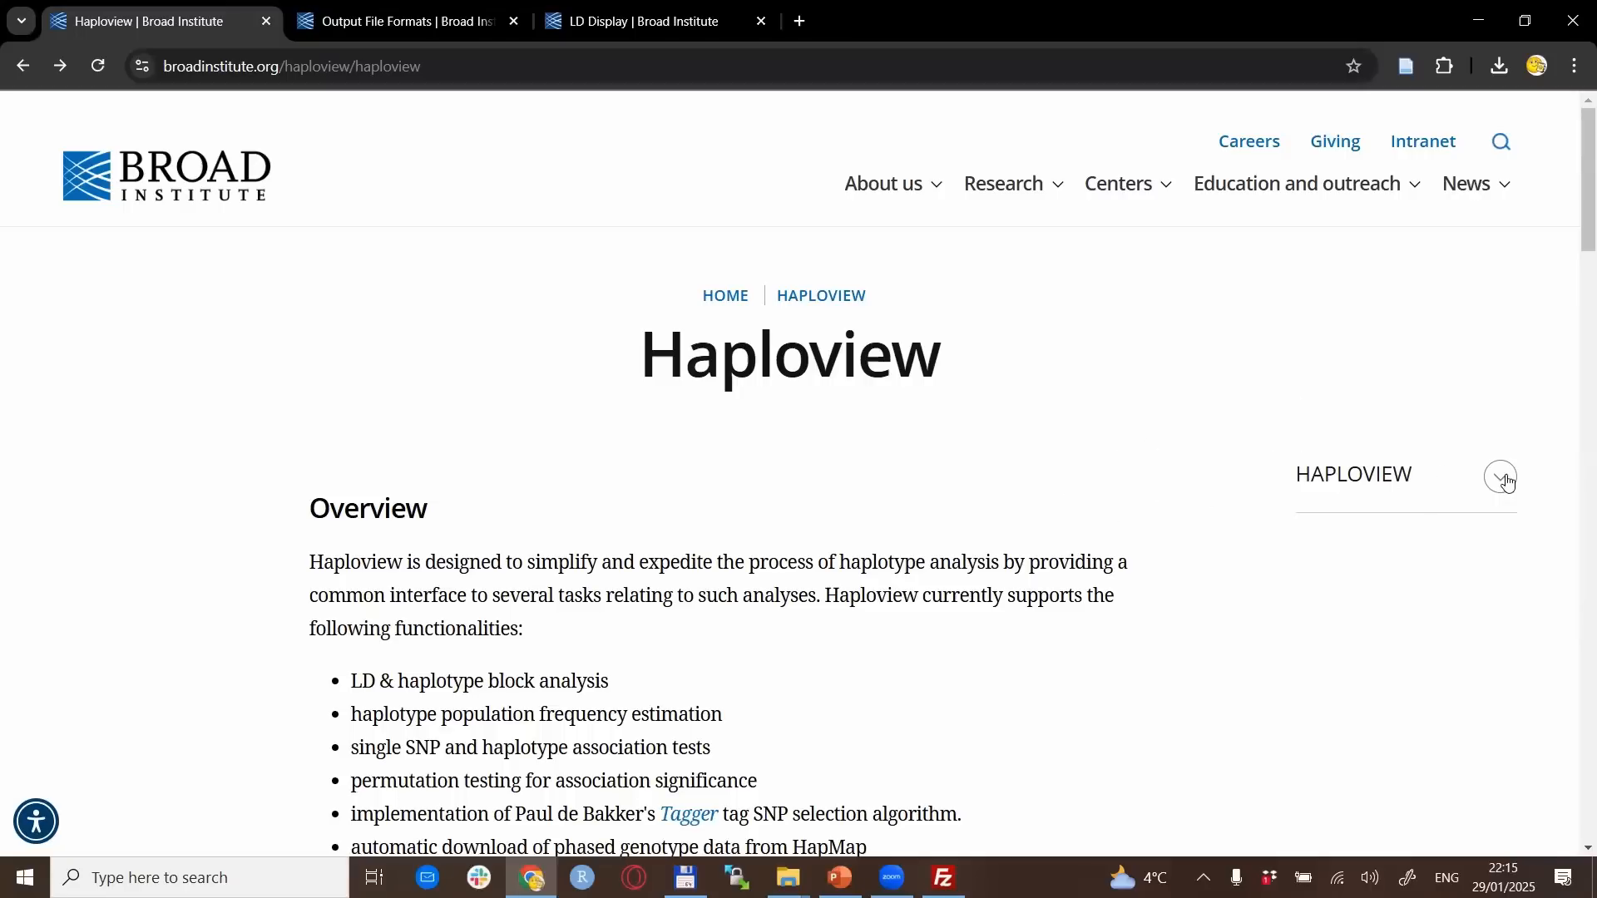
{"action": "left_click", "coordinate": [1499, 476]}
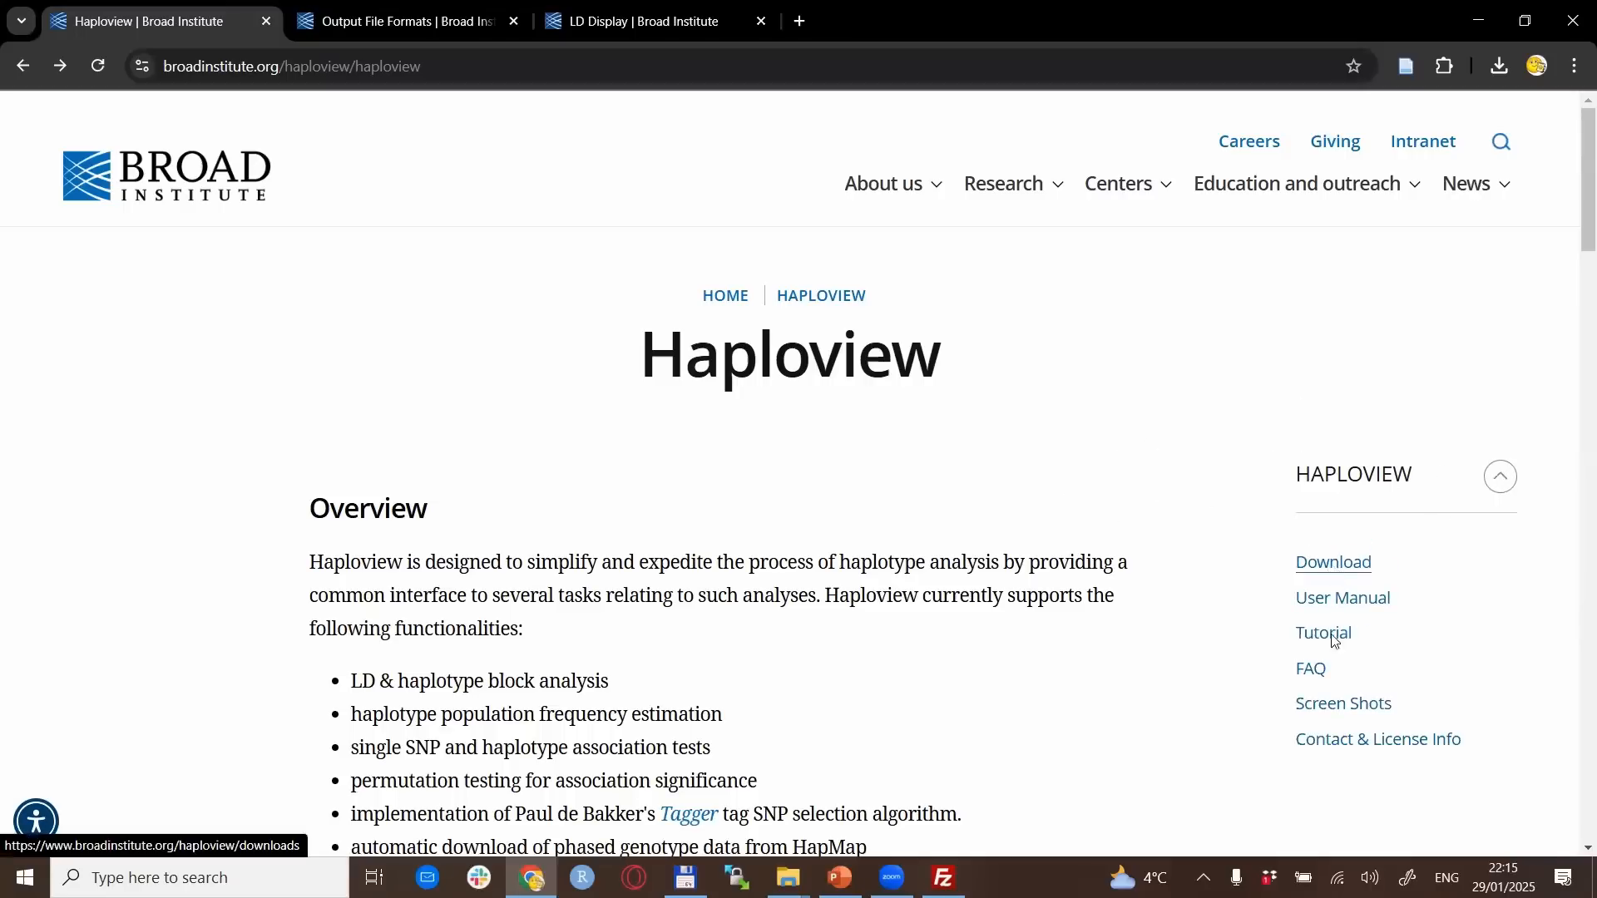
{"action": "mouse_move", "coordinate": [1270, 696]}
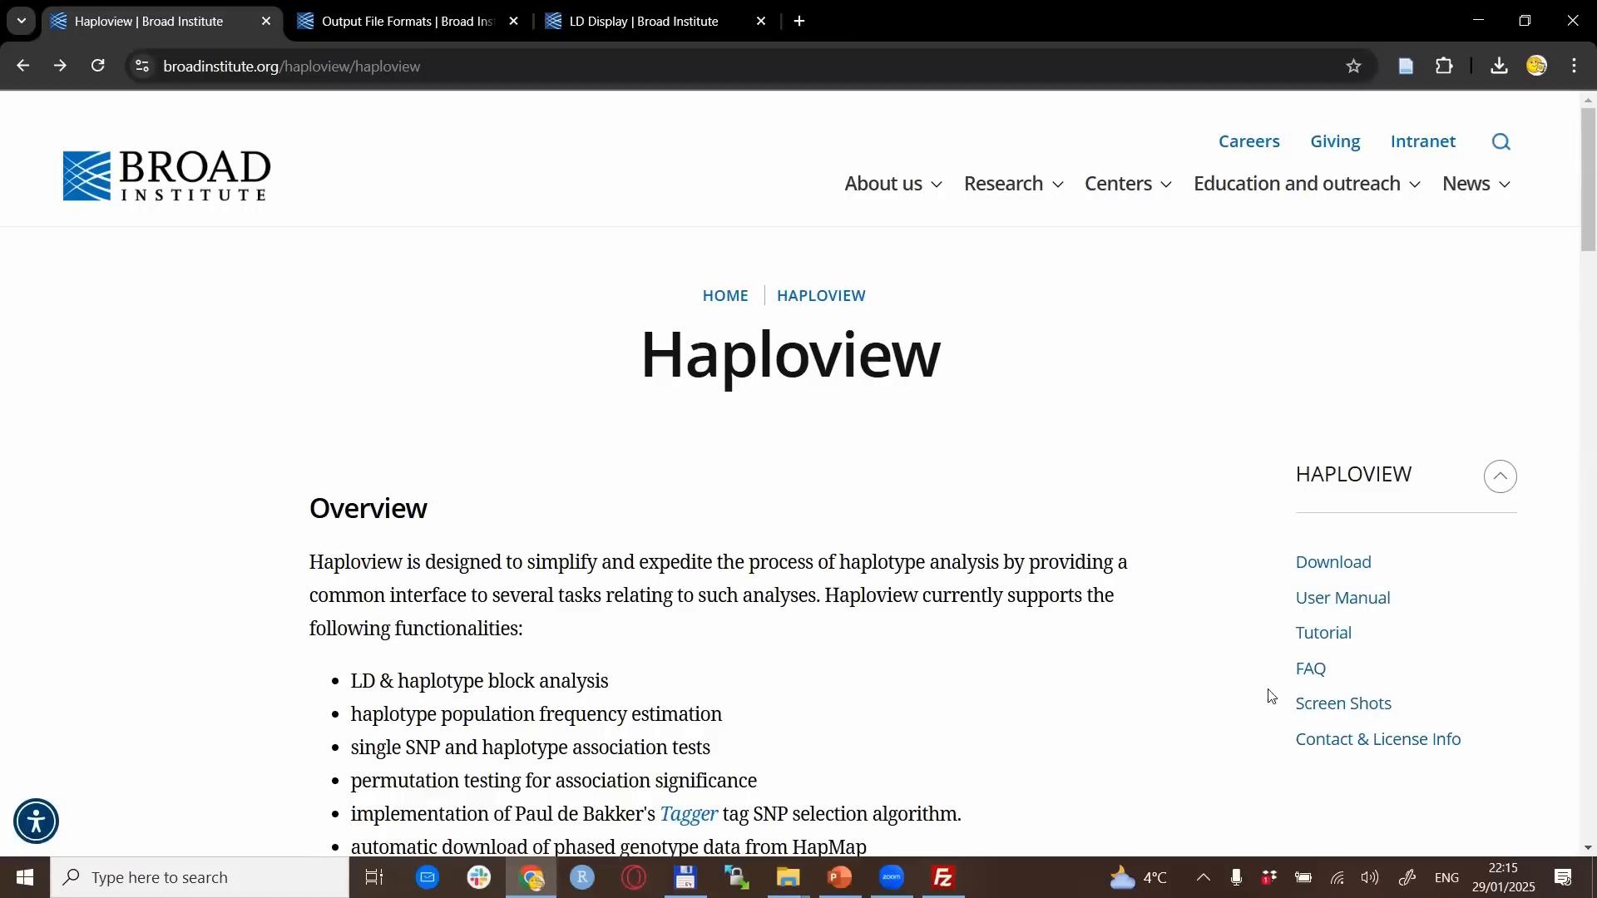
{"action": "mouse_move", "coordinate": [1332, 563]}
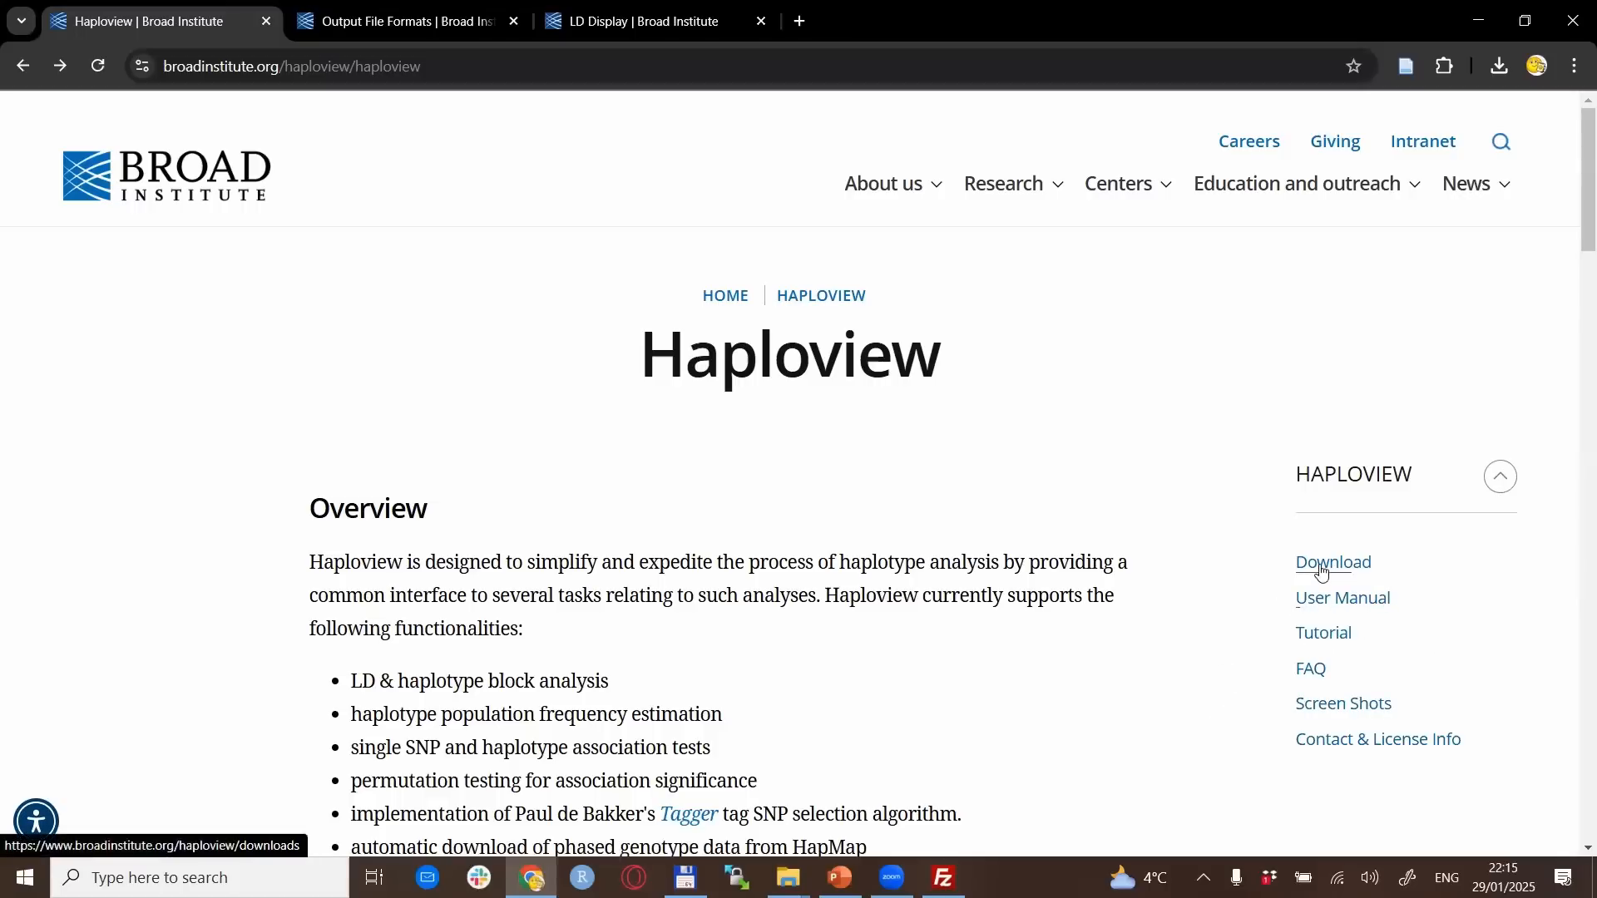
{"action": "mouse_move", "coordinate": [1350, 570]}
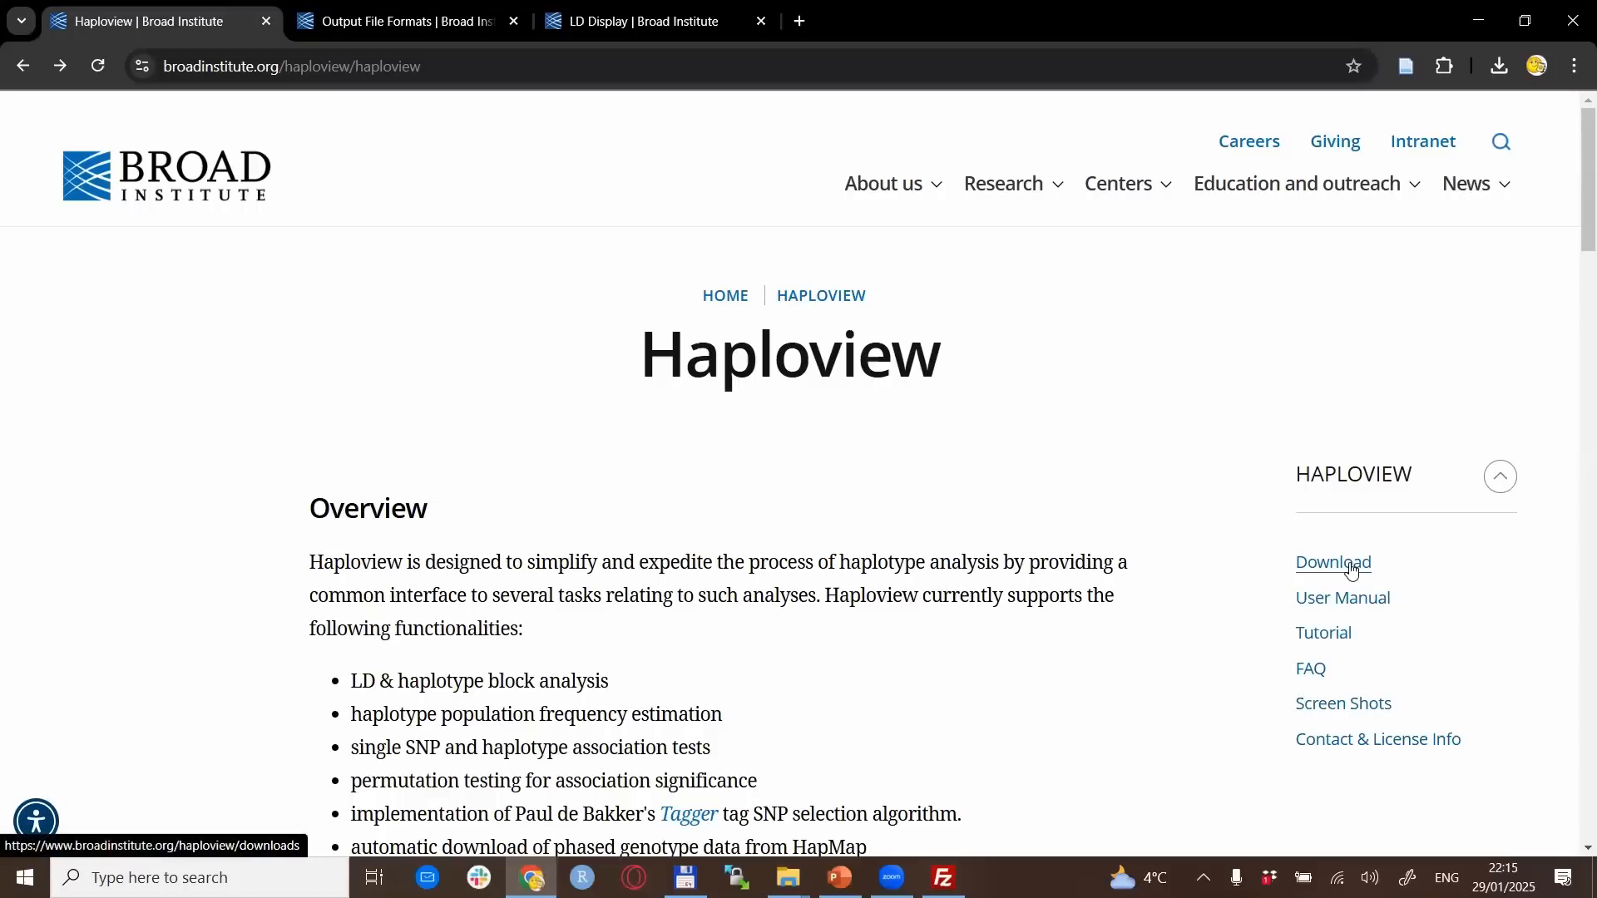
{"action": "left_click", "coordinate": [1333, 562]}
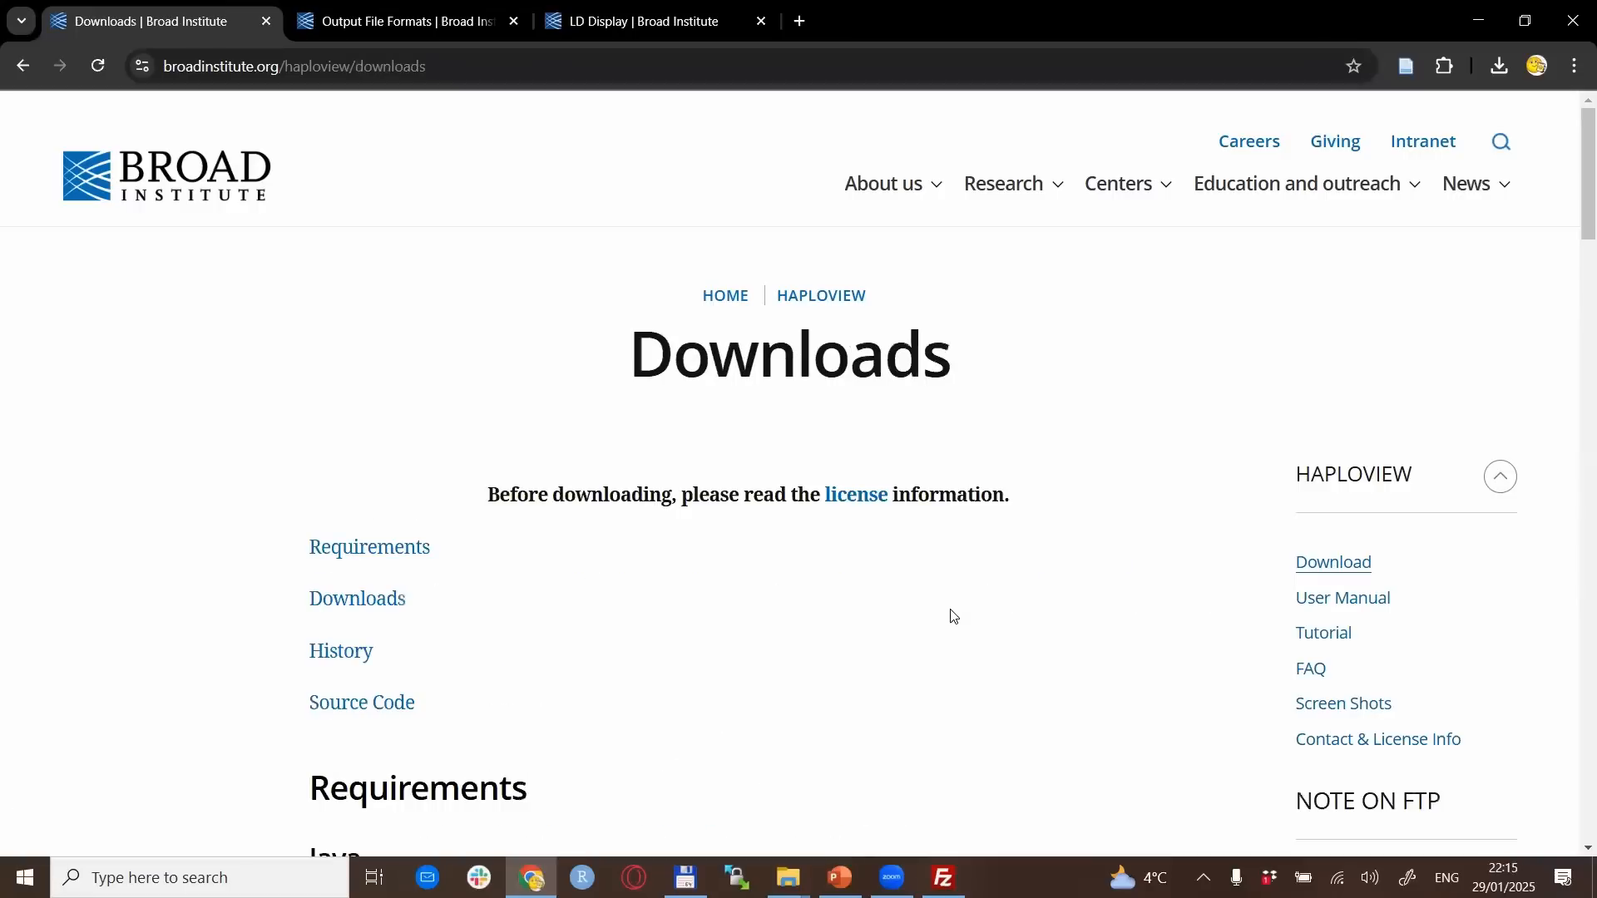
{"action": "mouse_move", "coordinate": [702, 614]}
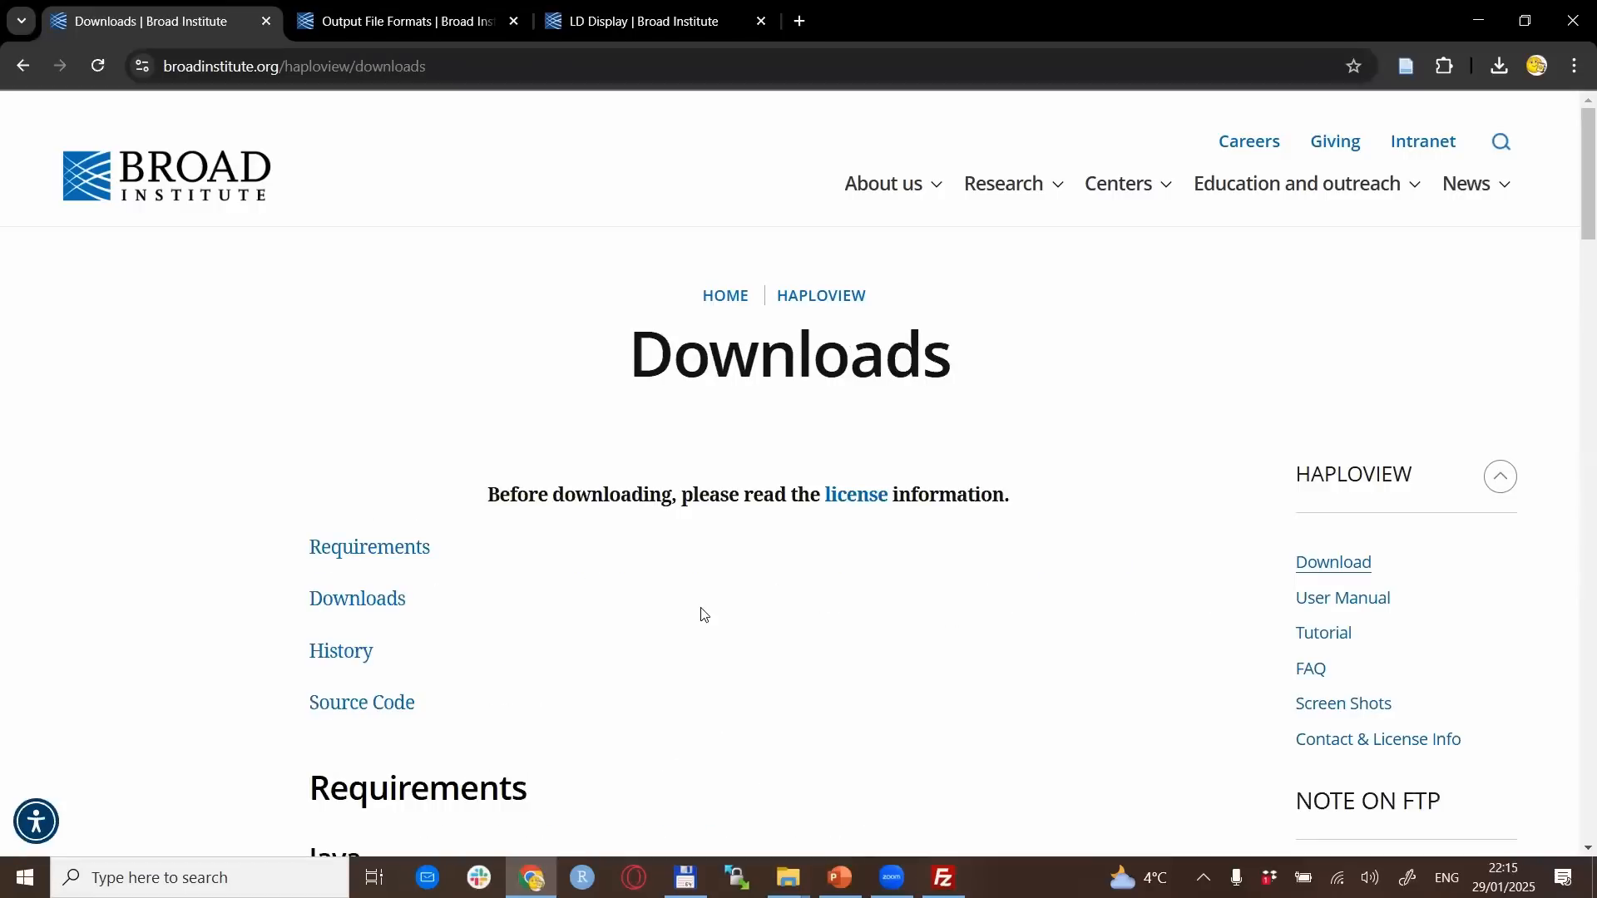
Scroll down to the Requirements section and the NOTE ON FTP sidebar
{"action": "scroll", "scroll_direction": "down", "scroll_amount": 3}
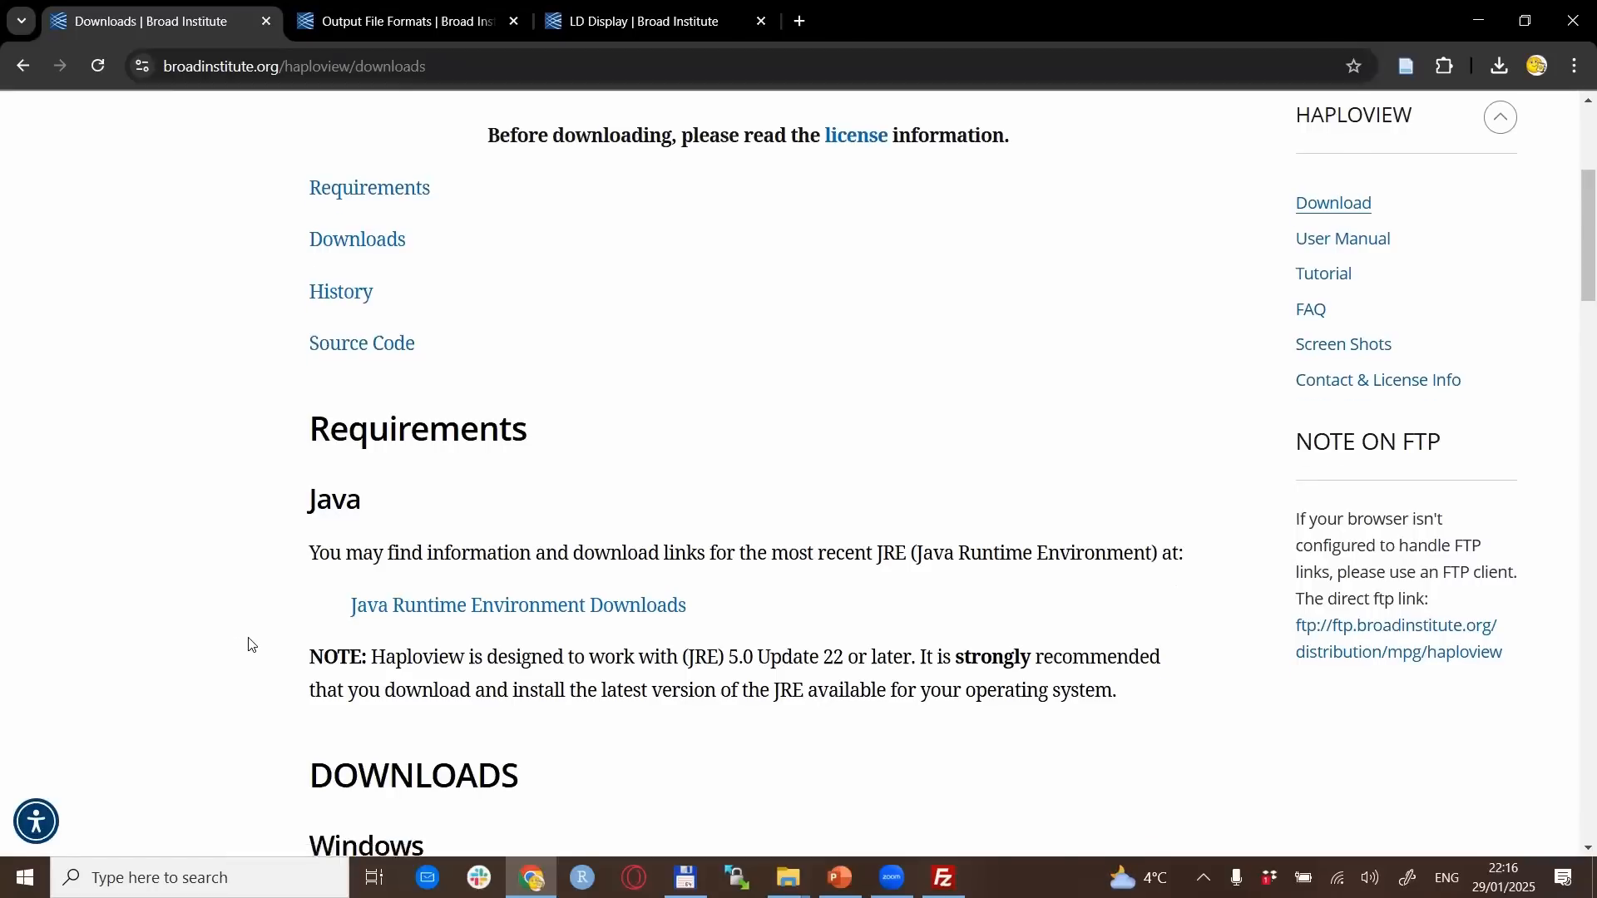
{"action": "scroll", "scroll_direction": "down", "scroll_amount": 3}
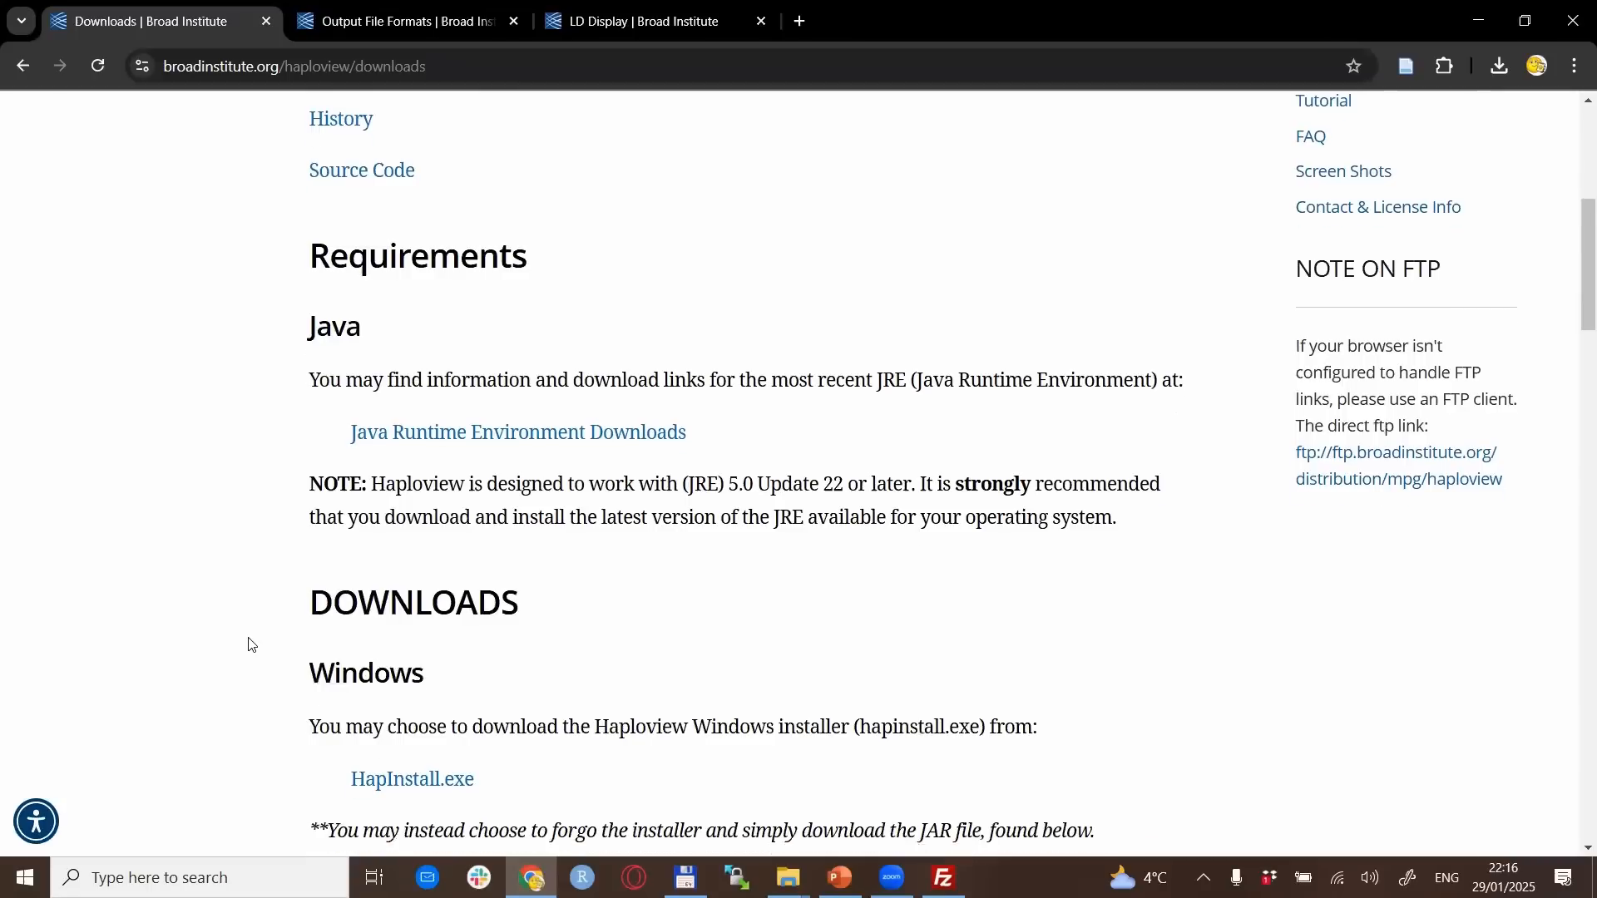
{"action": "scroll", "scroll_direction": "down", "scroll_amount": 3}
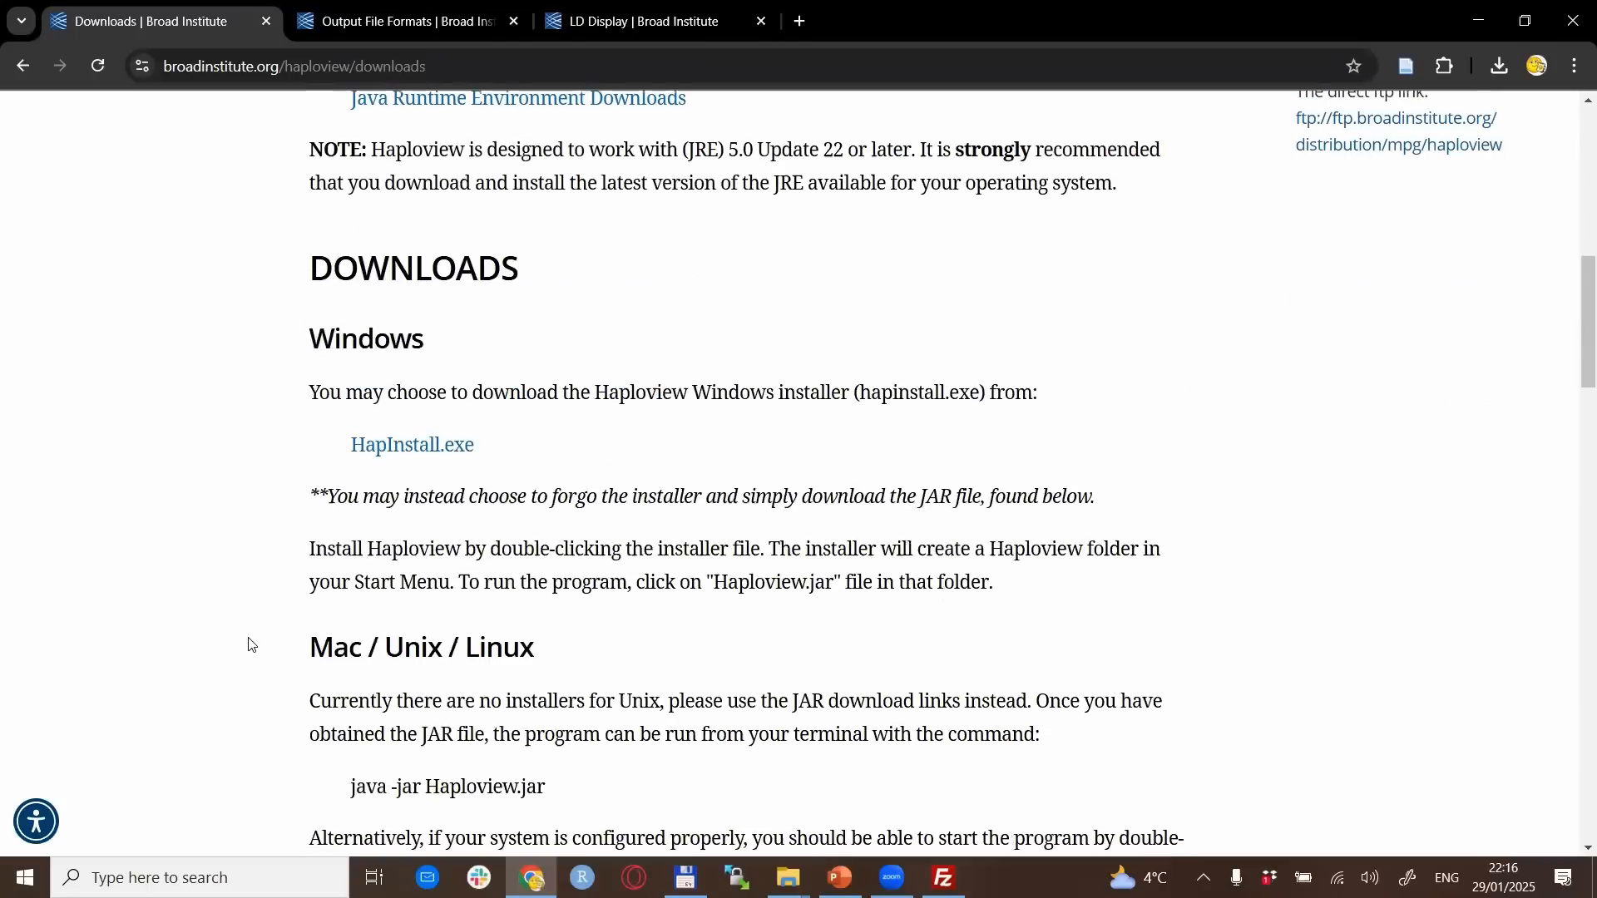
{"action": "mouse_move", "coordinate": [289, 547]}
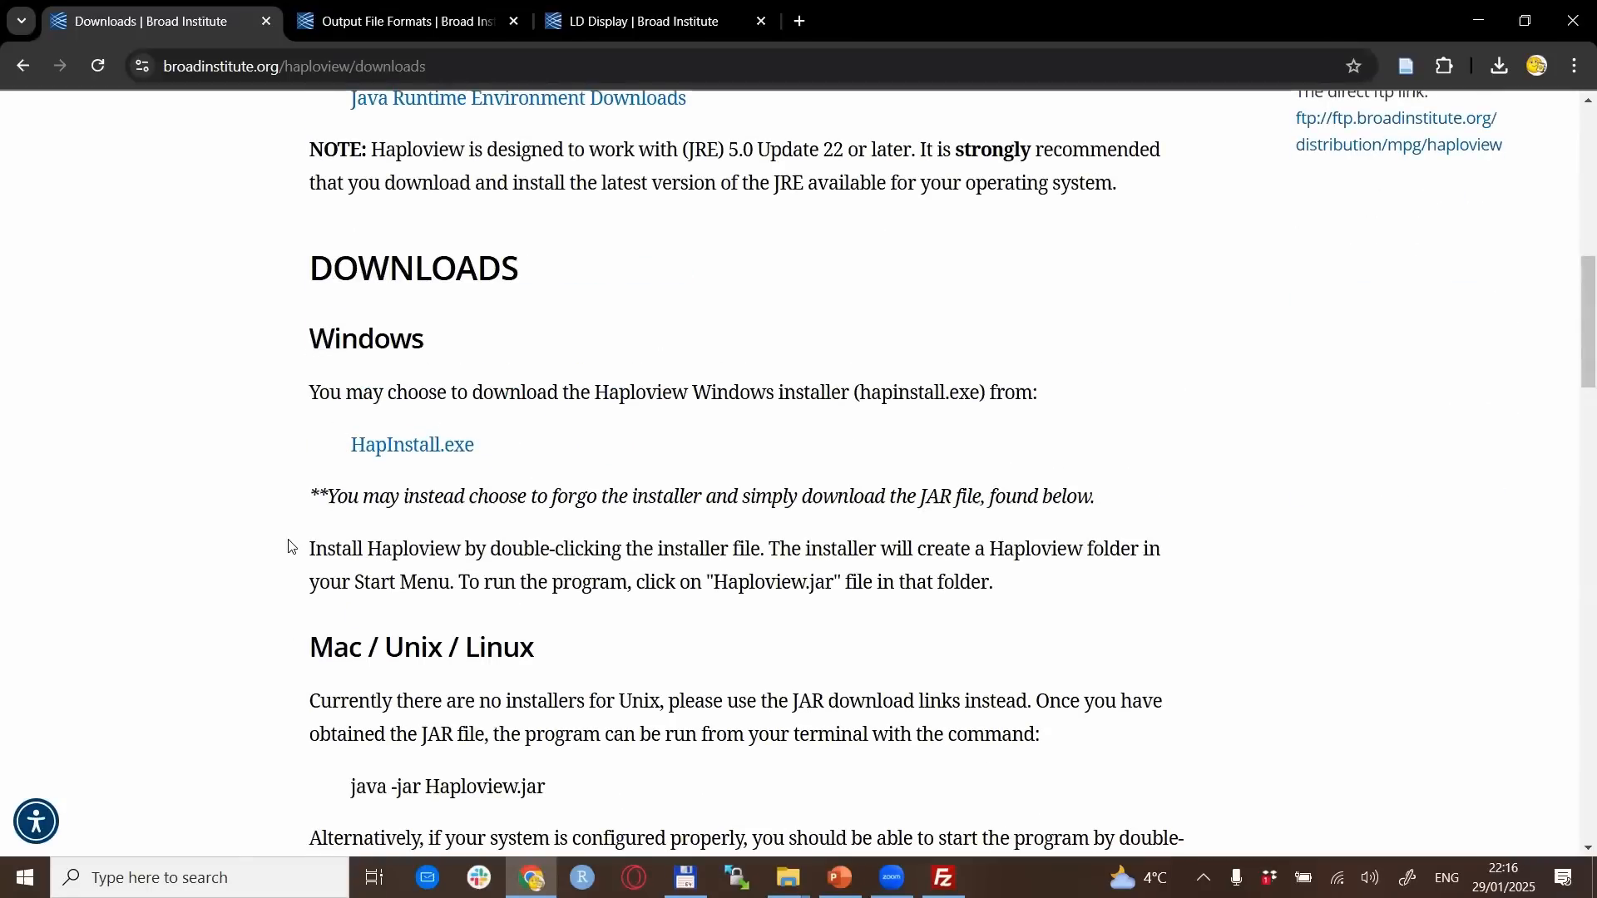
{"action": "mouse_move", "coordinate": [413, 560]}
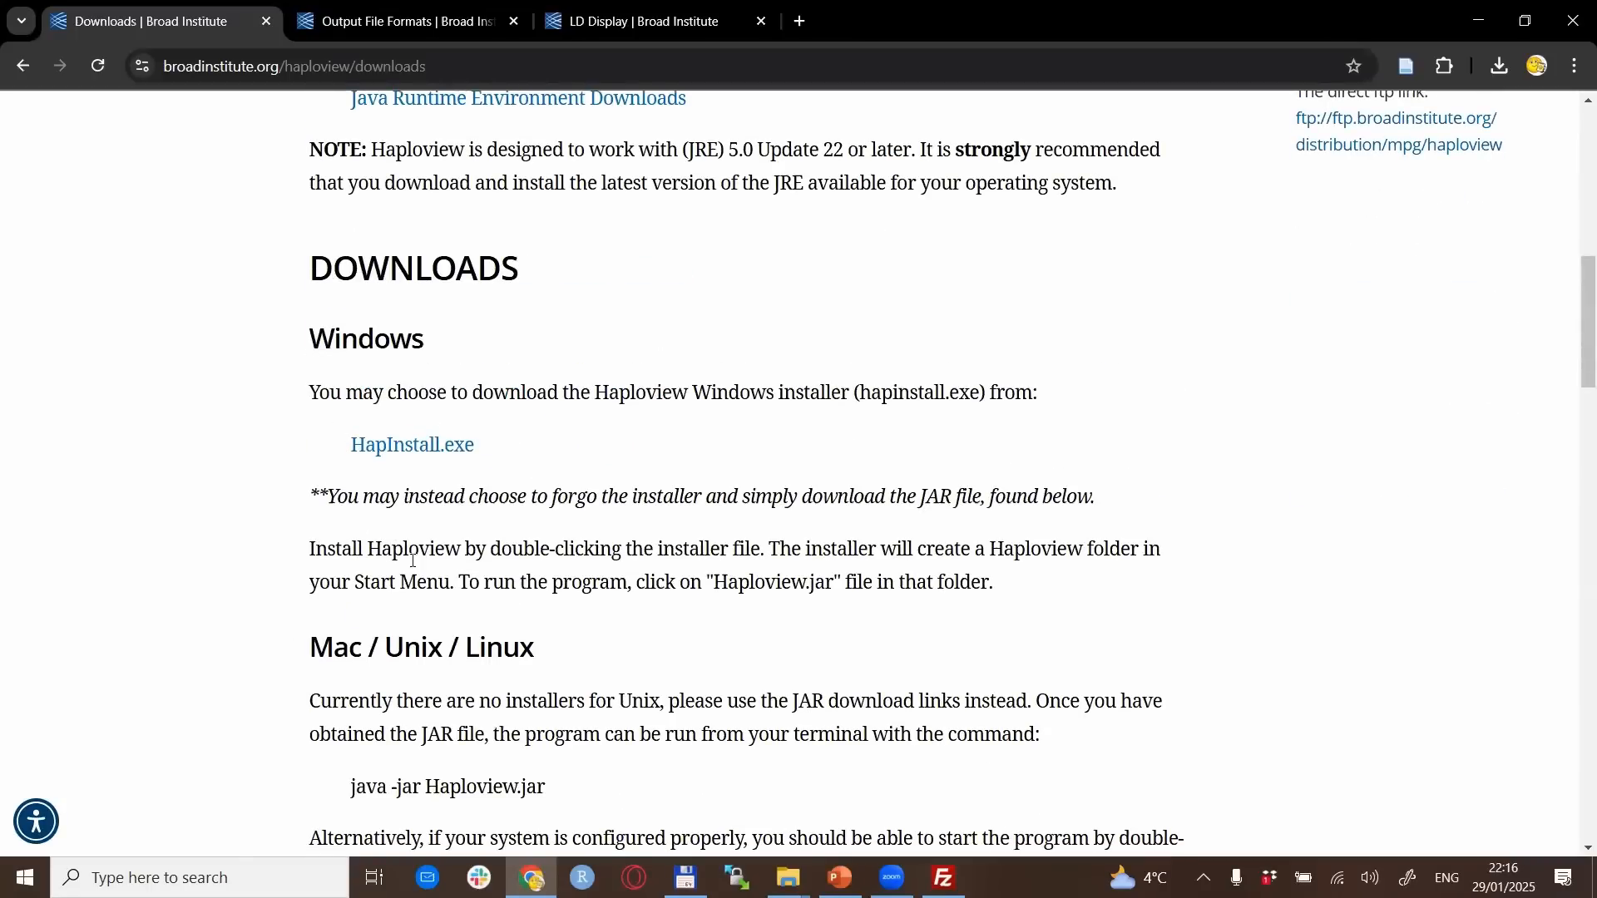
{"action": "scroll", "scroll_direction": "down", "scroll_amount": 3}
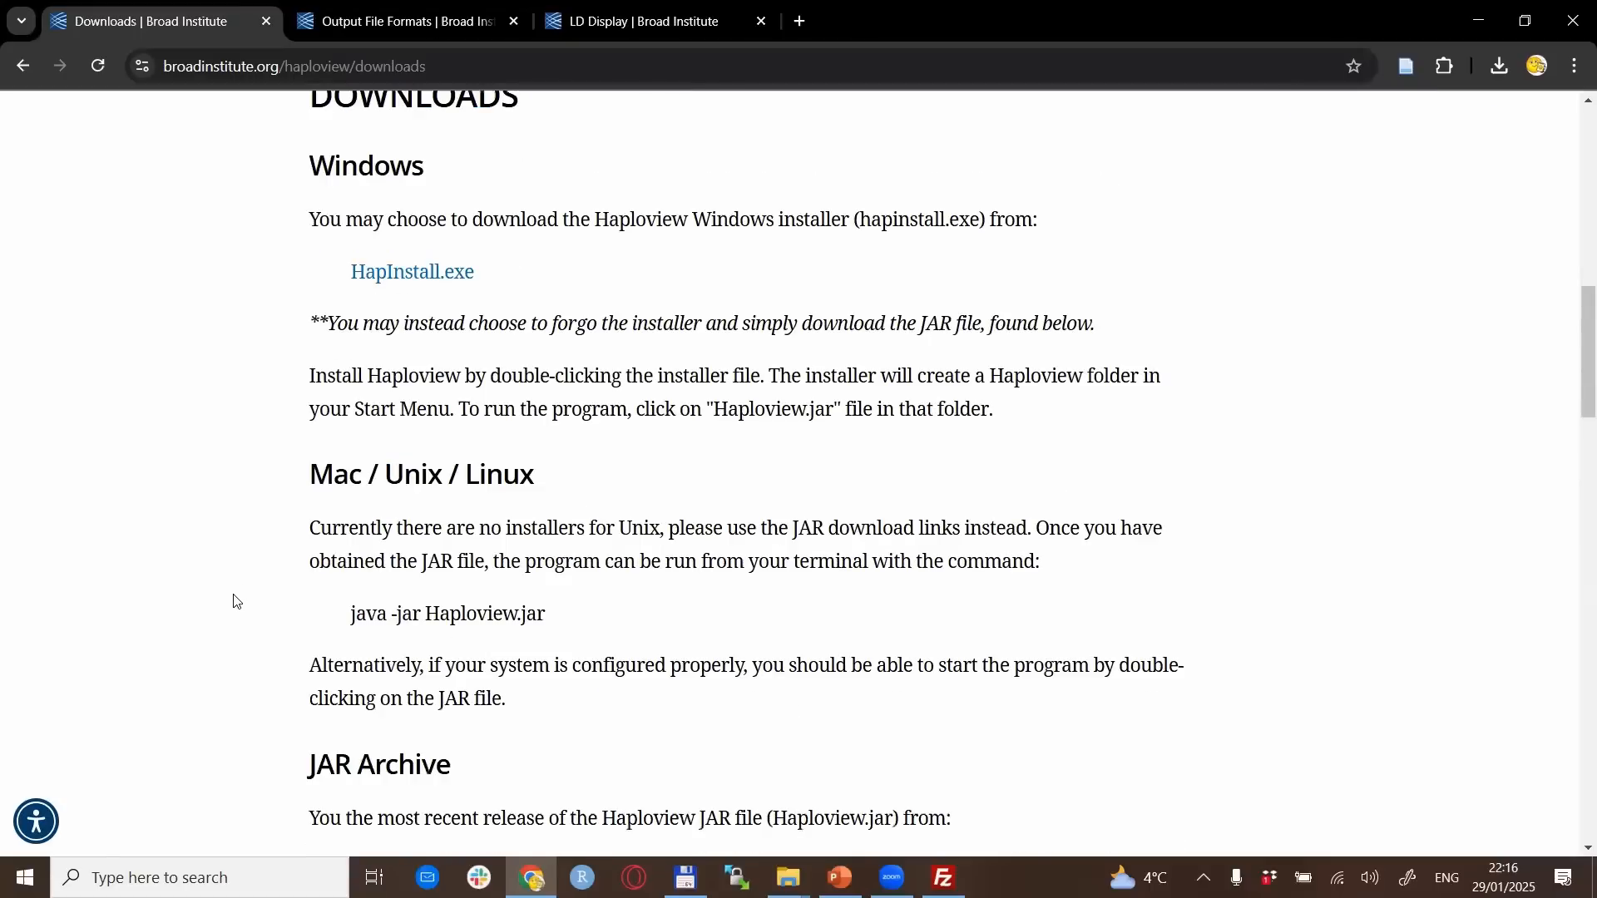
{"action": "scroll", "scroll_direction": "down", "scroll_amount": 3}
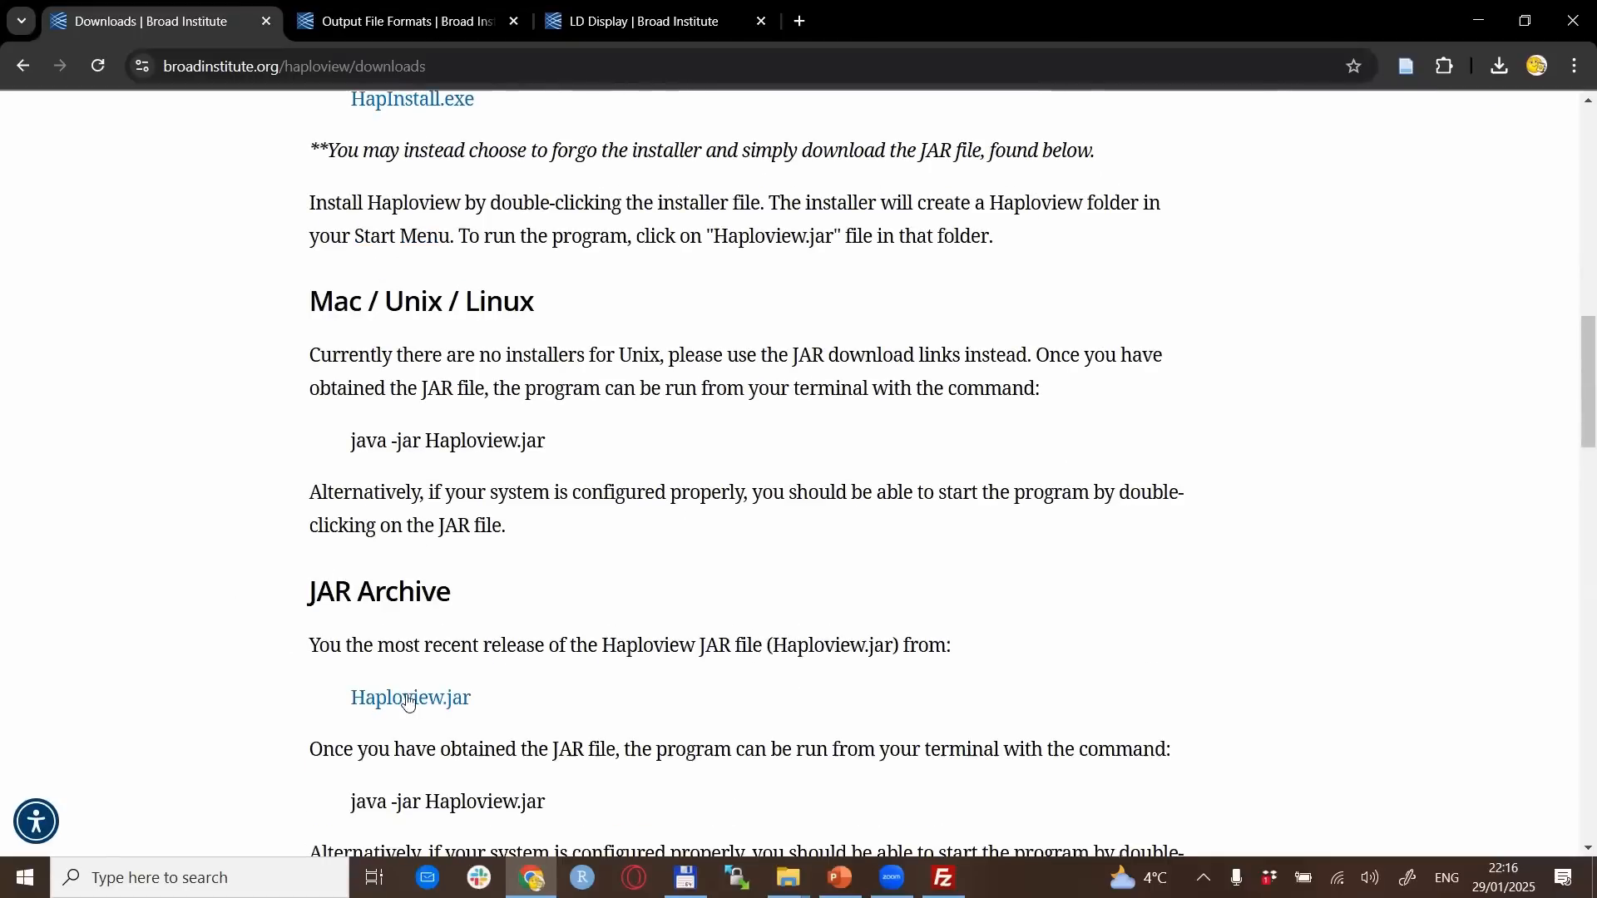
{"action": "mouse_move", "coordinate": [409, 698]}
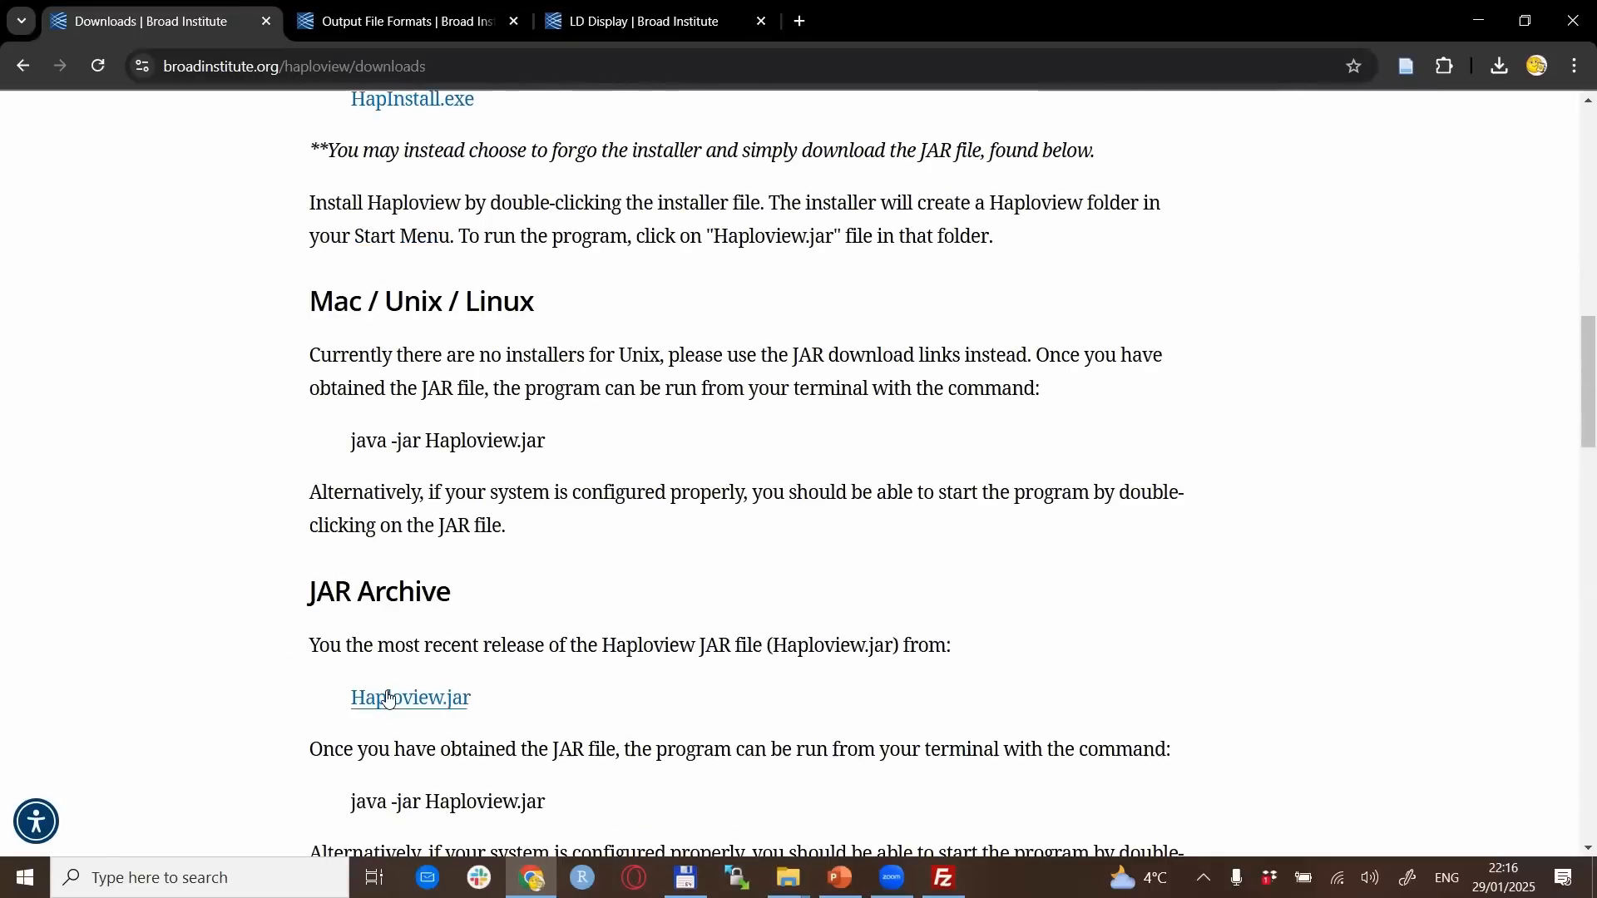
{"action": "mouse_move", "coordinate": [410, 697]}
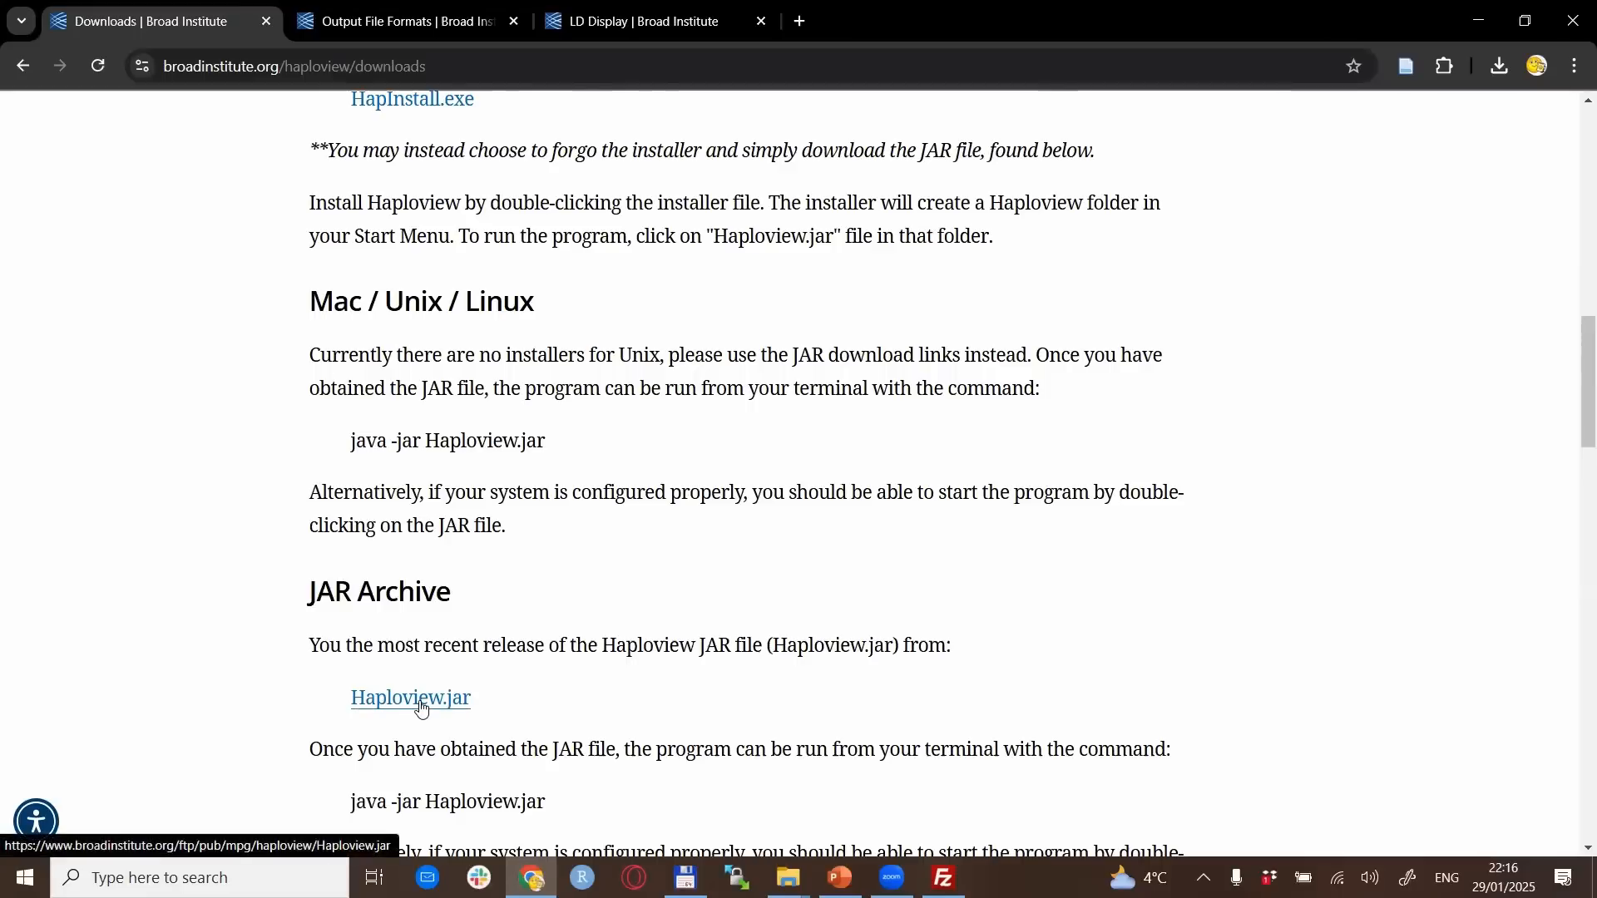
{"action": "mouse_move", "coordinate": [942, 537]}
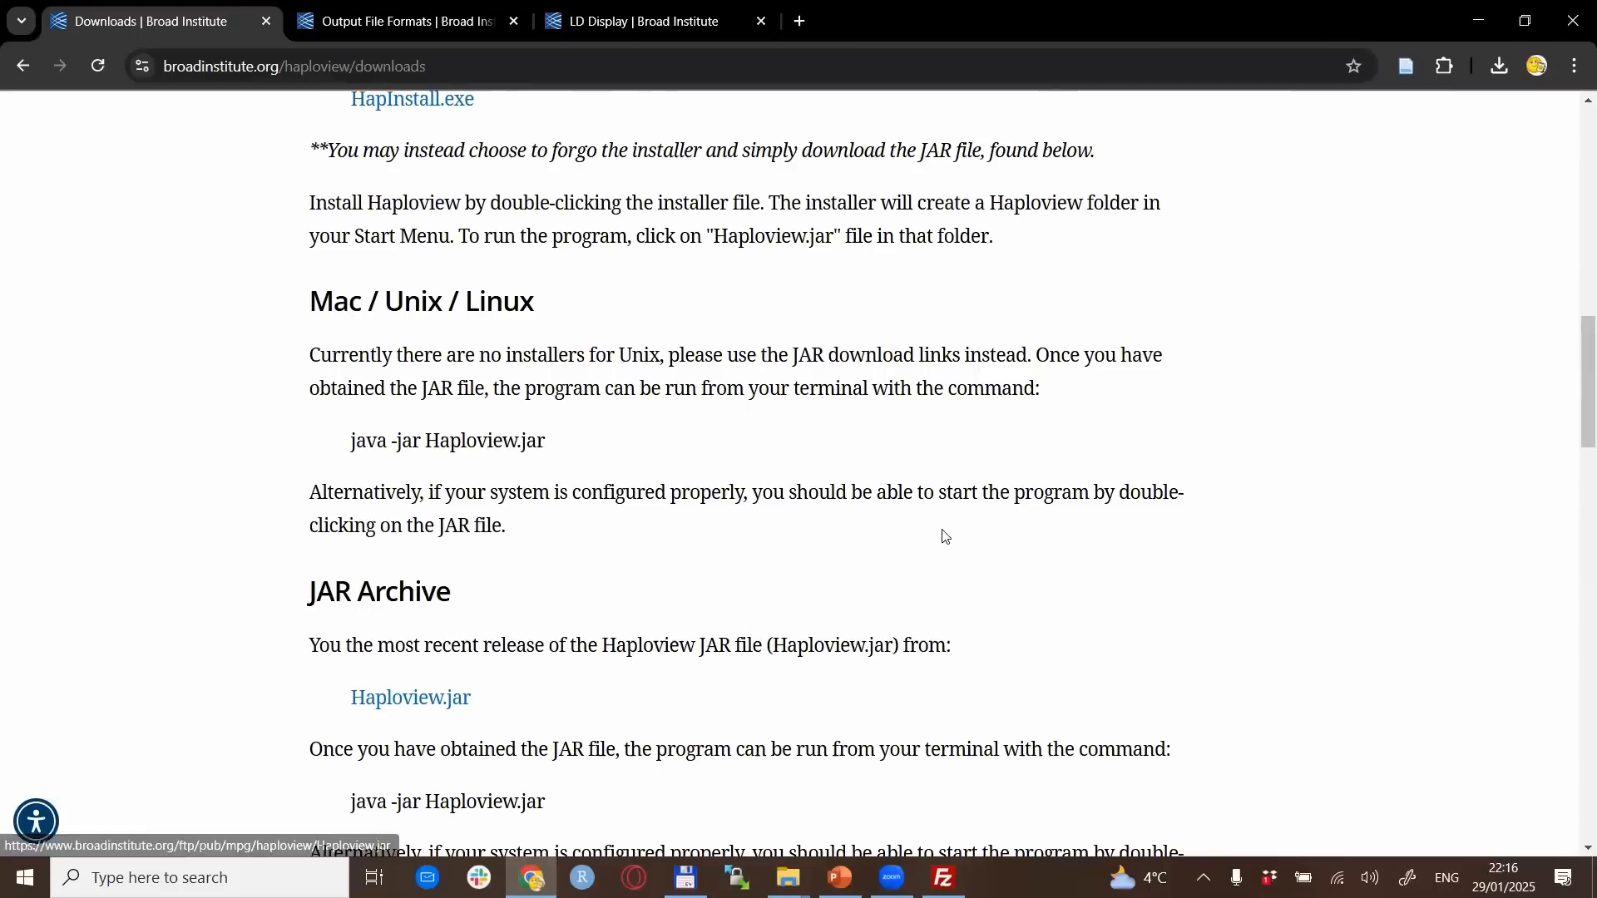
{"action": "scroll", "scroll_direction": "up", "scroll_amount": 3}
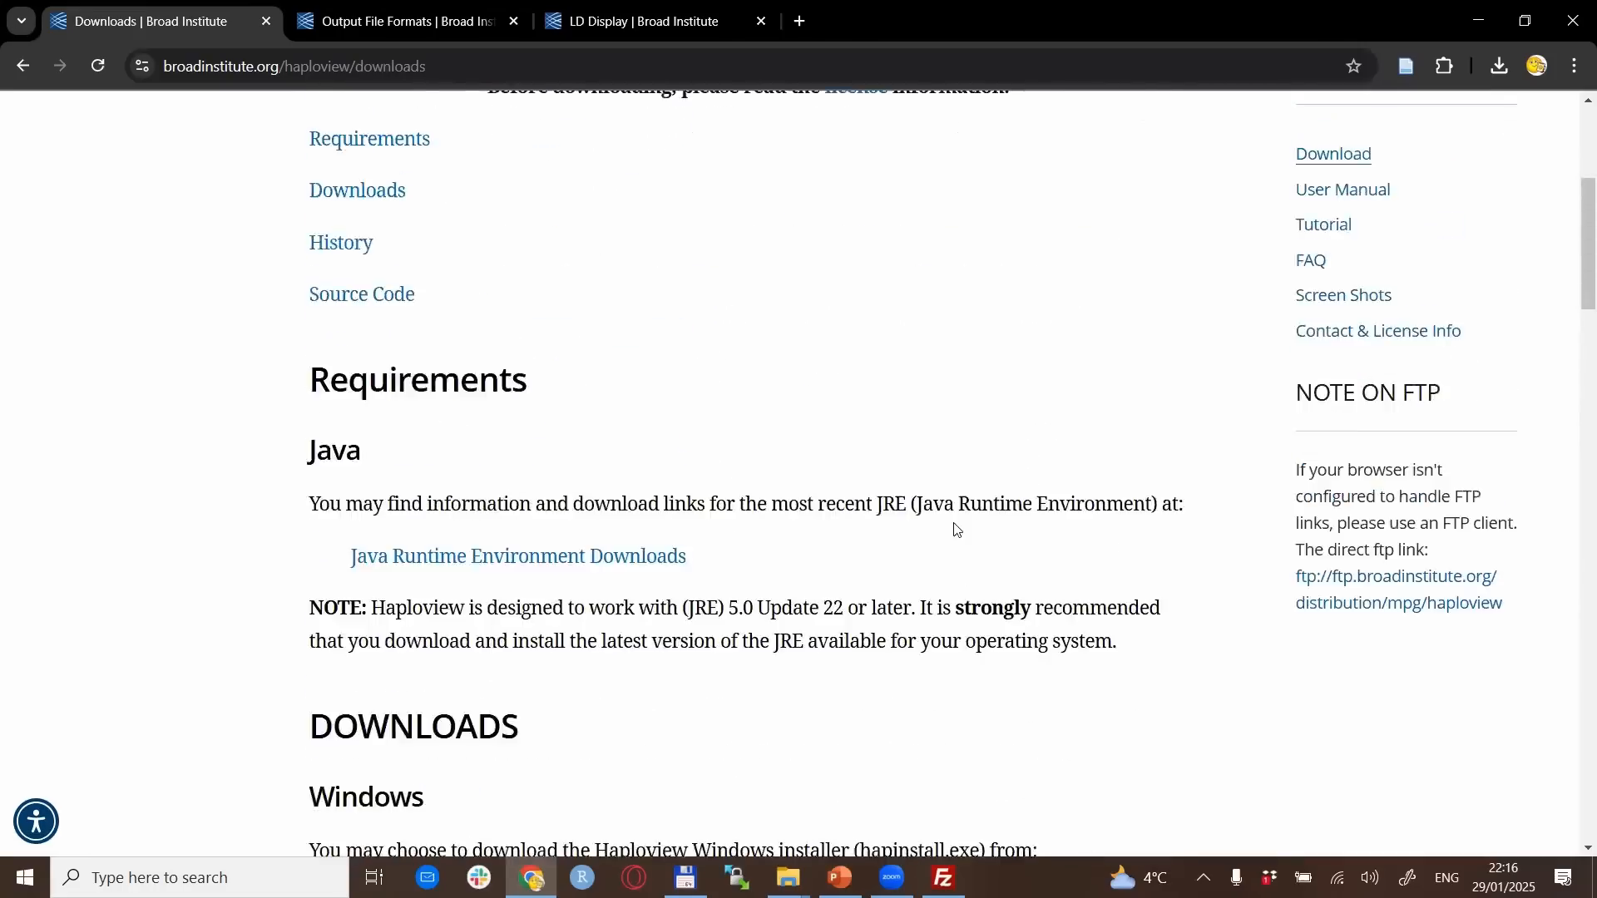
{"action": "scroll", "scroll_direction": "up", "scroll_amount": 3}
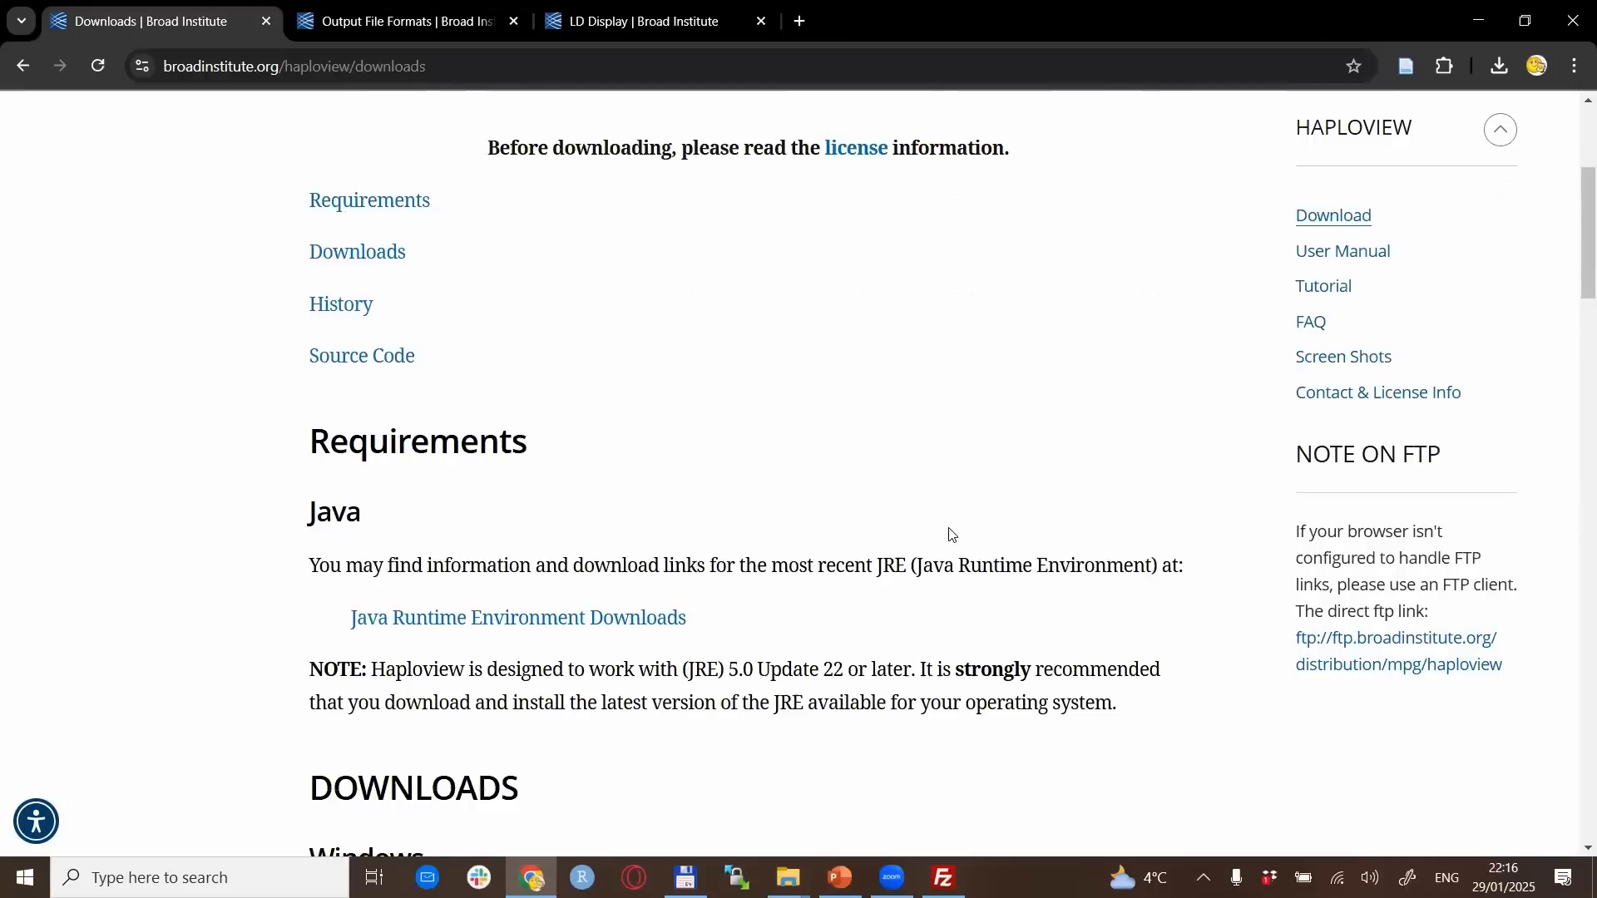
{"action": "mouse_move", "coordinate": [1457, 459]}
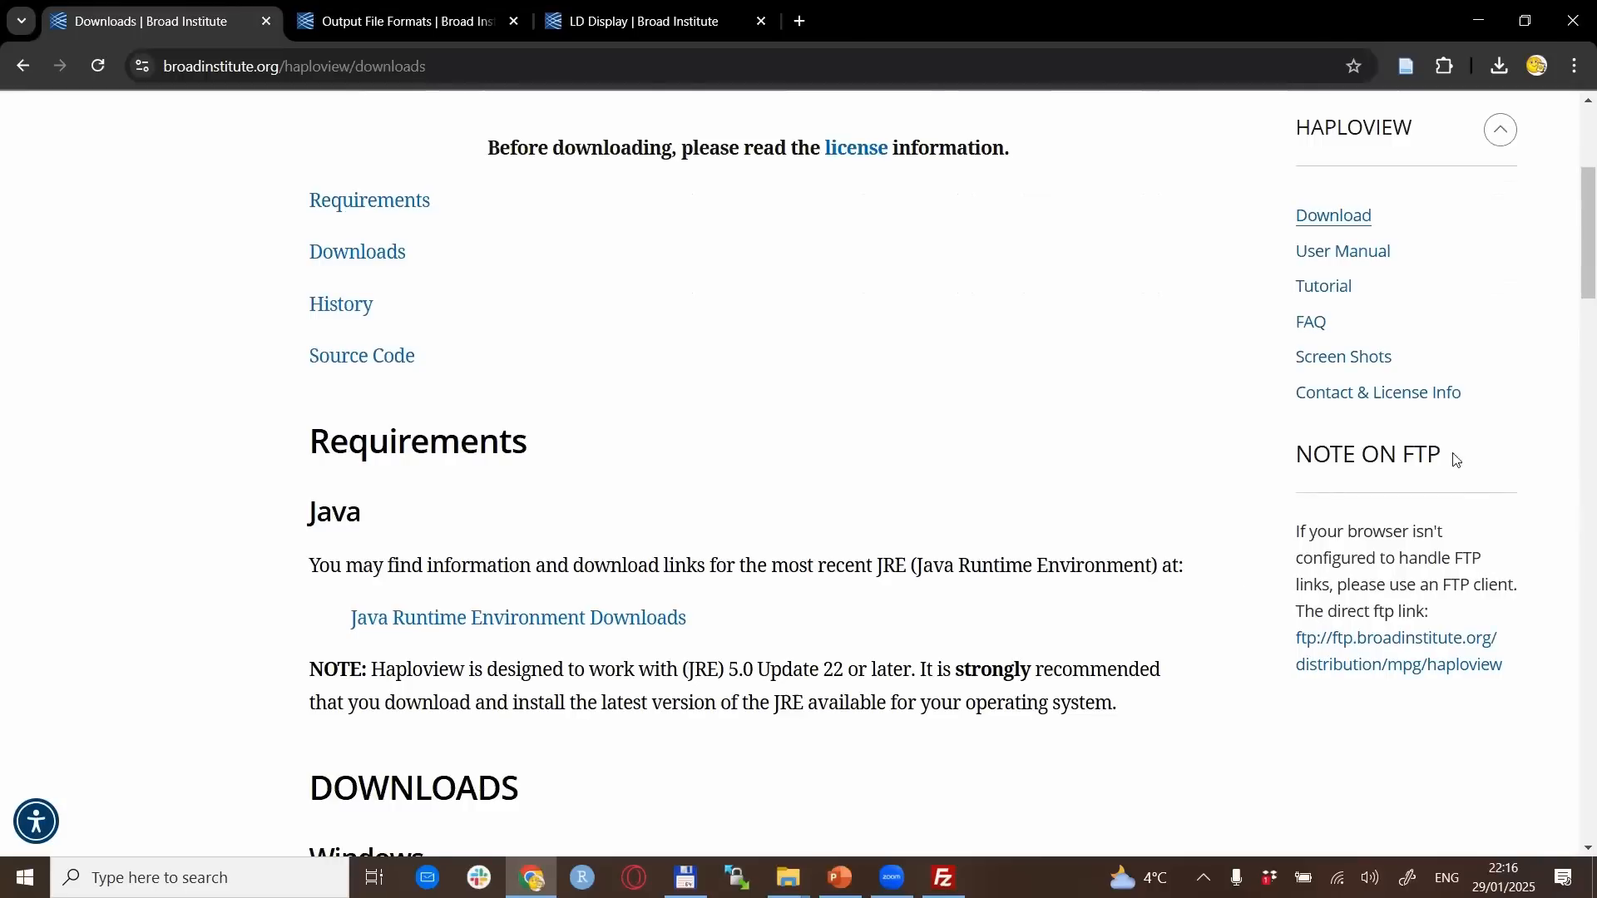
{"action": "mouse_move", "coordinate": [1208, 584]}
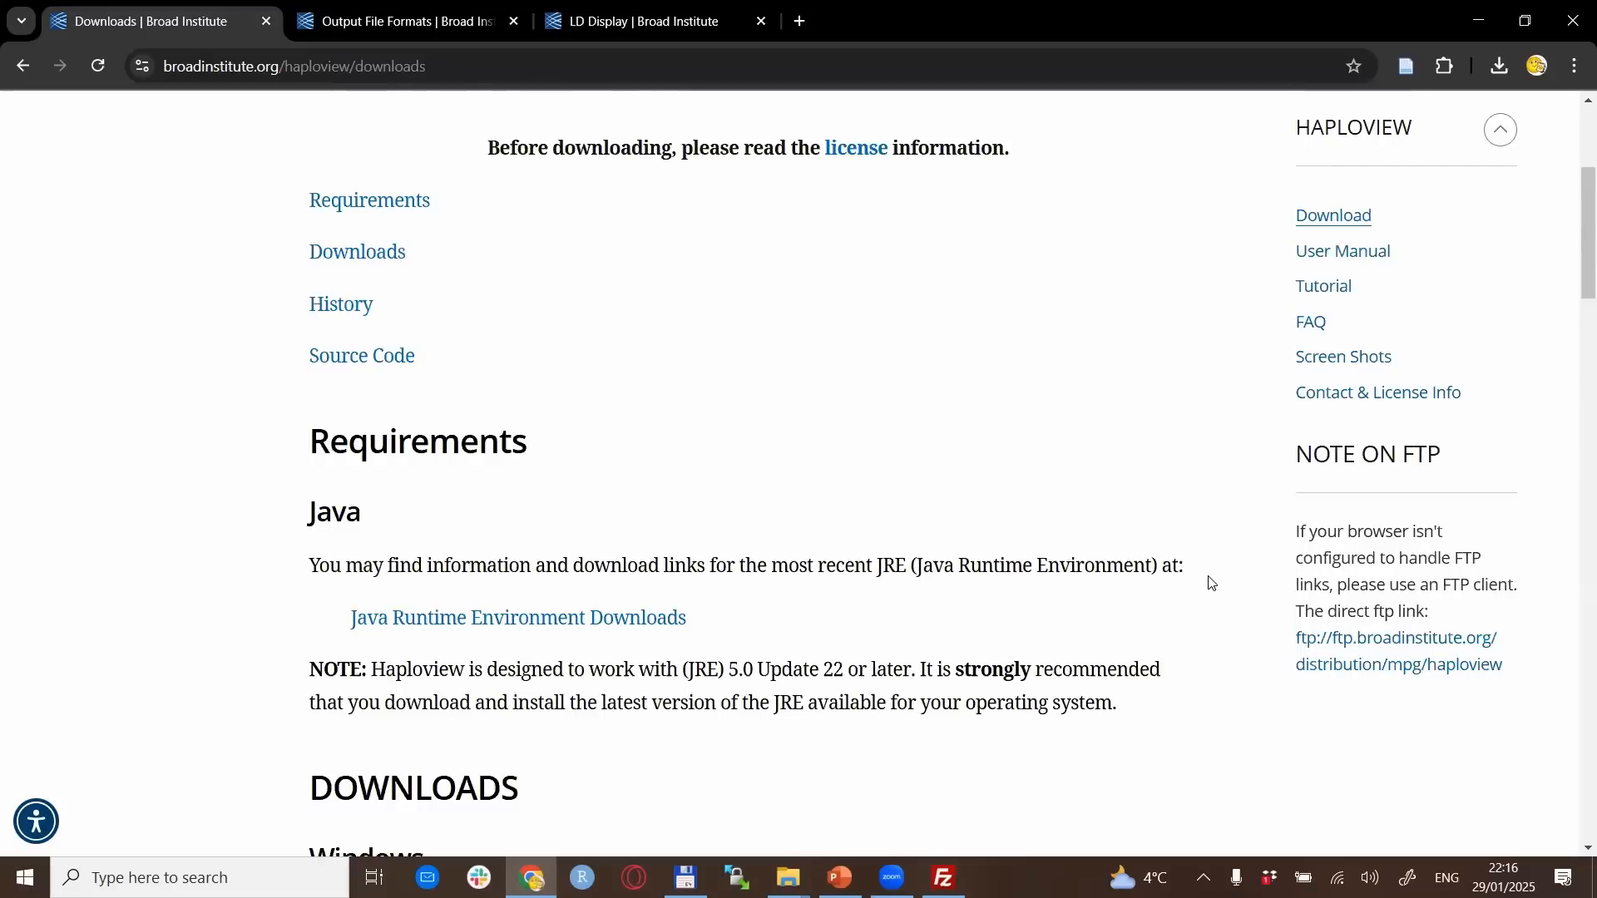
{"action": "mouse_move", "coordinate": [1306, 726]}
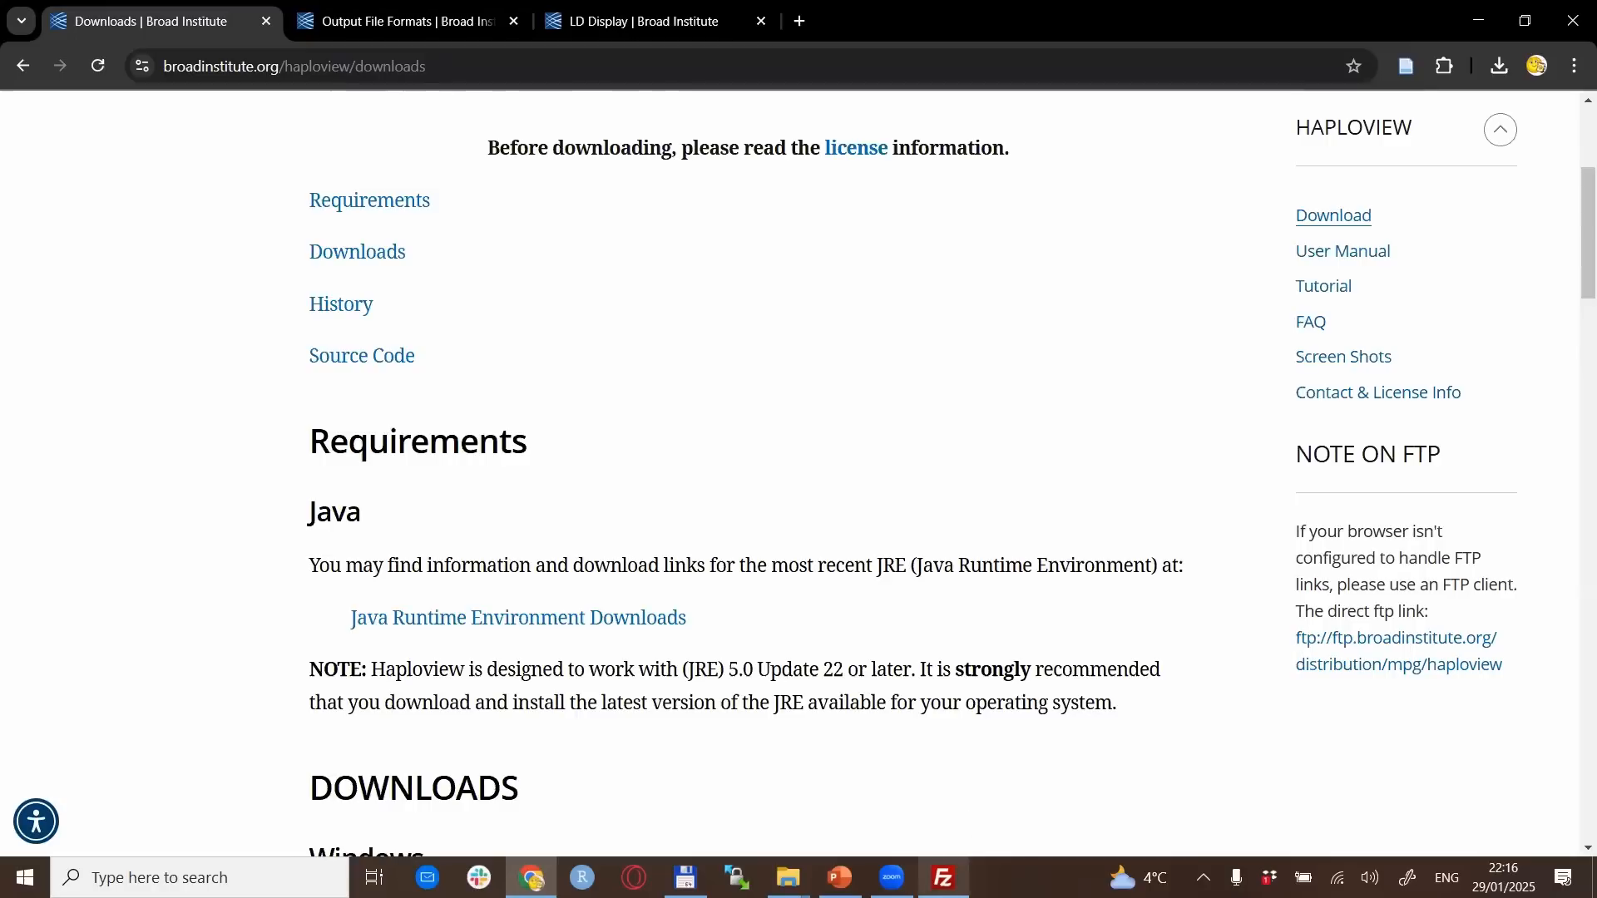
Bring the FileZilla FTP client up from the taskbar
{"action": "left_click", "coordinate": [941, 877]}
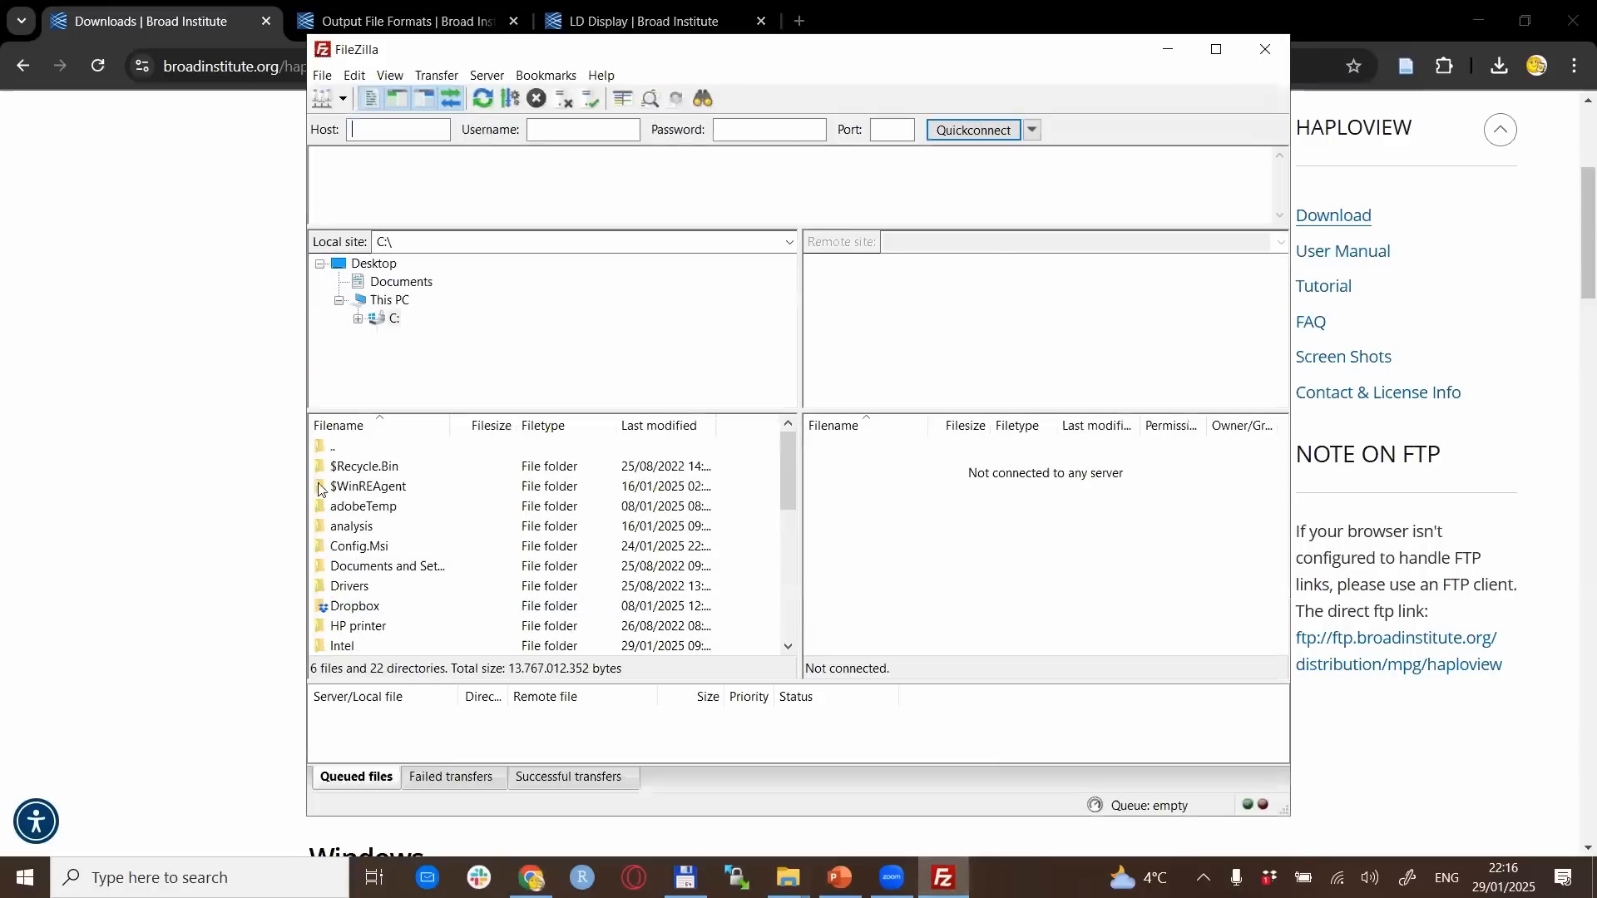
{"action": "mouse_move", "coordinate": [210, 481]}
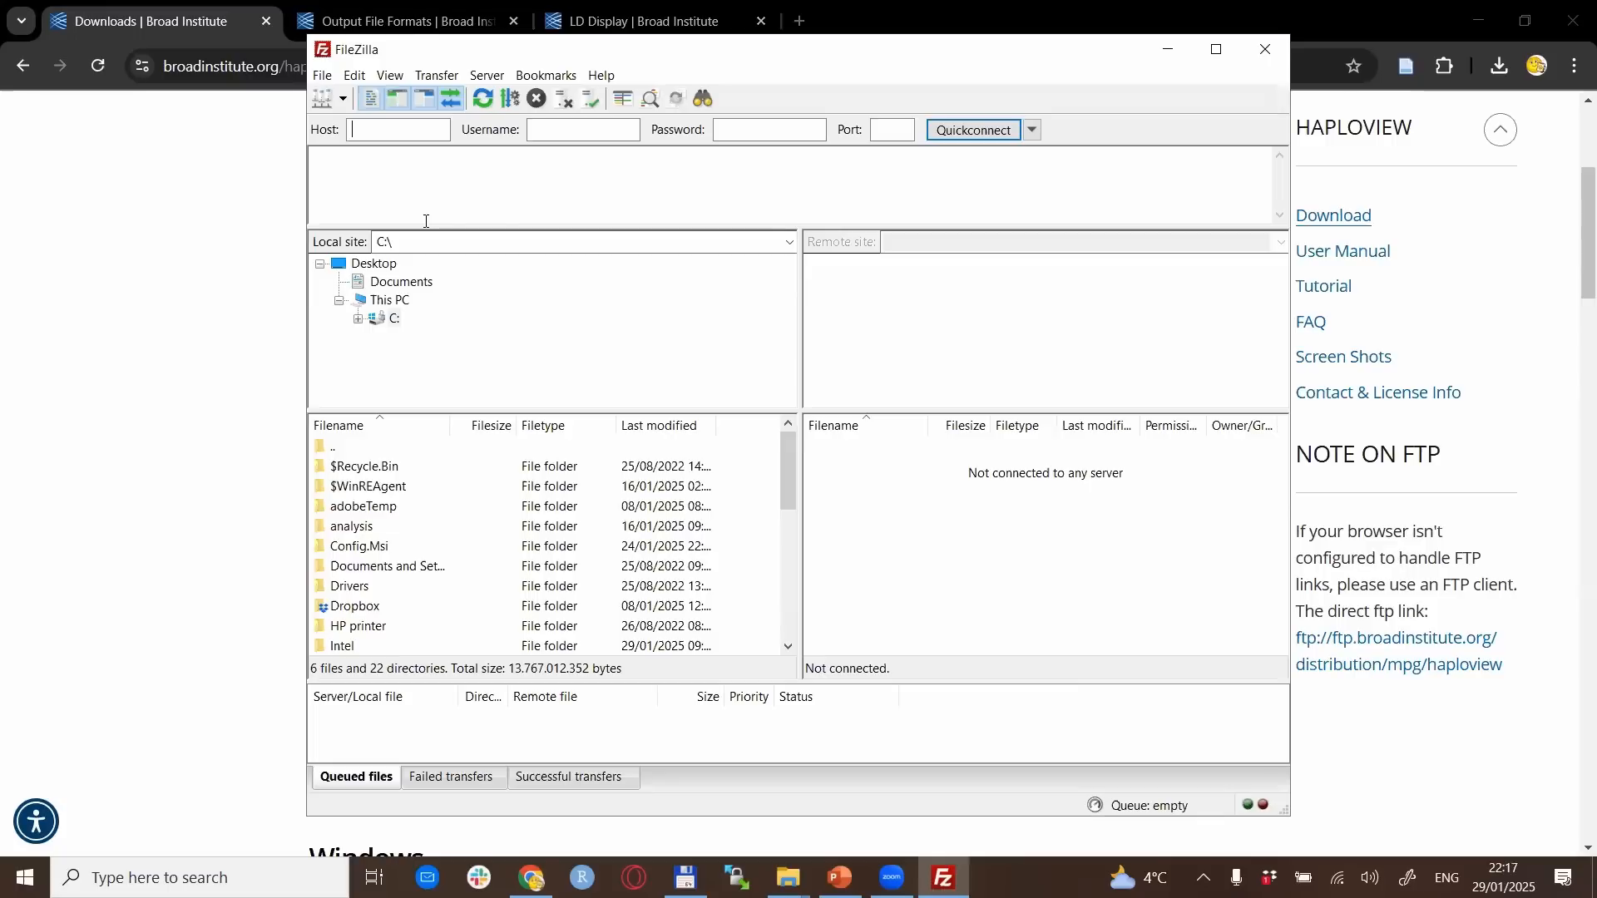
{"action": "mouse_move", "coordinate": [400, 290]}
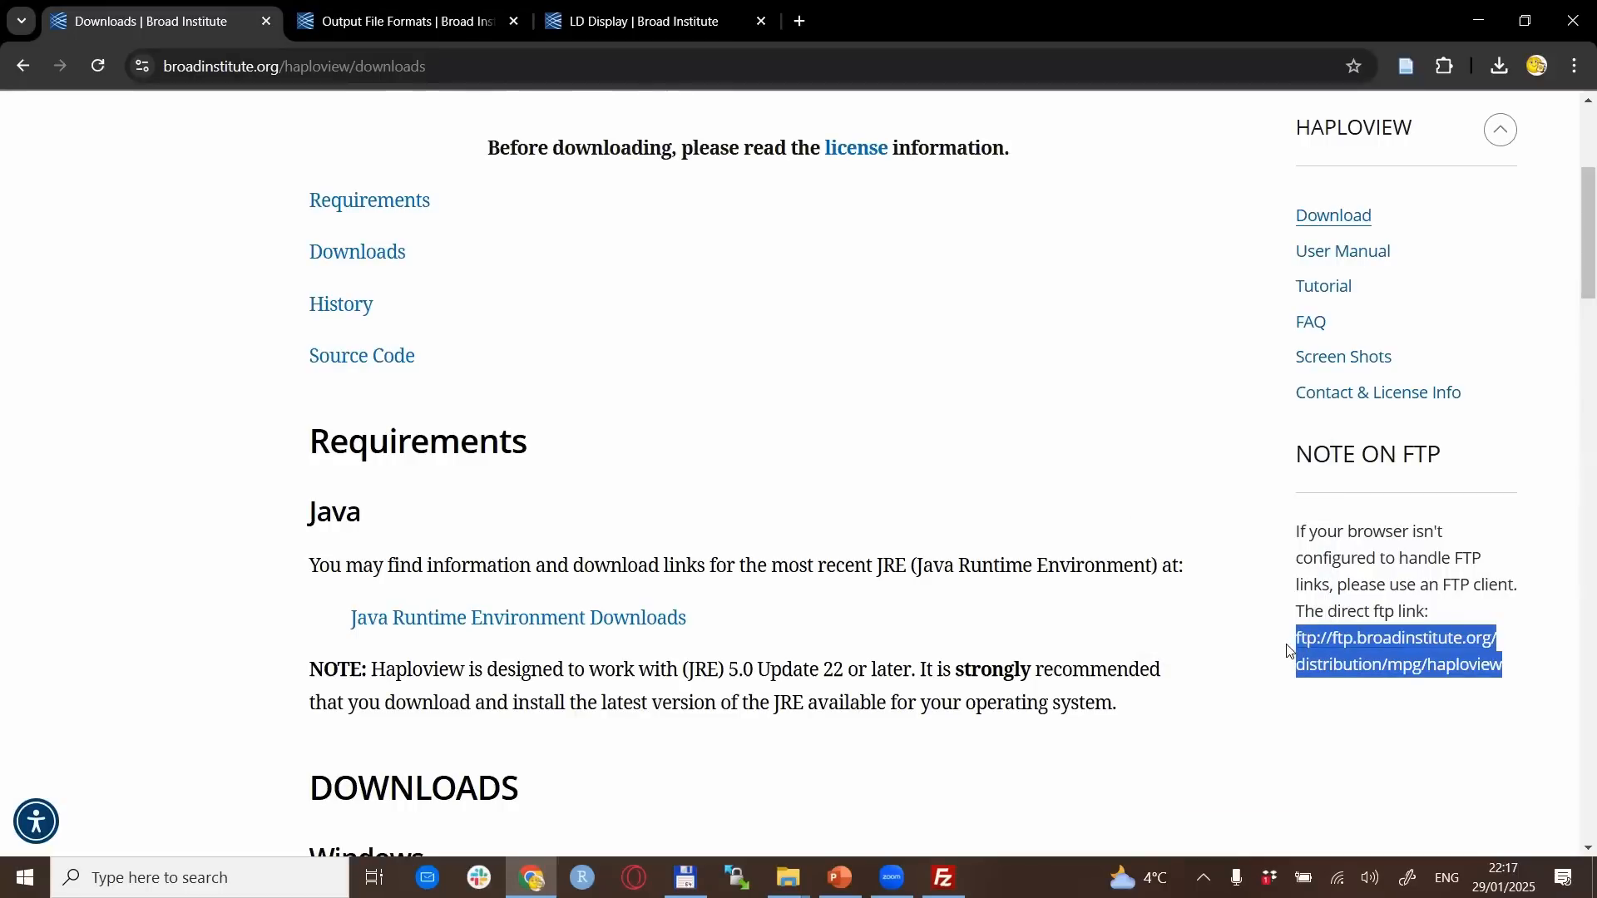
{"action": "mouse_move", "coordinate": [1272, 662]}
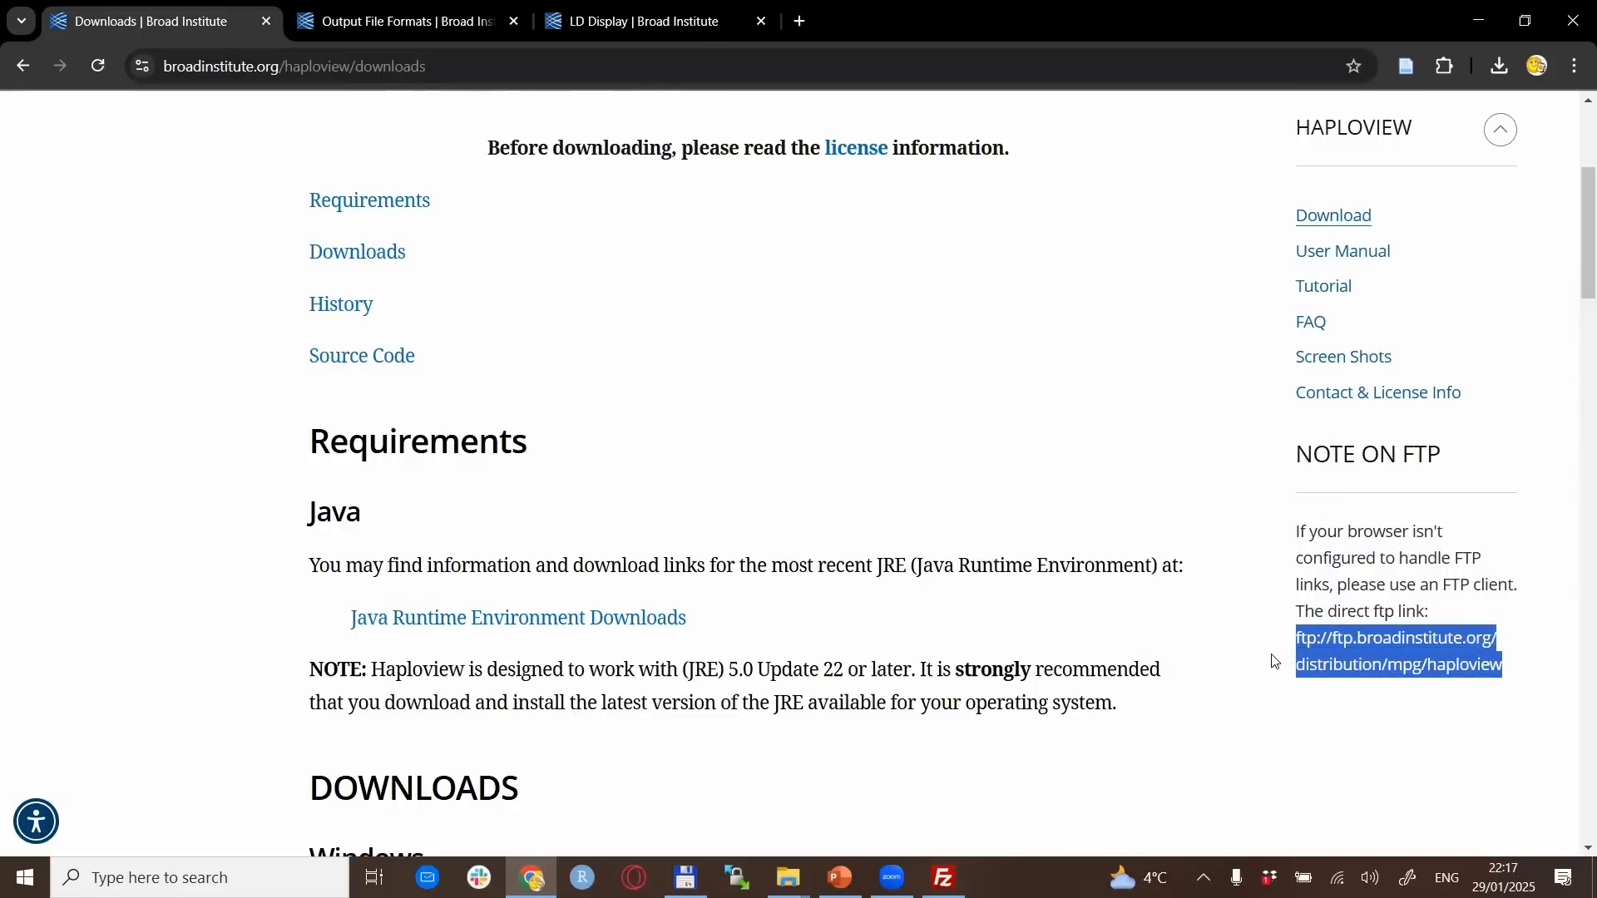
{"action": "mouse_move", "coordinate": [1090, 808]}
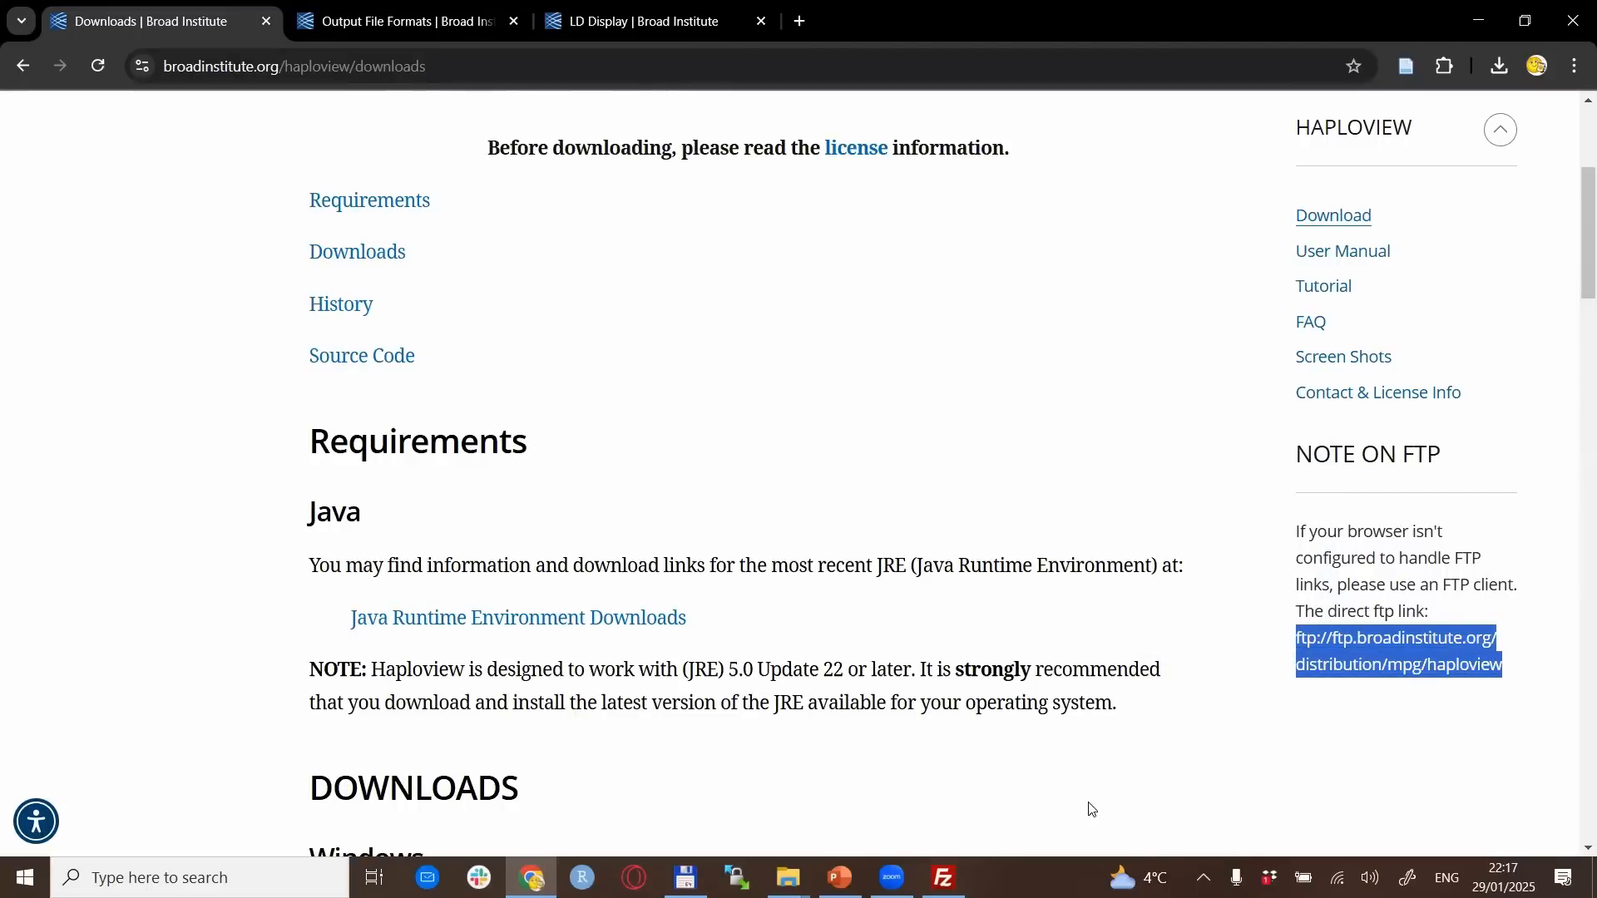
Paste the Haploview FTP link into FileZilla's Host, Quickconnect, and accept the insecure-FTP warning
{"action": "left_click", "coordinate": [941, 877]}
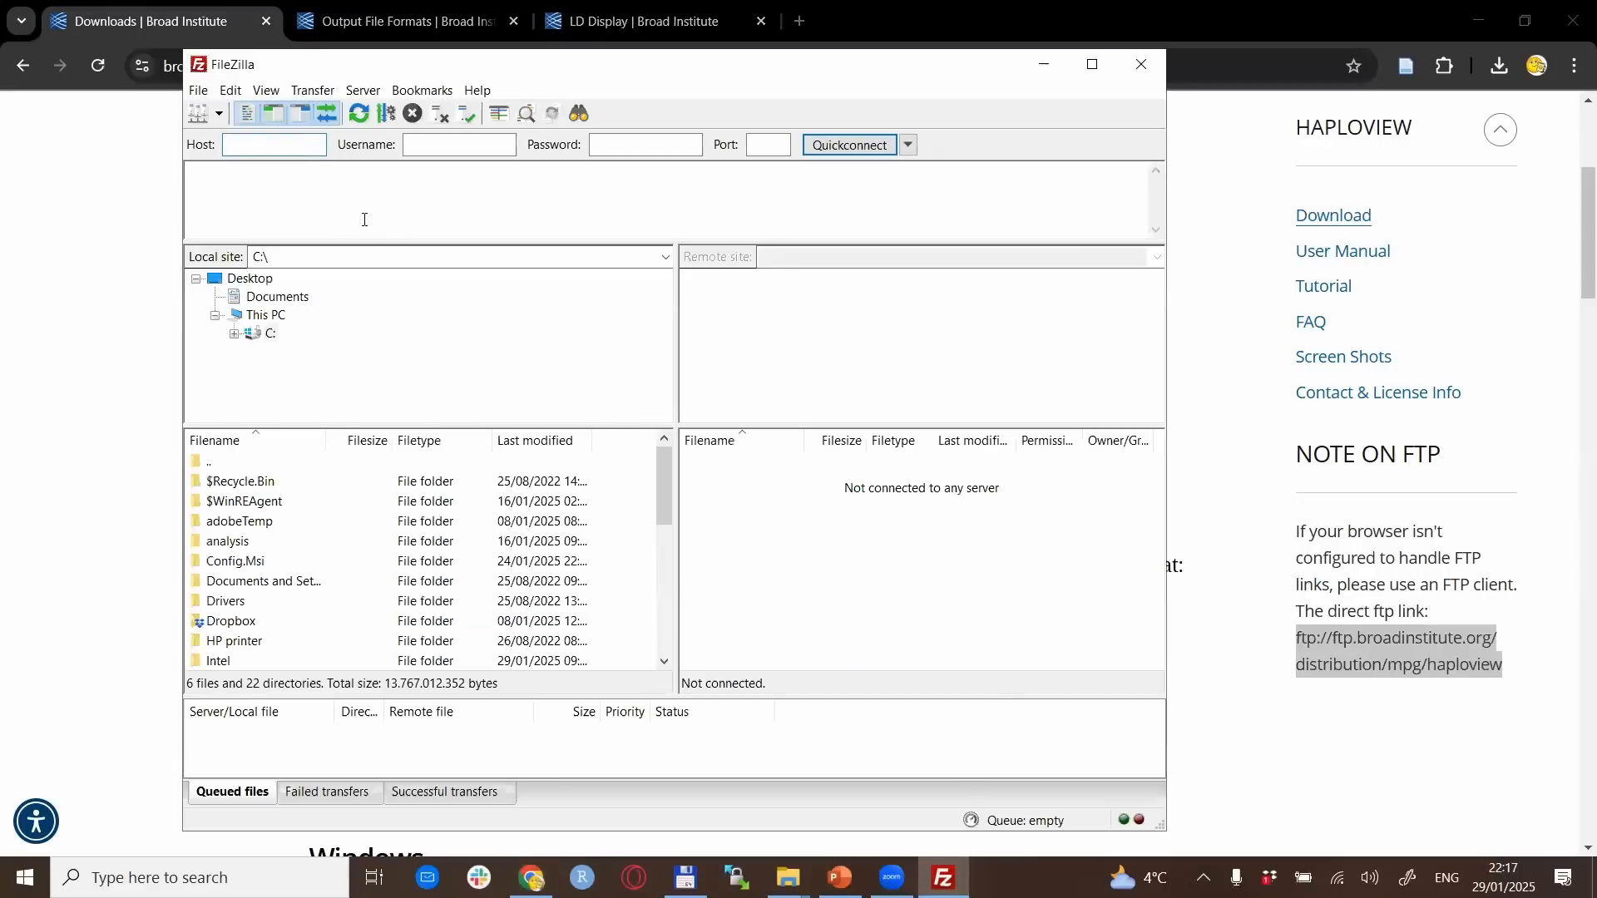
{"action": "right_click", "coordinate": [273, 144]}
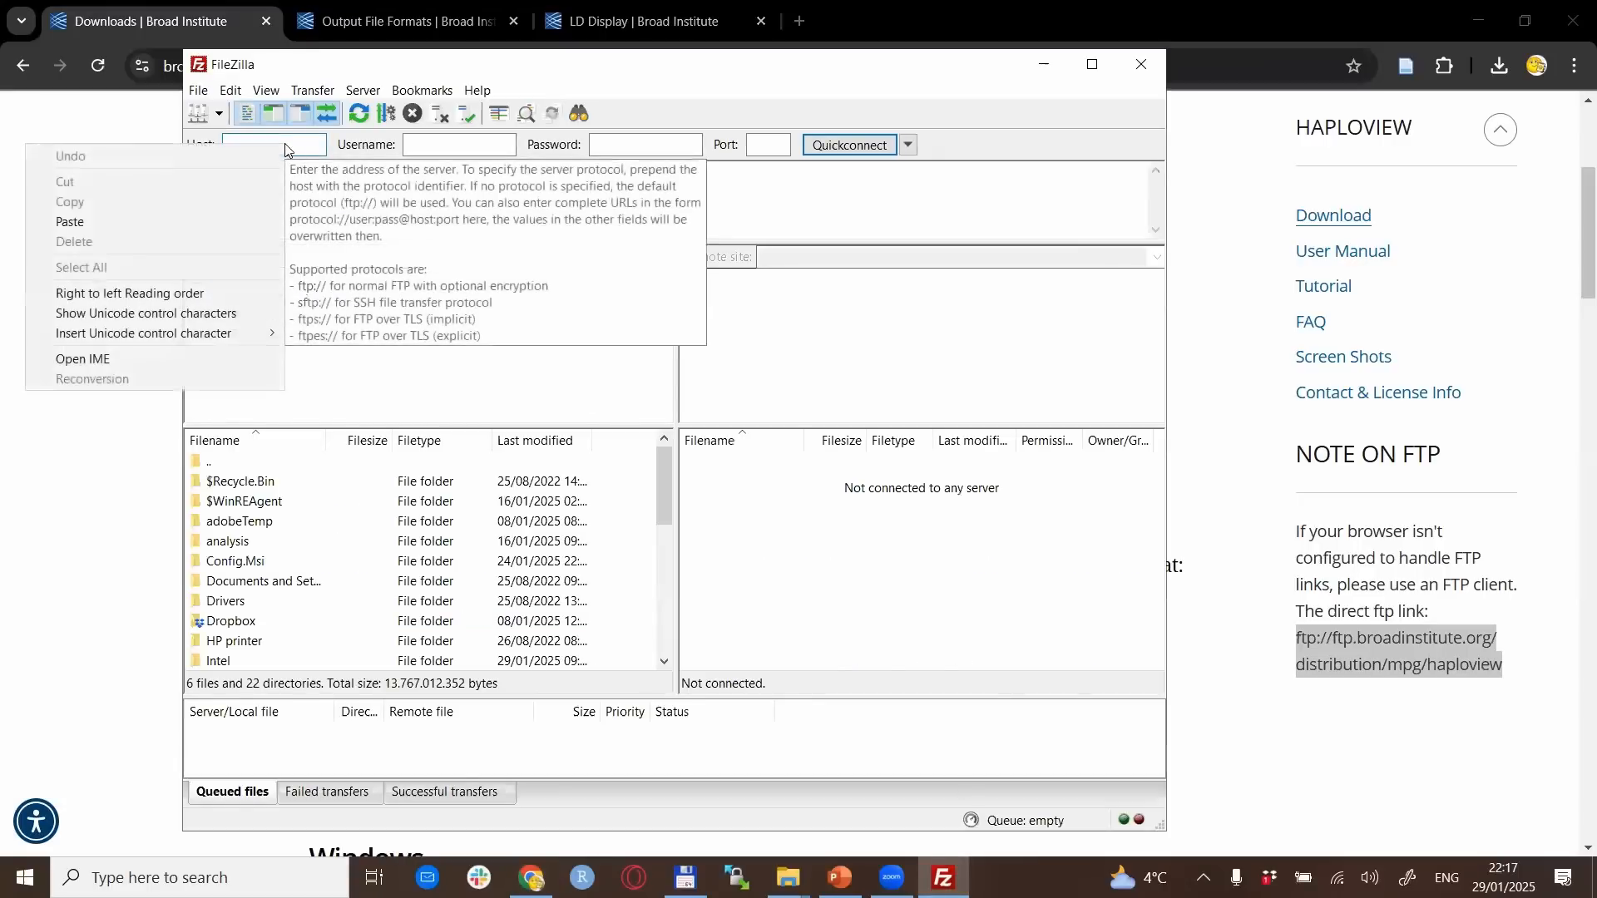
{"action": "left_click", "coordinate": [69, 221]}
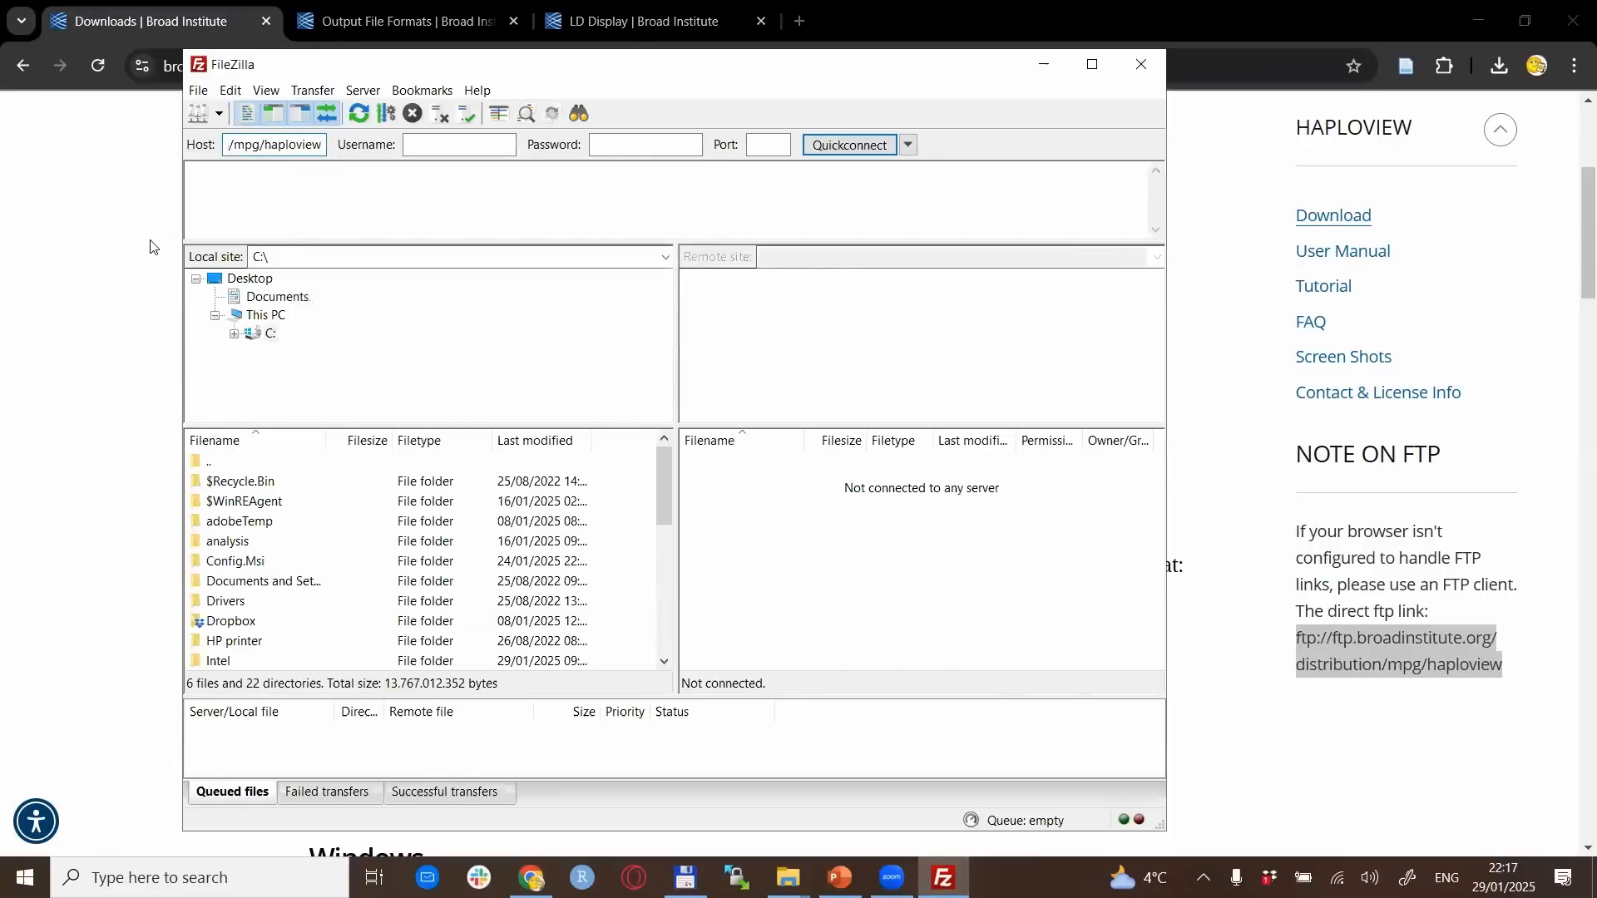
{"action": "left_click", "coordinate": [848, 144]}
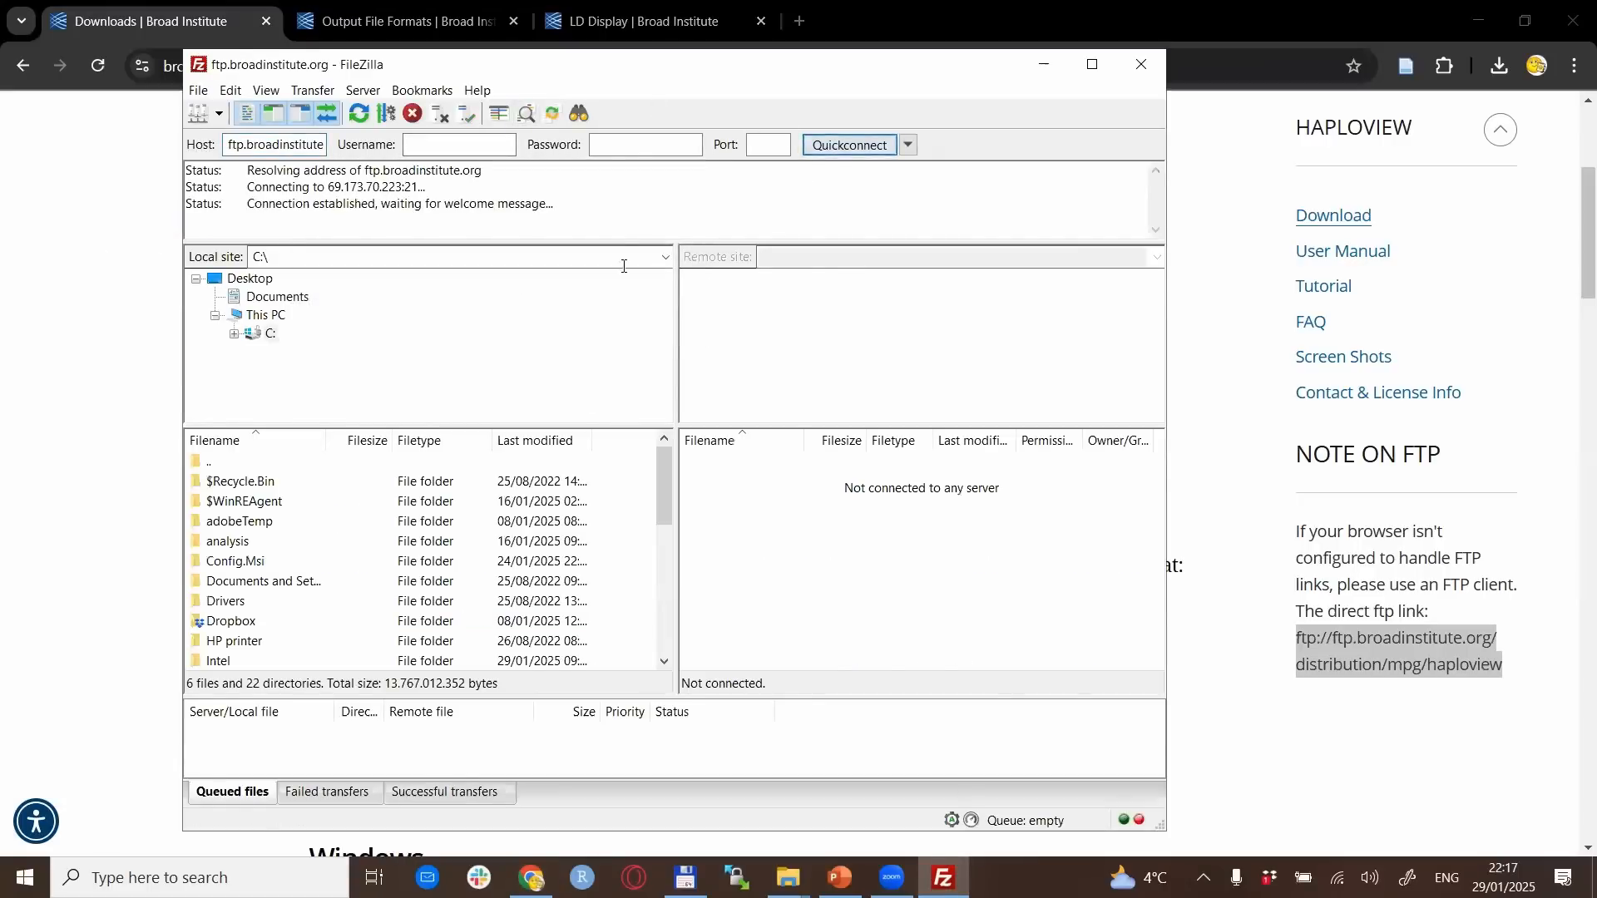
{"action": "left_click", "coordinate": [848, 145]}
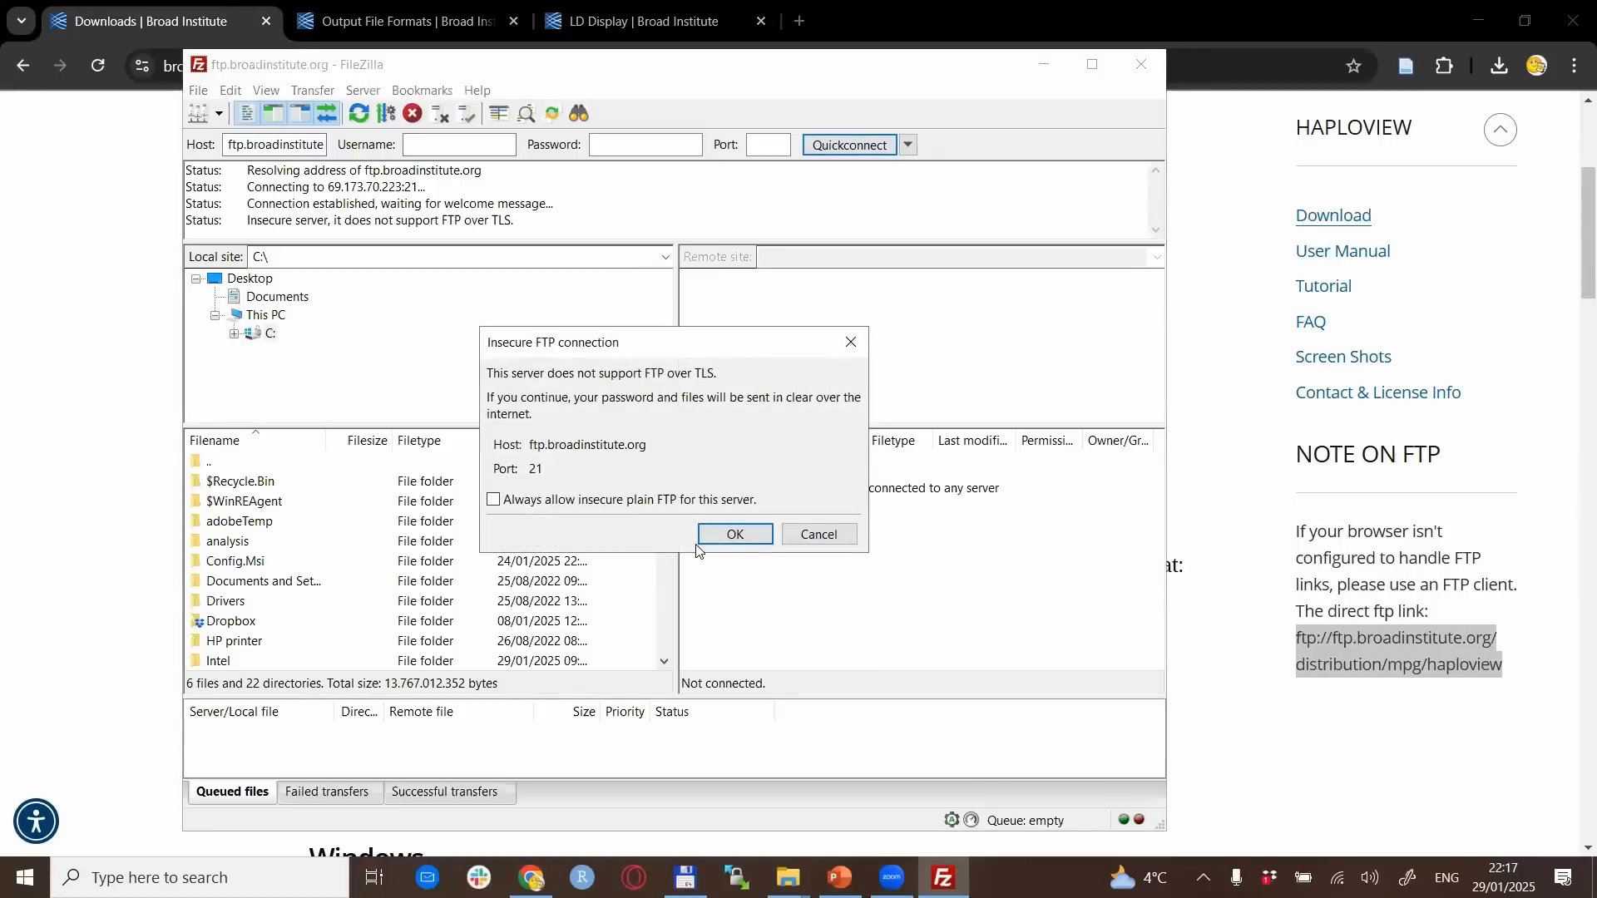
{"action": "left_click", "coordinate": [734, 534]}
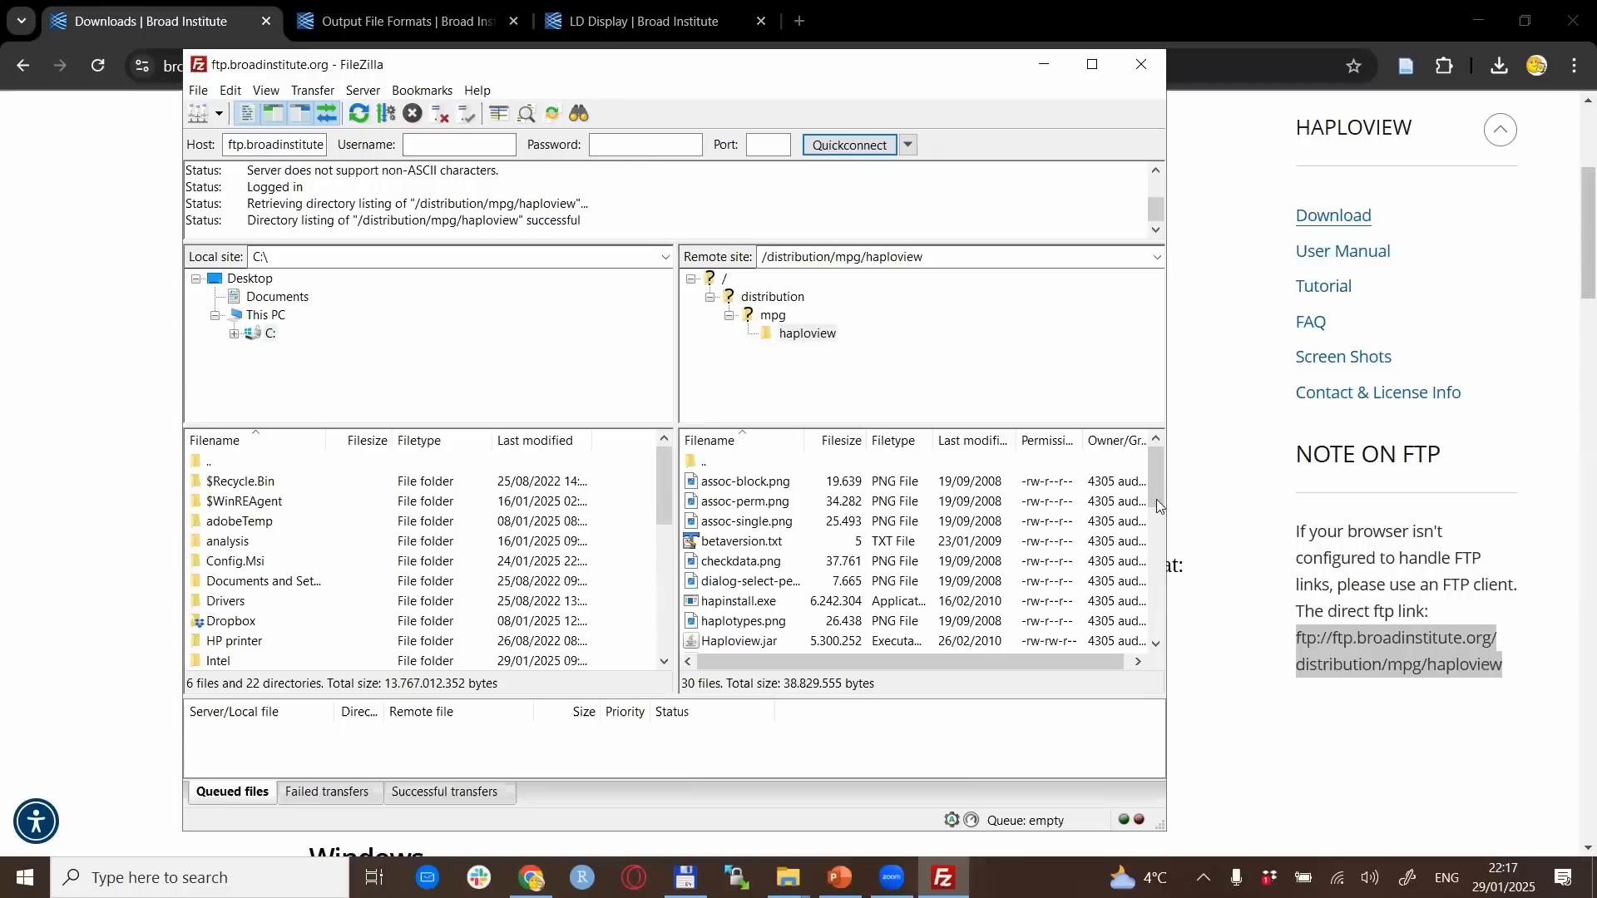
{"action": "scroll", "scroll_direction": "down", "scroll_amount": 3}
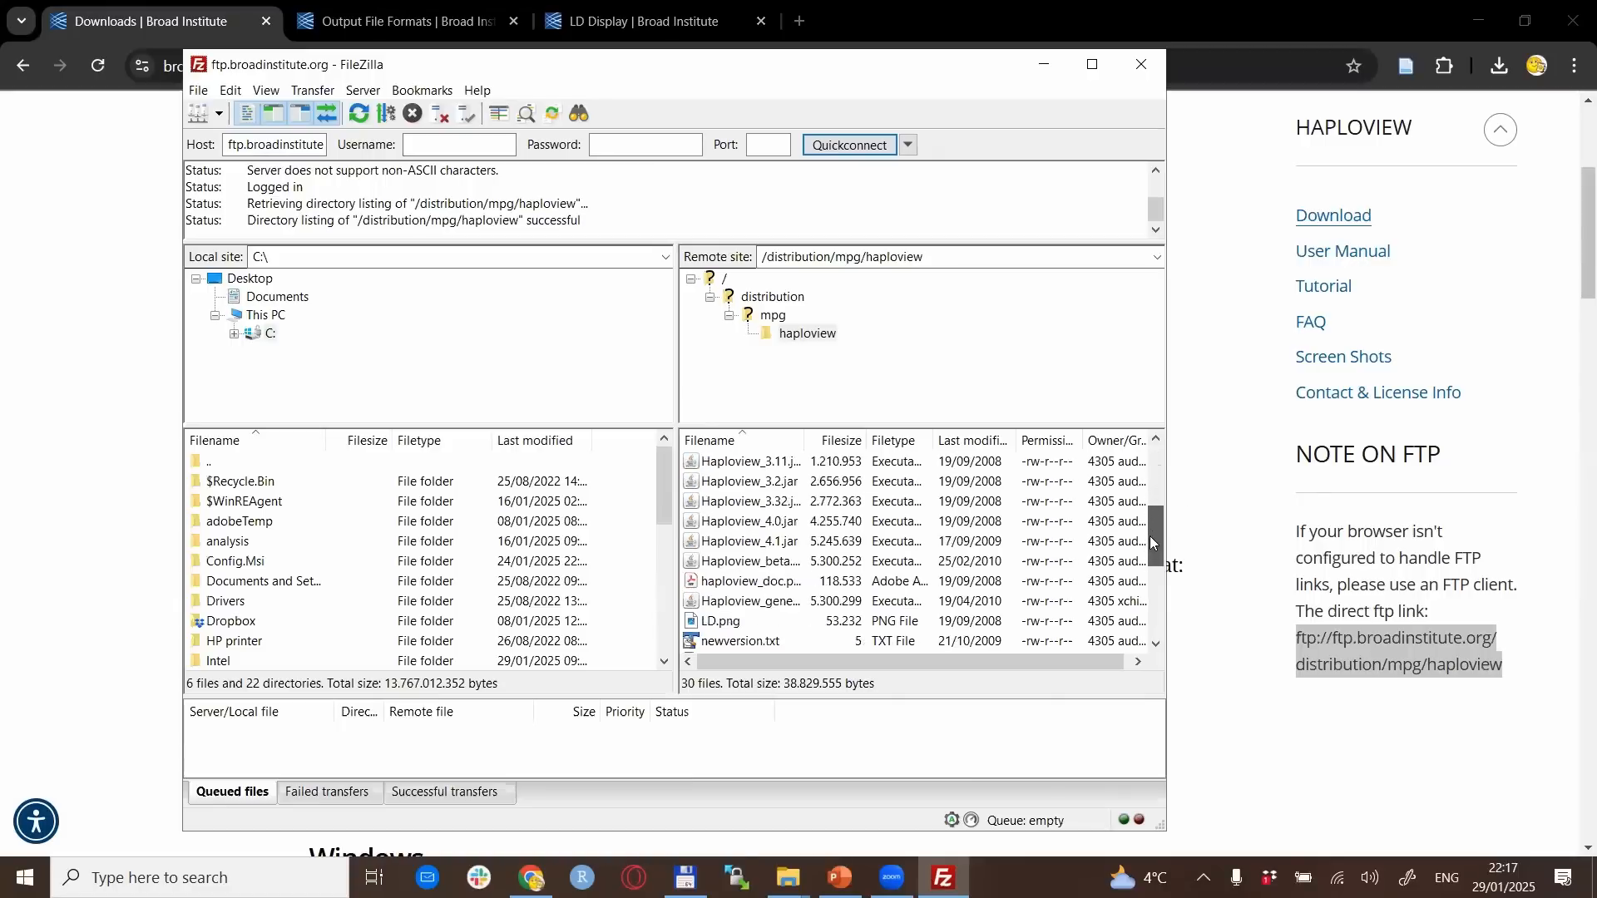
{"action": "scroll", "scroll_direction": "down", "scroll_amount": 3}
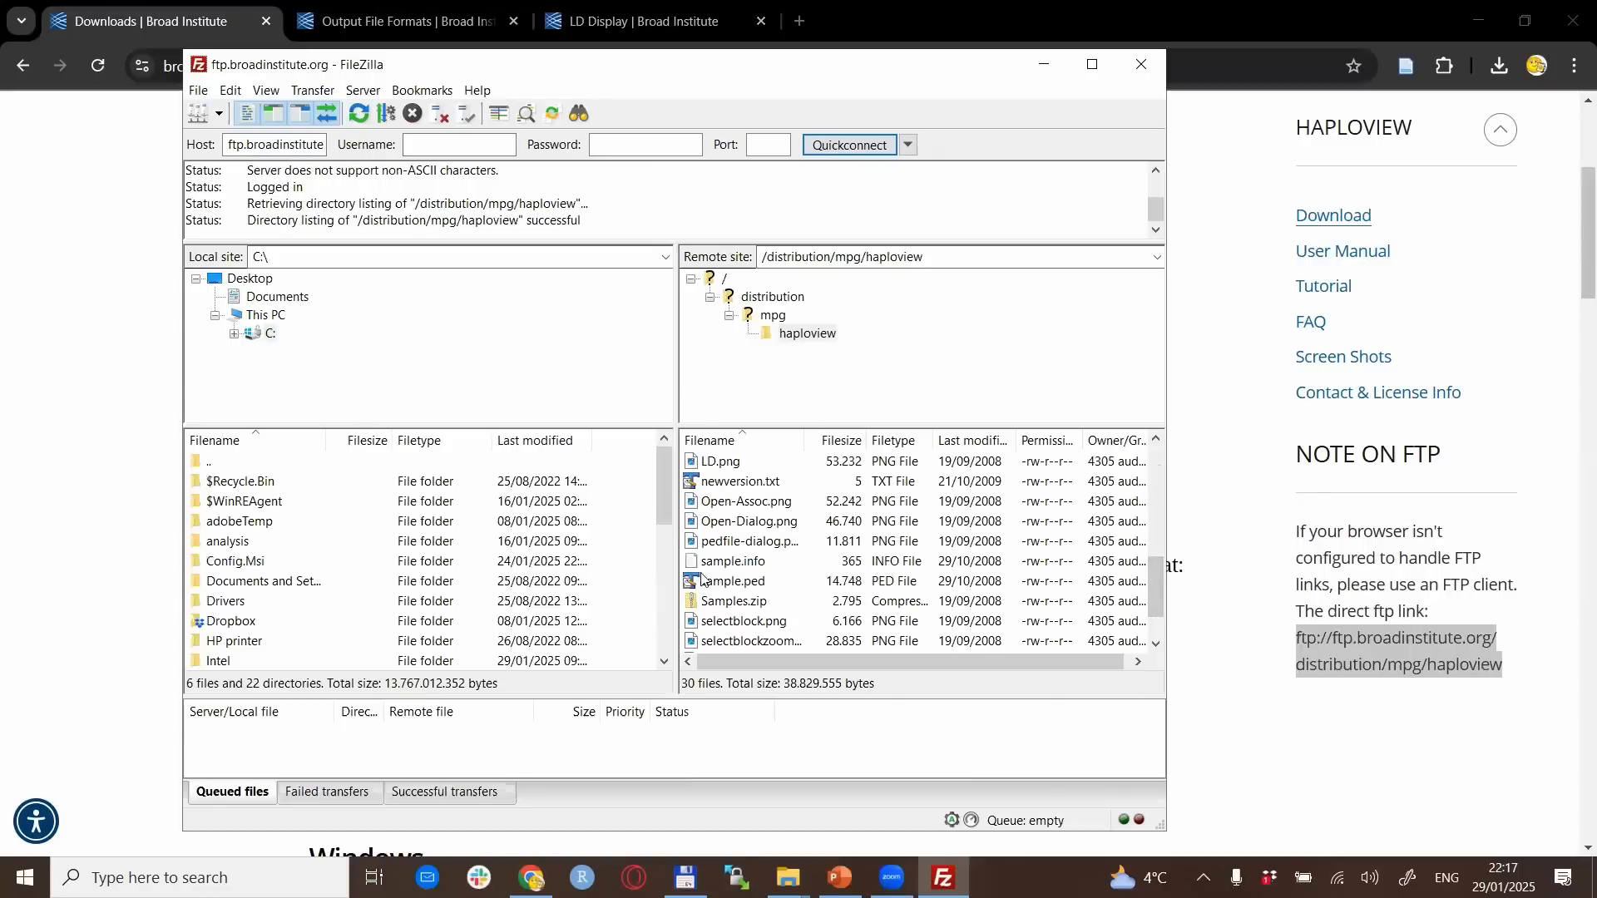
{"action": "mouse_move", "coordinate": [1013, 626]}
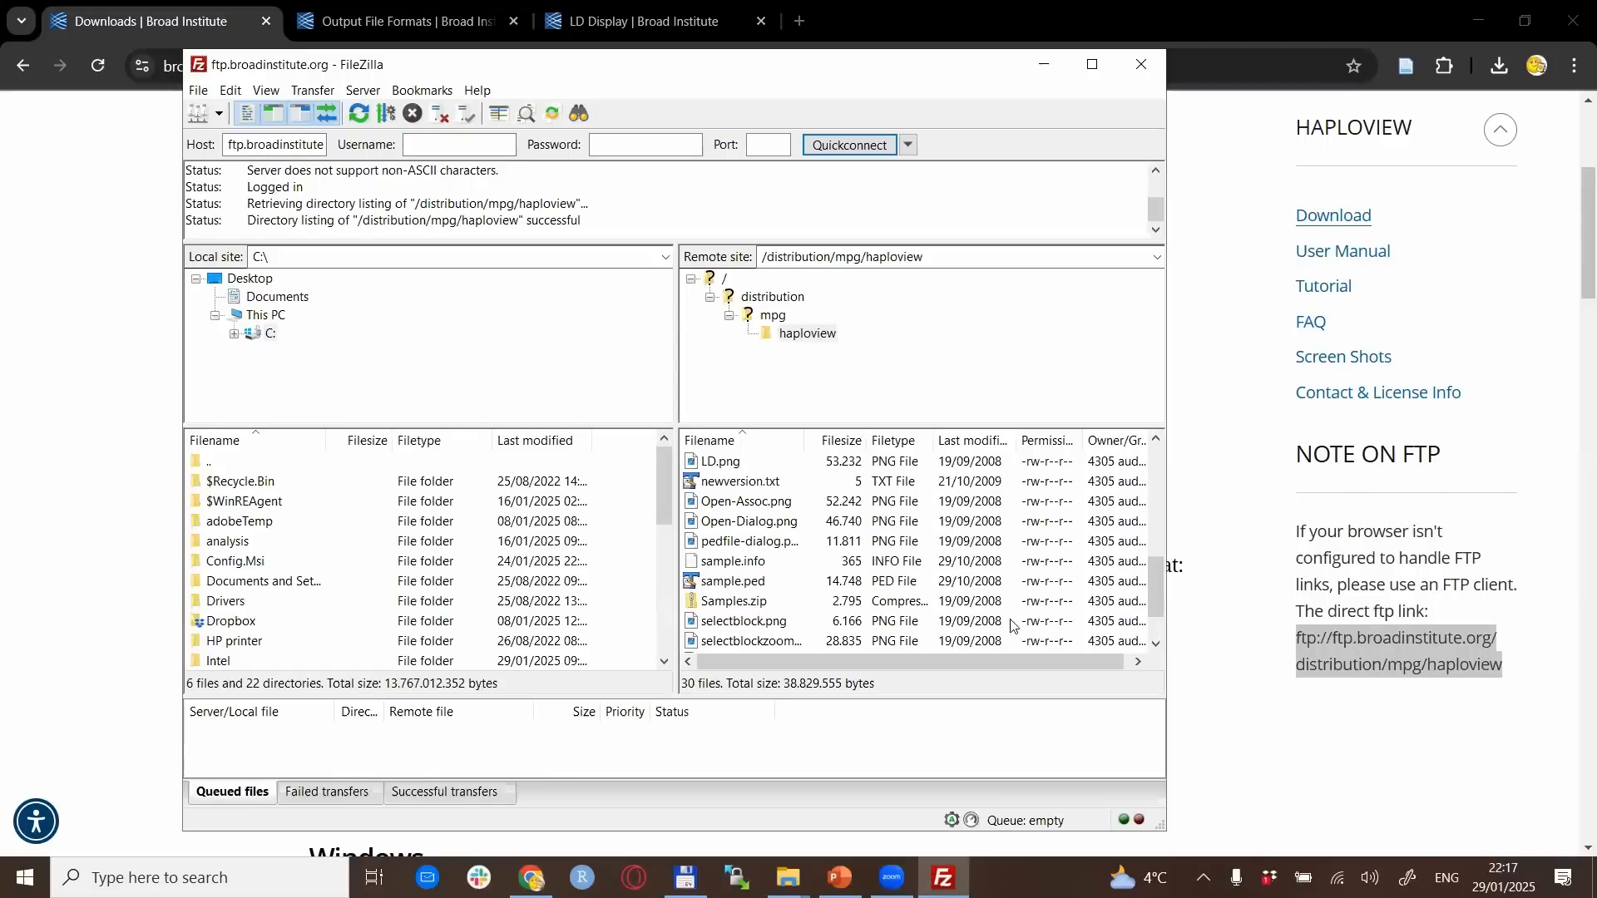
{"action": "scroll", "scroll_direction": "up", "scroll_amount": 3}
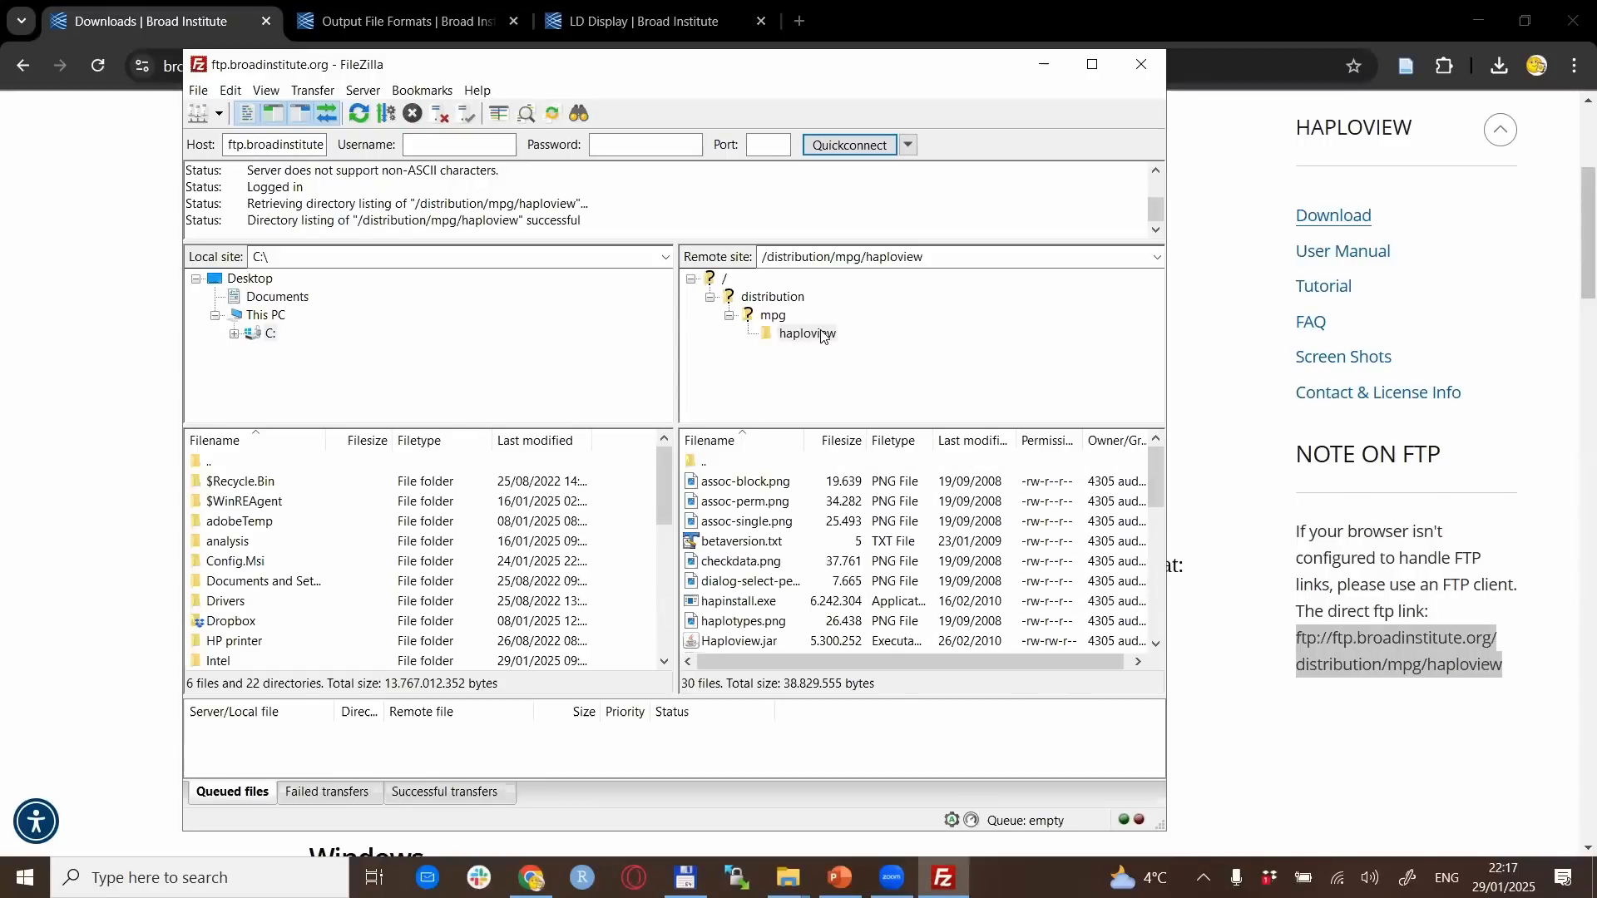
{"action": "right_click", "coordinate": [804, 333]}
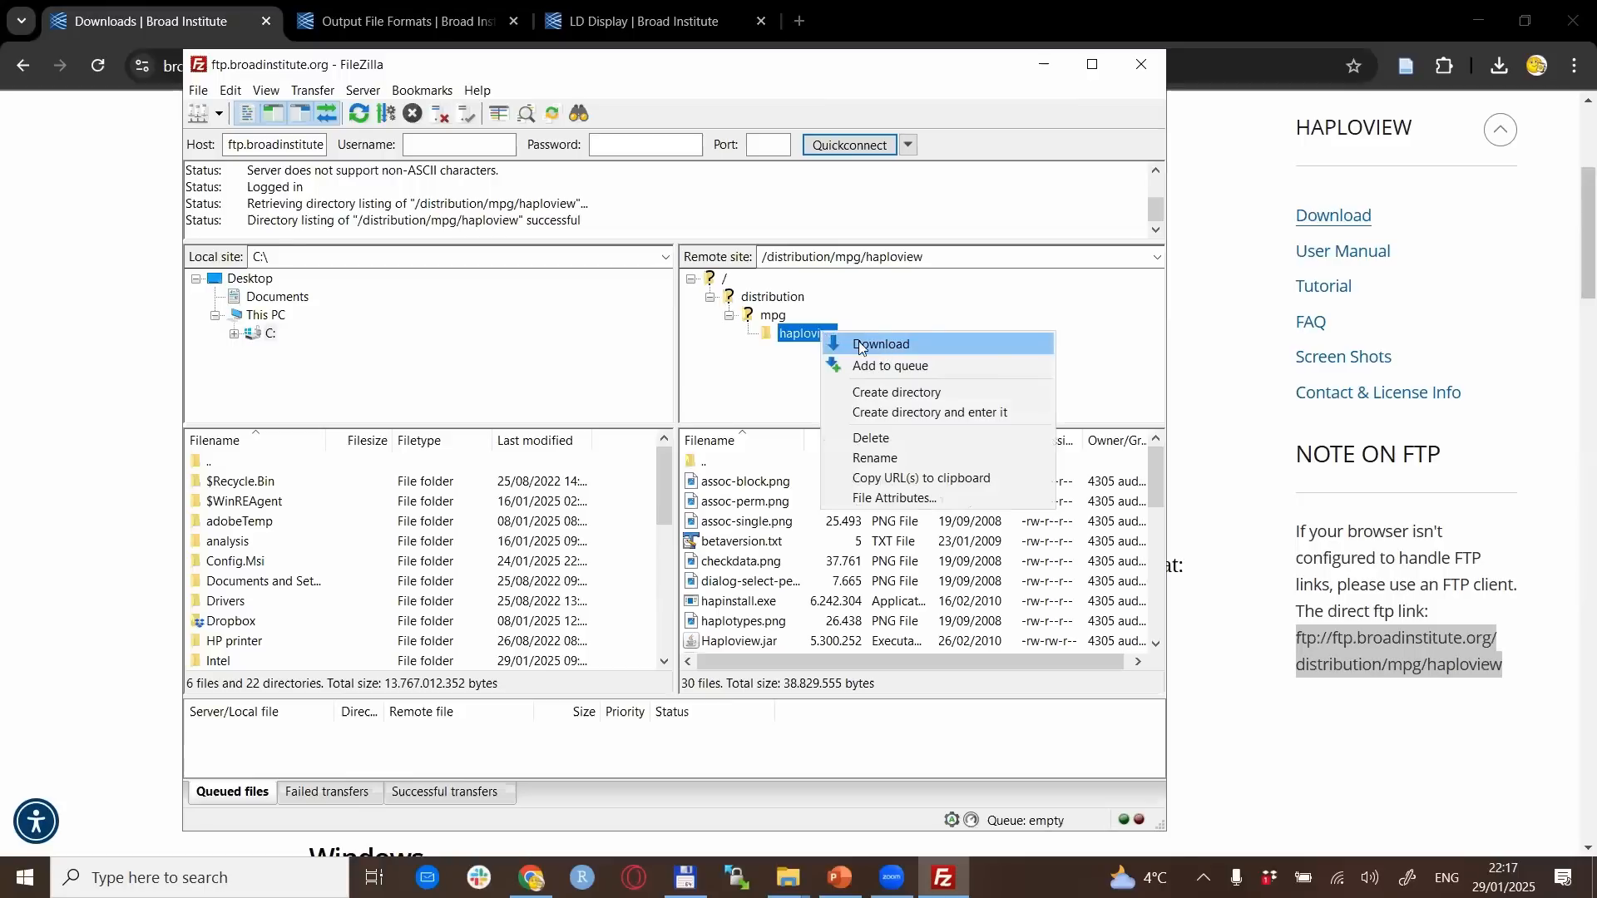
{"action": "mouse_move", "coordinate": [889, 357]}
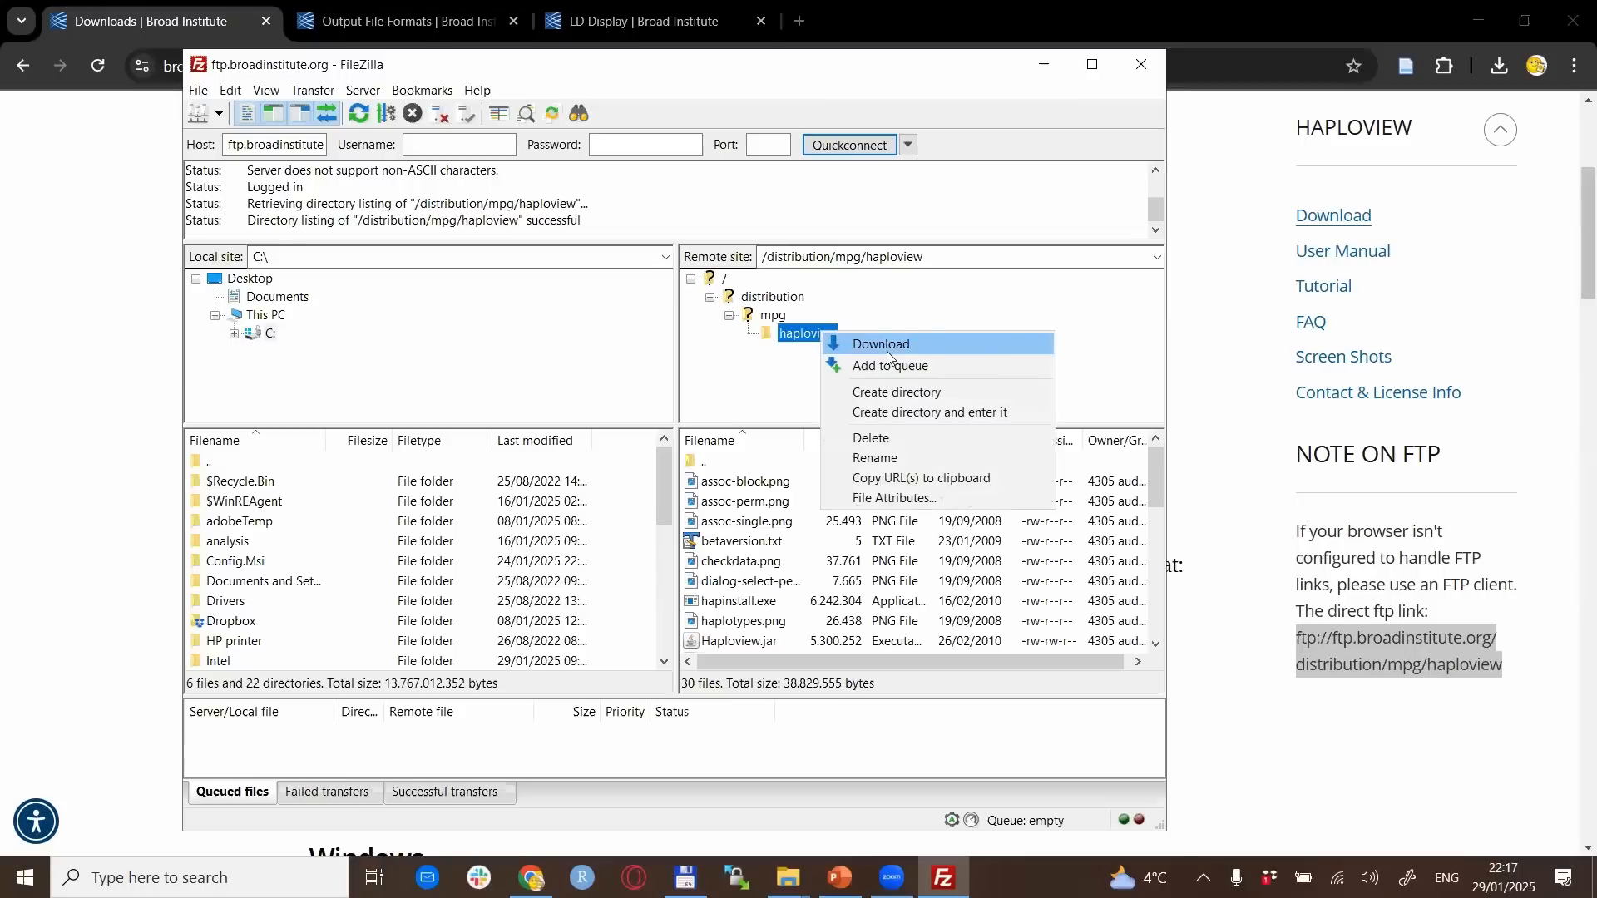
{"action": "mouse_move", "coordinate": [194, 423]}
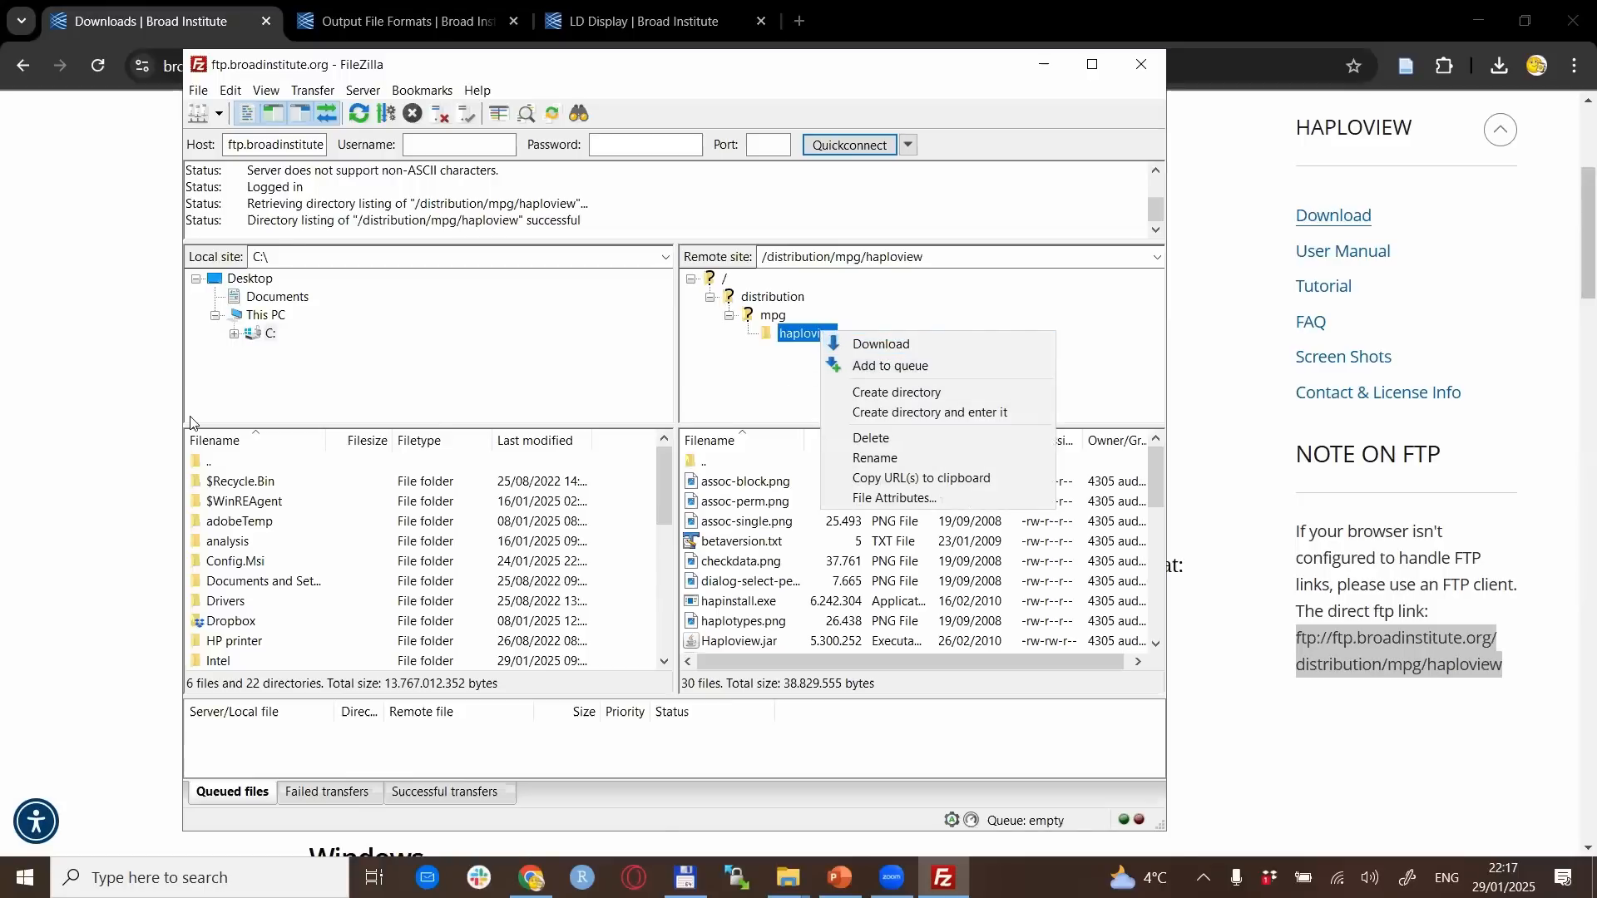
{"action": "mouse_move", "coordinate": [129, 424]}
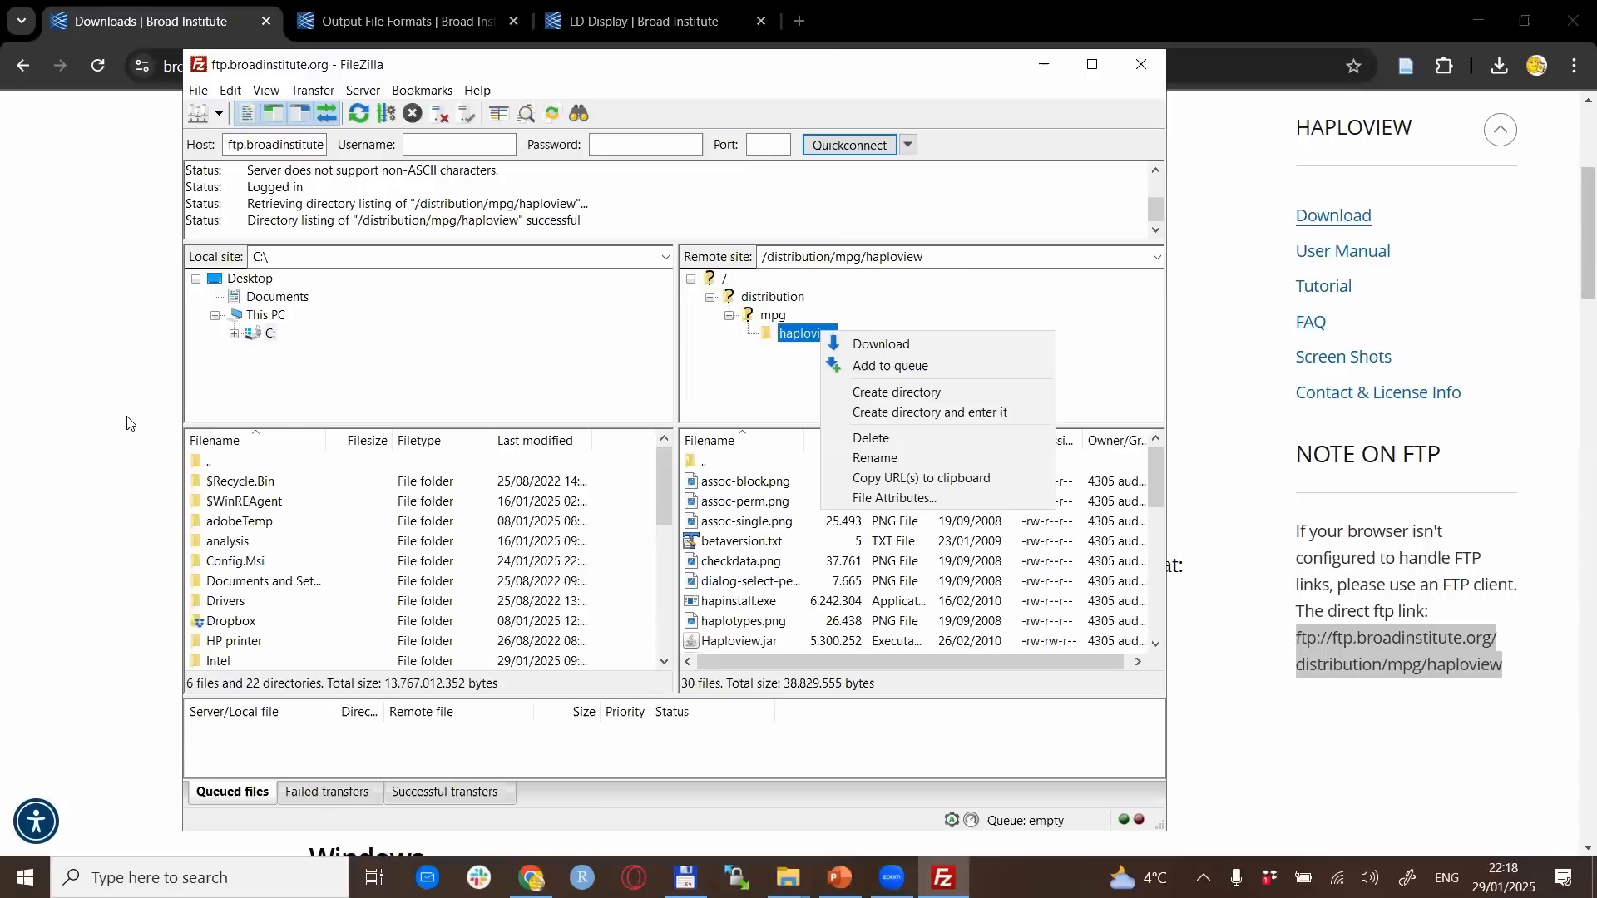
{"action": "left_click", "coordinate": [1003, 72]}
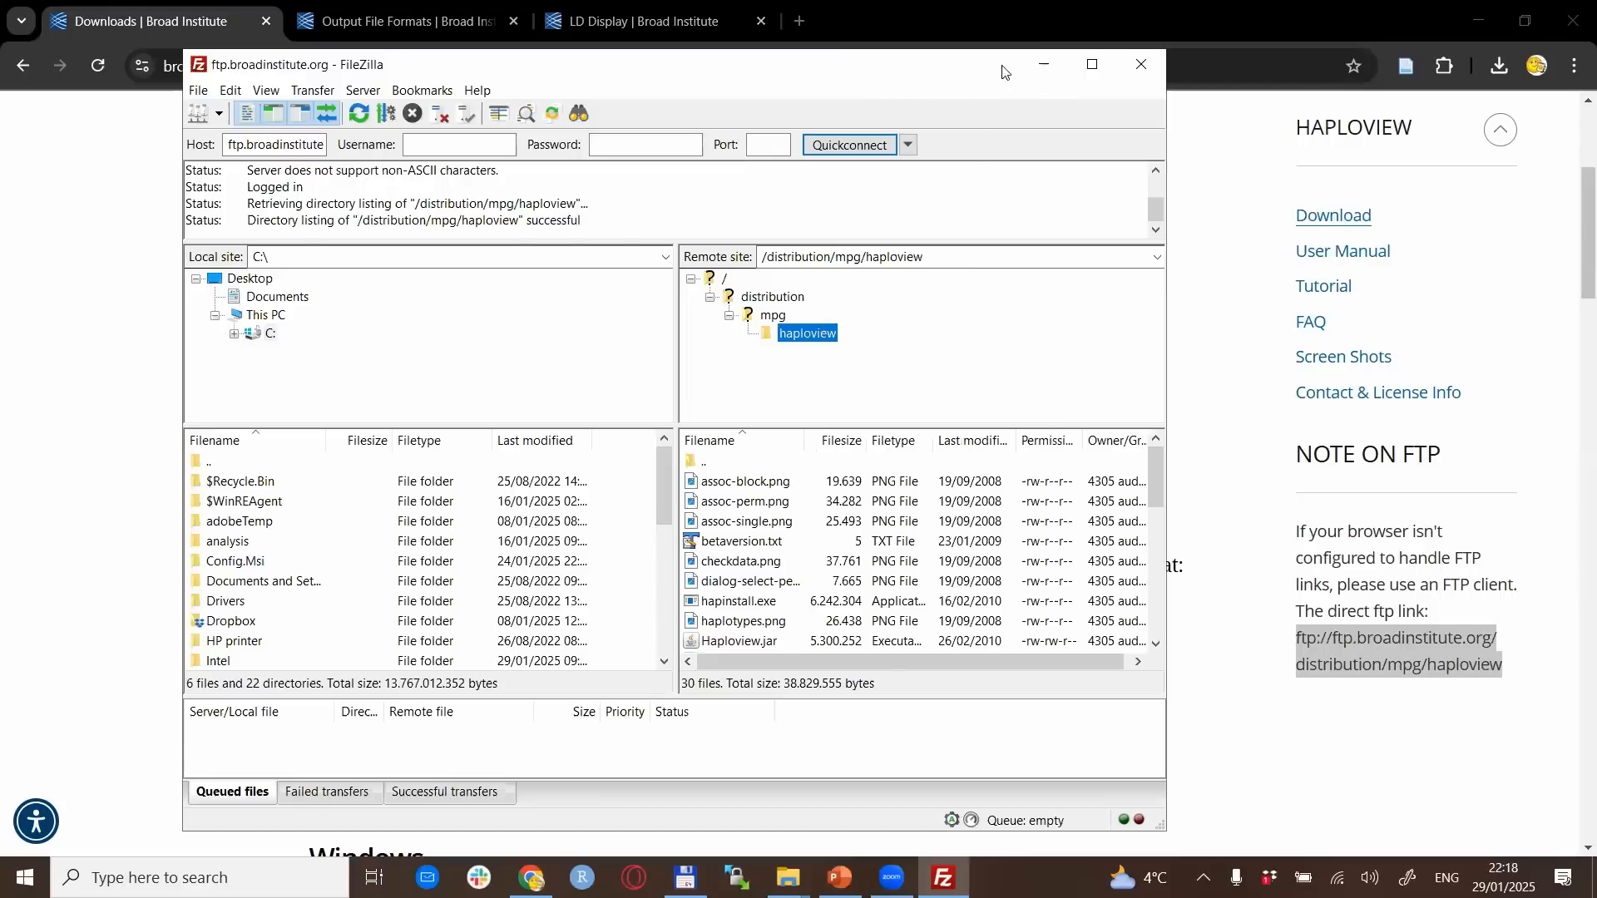
{"action": "mouse_move", "coordinate": [968, 104]}
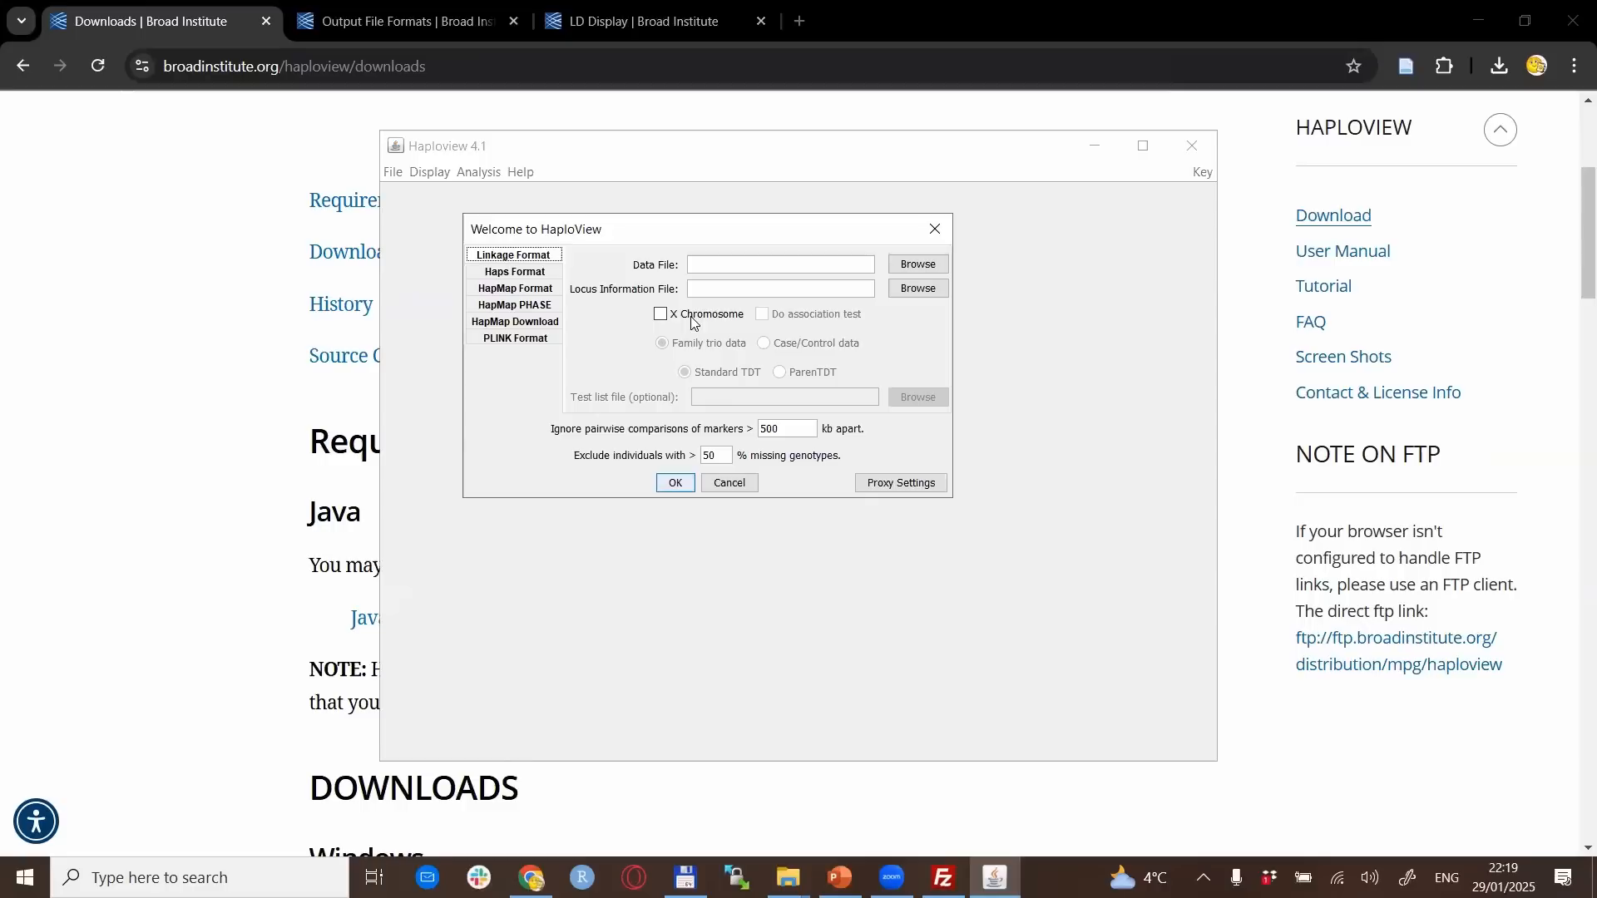
{"action": "mouse_move", "coordinate": [686, 376]}
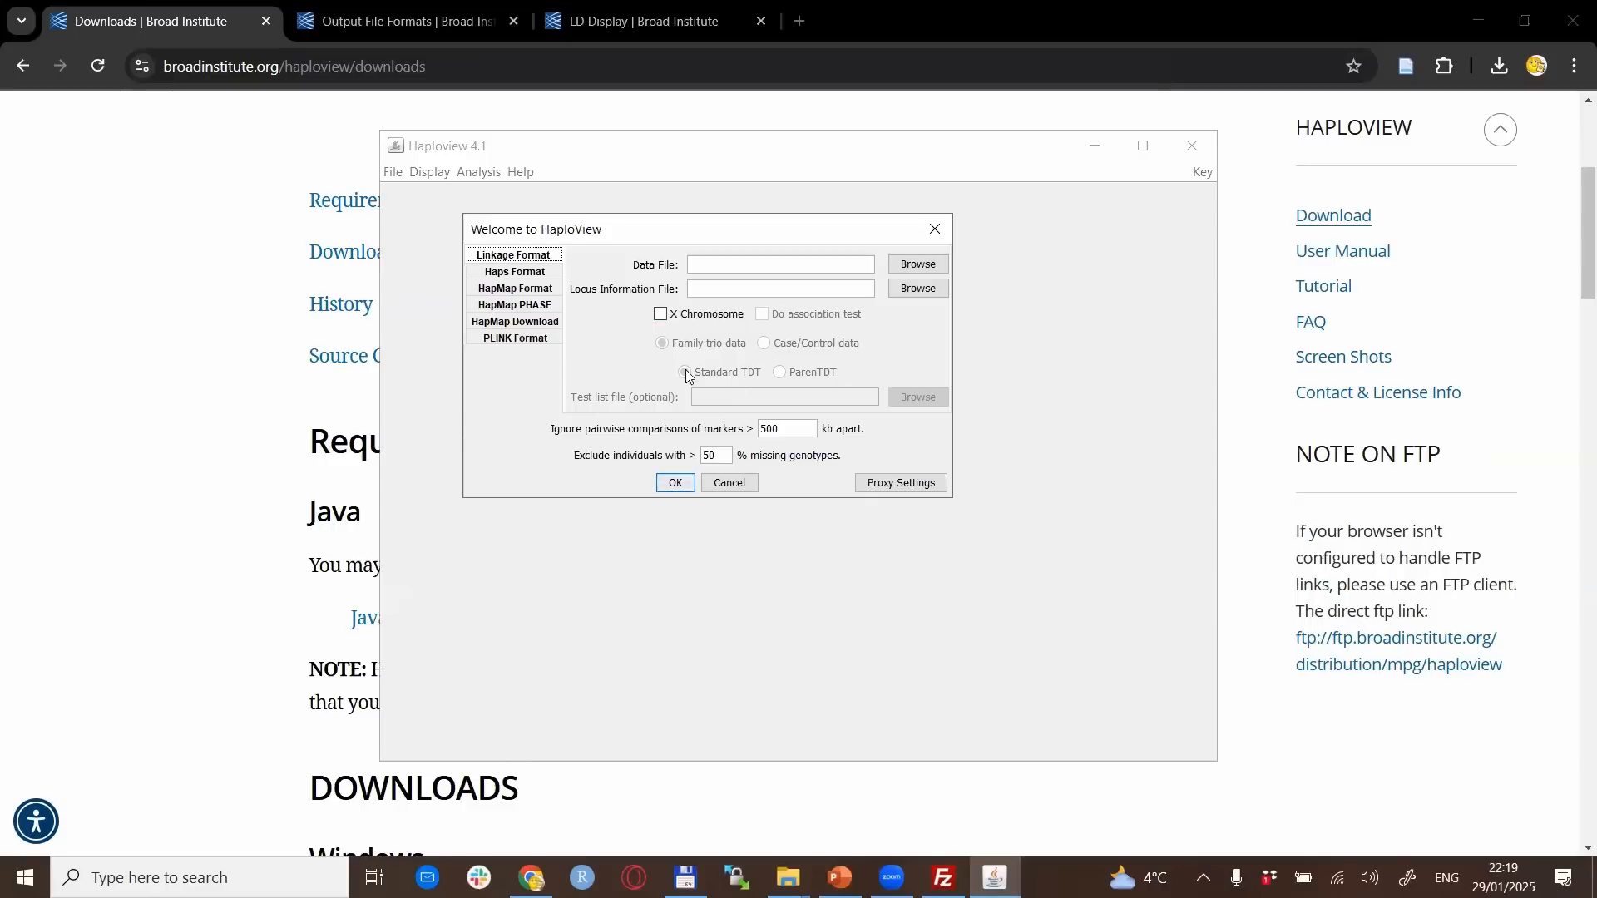
{"action": "mouse_move", "coordinate": [647, 459]}
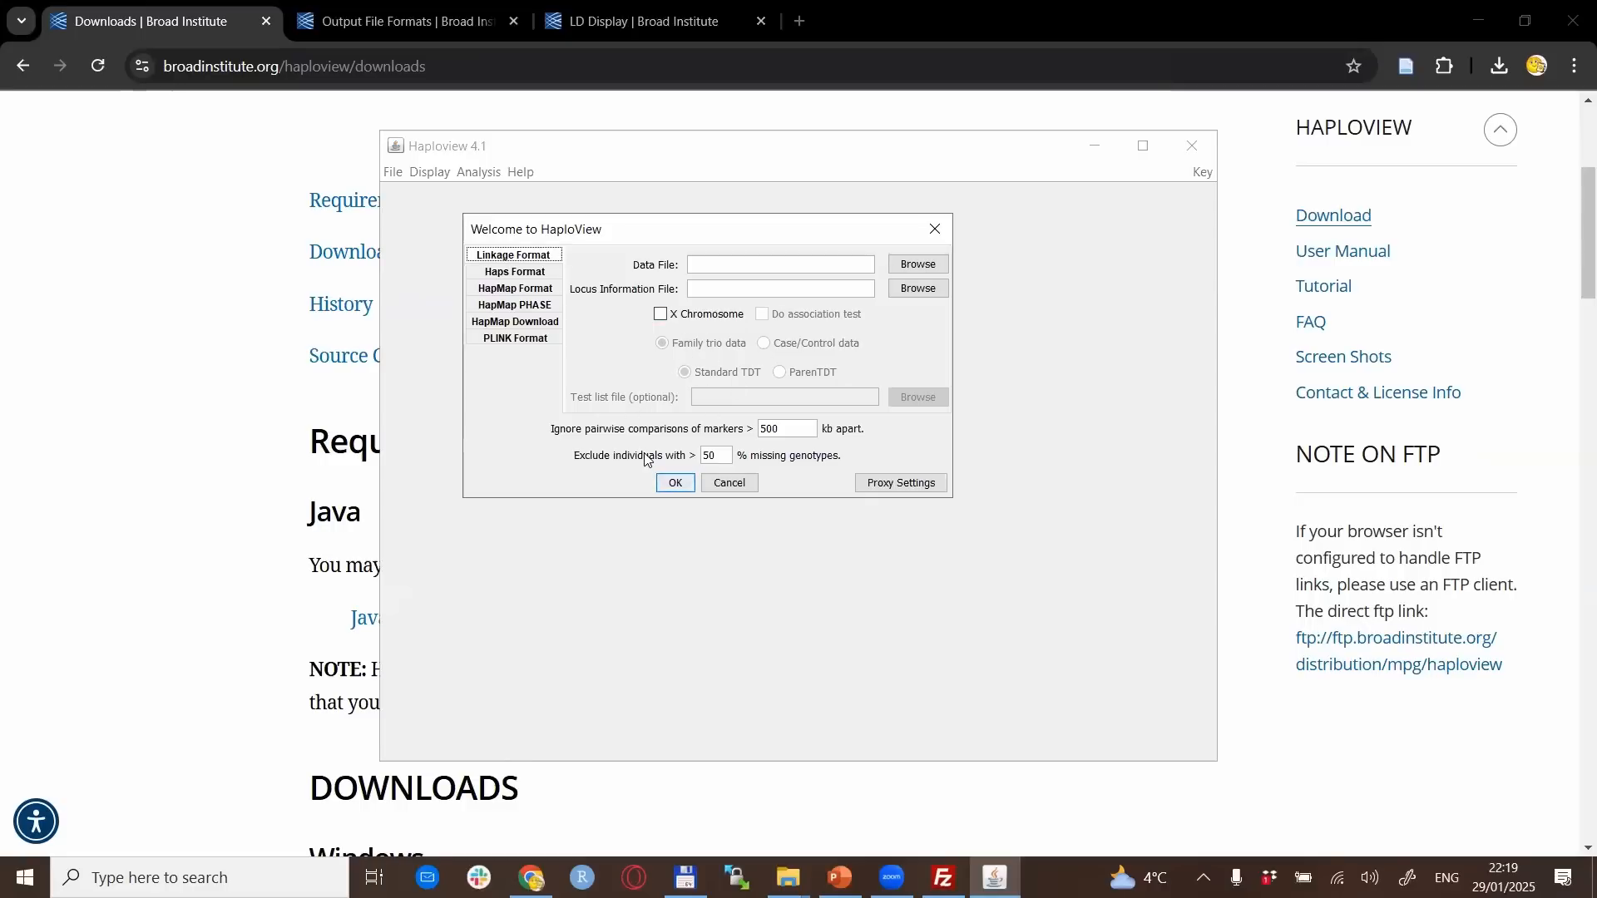
{"action": "mouse_move", "coordinate": [542, 422]}
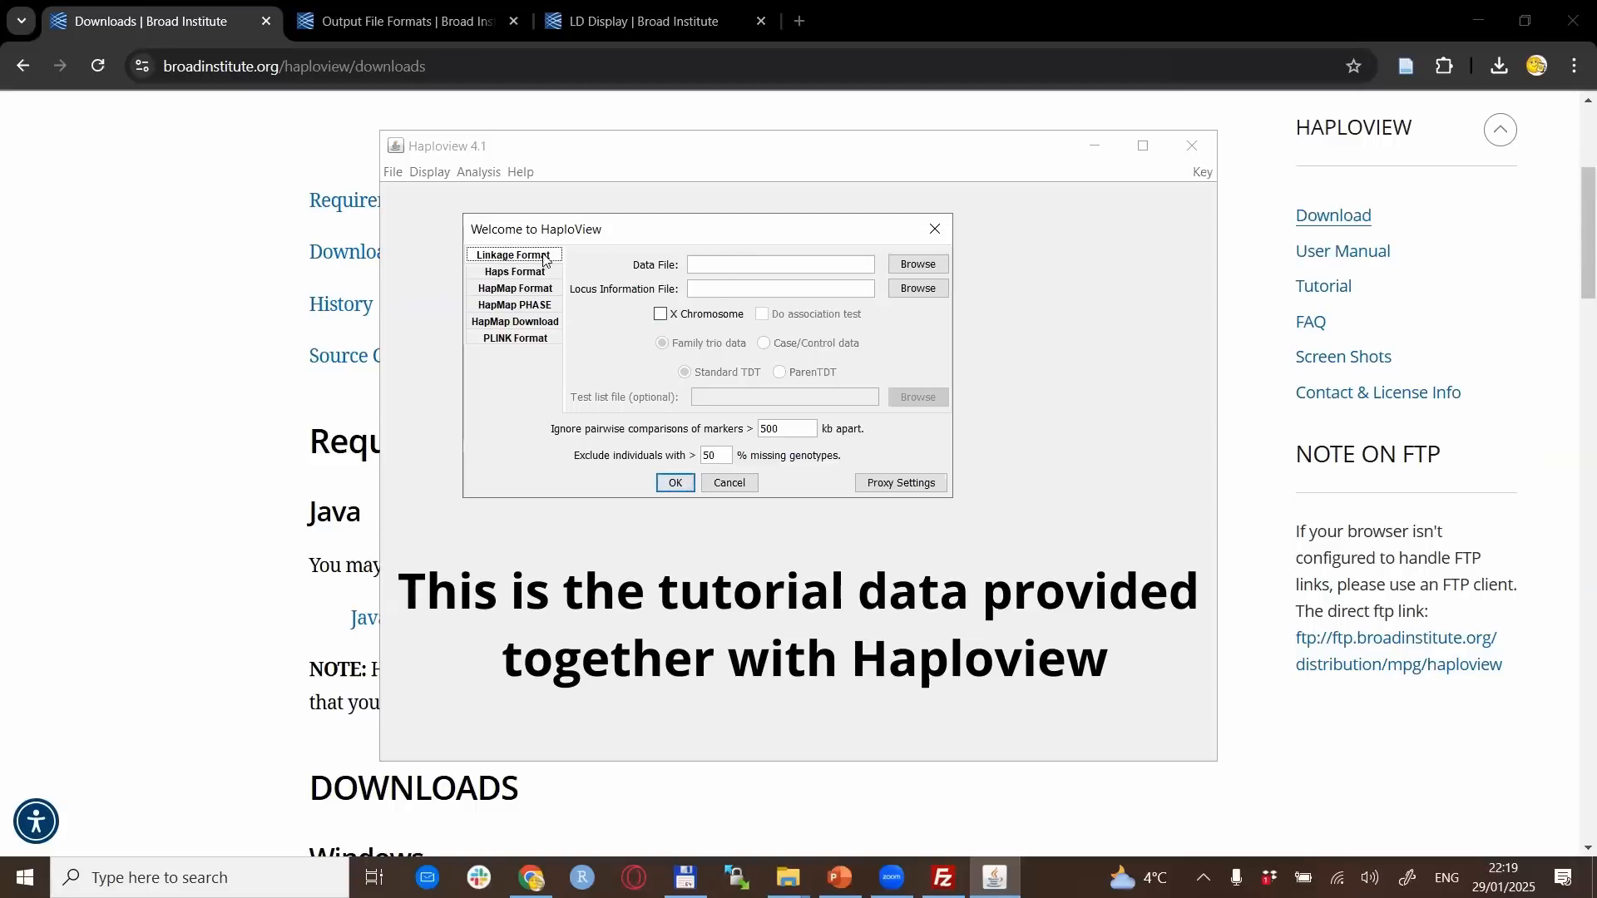
{"action": "mouse_move", "coordinate": [853, 225]}
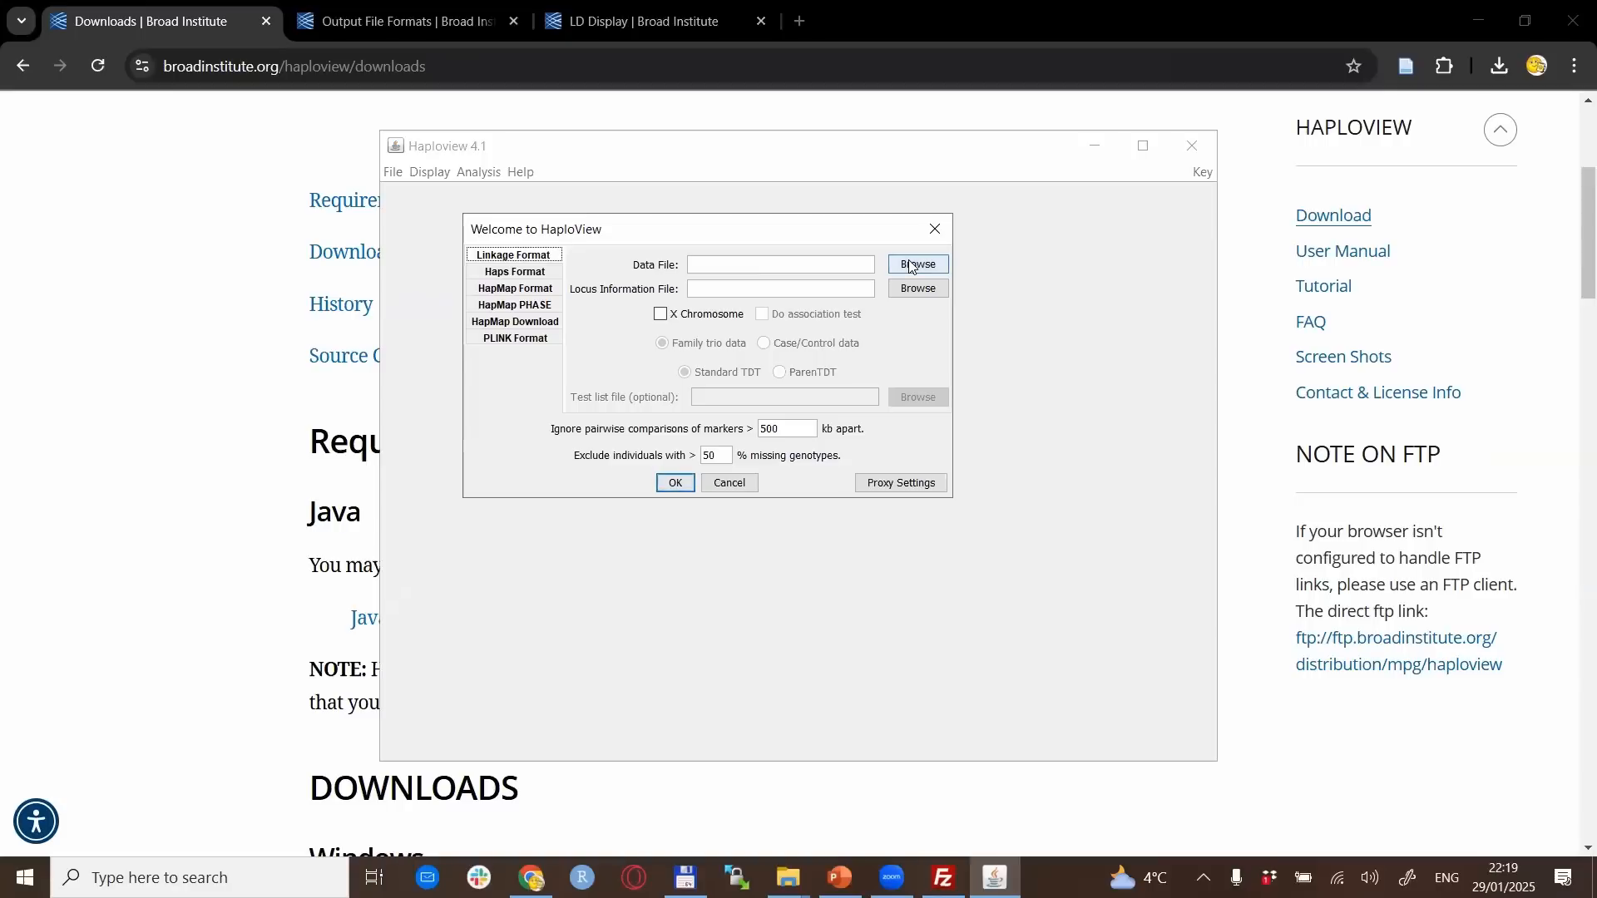
Browse to the haploview folder and choose sample.ped as the data file
{"action": "left_click", "coordinate": [915, 265]}
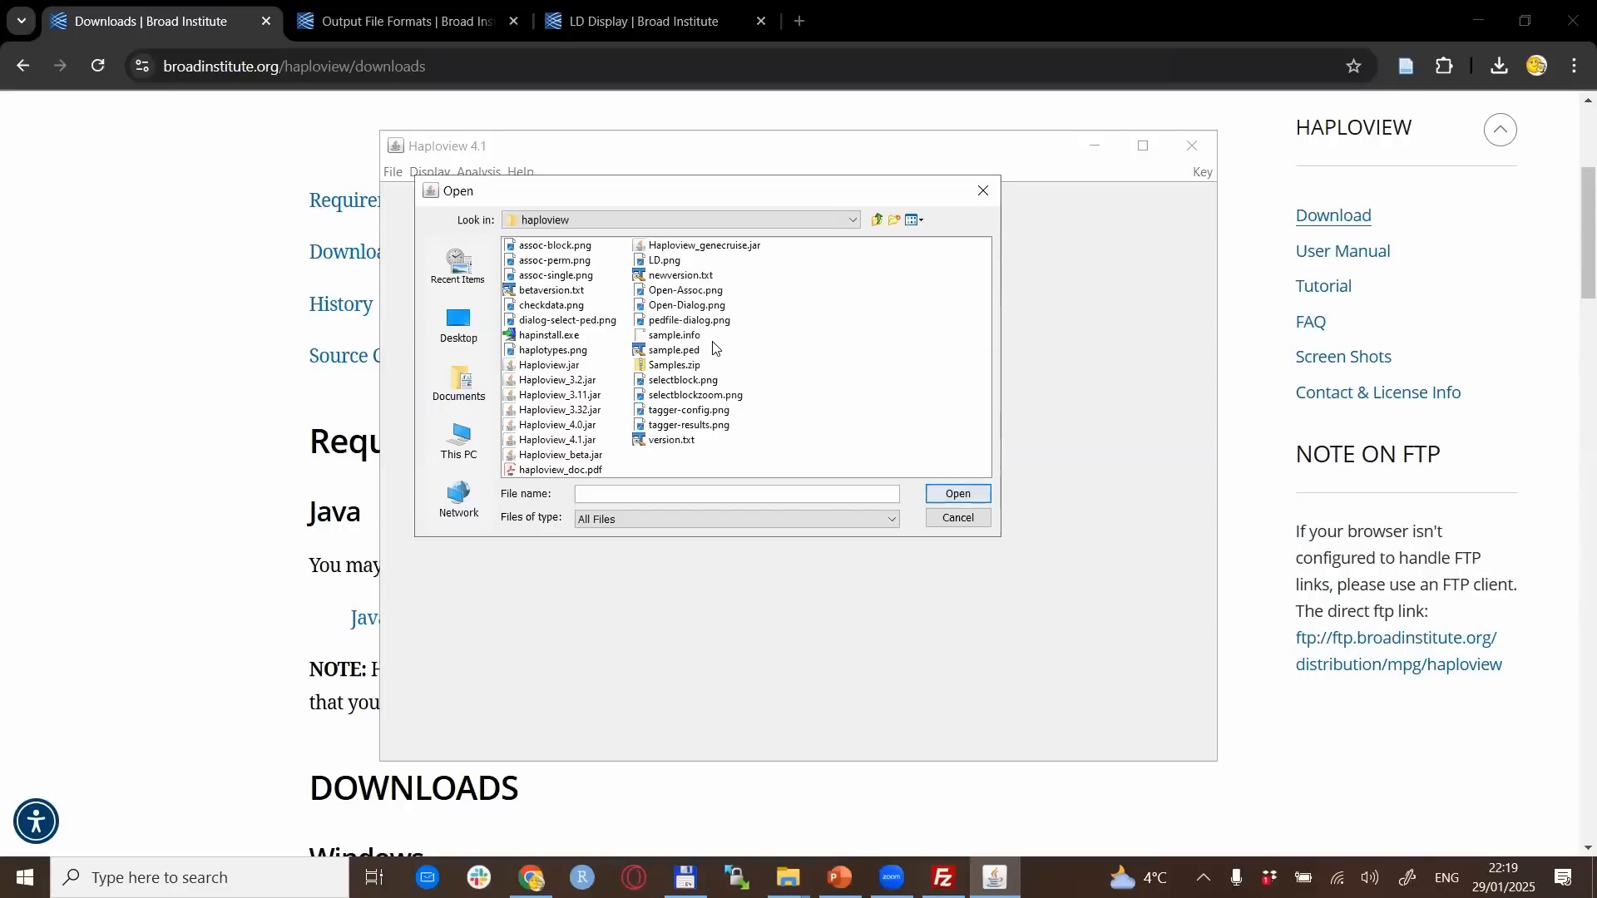
{"action": "left_click", "coordinate": [673, 351]}
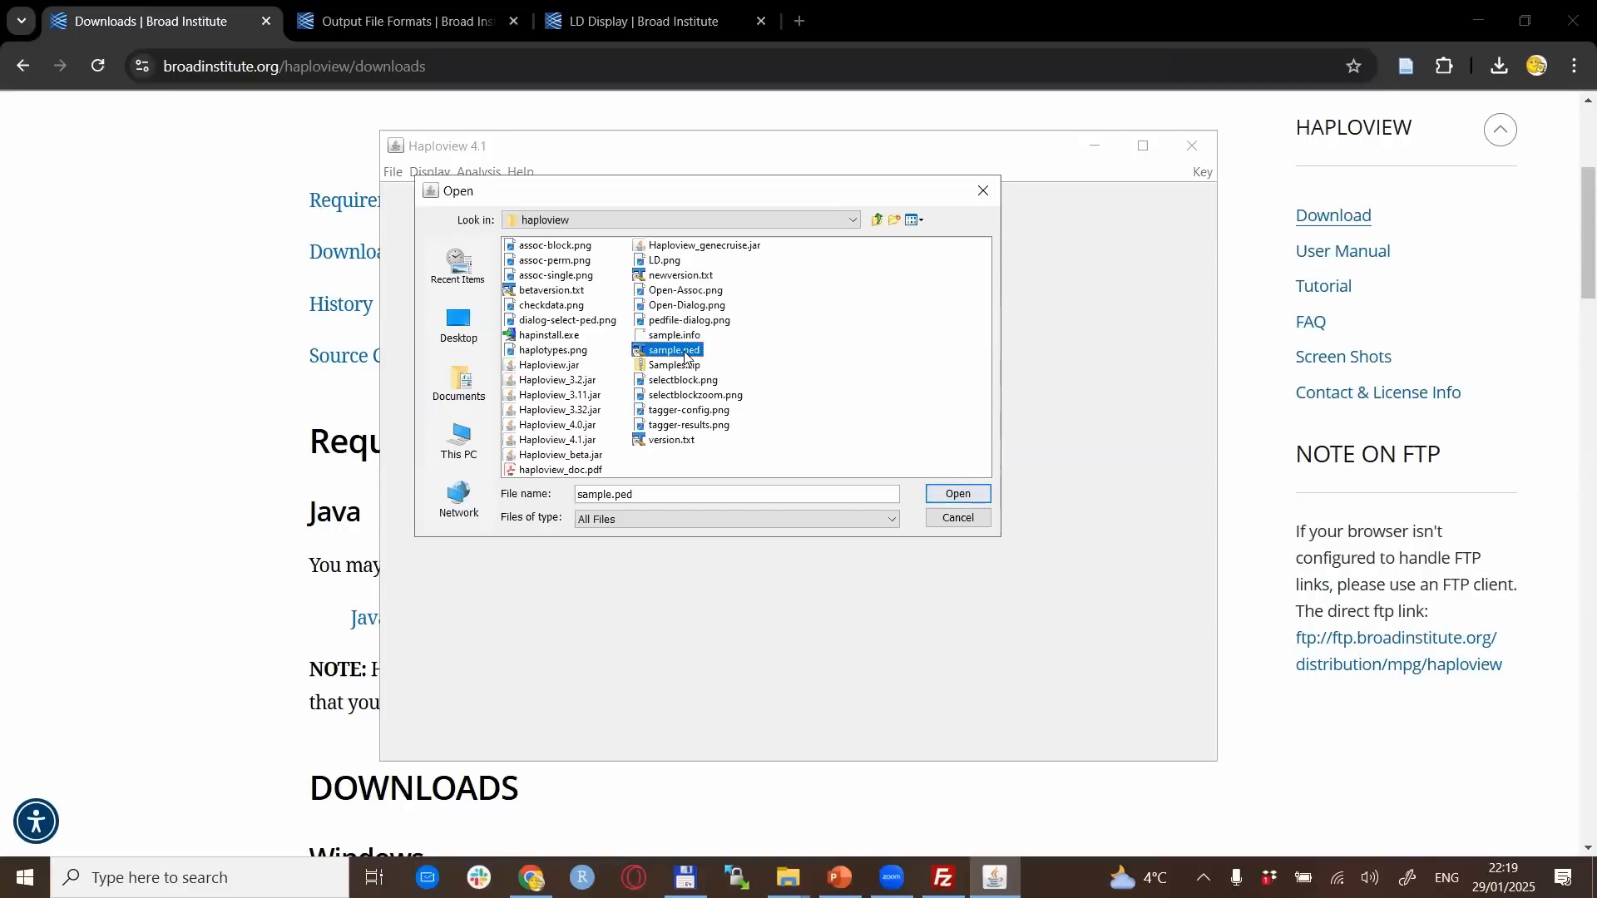
{"action": "left_click", "coordinate": [956, 493]}
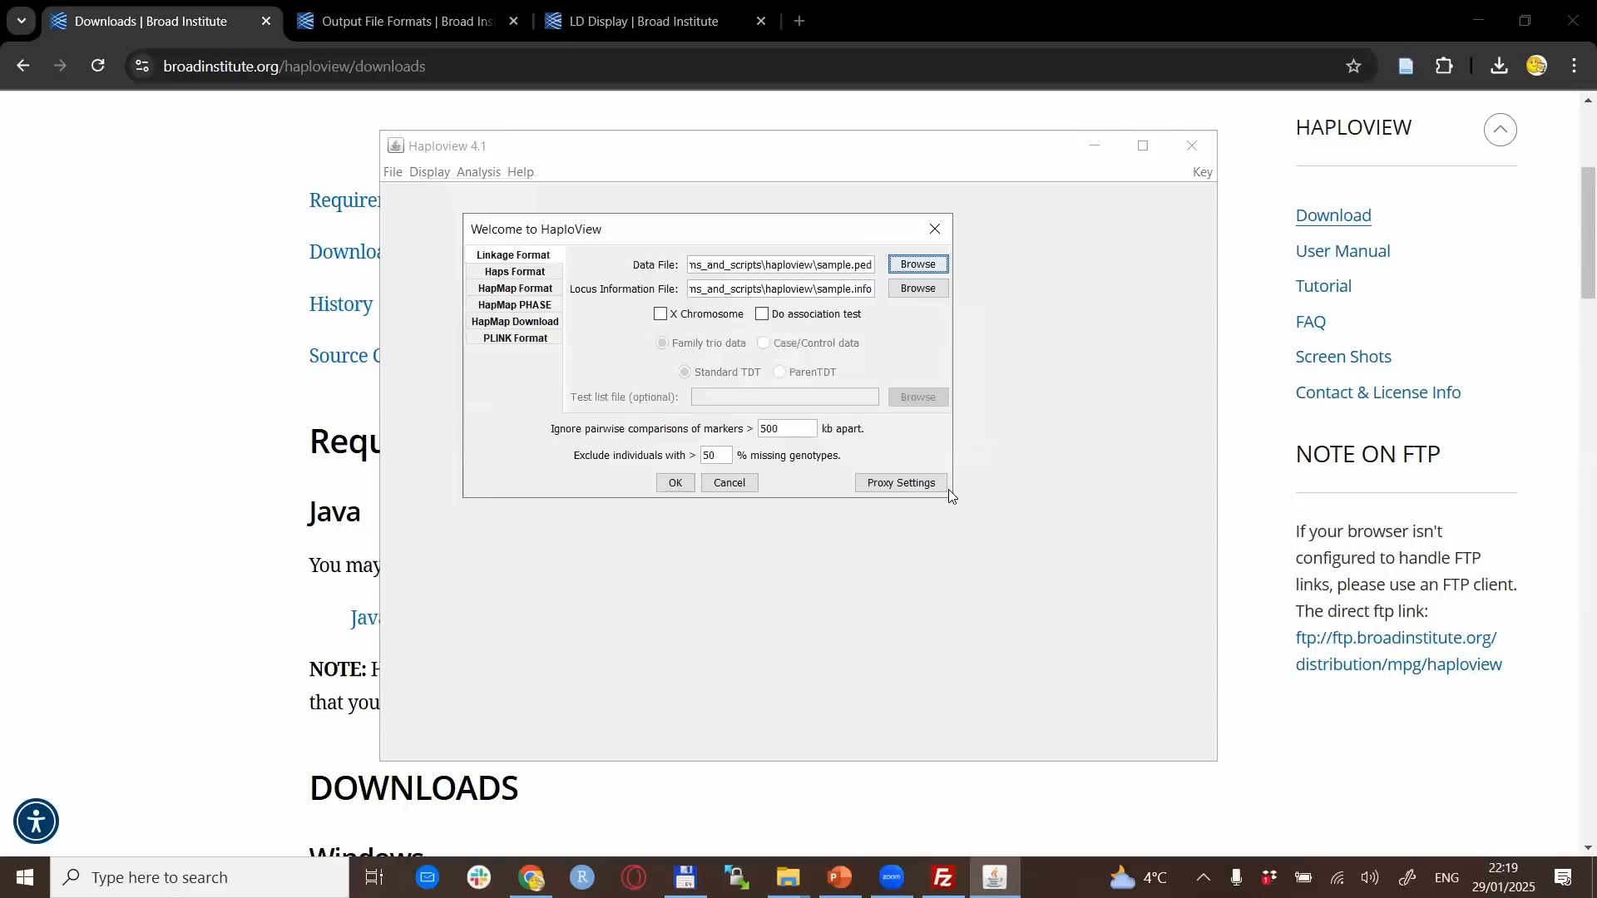
{"action": "mouse_move", "coordinate": [626, 292]}
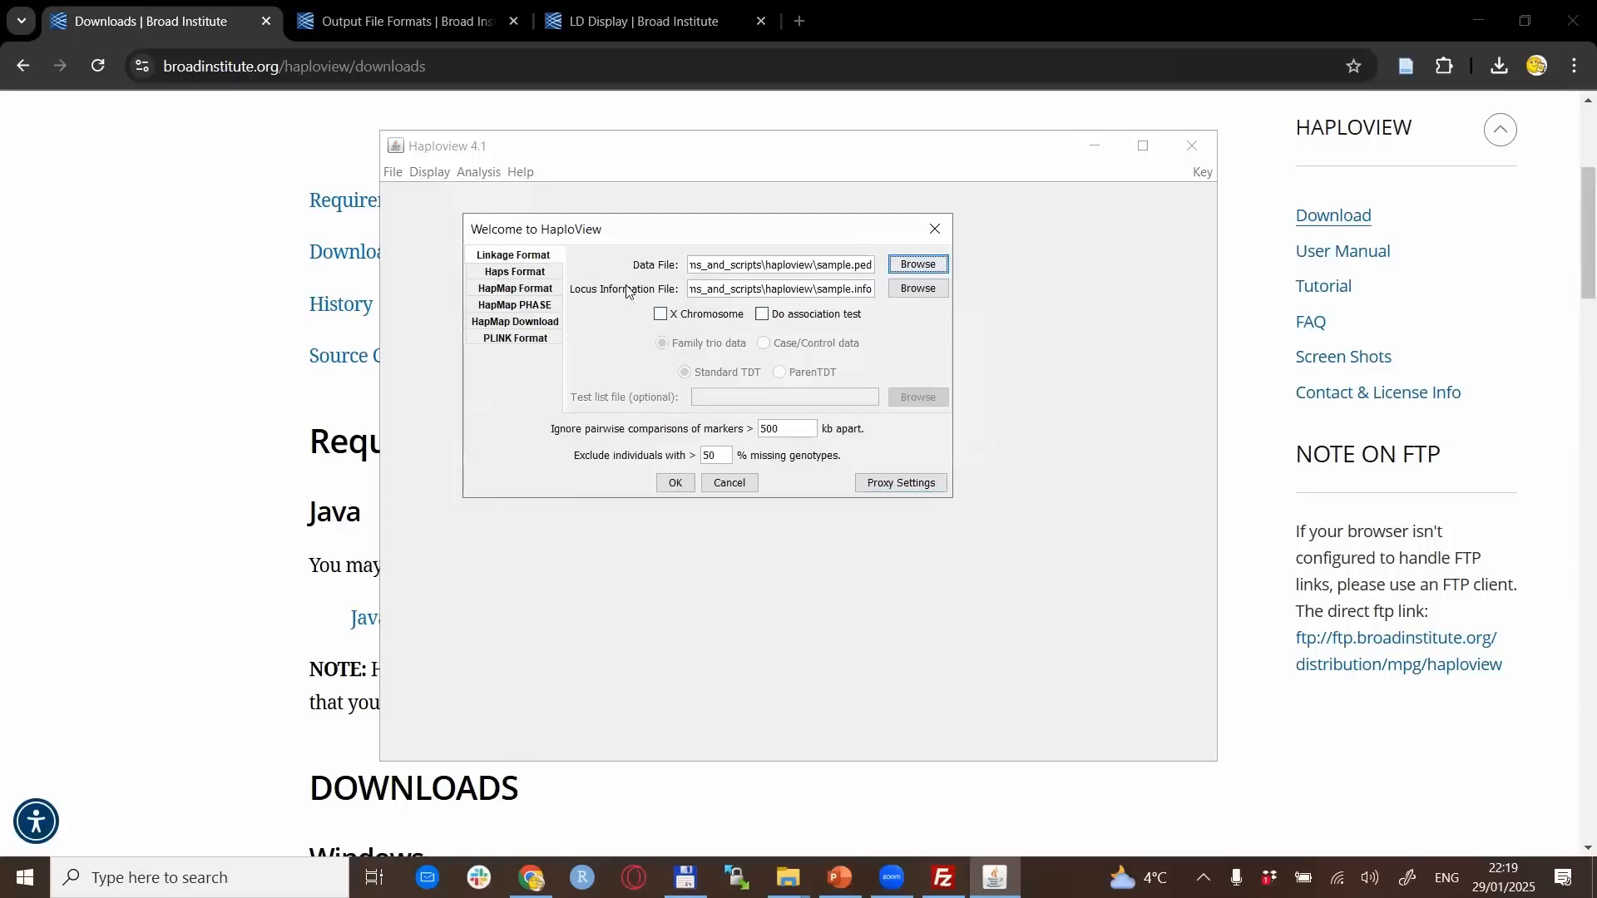
{"action": "mouse_move", "coordinate": [1065, 377]}
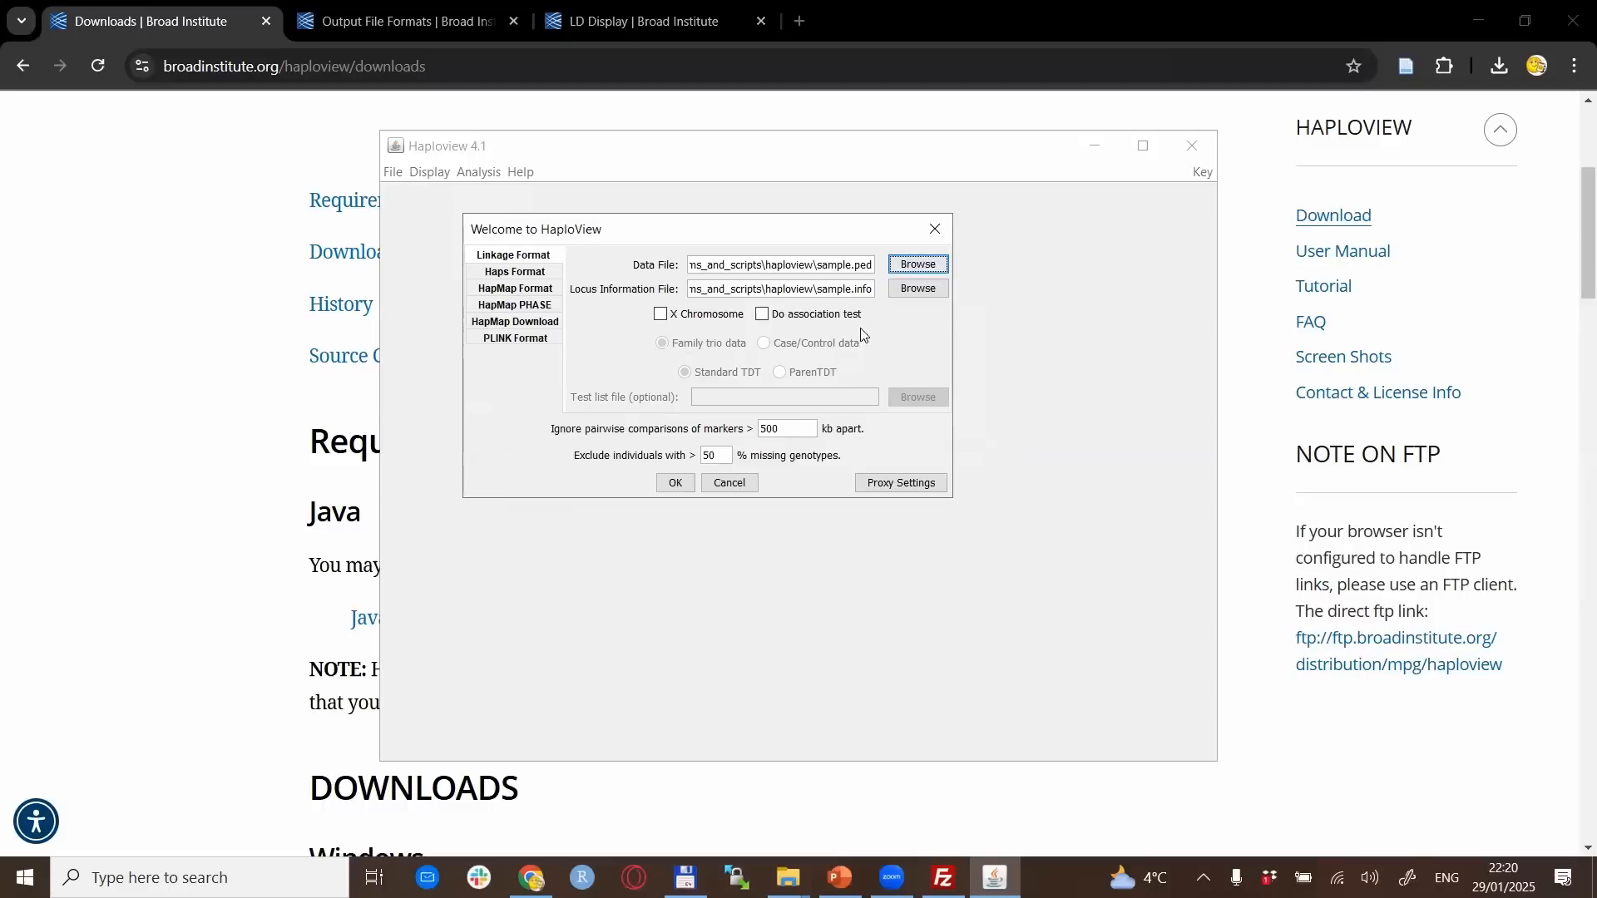
Tick 'Do association test', keeping Family trio data with Standard TDT
{"action": "left_click", "coordinate": [763, 313]}
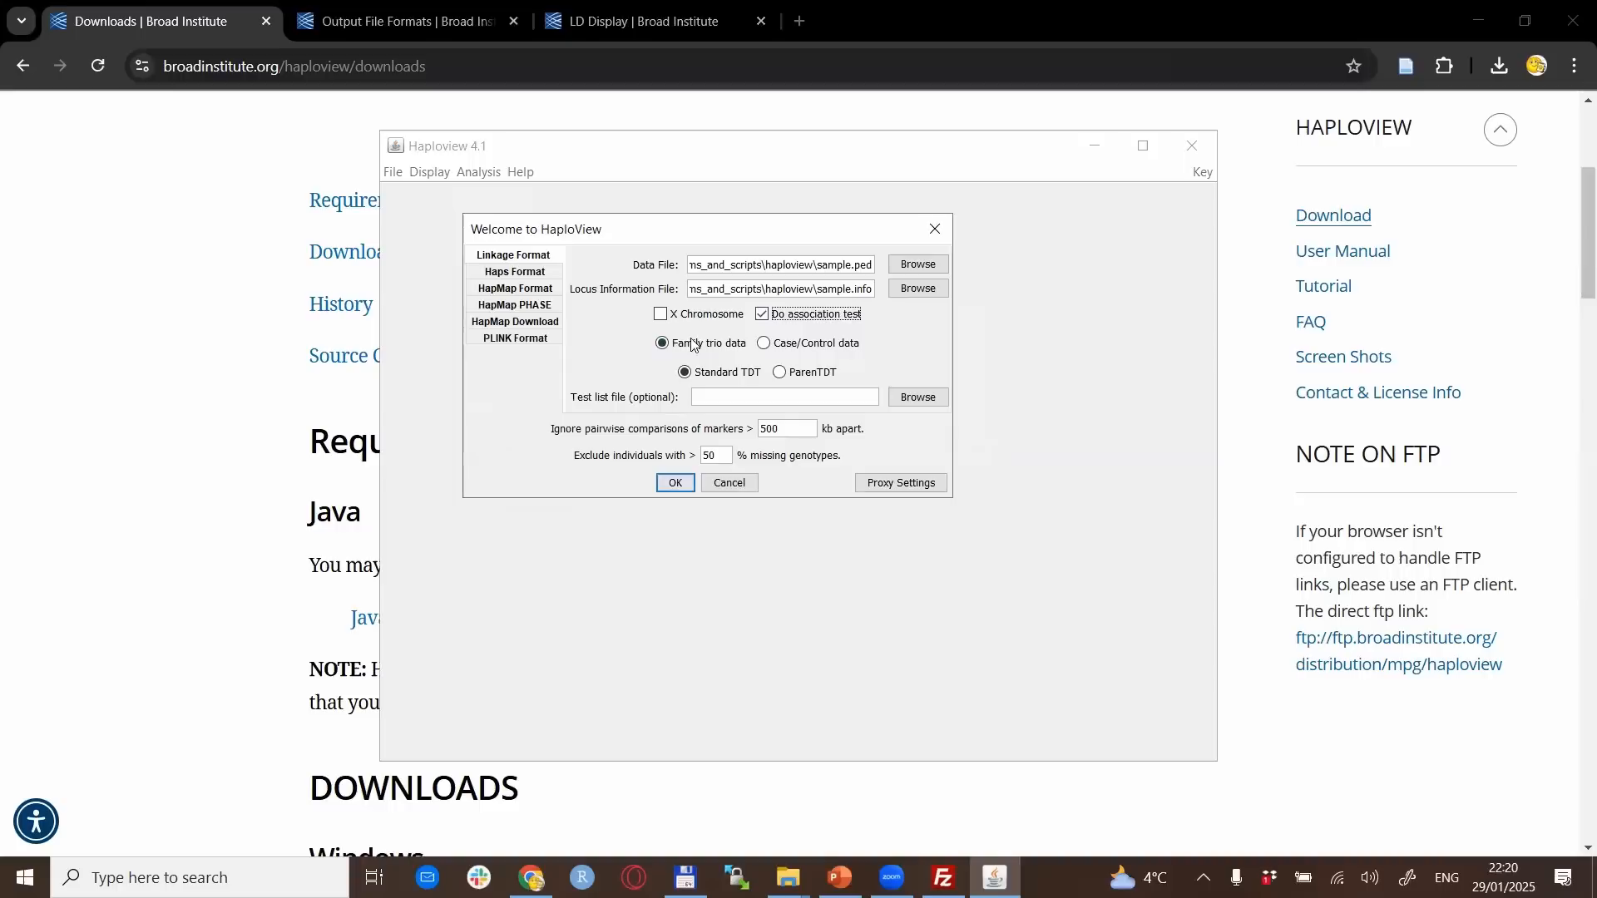
{"action": "mouse_move", "coordinate": [717, 360]}
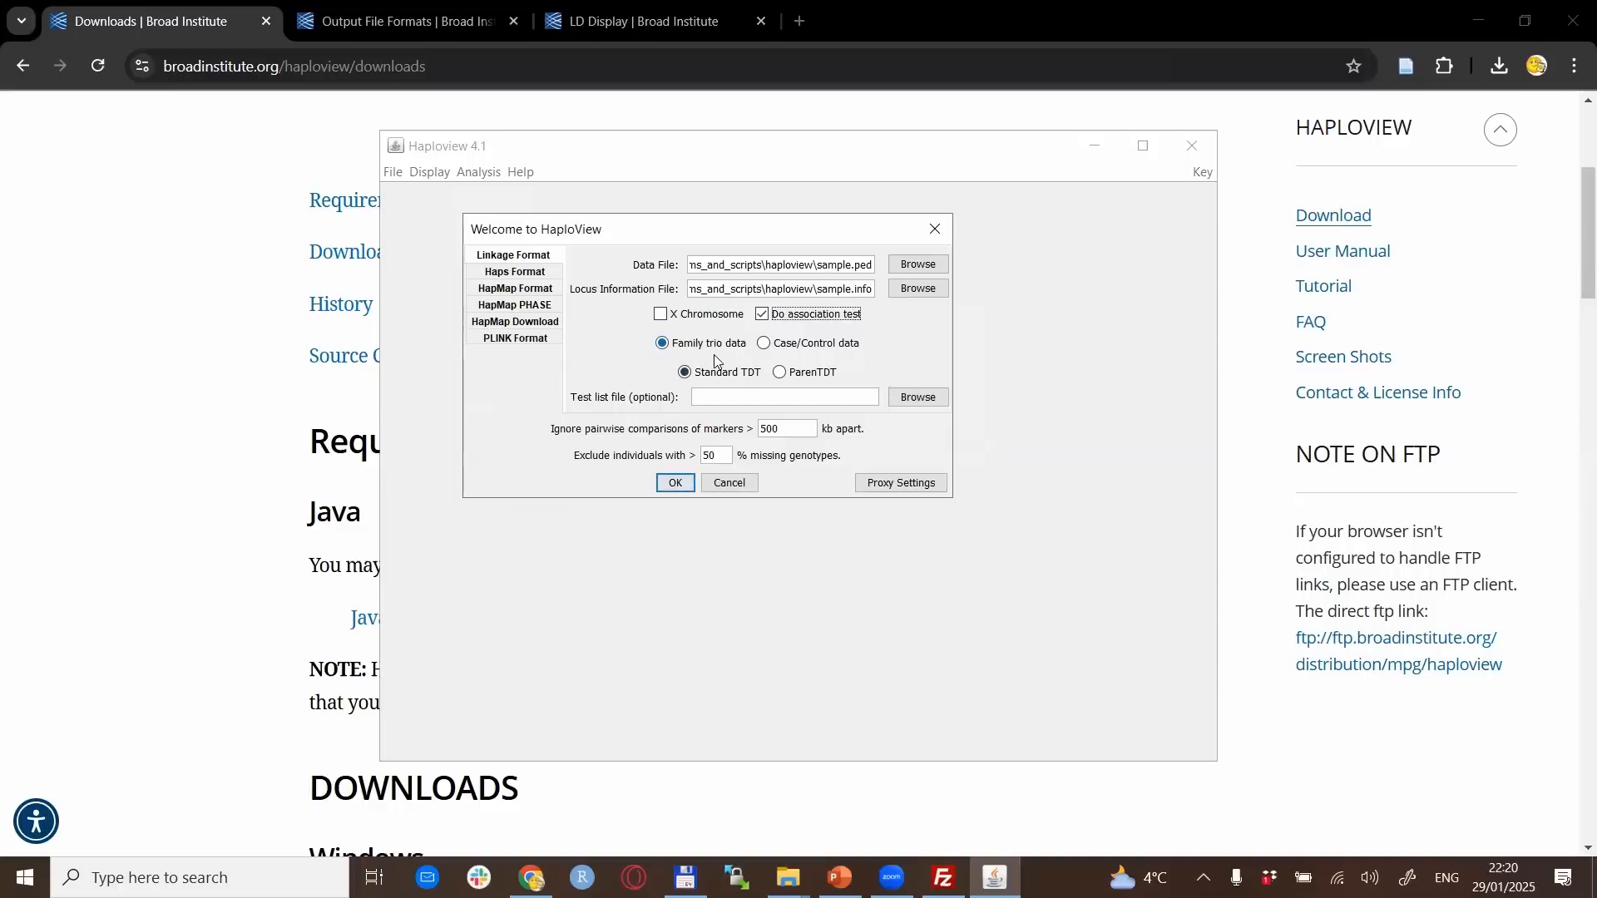
{"action": "mouse_move", "coordinate": [603, 389]}
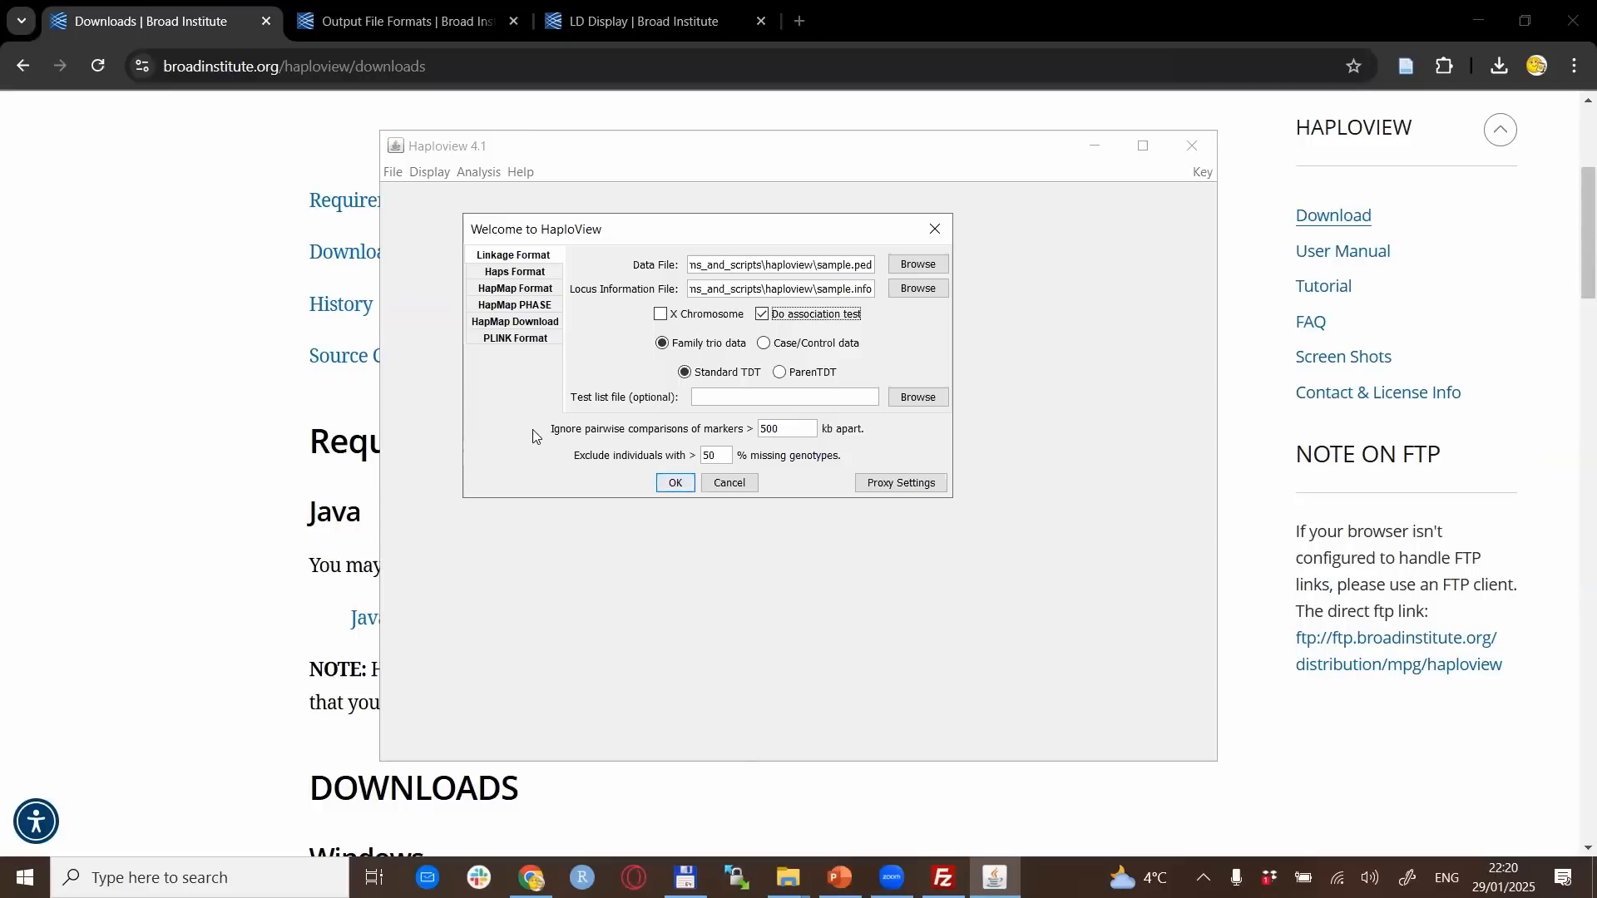
{"action": "mouse_move", "coordinate": [659, 439]}
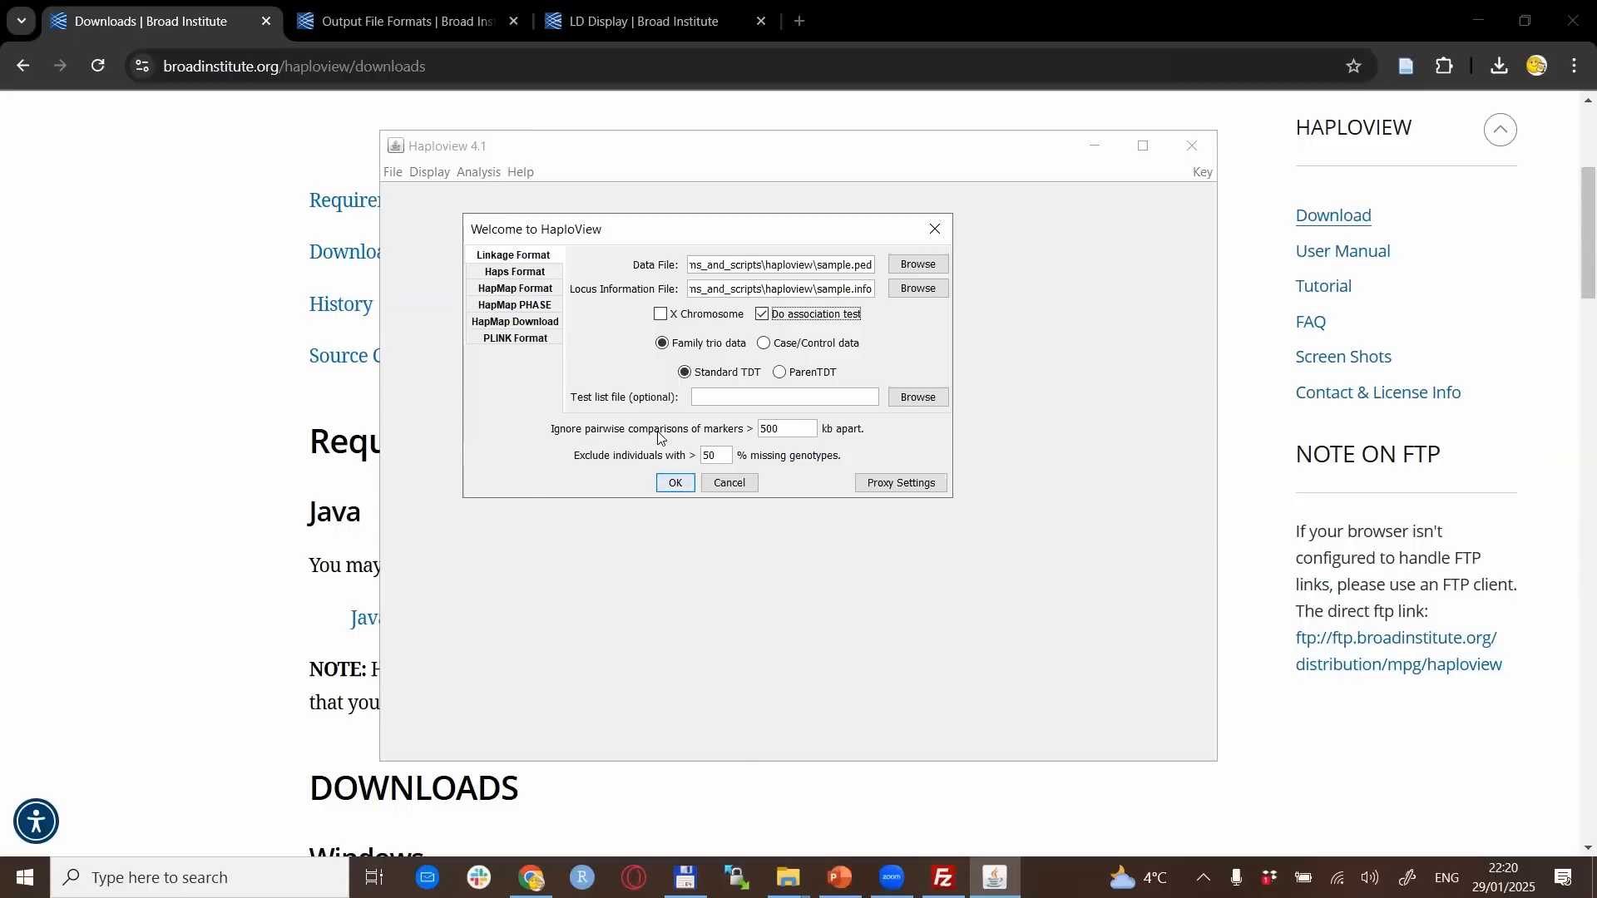
{"action": "left_click", "coordinate": [771, 428]}
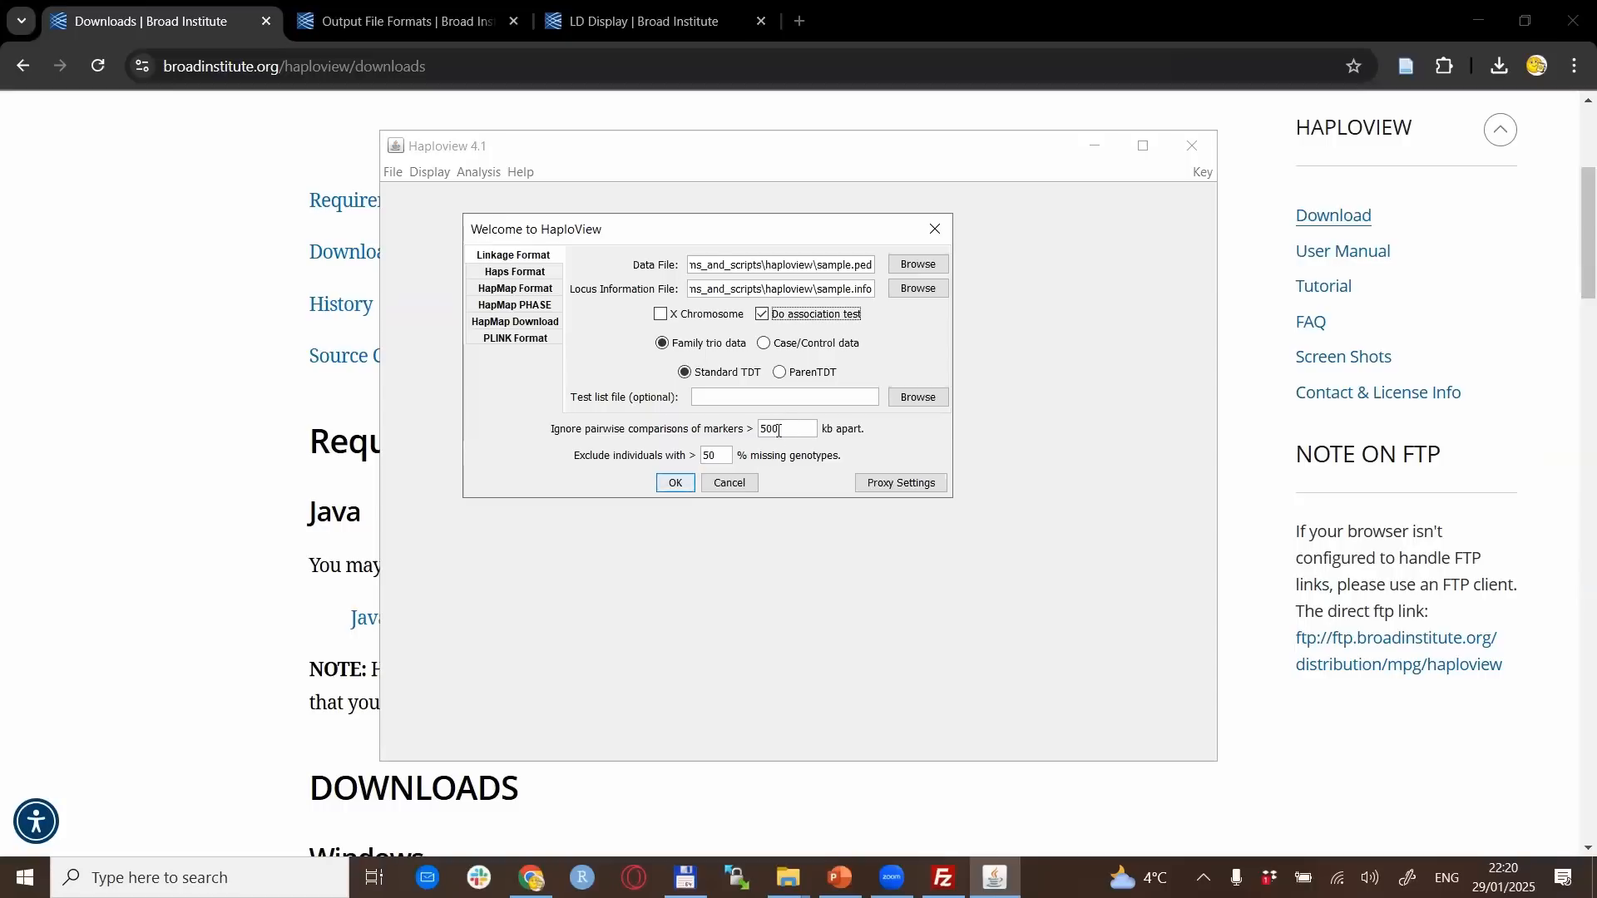
{"action": "mouse_move", "coordinate": [804, 454]}
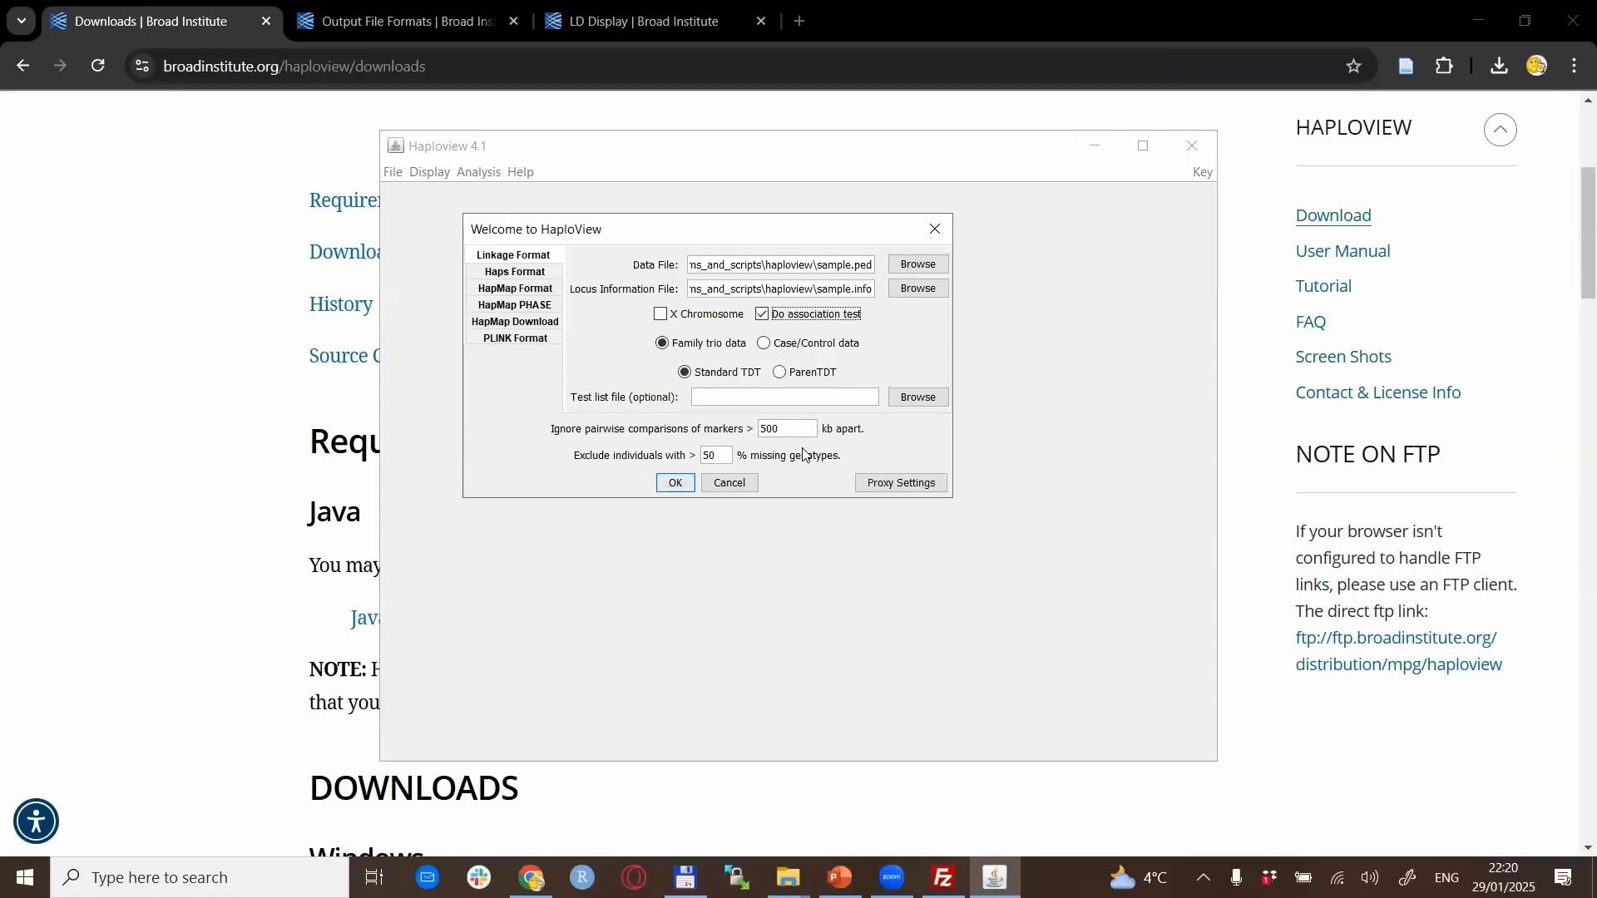
{"action": "mouse_move", "coordinate": [793, 428]}
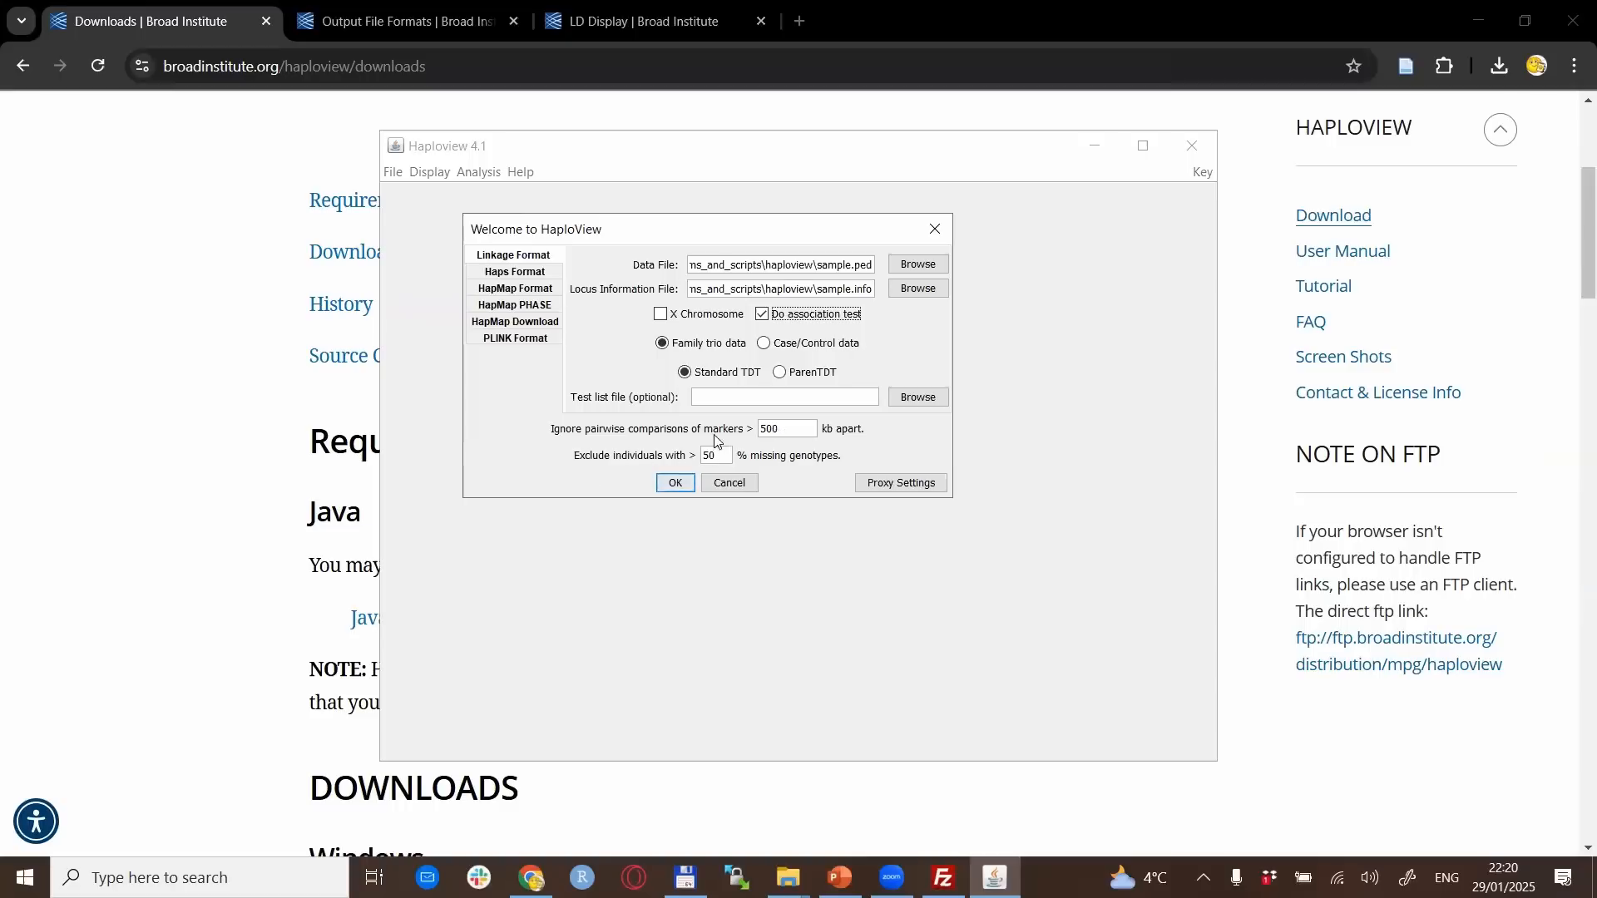
{"action": "mouse_move", "coordinate": [690, 455]}
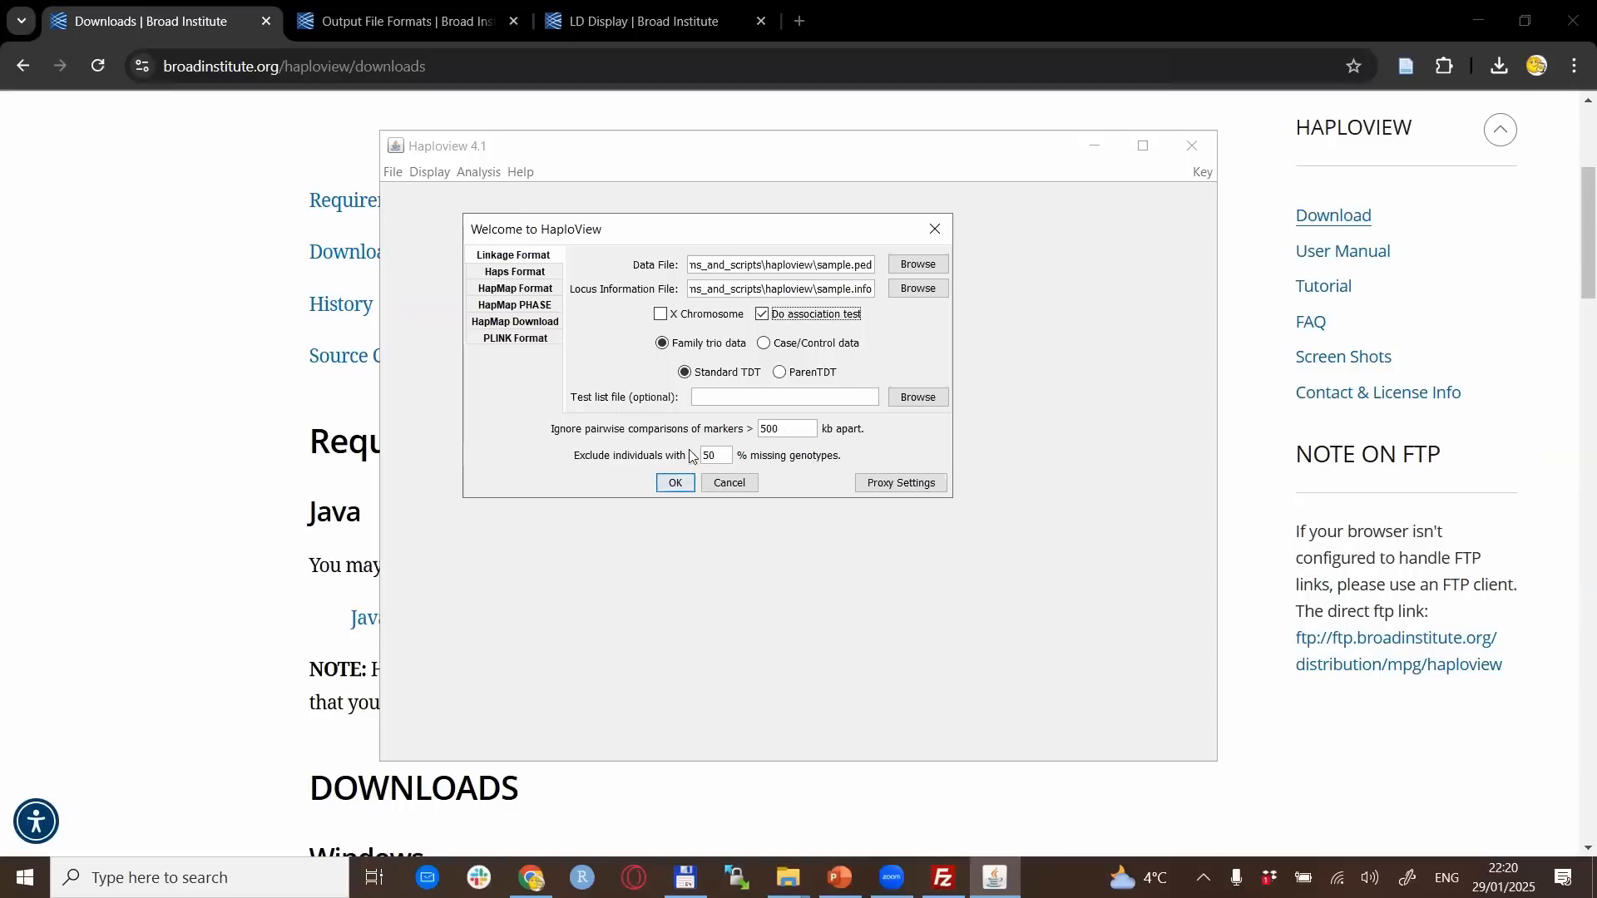
{"action": "mouse_move", "coordinate": [688, 440]}
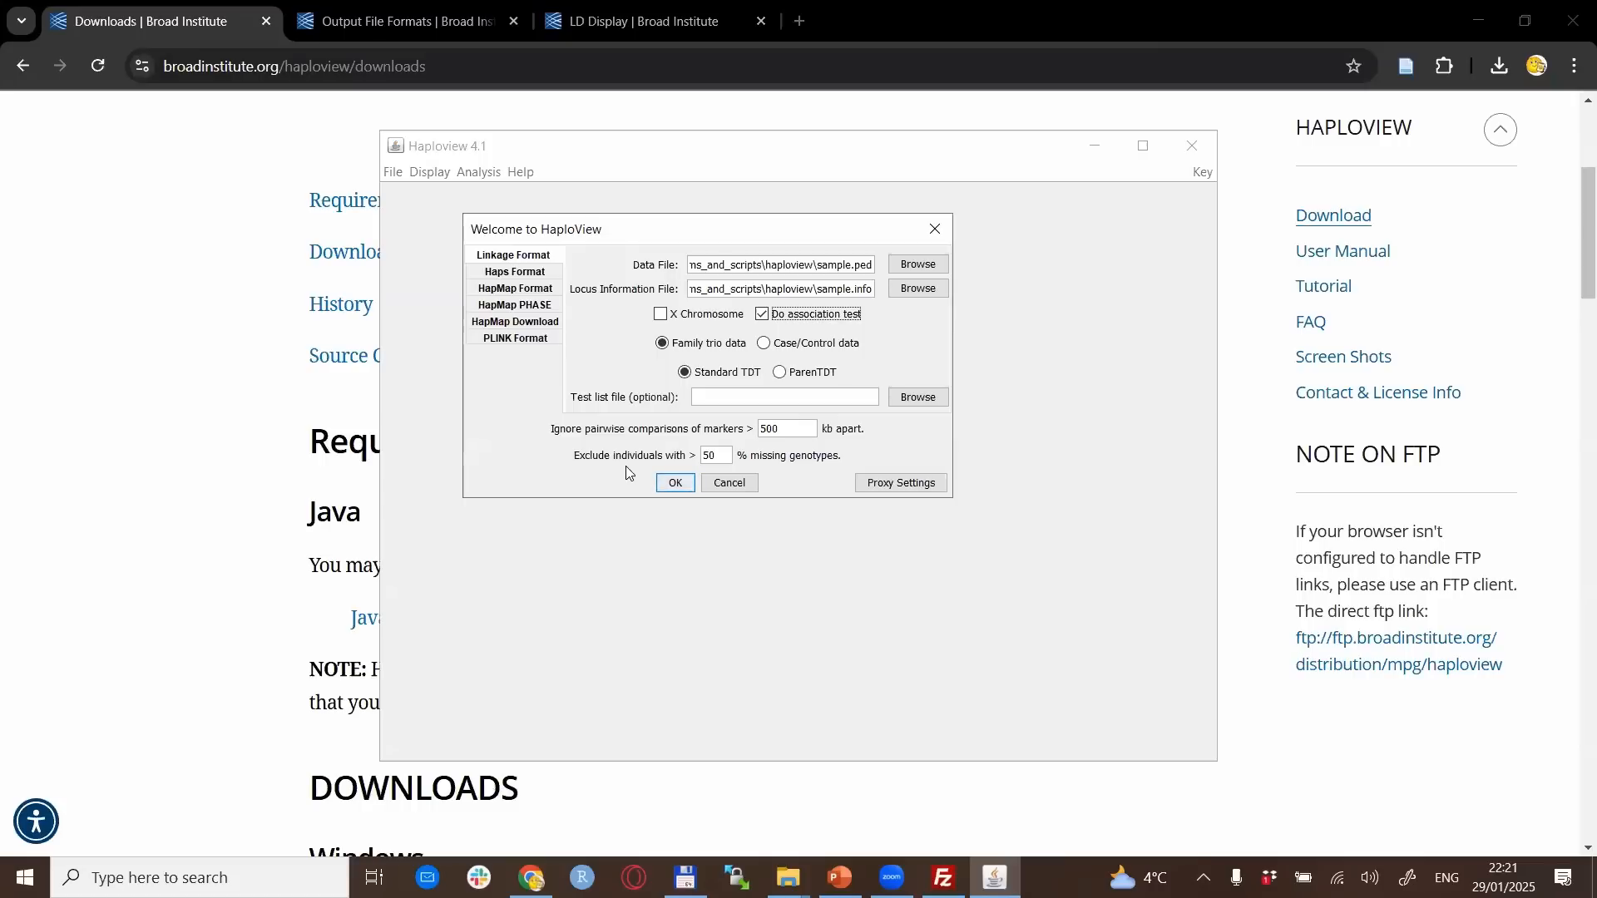
{"action": "mouse_move", "coordinate": [675, 482]}
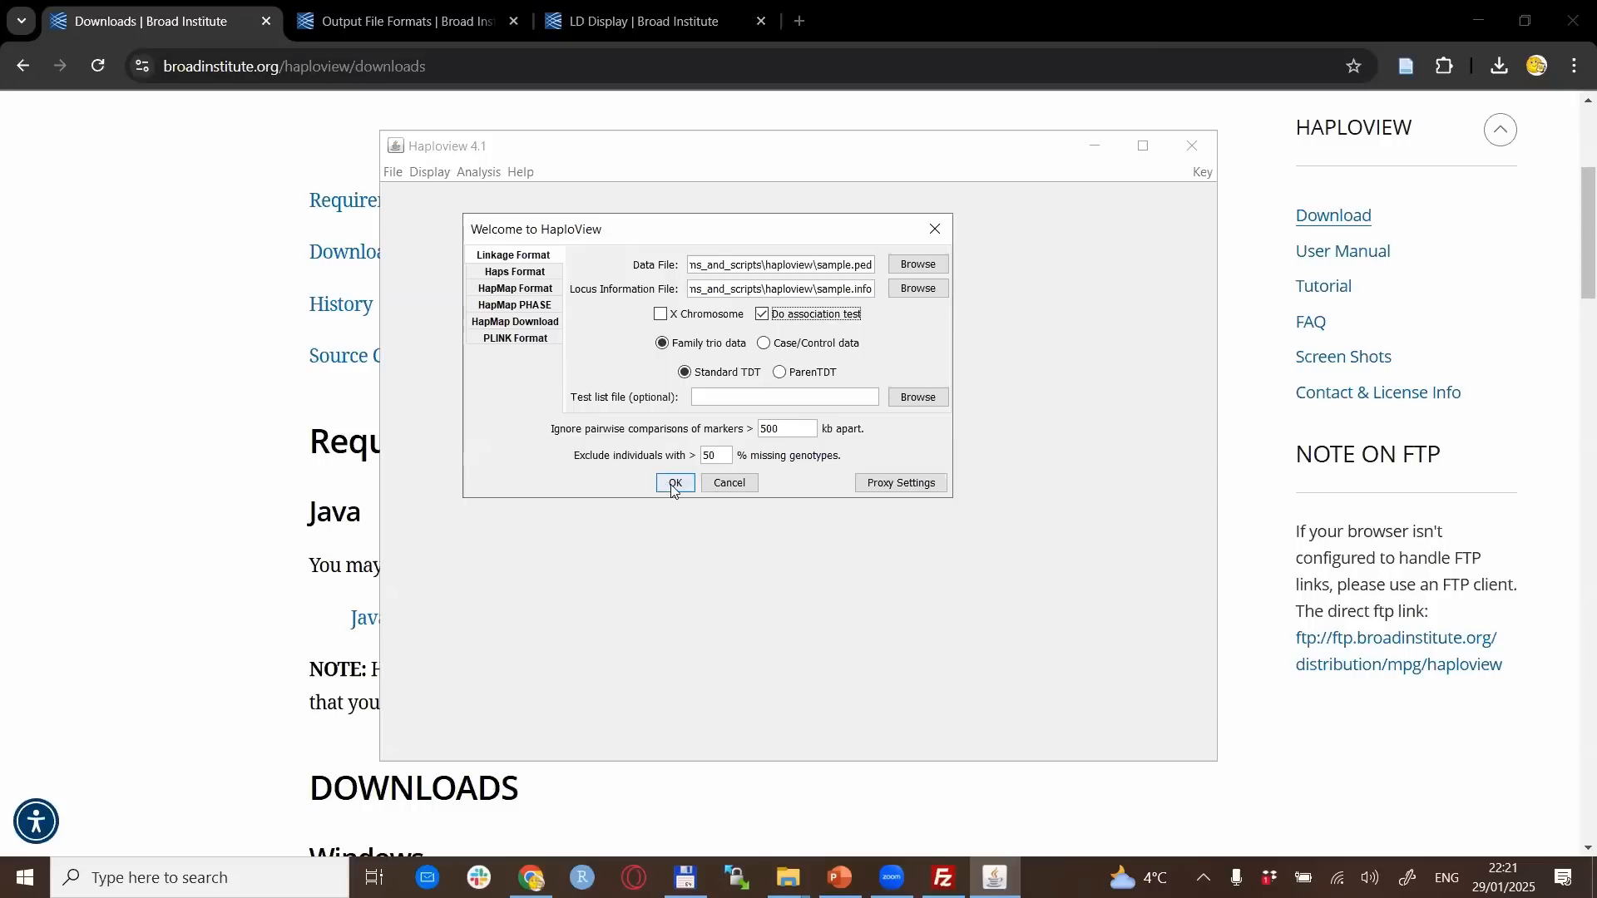
{"action": "left_click", "coordinate": [673, 482]}
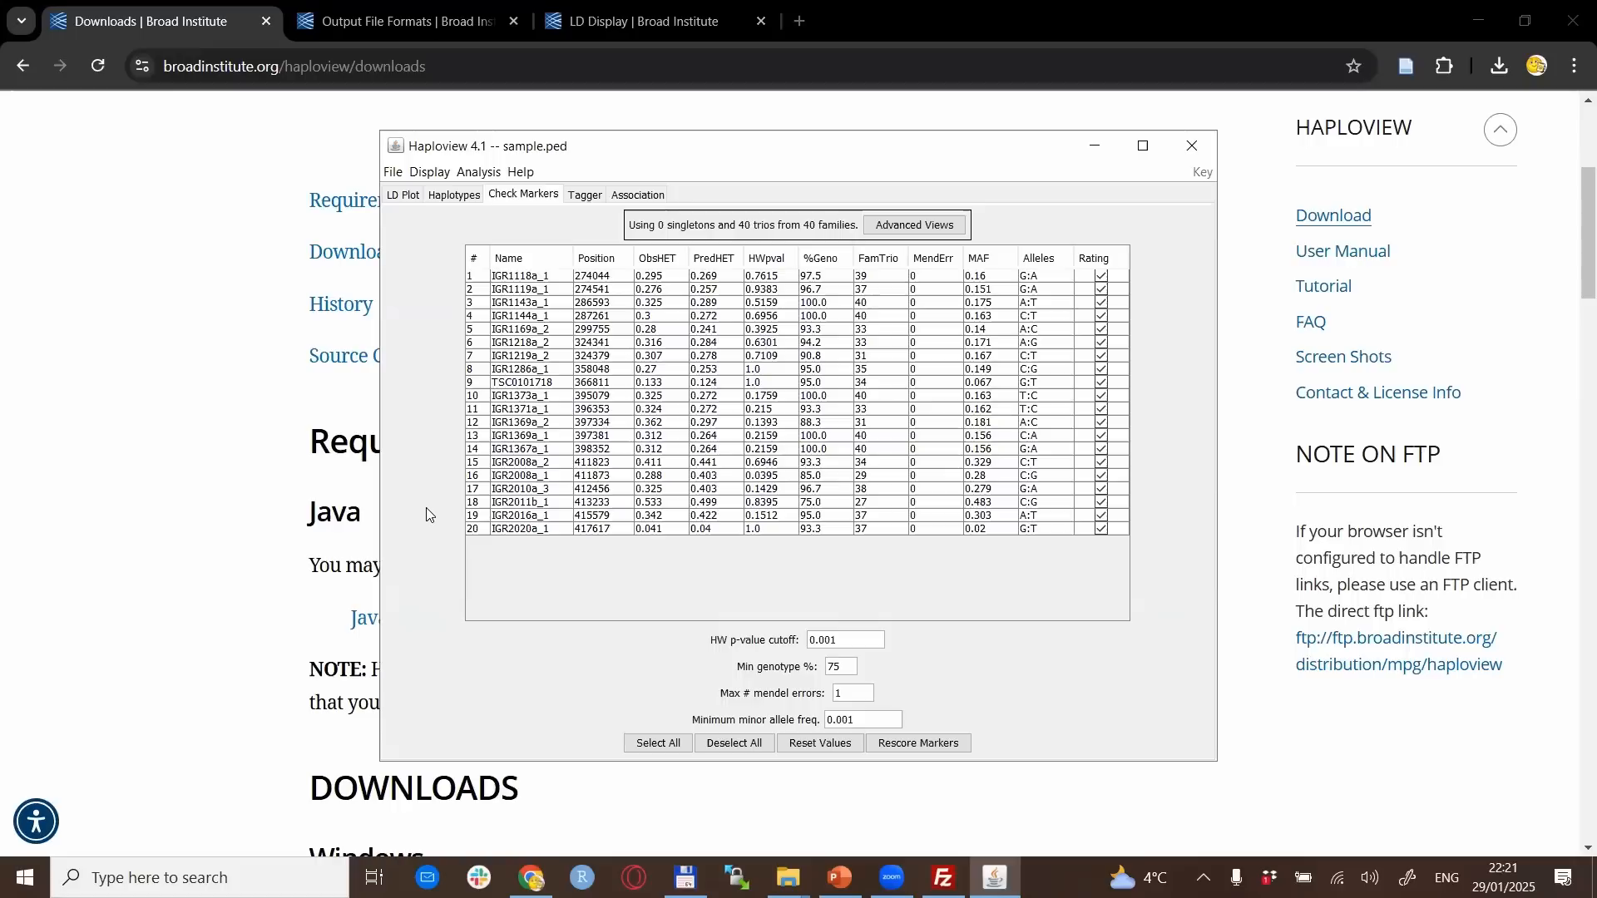
{"action": "mouse_move", "coordinate": [1343, 251]}
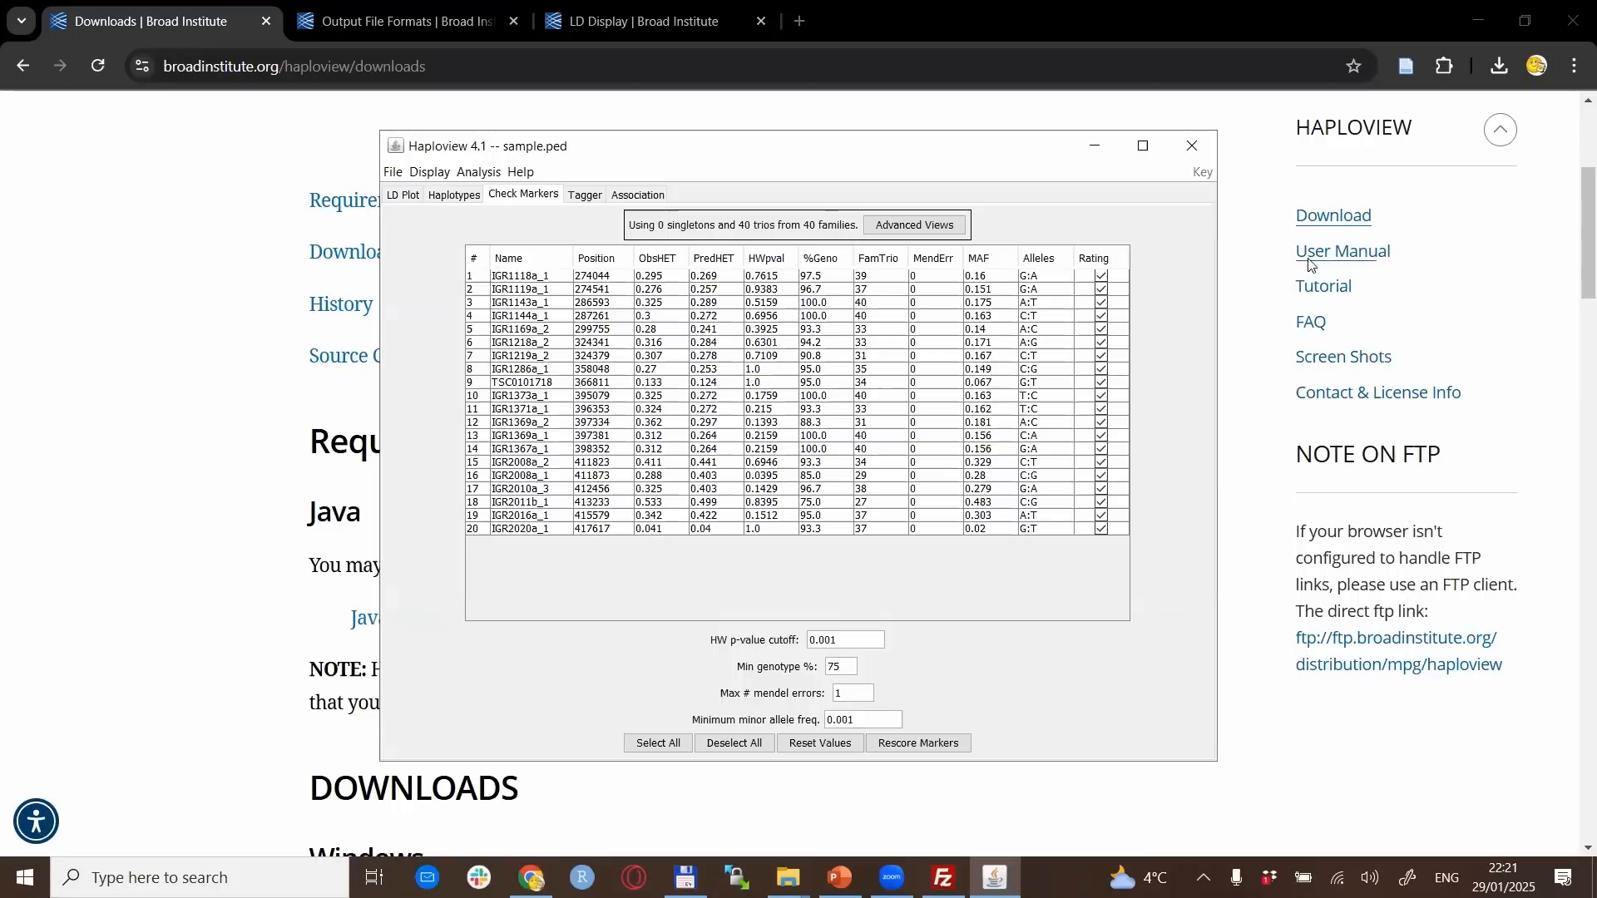
{"action": "mouse_move", "coordinate": [1280, 300]}
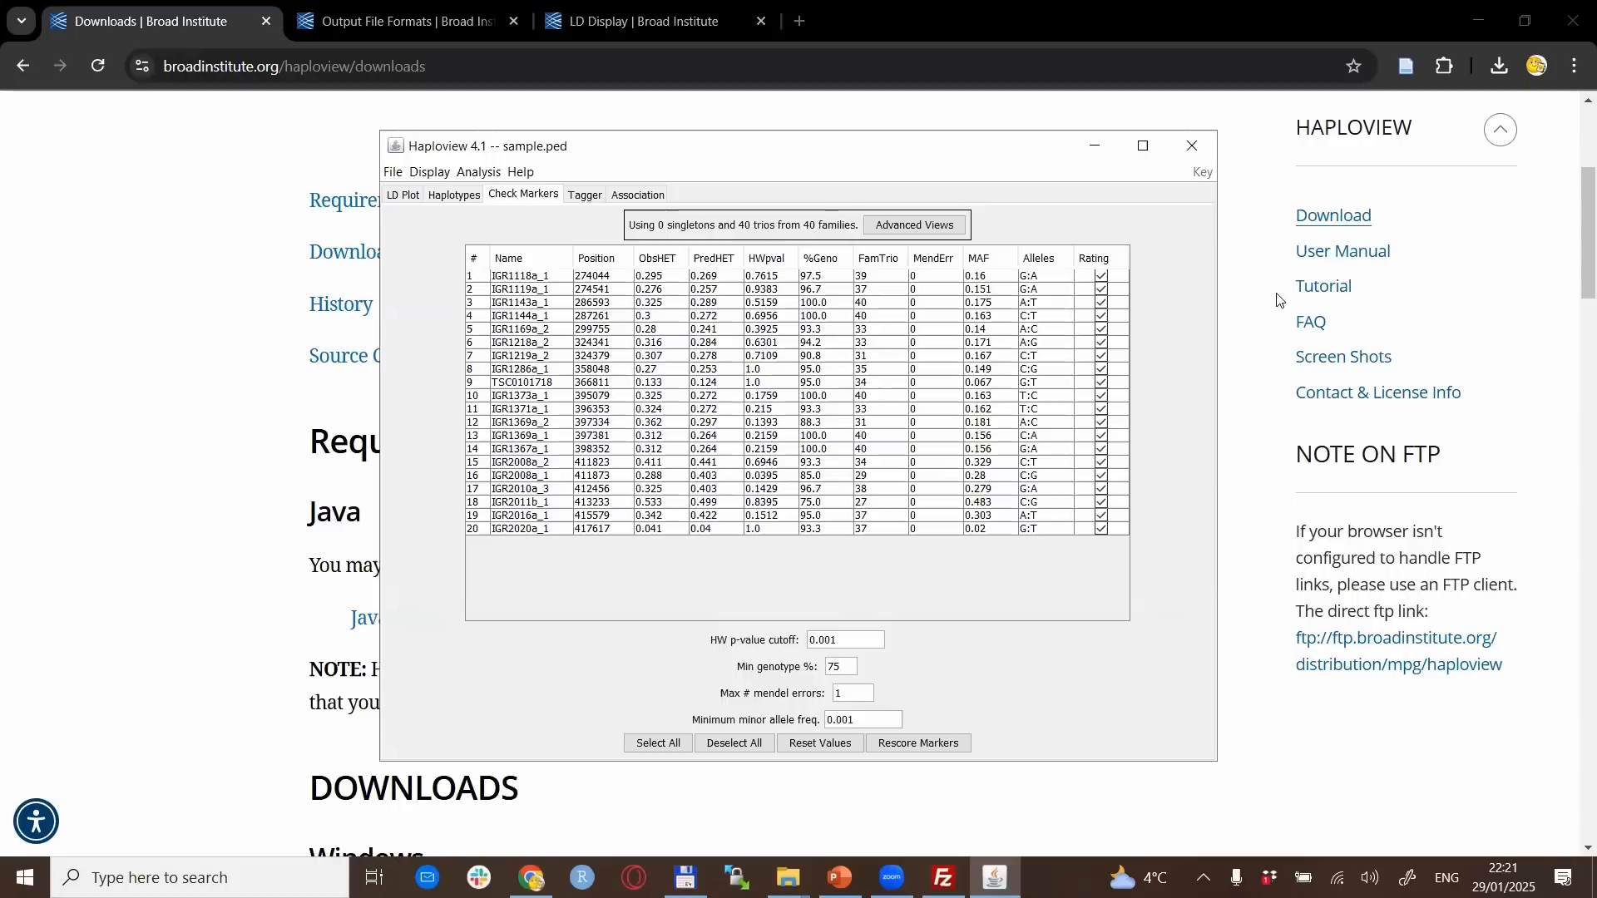
{"action": "mouse_move", "coordinate": [1343, 253]}
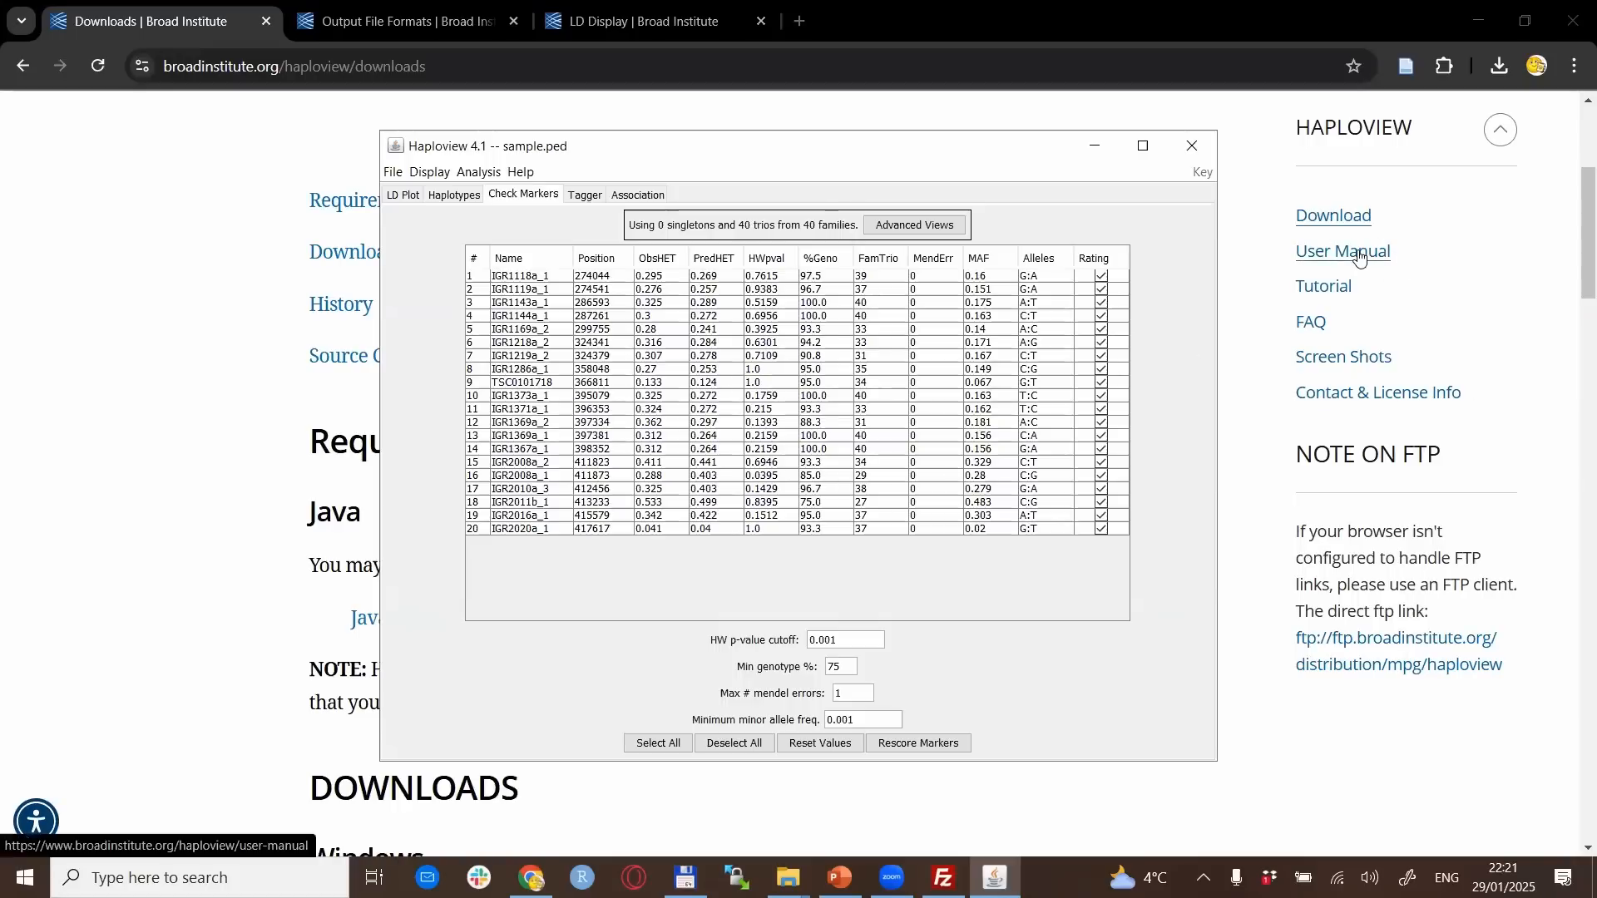
{"action": "mouse_move", "coordinate": [1407, 258]}
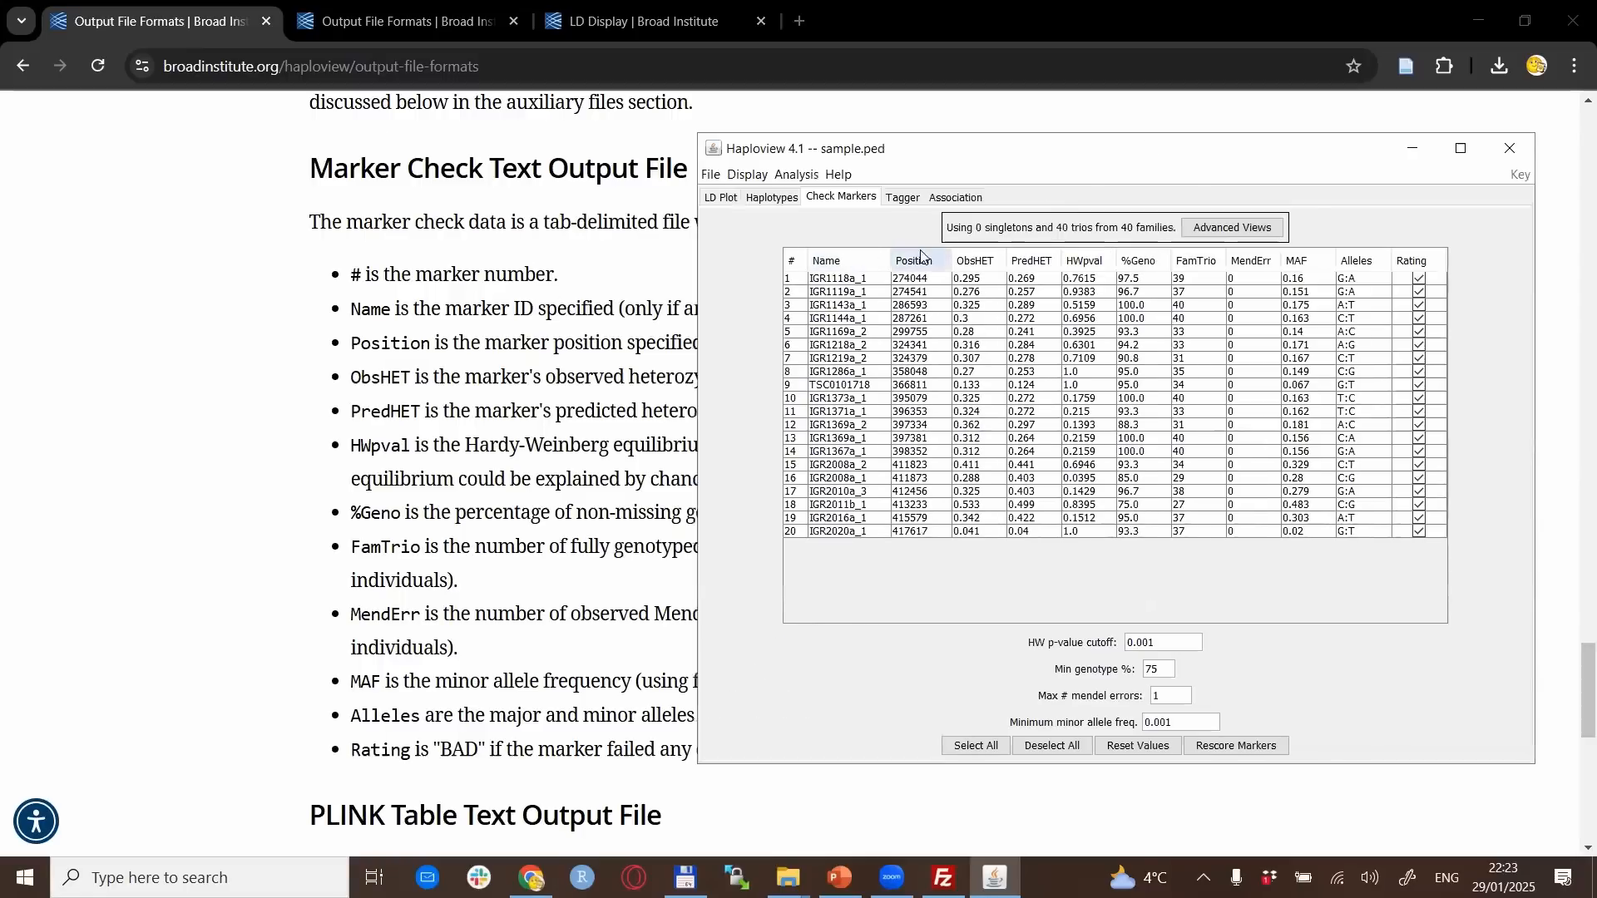
{"action": "mouse_move", "coordinate": [395, 536]}
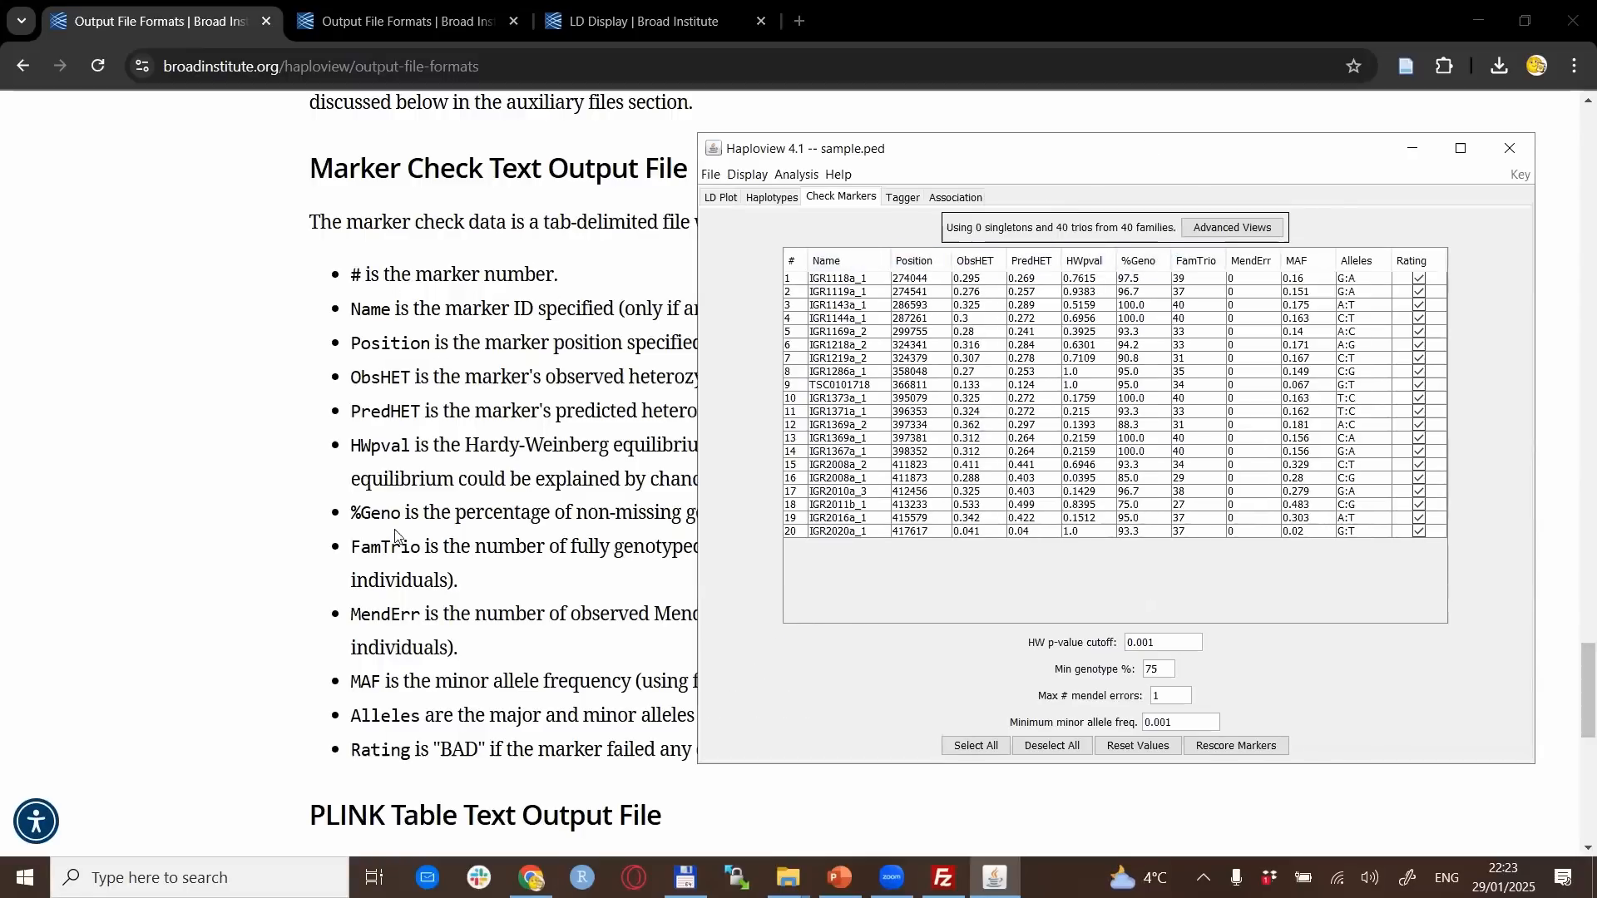
{"action": "mouse_move", "coordinate": [400, 554]}
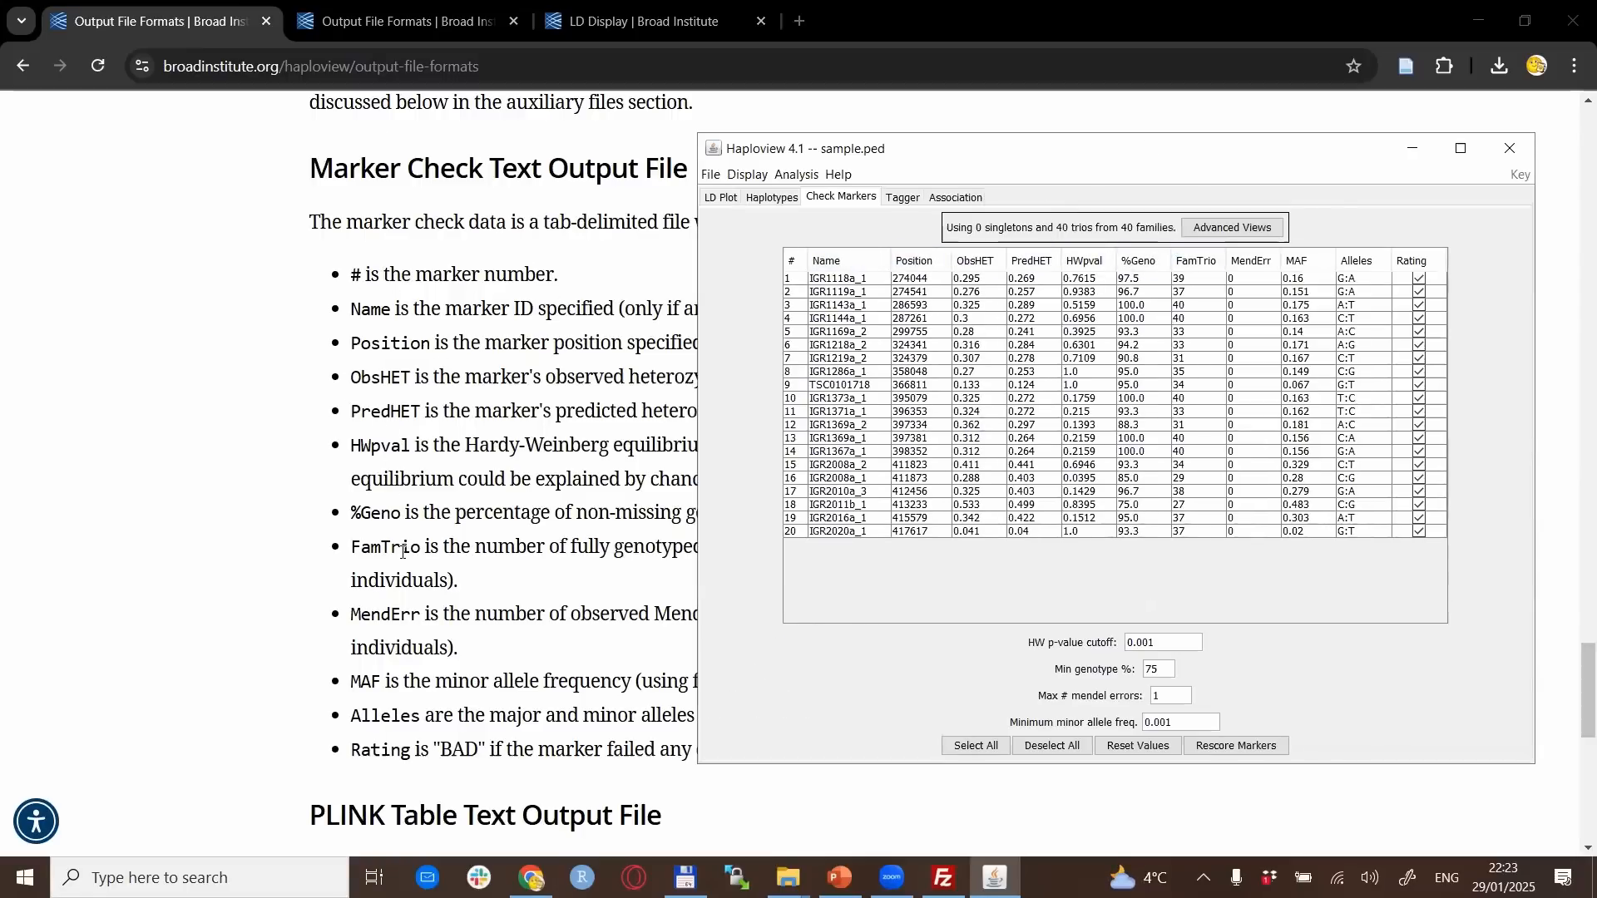
{"action": "mouse_move", "coordinate": [131, 582]}
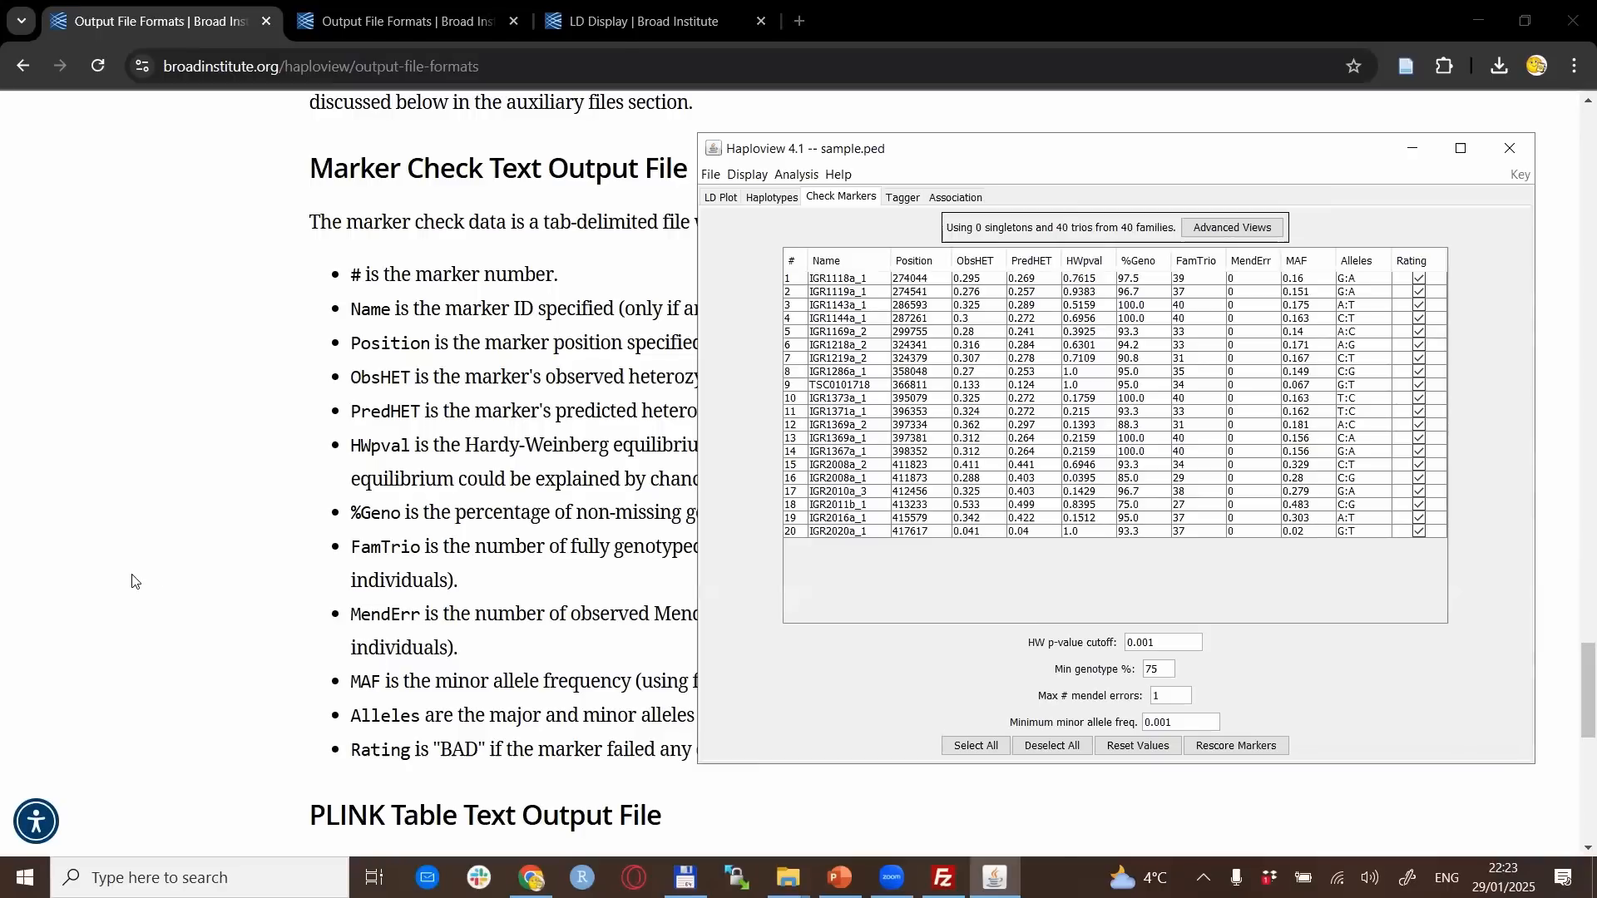
{"action": "mouse_move", "coordinate": [727, 645]}
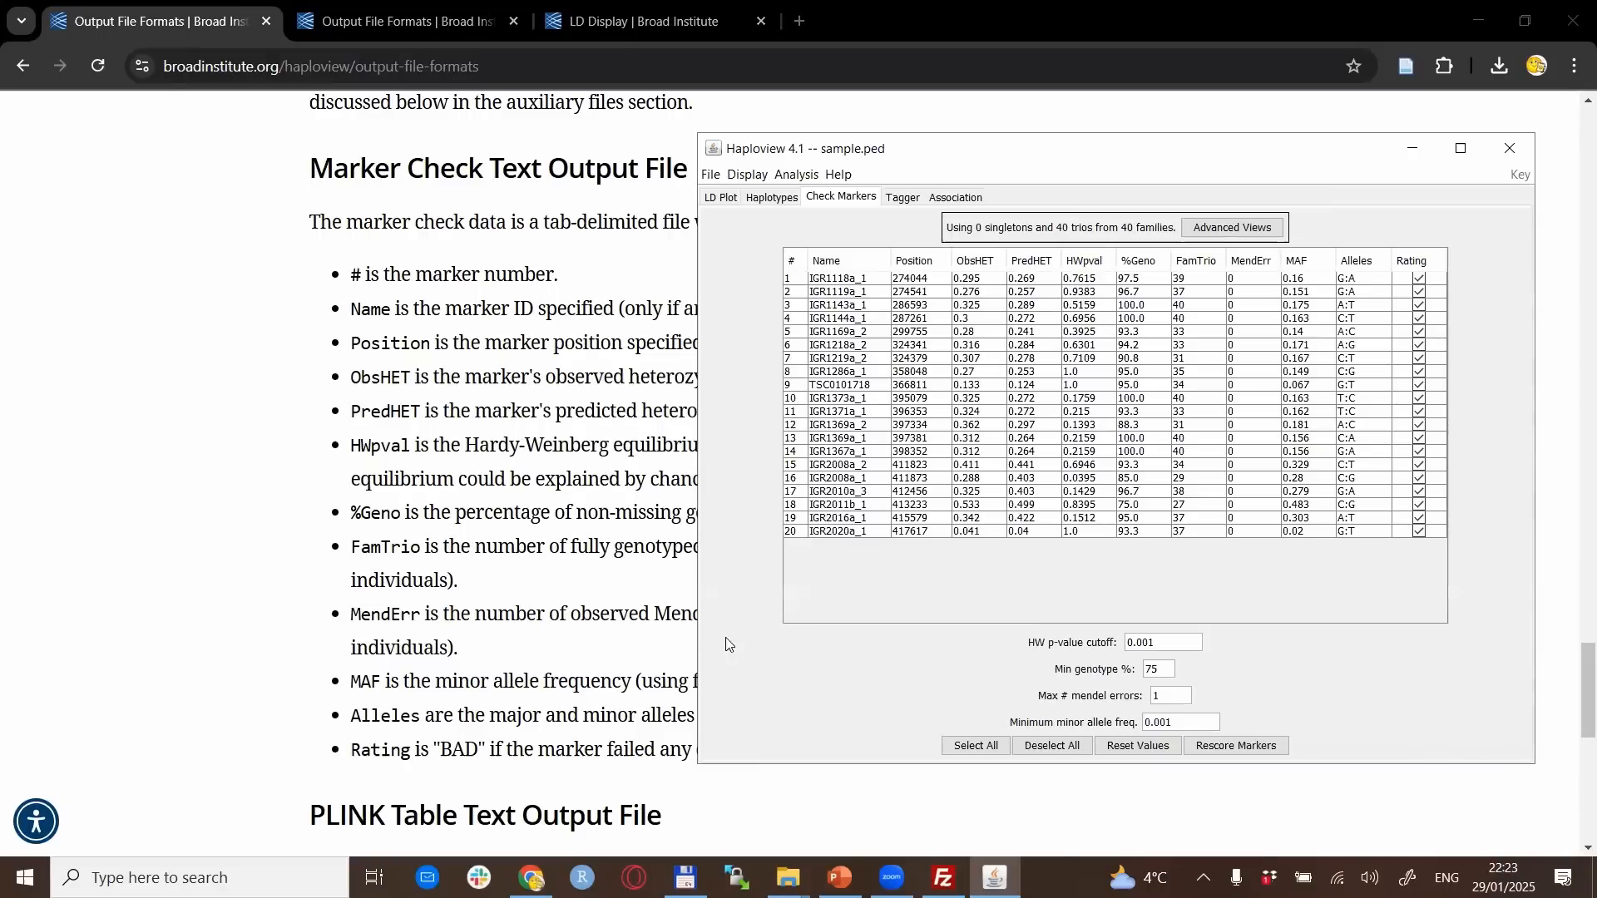
{"action": "mouse_move", "coordinate": [1103, 381]}
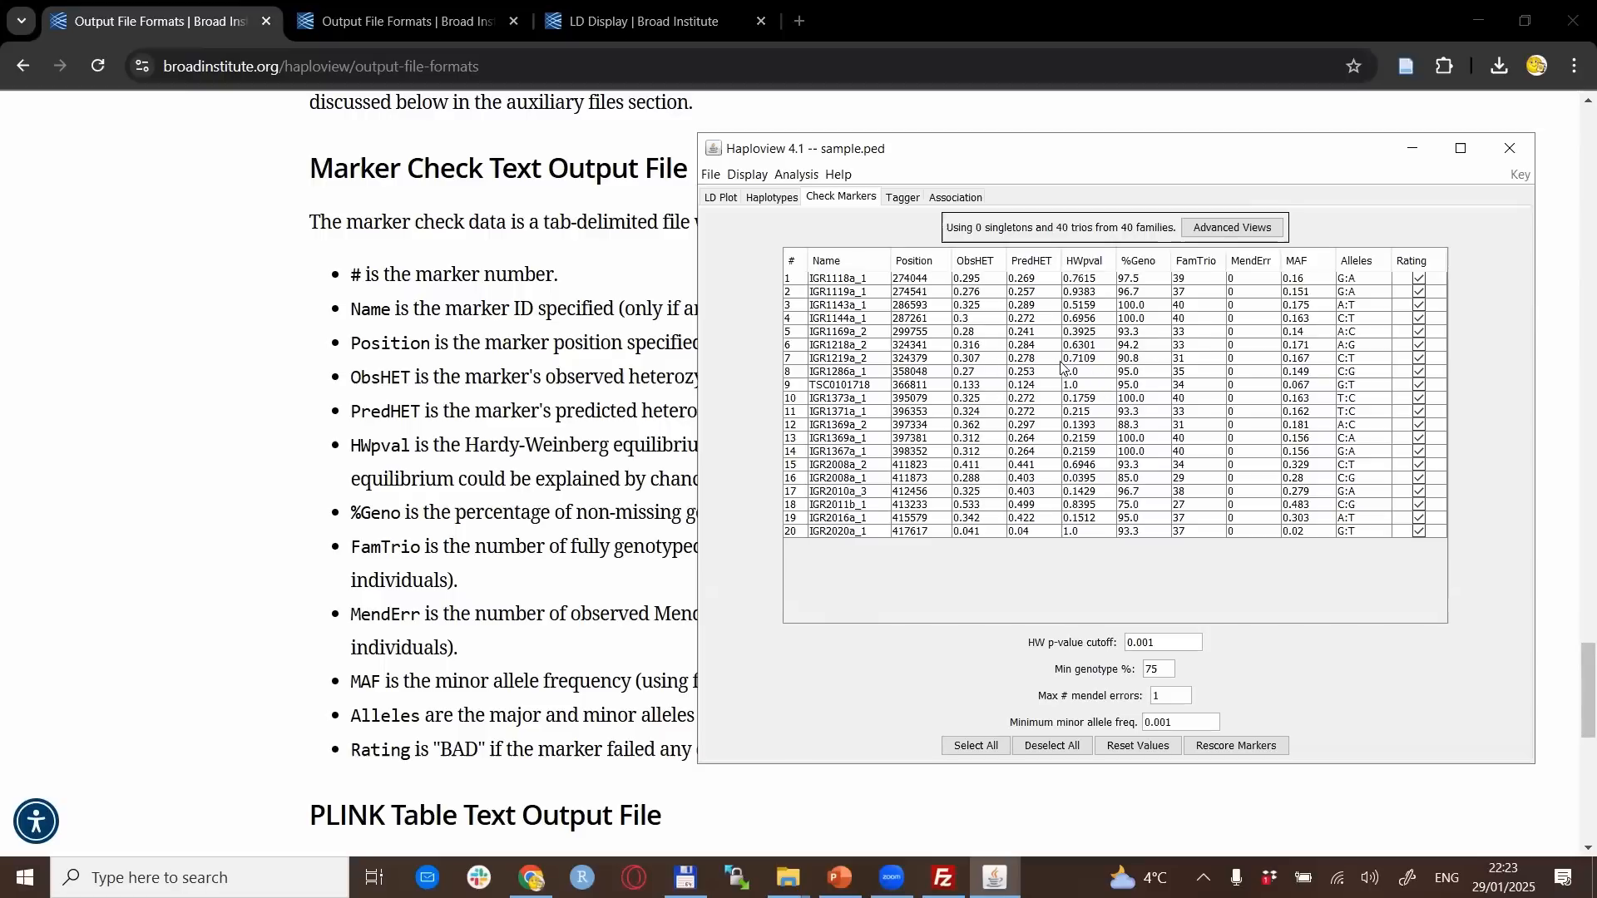
{"action": "mouse_move", "coordinate": [905, 576]}
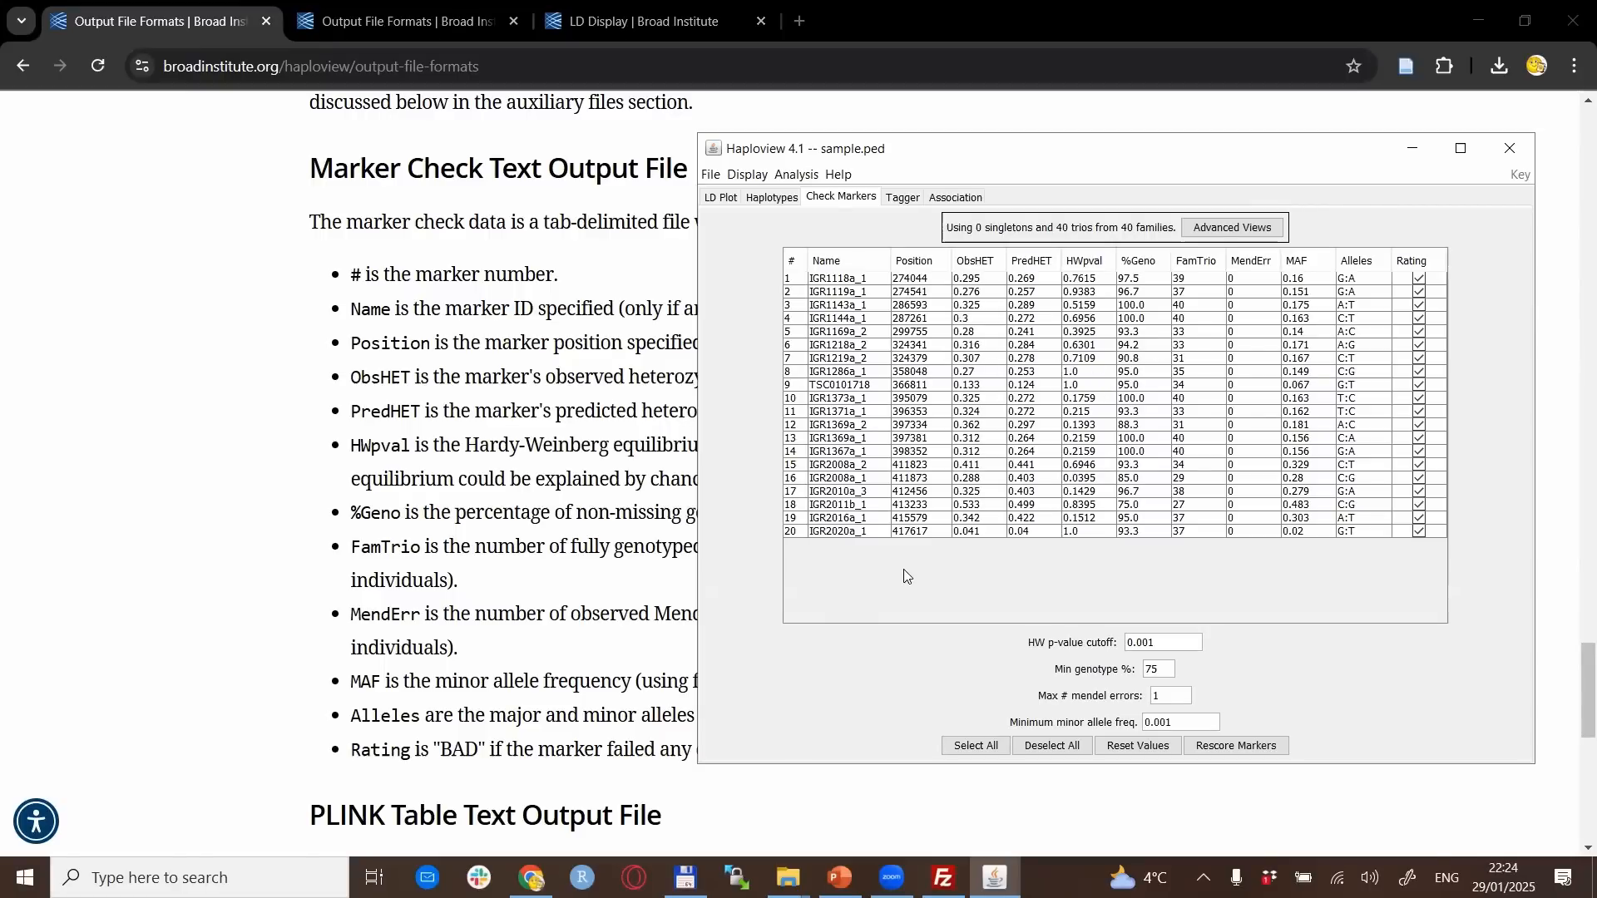
{"action": "mouse_move", "coordinate": [1050, 224]}
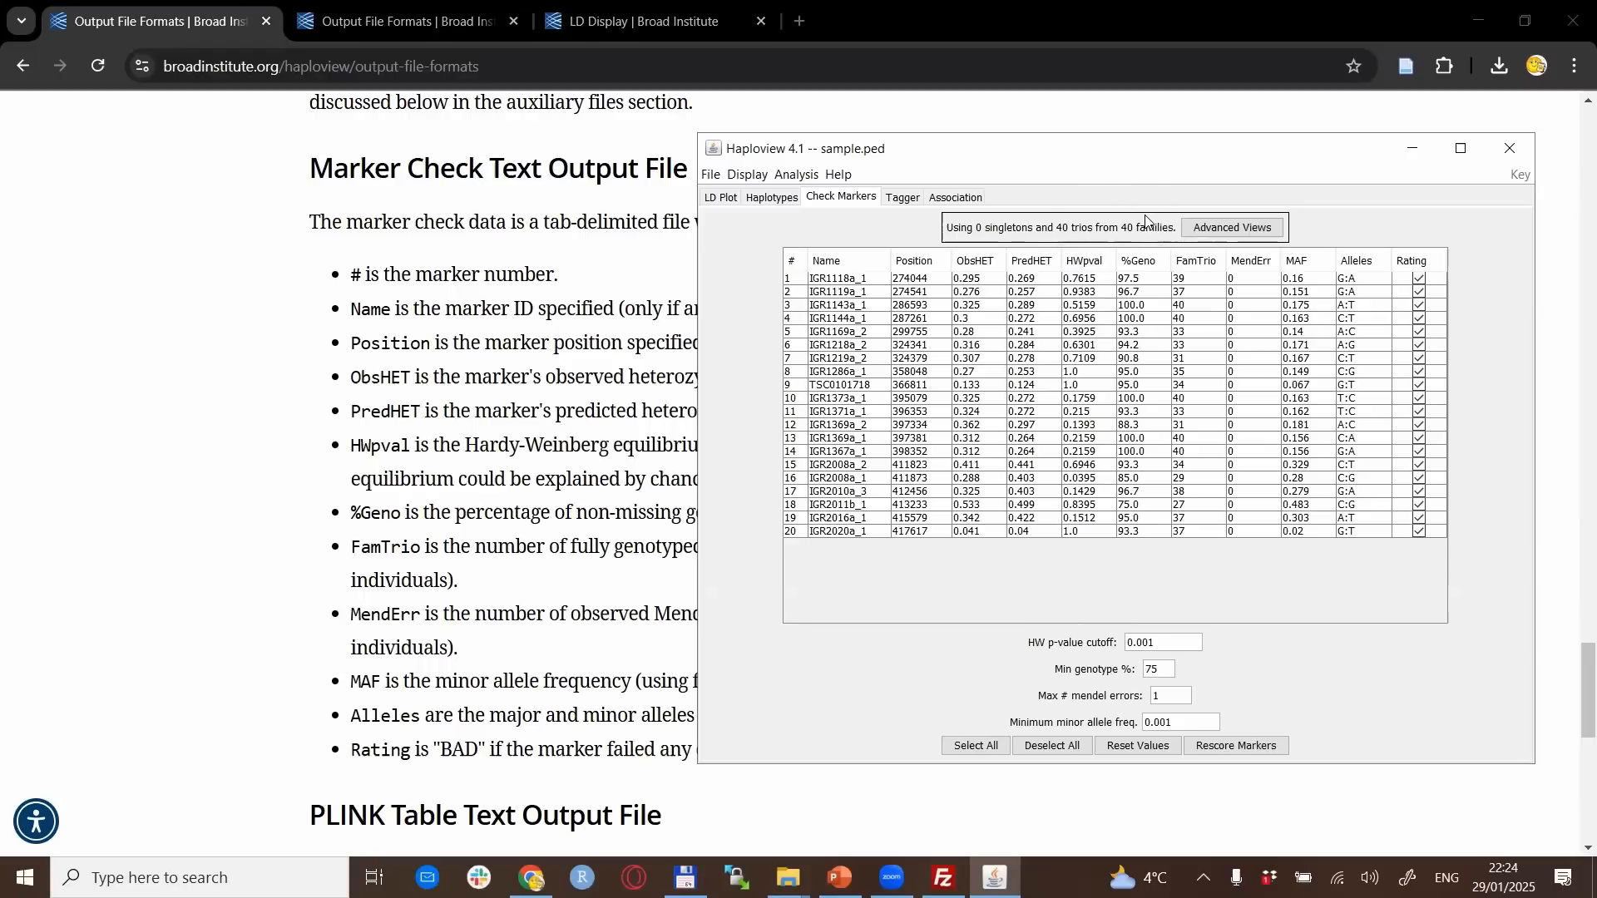
{"action": "mouse_move", "coordinate": [1082, 212]}
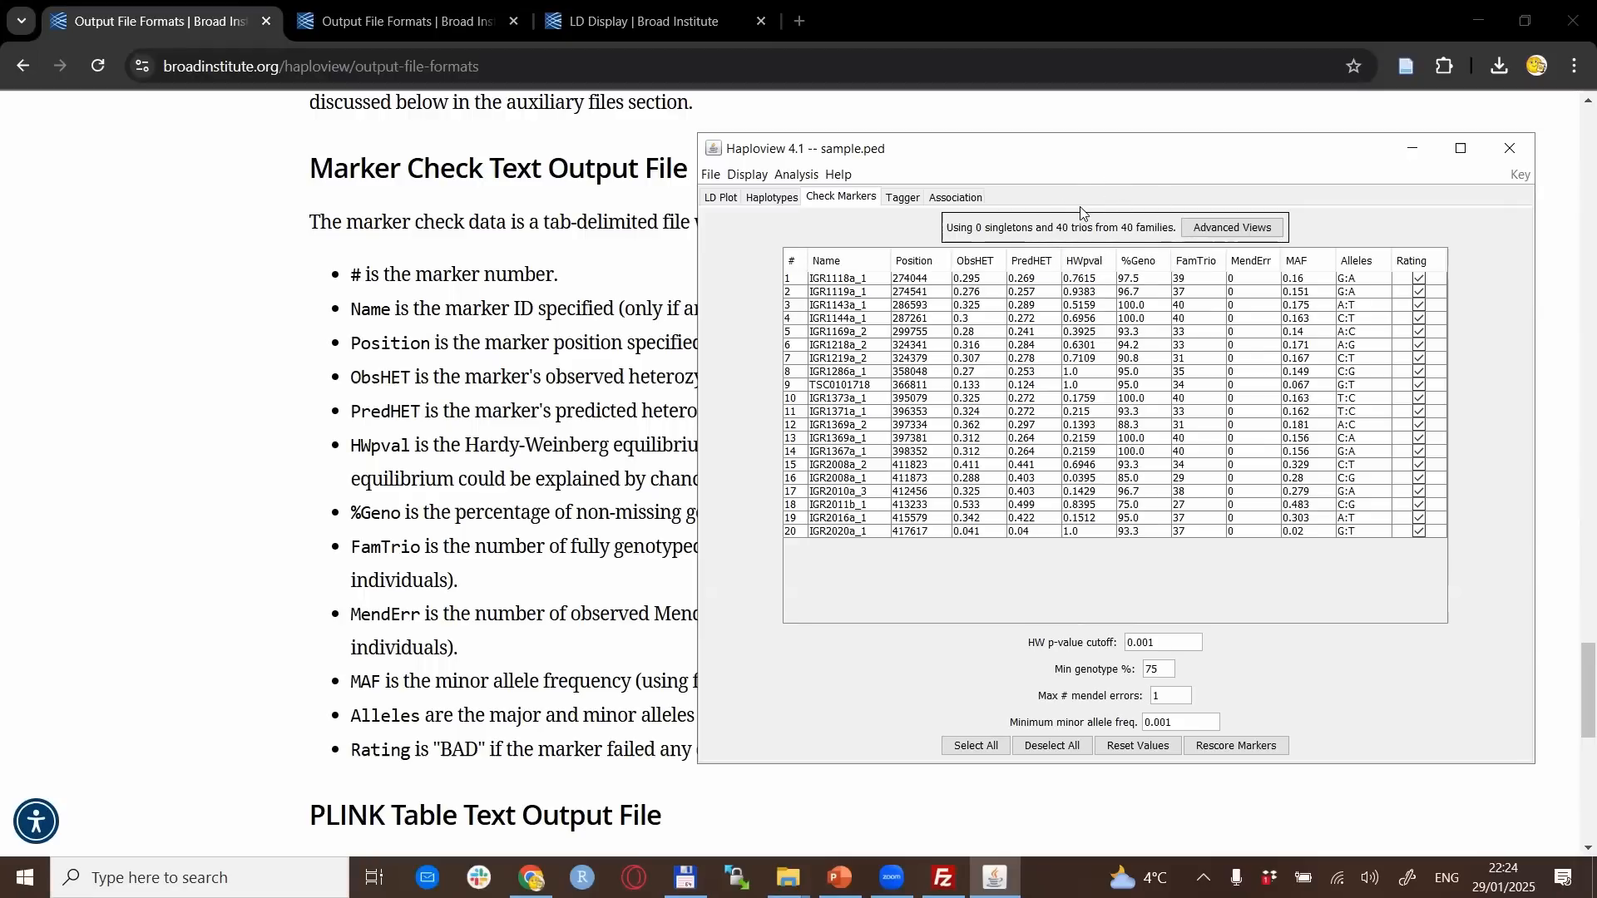
{"action": "mouse_move", "coordinate": [1080, 214]}
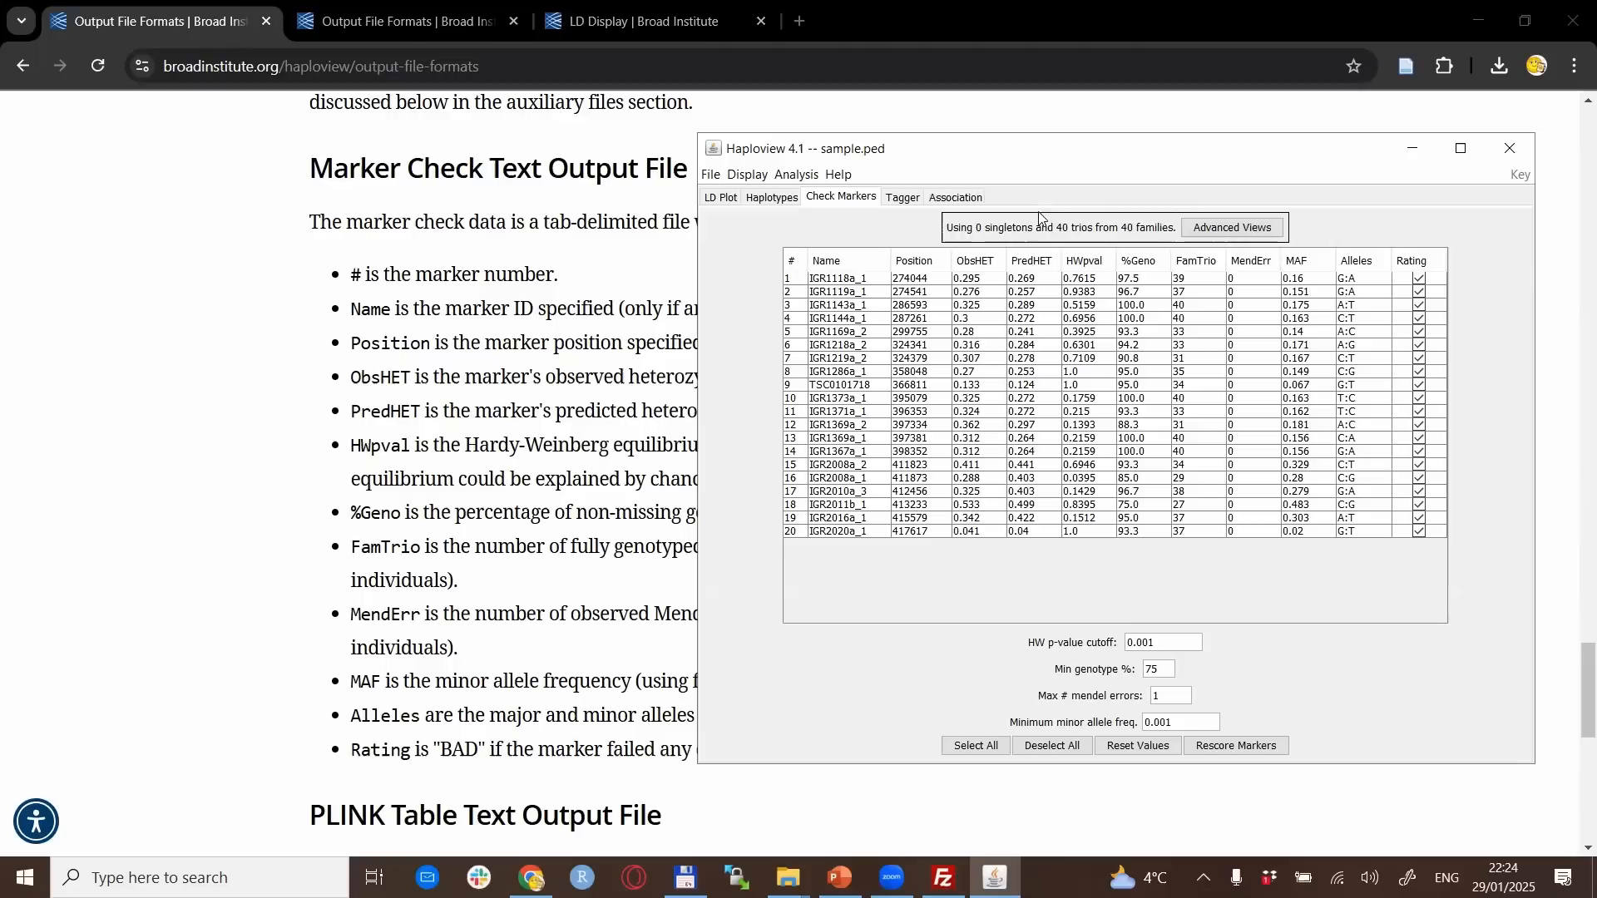
{"action": "mouse_move", "coordinate": [773, 568]}
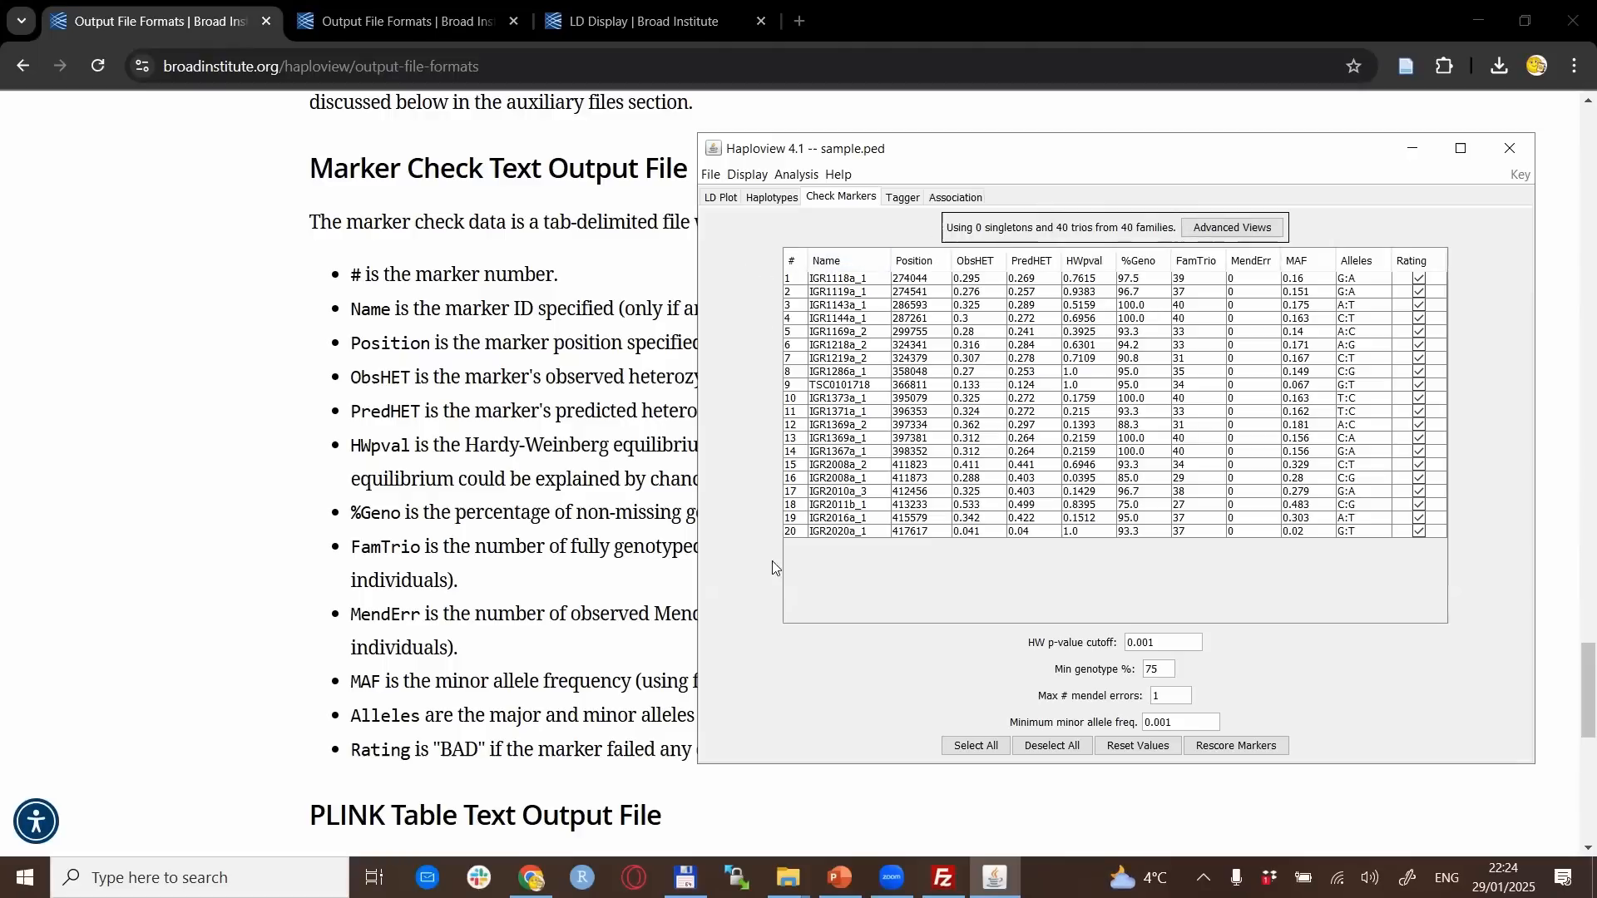
{"action": "mouse_move", "coordinate": [751, 525]}
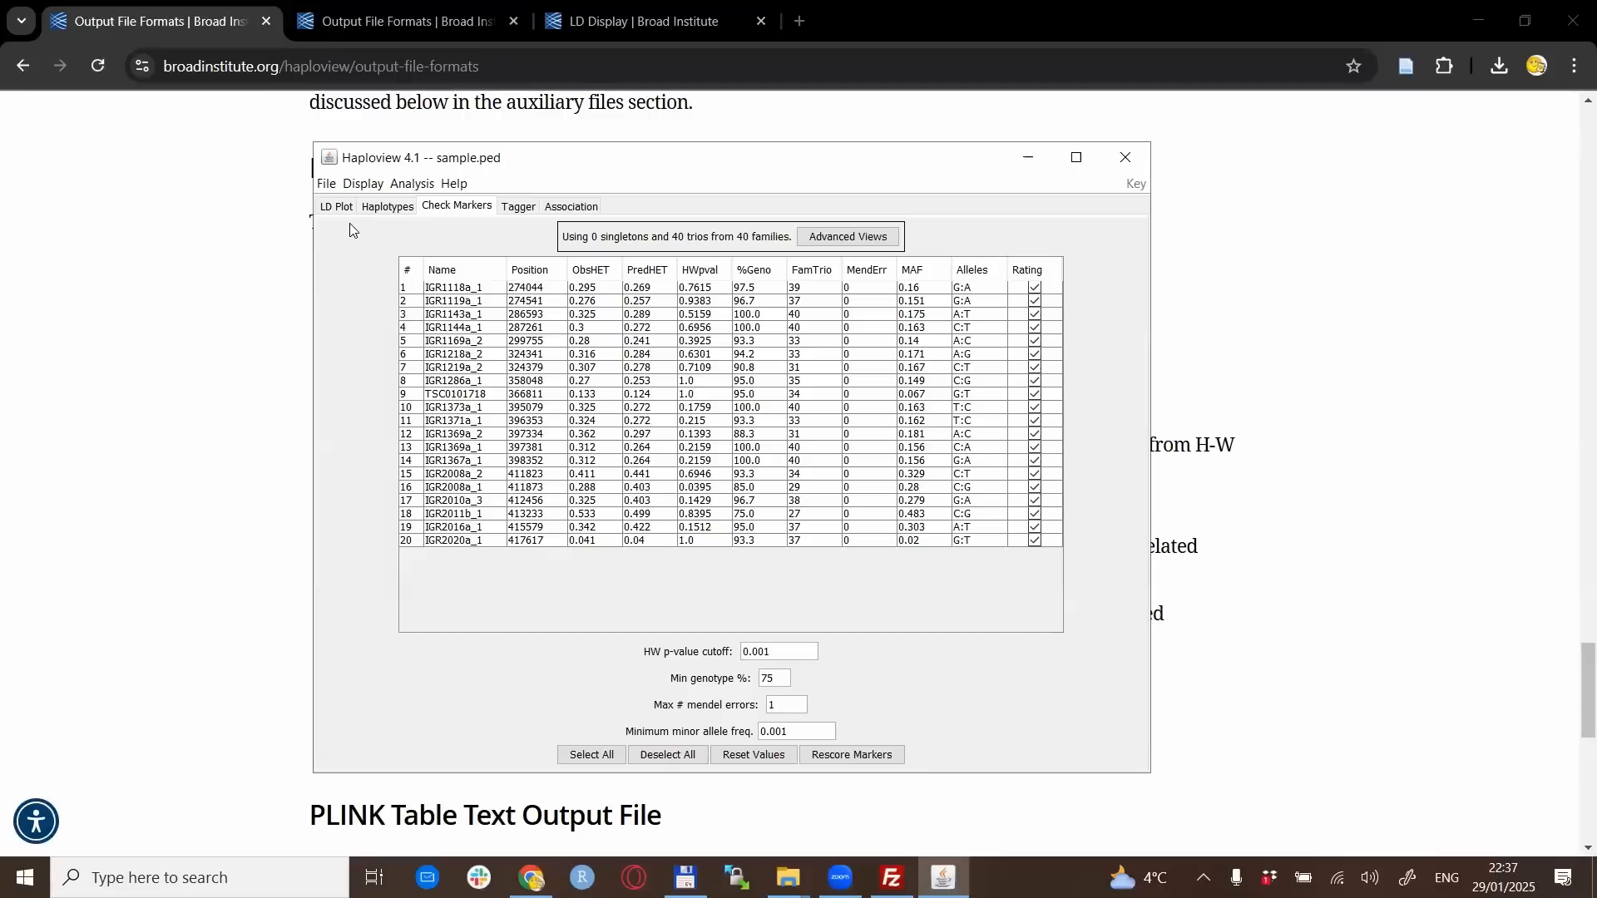
Switch back to the LD Plot tab
{"action": "left_click", "coordinate": [335, 207]}
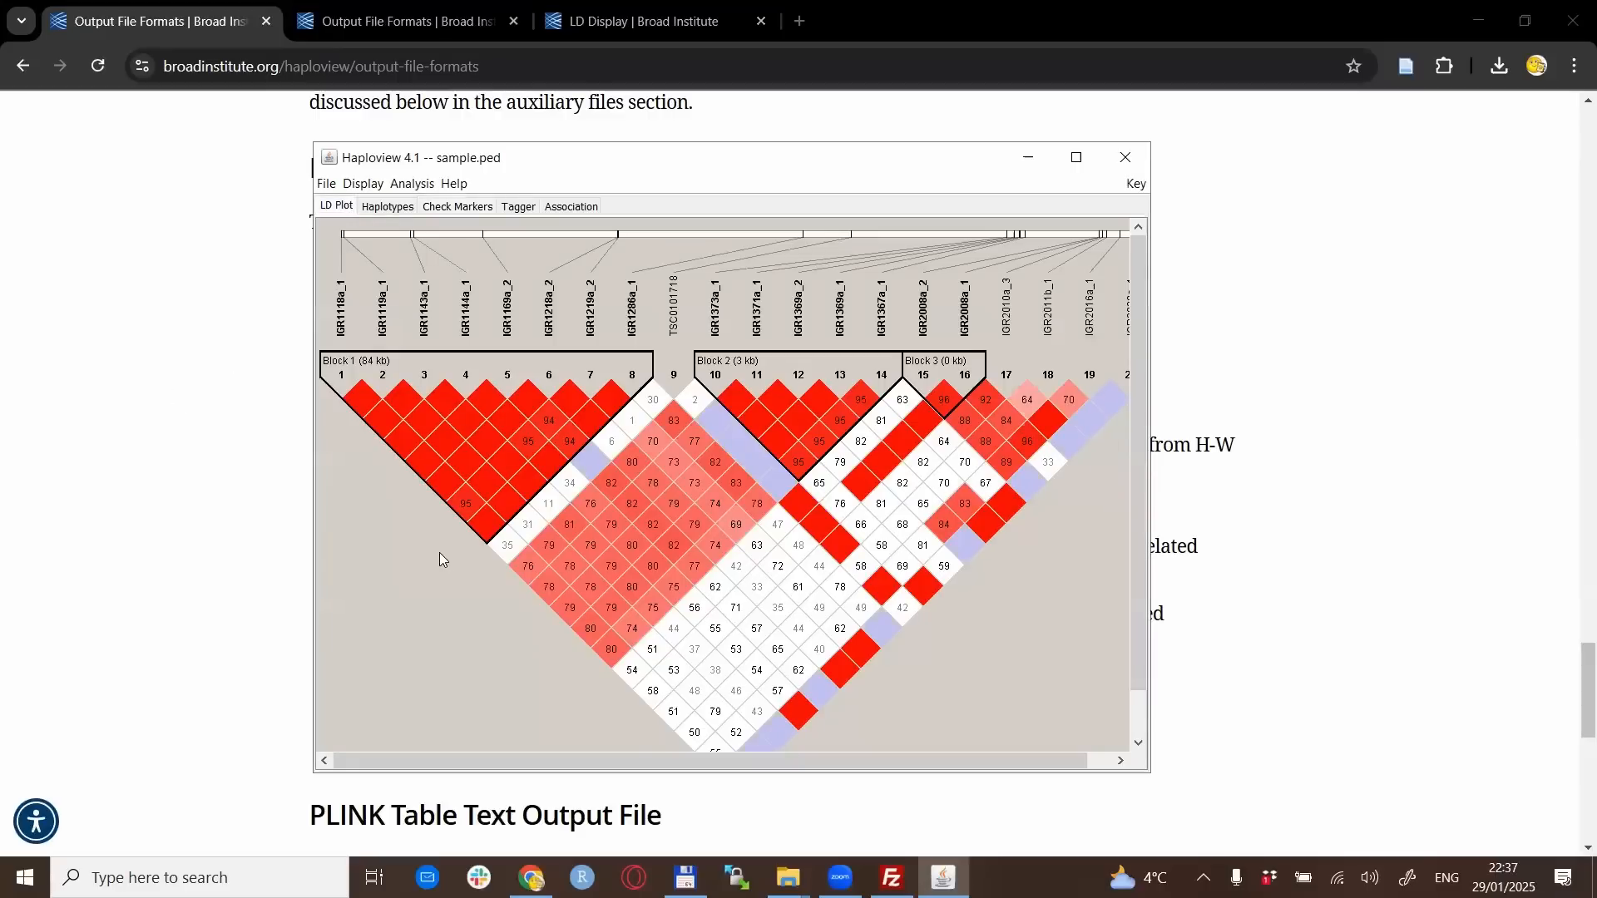
{"action": "mouse_move", "coordinate": [1058, 187]}
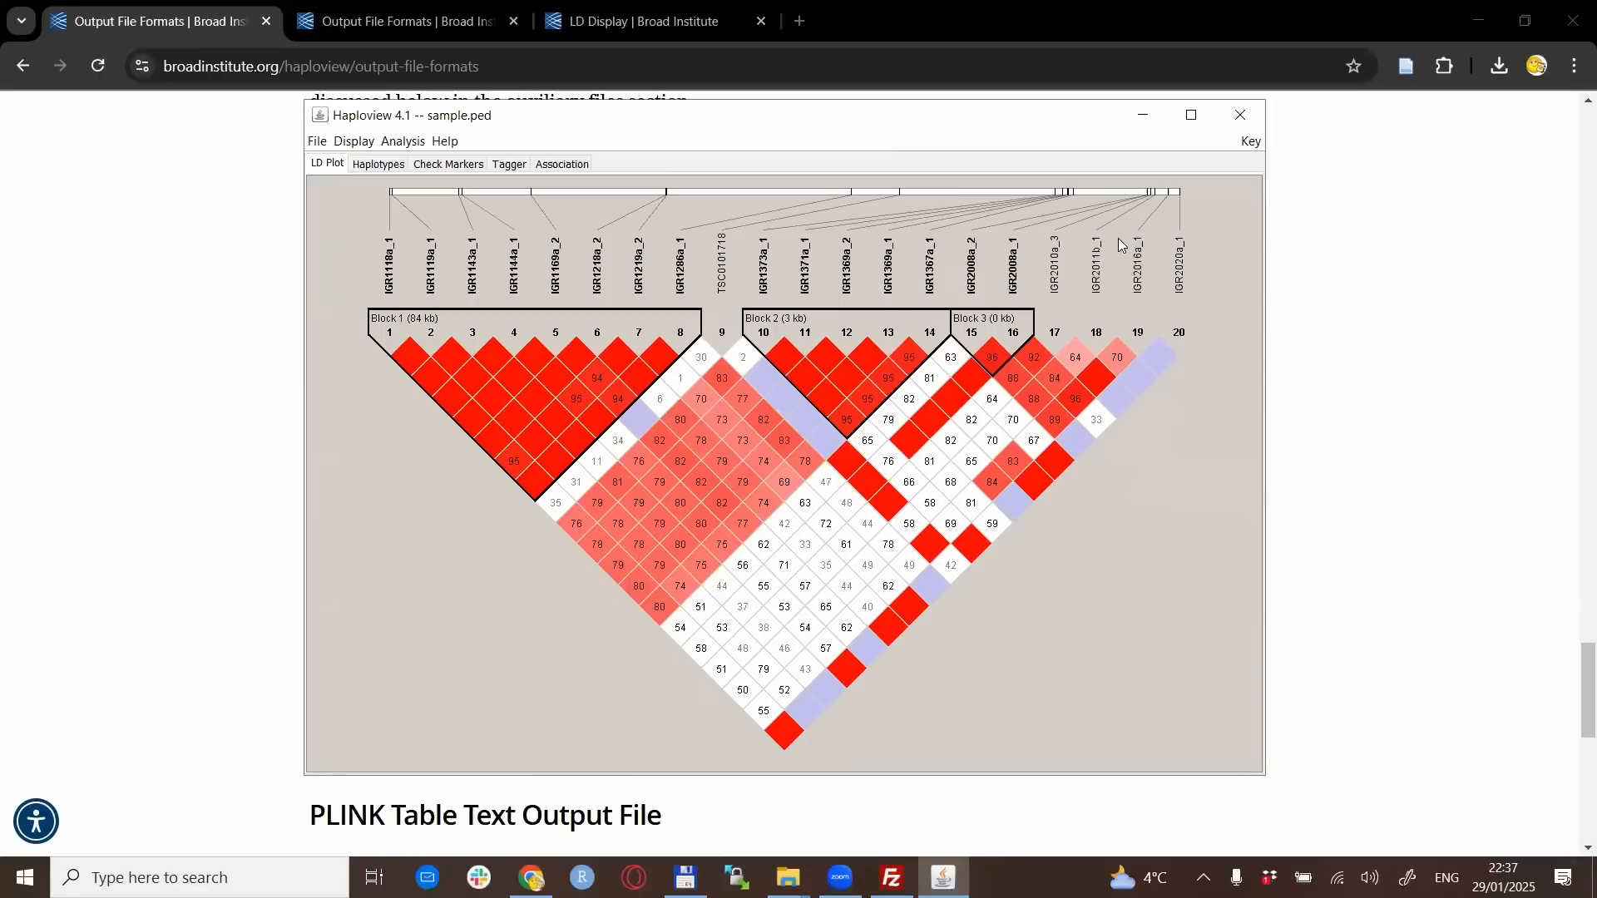
{"action": "mouse_move", "coordinate": [1006, 306]}
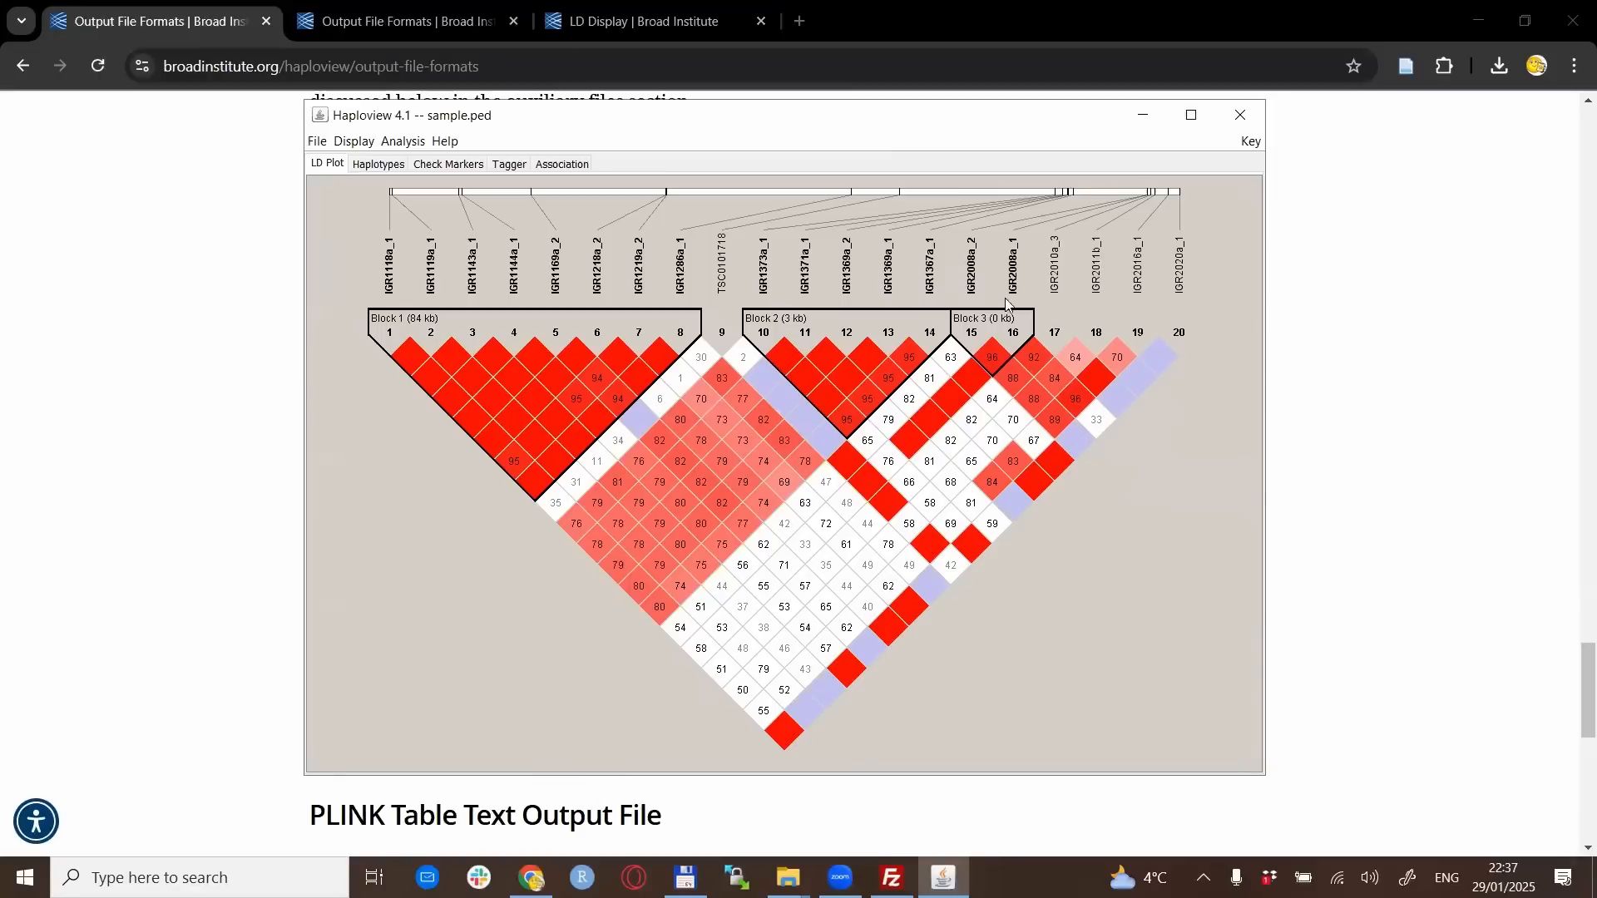
{"action": "mouse_move", "coordinate": [815, 330]}
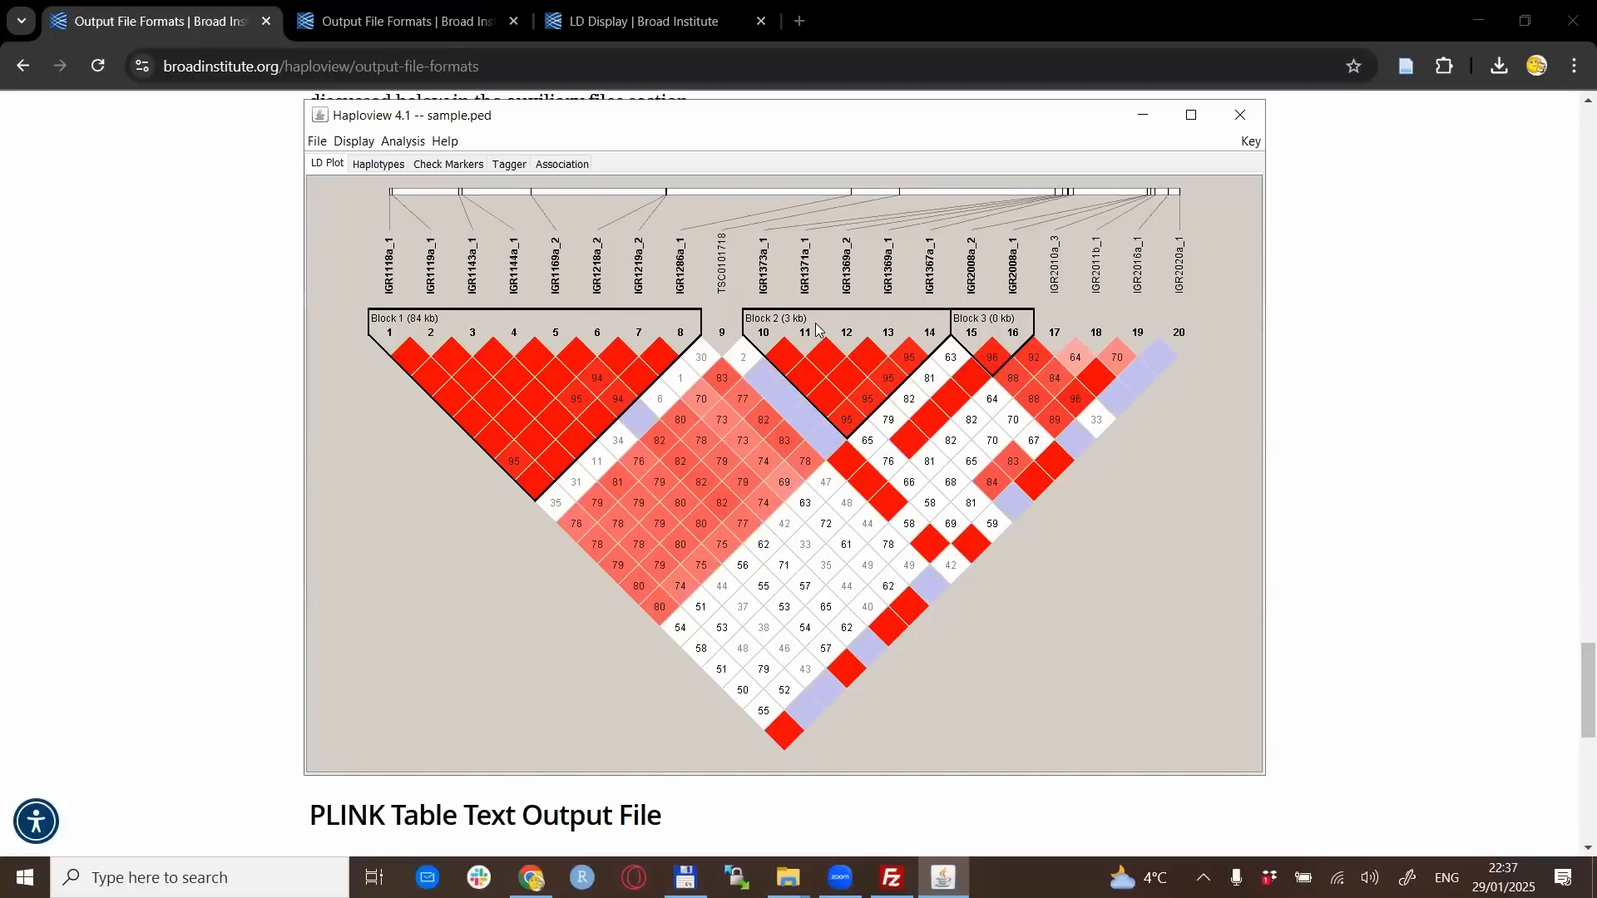
{"action": "mouse_move", "coordinate": [481, 684]}
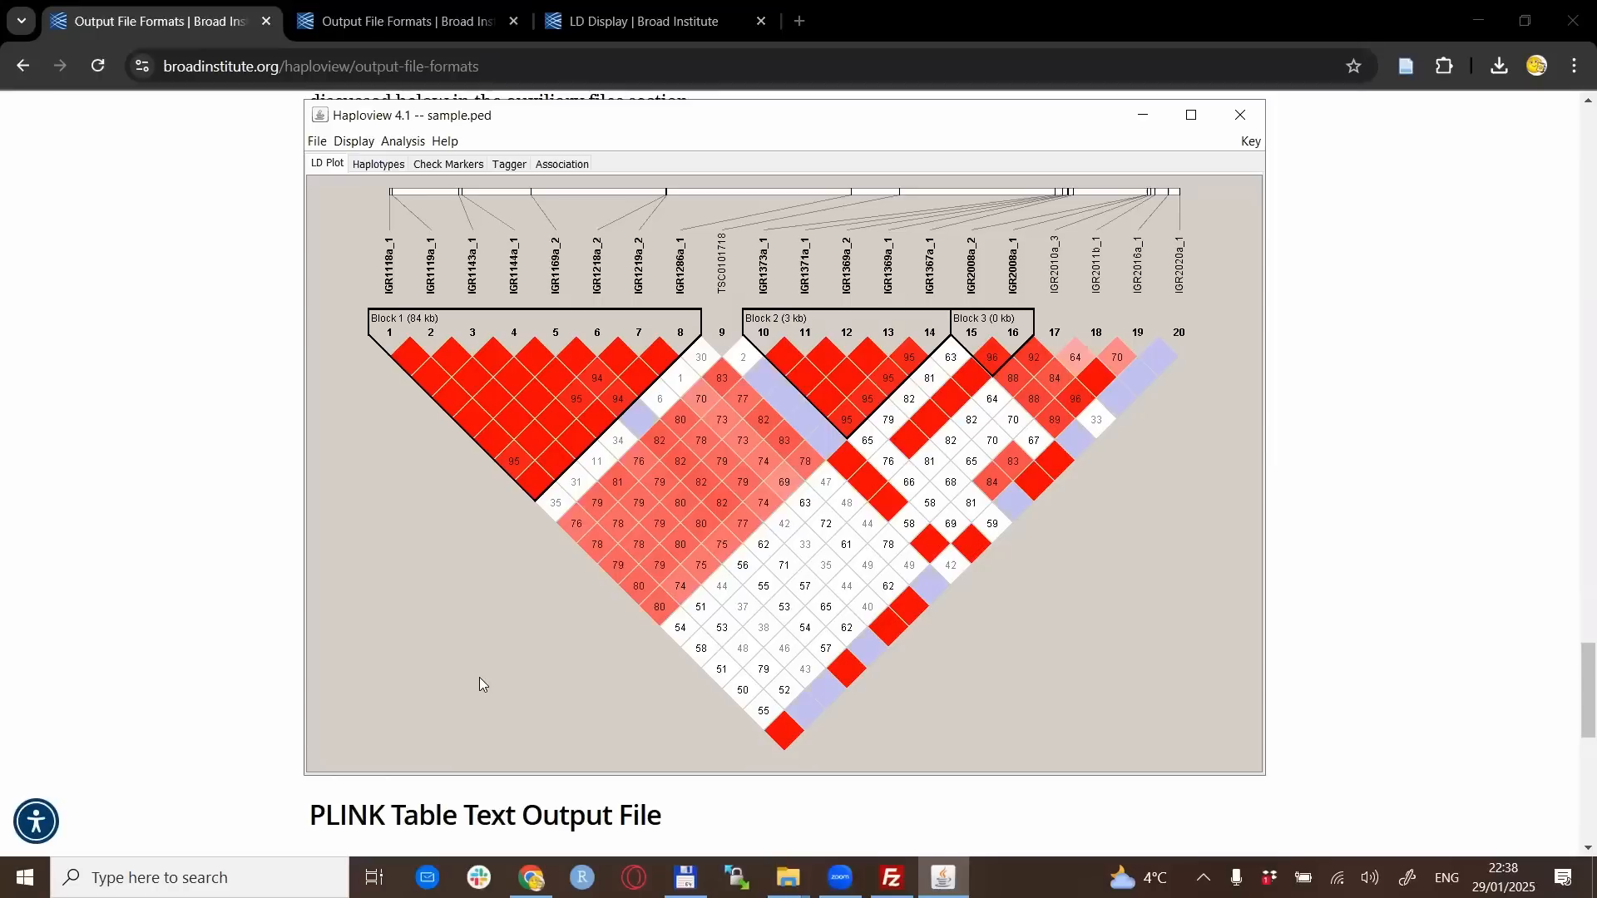
{"action": "mouse_move", "coordinate": [560, 410]}
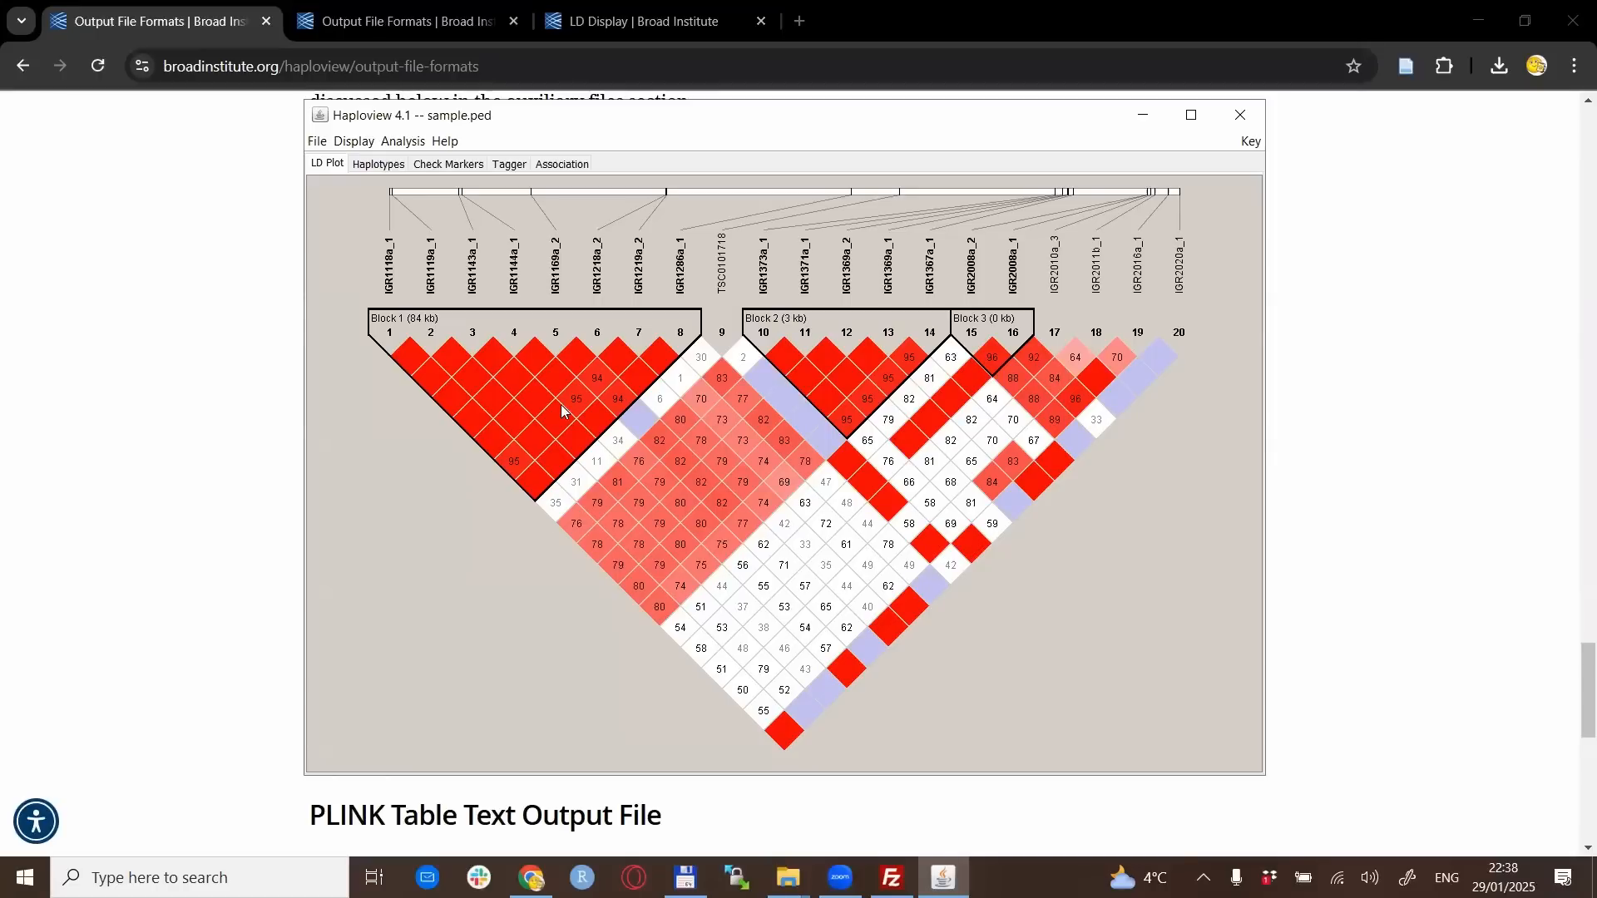
{"action": "mouse_move", "coordinate": [575, 396]}
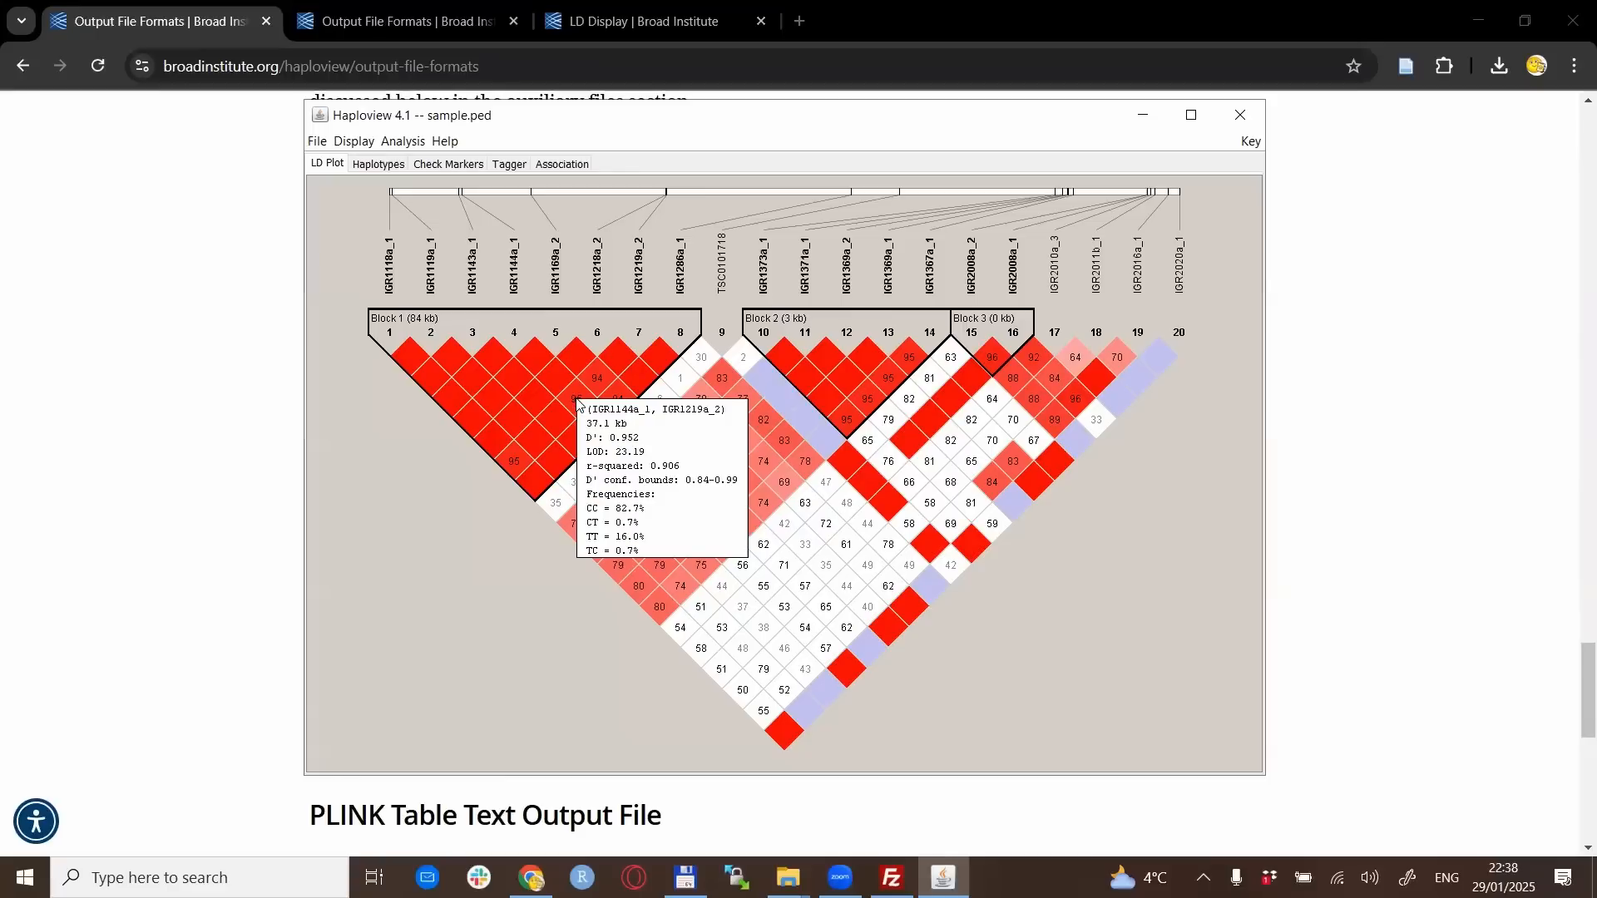
Select the IGR1144a_1 × IGR1218a_2 diamond to report D' 1.0, LOD 26.46, r² 0.954
{"action": "left_click", "coordinate": [597, 401]}
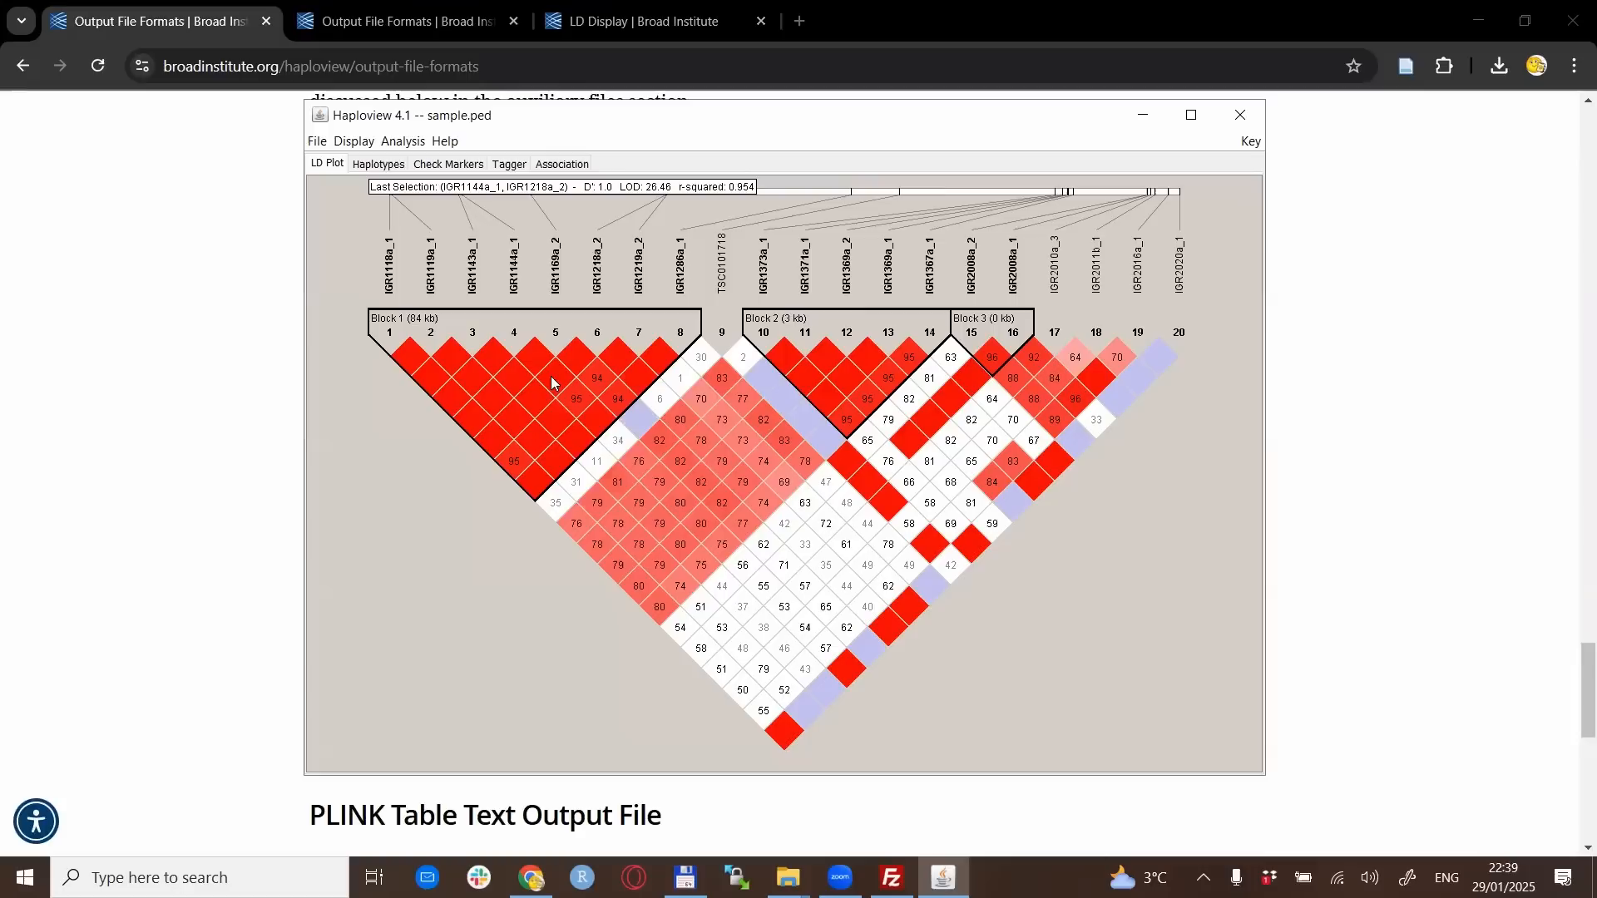
{"action": "mouse_move", "coordinate": [472, 514]}
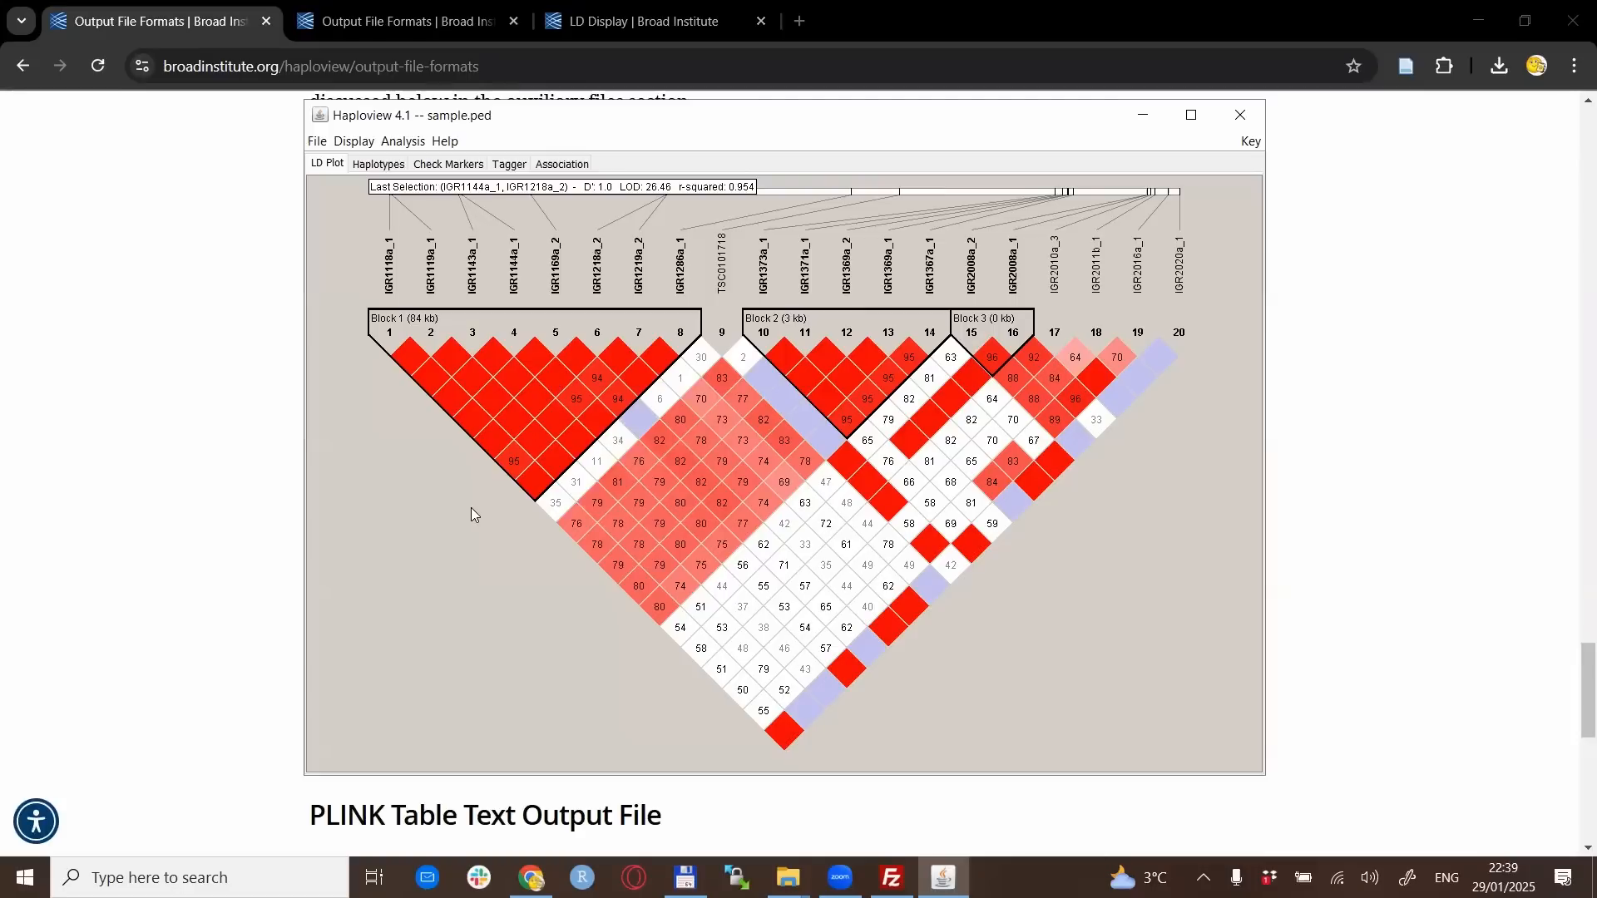
{"action": "mouse_move", "coordinate": [358, 149]}
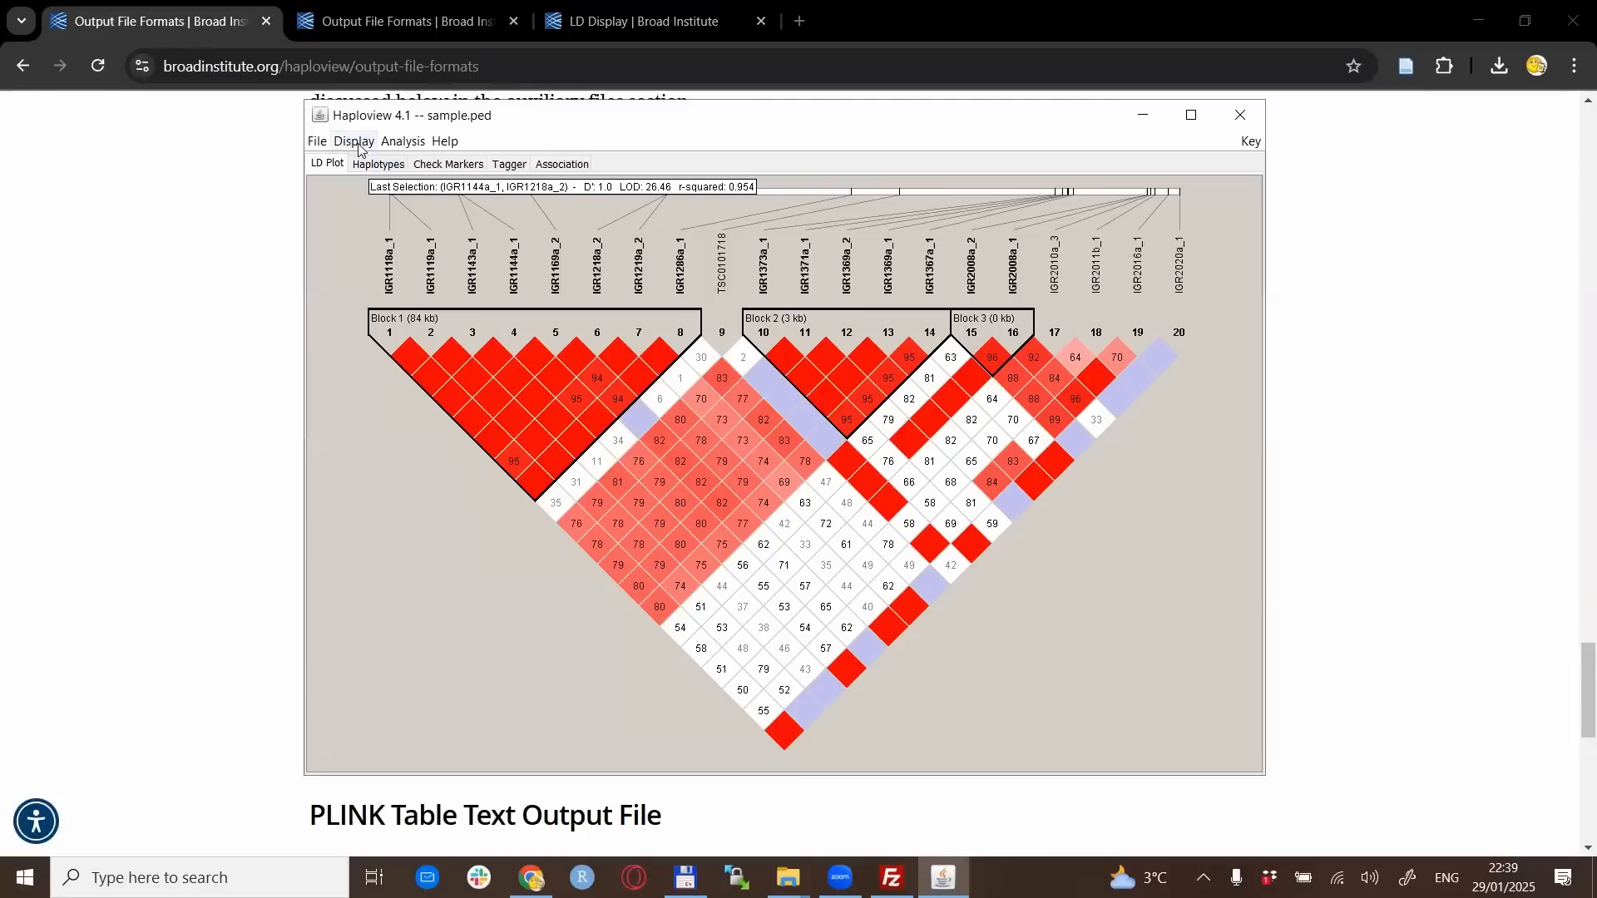
{"action": "mouse_move", "coordinate": [609, 318]}
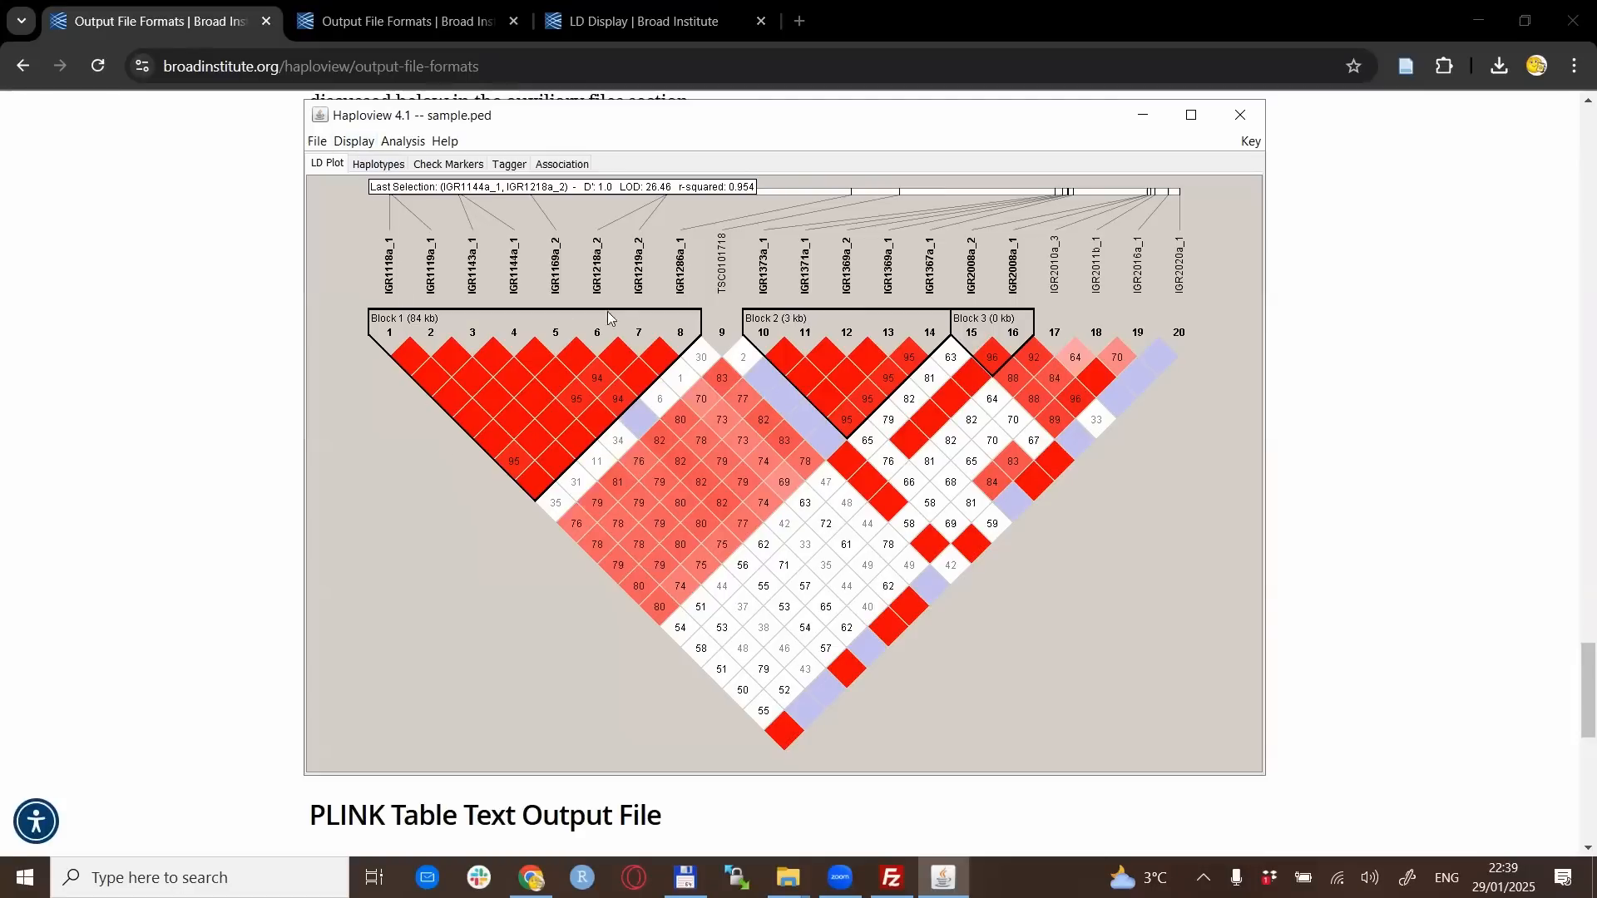
Set LD zoom to medium, then return to the LD plot view
{"action": "left_click", "coordinate": [354, 141]}
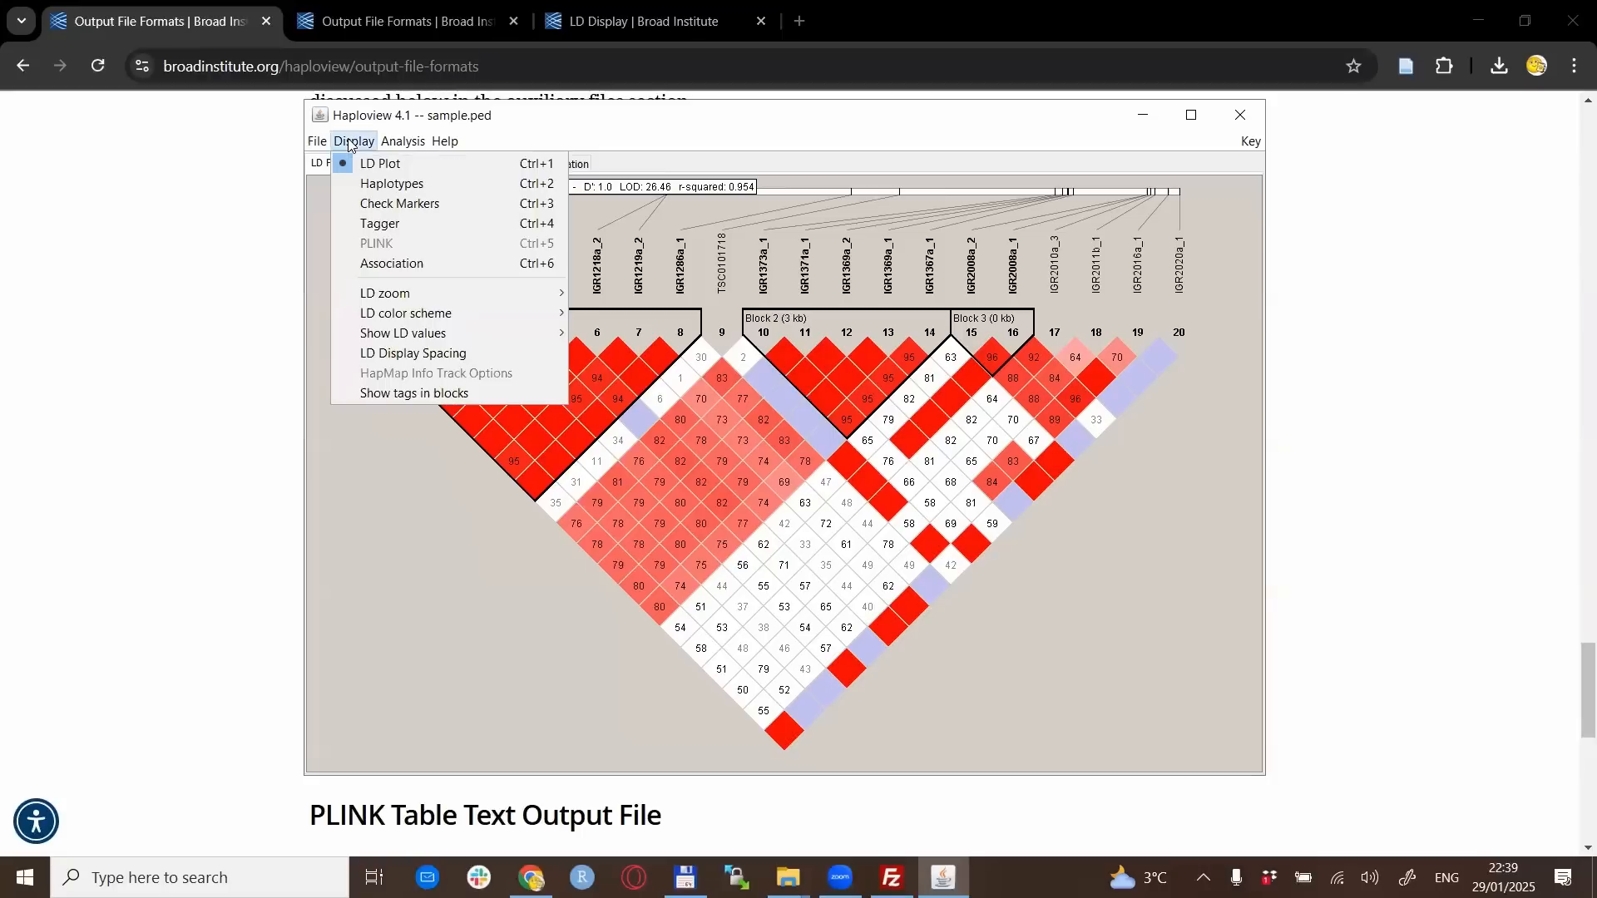
{"action": "mouse_move", "coordinate": [387, 164]}
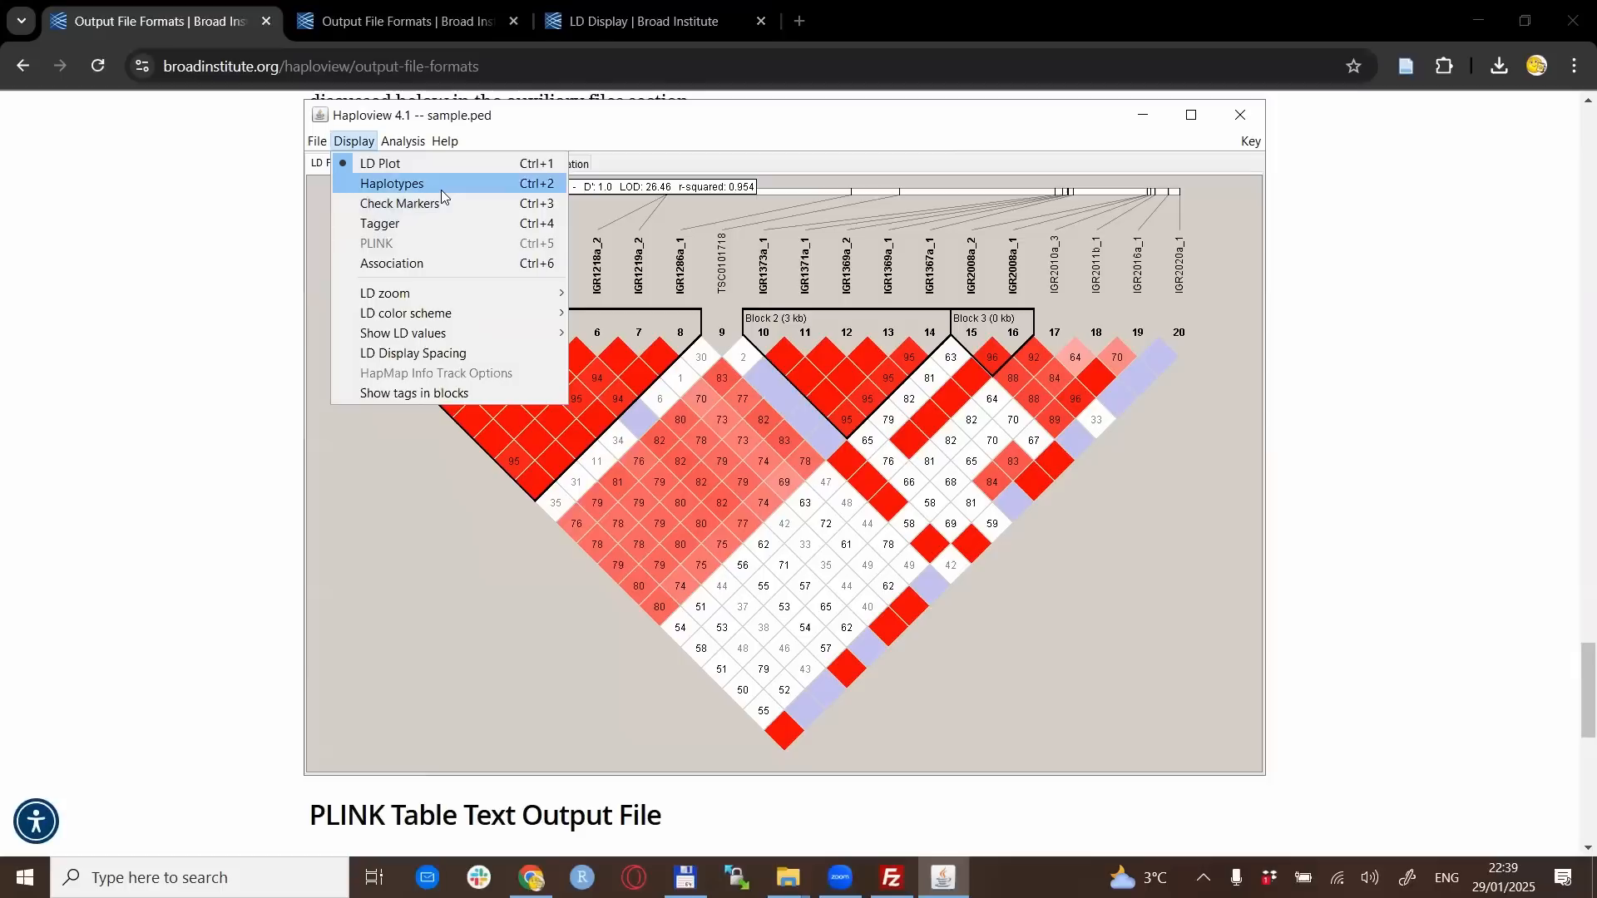
{"action": "mouse_move", "coordinate": [385, 294]}
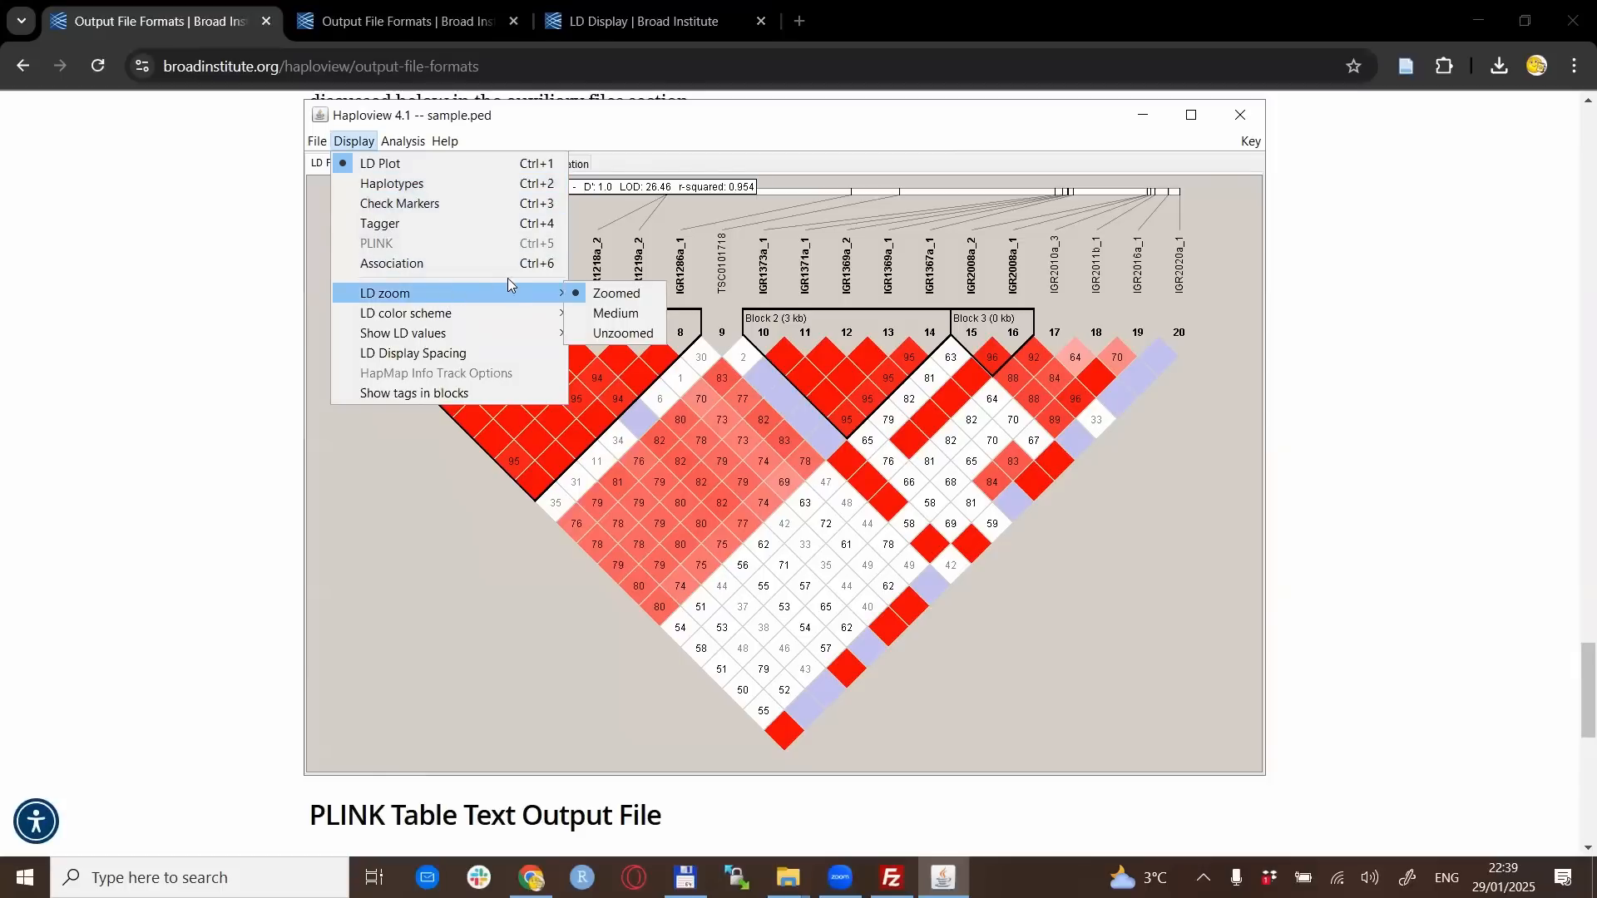
{"action": "mouse_move", "coordinate": [616, 295]}
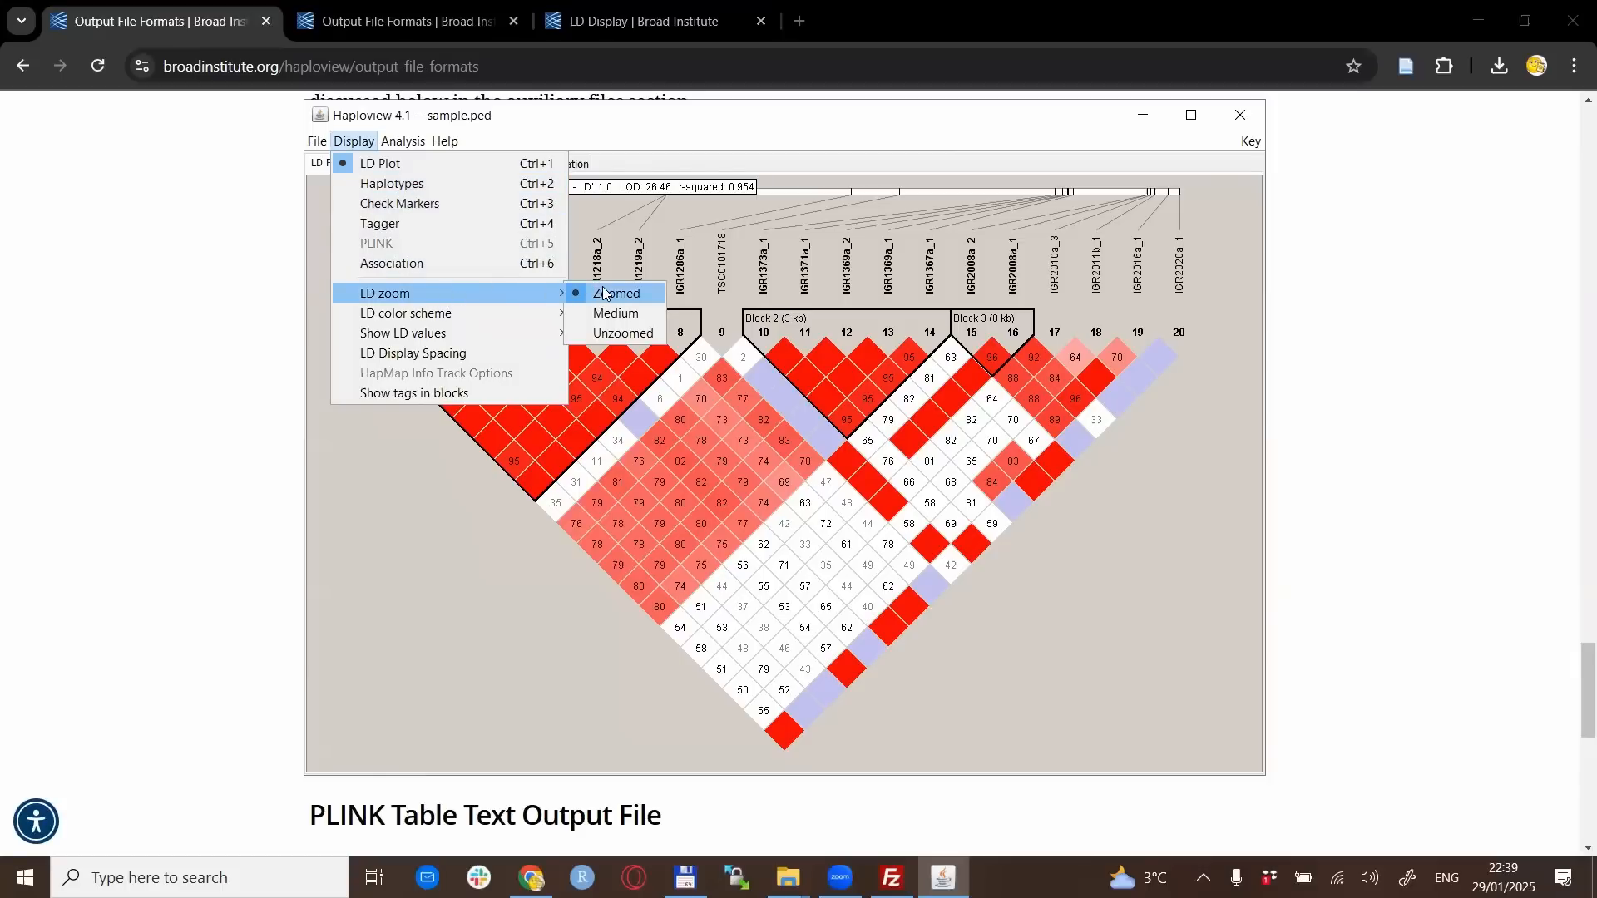
{"action": "mouse_move", "coordinate": [614, 314]}
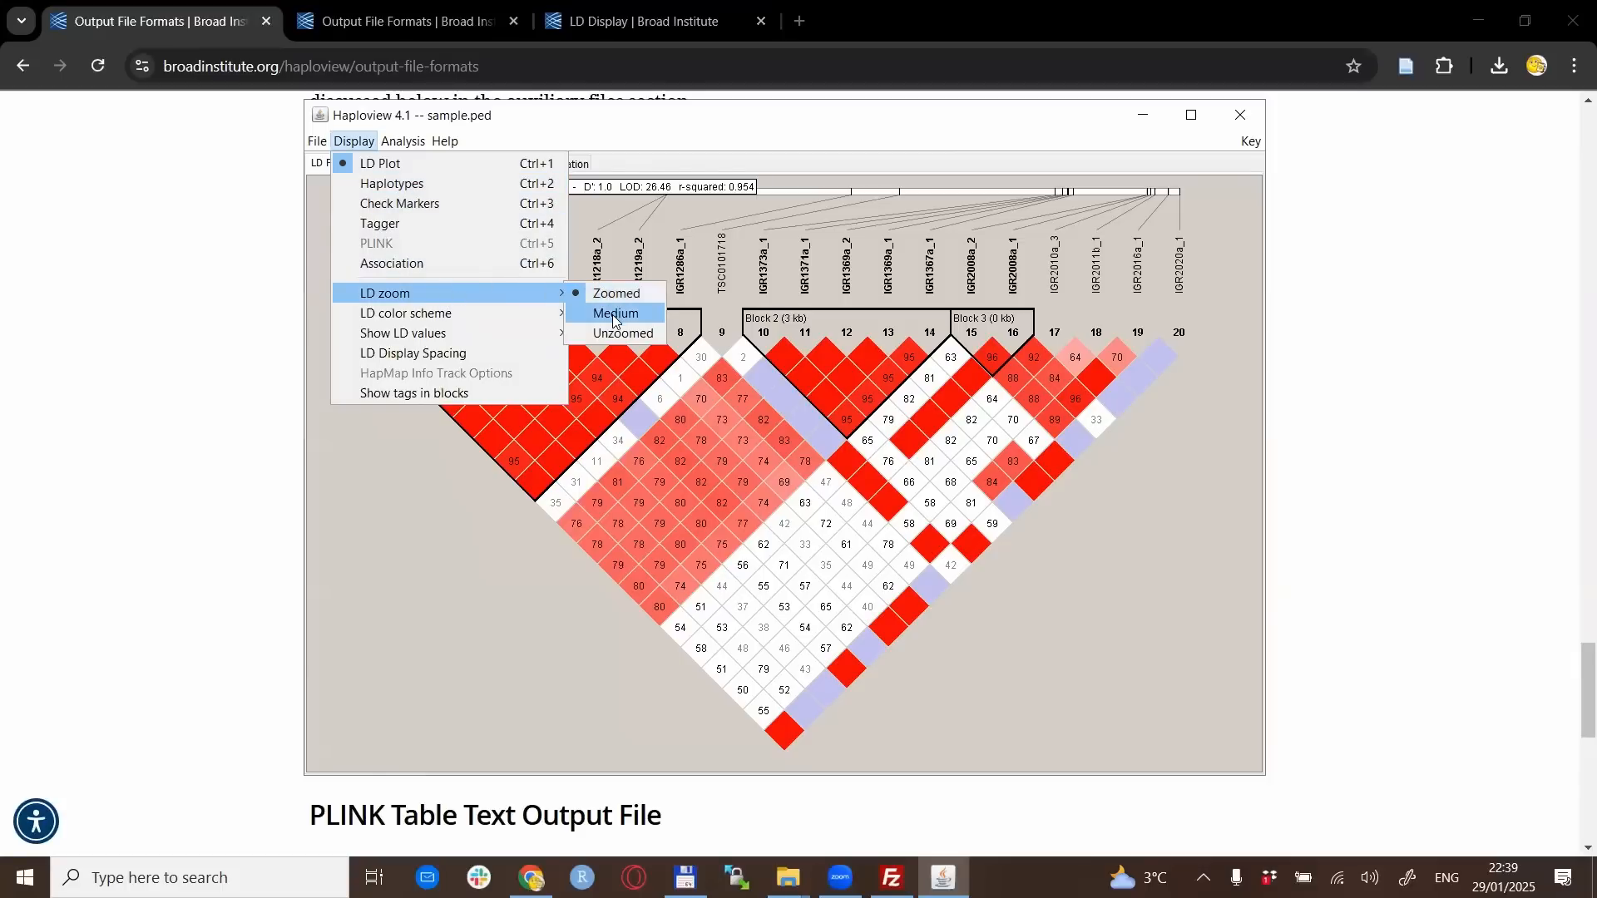
{"action": "left_click", "coordinate": [614, 313]}
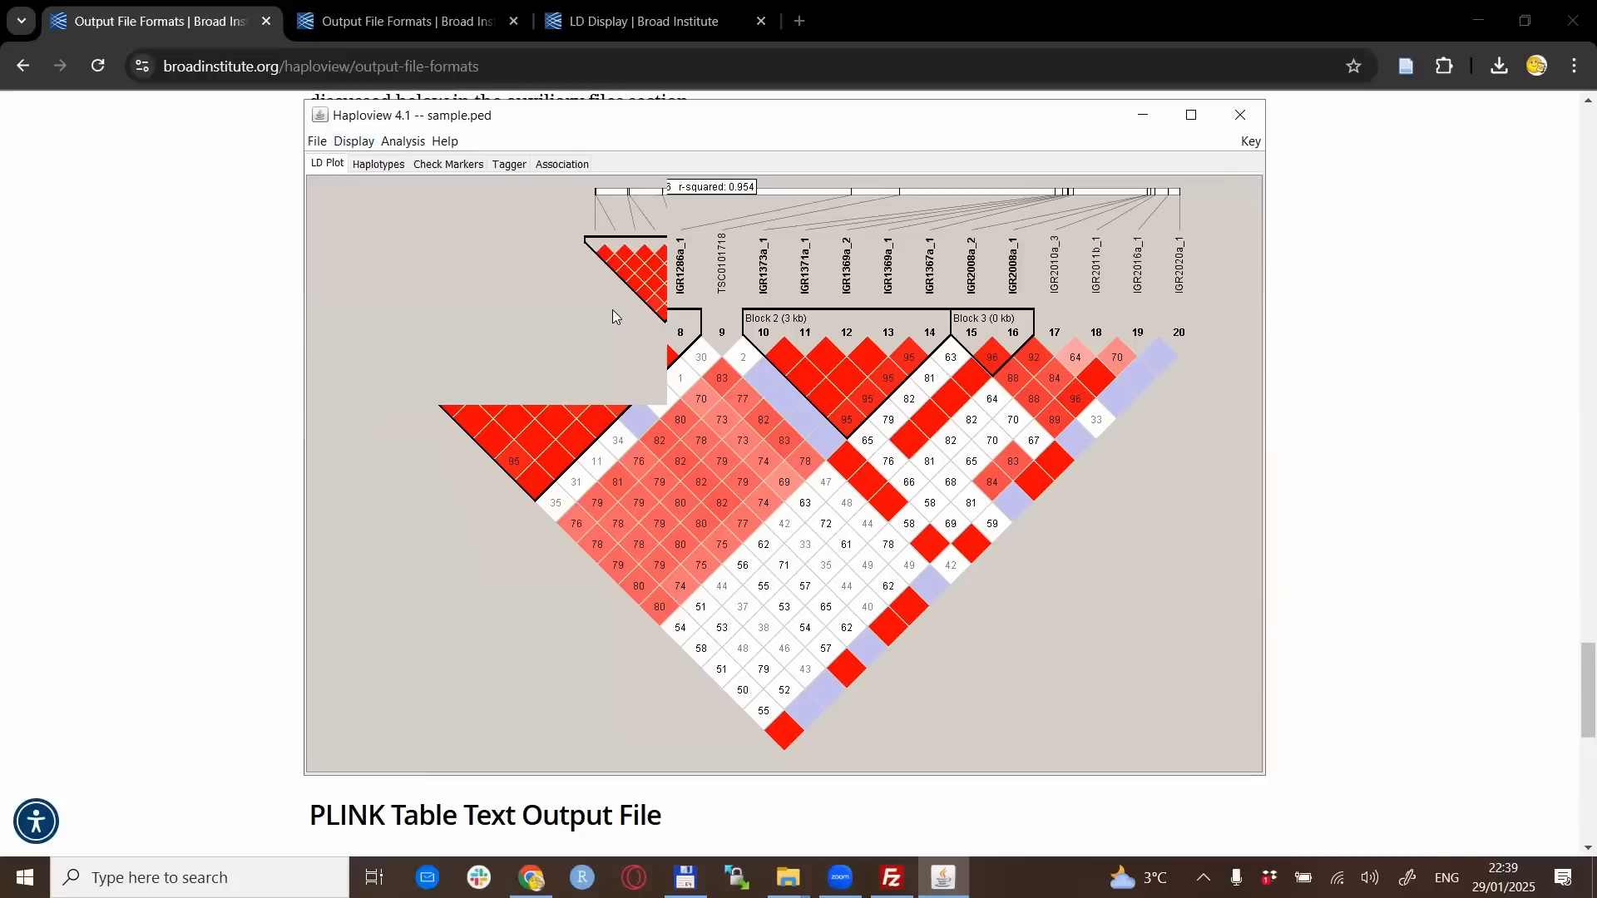
{"action": "mouse_move", "coordinate": [680, 313]}
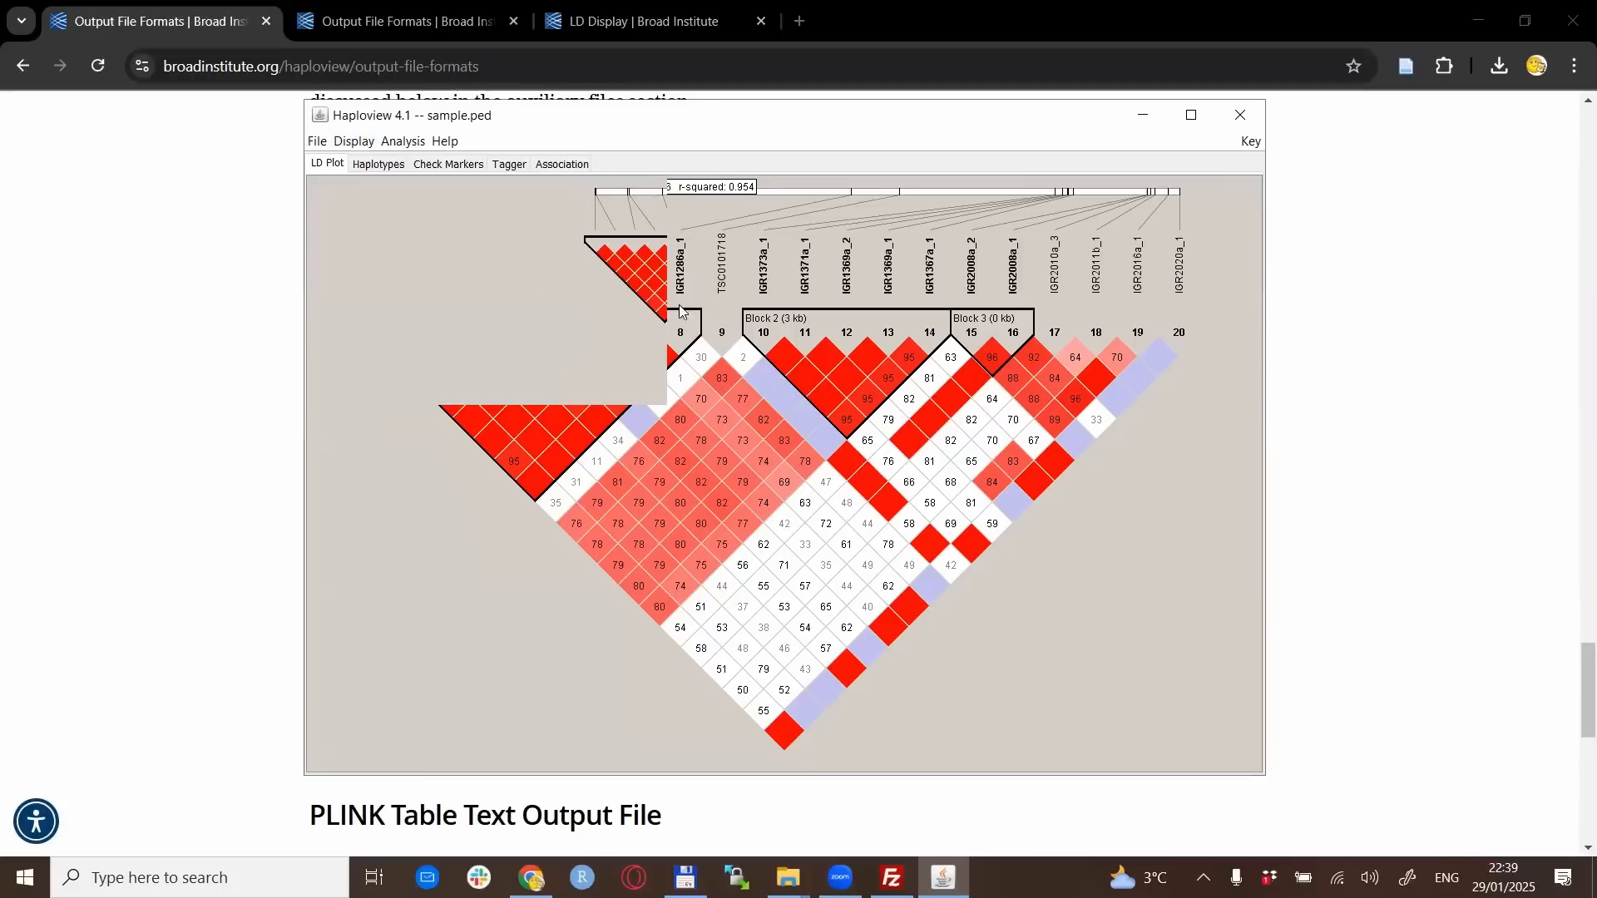
{"action": "mouse_move", "coordinate": [378, 164]}
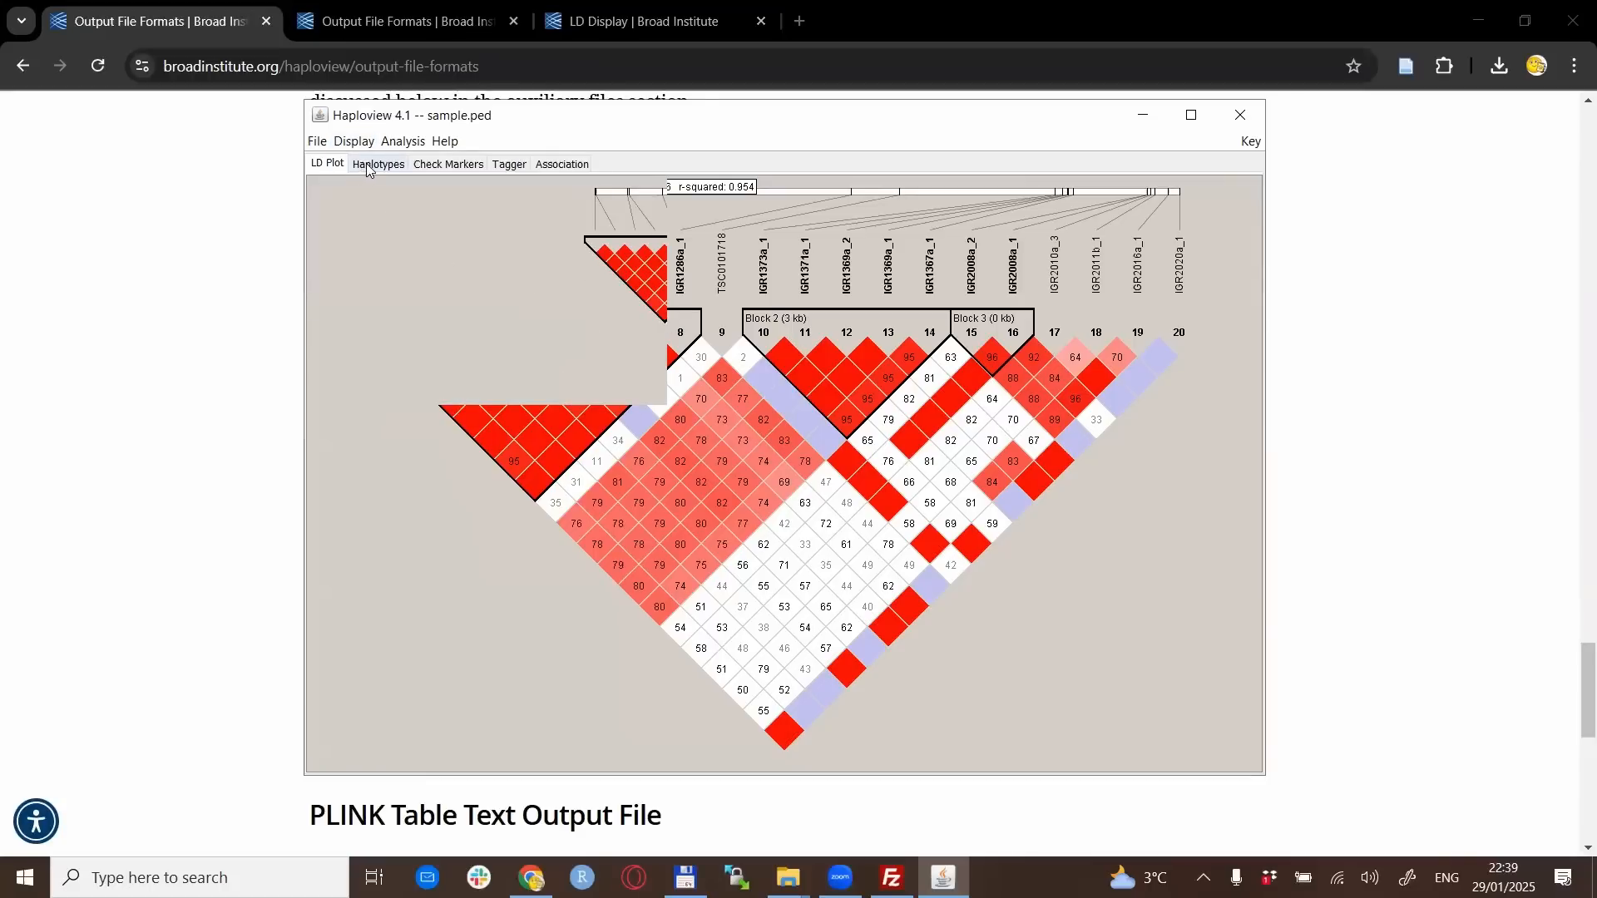
{"action": "left_click", "coordinate": [378, 164]}
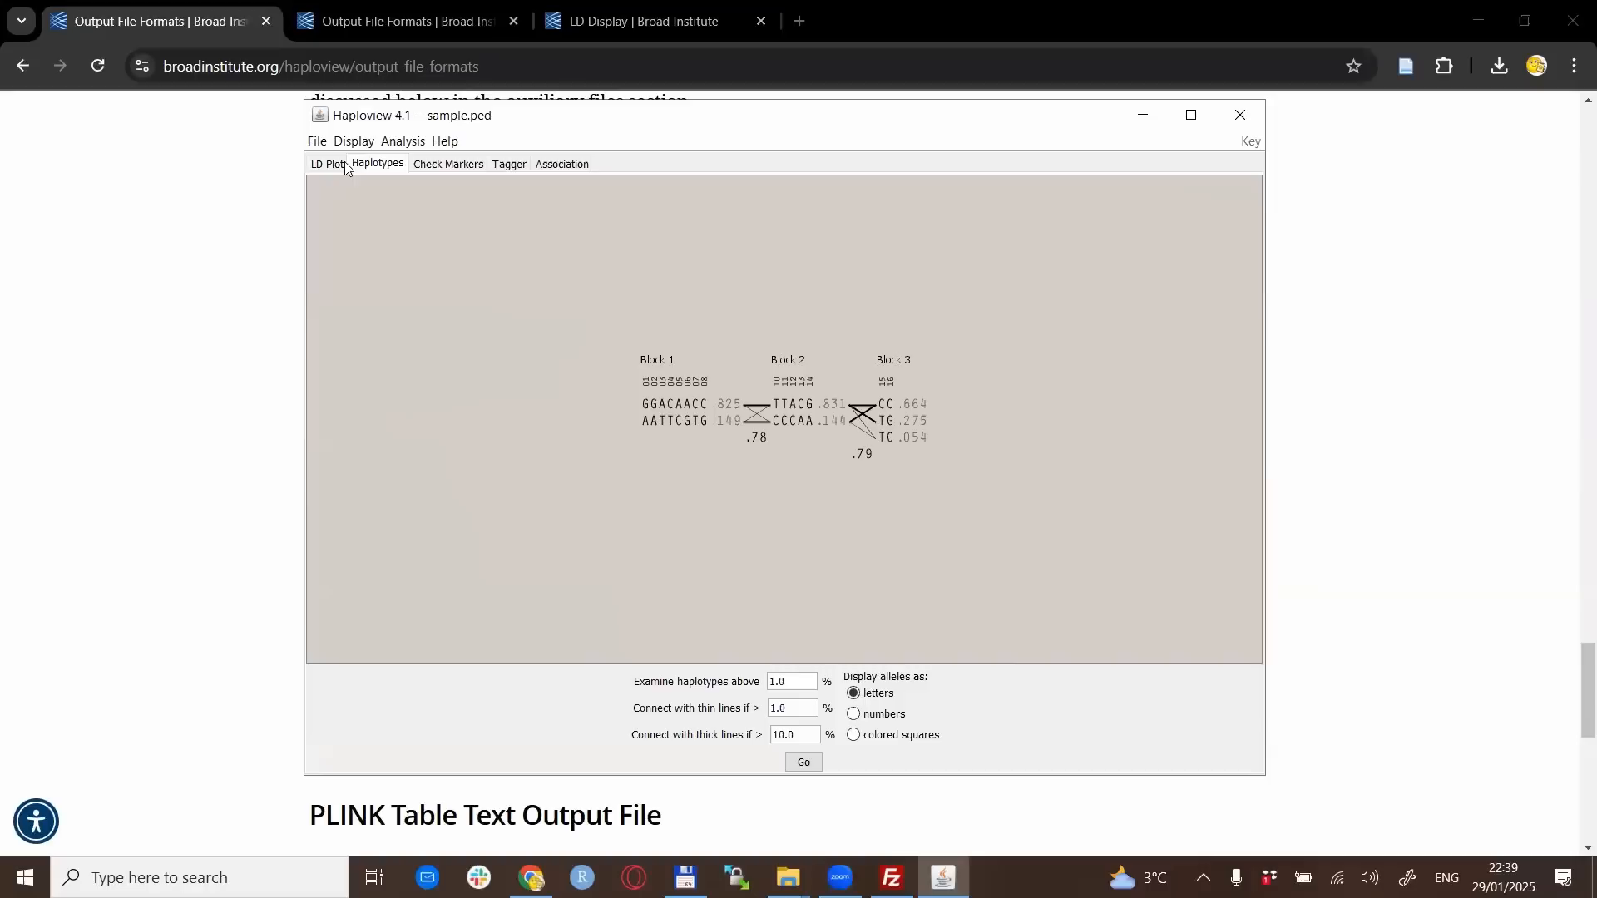
{"action": "left_click", "coordinate": [326, 164]}
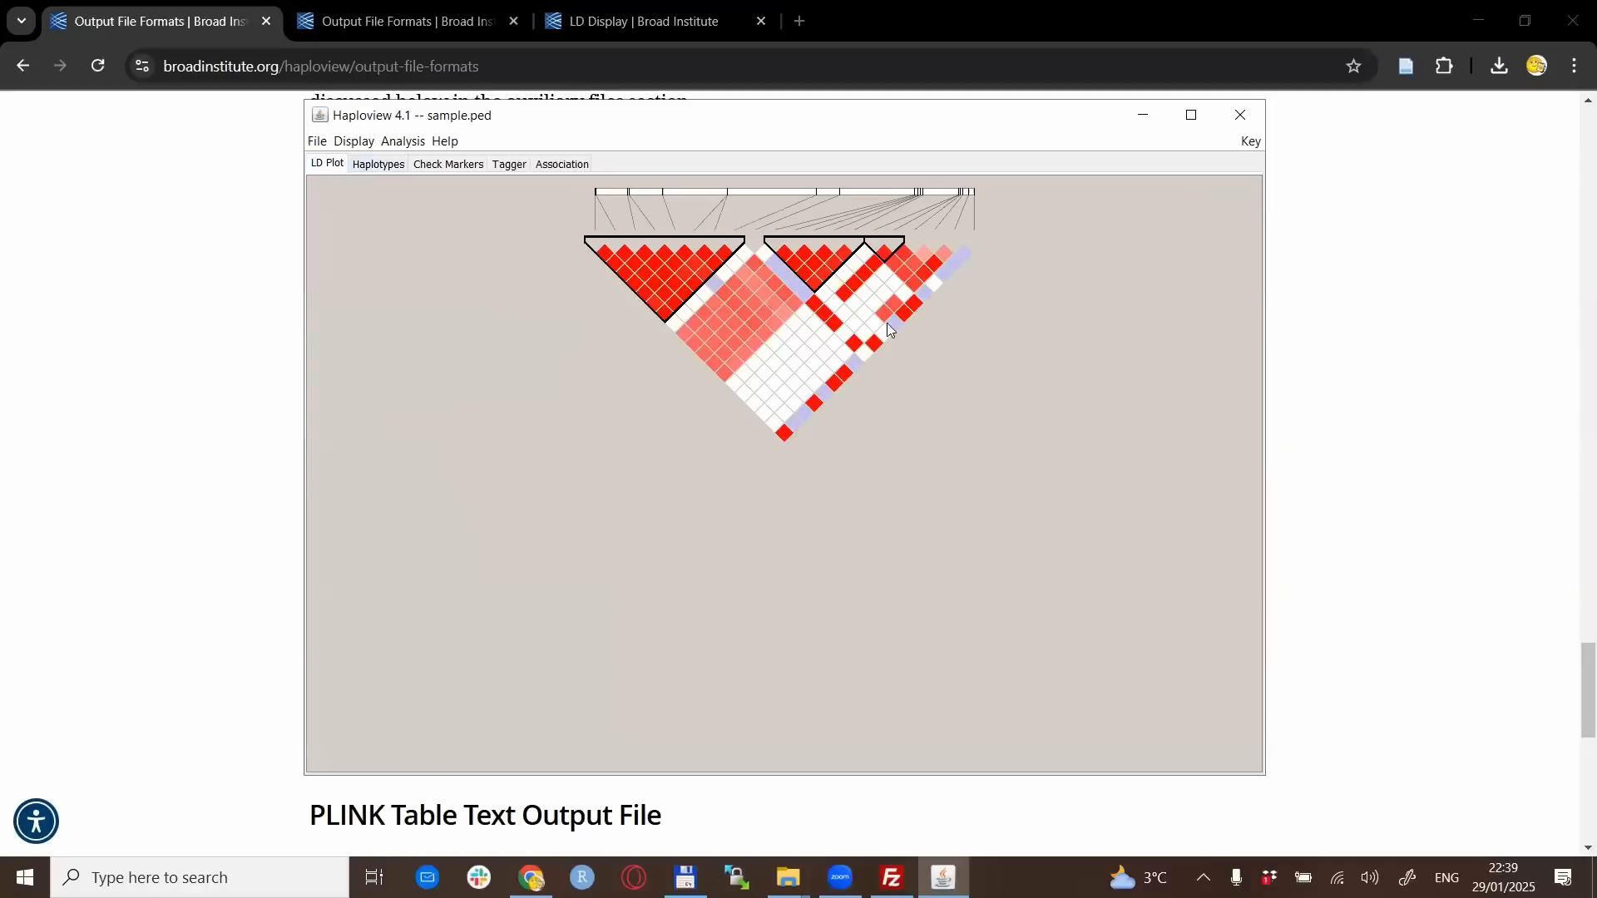
Try the unzoomed LD plot, then switch to fully zoomed
{"action": "left_click", "coordinate": [353, 141]}
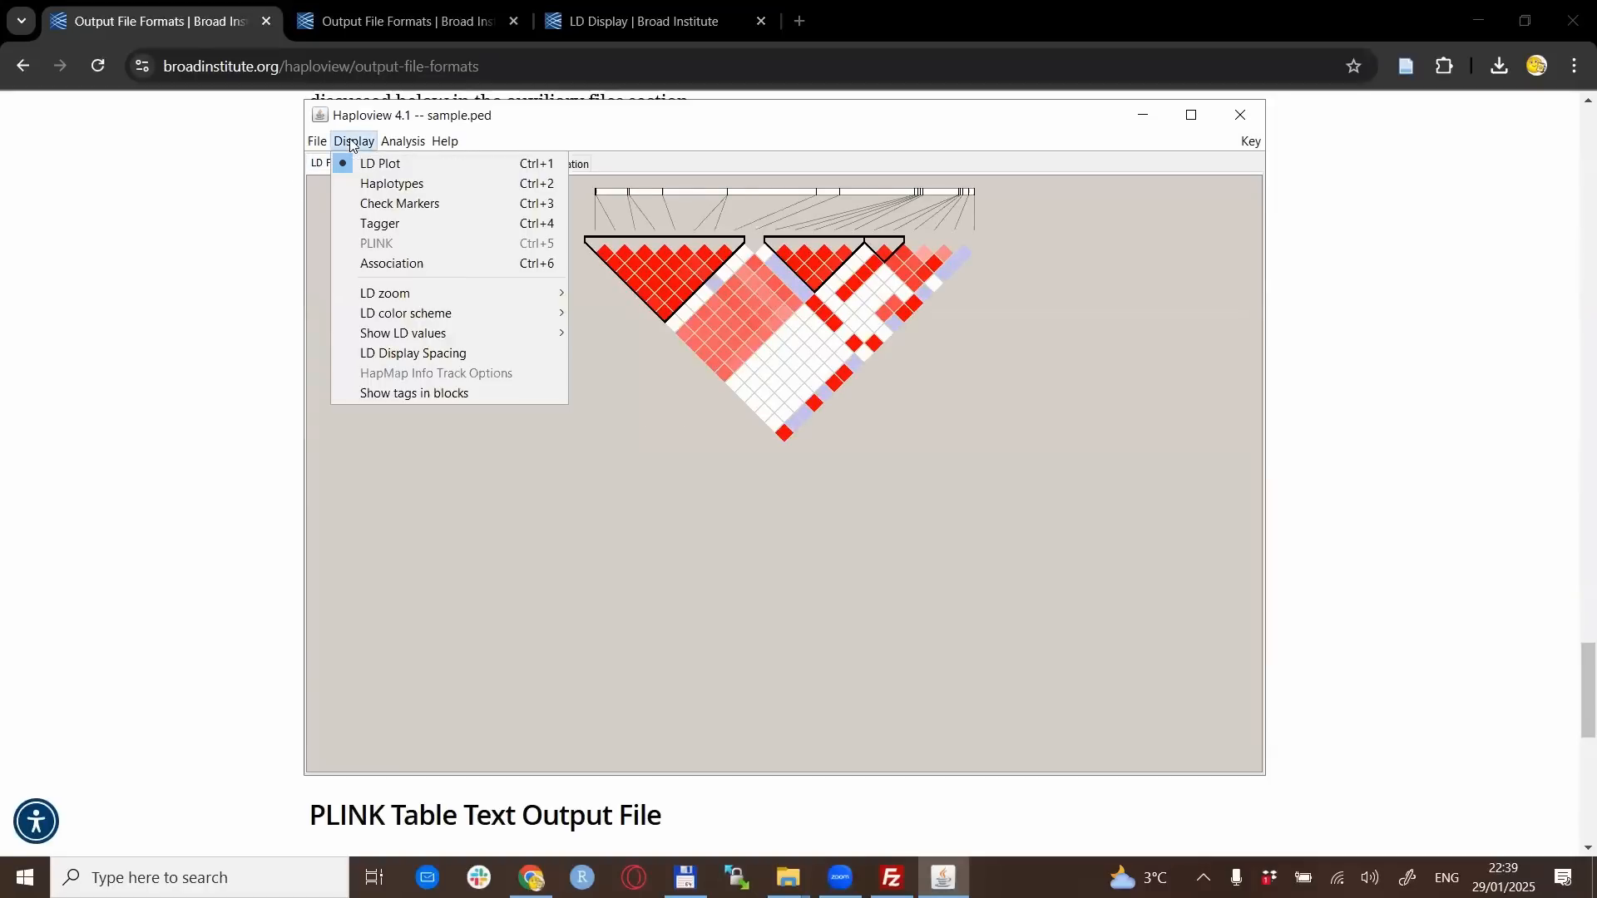
{"action": "mouse_move", "coordinate": [384, 294]}
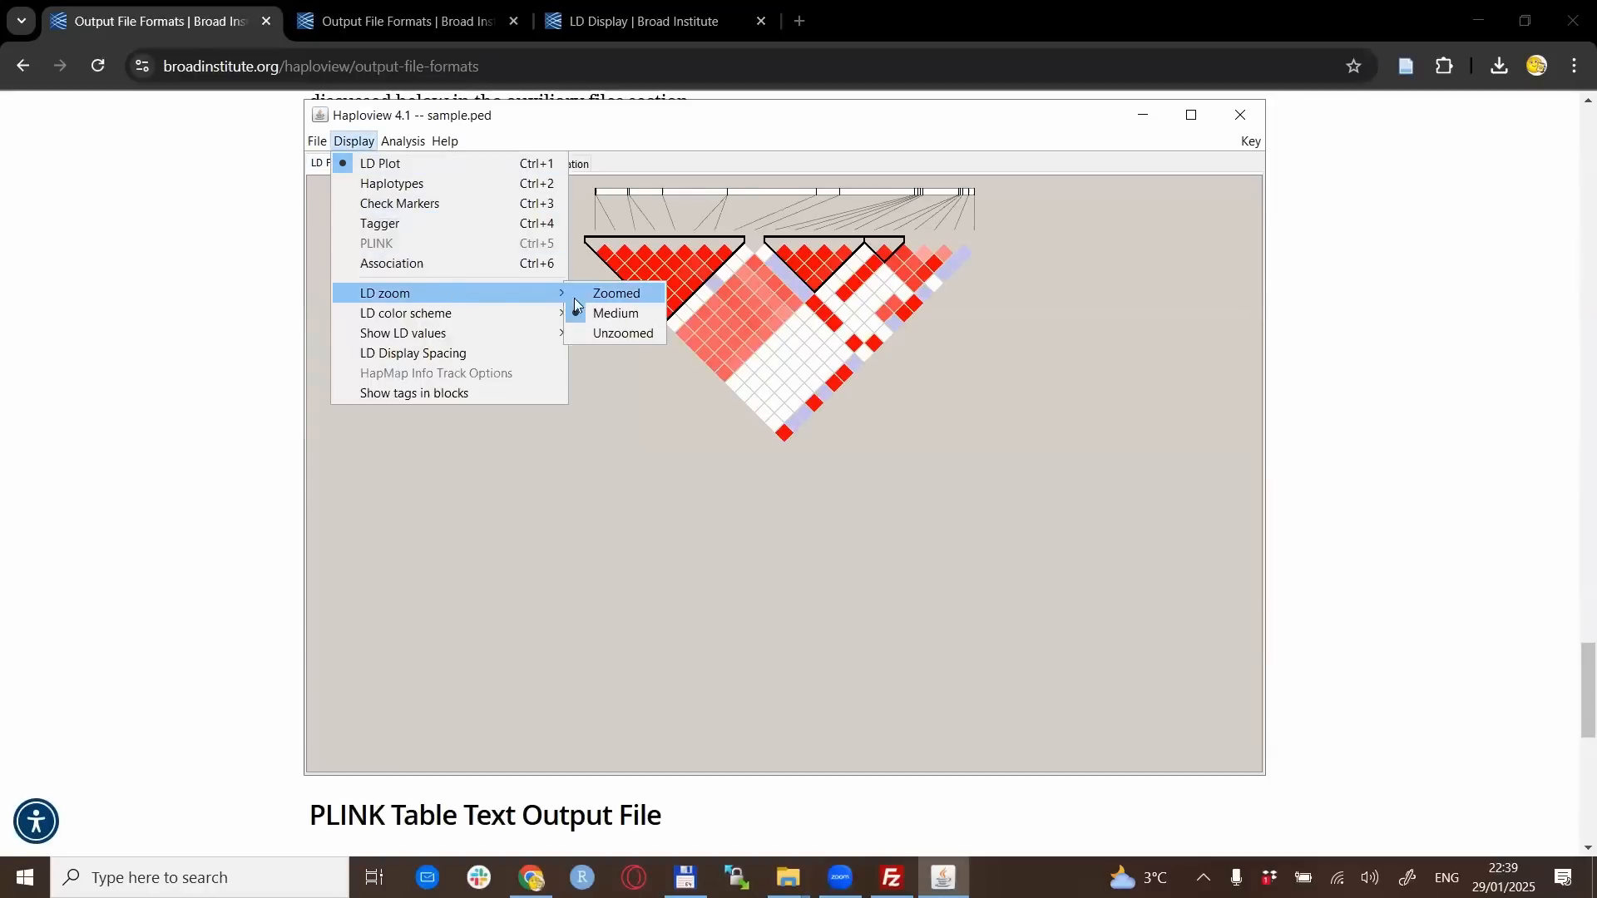
{"action": "left_click", "coordinate": [622, 336]}
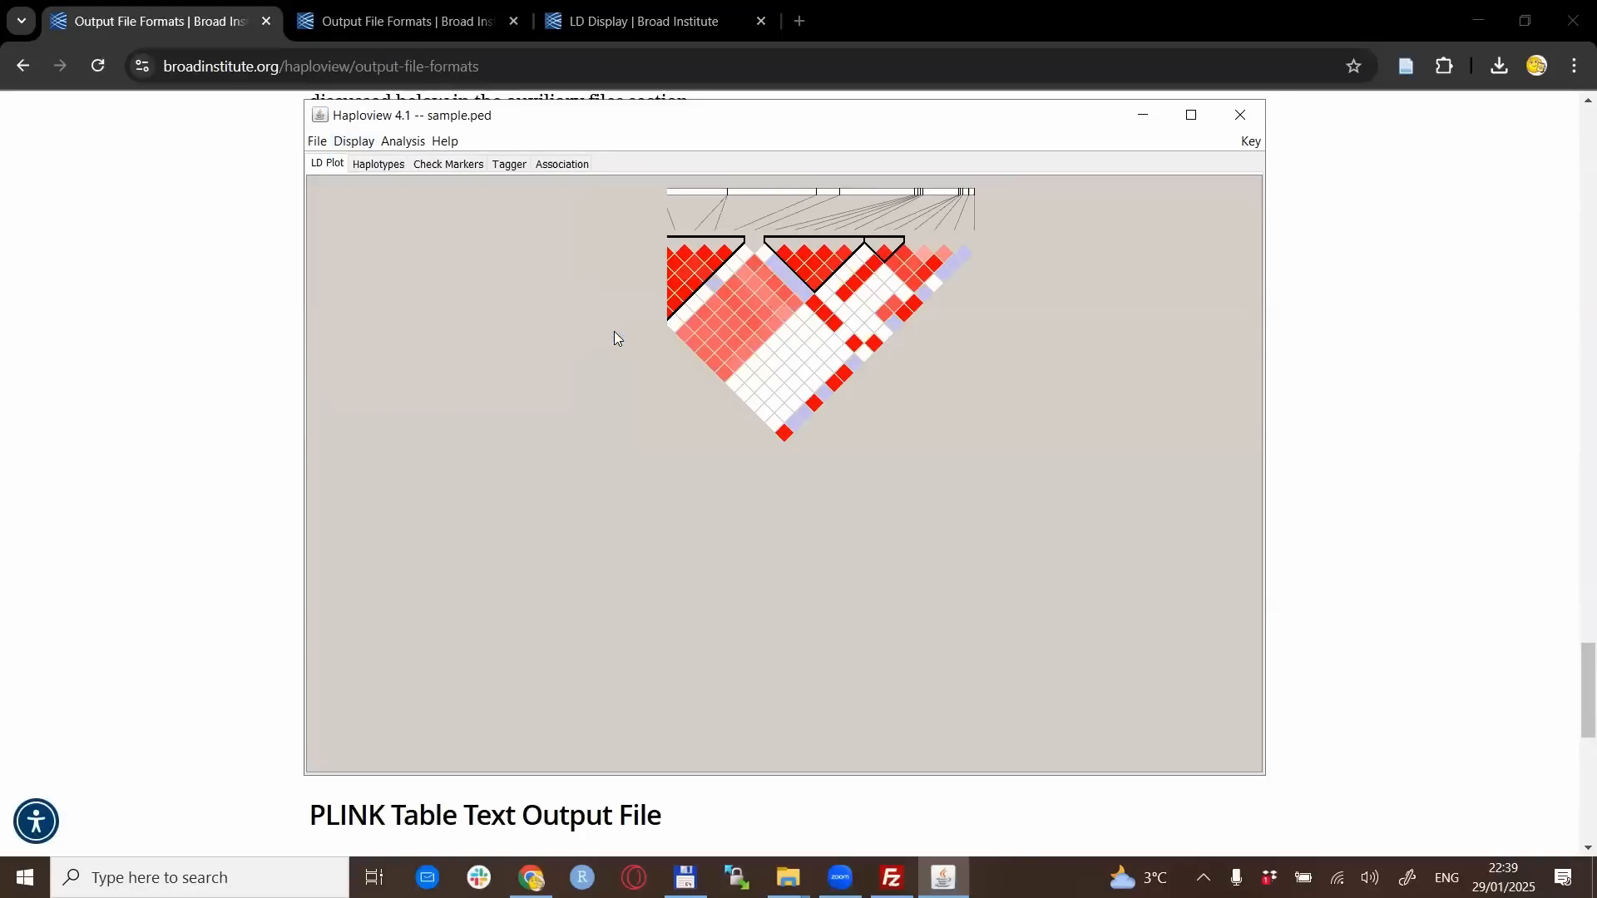
{"action": "mouse_move", "coordinate": [404, 165]}
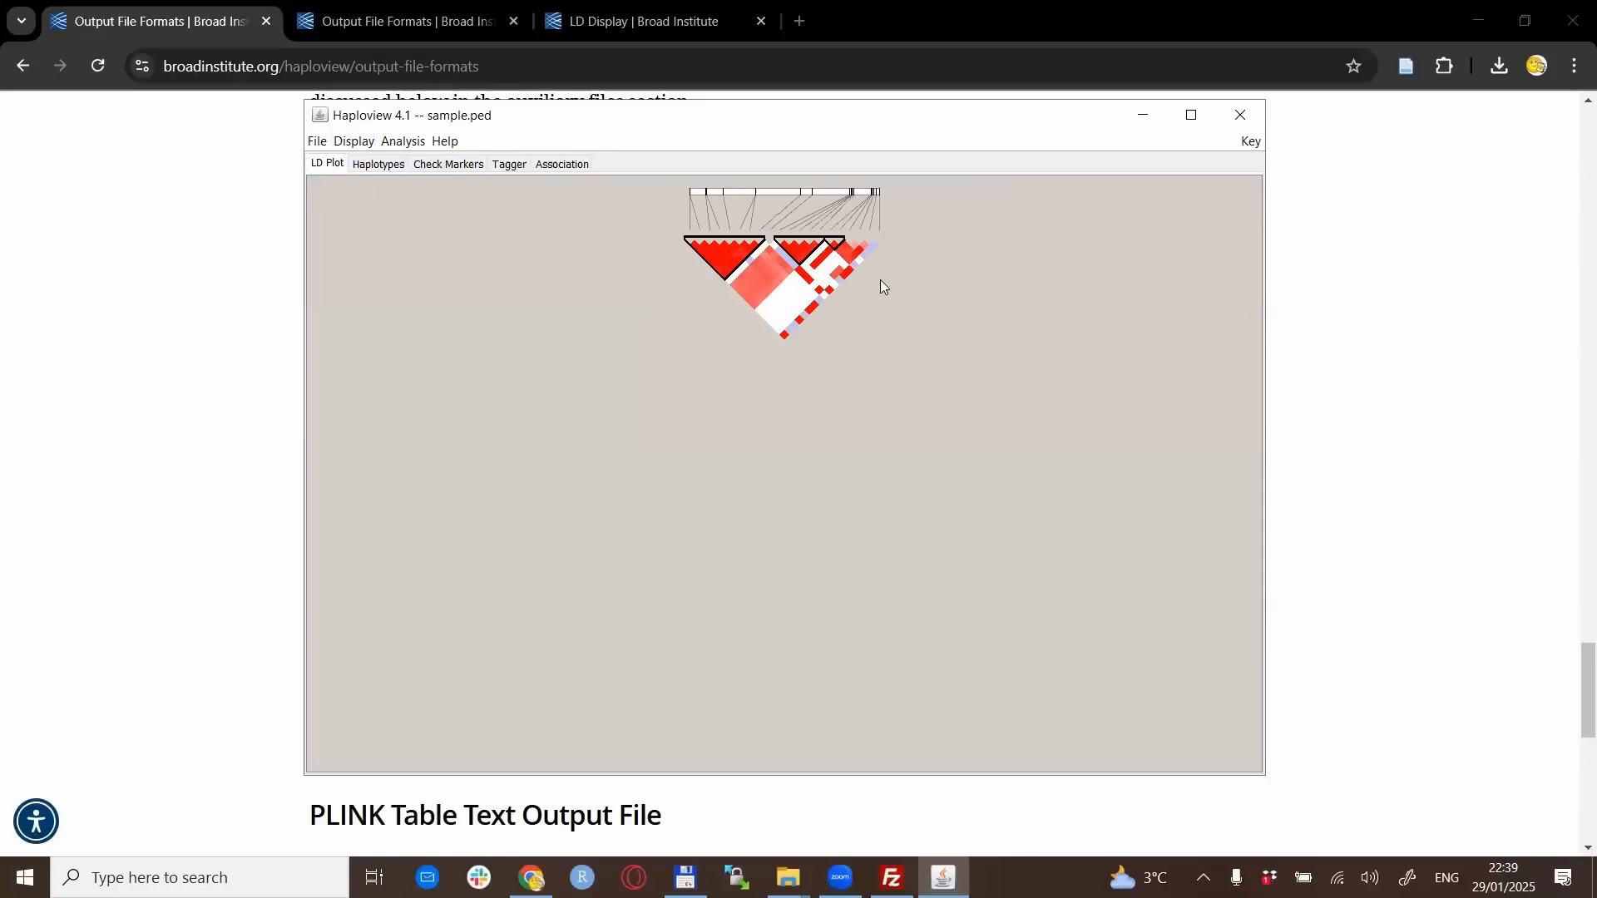
{"action": "mouse_move", "coordinate": [354, 142]}
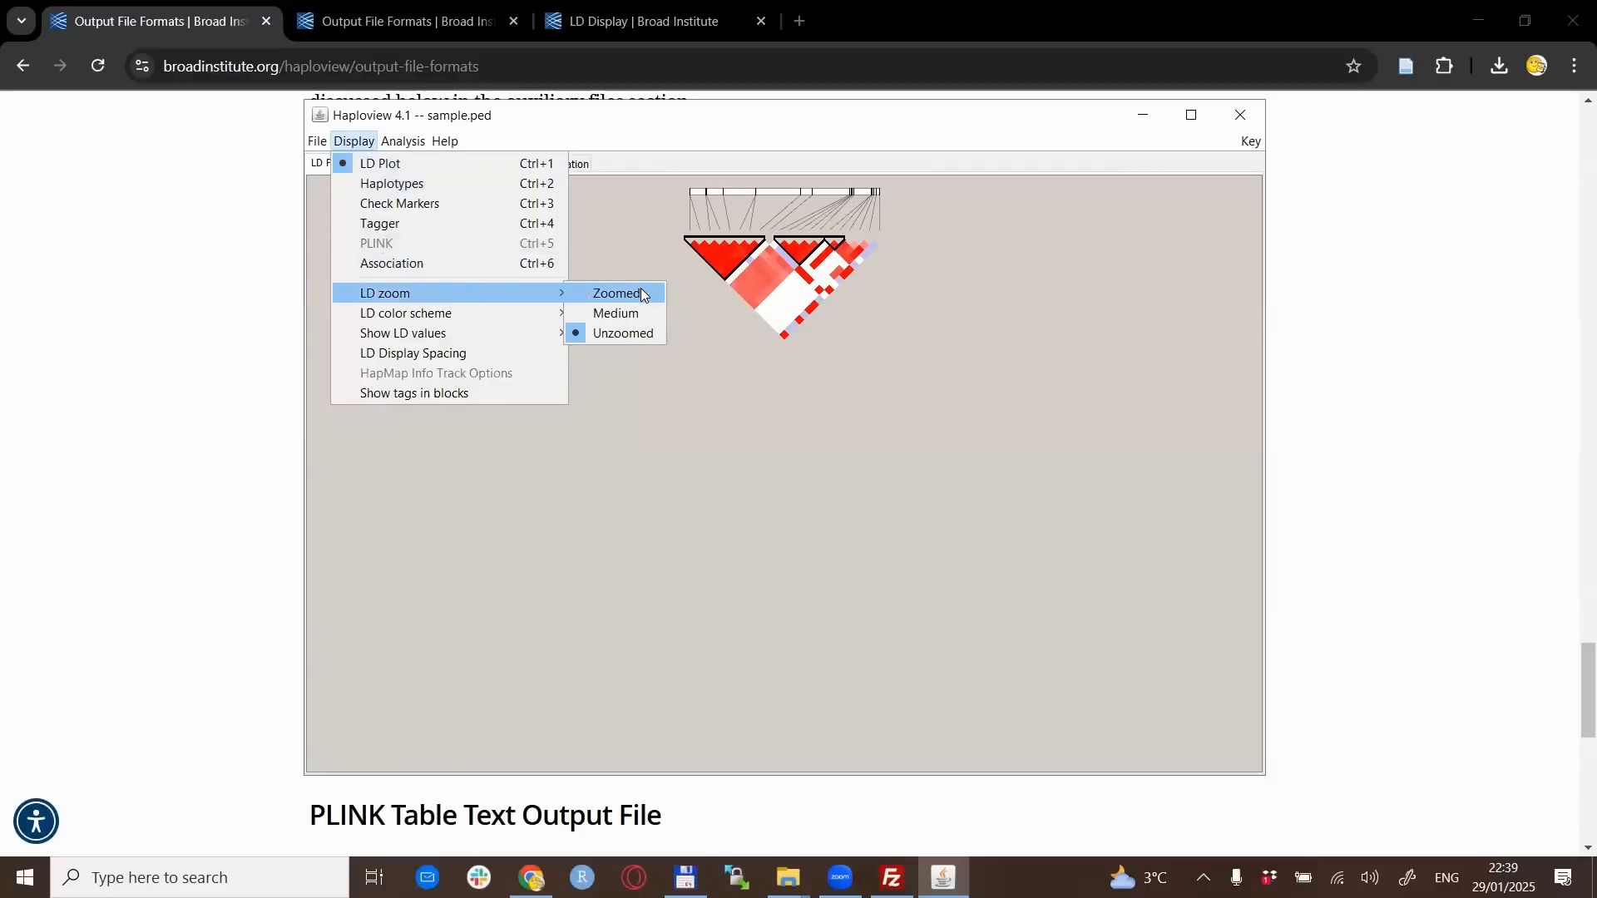
{"action": "left_click", "coordinate": [391, 186]}
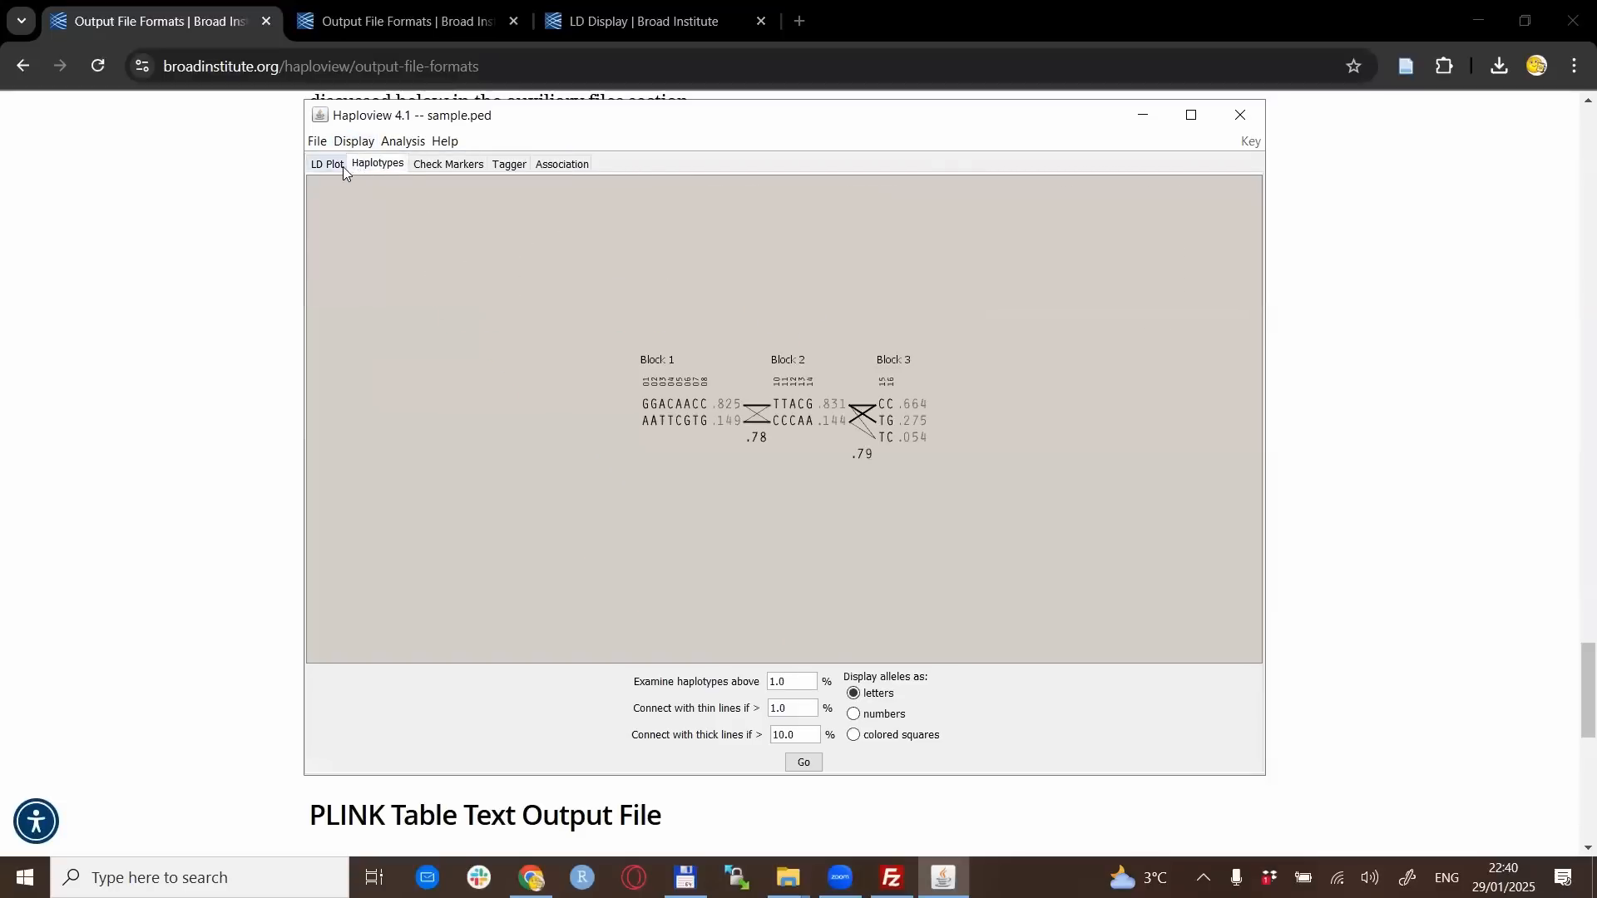
{"action": "left_click", "coordinate": [326, 164]}
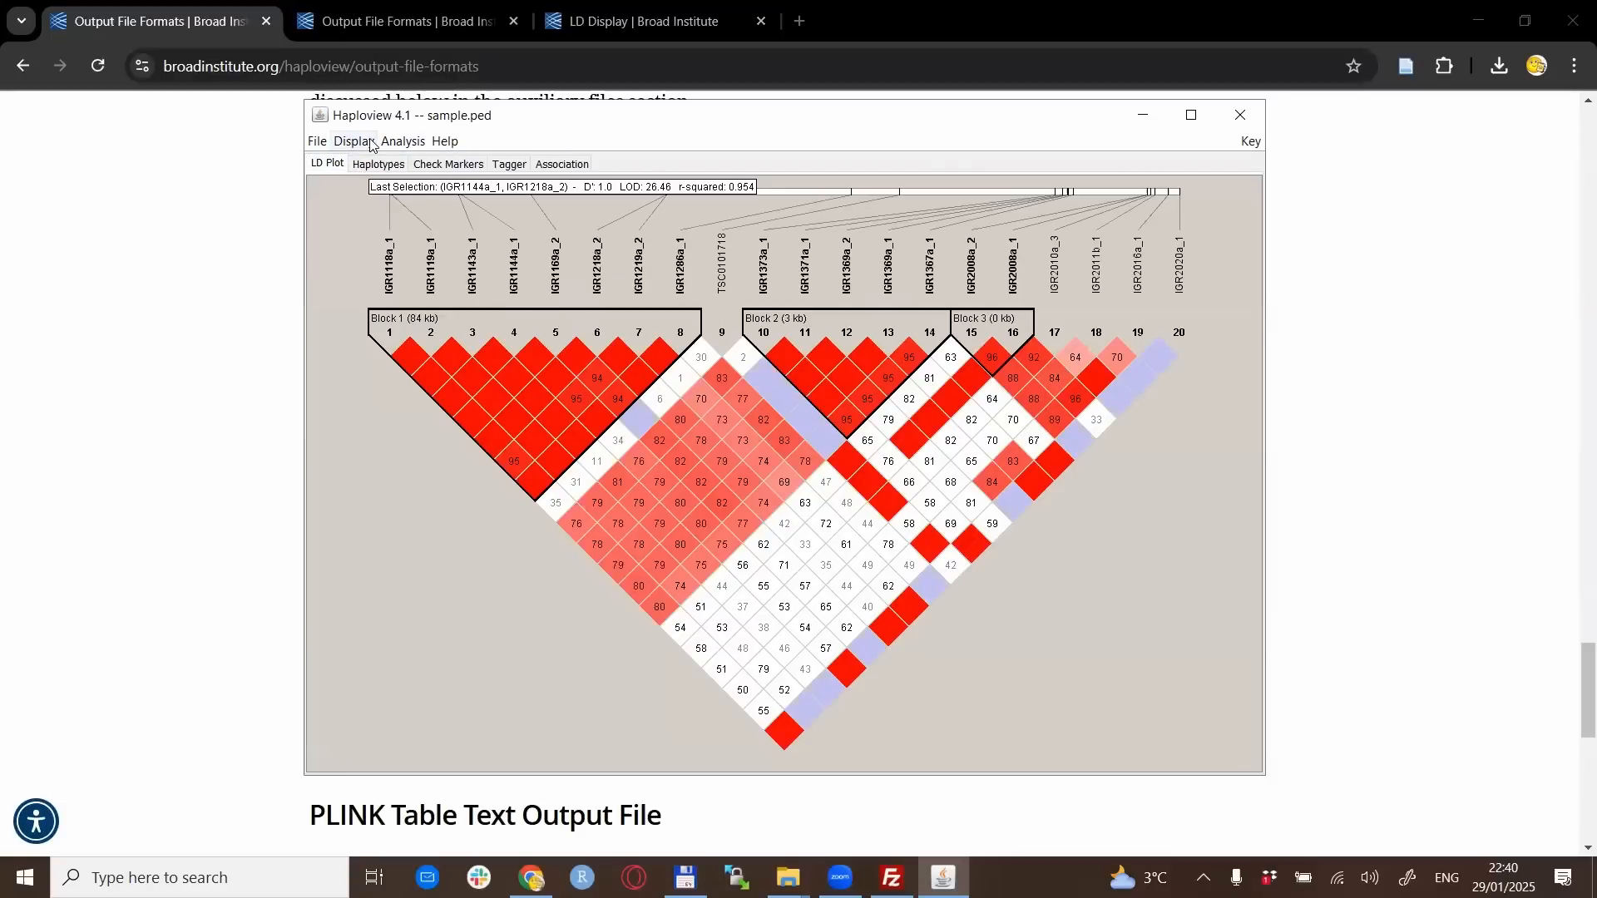
Apply the R-squared LD colour scheme to the plot
{"action": "left_click", "coordinate": [353, 141]}
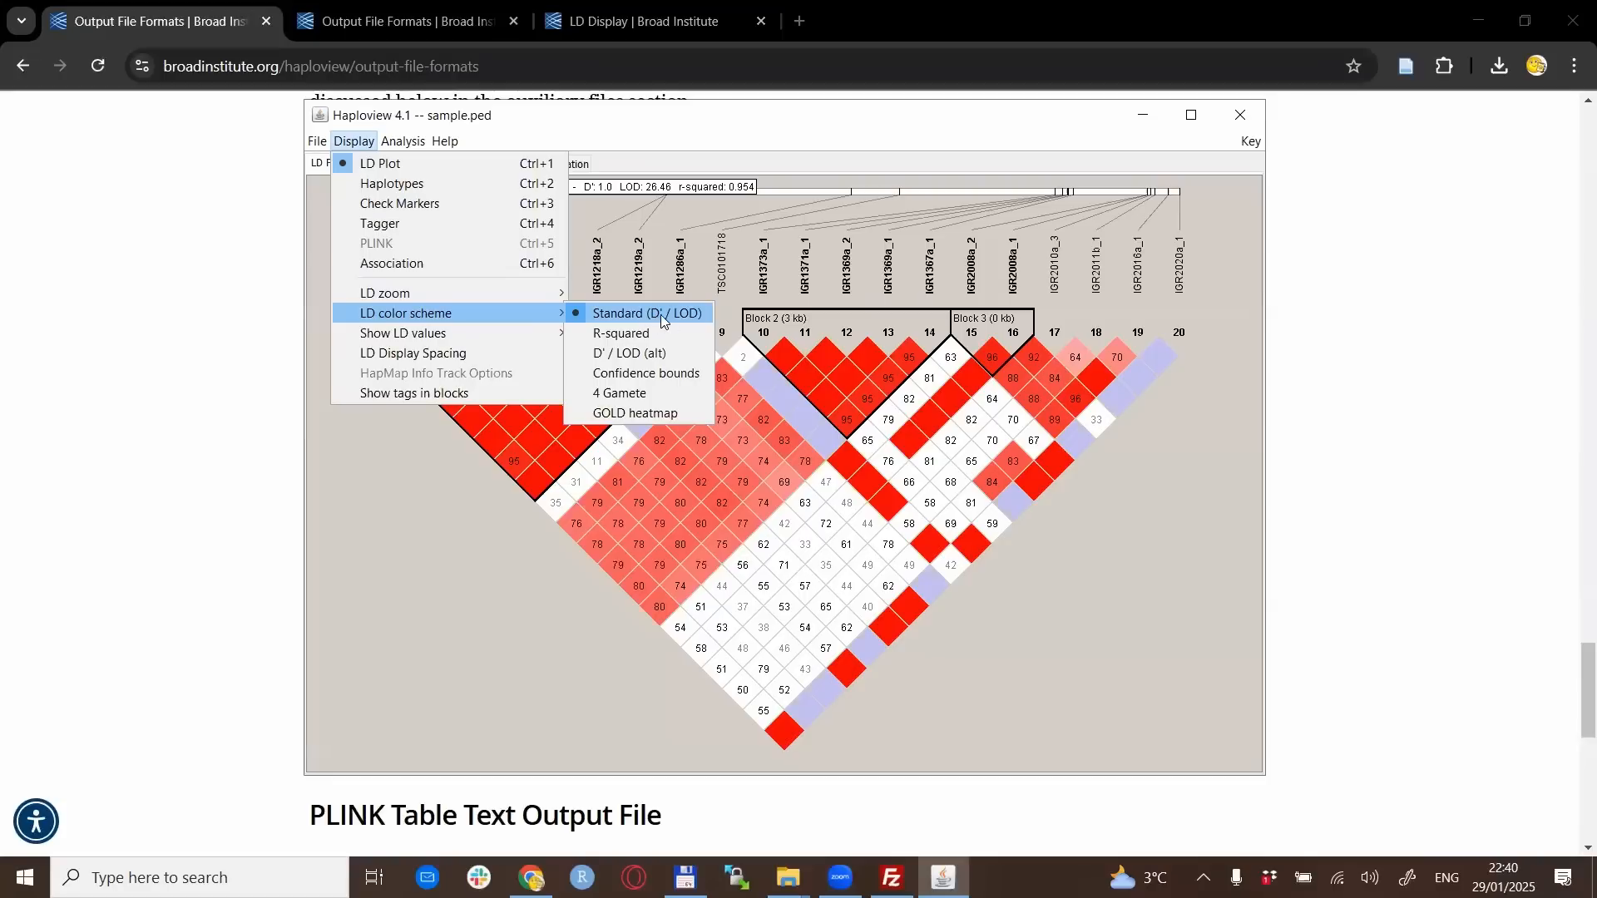
{"action": "mouse_move", "coordinate": [676, 319]}
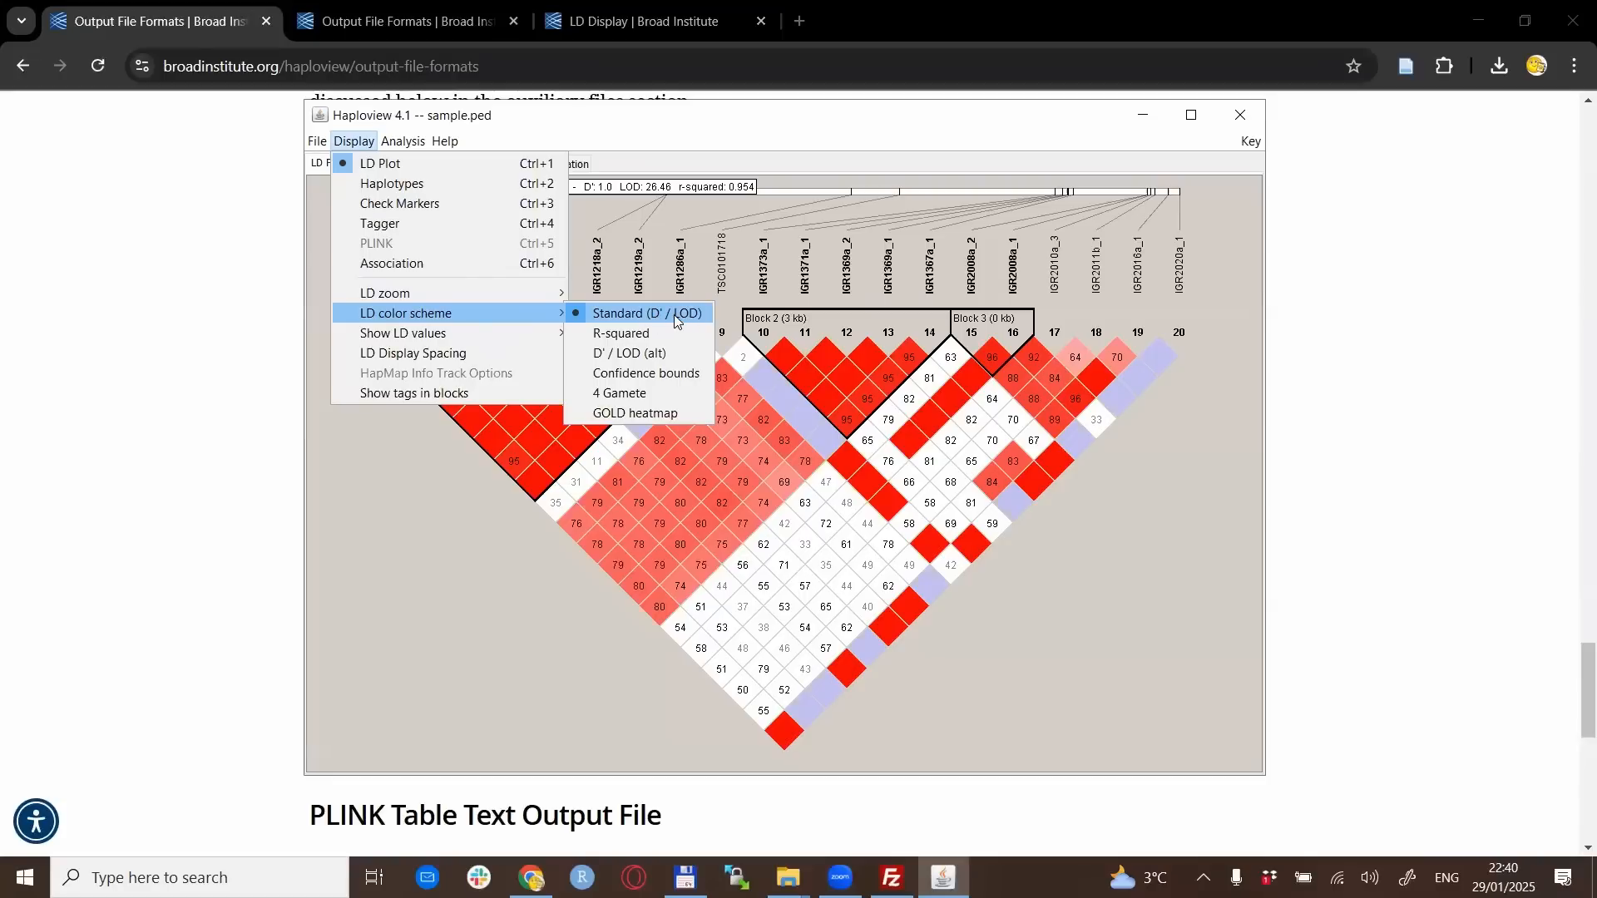
{"action": "mouse_move", "coordinate": [621, 333]}
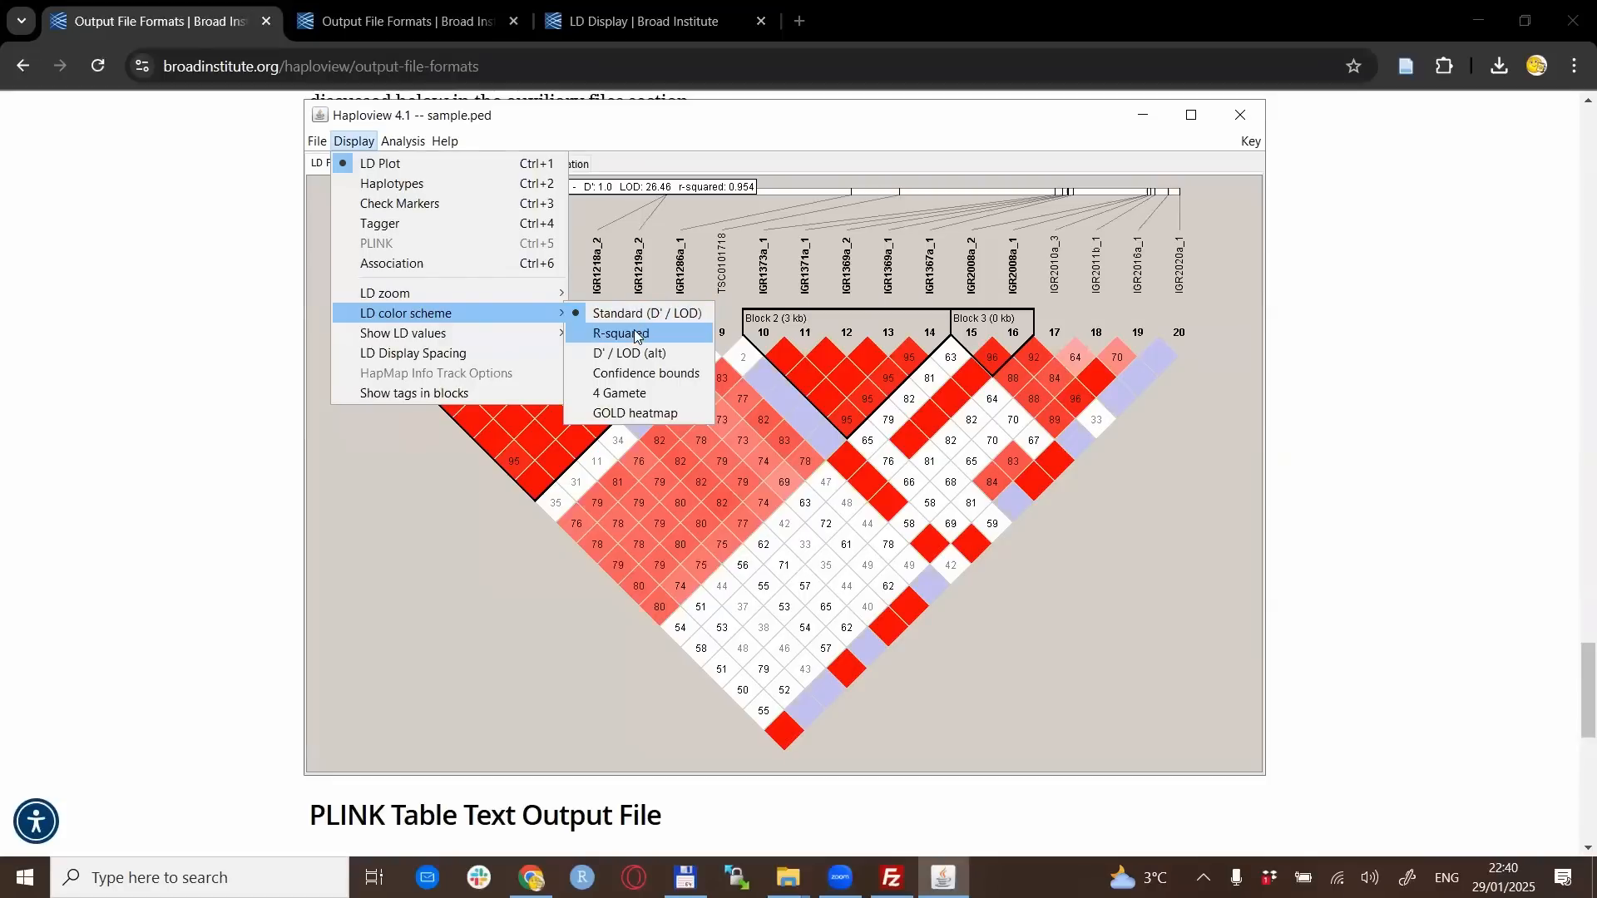
{"action": "left_click", "coordinate": [619, 334]}
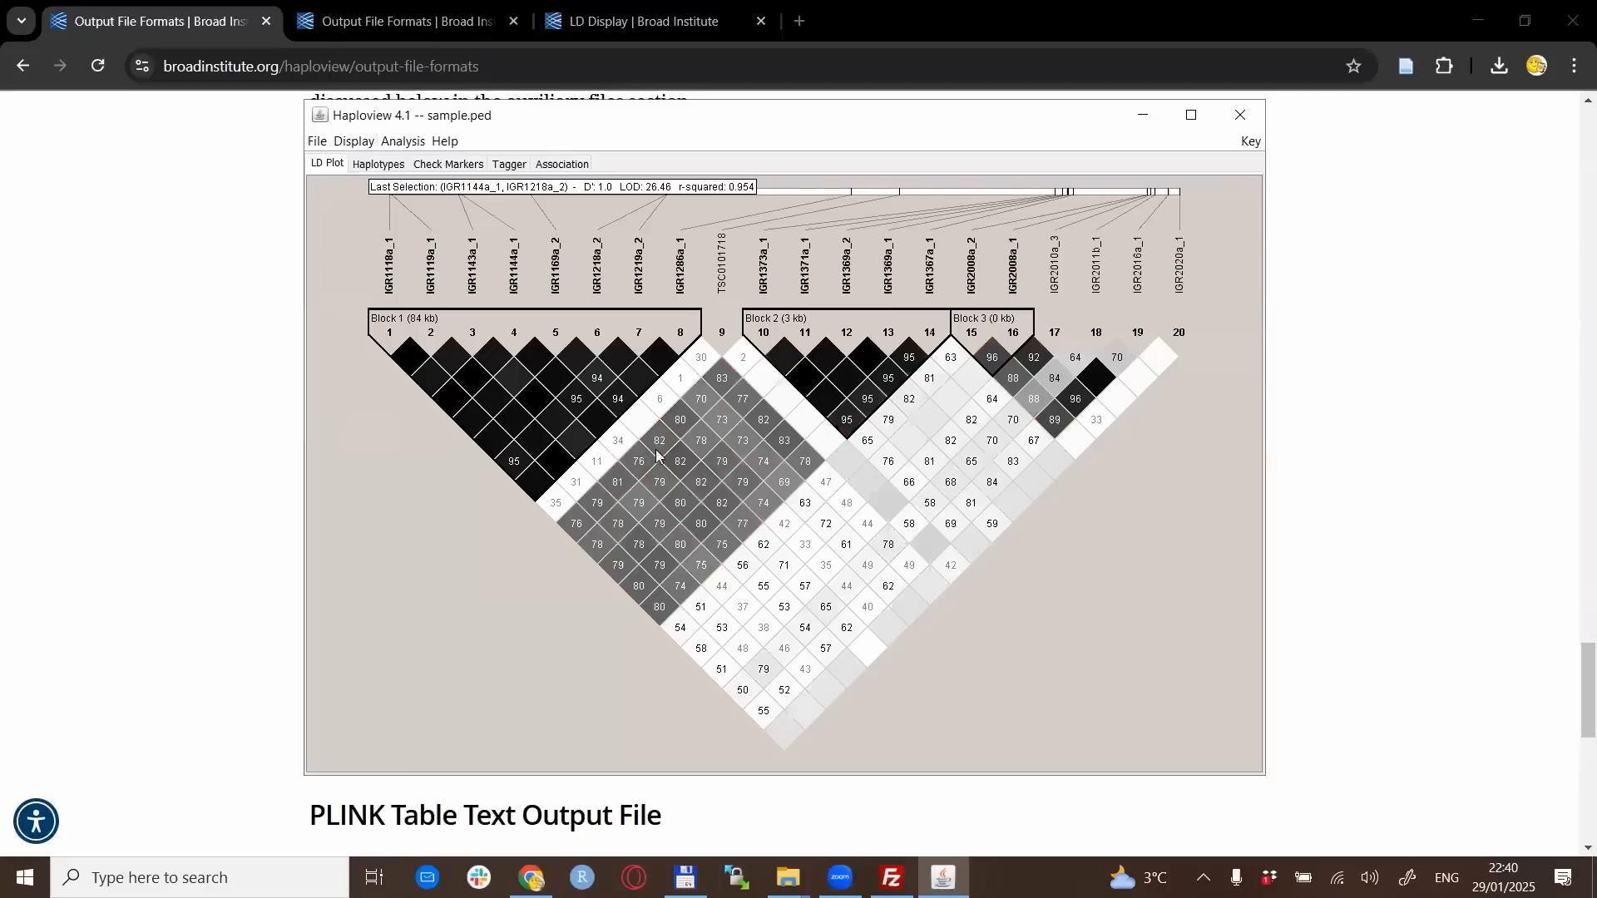
{"action": "mouse_move", "coordinate": [492, 615]}
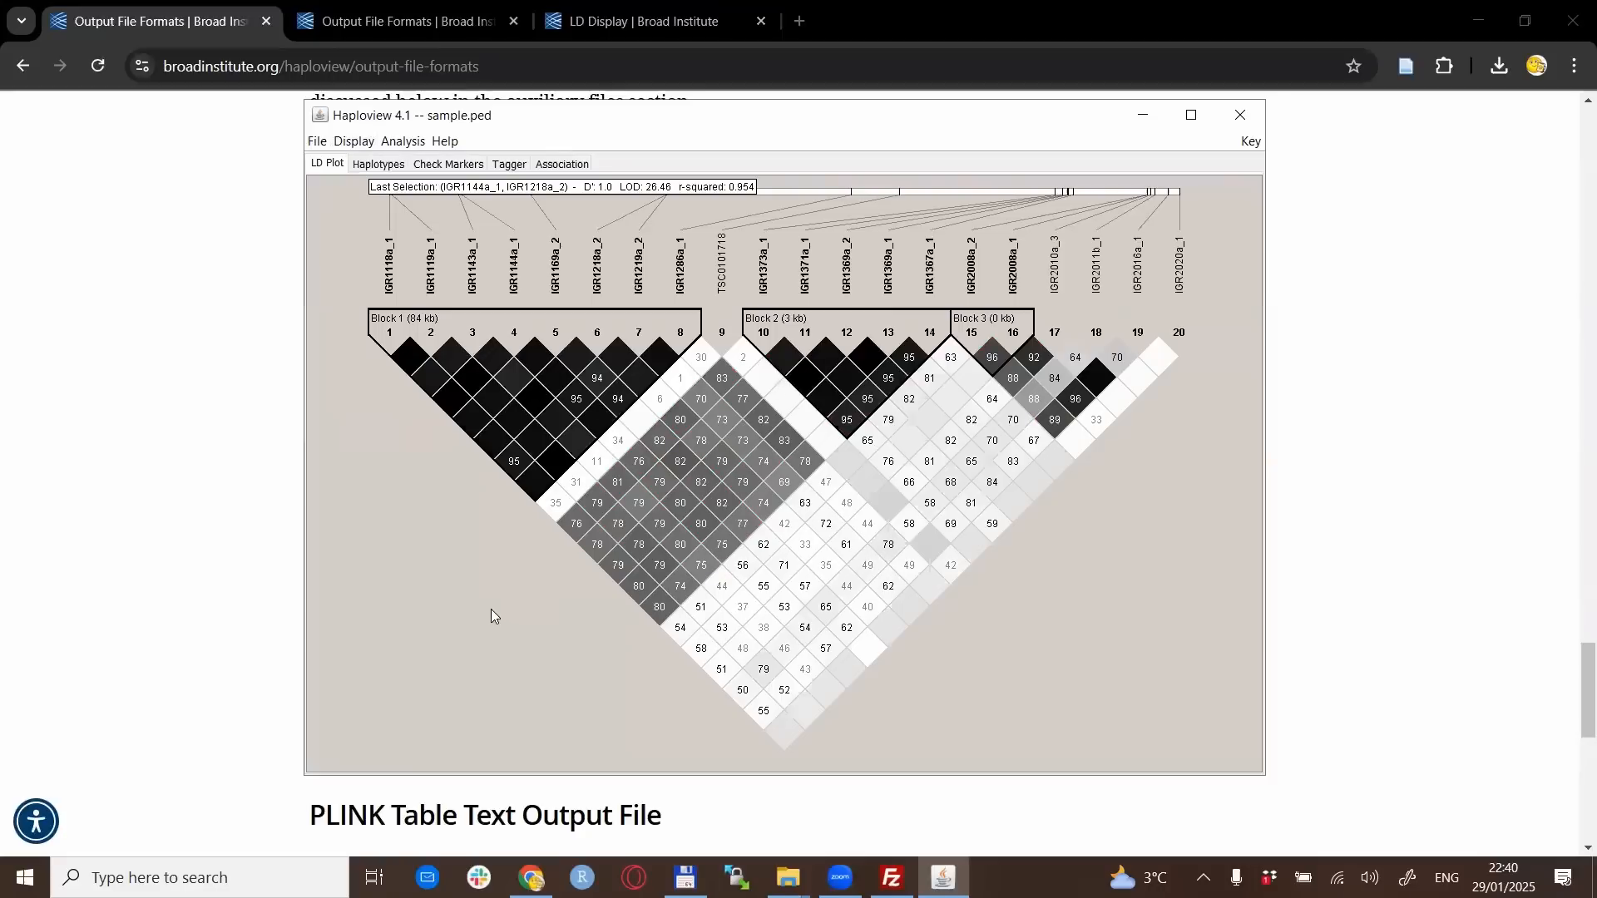
{"action": "mouse_move", "coordinate": [522, 539]}
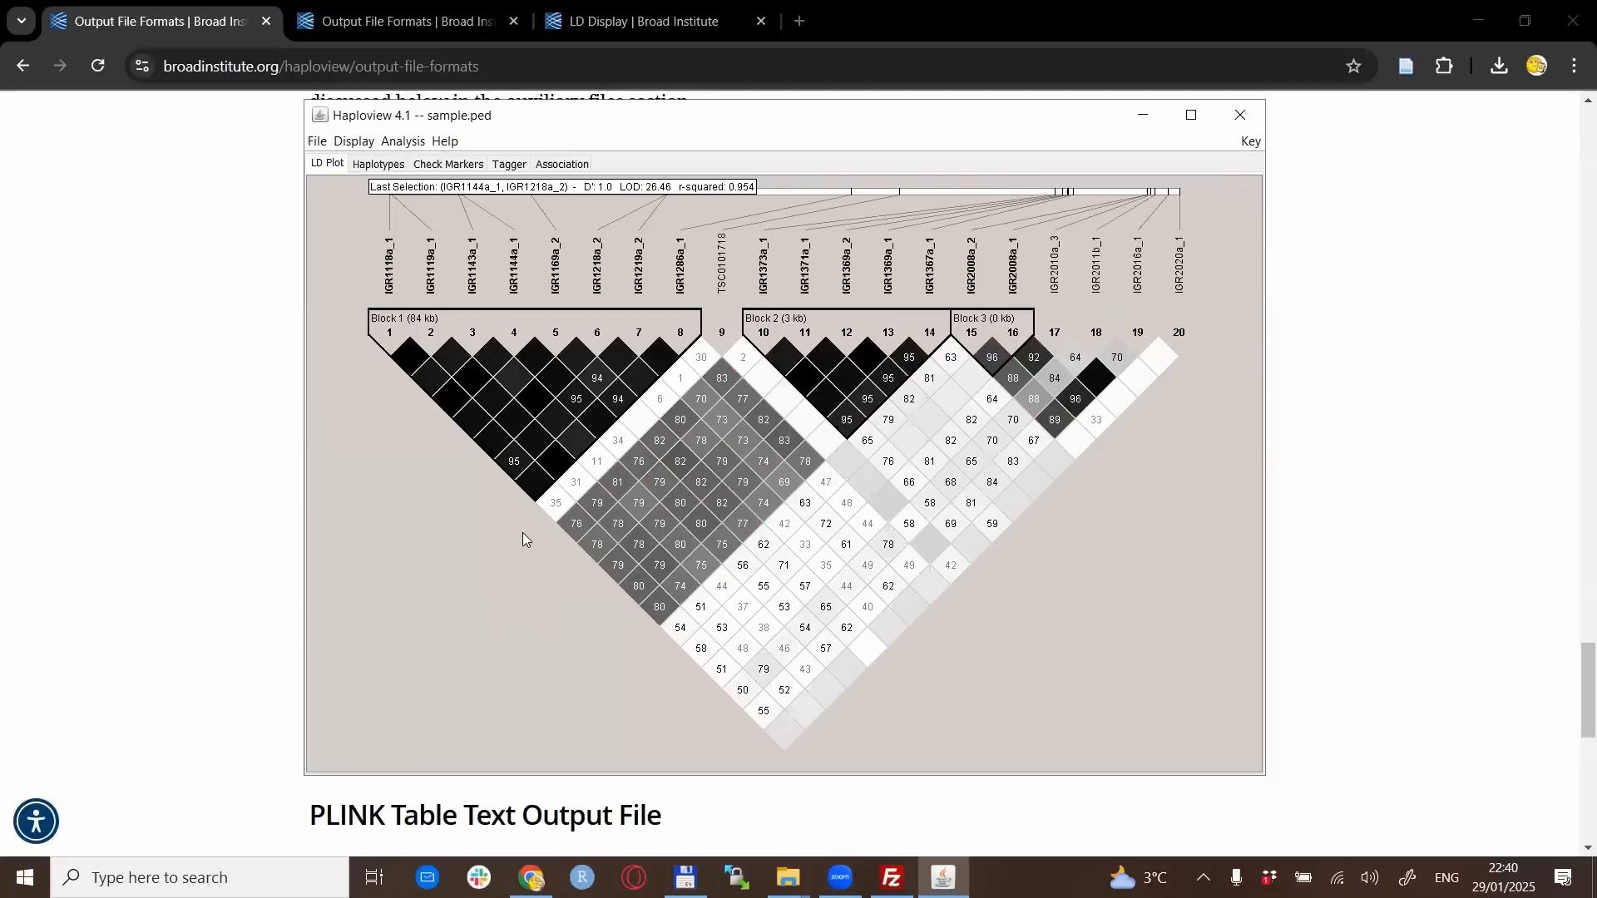
{"action": "mouse_move", "coordinate": [403, 151]}
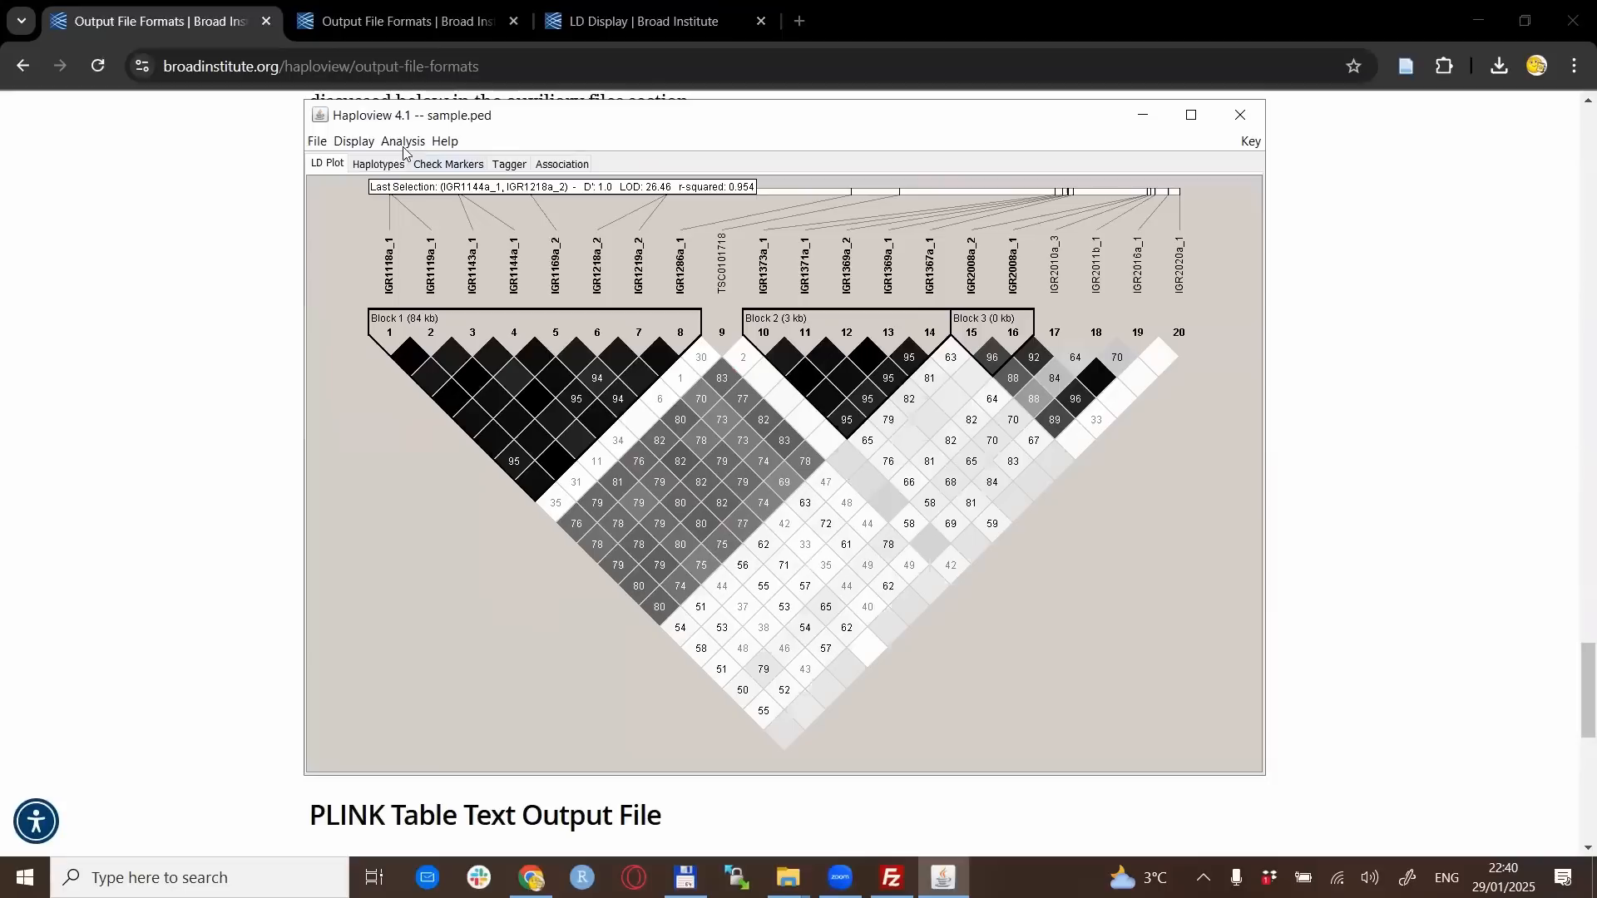
{"action": "left_click", "coordinate": [353, 140]}
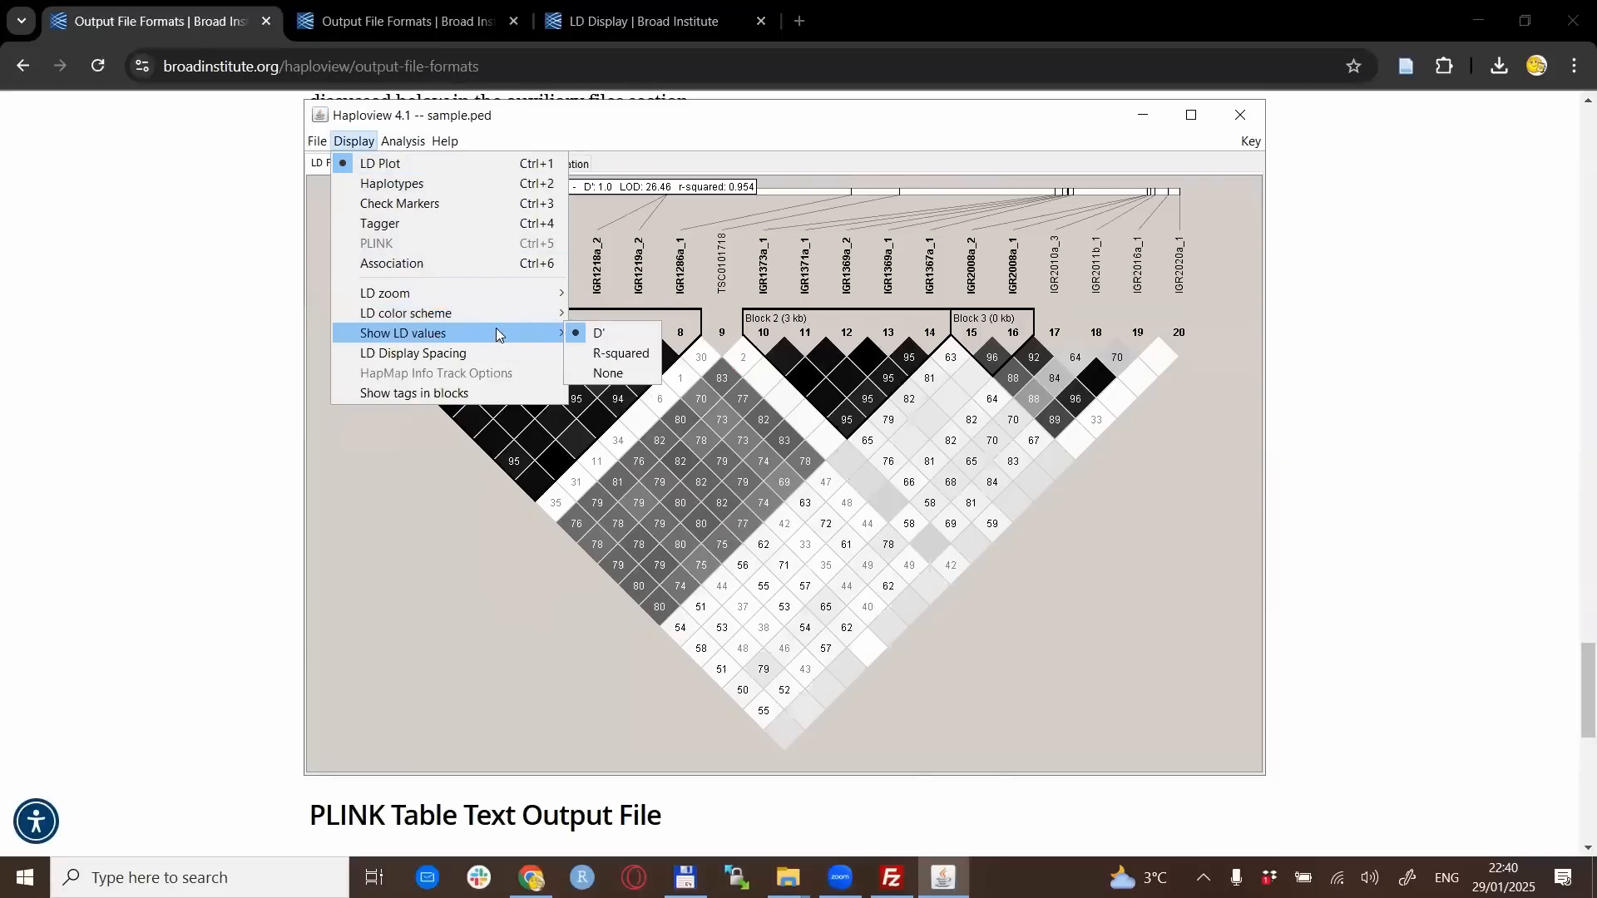
{"action": "mouse_move", "coordinate": [602, 336]}
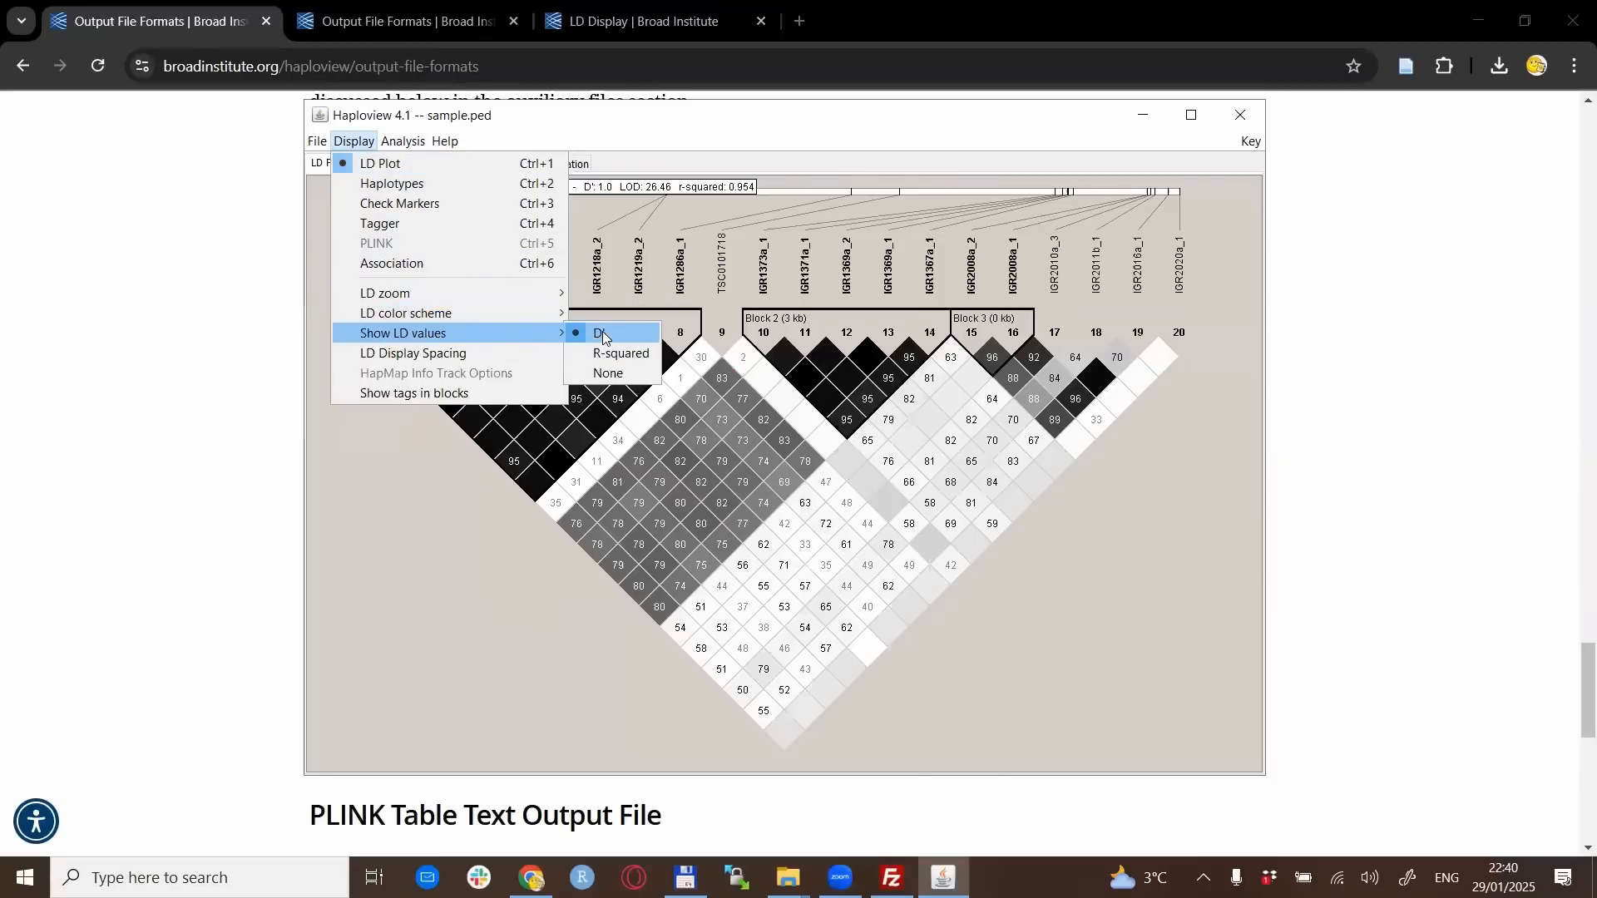
{"action": "mouse_move", "coordinate": [620, 353]}
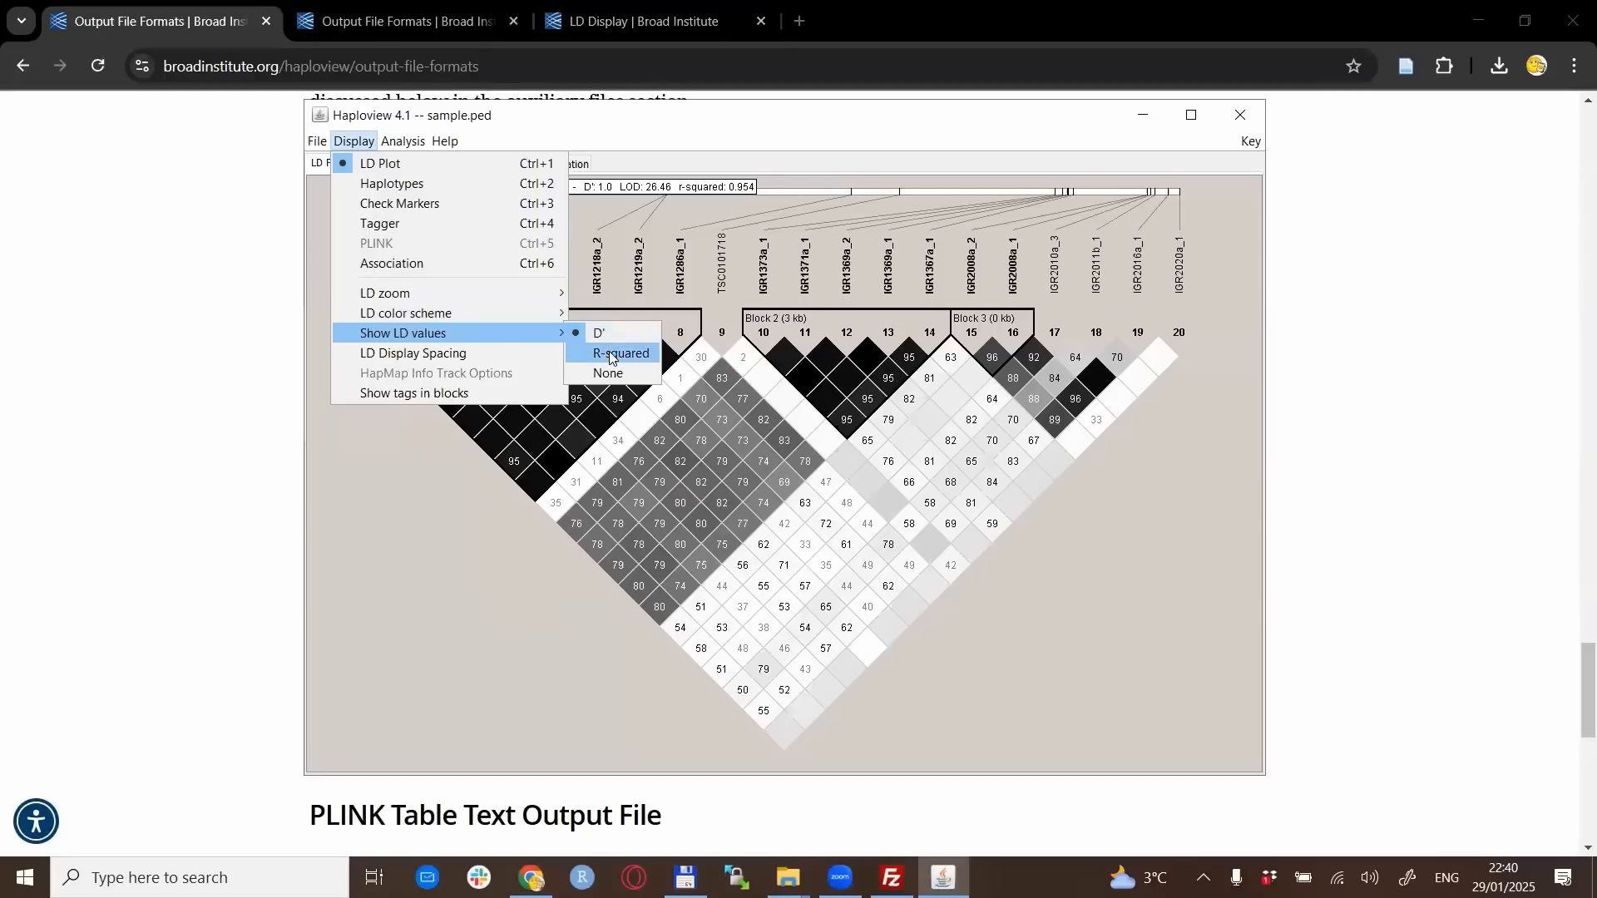
{"action": "mouse_move", "coordinate": [513, 335]}
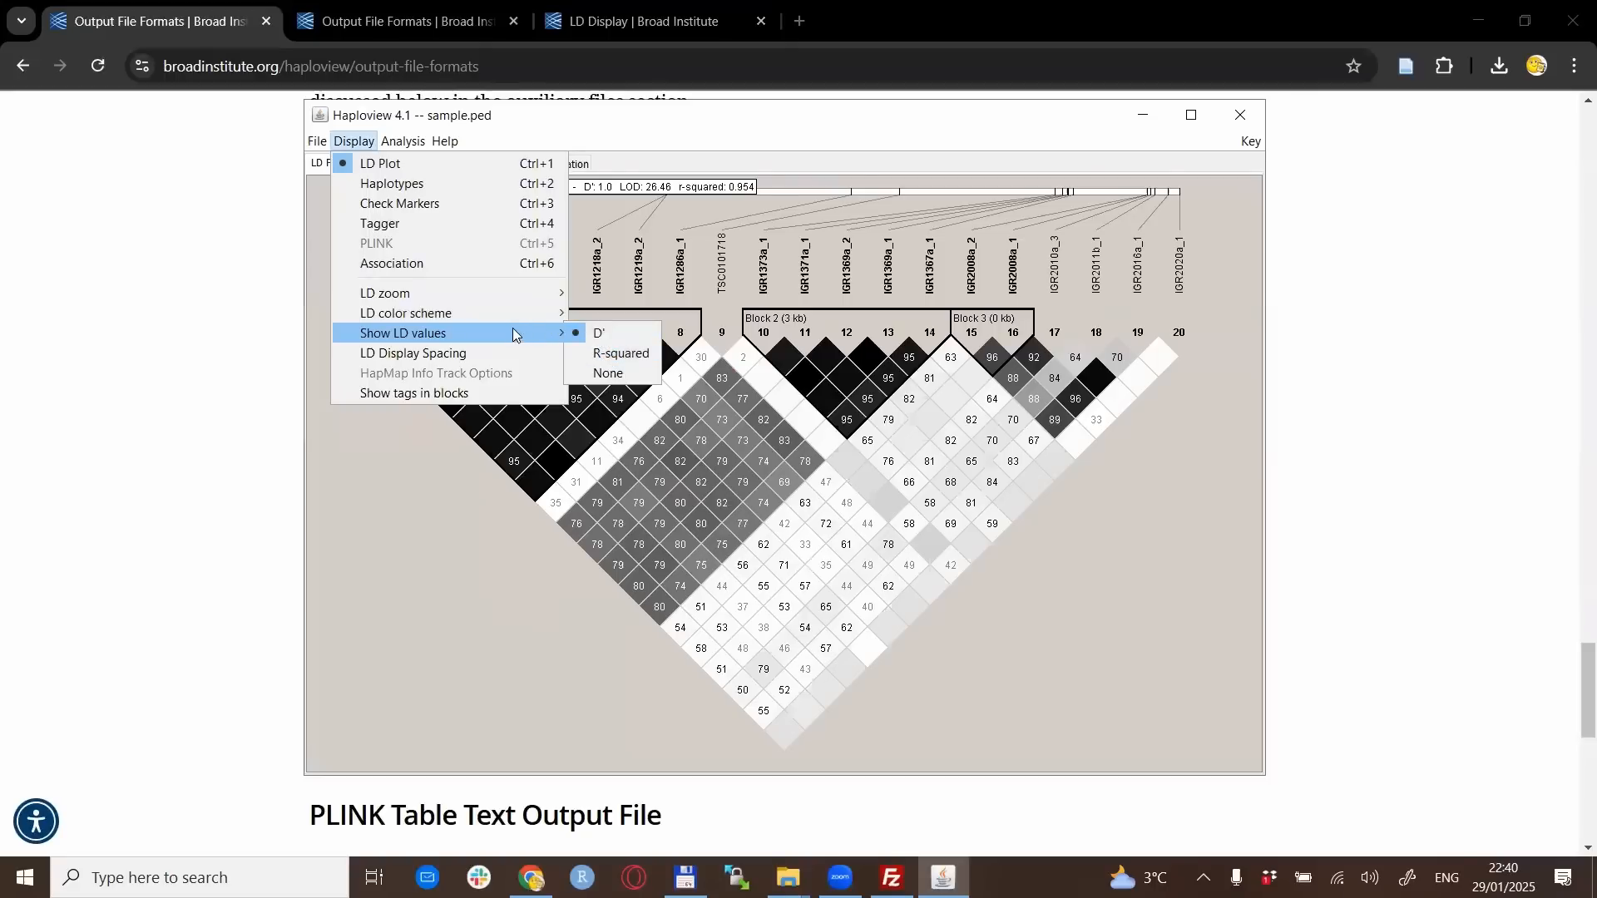
{"action": "mouse_move", "coordinate": [534, 336]}
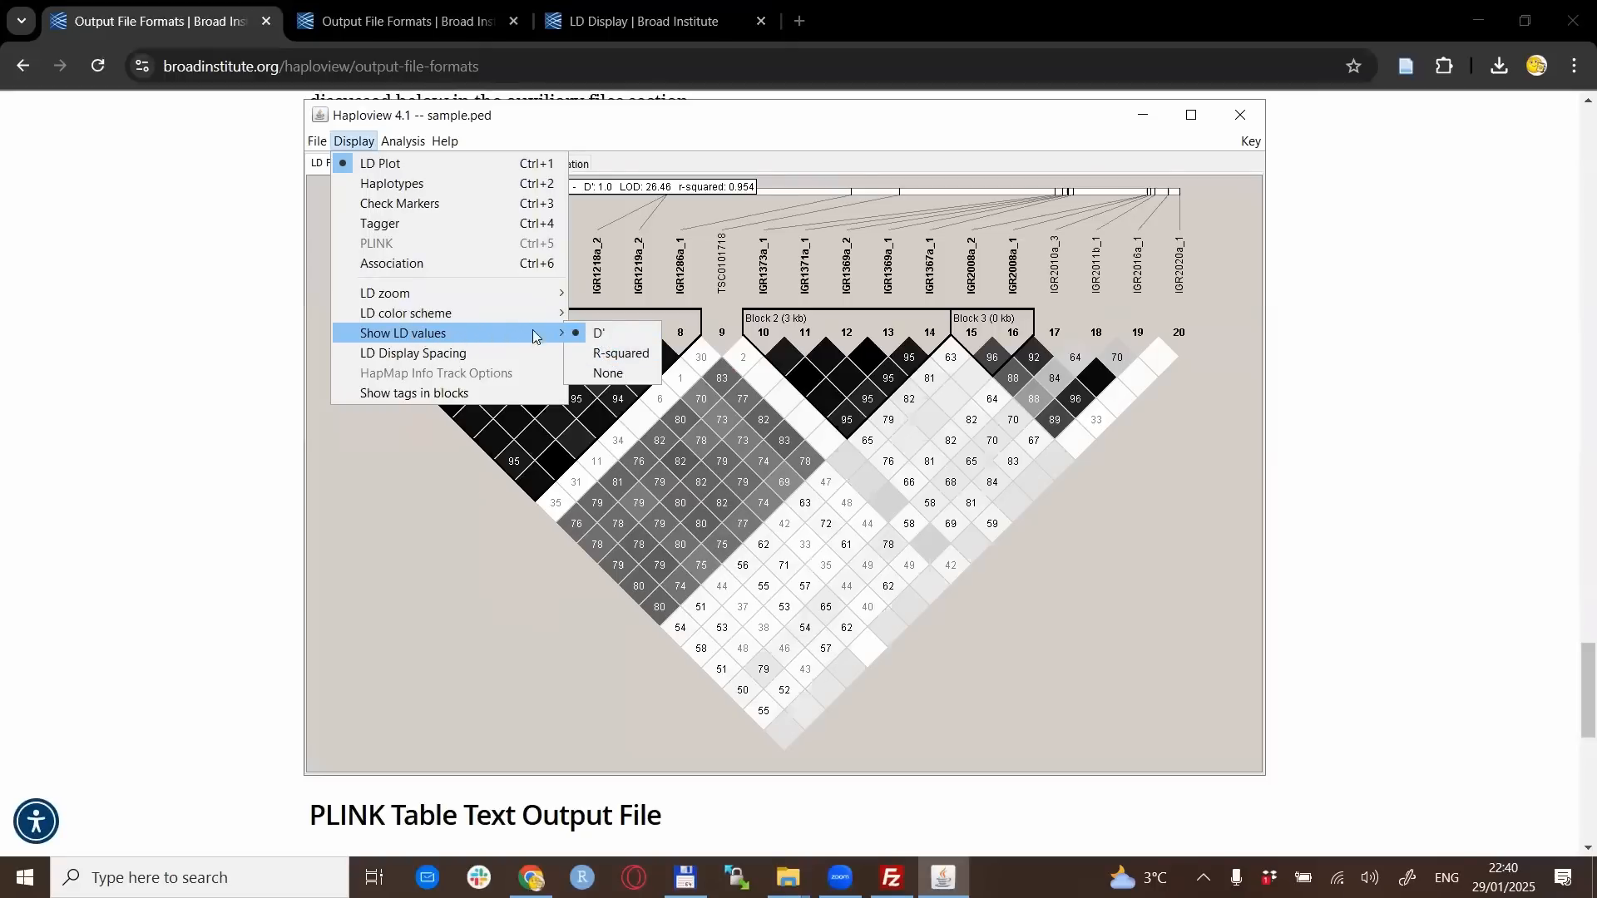
{"action": "mouse_move", "coordinate": [611, 332]}
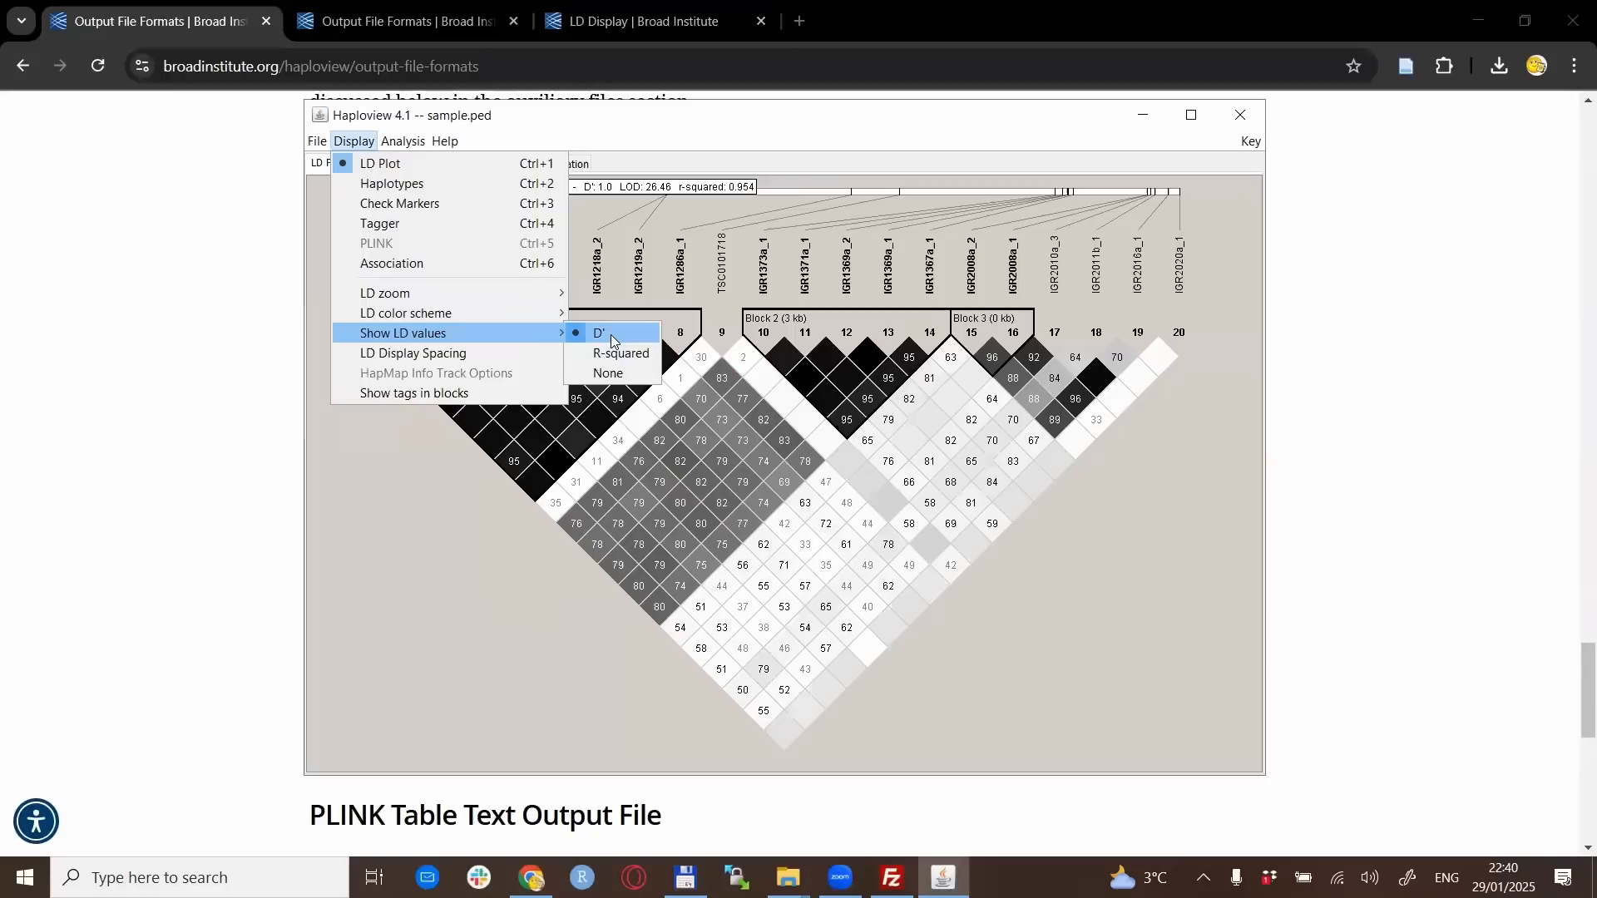
Show R-squared values in the plot cells, then set Show LD values to None
{"action": "left_click", "coordinate": [600, 335]}
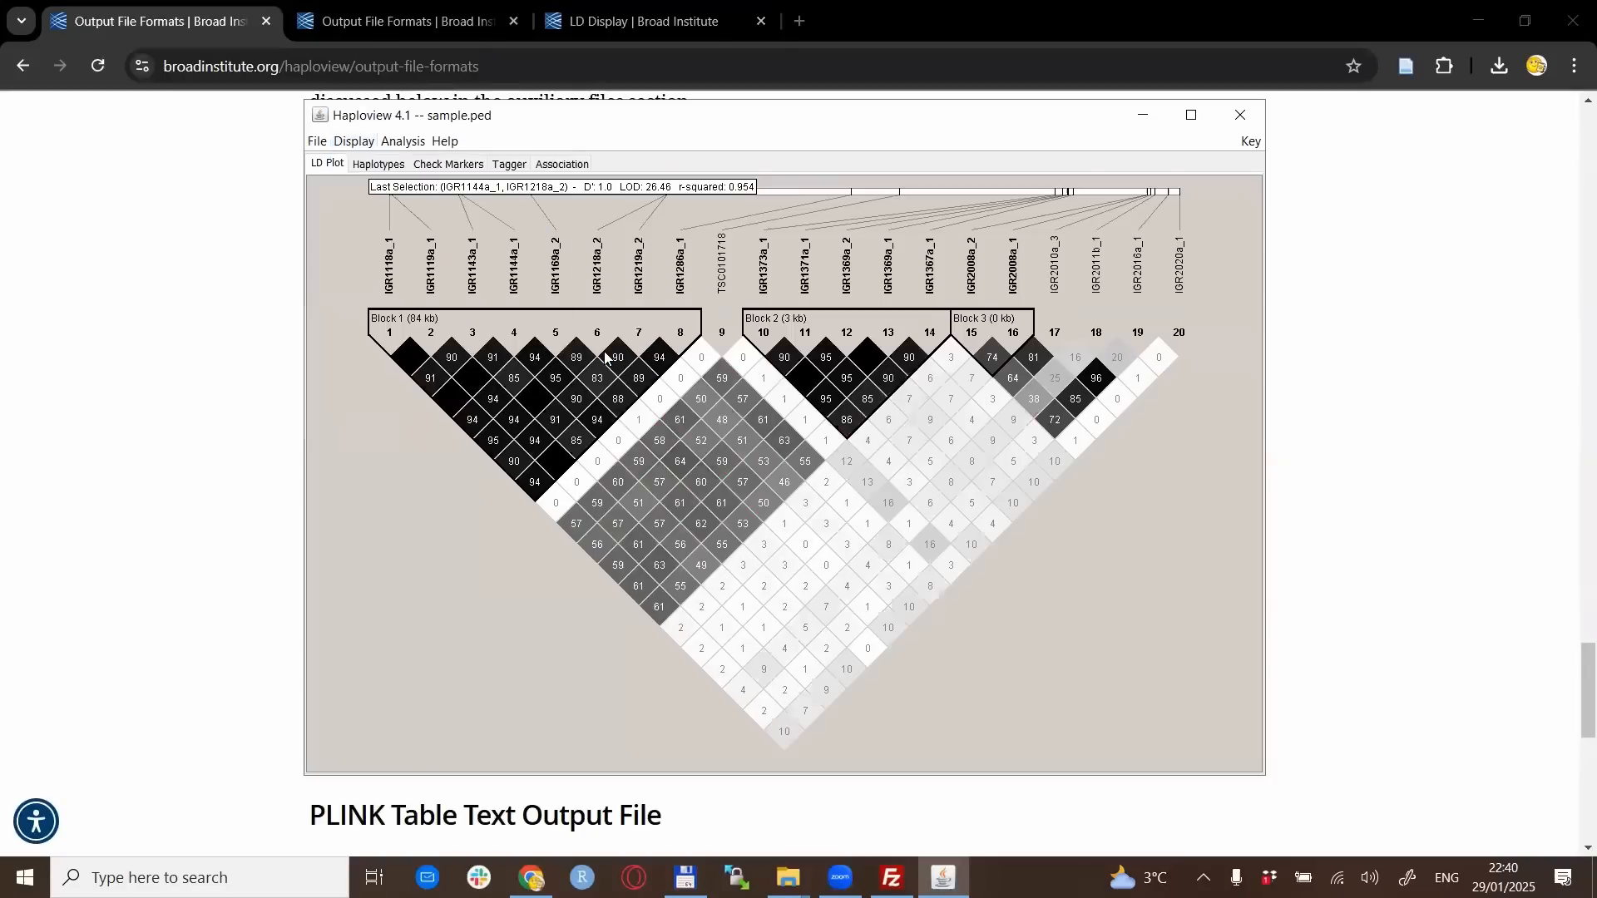
{"action": "mouse_move", "coordinate": [807, 585]}
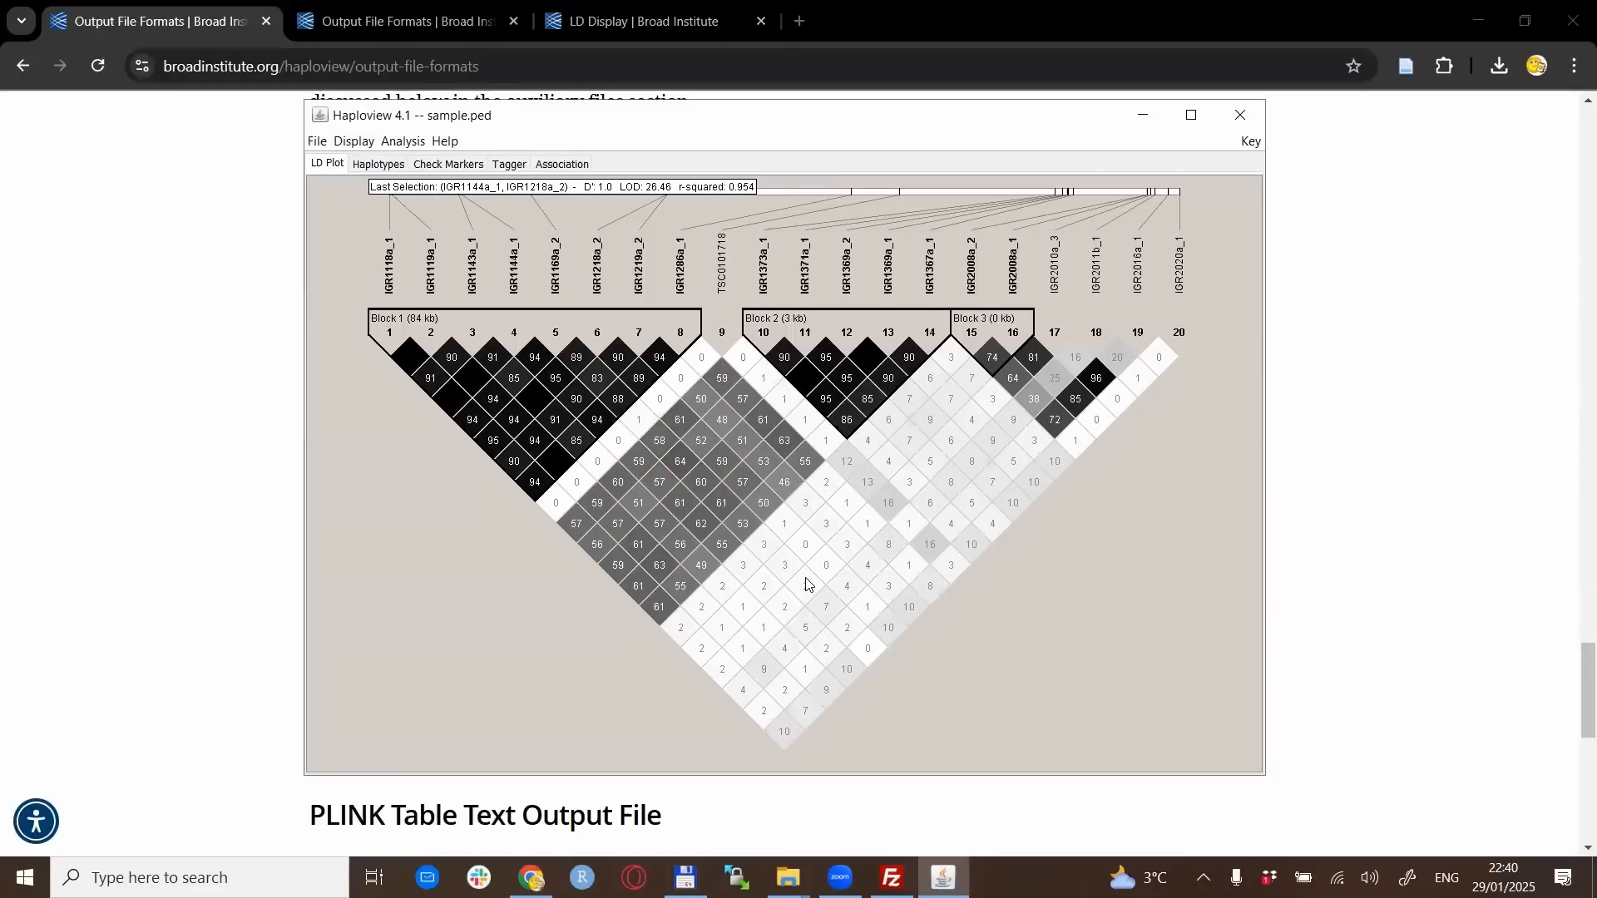
{"action": "mouse_move", "coordinate": [584, 649]}
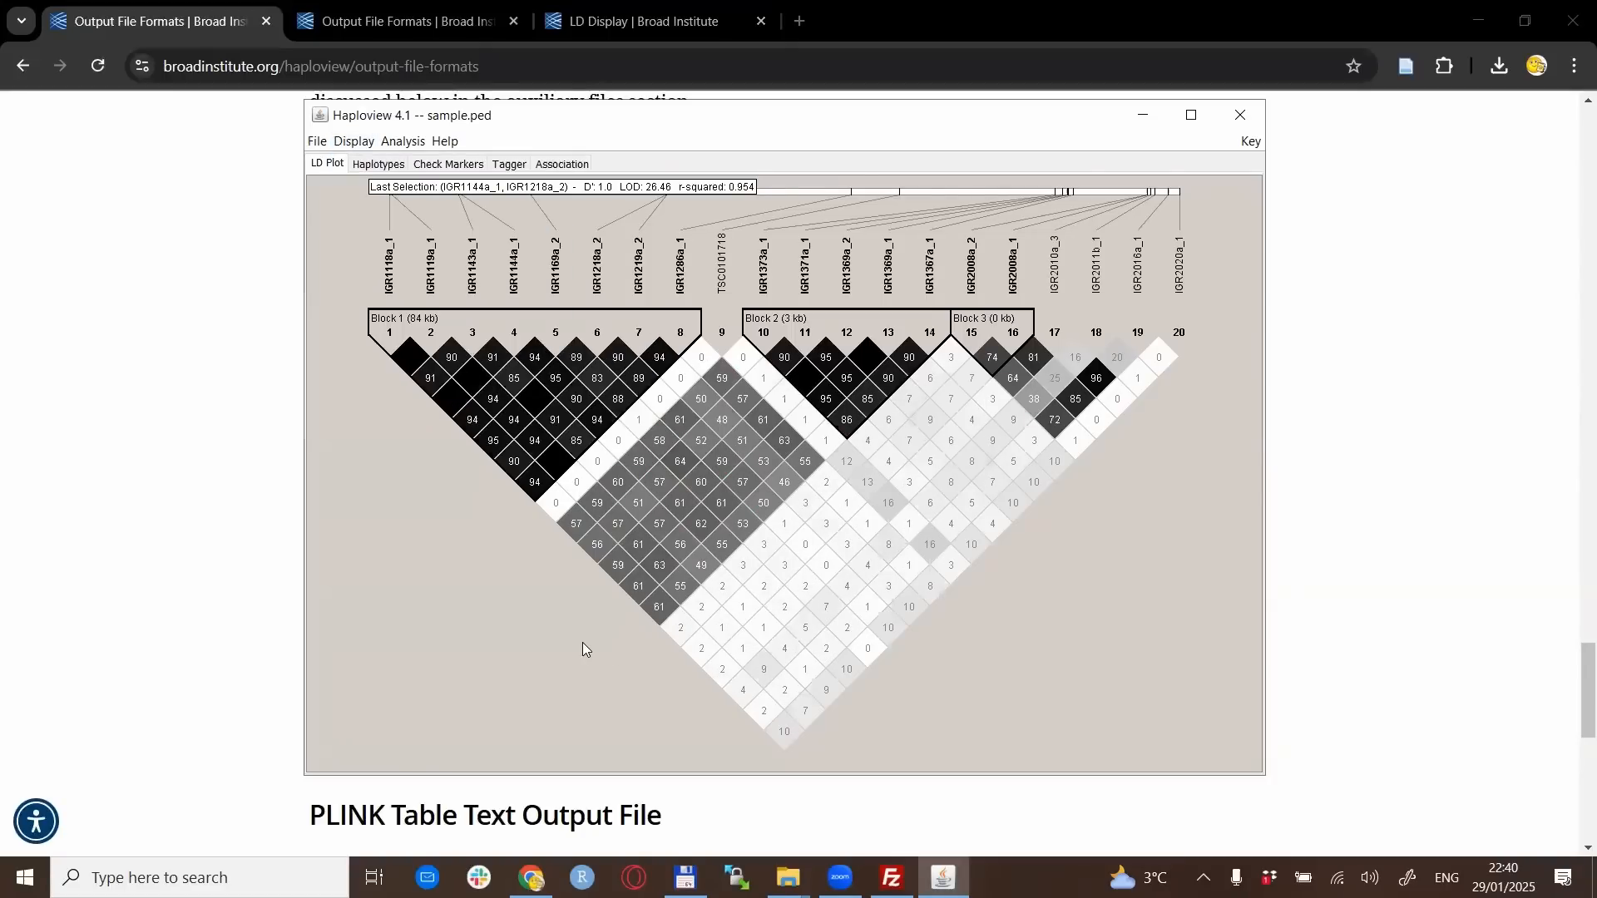
{"action": "left_click", "coordinate": [353, 140]}
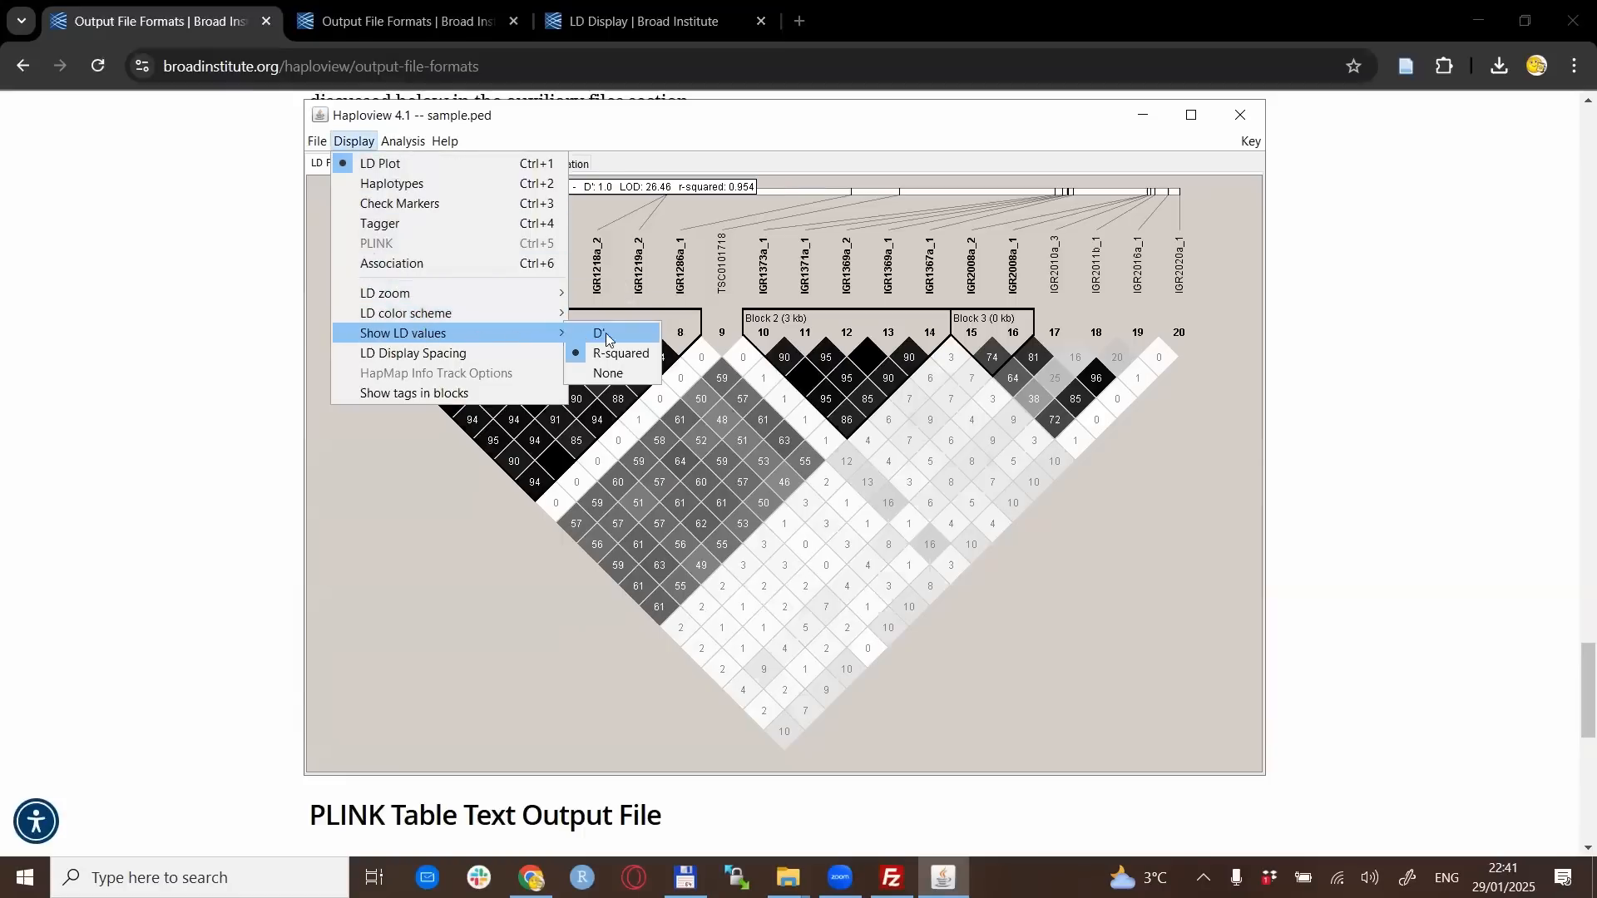
{"action": "left_click", "coordinate": [608, 373]}
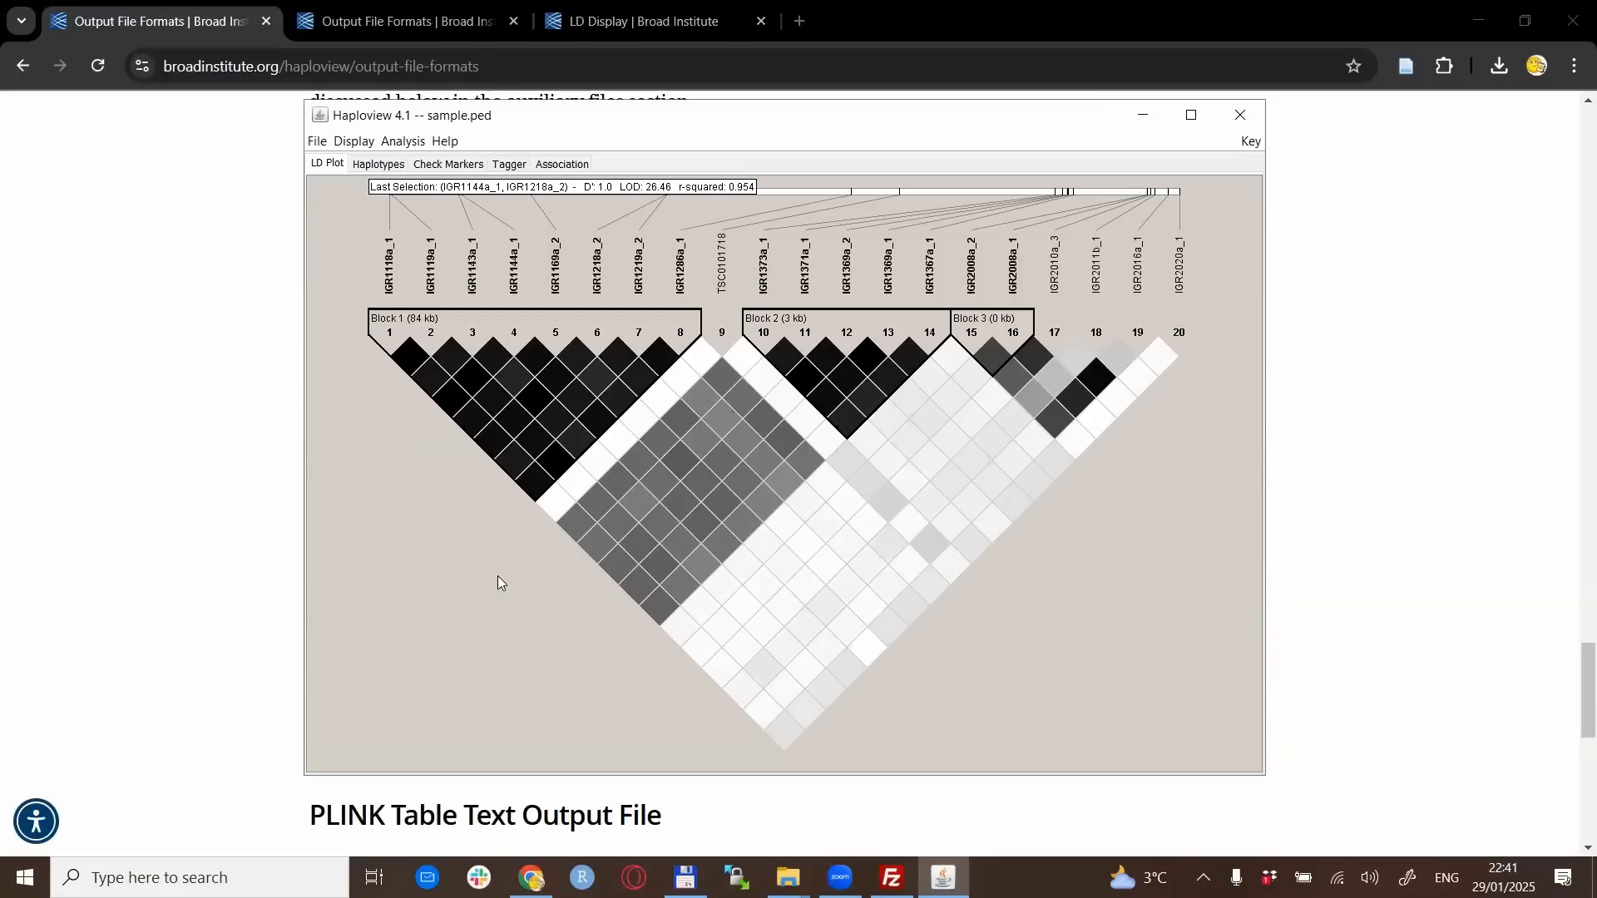
{"action": "left_click", "coordinate": [353, 141]}
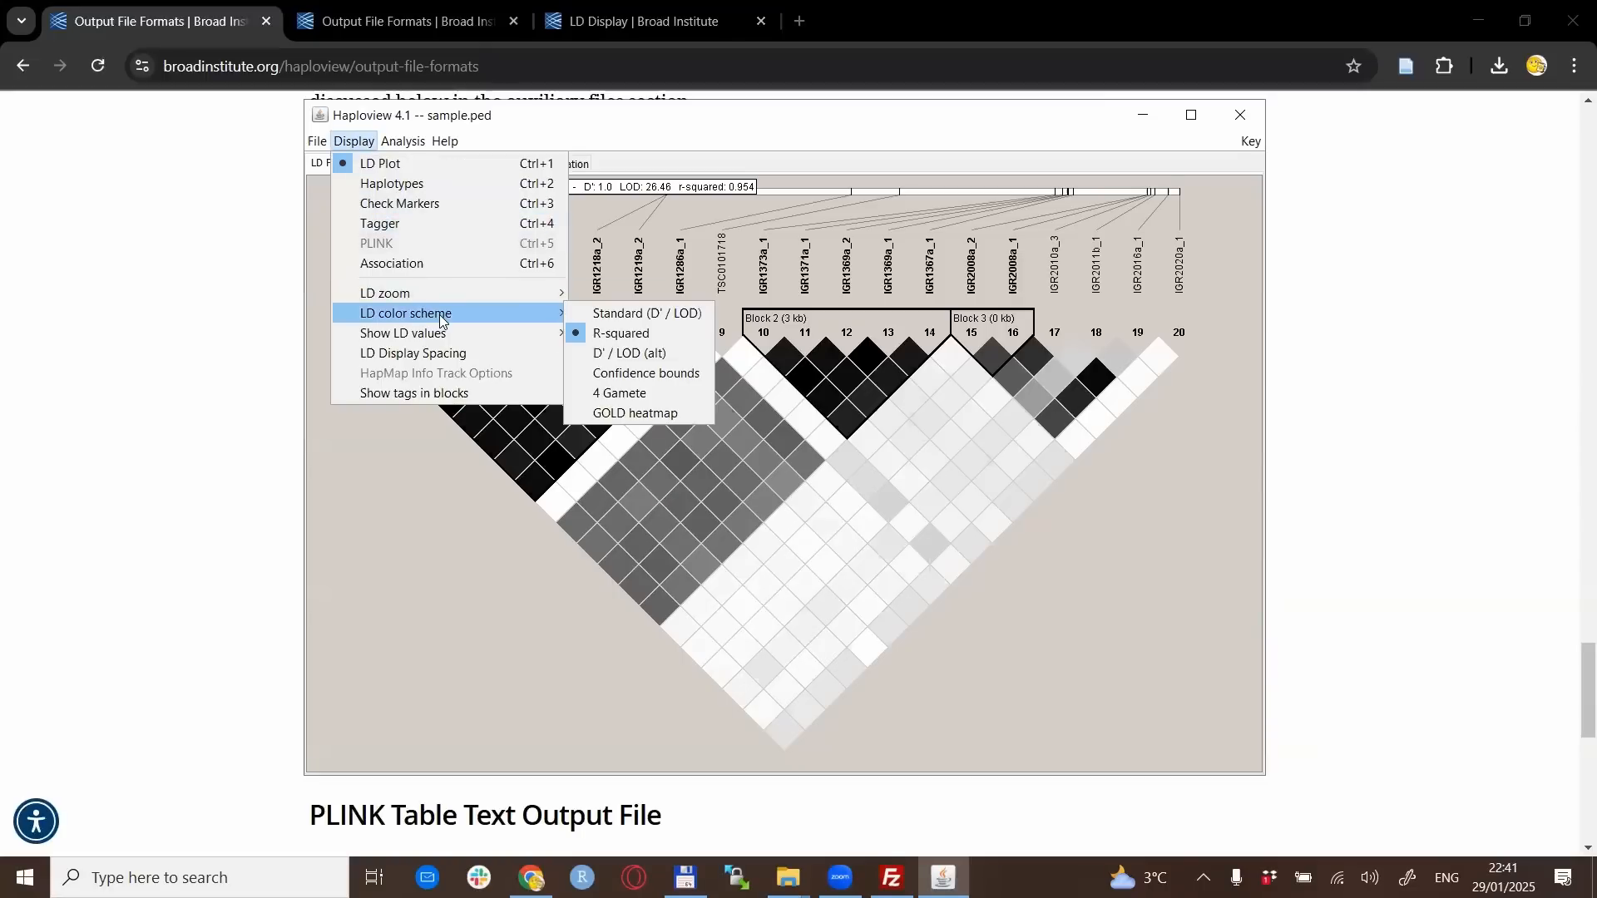
{"action": "mouse_move", "coordinate": [639, 336]}
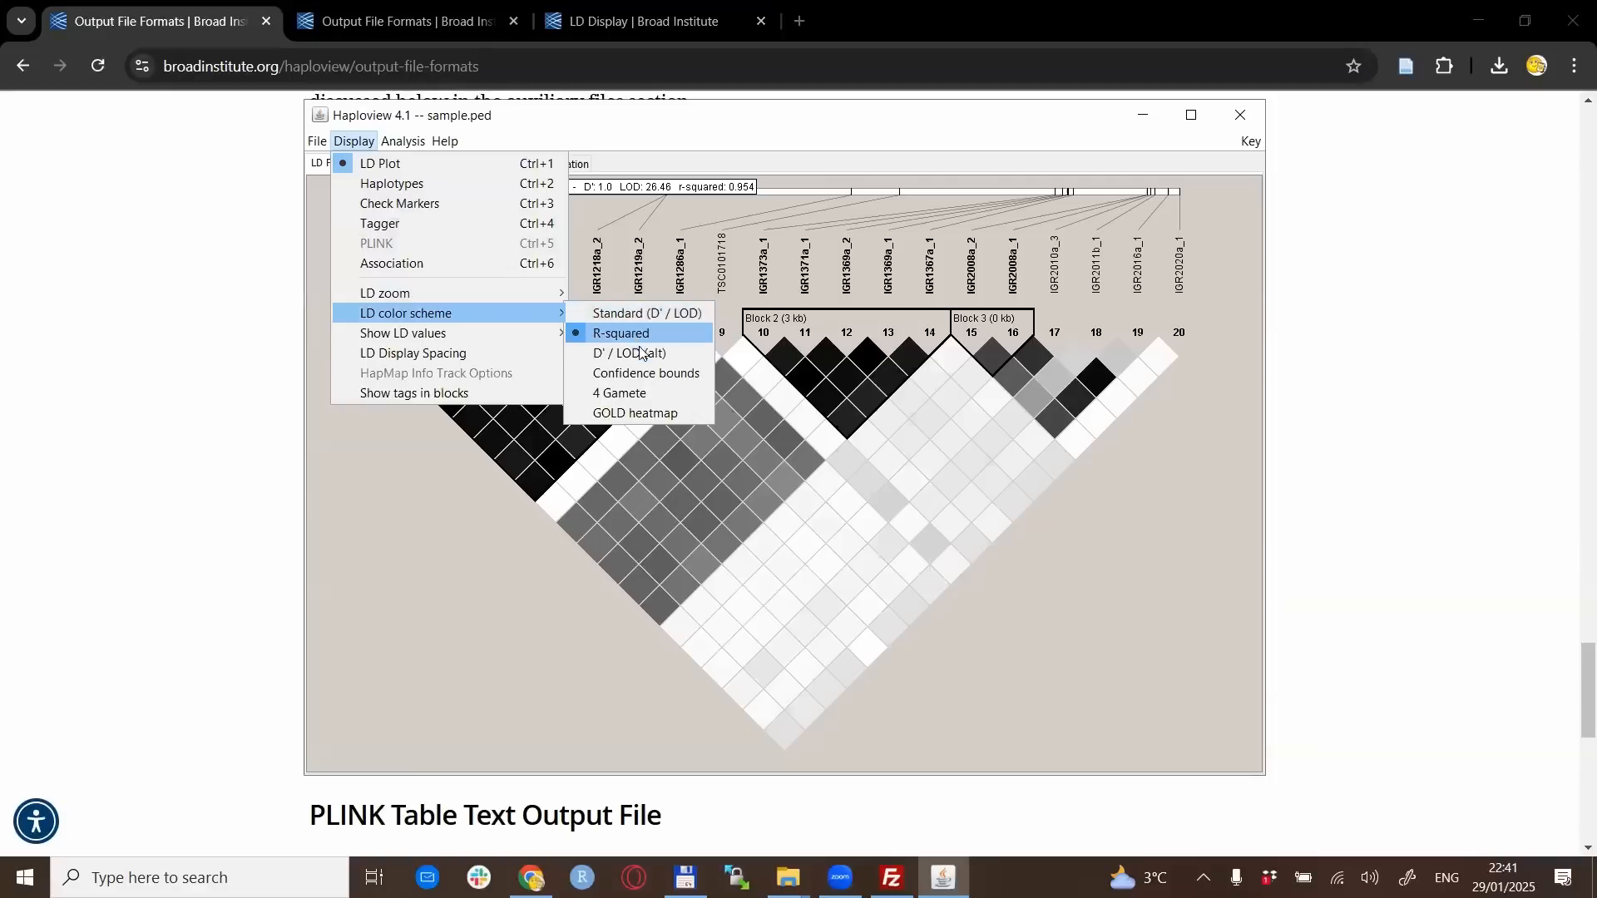
{"action": "mouse_move", "coordinate": [641, 398]}
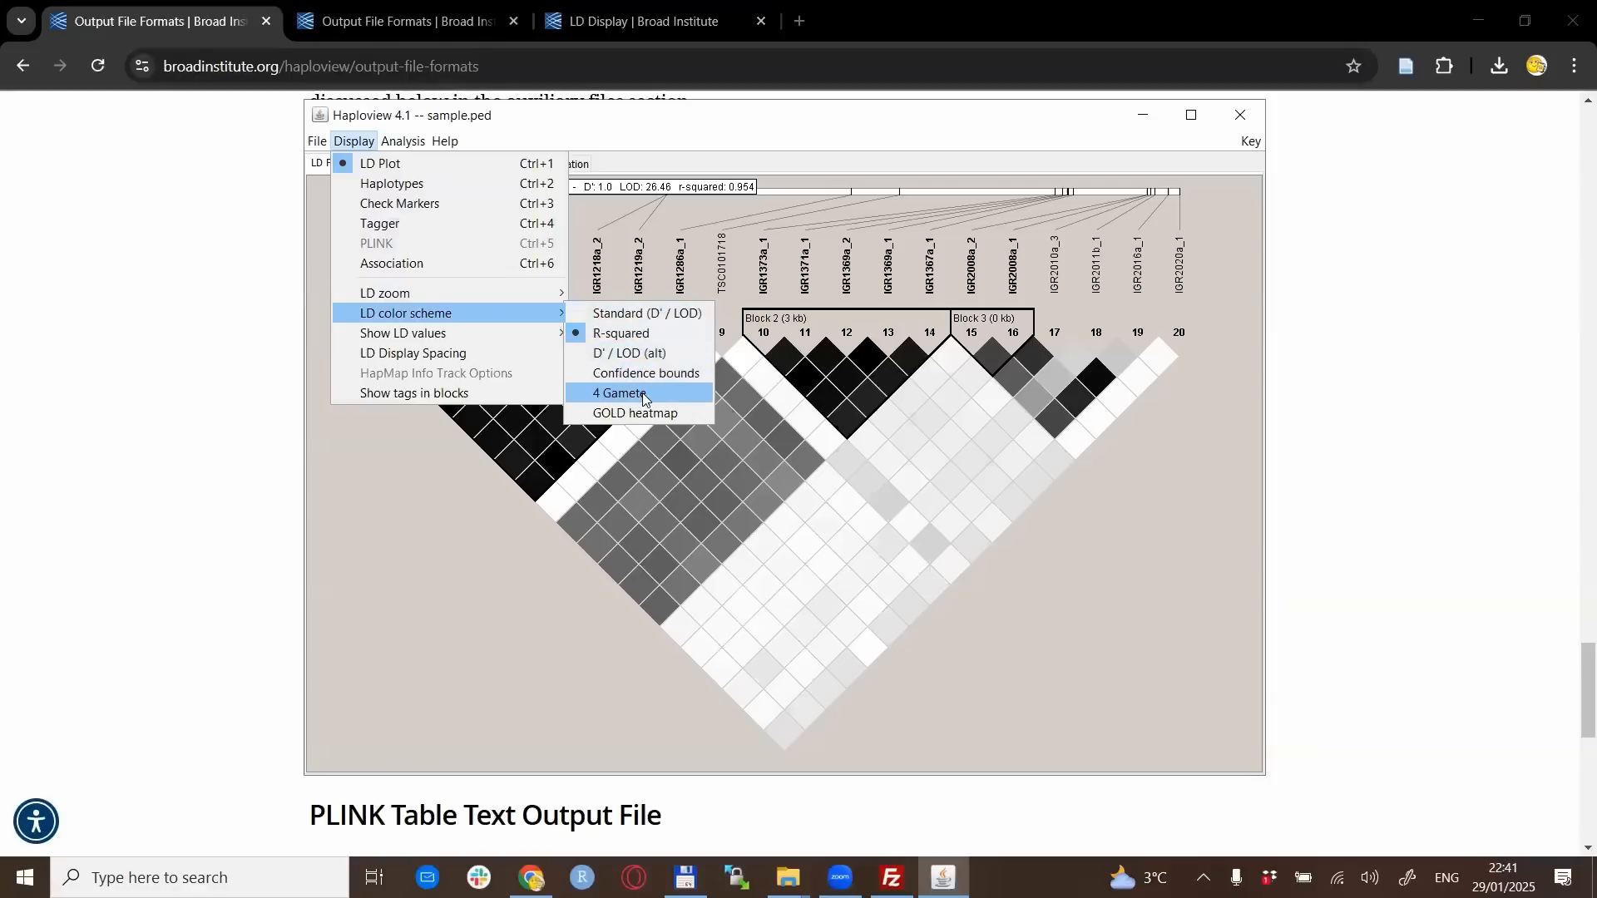
{"action": "mouse_move", "coordinate": [640, 406]}
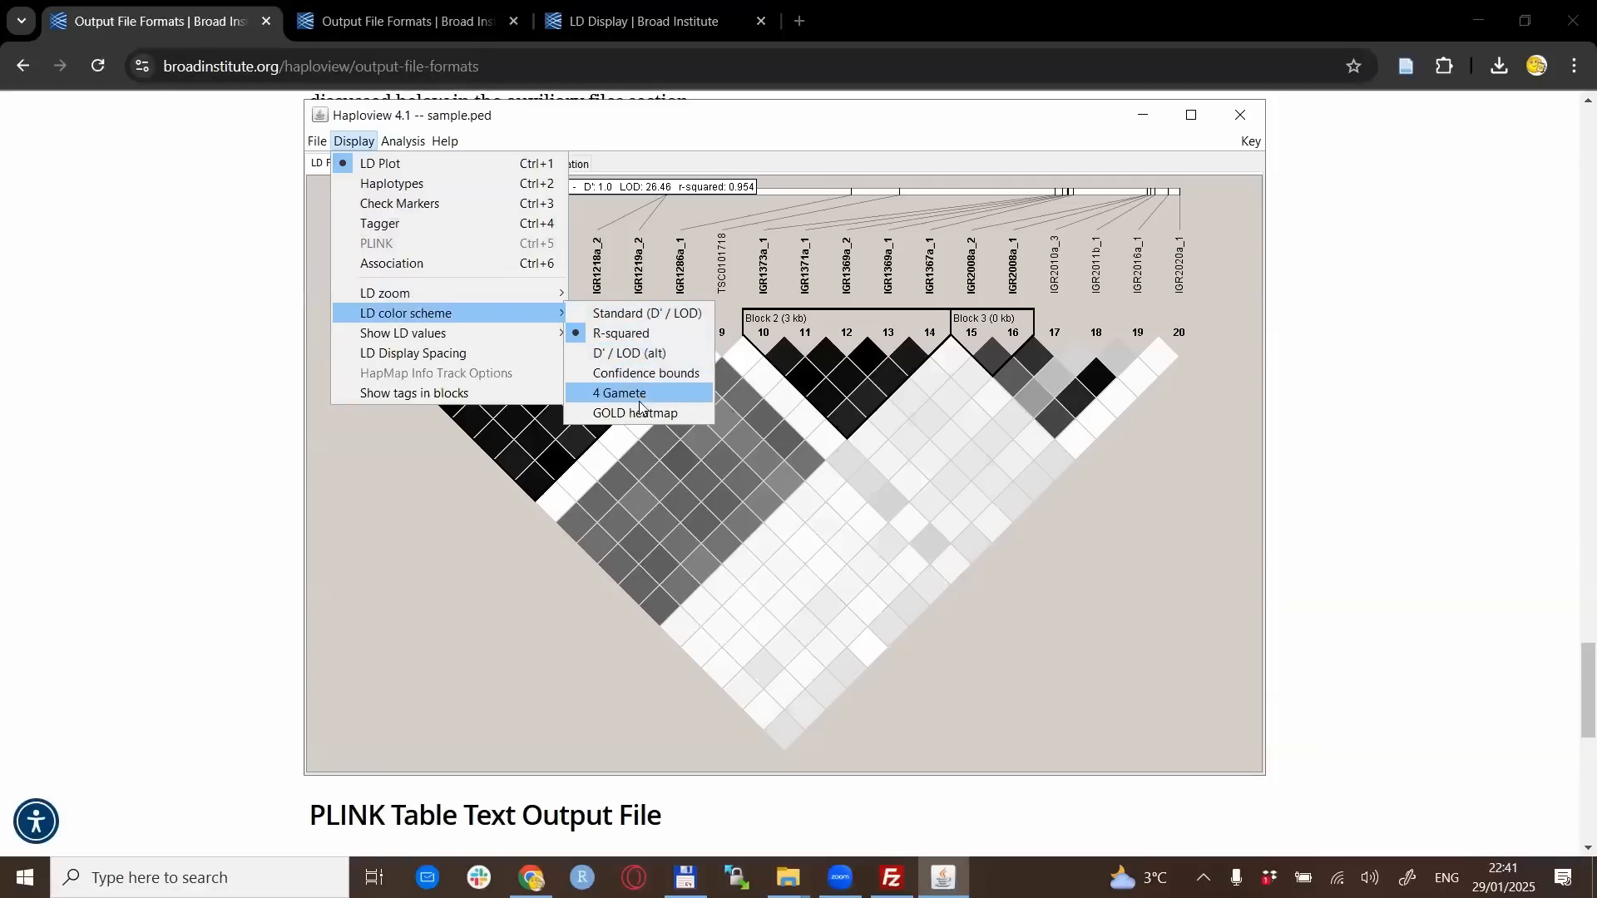
{"action": "left_click", "coordinate": [634, 414]}
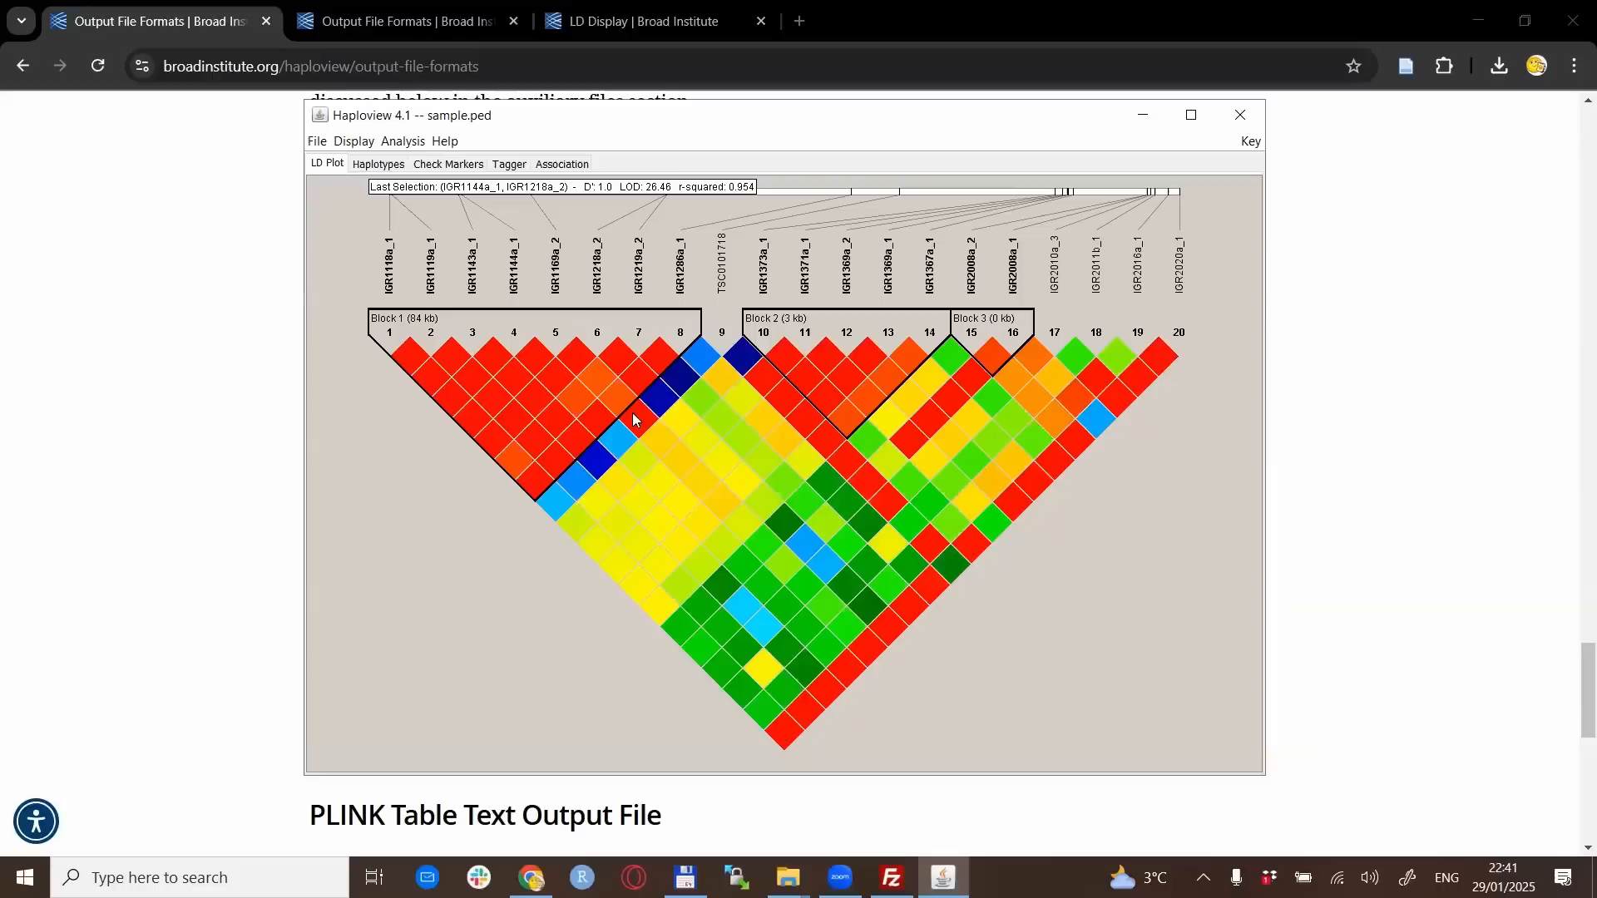
{"action": "mouse_move", "coordinate": [529, 694]}
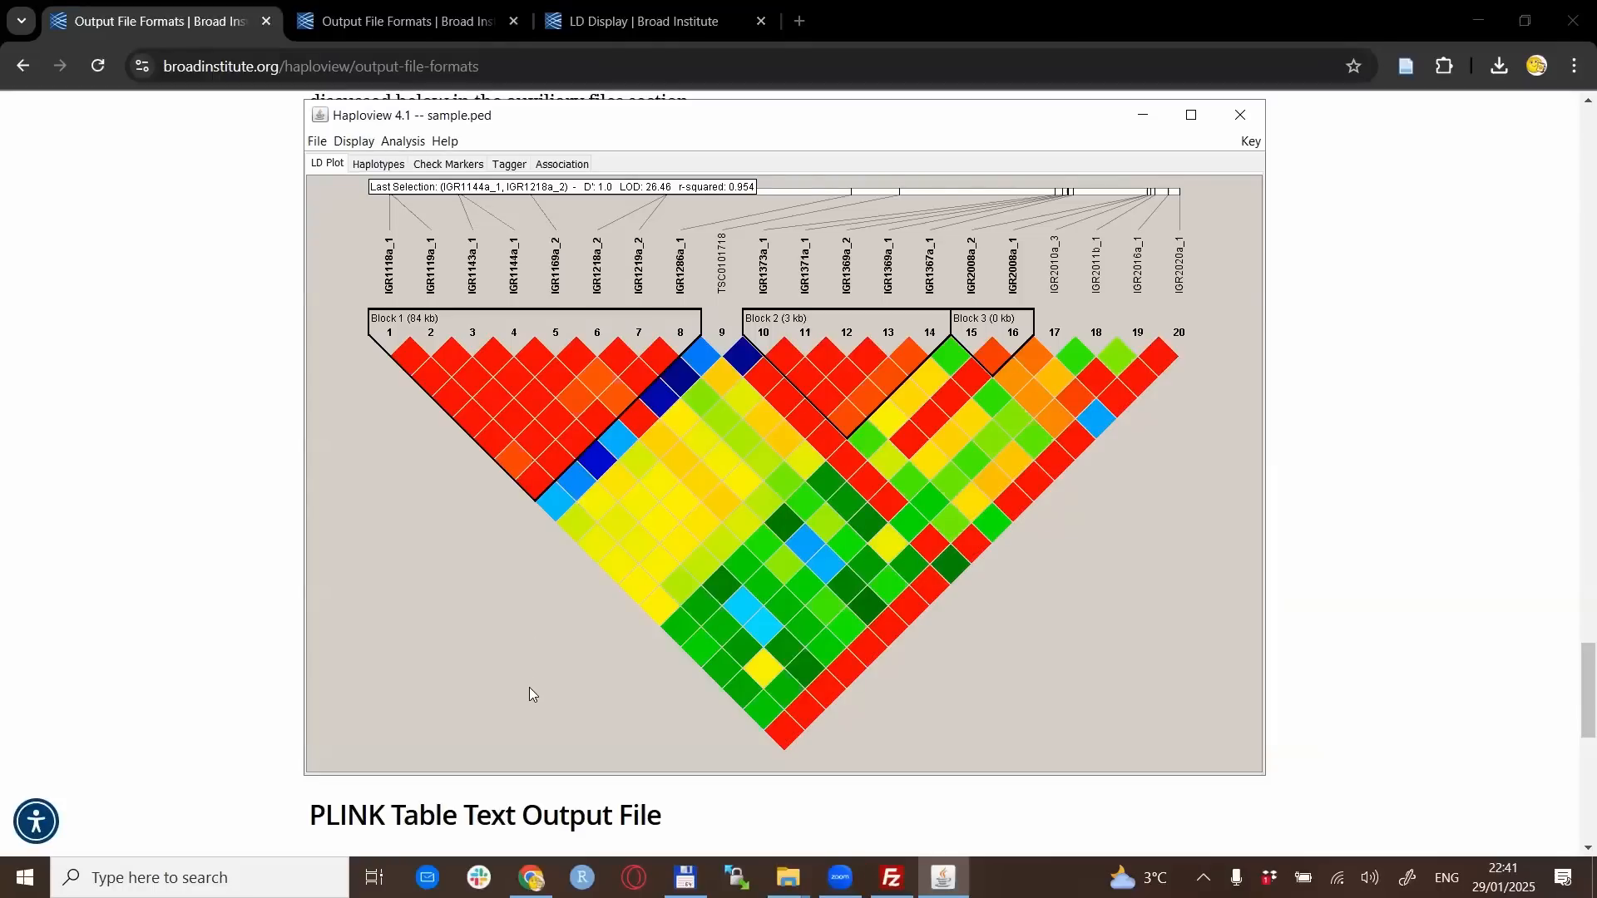
{"action": "mouse_move", "coordinate": [494, 527]}
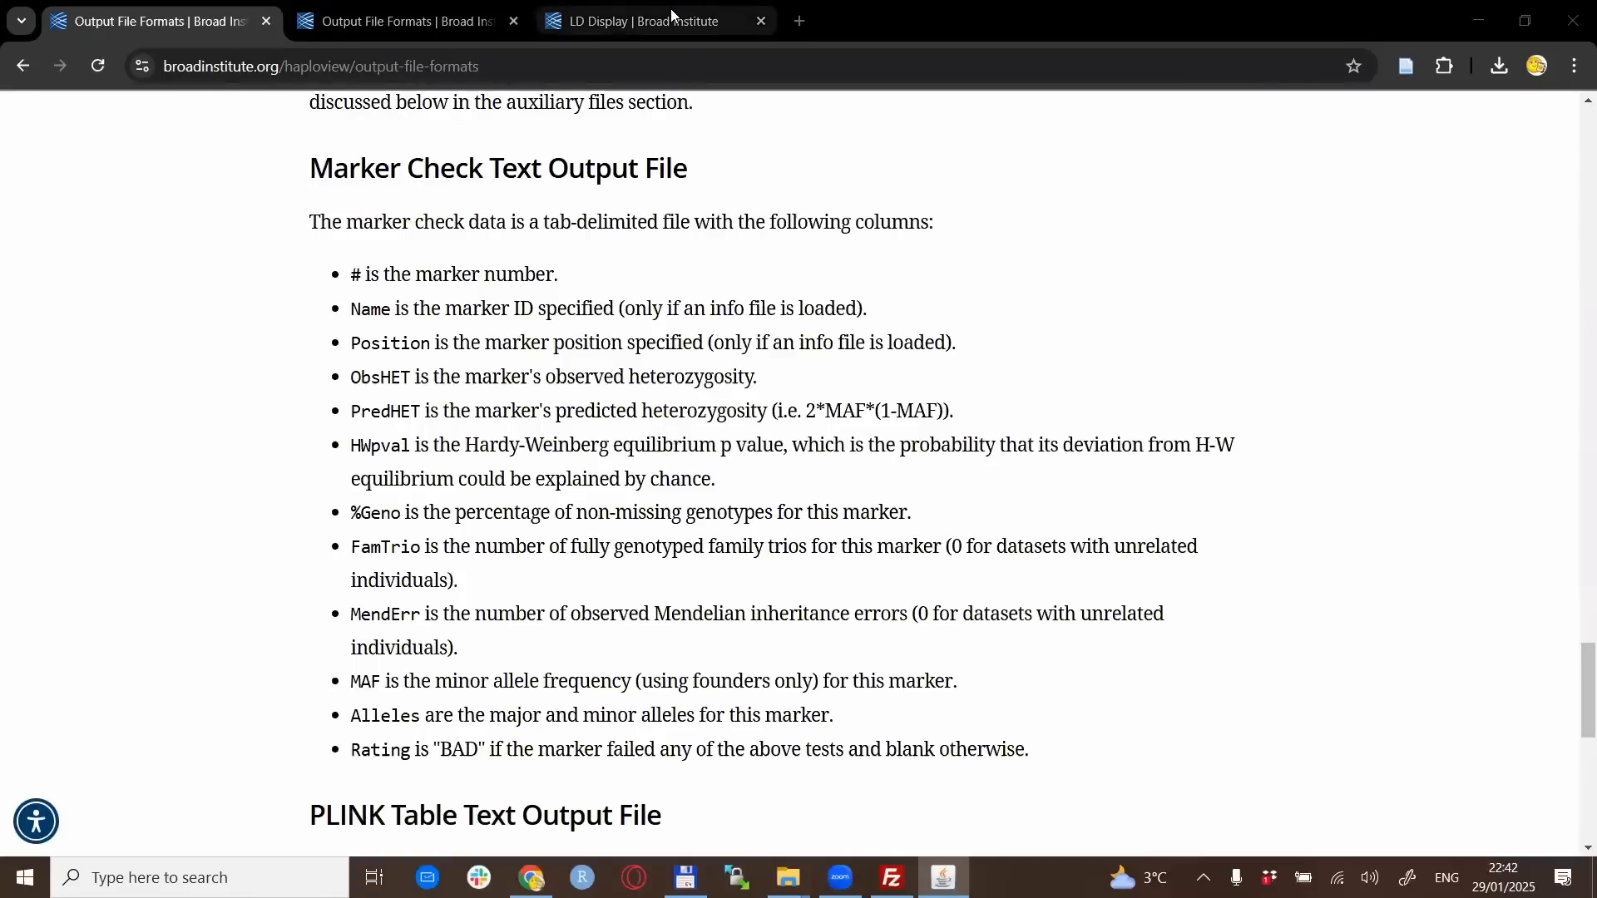
Switch to the LD Display tab and scroll to Table 1.2 Confidence Bounds Color Scheme
{"action": "left_click", "coordinate": [652, 20]}
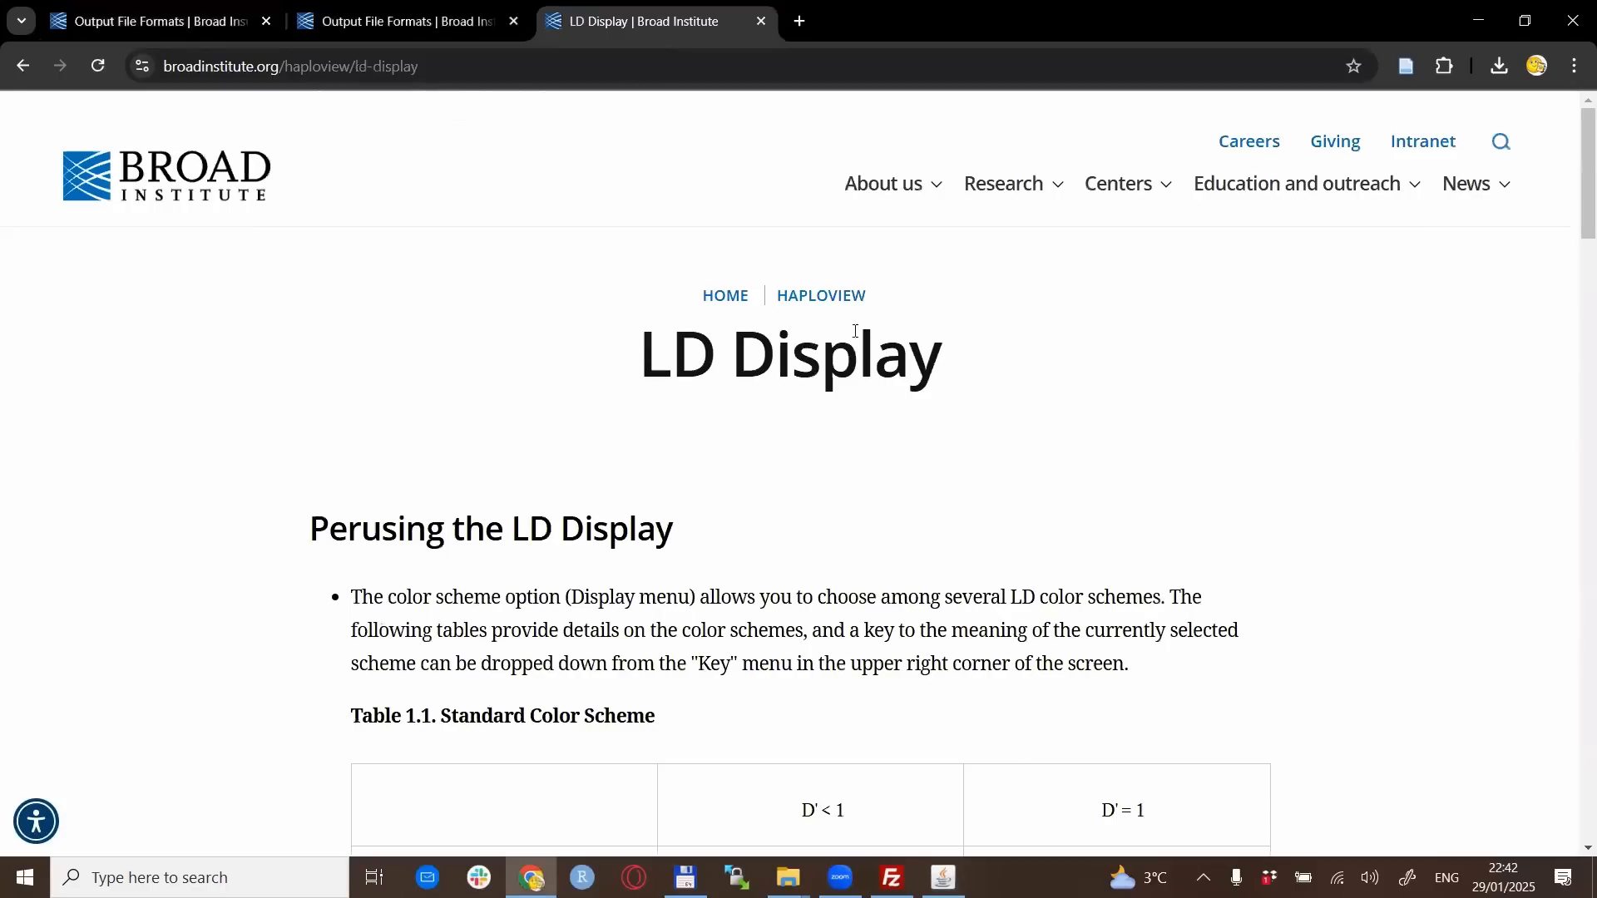
{"action": "mouse_move", "coordinate": [286, 465]}
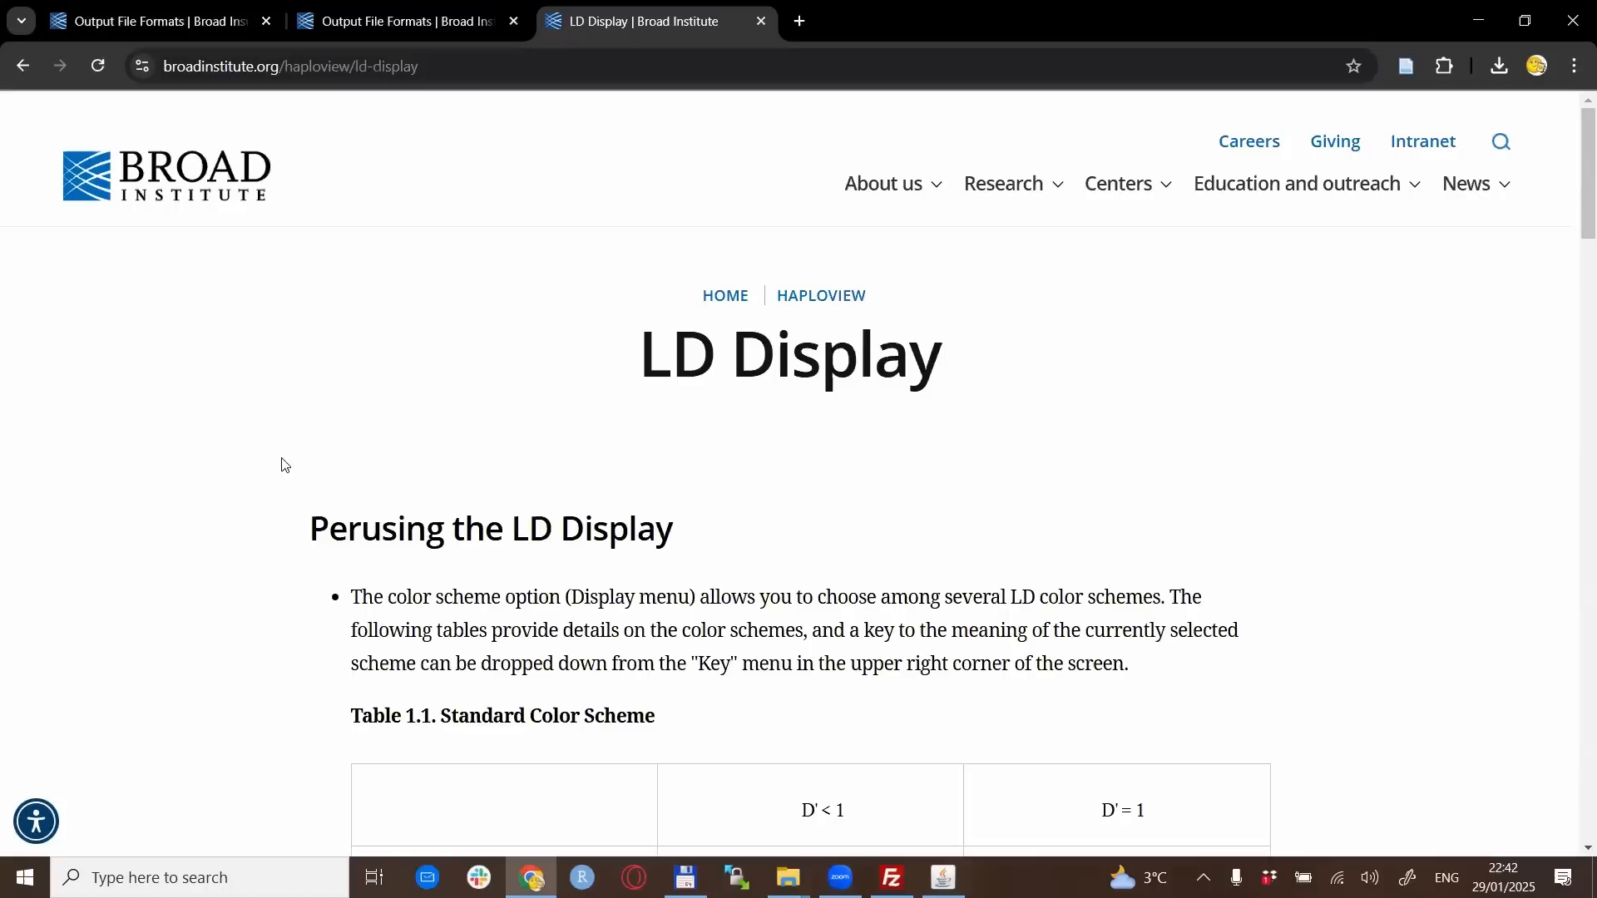
{"action": "scroll", "scroll_direction": "down", "scroll_amount": 3}
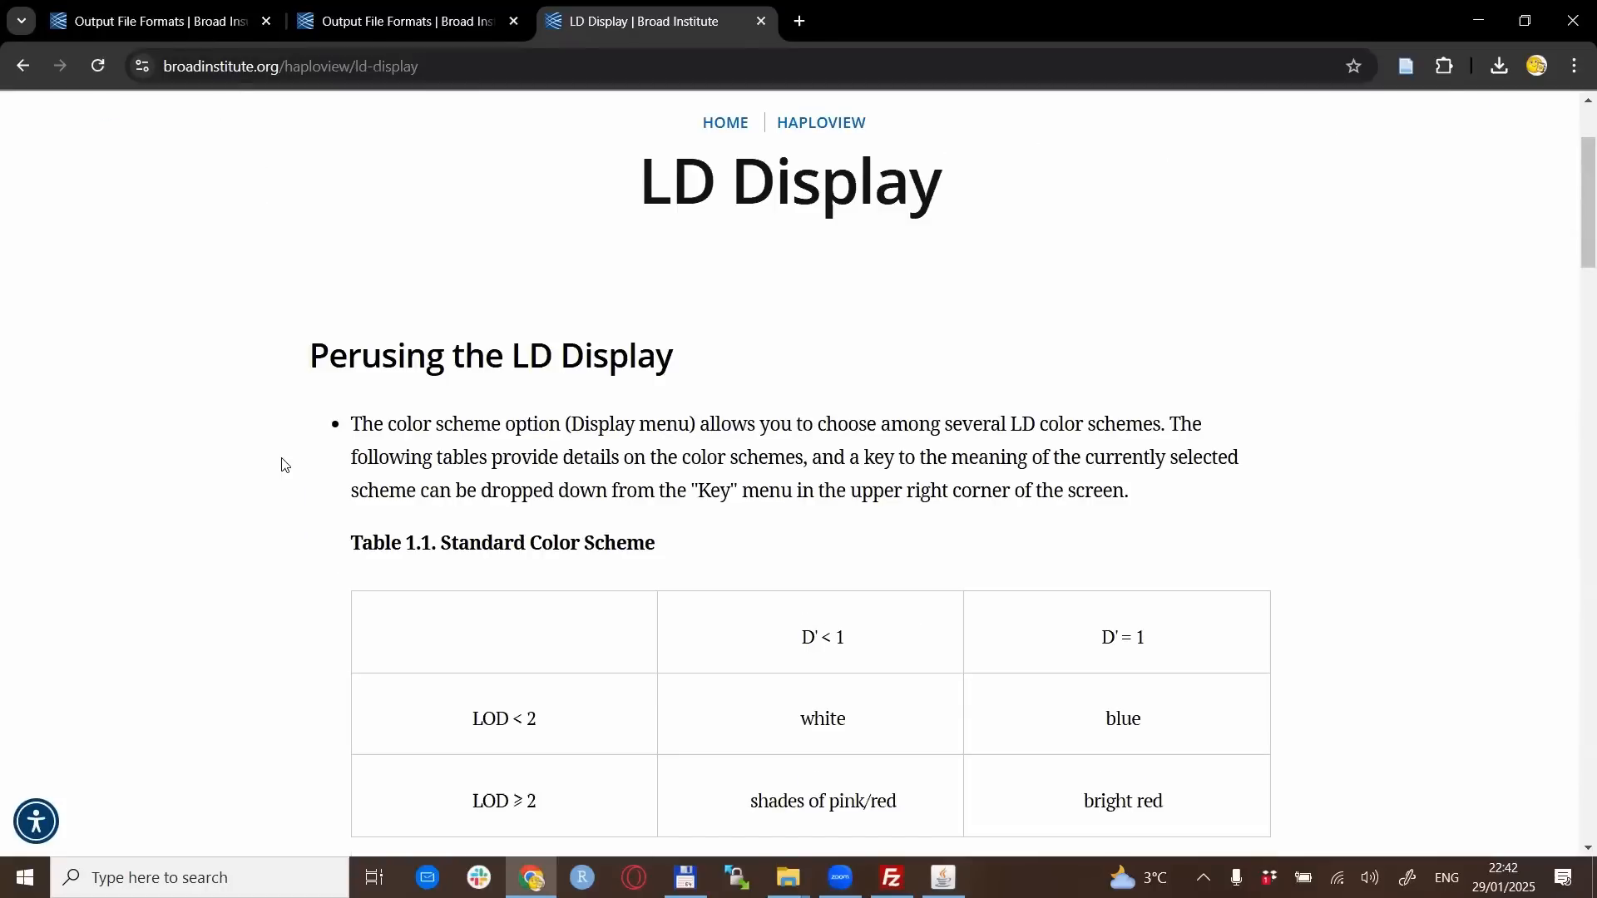
{"action": "scroll", "scroll_direction": "down", "scroll_amount": 3}
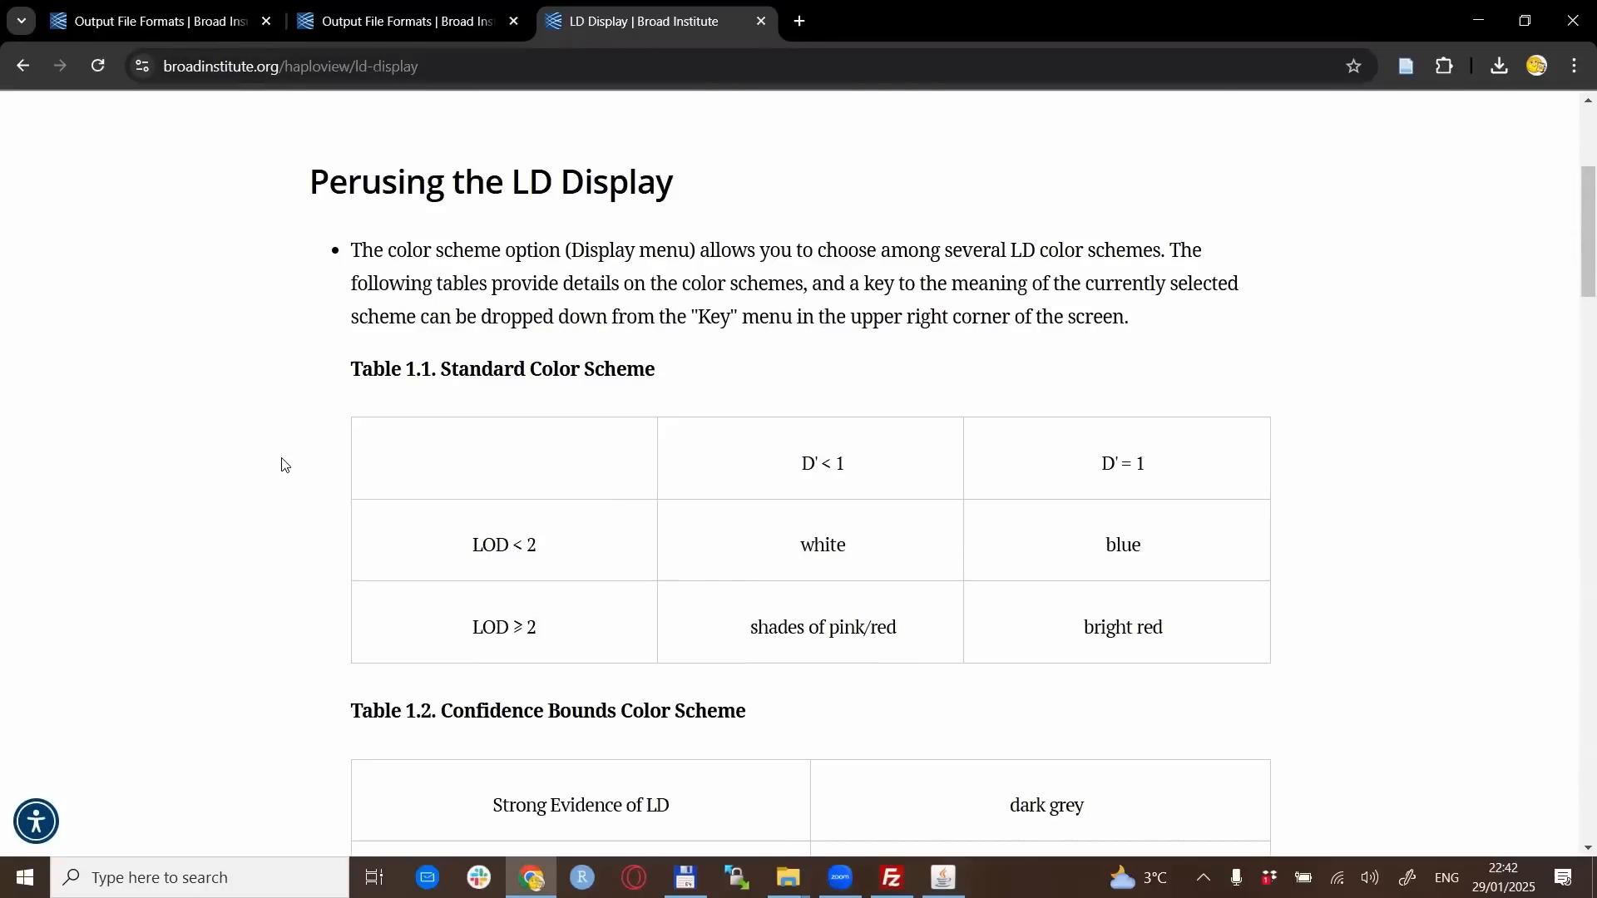
{"action": "mouse_move", "coordinate": [862, 541]}
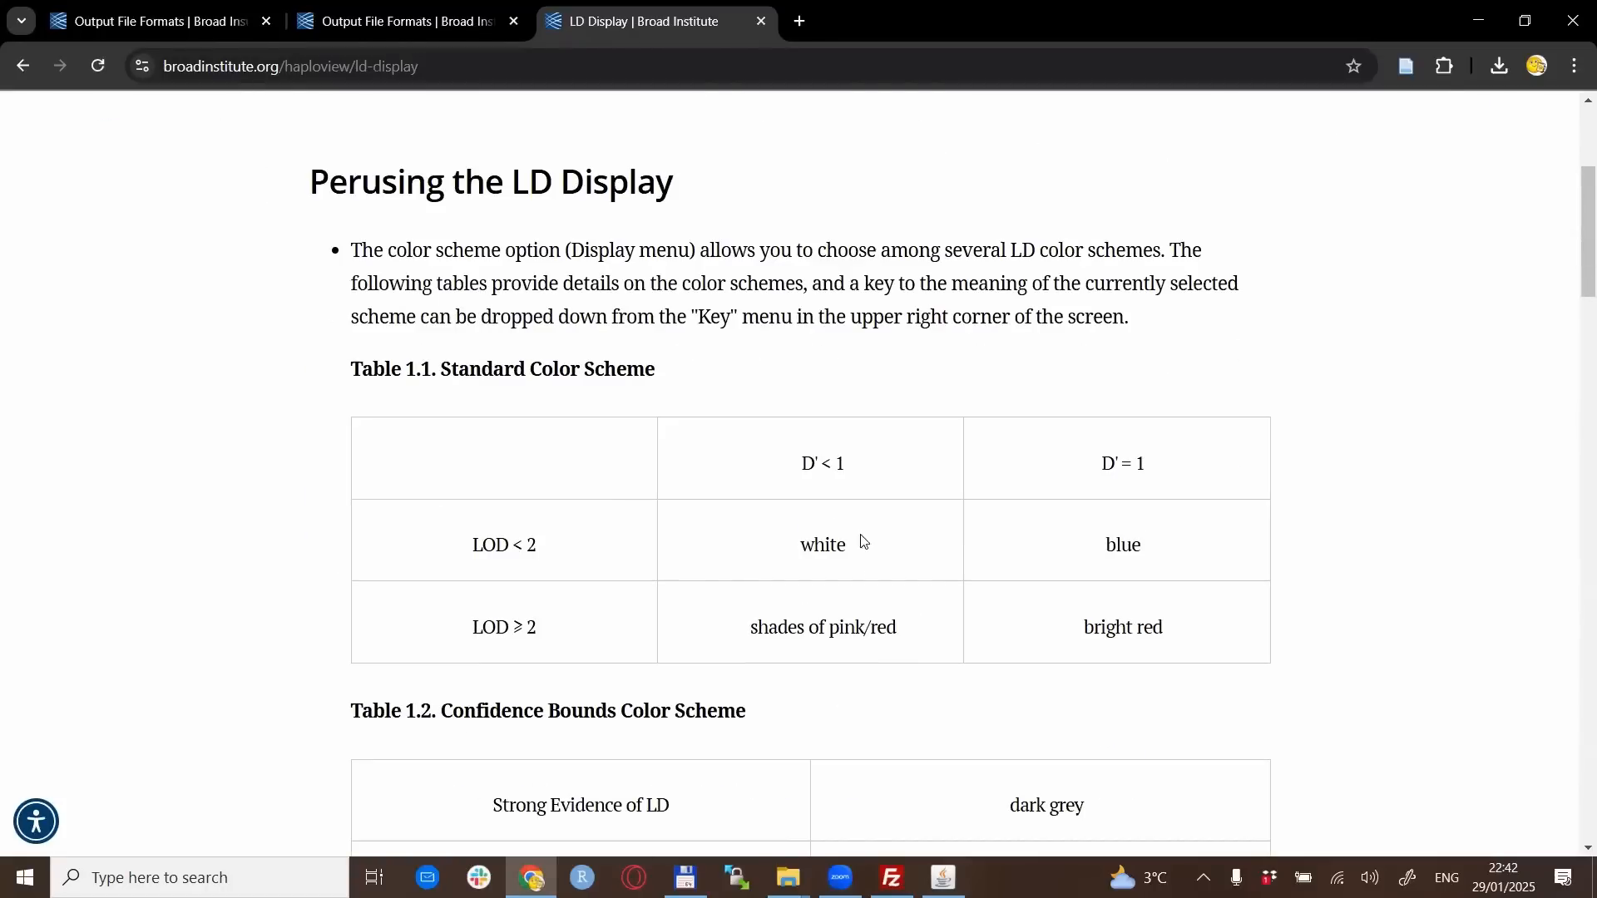
{"action": "mouse_move", "coordinate": [834, 524]}
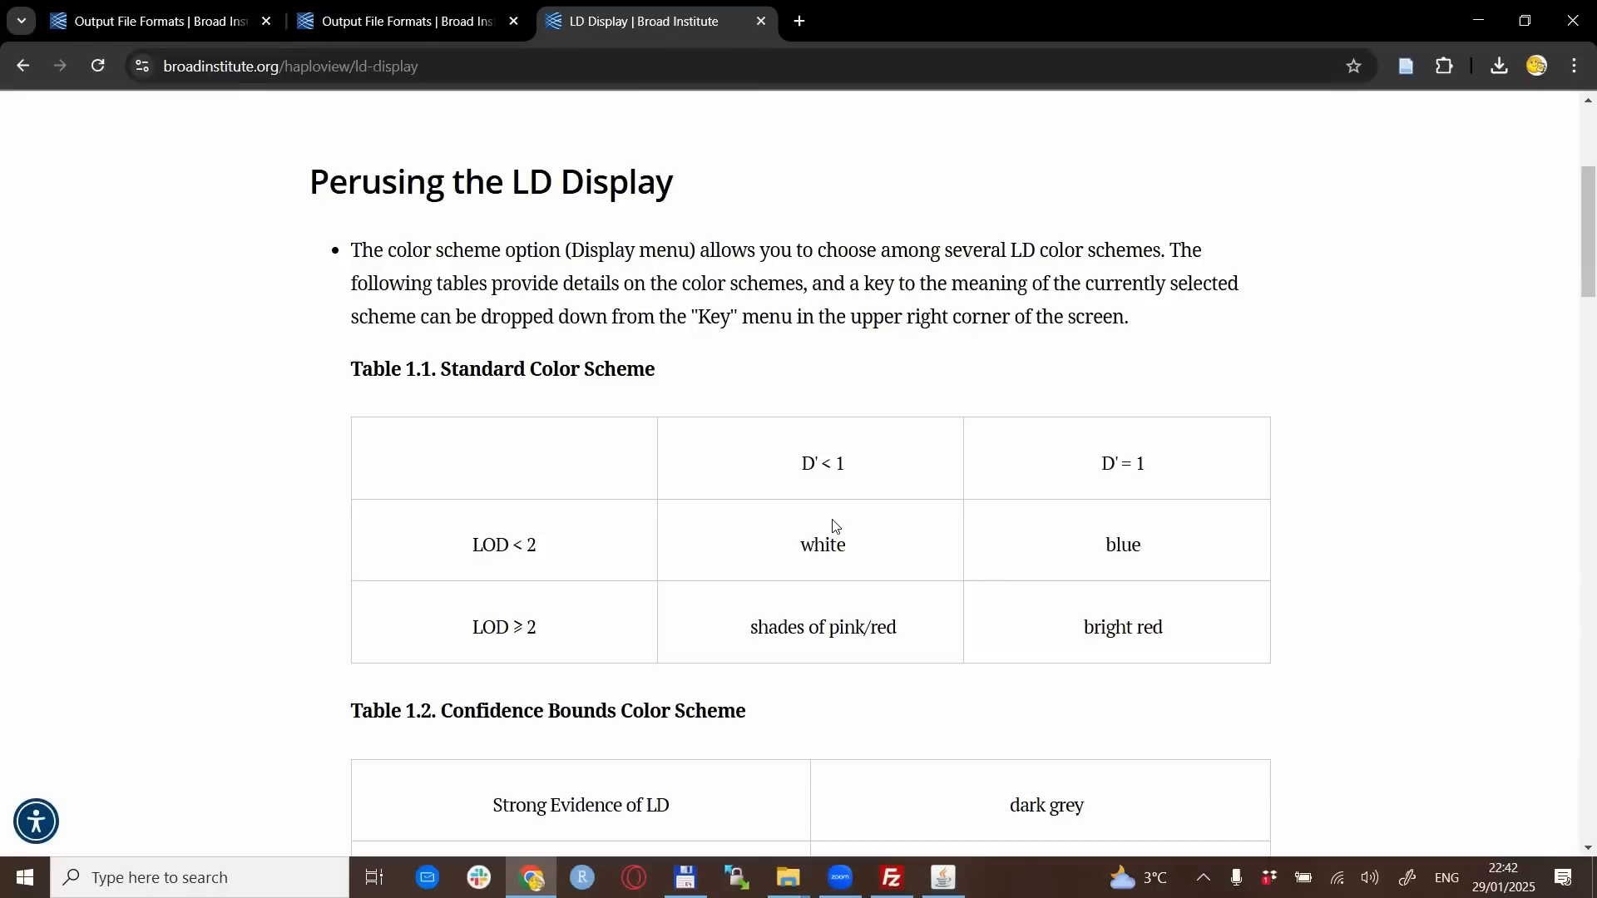
{"action": "mouse_move", "coordinate": [500, 425]}
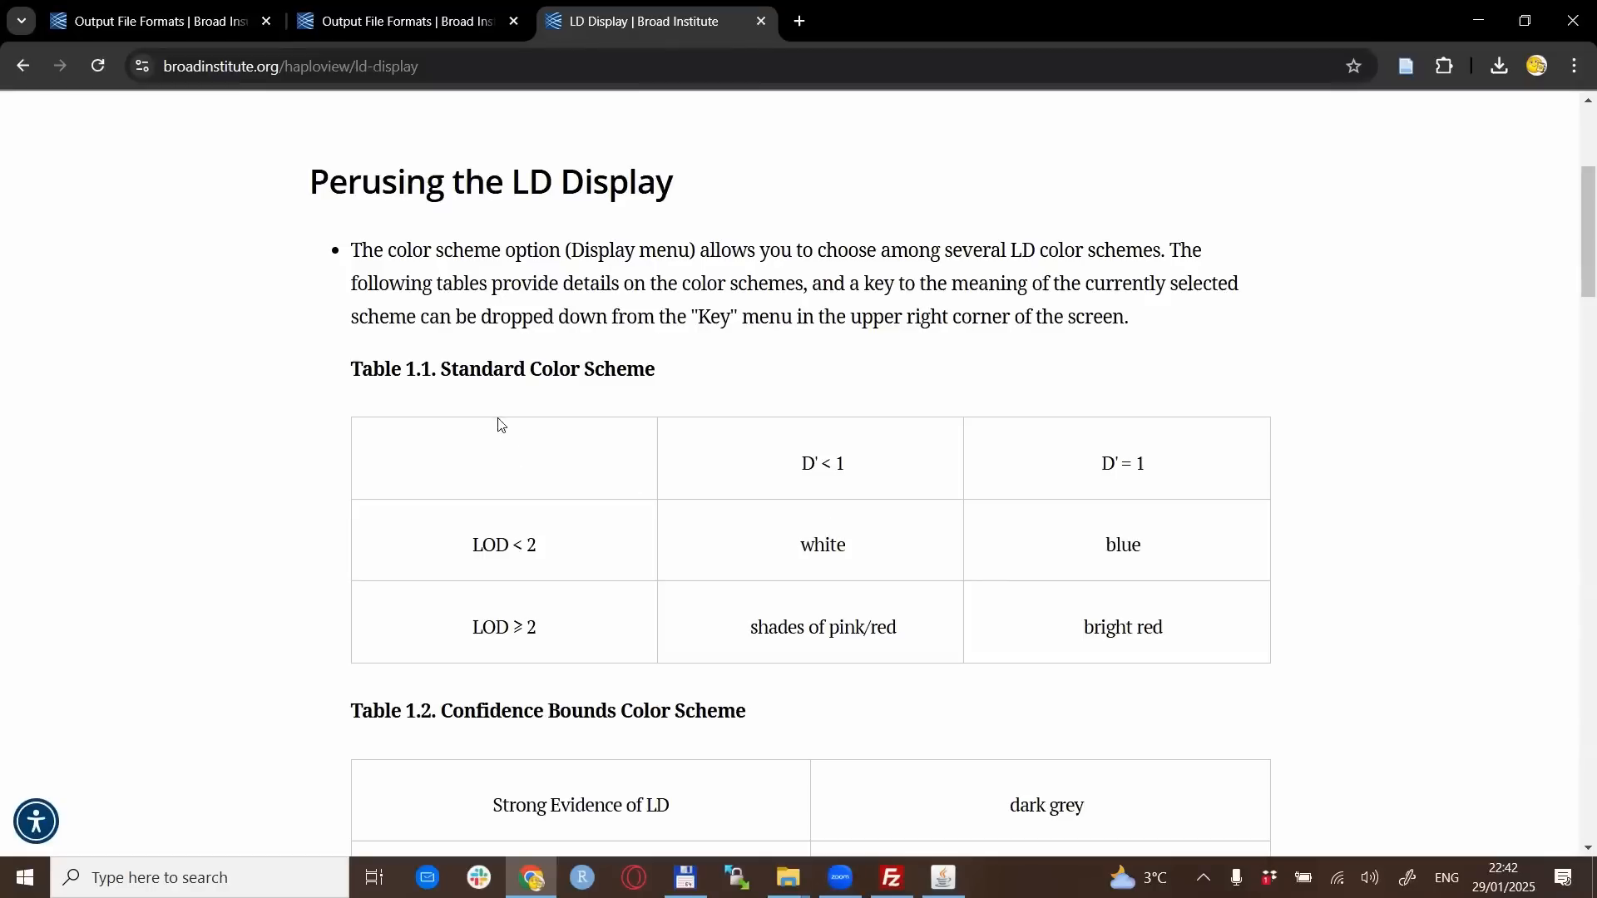
{"action": "mouse_move", "coordinate": [494, 586]}
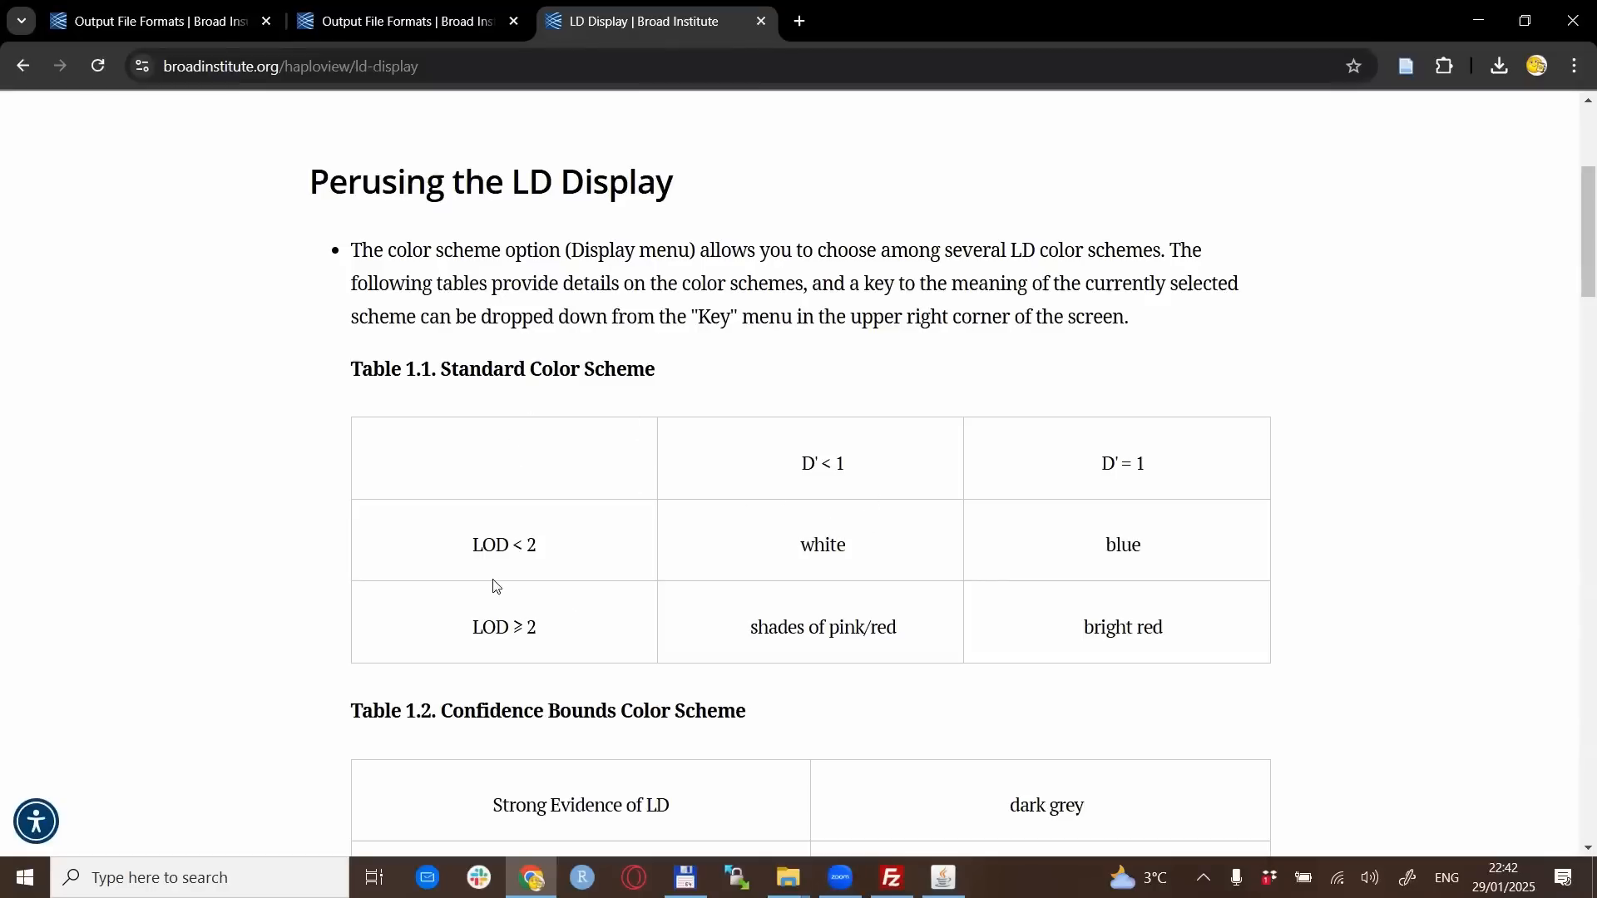
{"action": "mouse_move", "coordinate": [776, 583]}
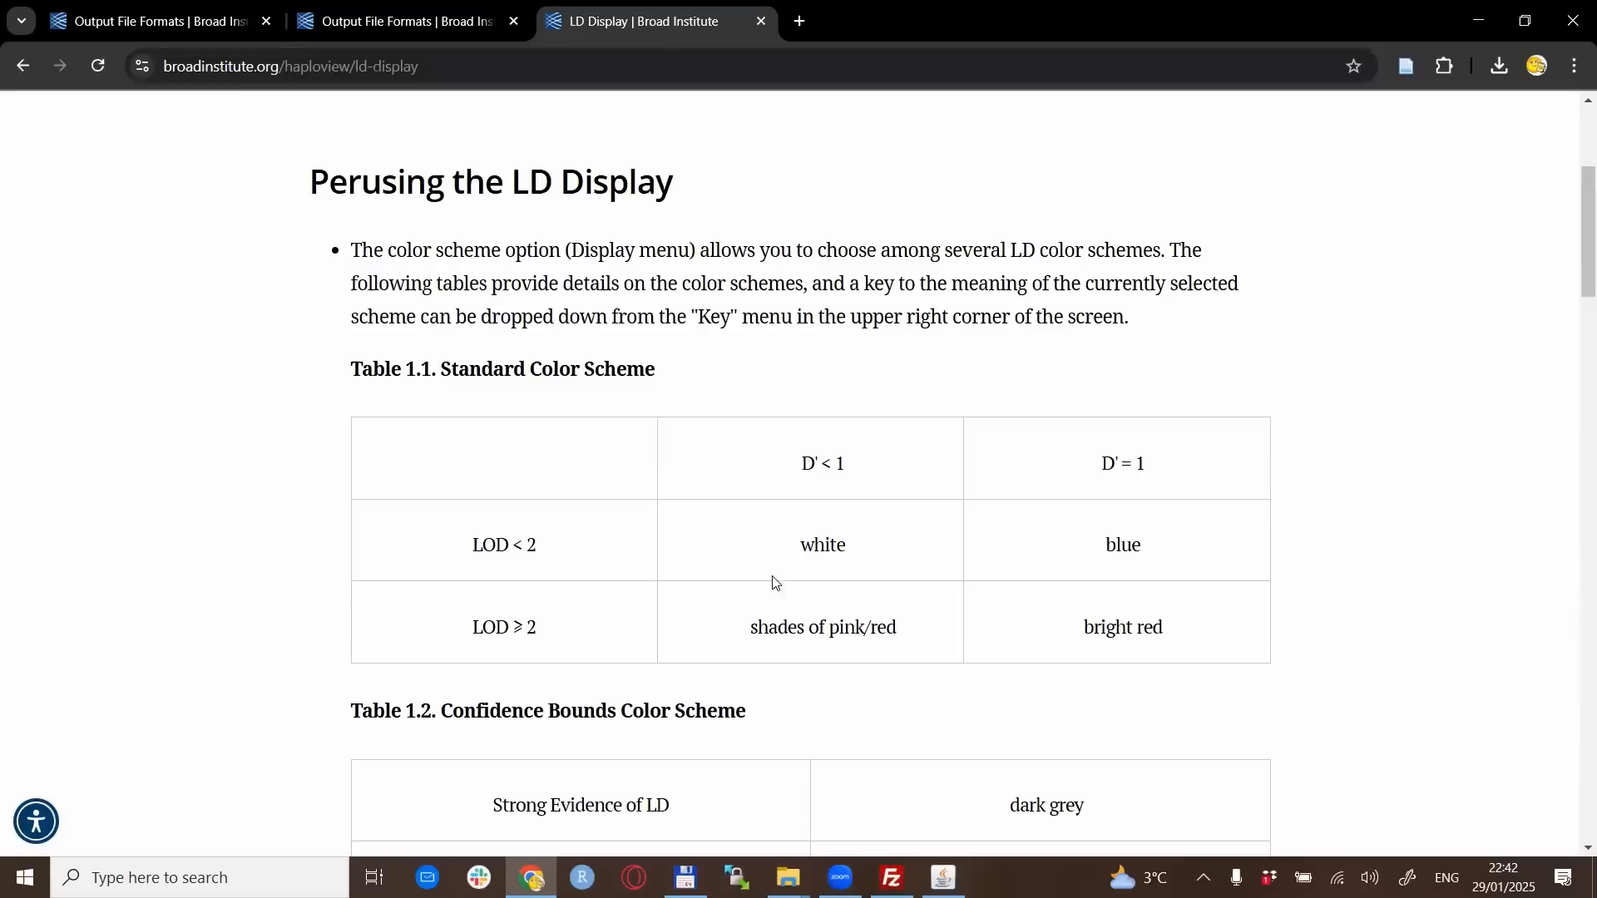
{"action": "mouse_move", "coordinate": [956, 543]}
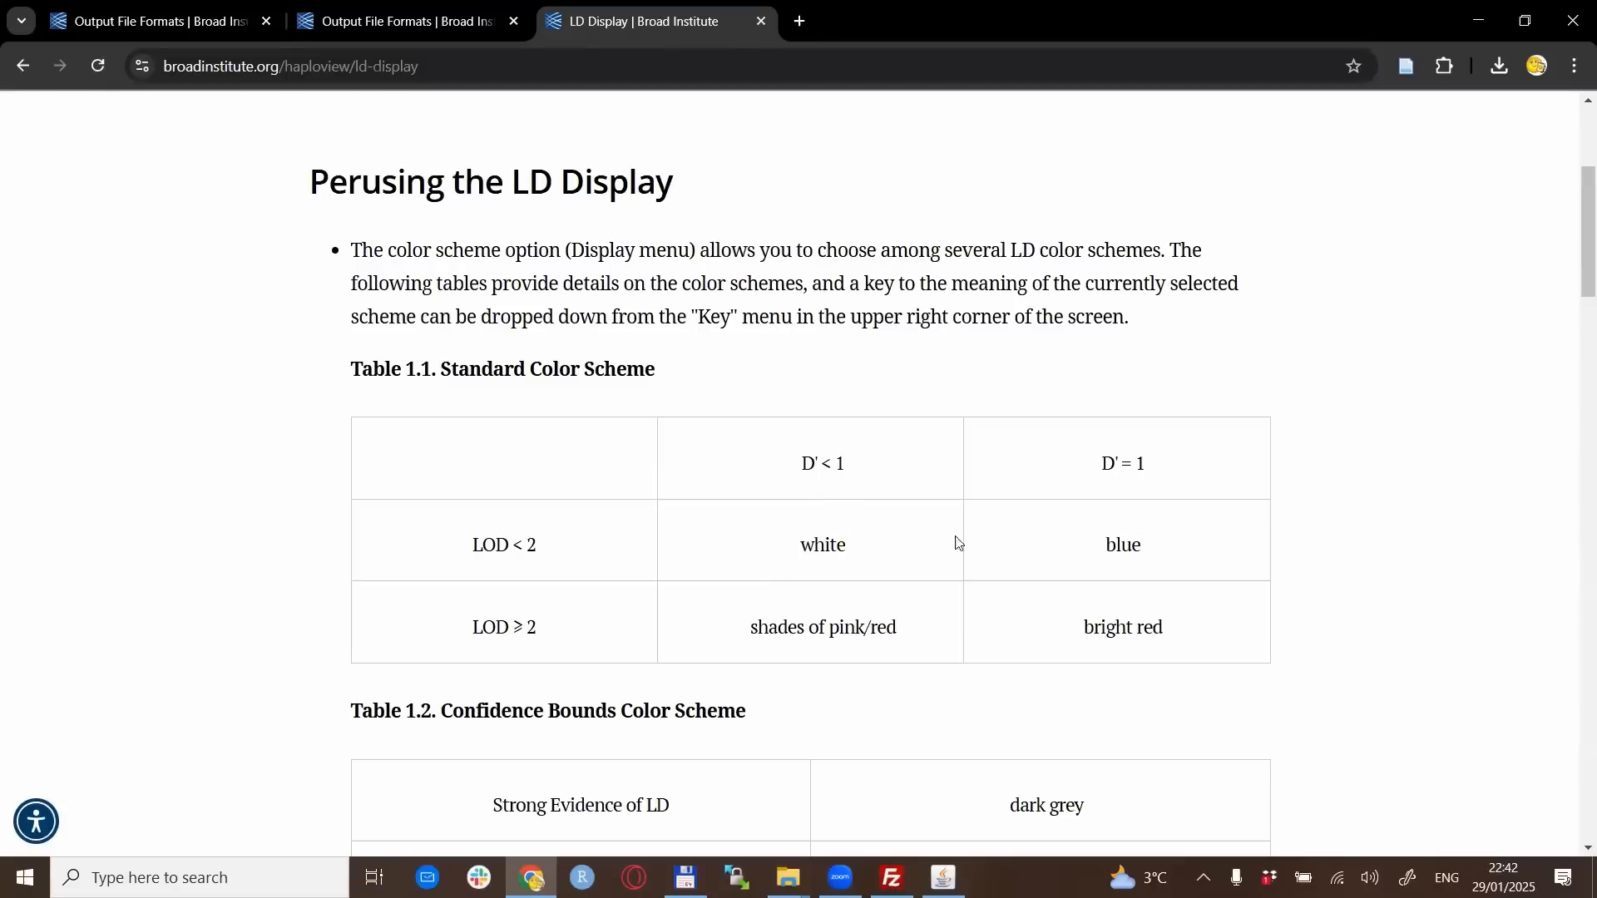
{"action": "mouse_move", "coordinate": [240, 635]}
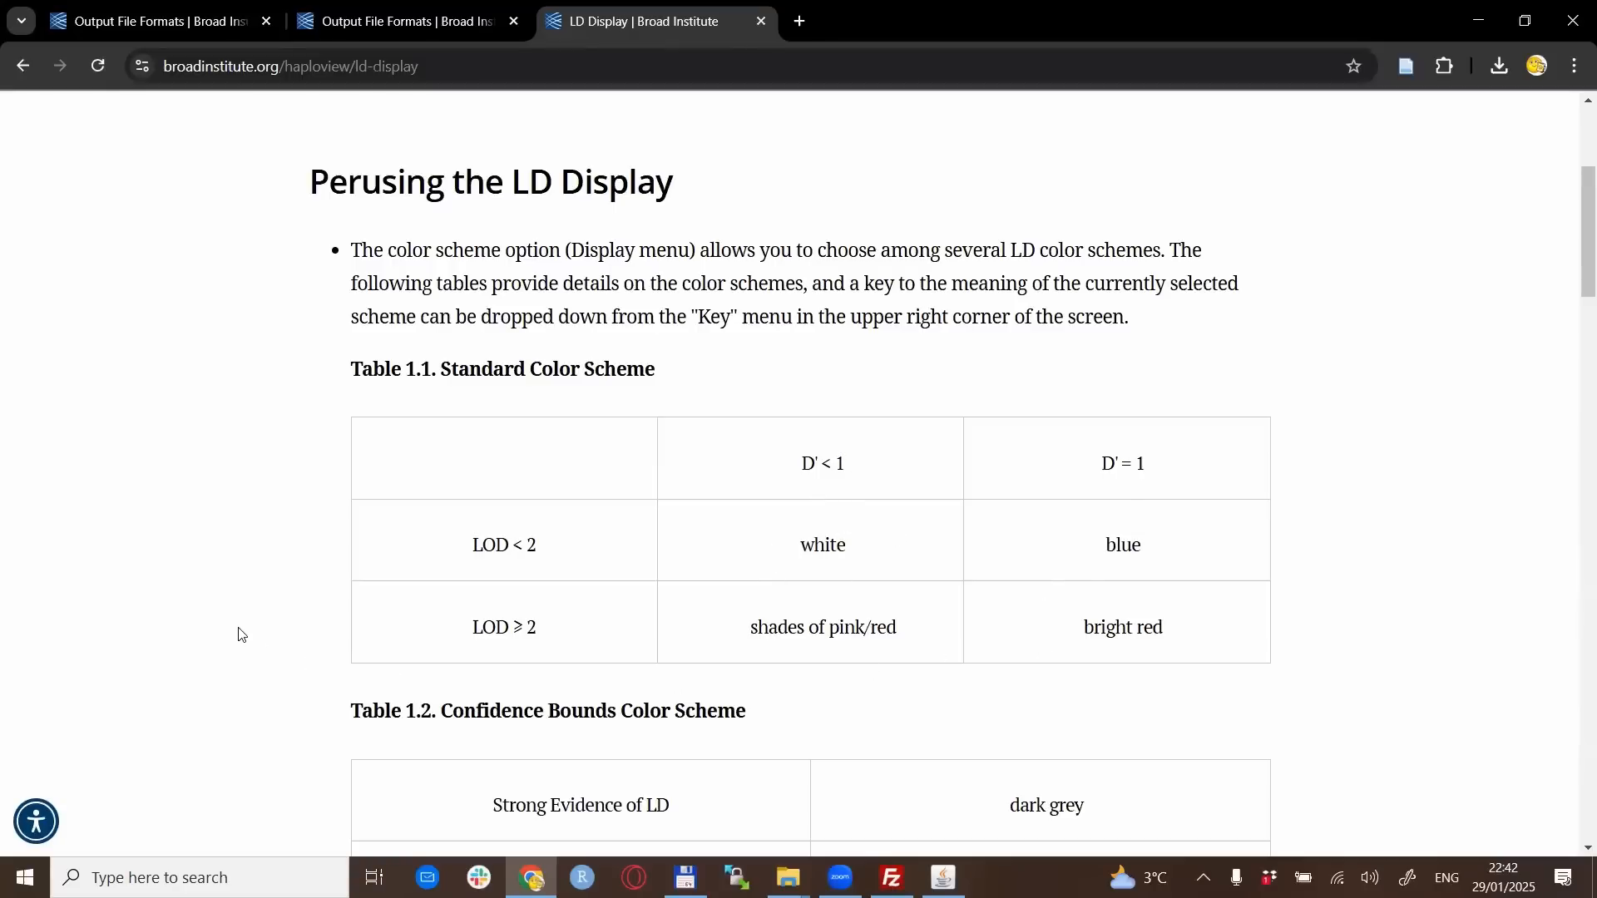
{"action": "scroll", "scroll_direction": "down", "scroll_amount": 3}
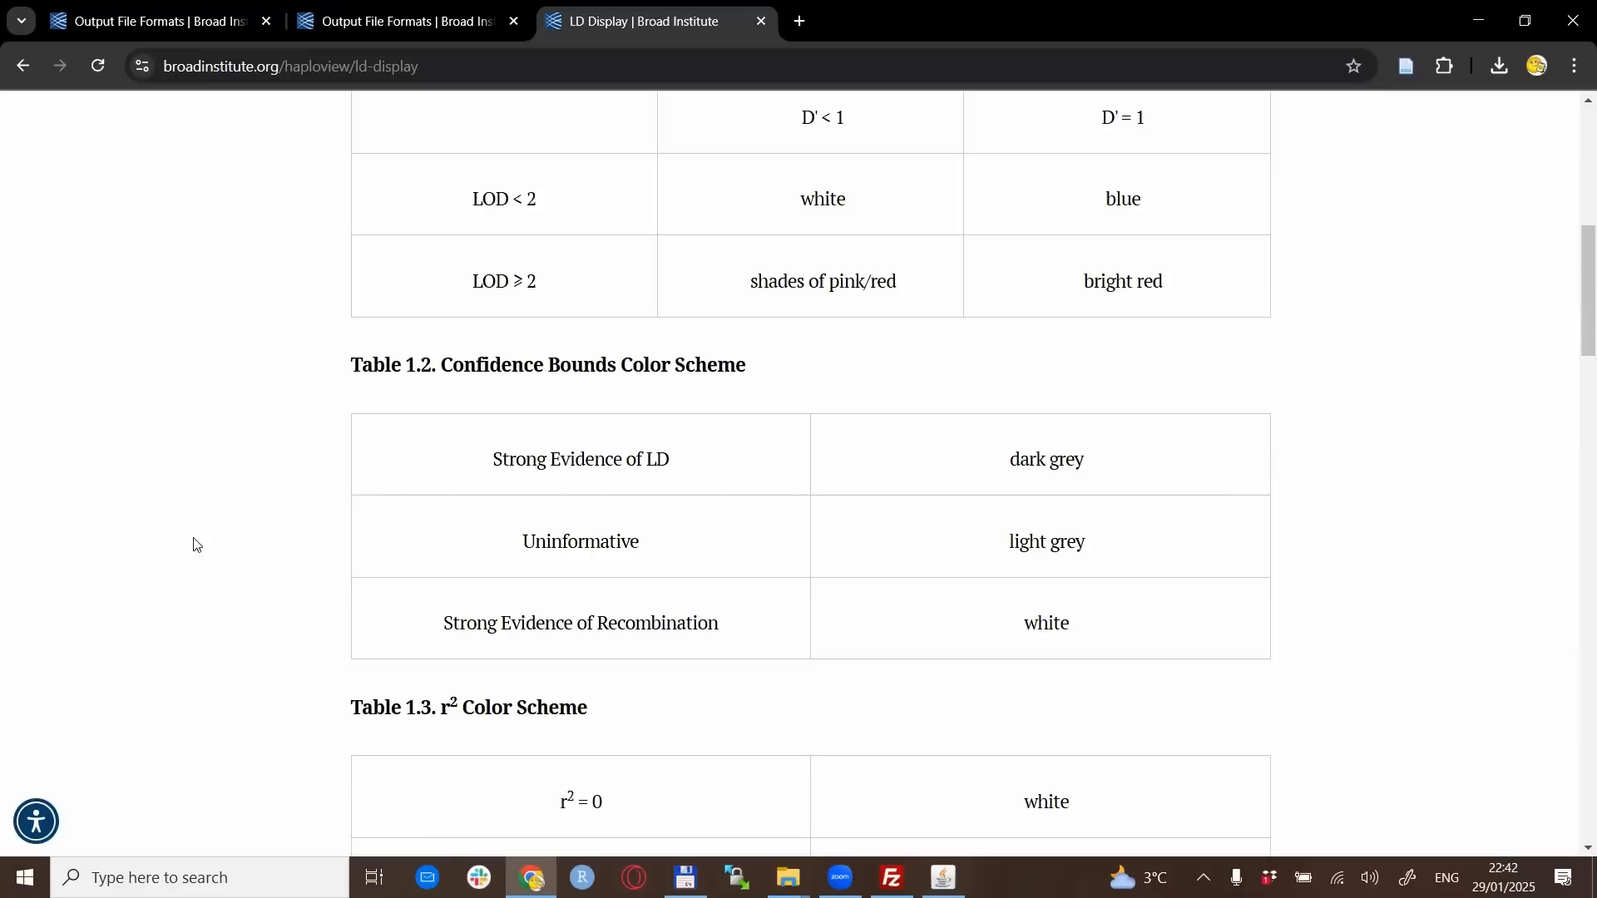
{"action": "mouse_move", "coordinate": [643, 449]}
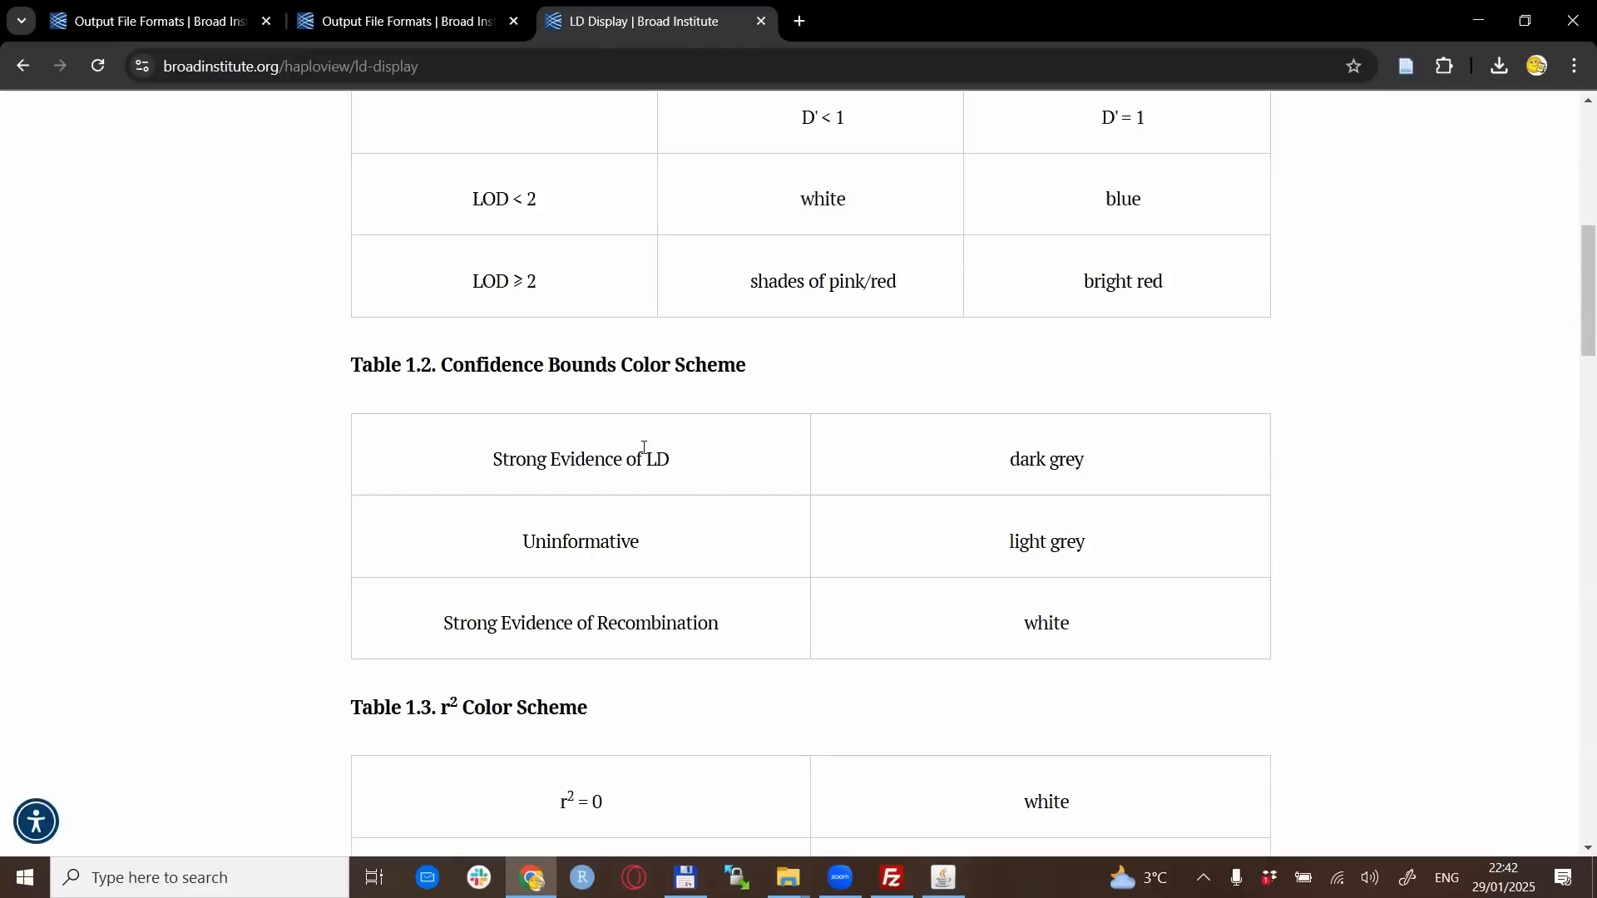
{"action": "mouse_move", "coordinate": [897, 718]}
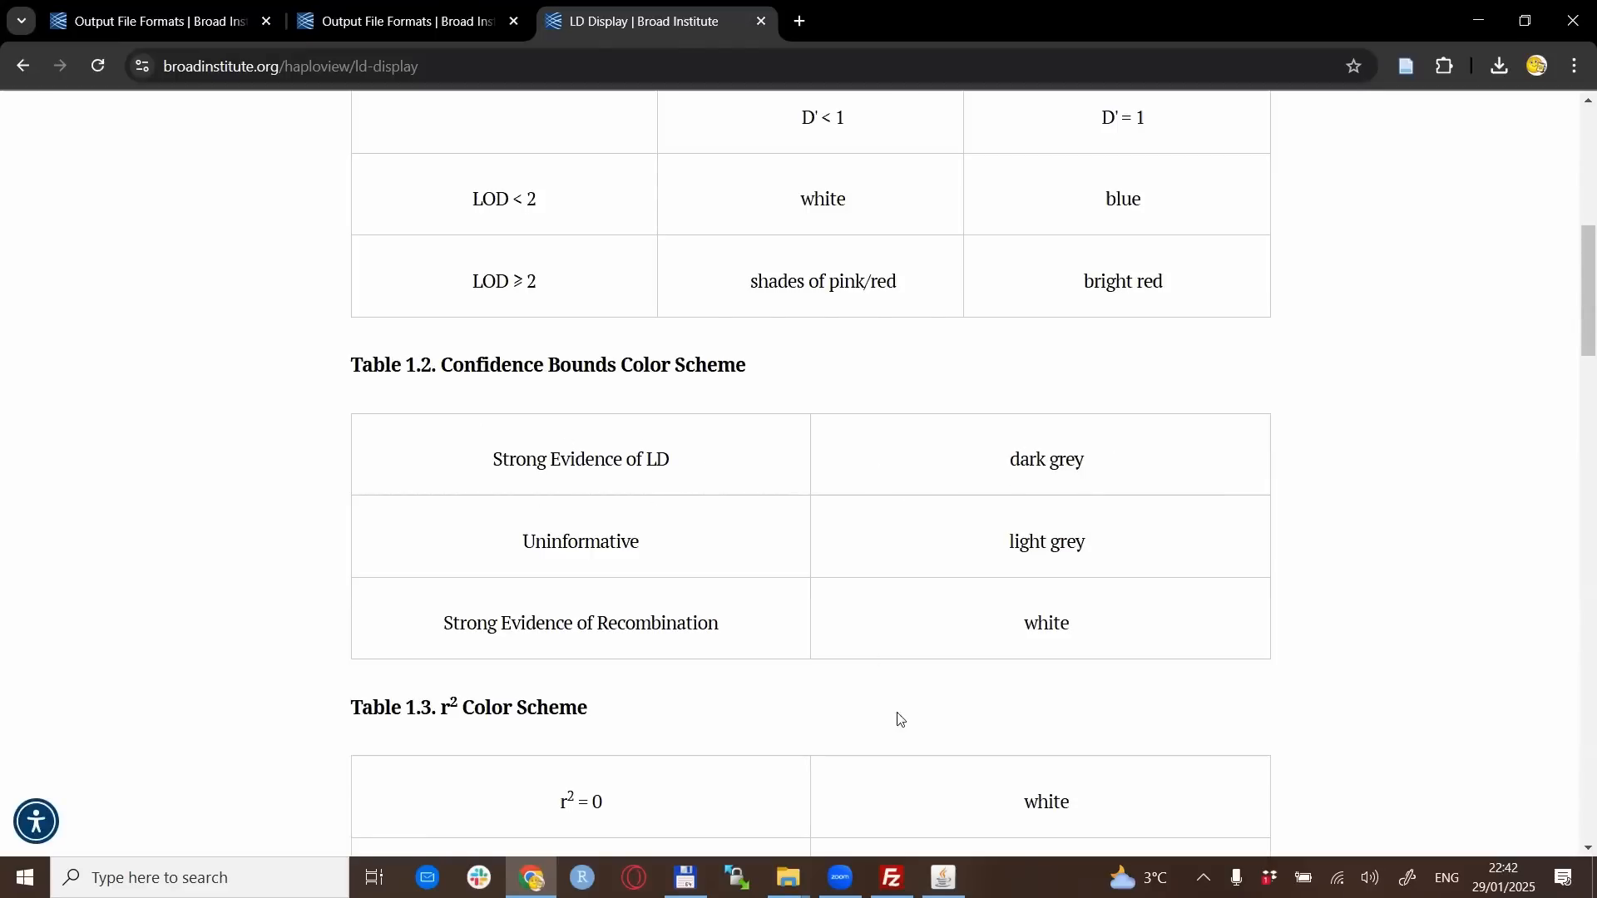
Recolour Haploview's LD plot with the Confidence bounds scheme via Display > LD color scheme
{"action": "left_click", "coordinate": [939, 877]}
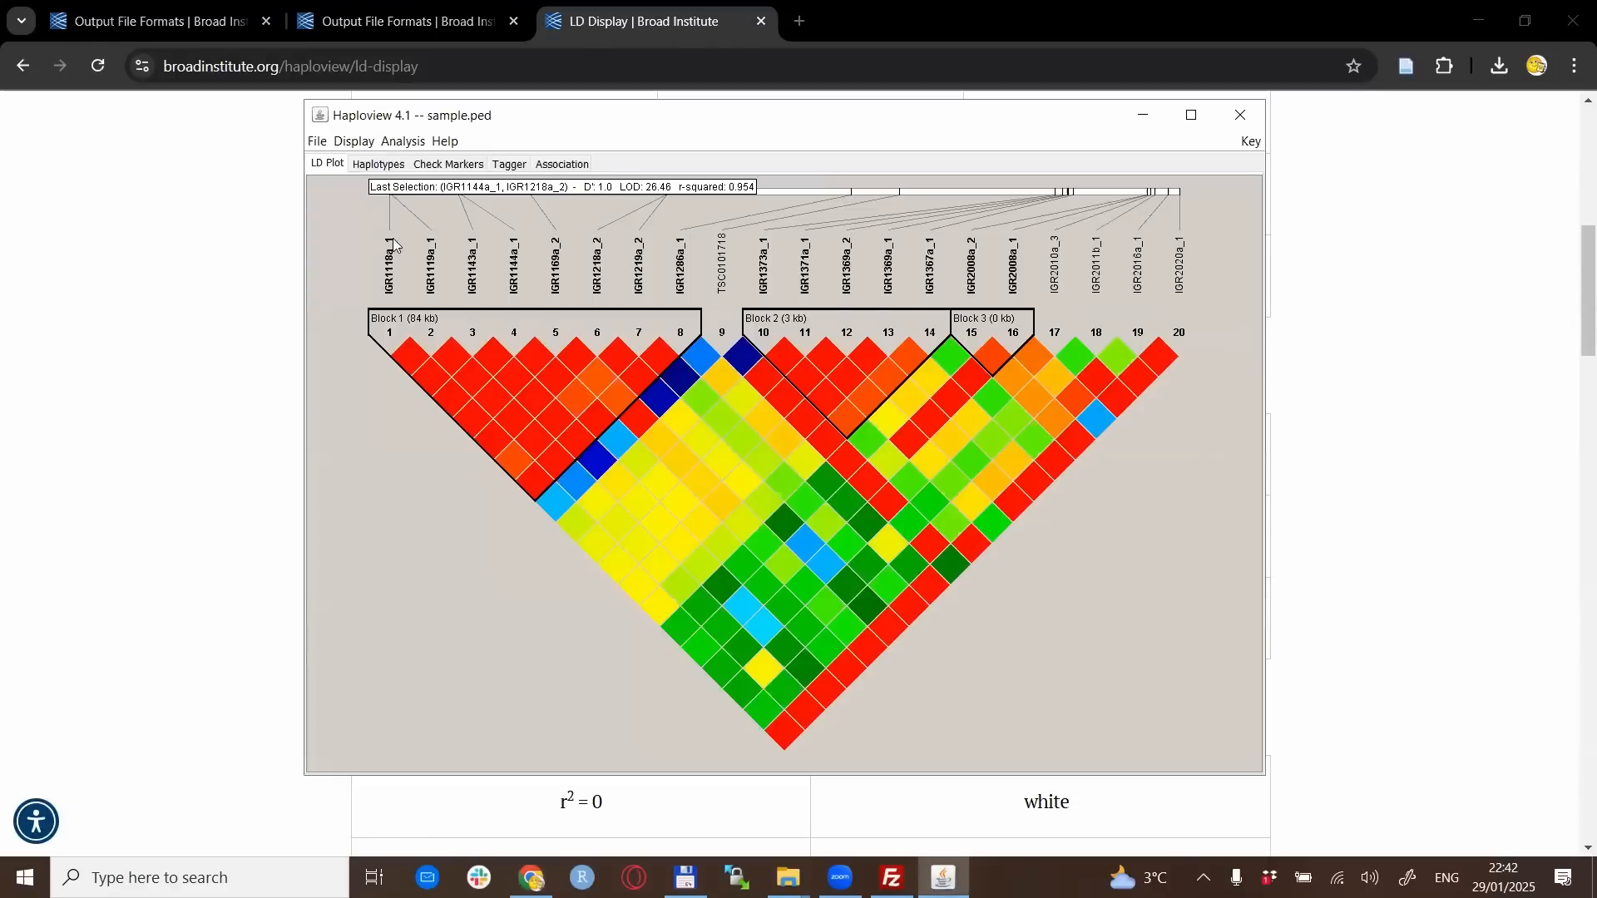
{"action": "left_click", "coordinate": [402, 141]}
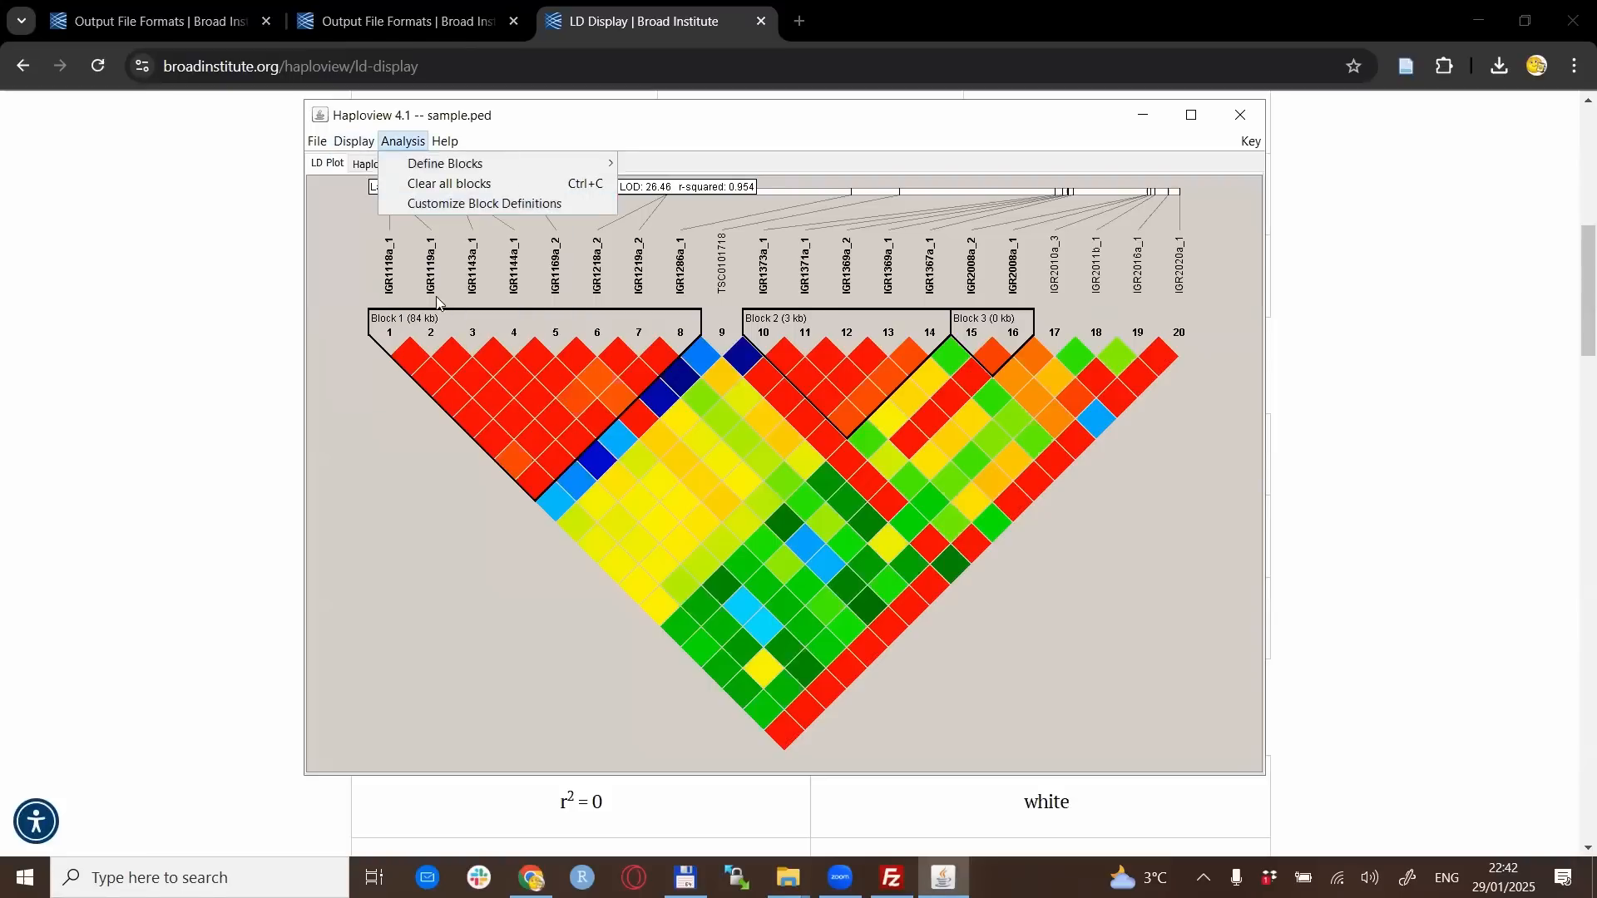
{"action": "left_click", "coordinate": [353, 141]}
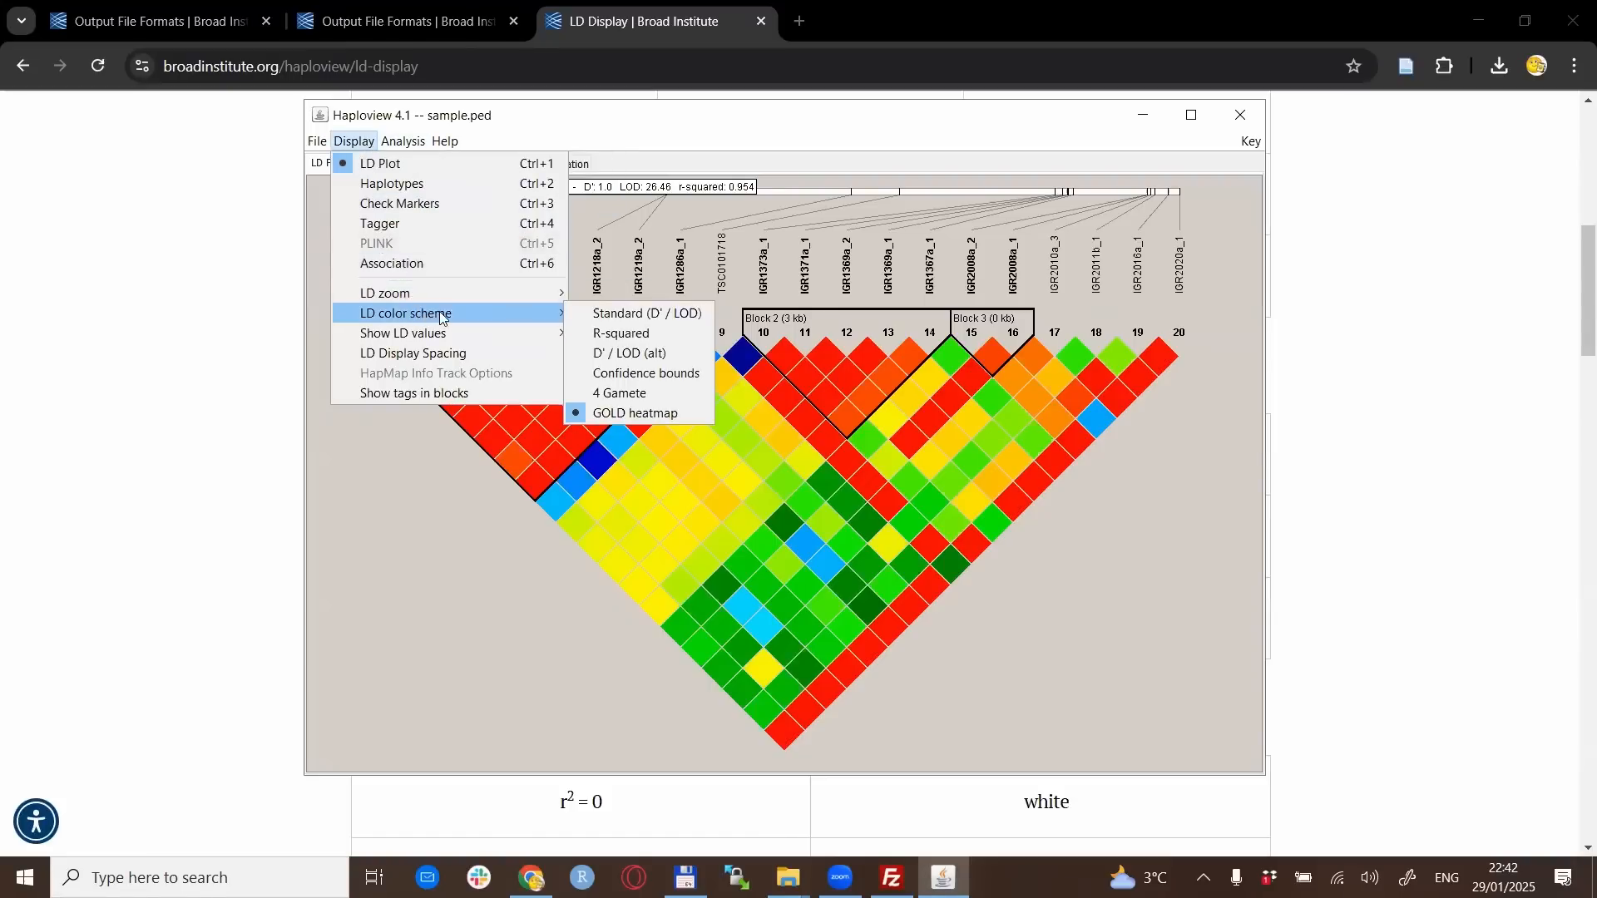
{"action": "mouse_move", "coordinate": [639, 372]}
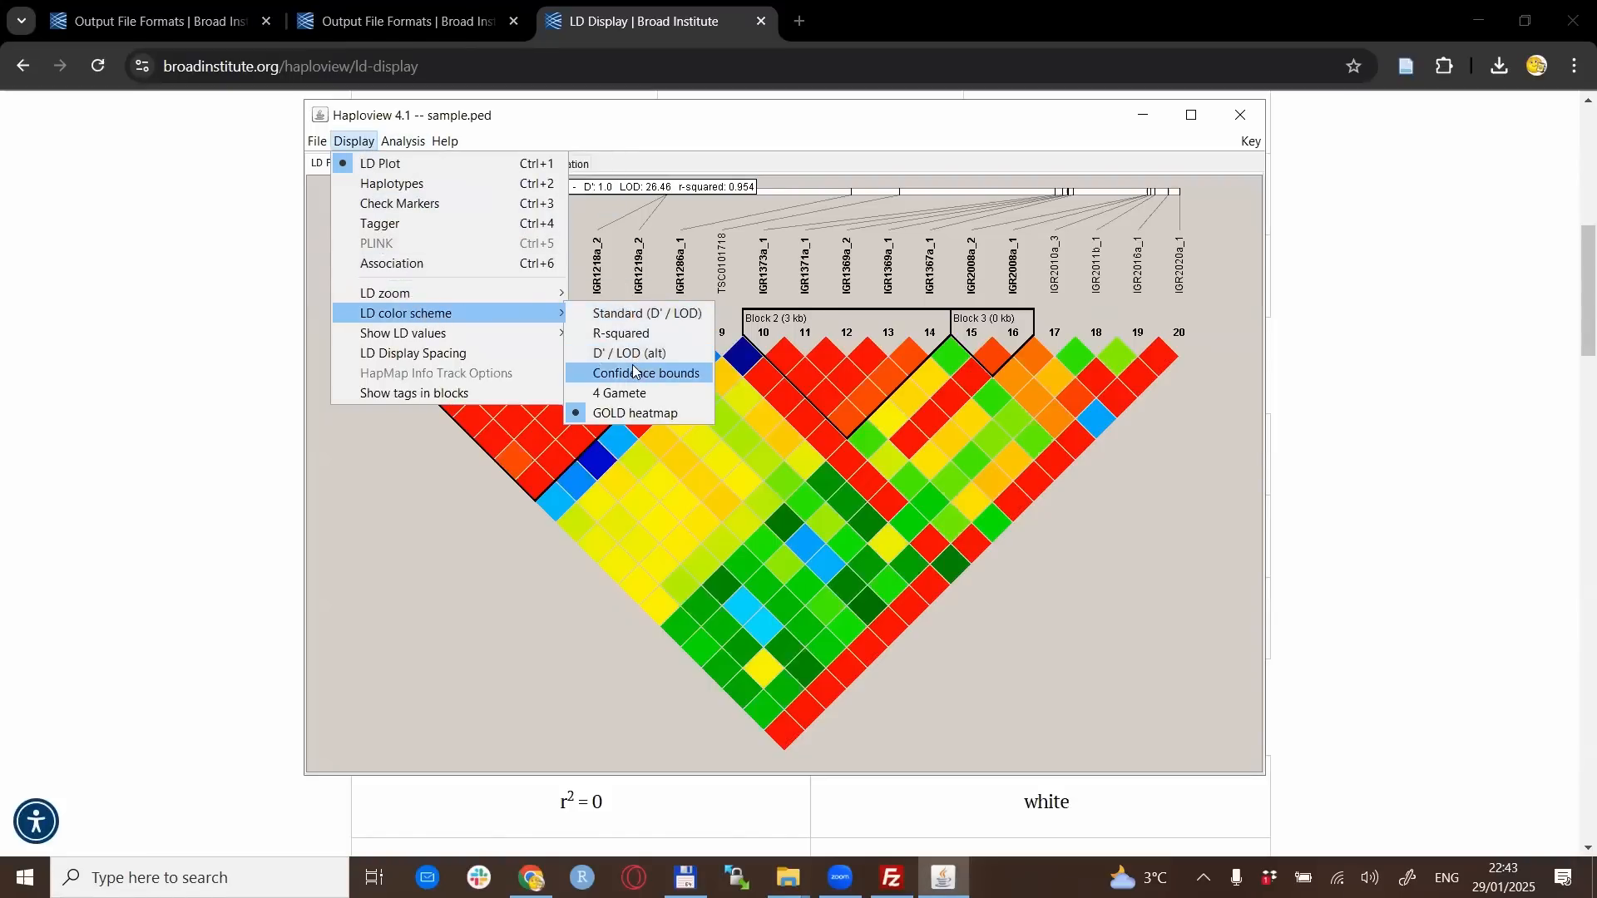
{"action": "left_click", "coordinate": [645, 372]}
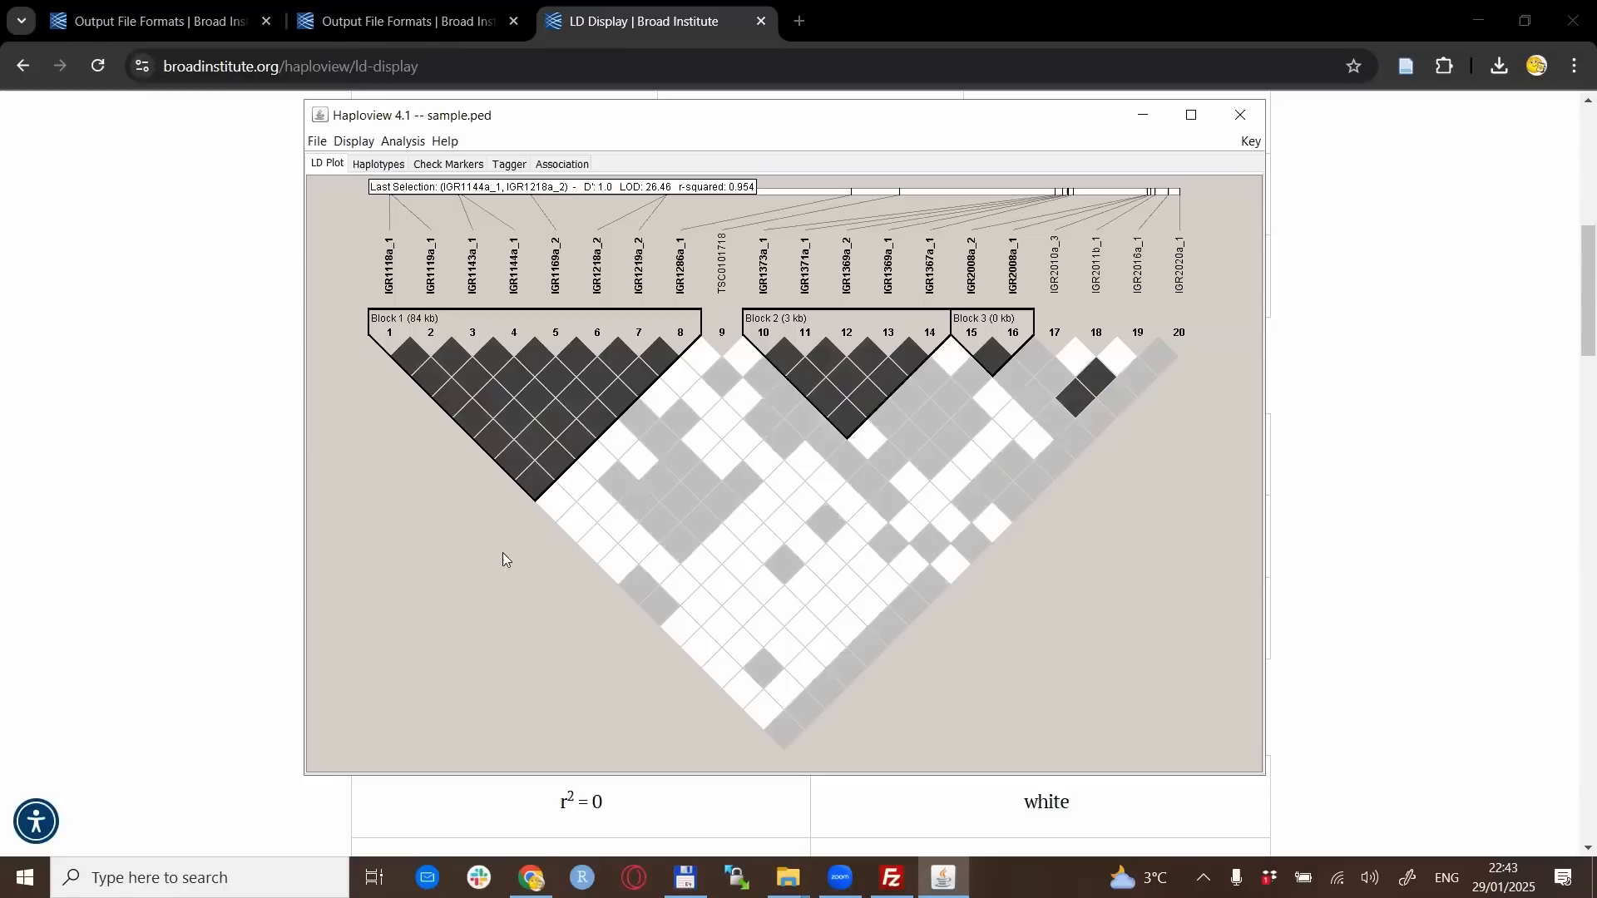
{"action": "mouse_move", "coordinate": [539, 368]}
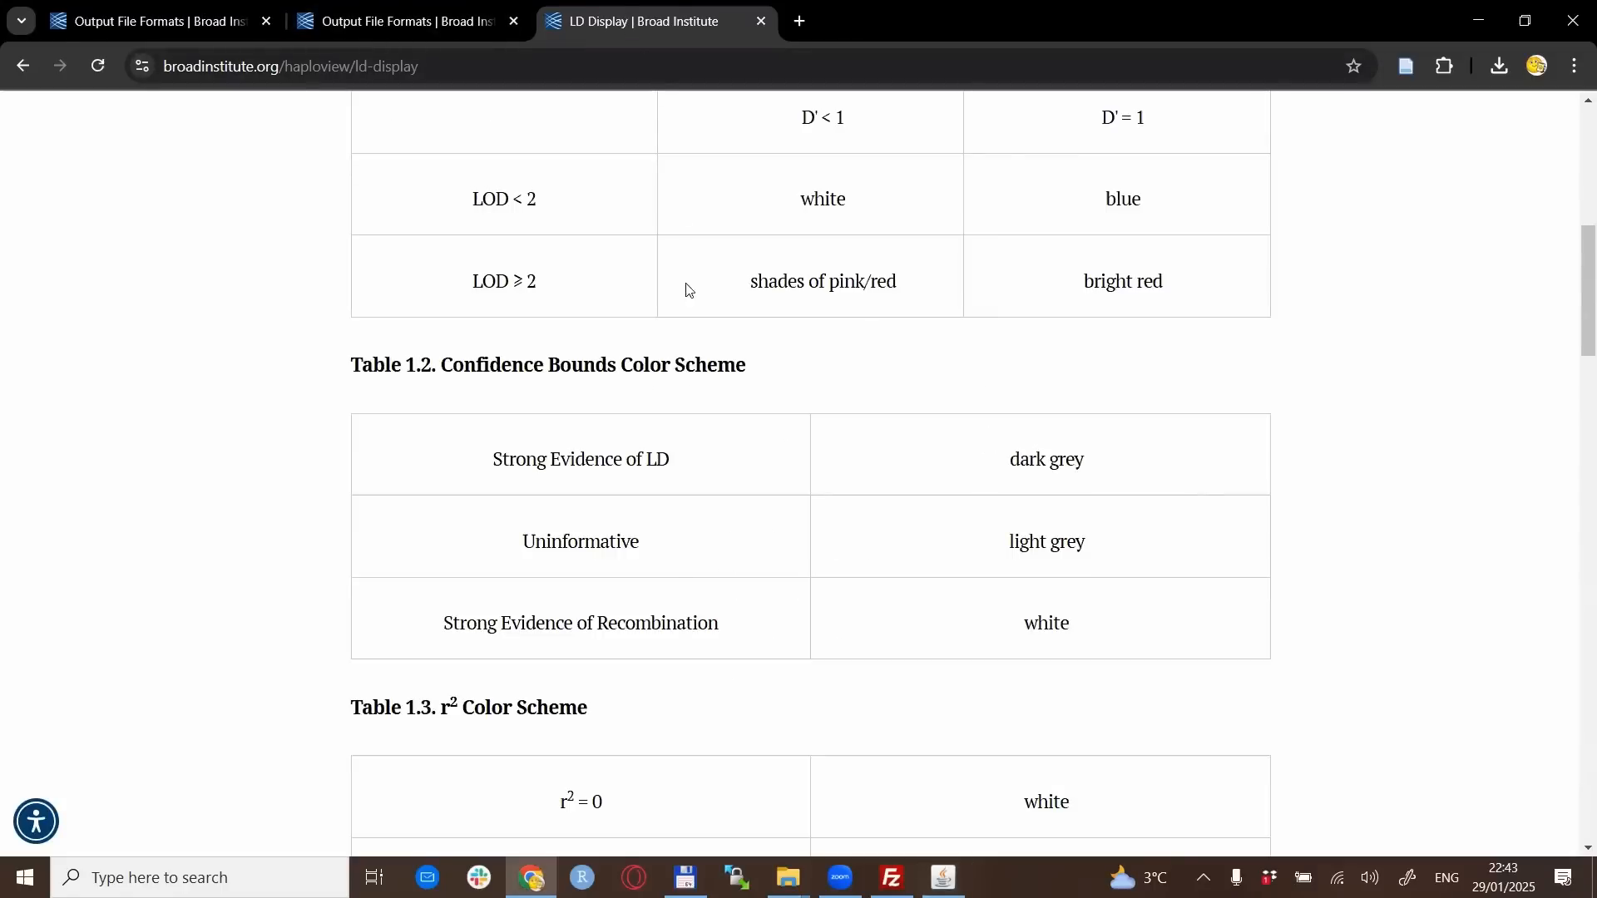
{"action": "mouse_move", "coordinate": [1041, 462]}
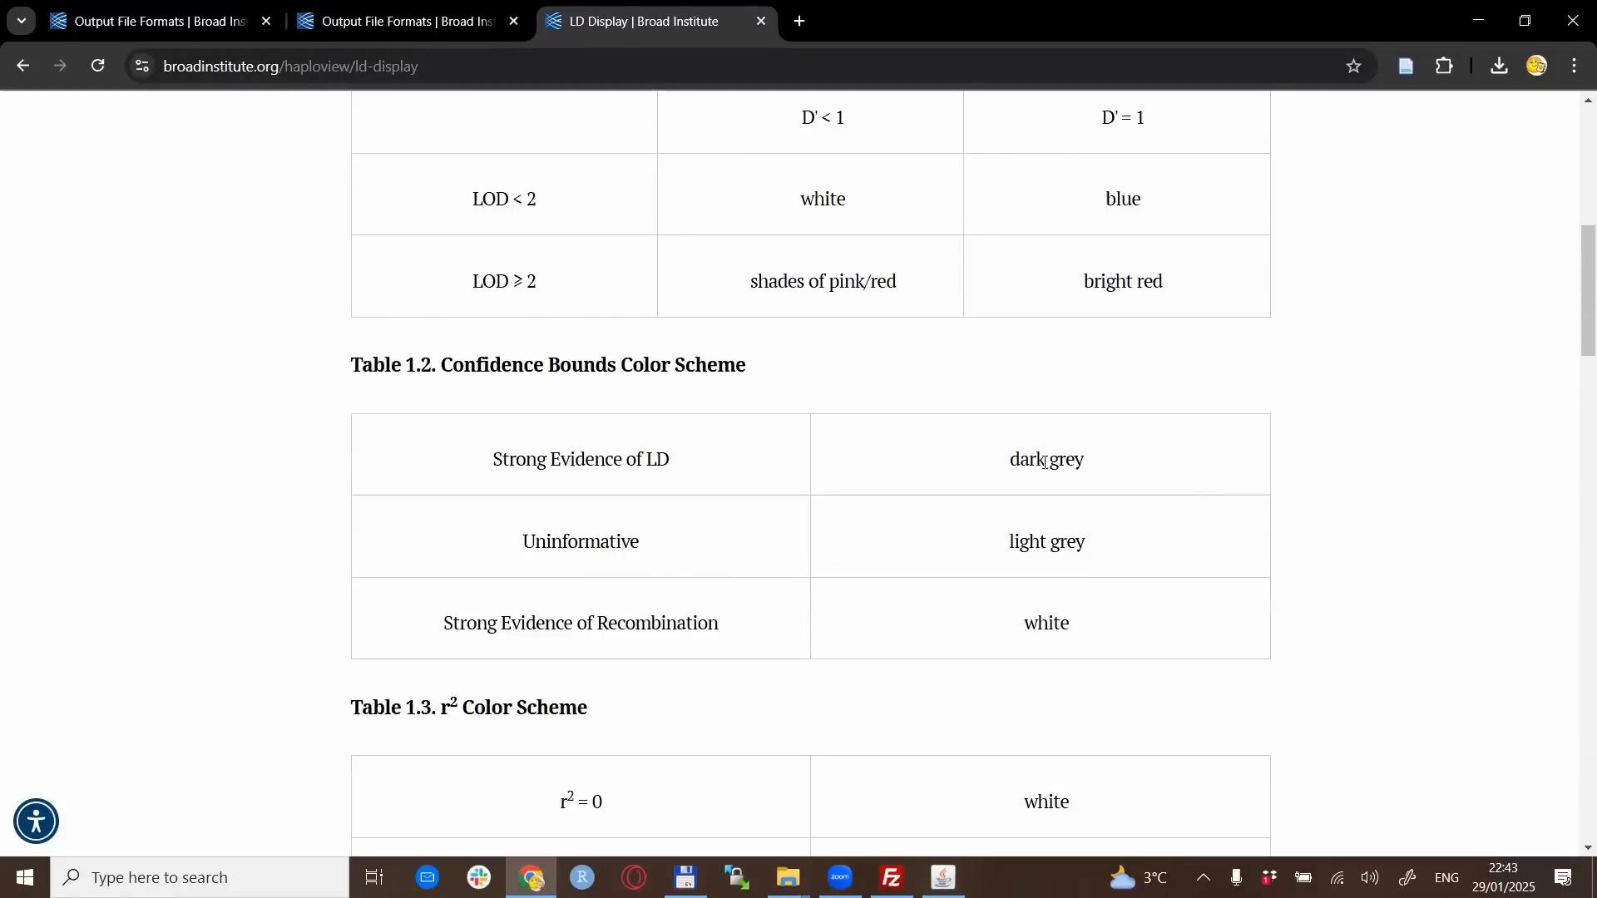
{"action": "mouse_move", "coordinate": [859, 520]}
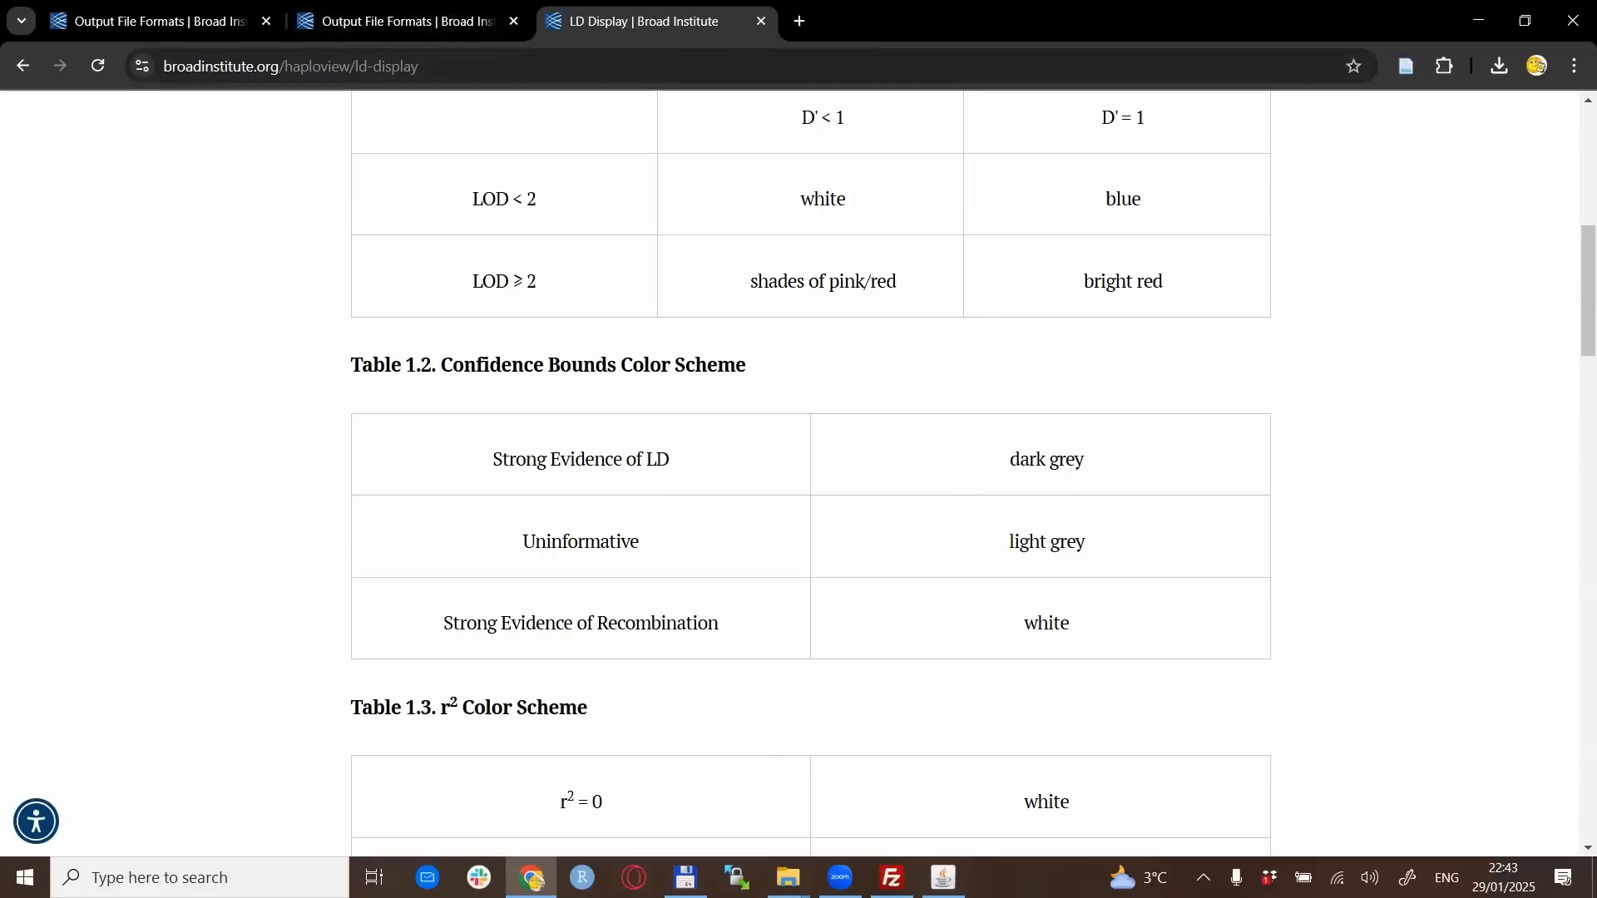
{"action": "left_click", "coordinate": [939, 876]}
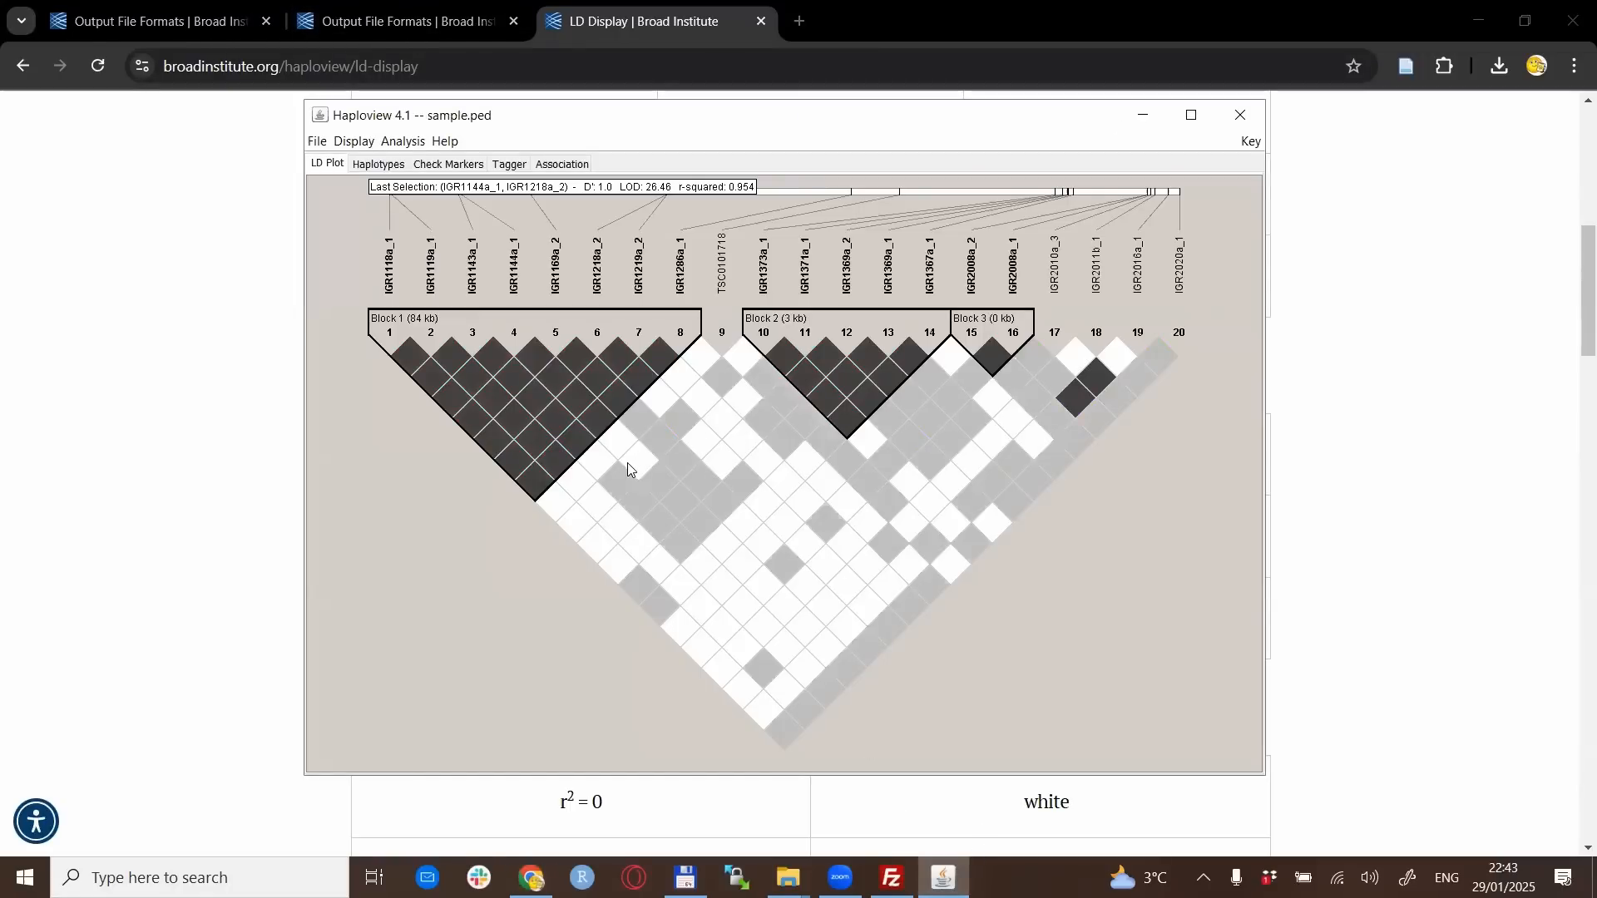
{"action": "mouse_move", "coordinate": [741, 407]}
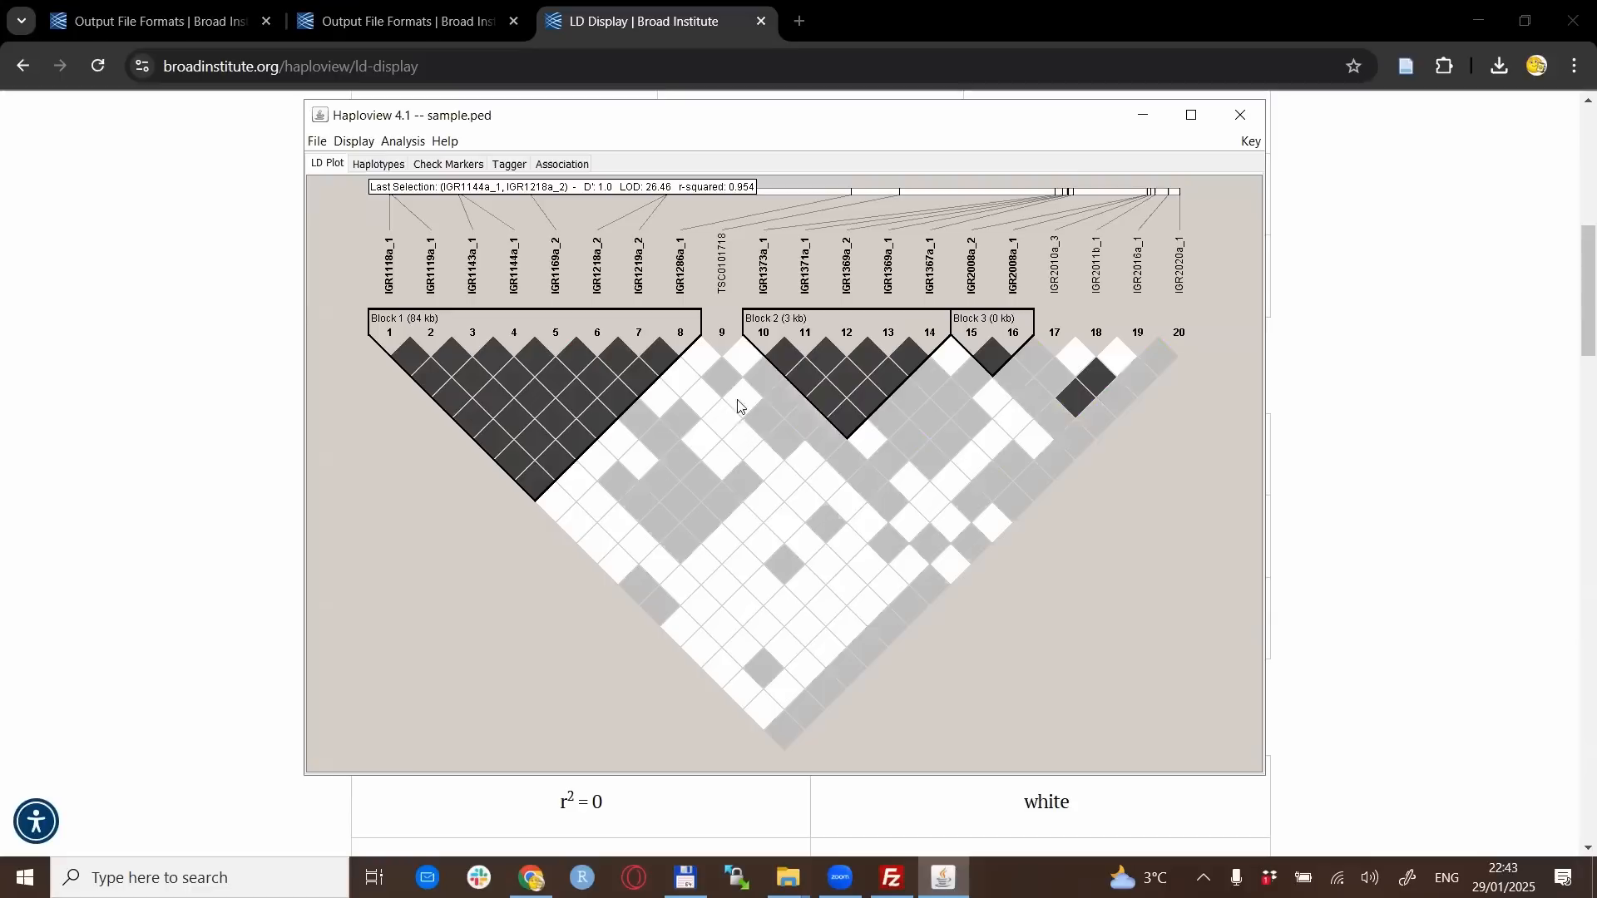
{"action": "mouse_move", "coordinate": [1013, 367]}
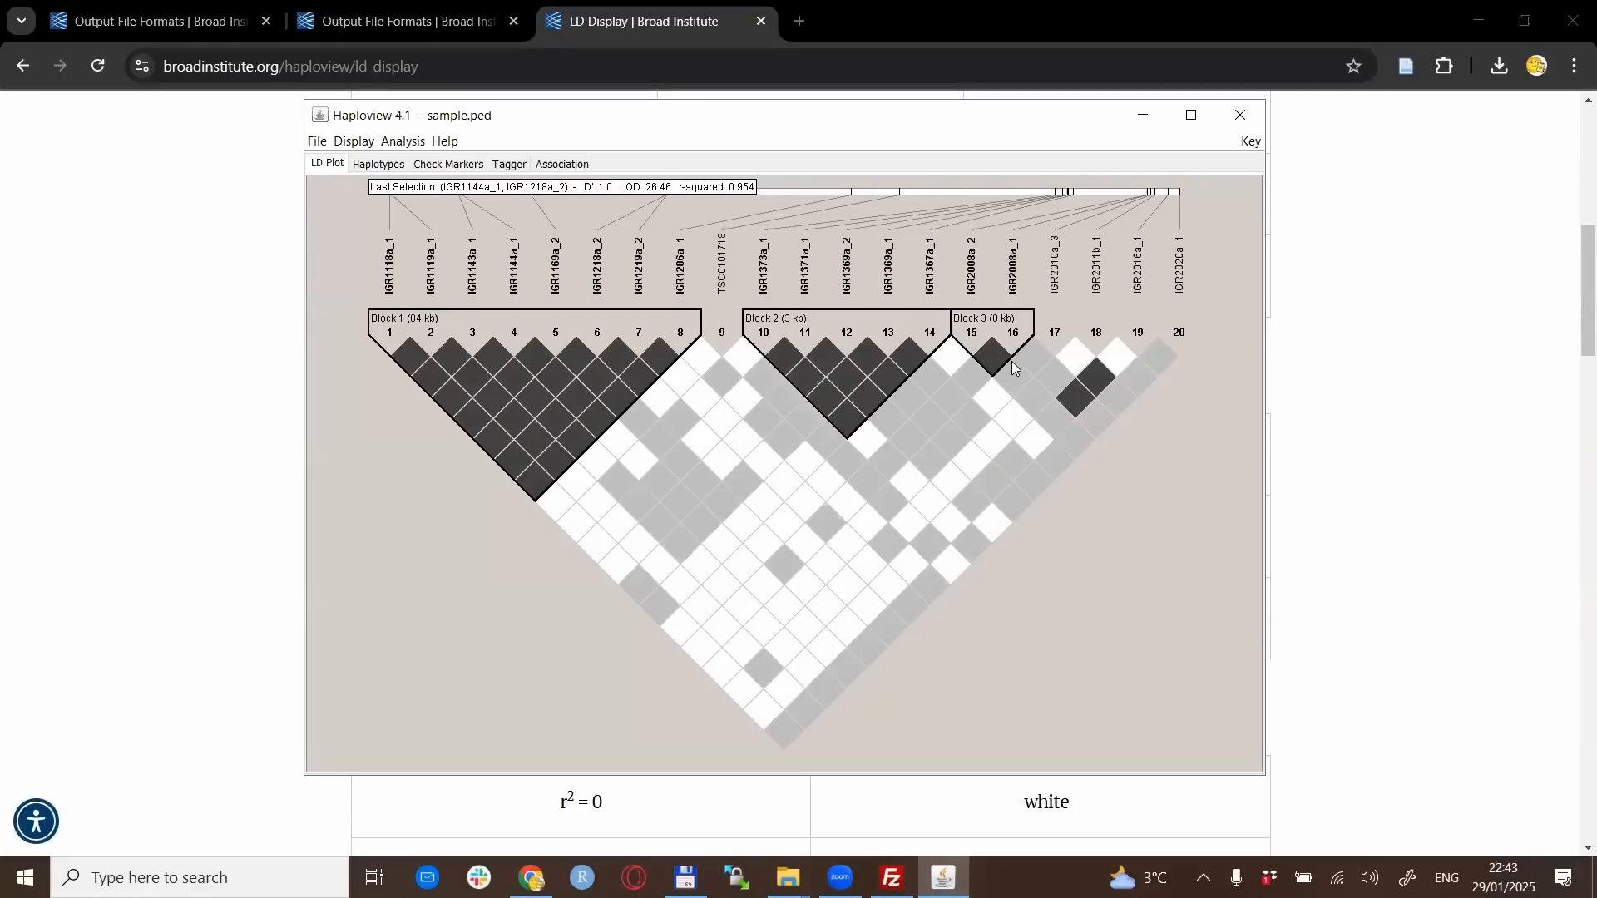
{"action": "mouse_move", "coordinate": [990, 361]}
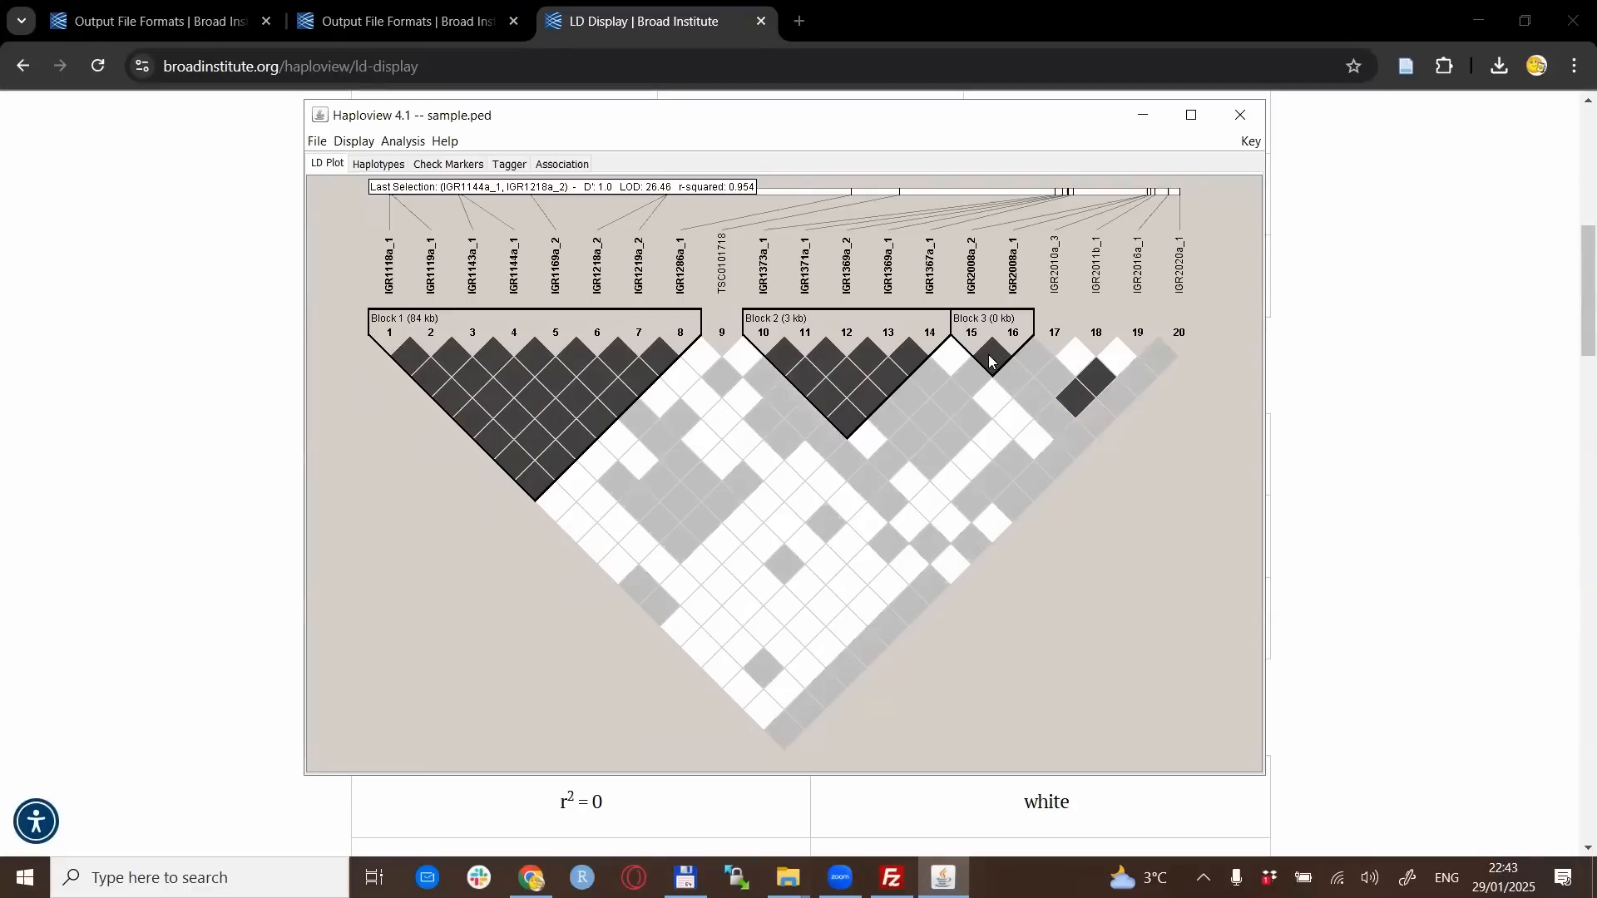
{"action": "mouse_move", "coordinate": [1009, 342]}
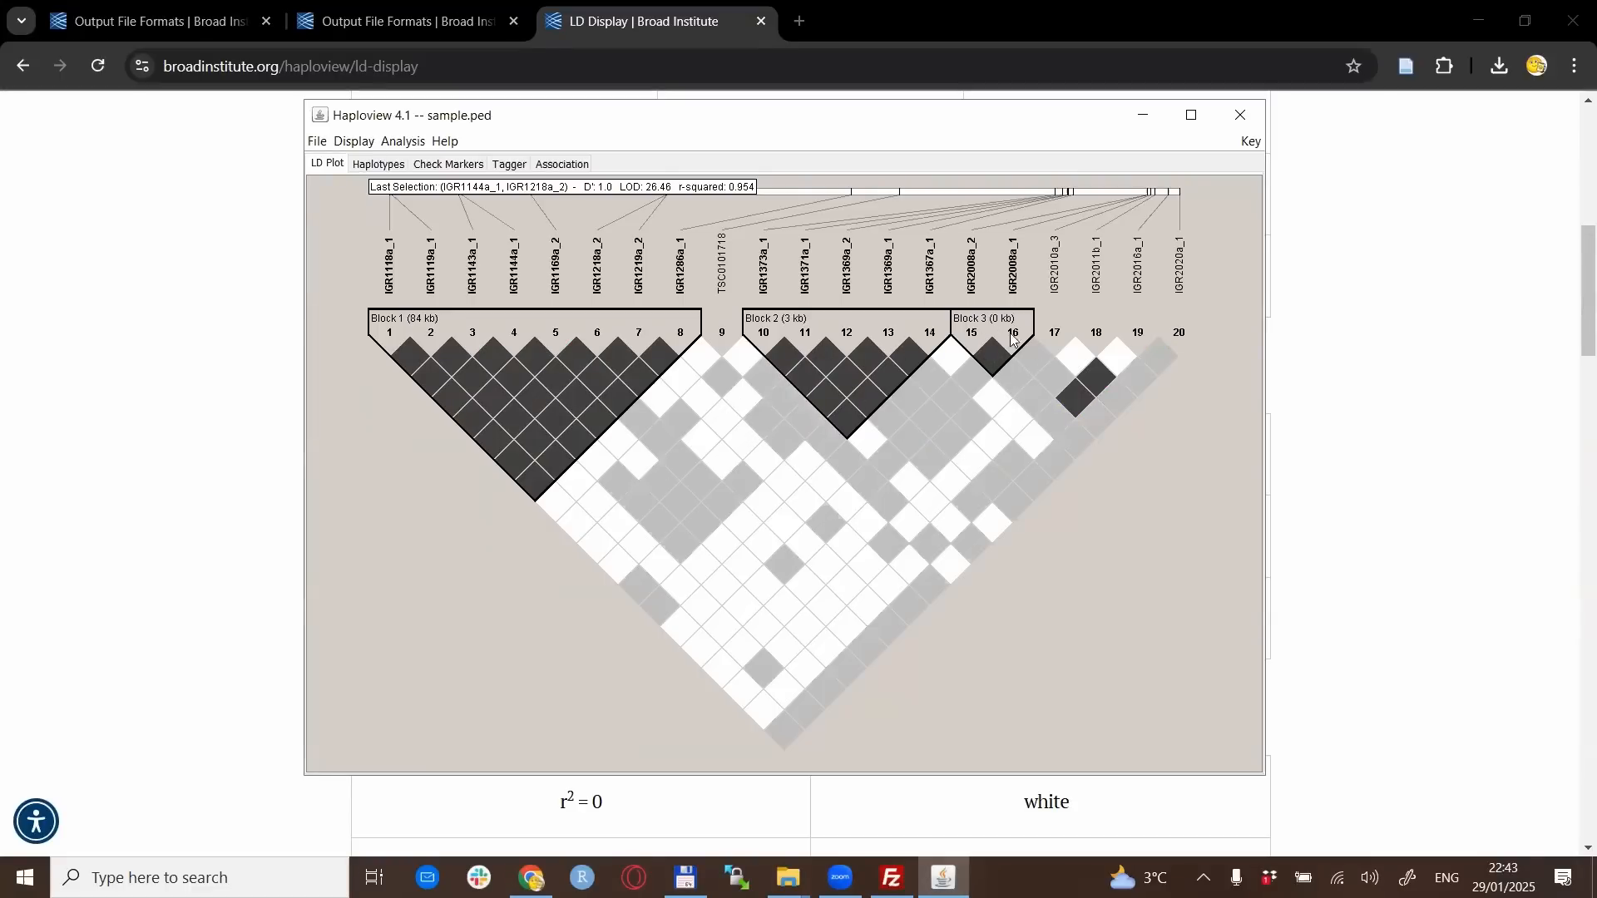
{"action": "mouse_move", "coordinate": [1058, 349]}
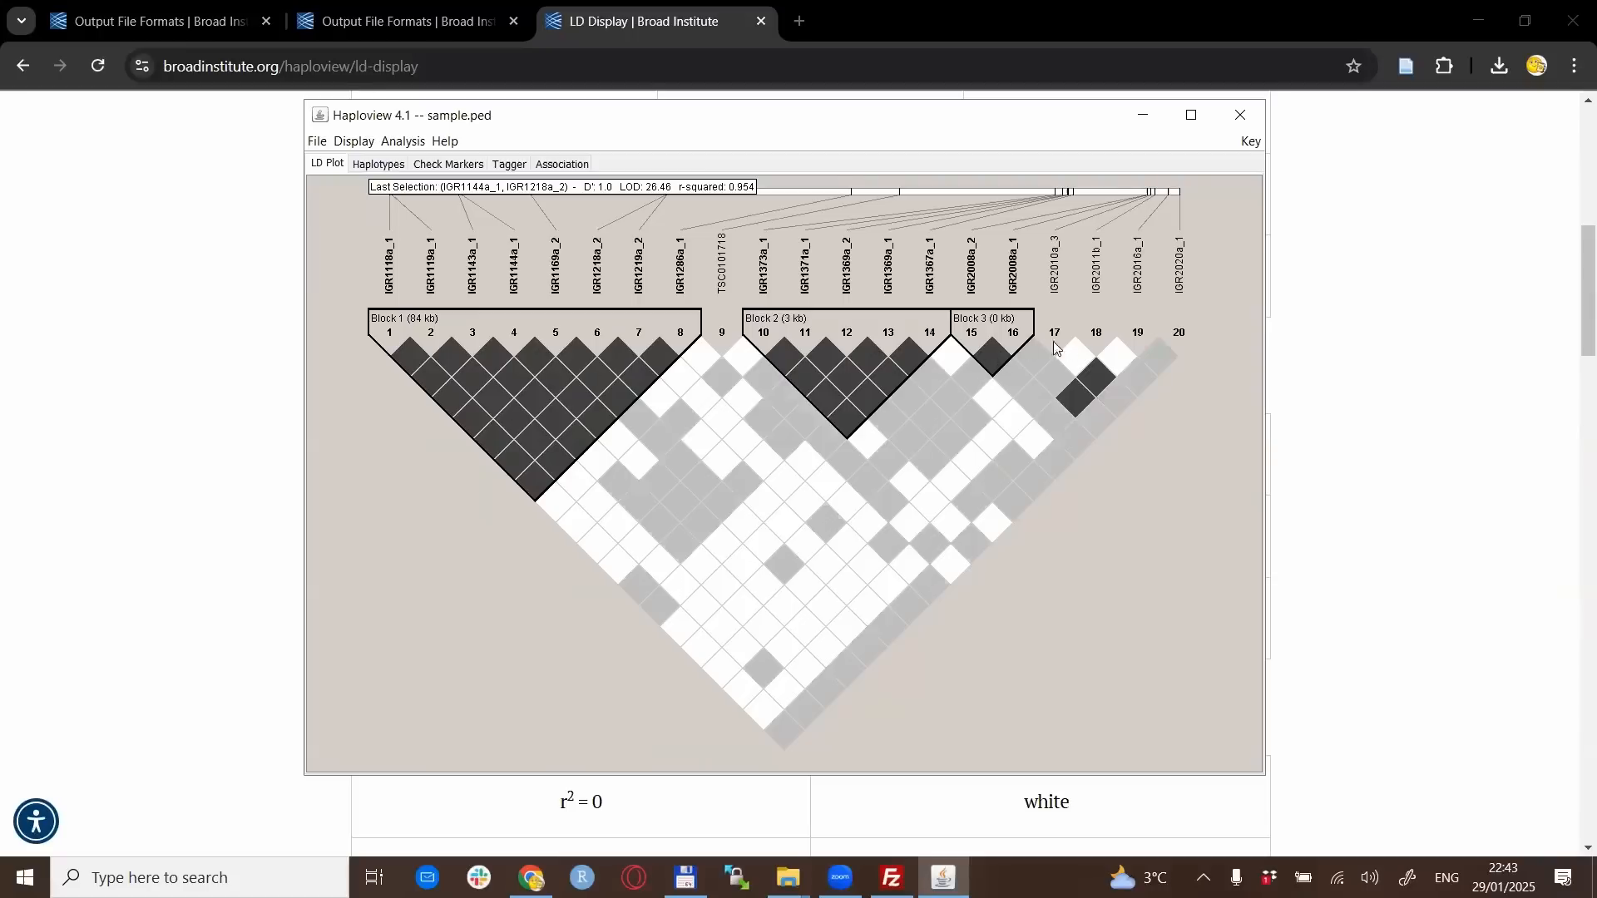
{"action": "mouse_move", "coordinate": [484, 513]}
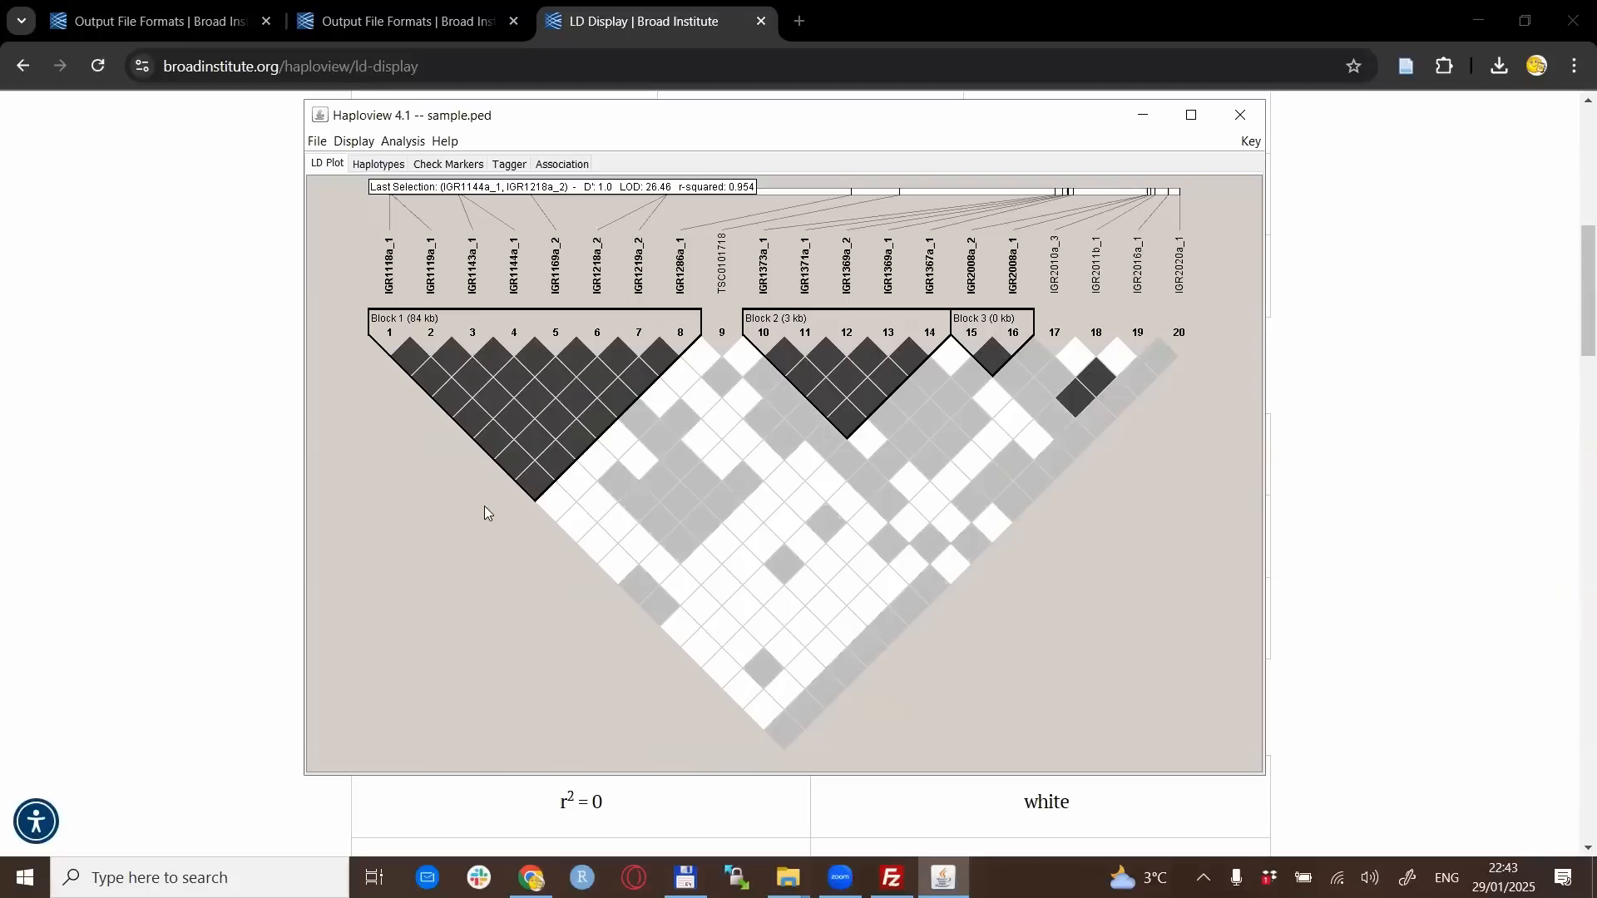
{"action": "mouse_move", "coordinate": [490, 570]}
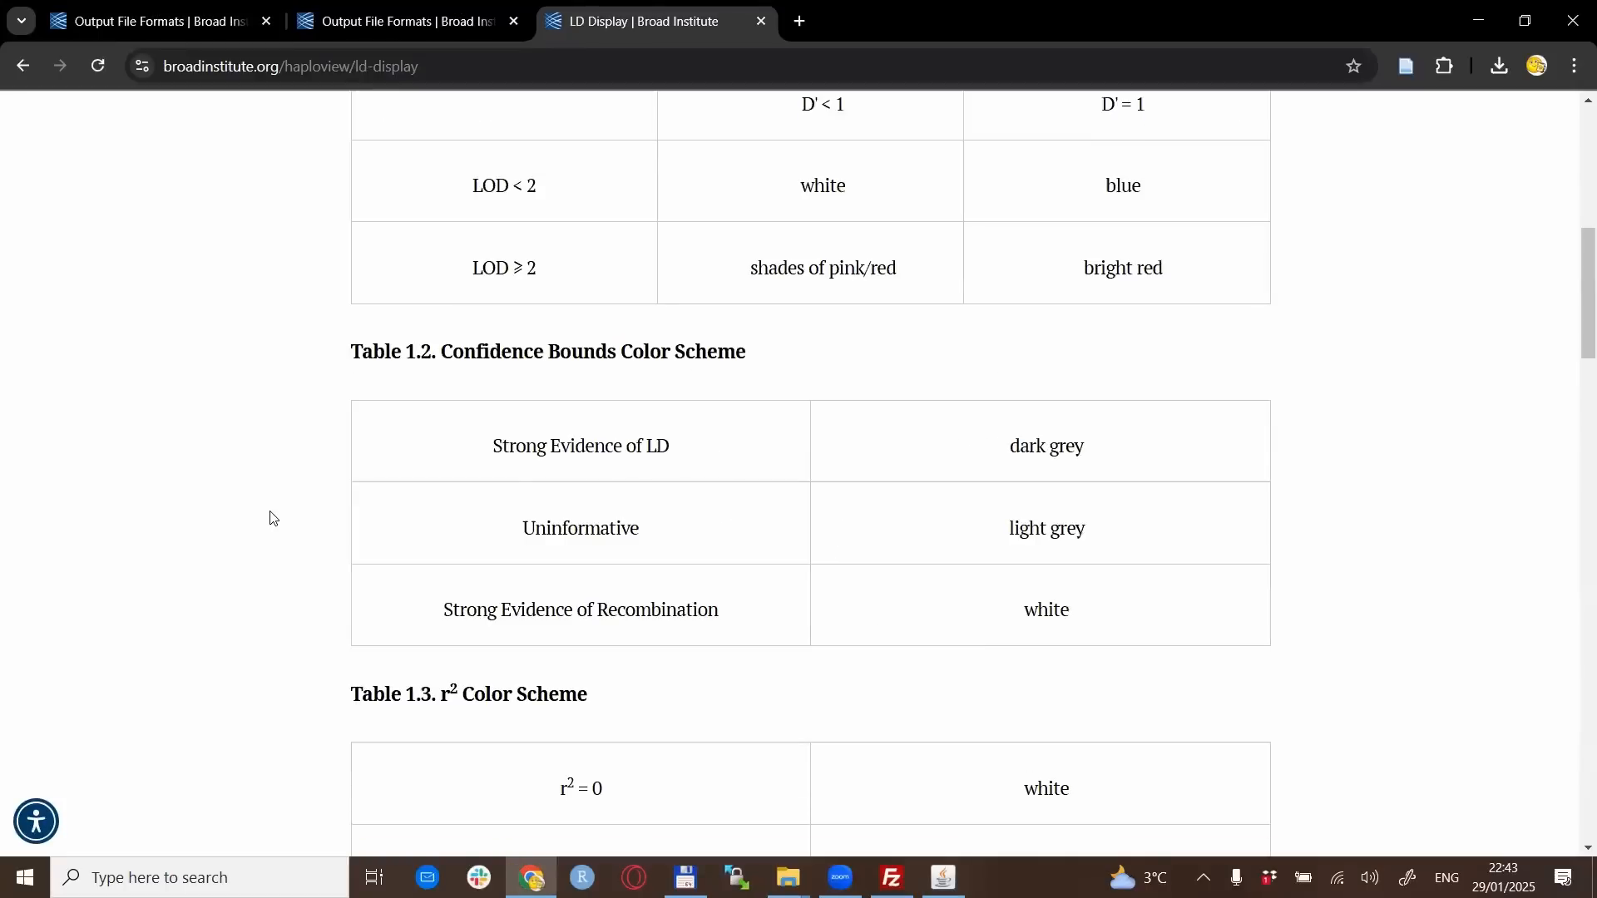
Scroll the LD Display page's colour tables 1.2–1.4, then return to Haploview
{"action": "scroll", "scroll_direction": "down", "scroll_amount": 3}
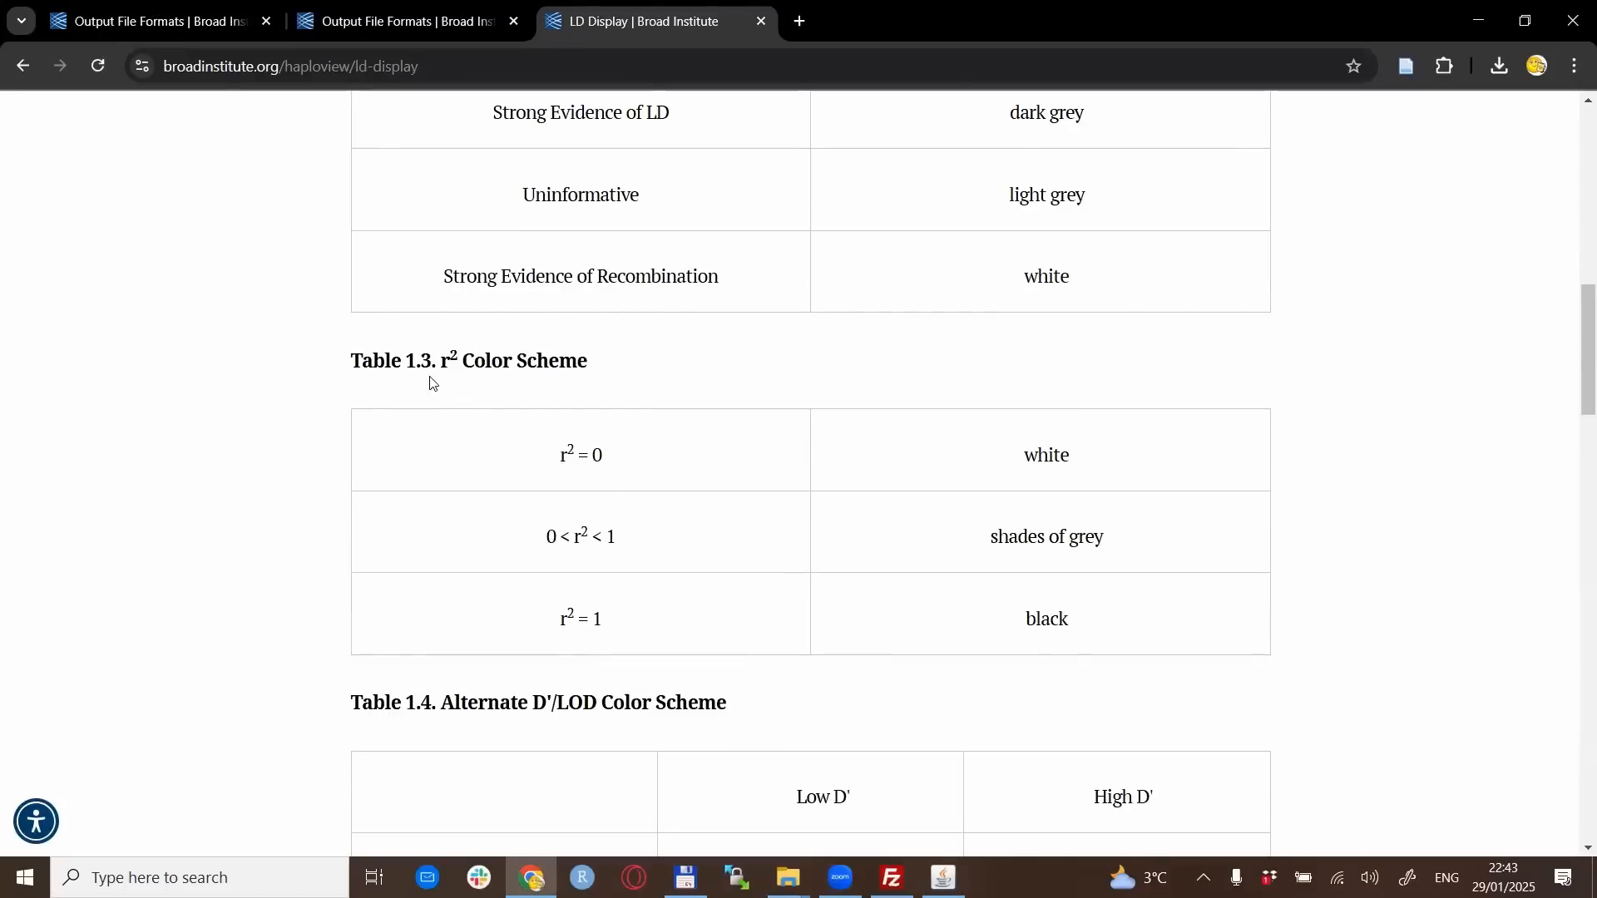
{"action": "mouse_move", "coordinate": [1049, 532]}
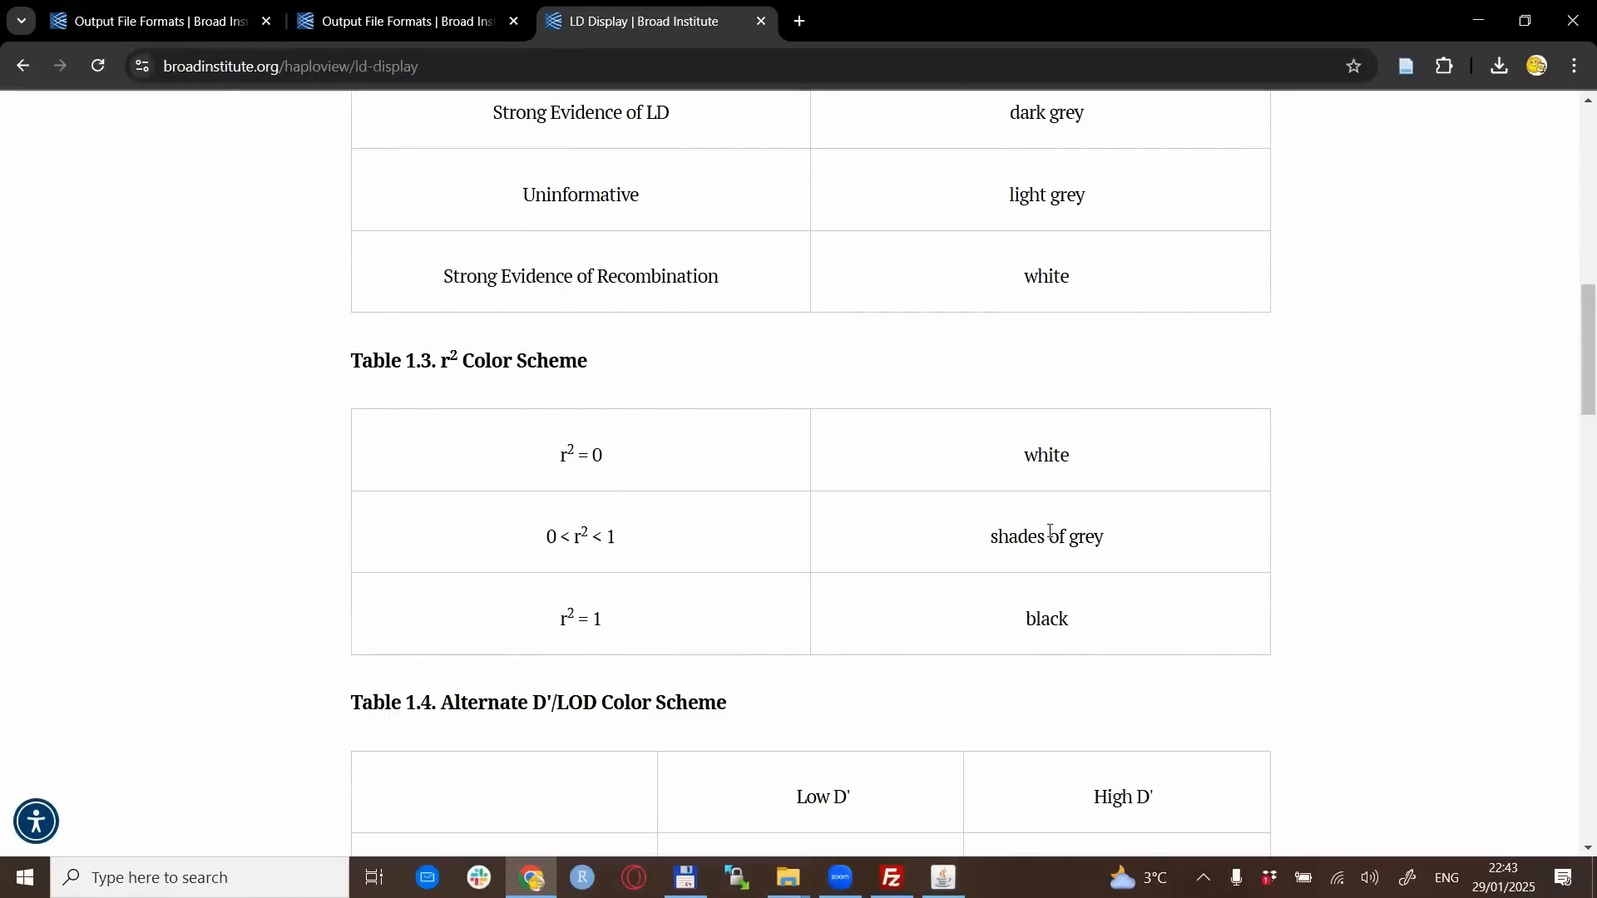
{"action": "mouse_move", "coordinate": [1015, 671]}
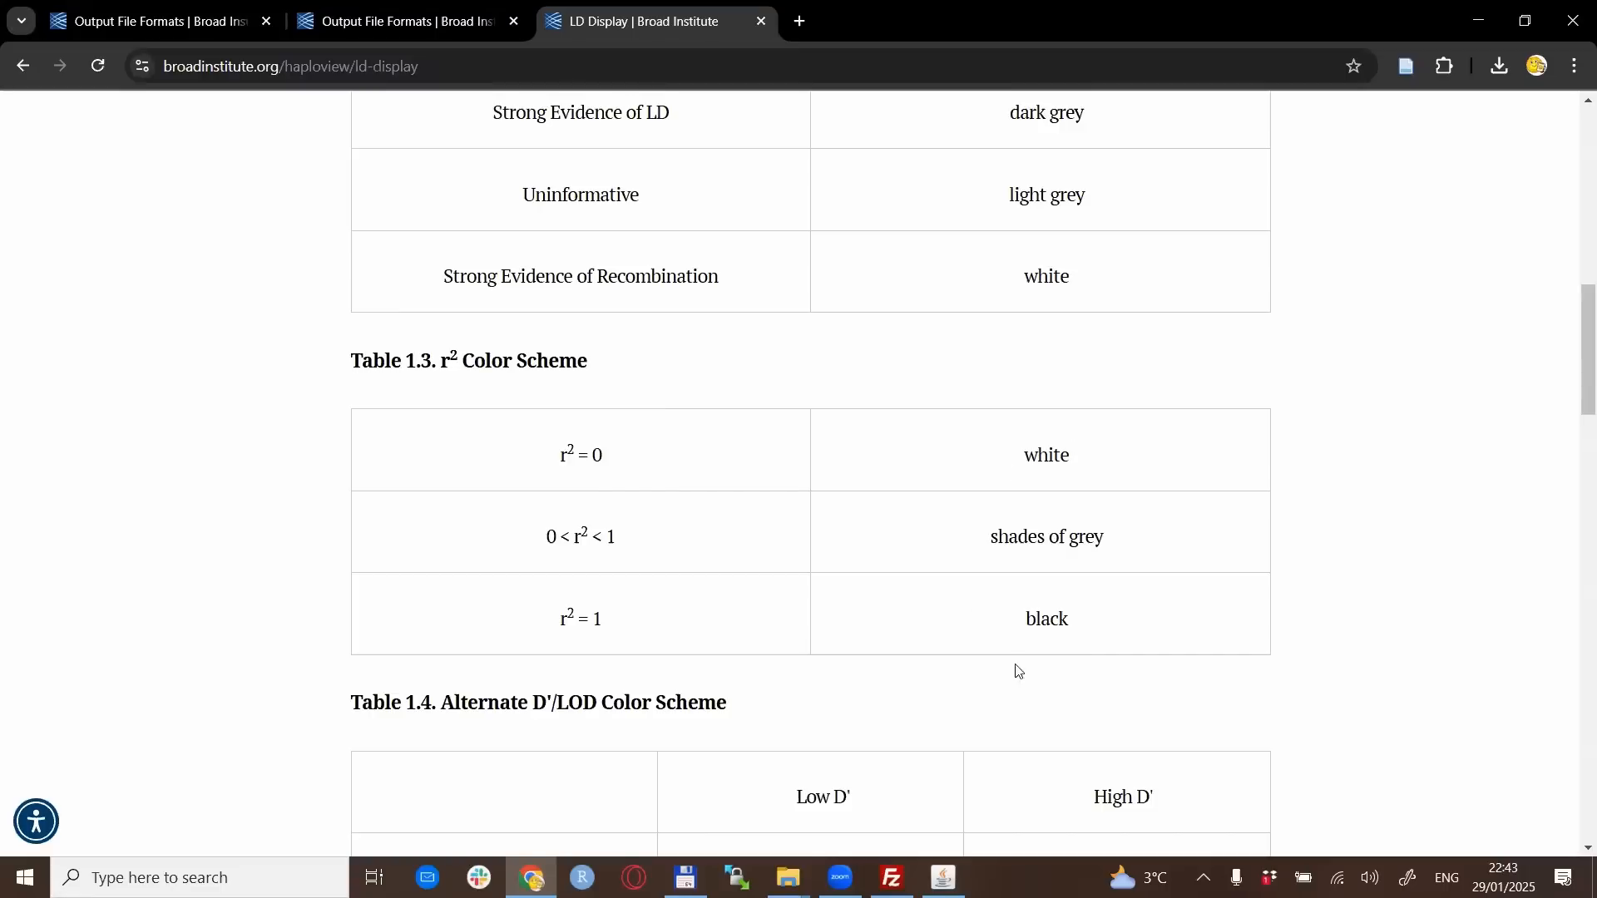
{"action": "mouse_move", "coordinate": [566, 623]}
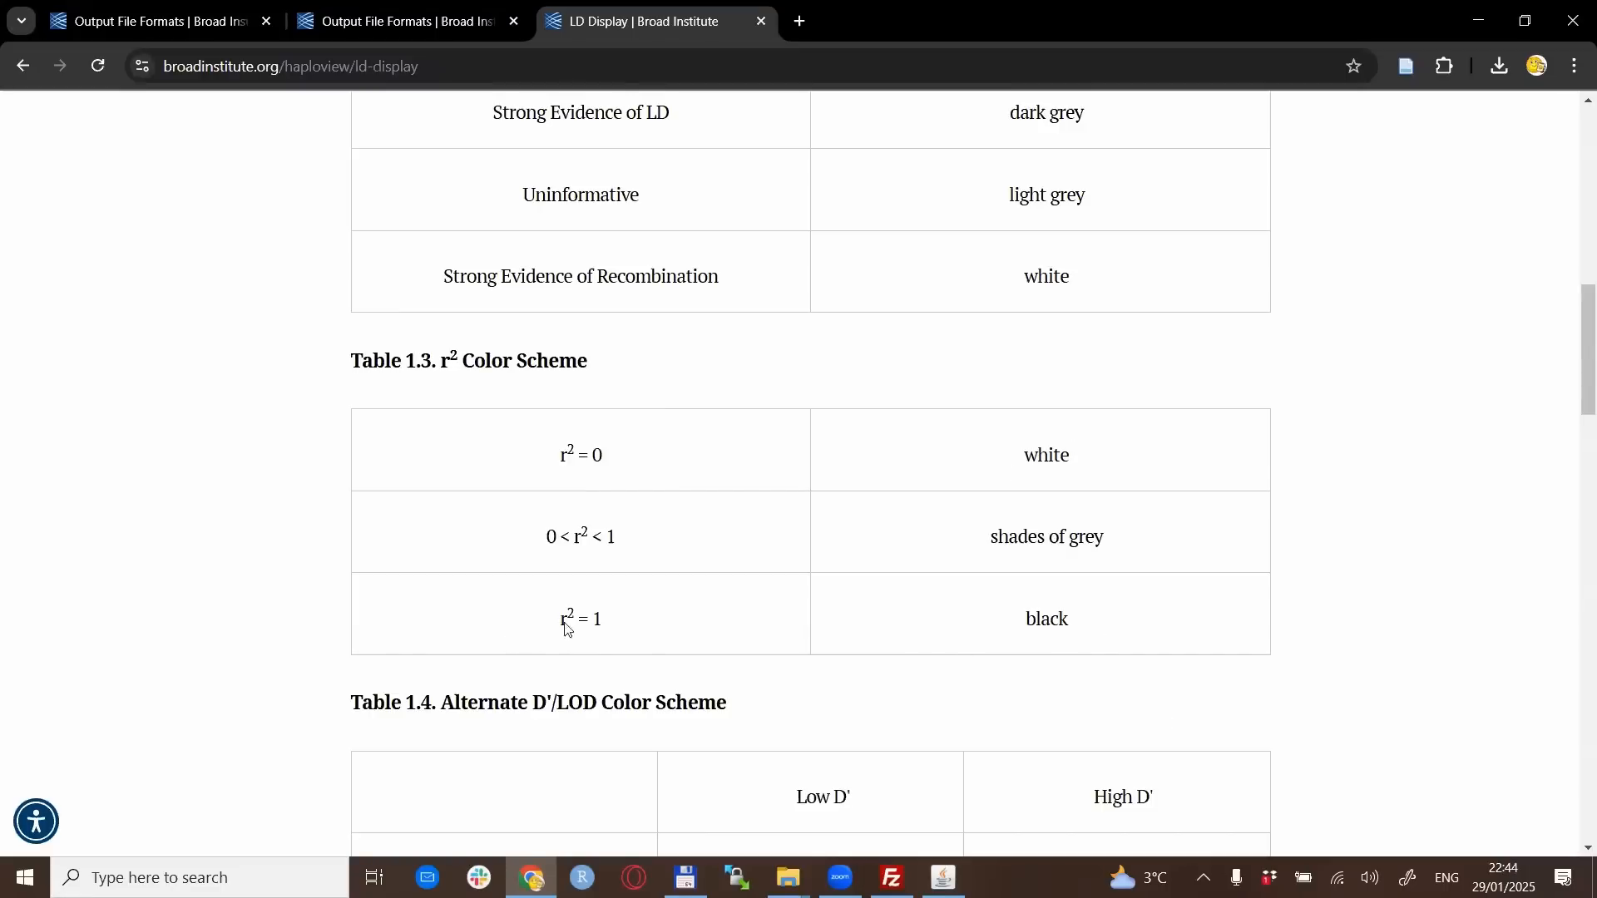
{"action": "mouse_move", "coordinate": [267, 656]}
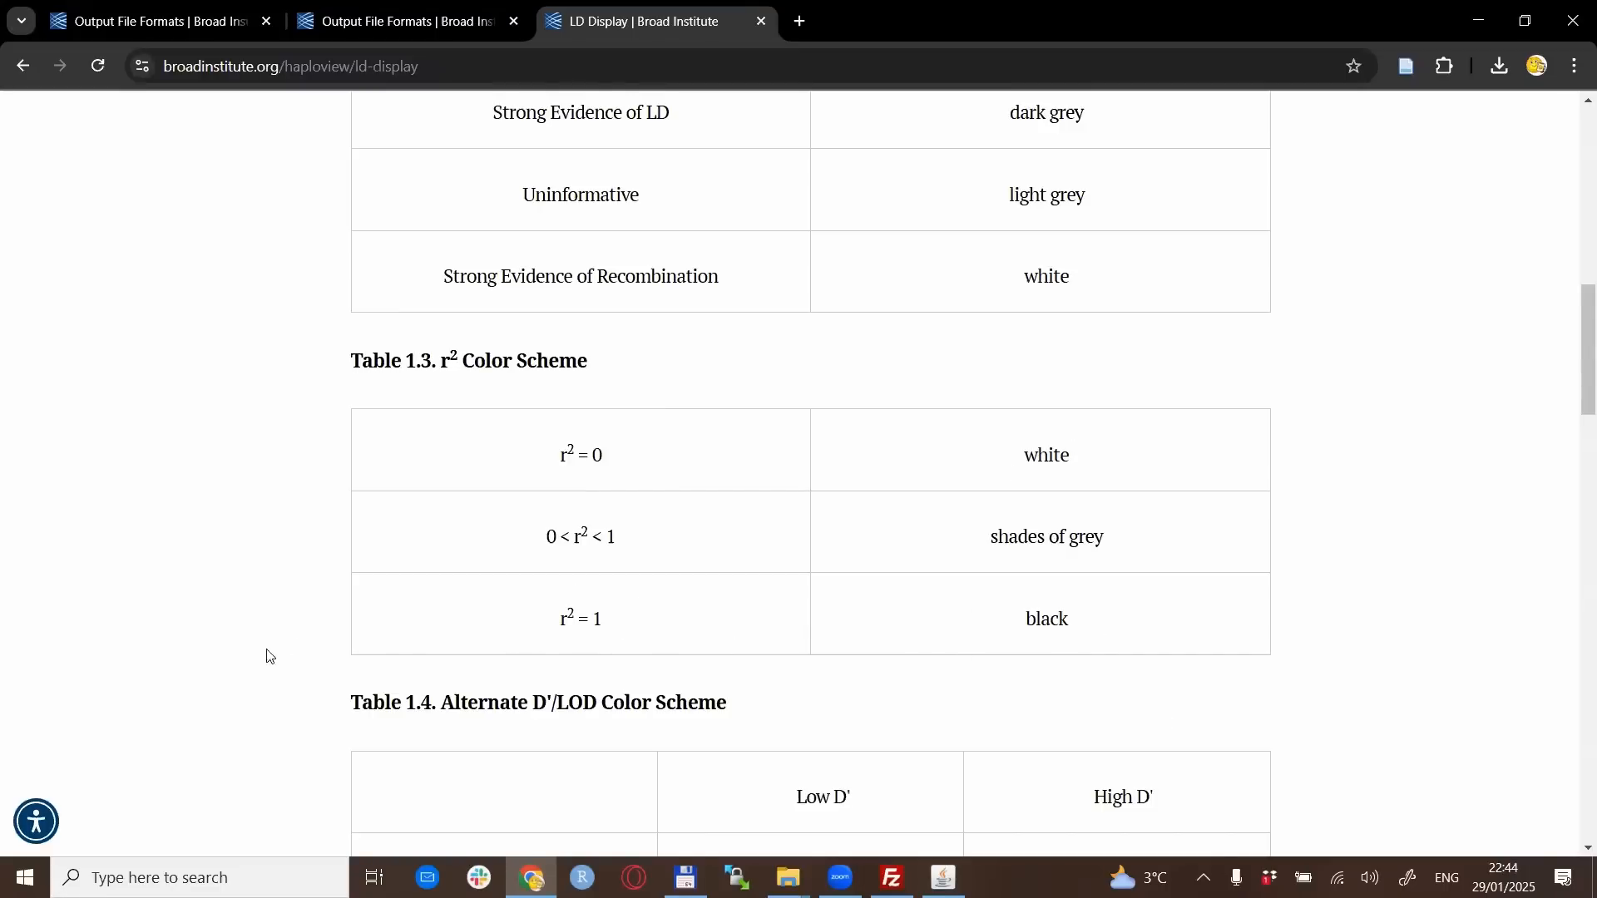
{"action": "scroll", "scroll_direction": "down", "scroll_amount": 3}
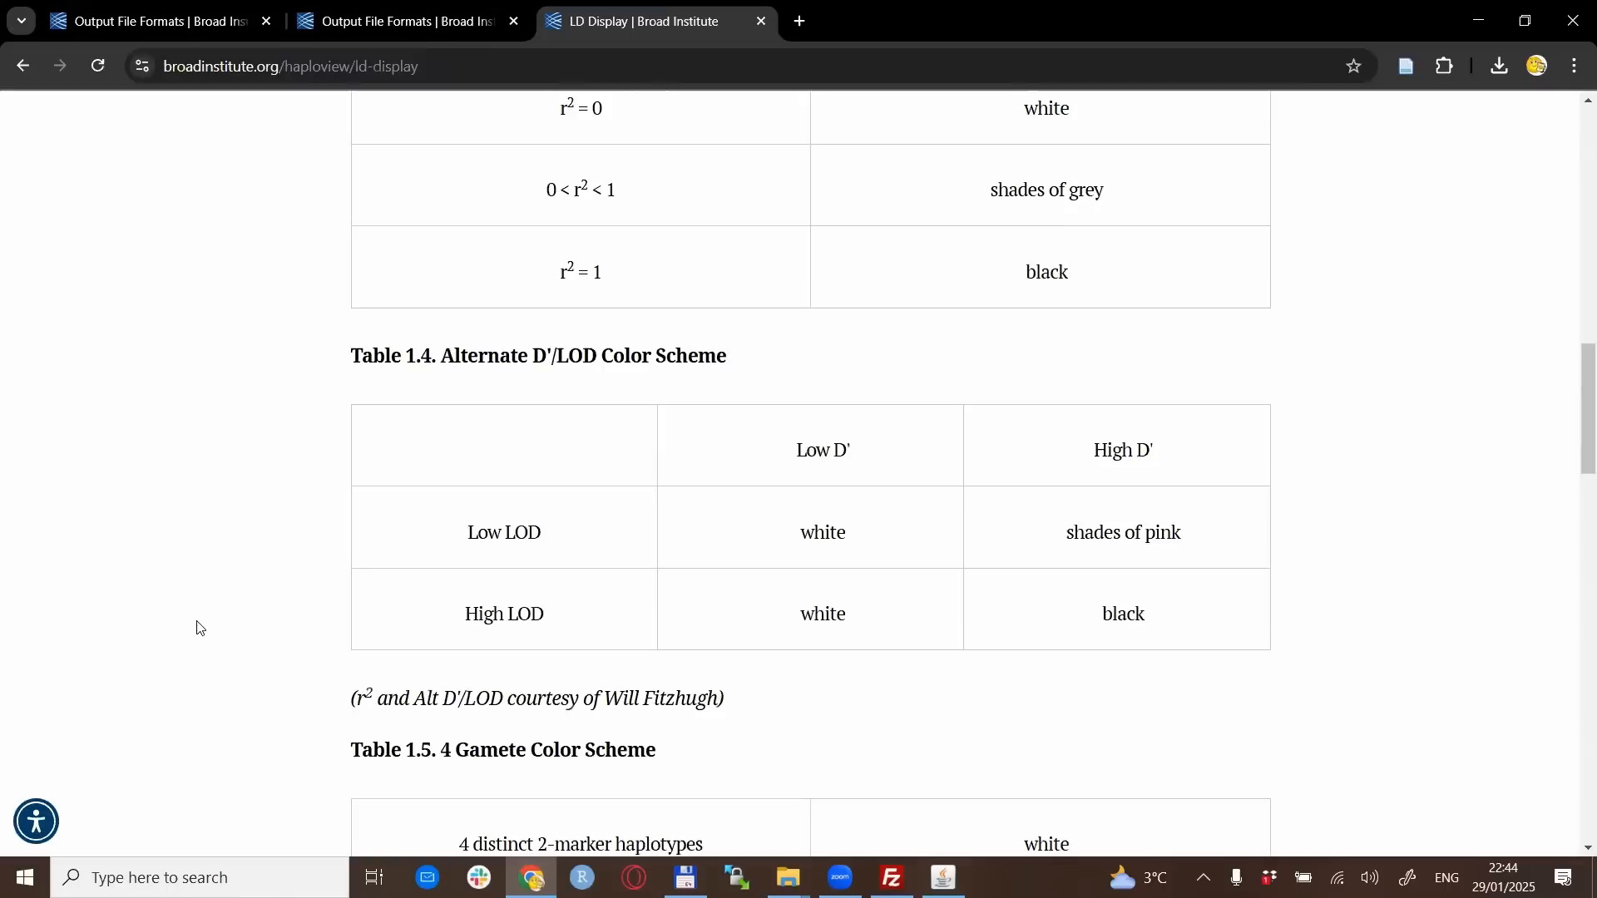
{"action": "scroll", "scroll_direction": "up", "scroll_amount": 3}
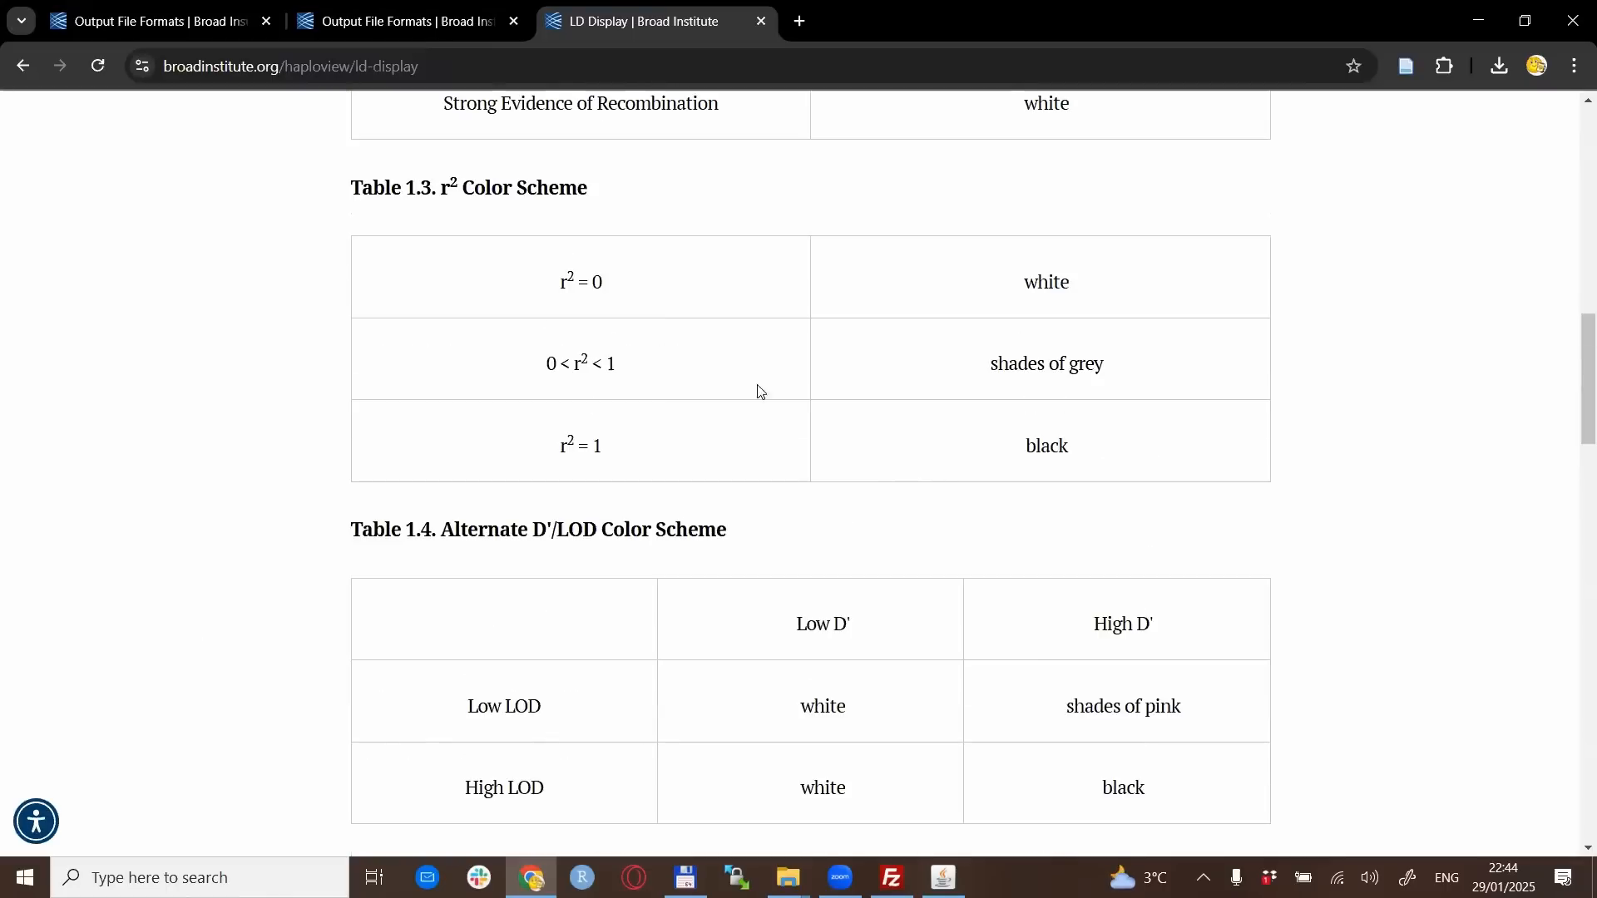
{"action": "left_click", "coordinate": [941, 884]}
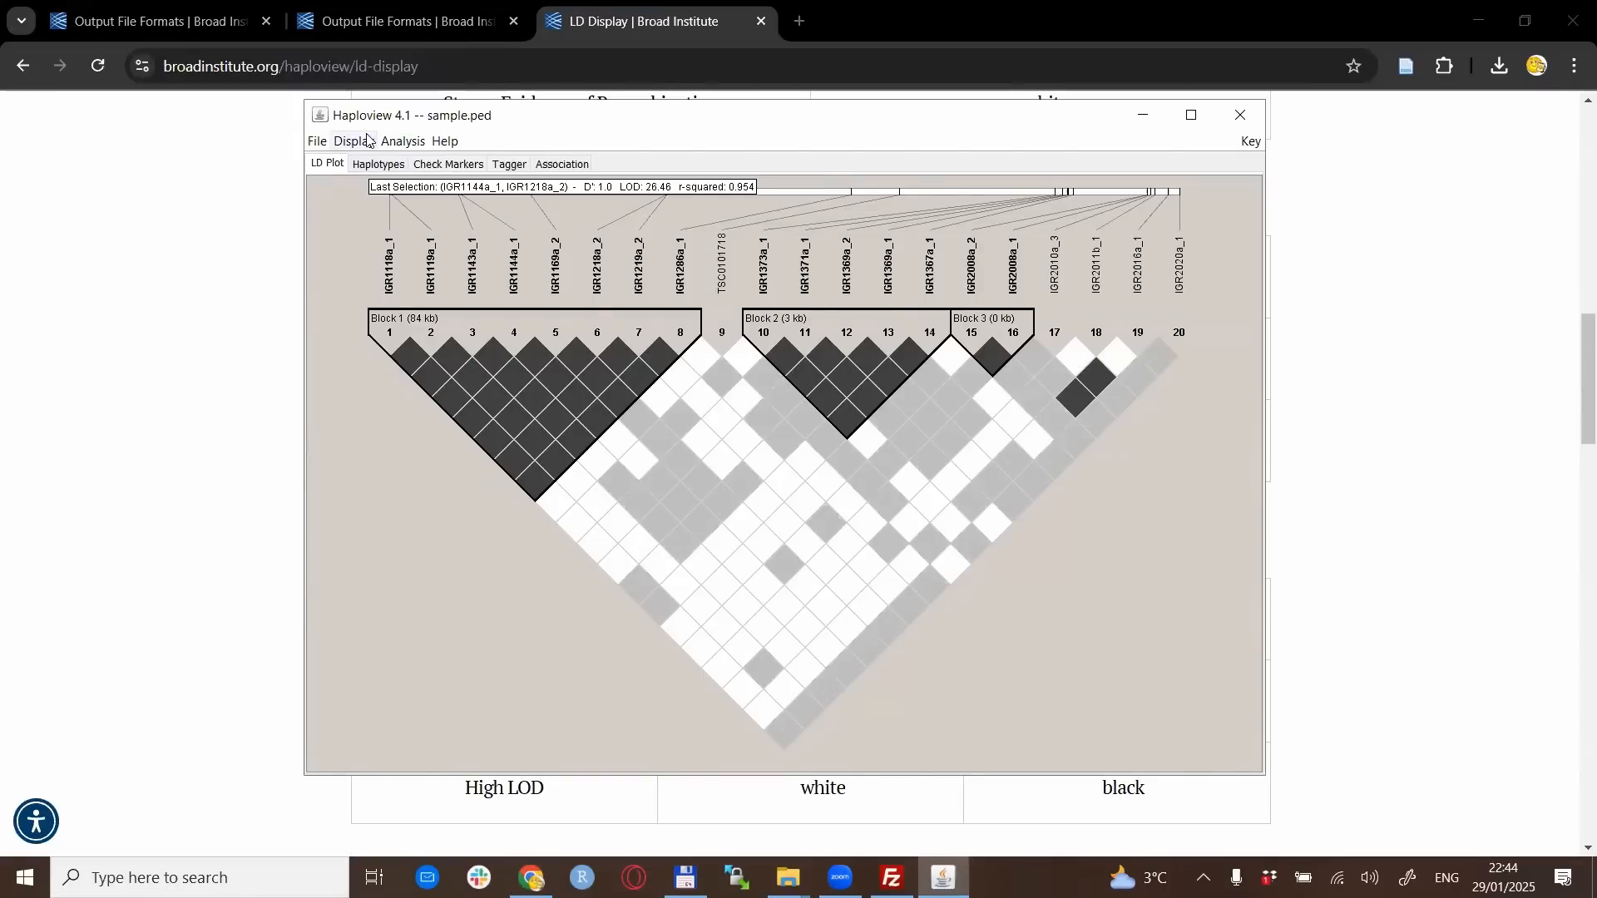
Open Adjust LD Spacing and set the slider to a moderate partial spacing
{"action": "left_click", "coordinate": [353, 142]}
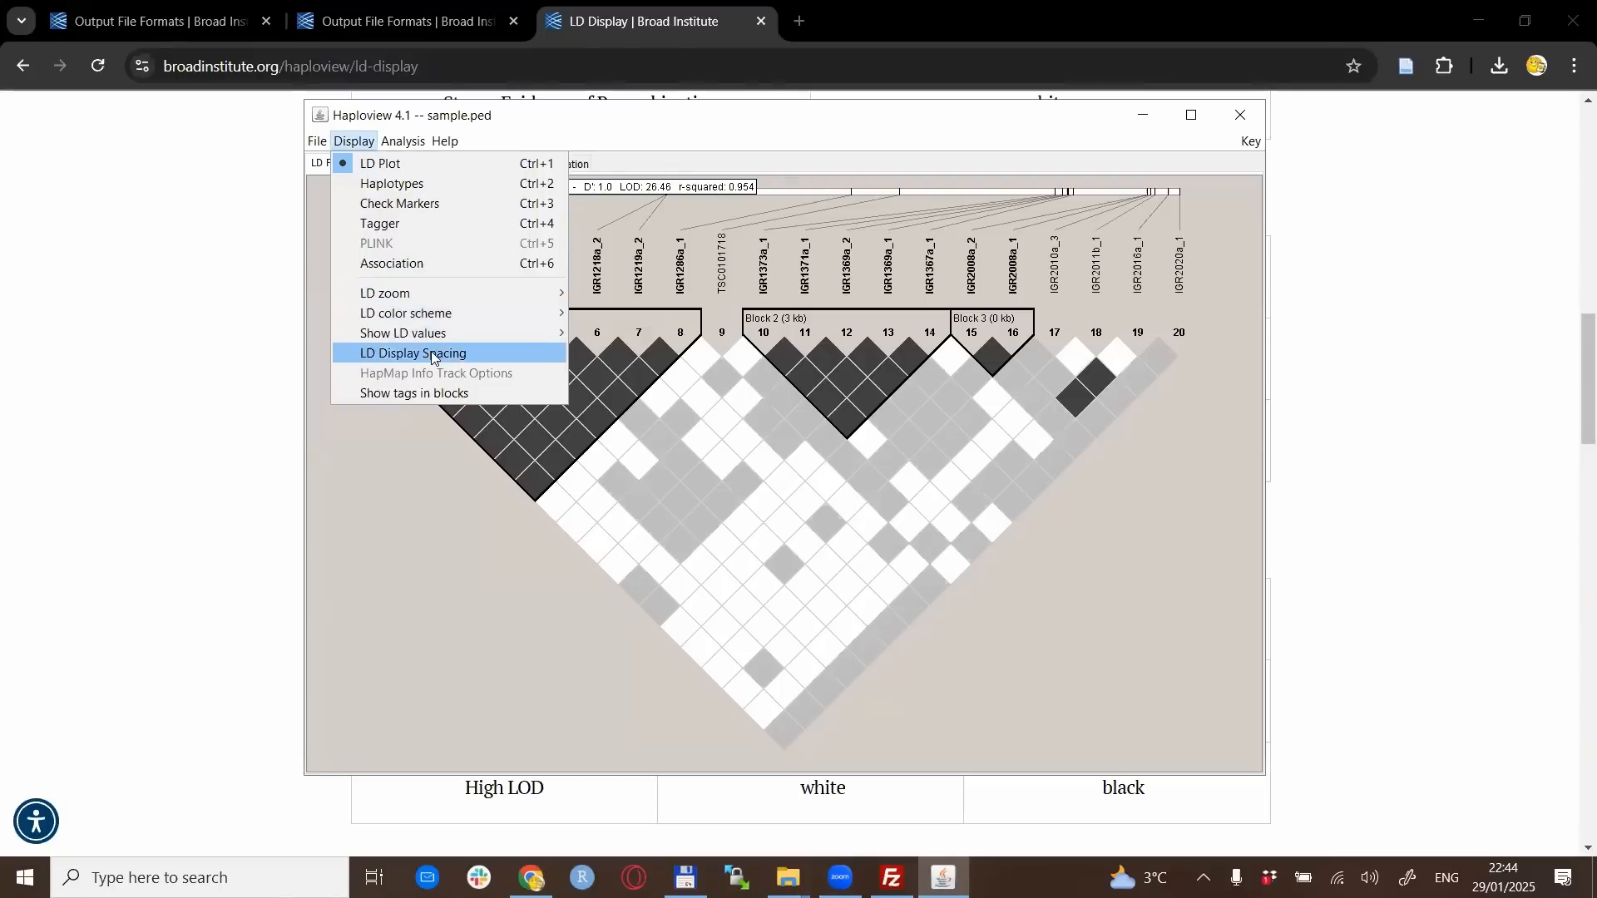
{"action": "left_click", "coordinate": [413, 353]}
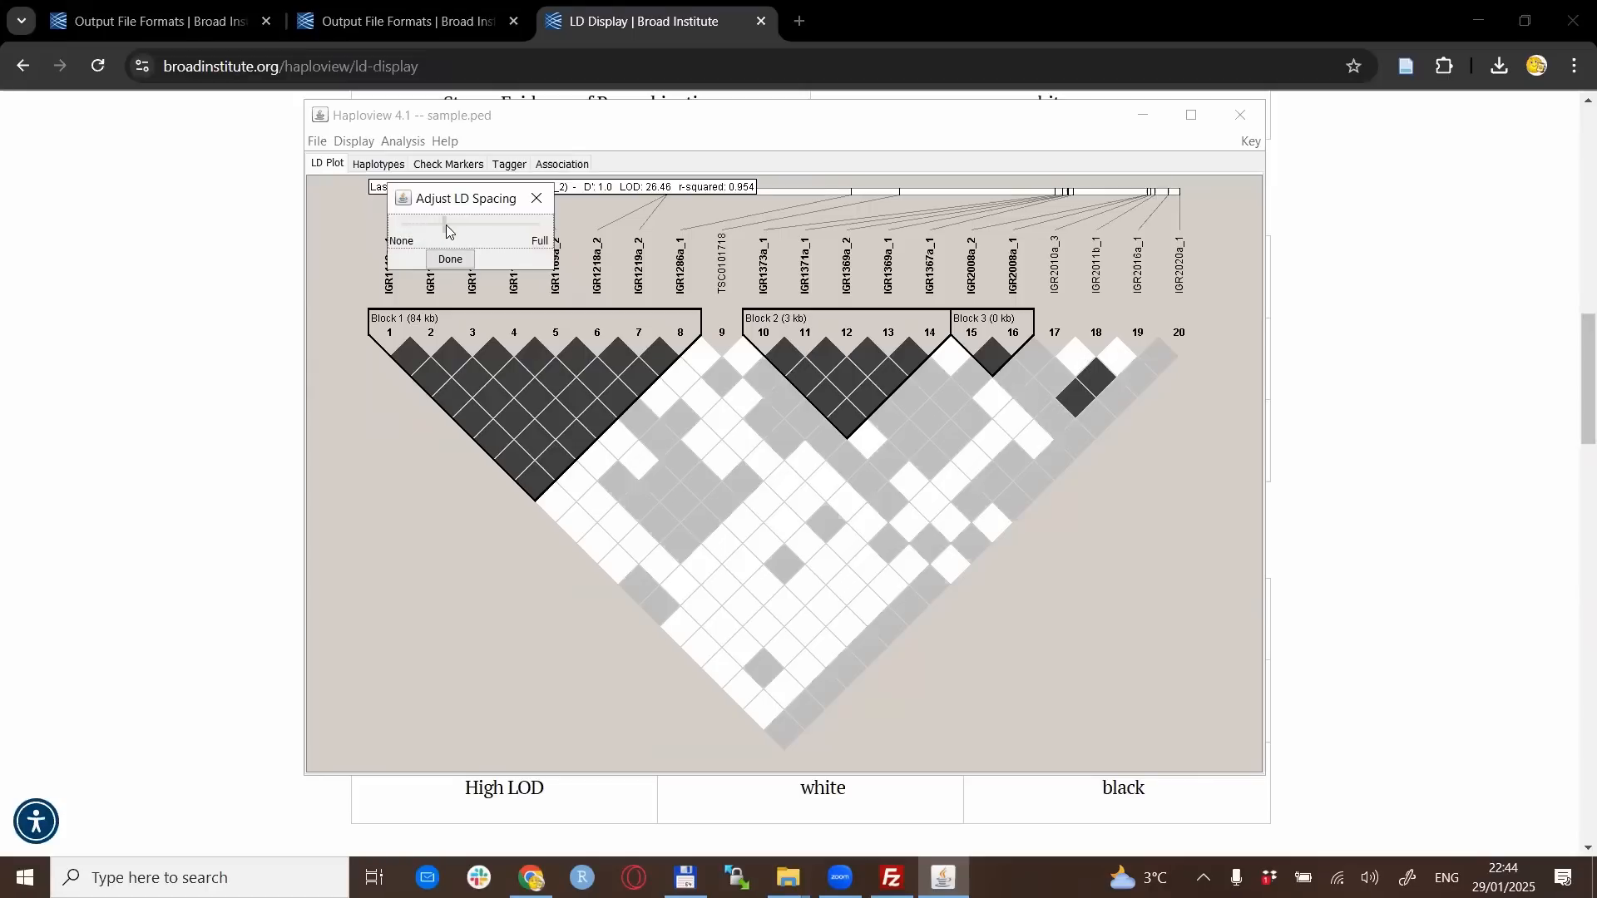
{"action": "left_click_drag", "start_coordinate": [443, 225], "coordinate": [418, 225]}
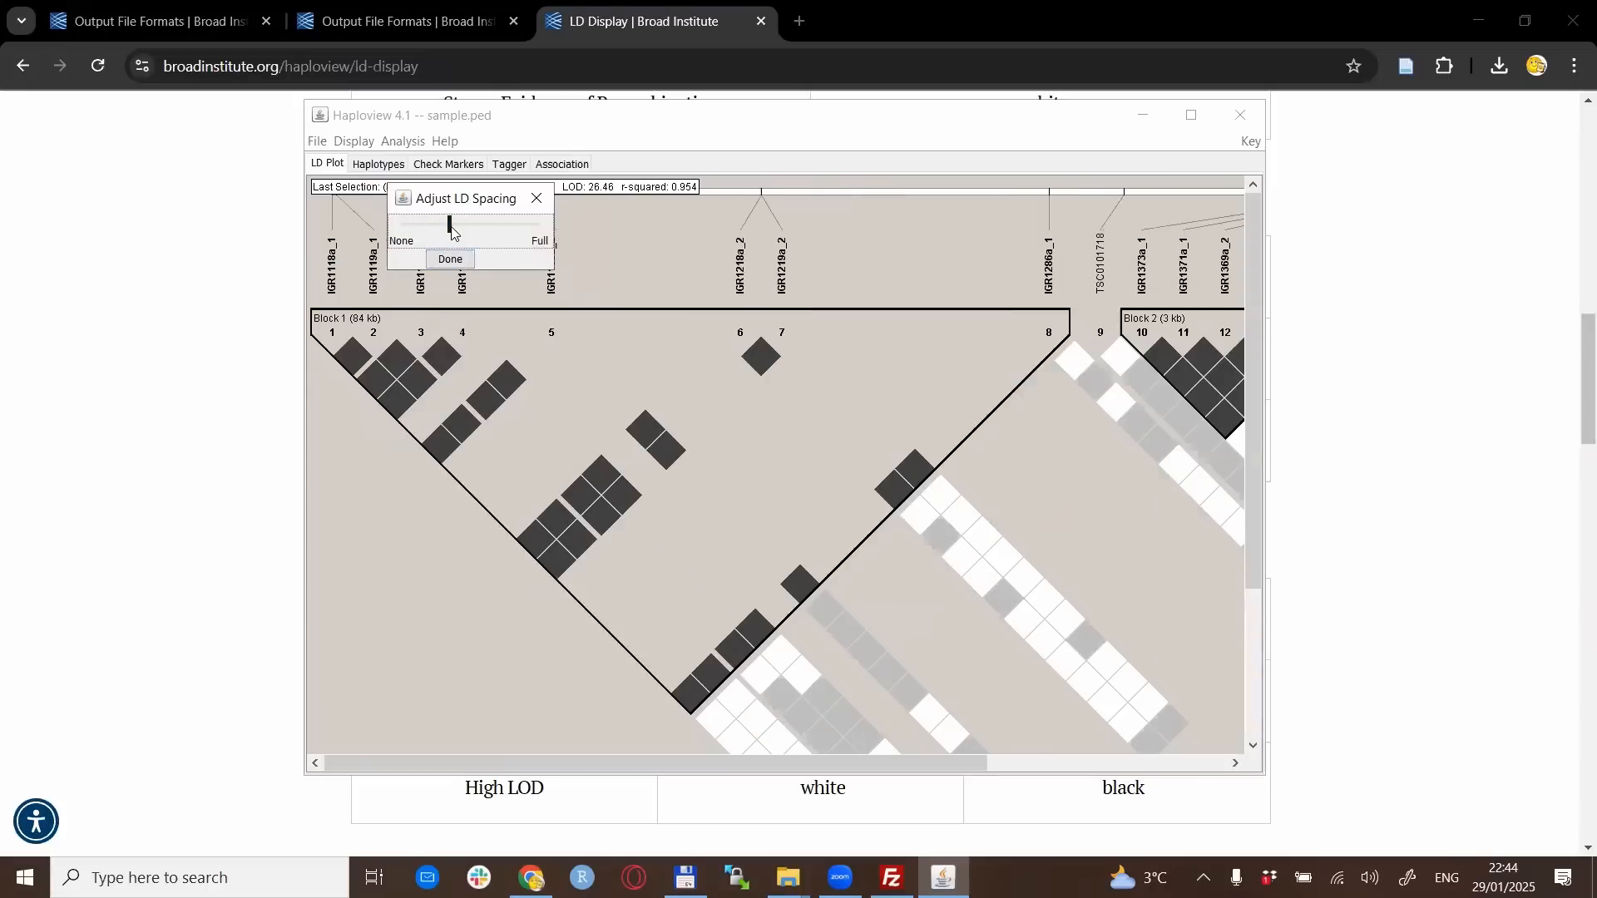
{"action": "left_click_drag", "start_coordinate": [446, 224], "coordinate": [421, 223]}
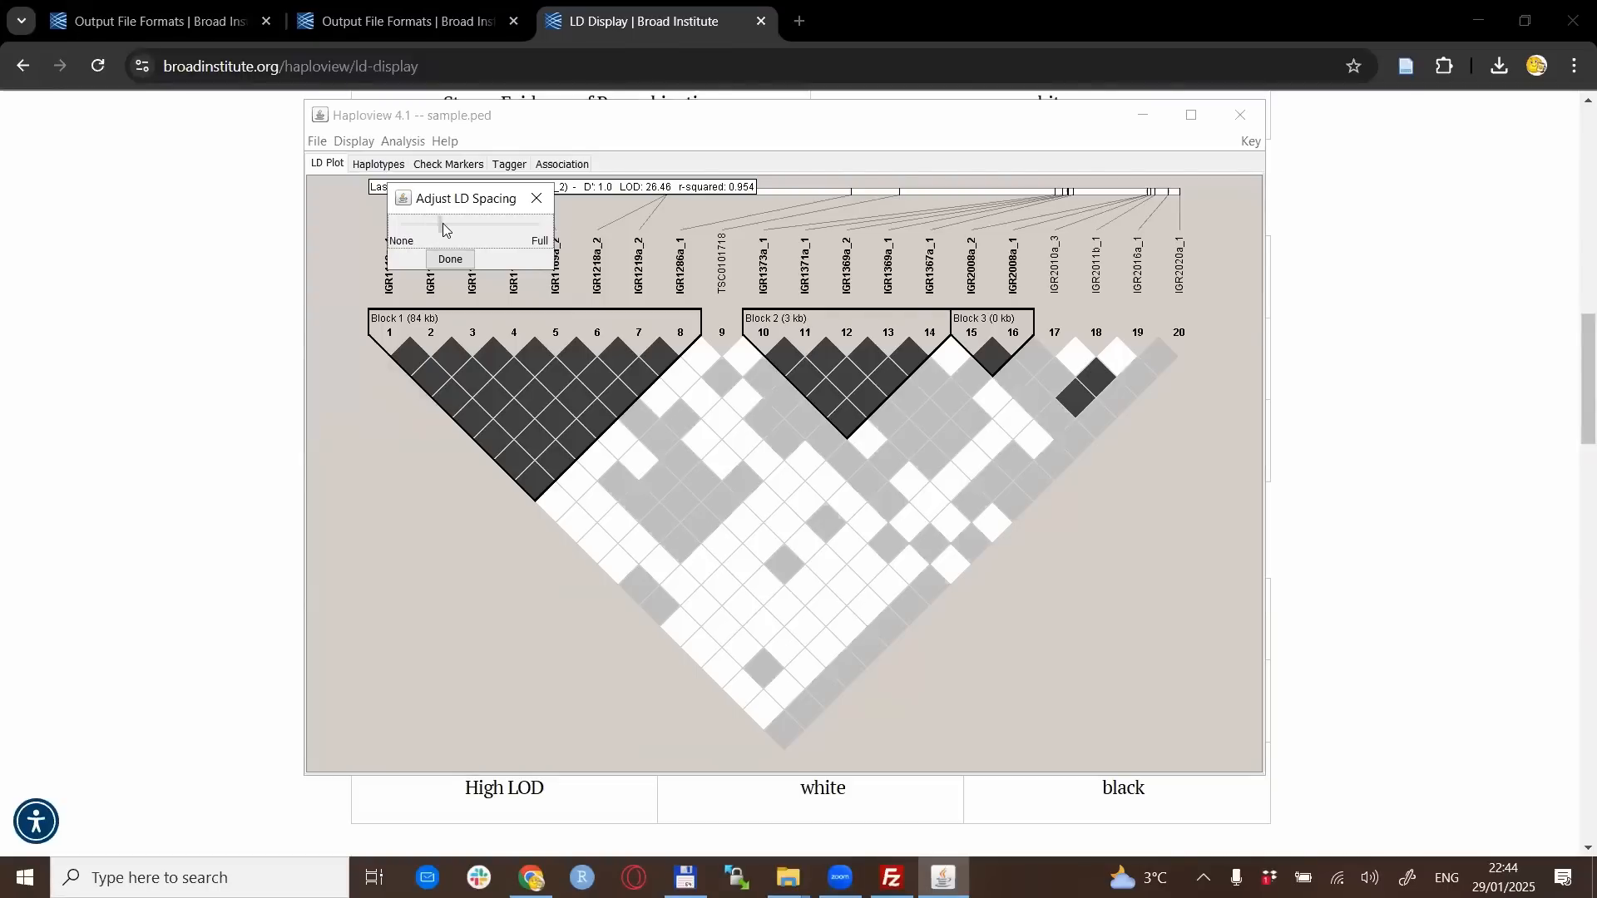
{"action": "left_click_drag", "start_coordinate": [390, 224], "coordinate": [441, 224]}
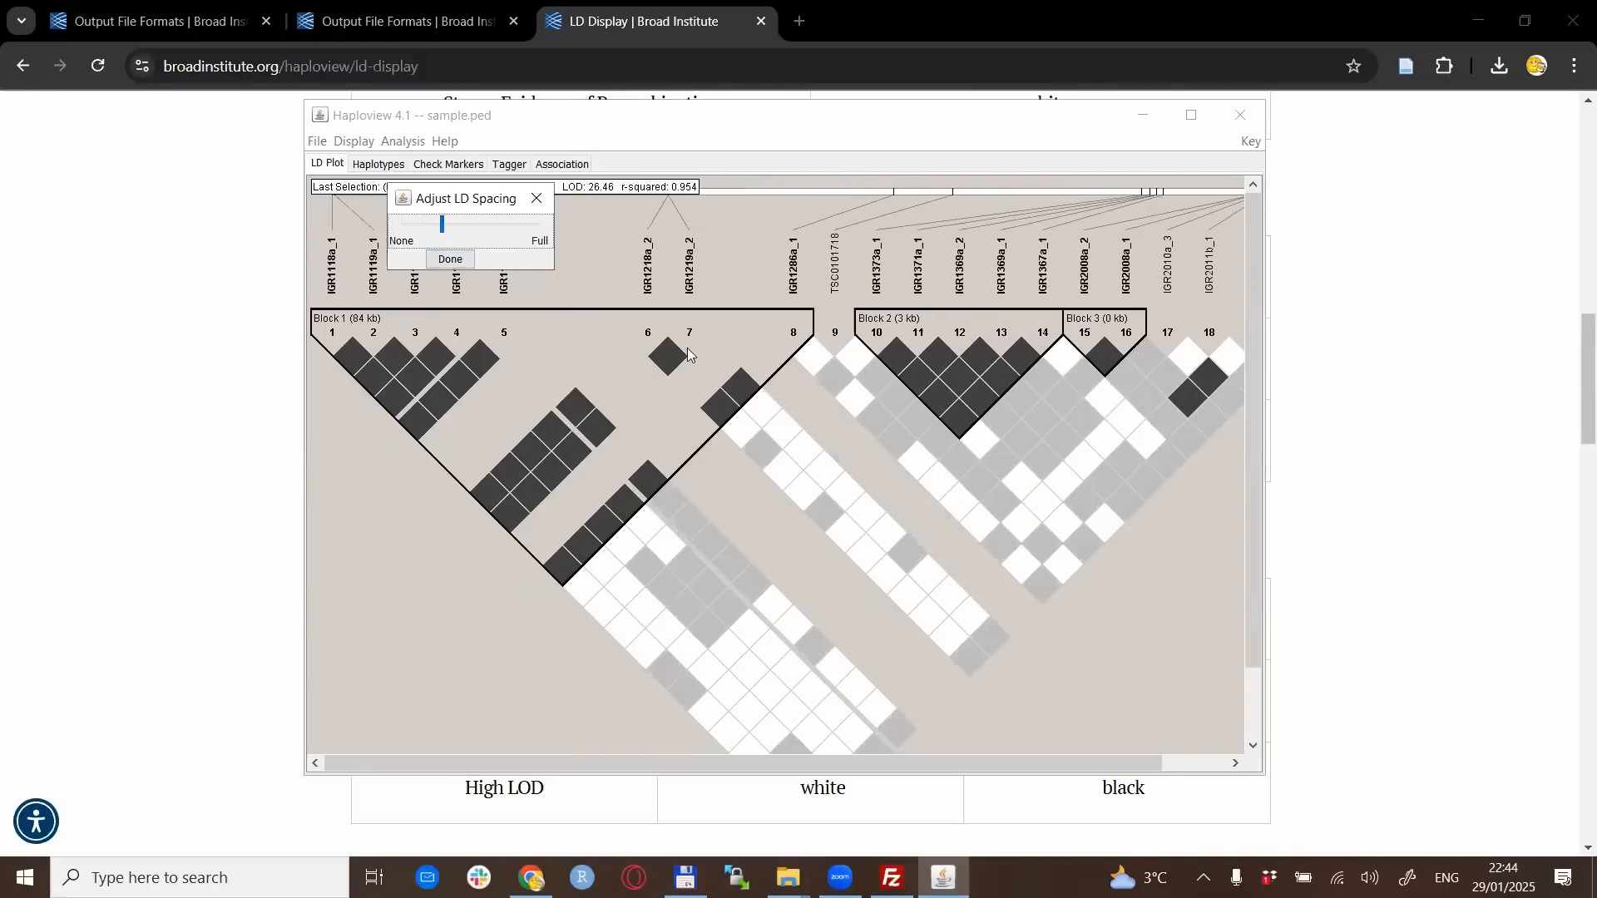
{"action": "mouse_move", "coordinate": [373, 452]}
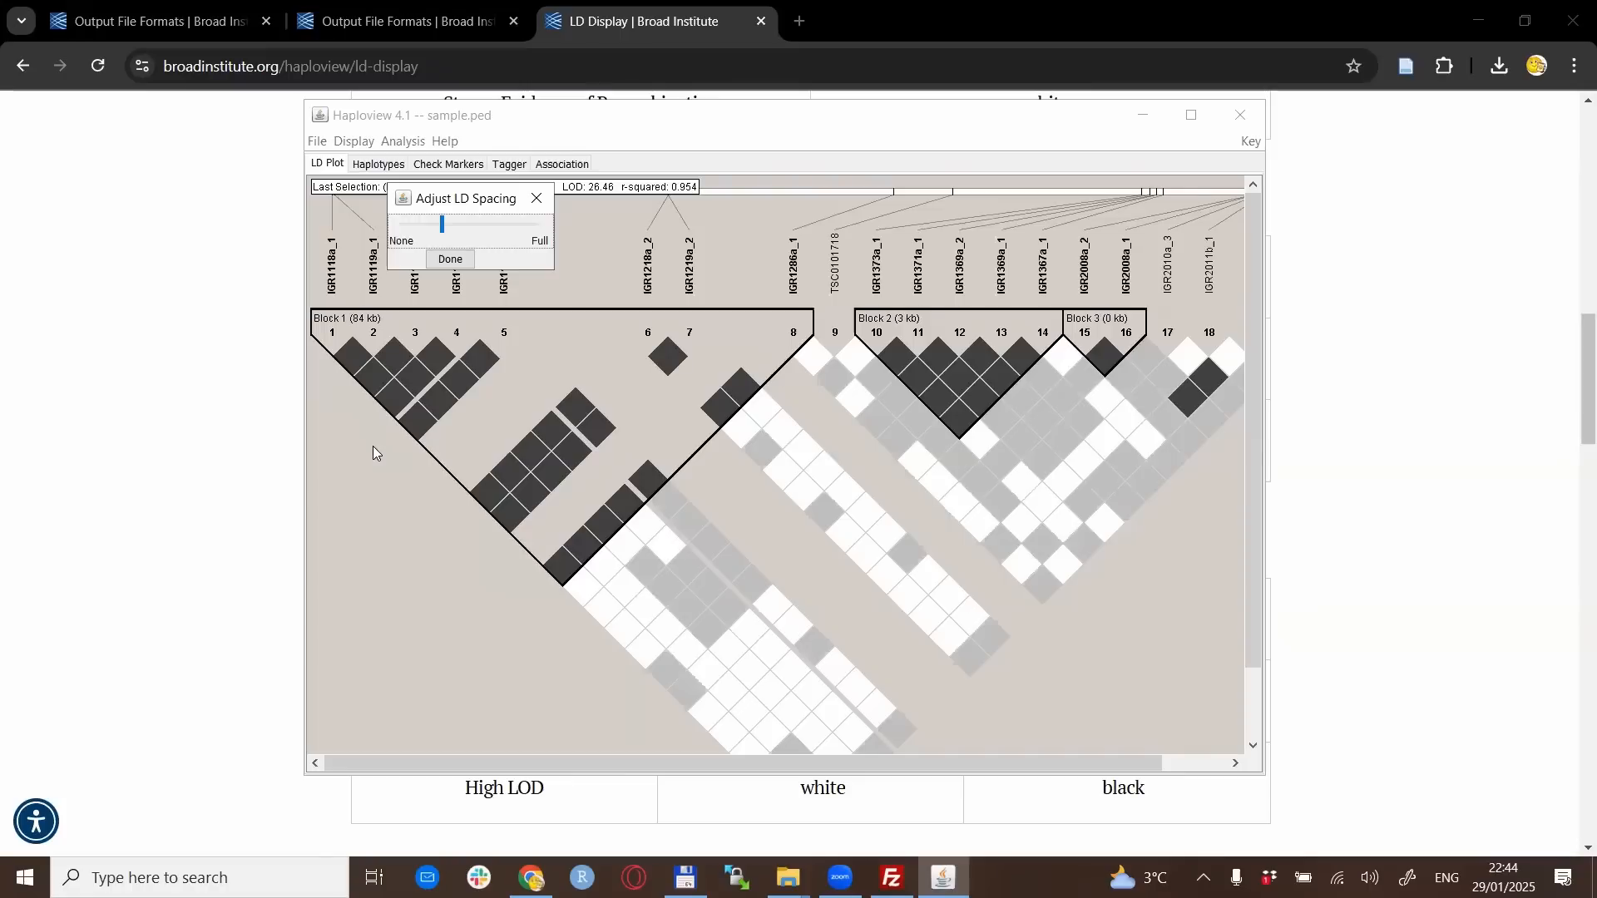
{"action": "mouse_move", "coordinate": [381, 440]}
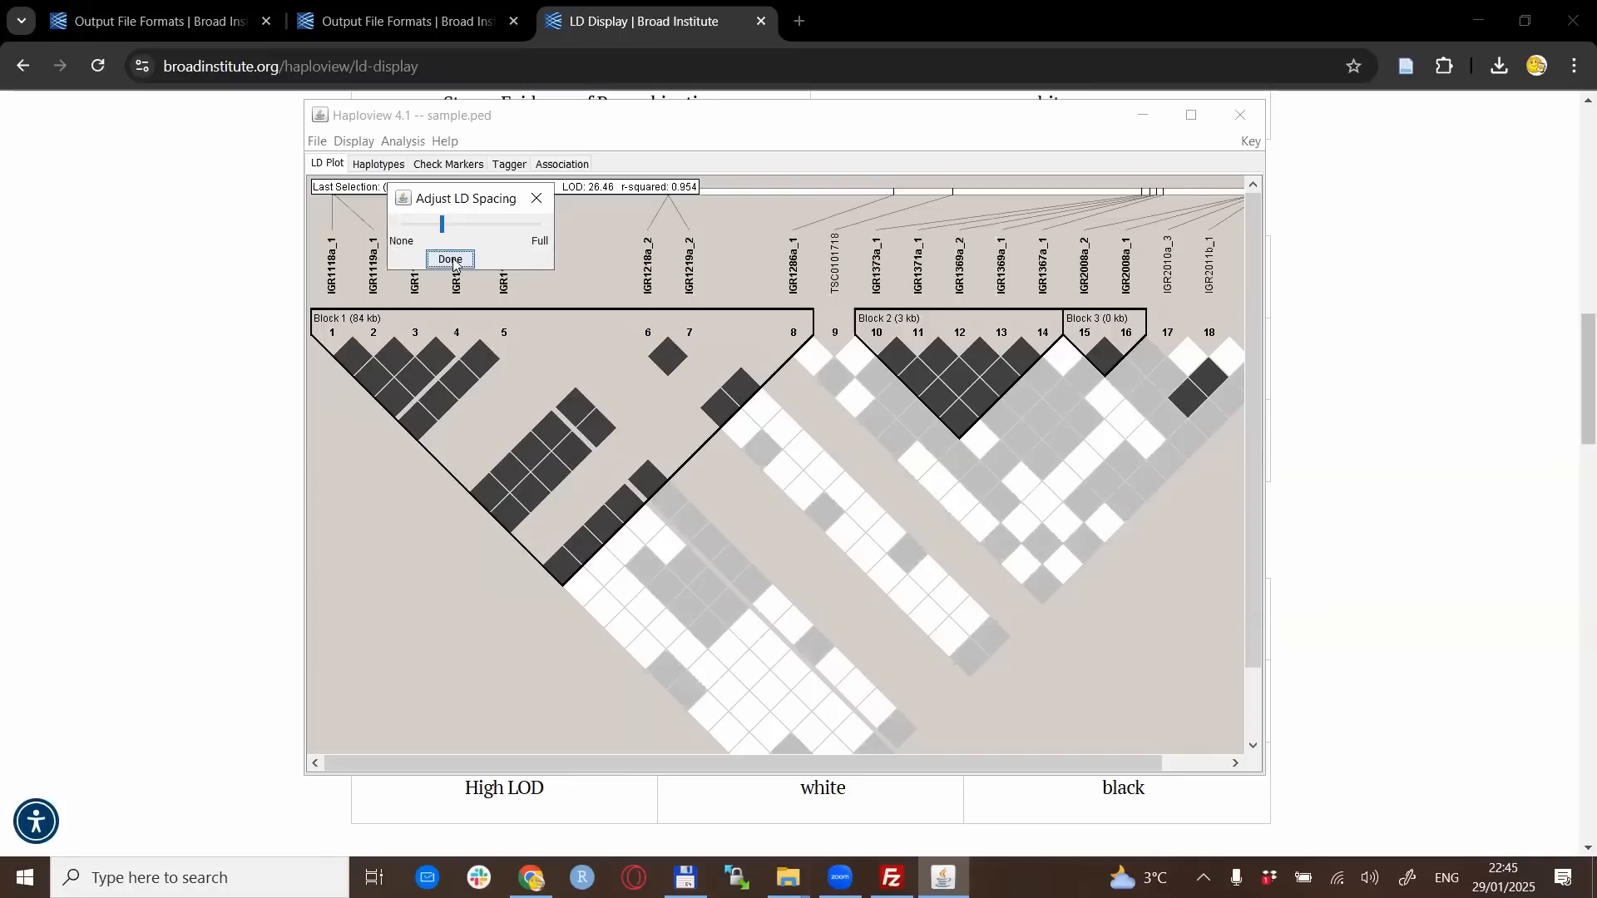
Confirm the spacing, then reopen LD Display Spacing and settle a slightly wider spacing
{"action": "left_click", "coordinate": [449, 260]}
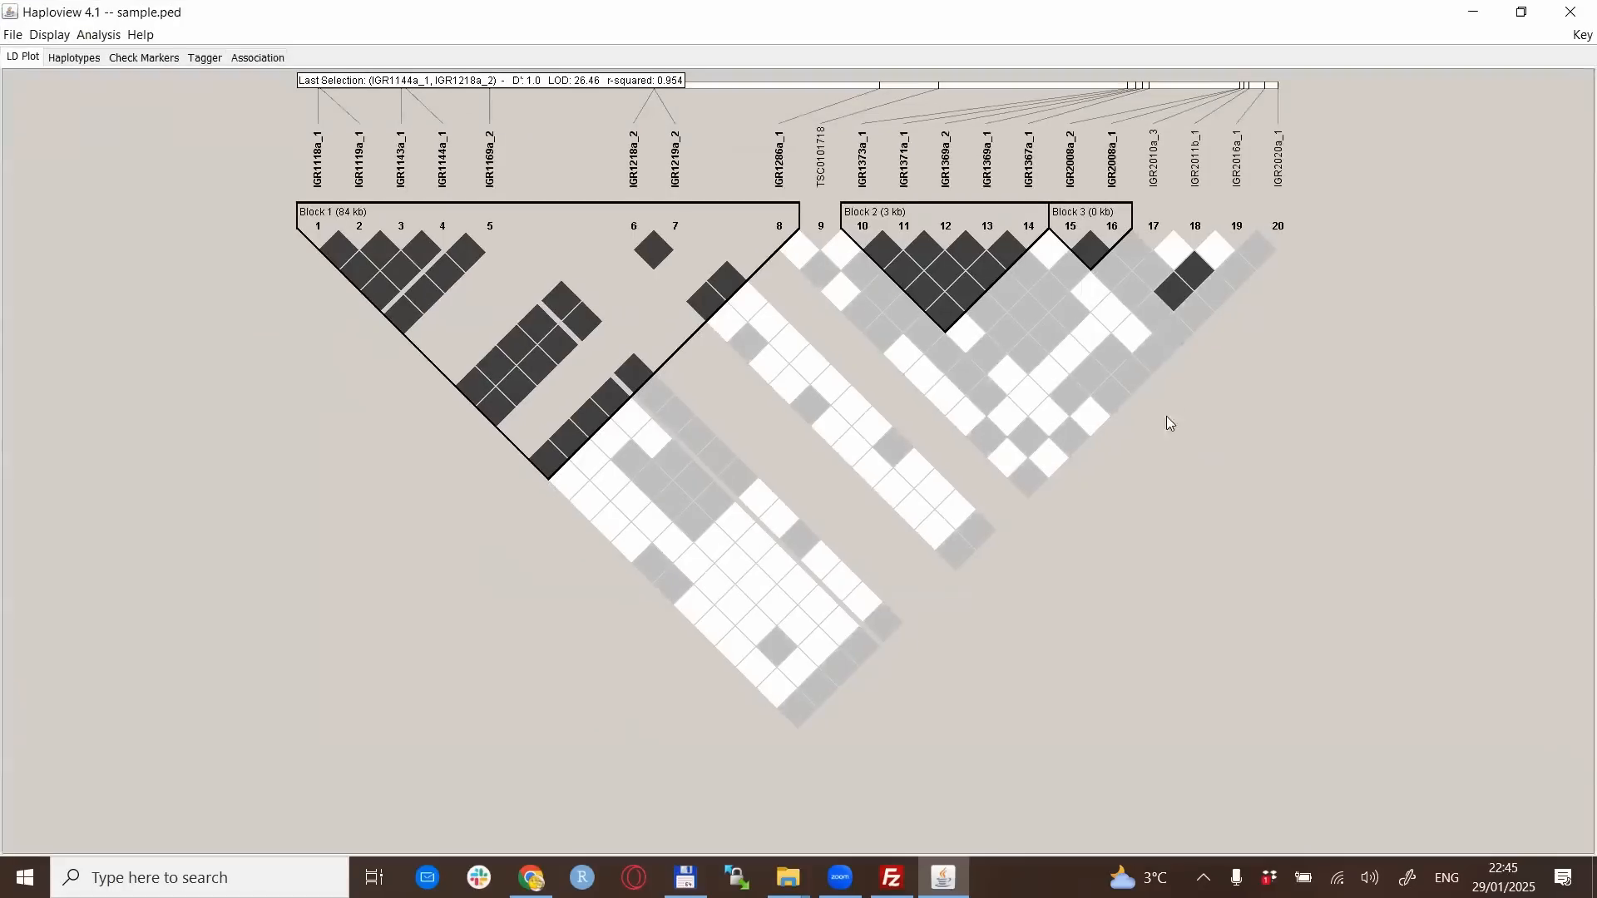
{"action": "left_click", "coordinate": [49, 34]}
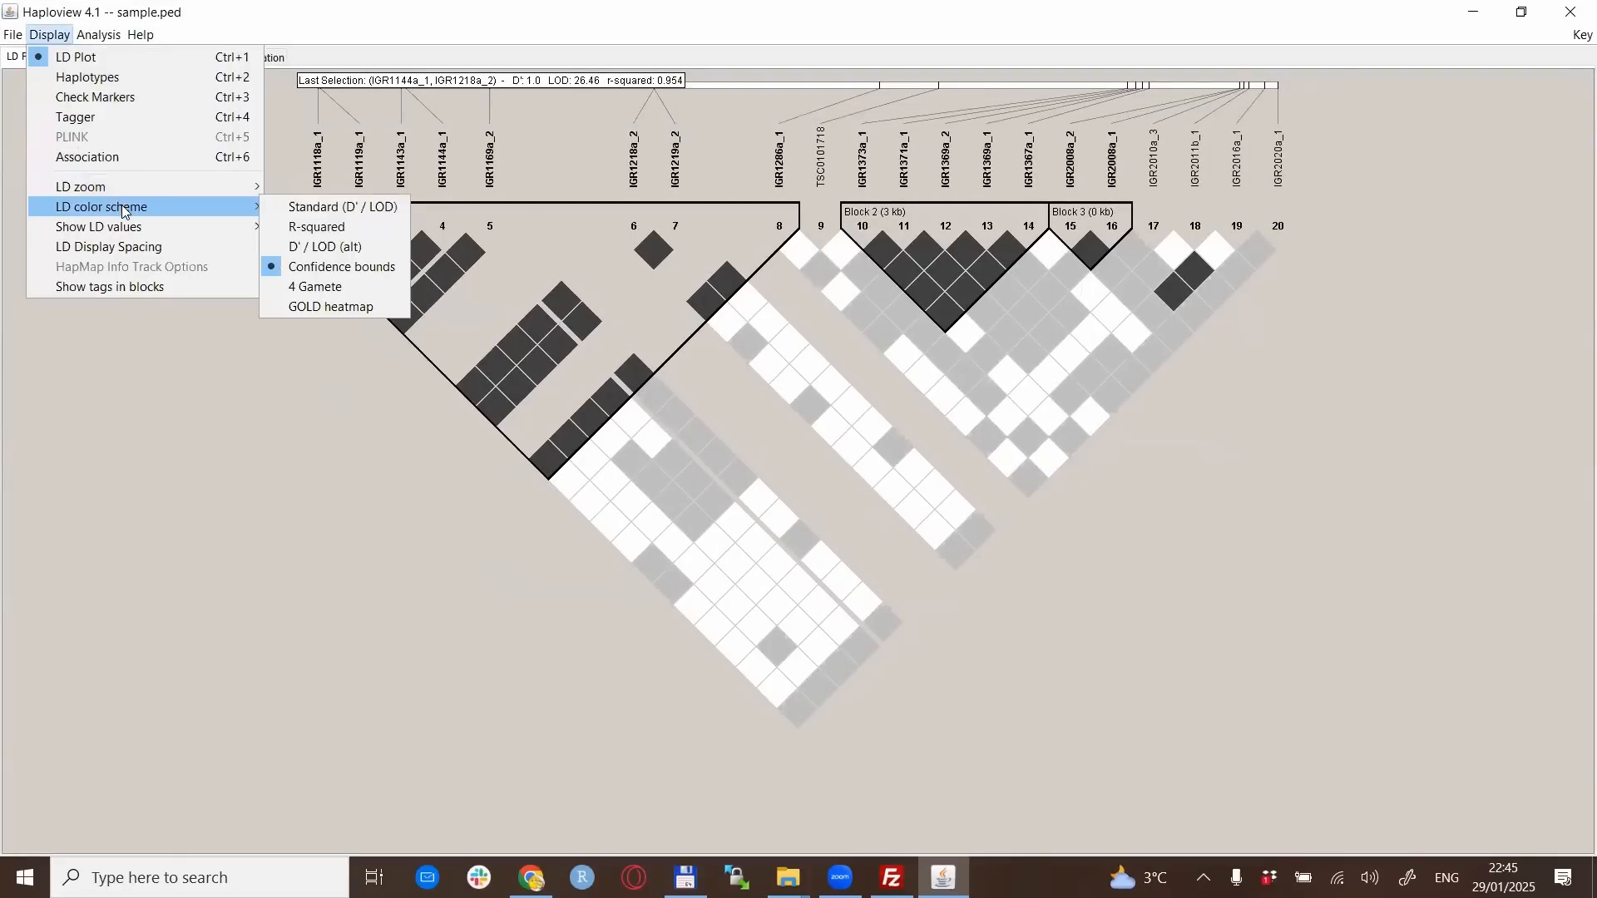
{"action": "mouse_move", "coordinate": [137, 227]}
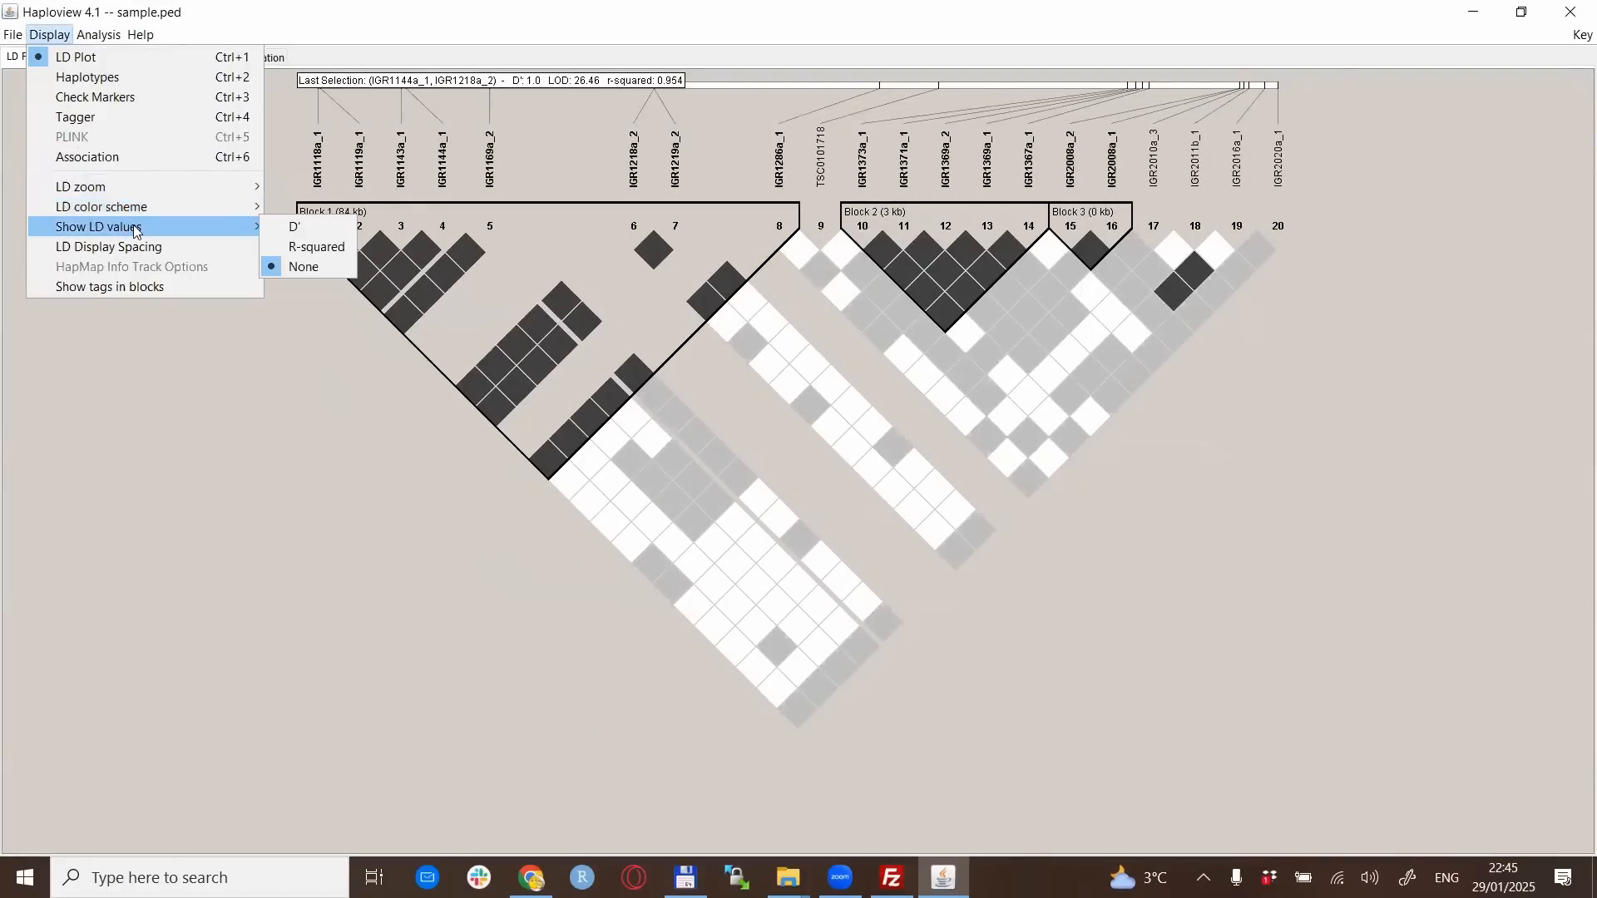
{"action": "left_click", "coordinate": [109, 247]}
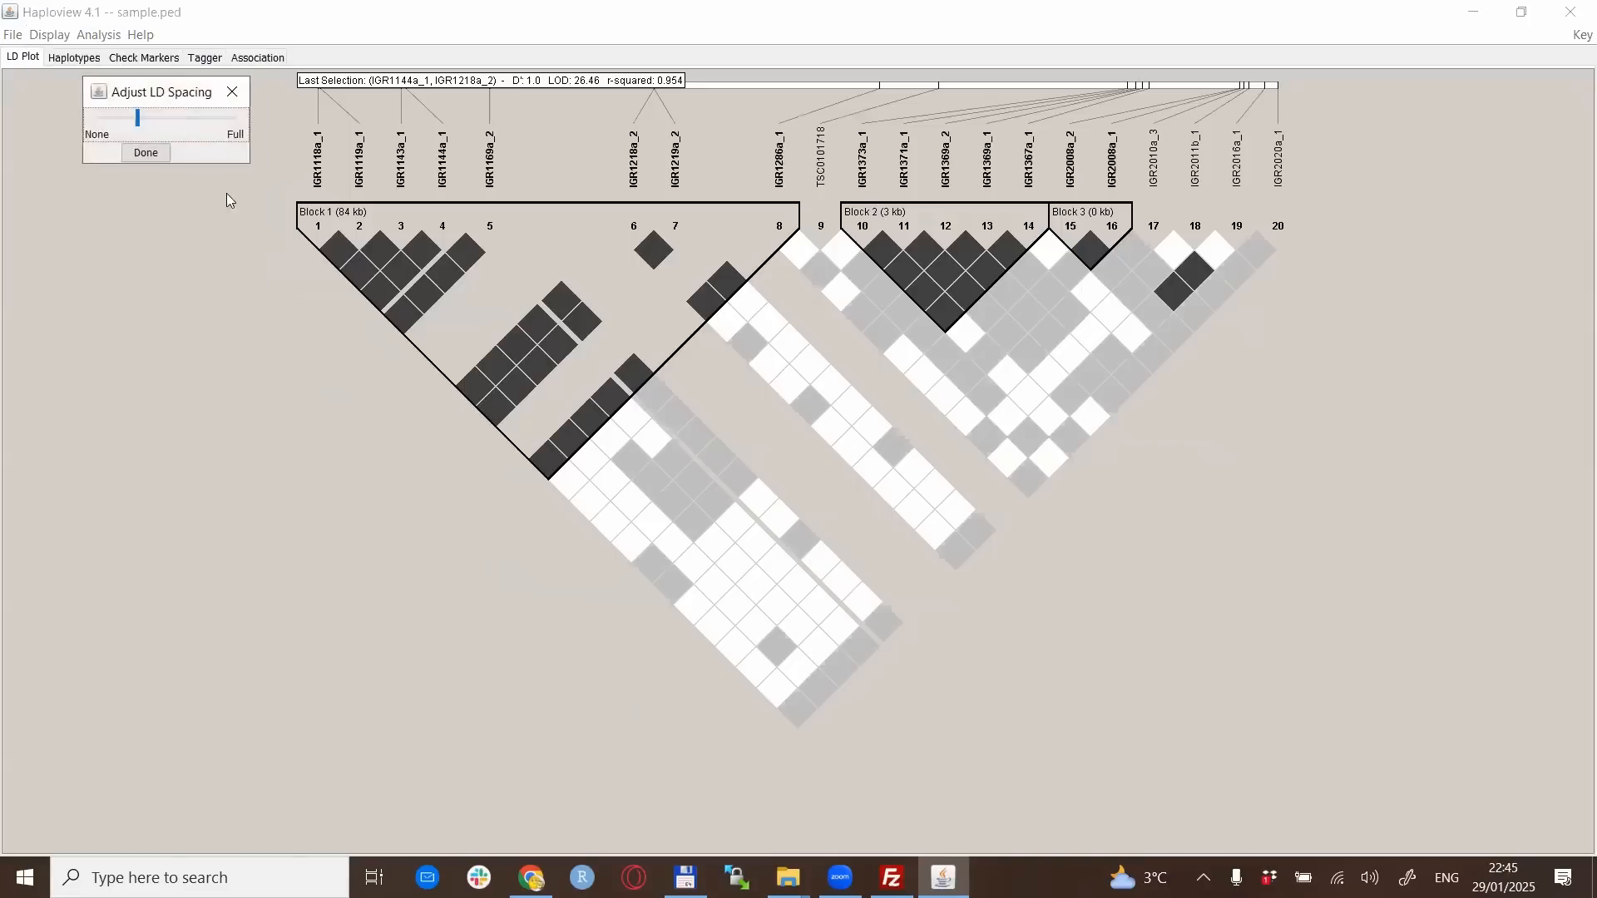
{"action": "left_click_drag", "start_coordinate": [137, 117], "coordinate": [163, 117]}
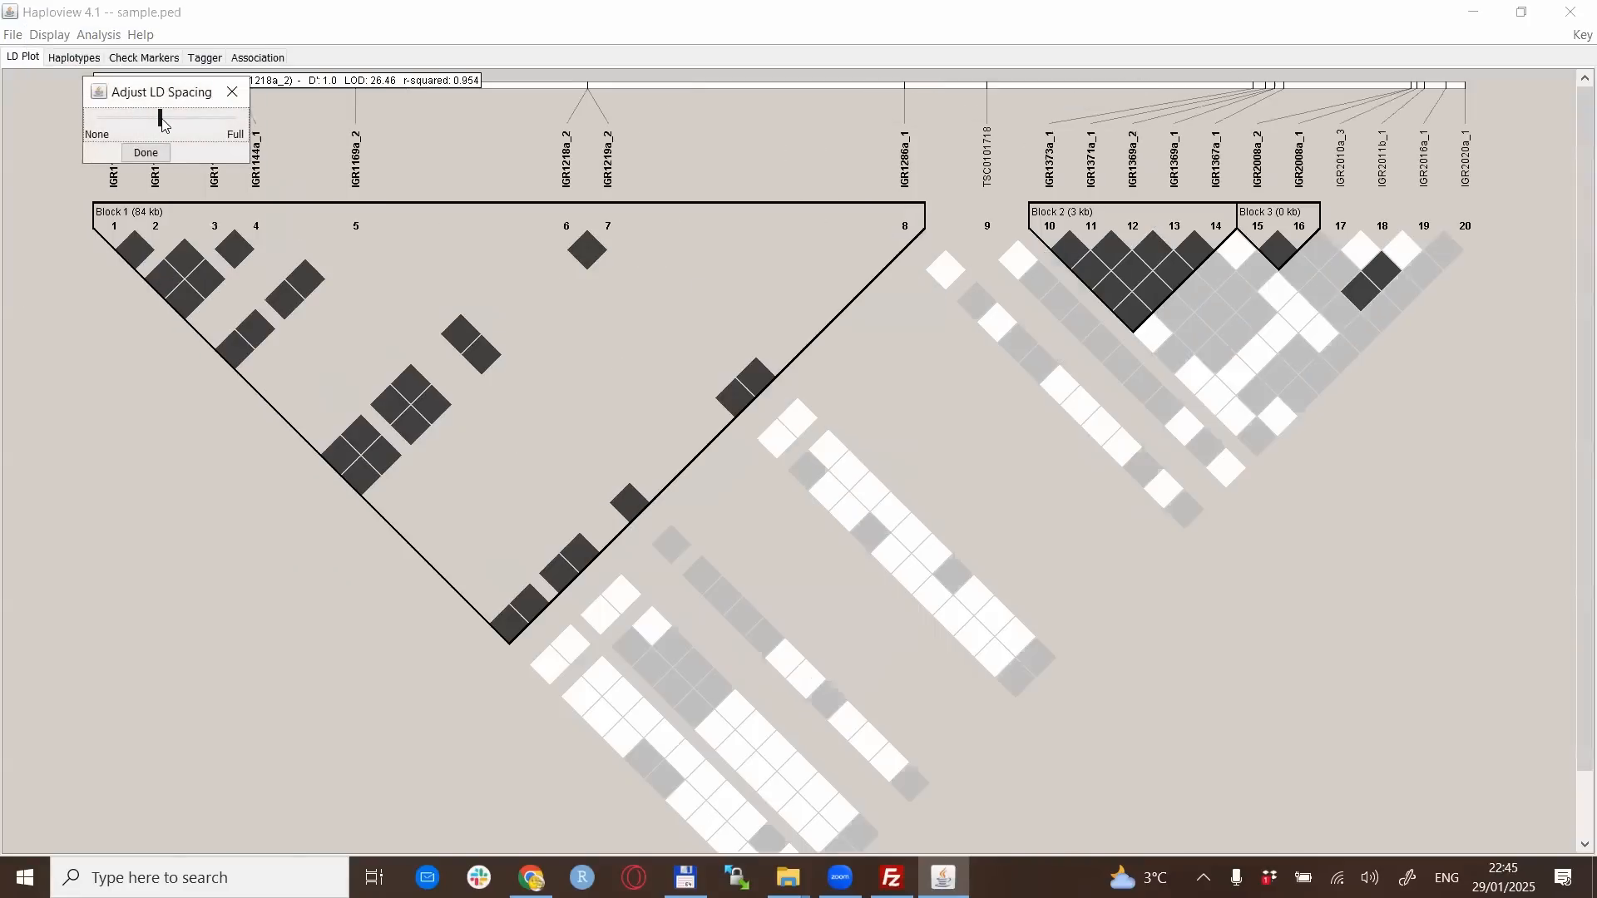
{"action": "left_click_drag", "start_coordinate": [159, 117], "coordinate": [149, 117]}
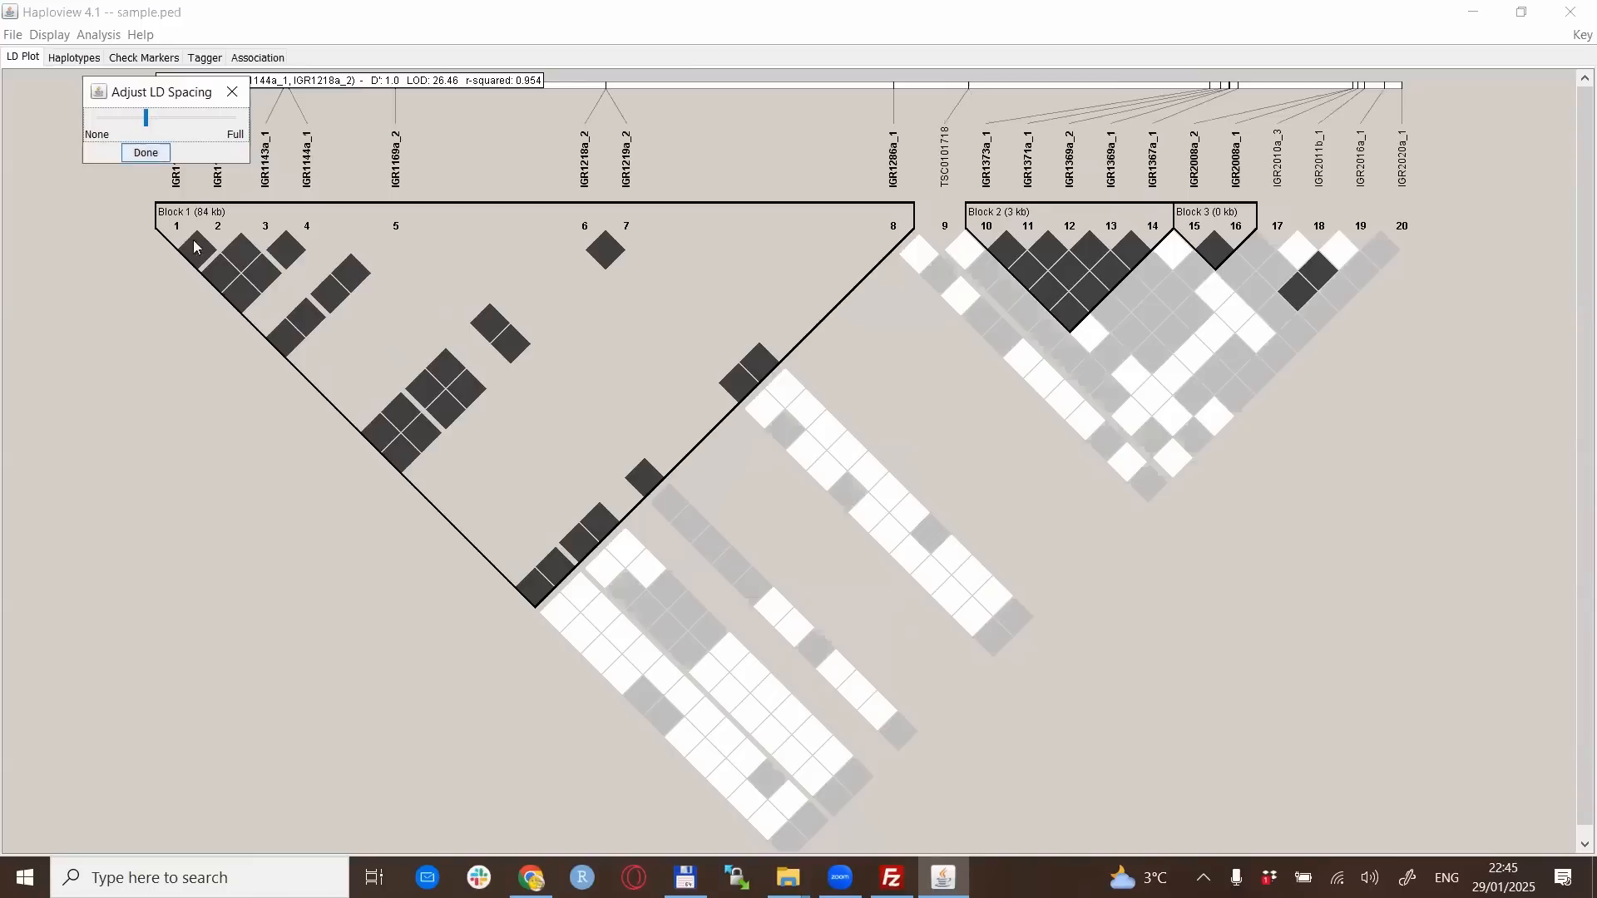
{"action": "left_click", "coordinate": [145, 153]}
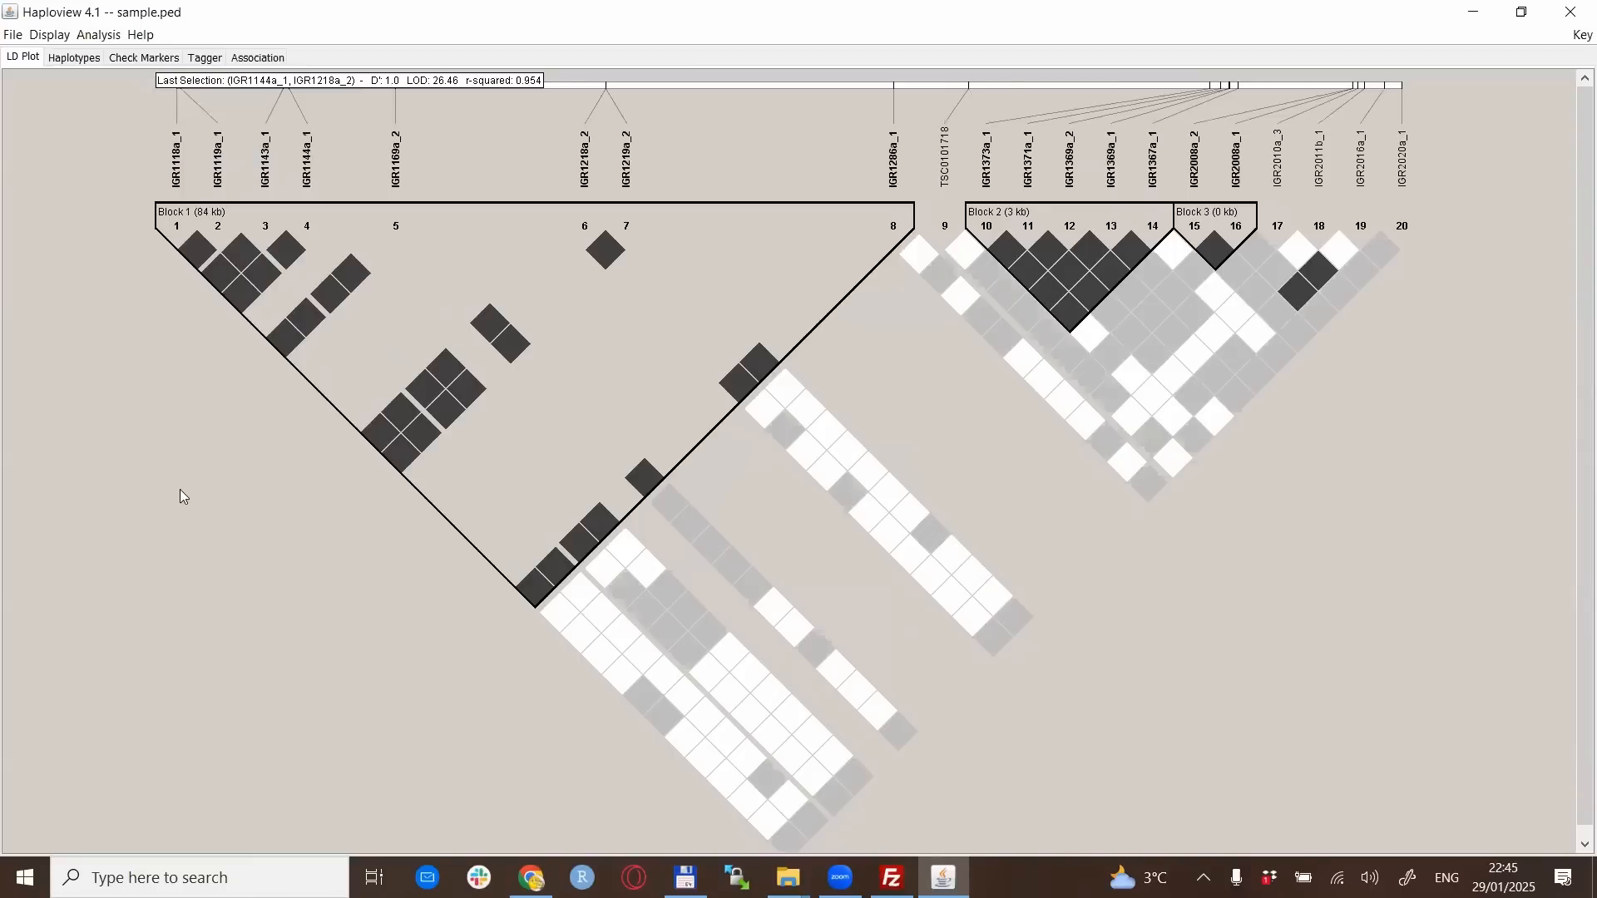